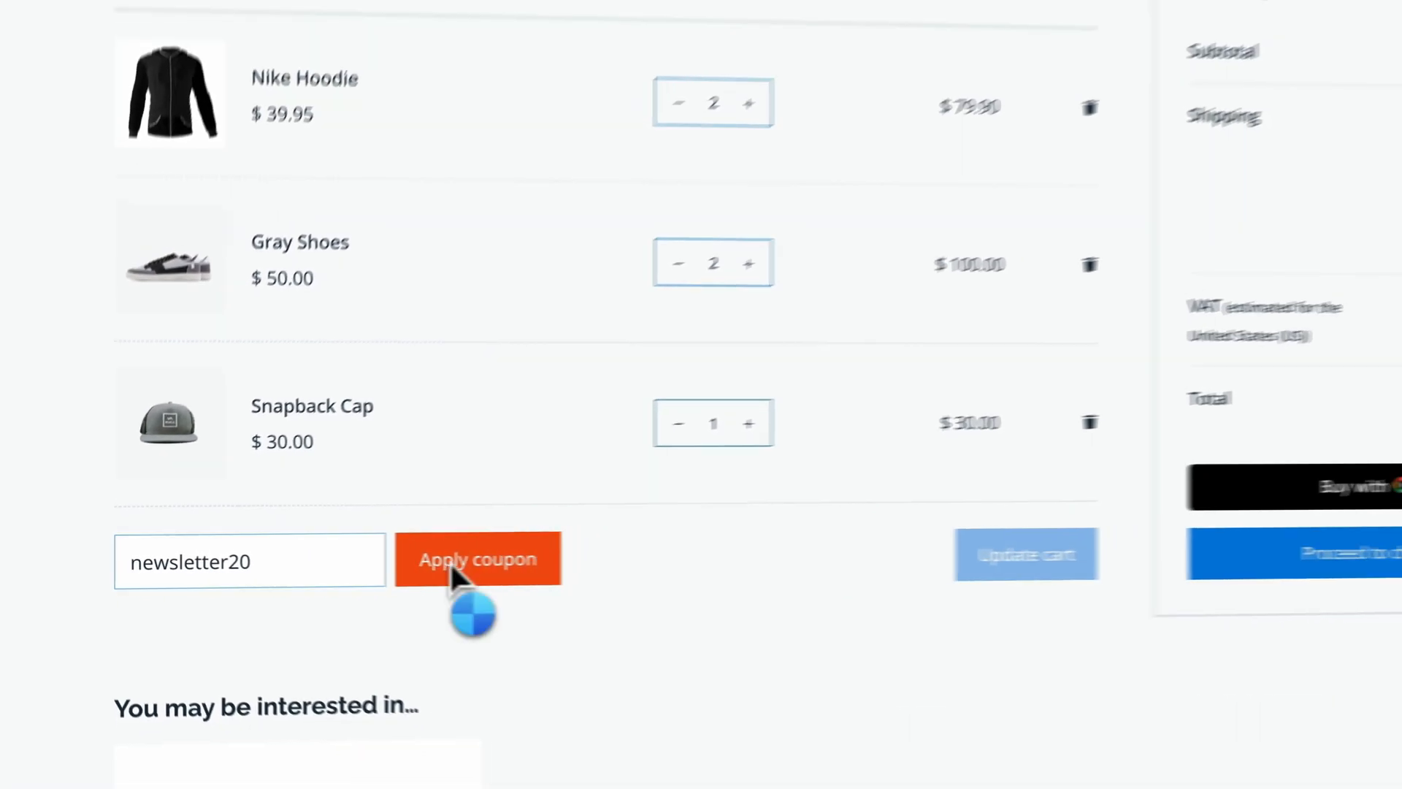
Apply the newsletter20 coupon, then give the coupon a '$10 off' description and minimum spend 35
left_click(480, 559)
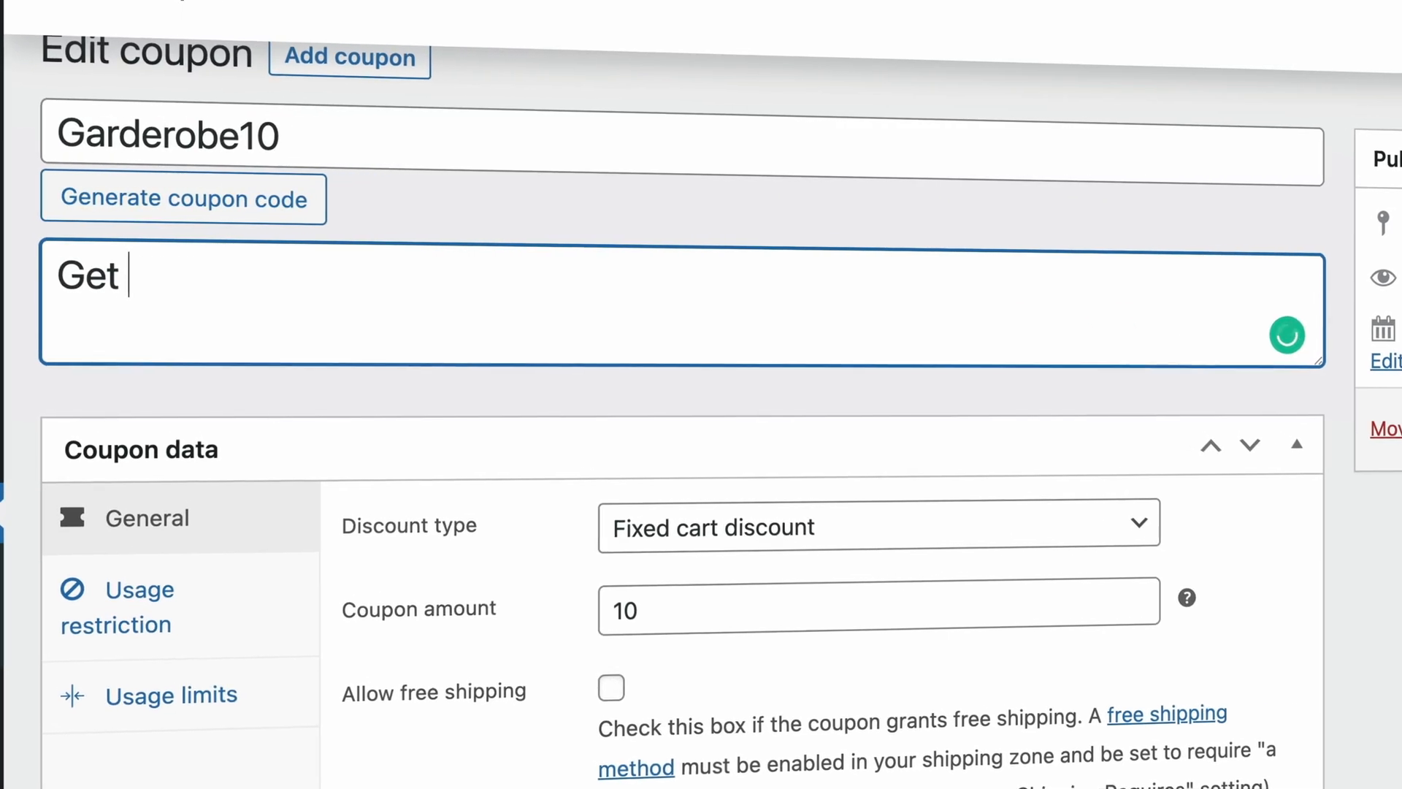
type("$10 off")
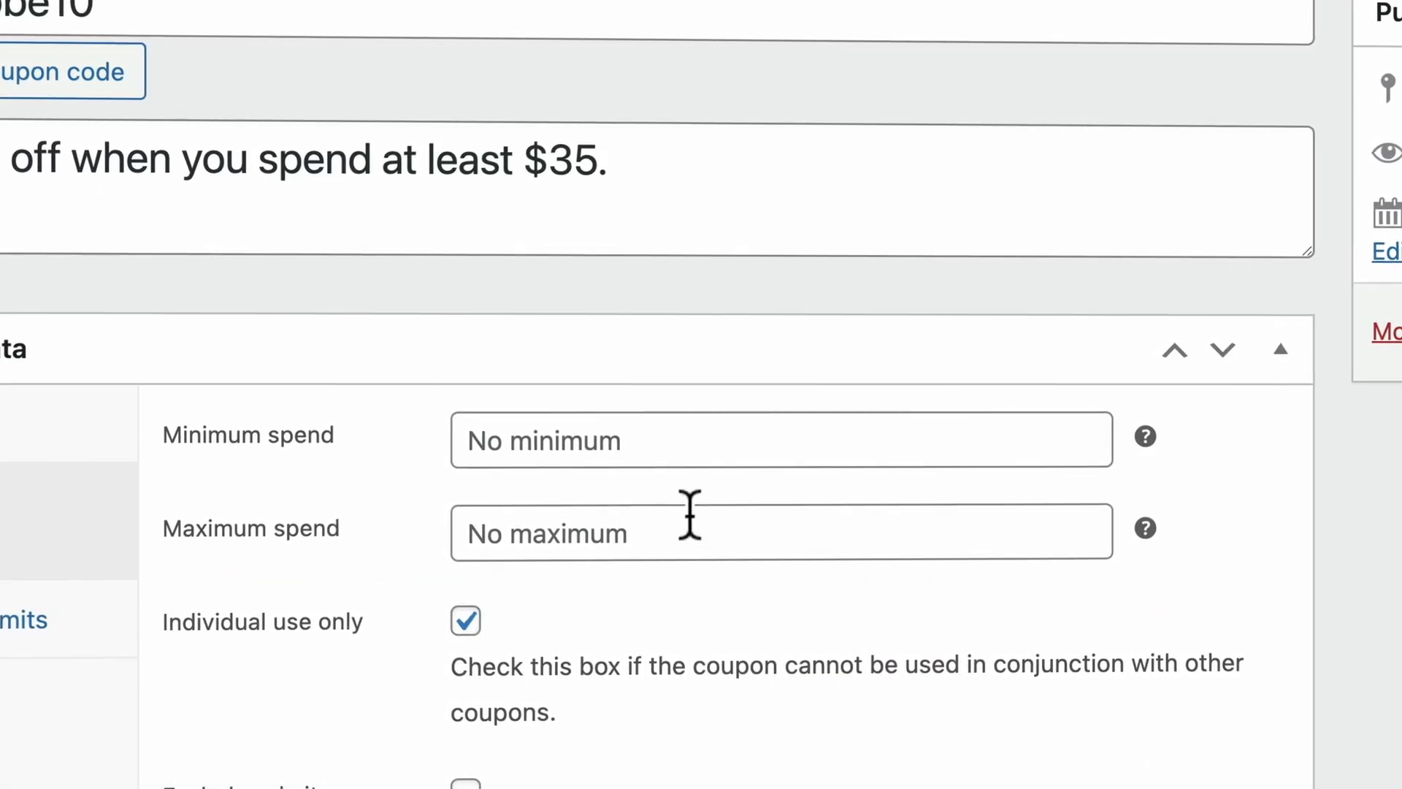
type("35")
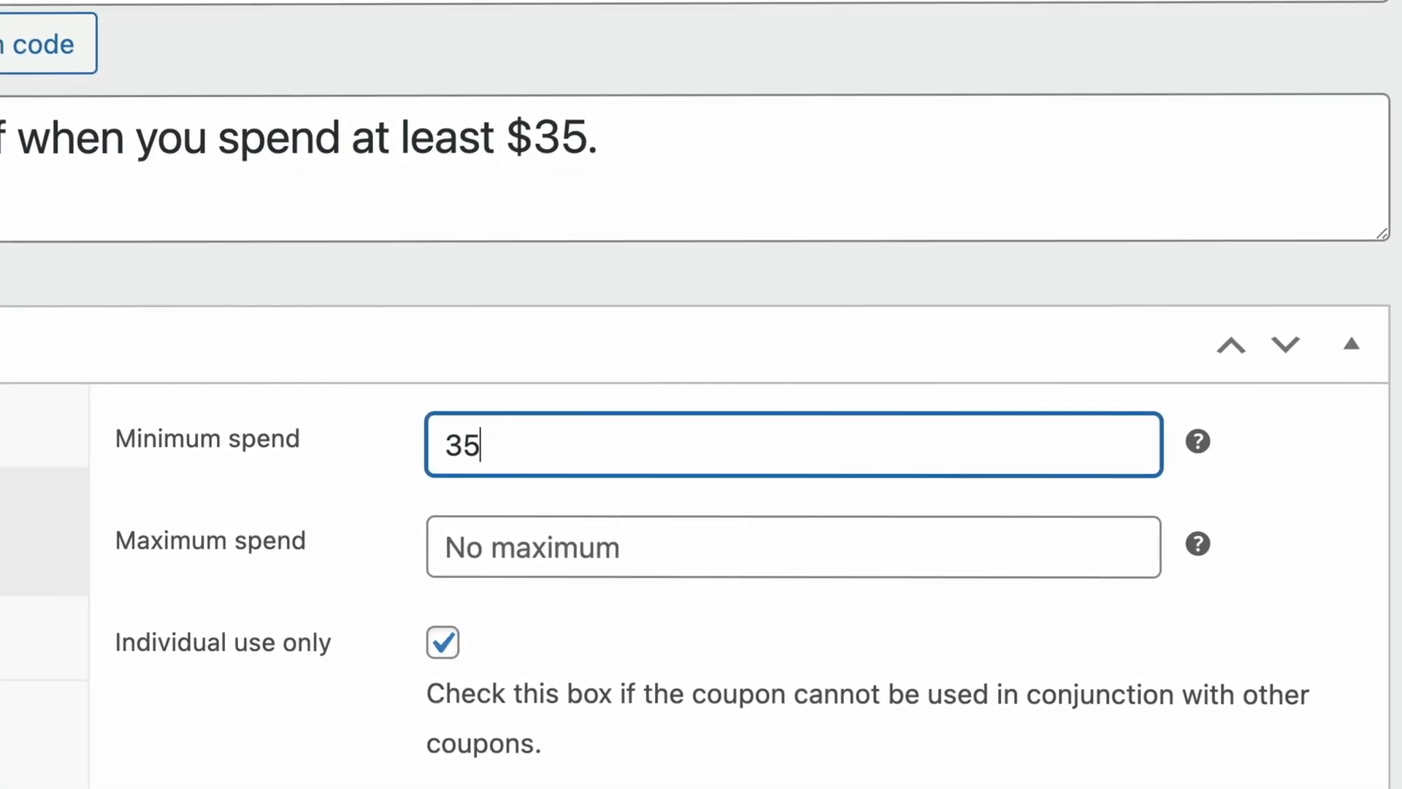
scroll("down", 3)
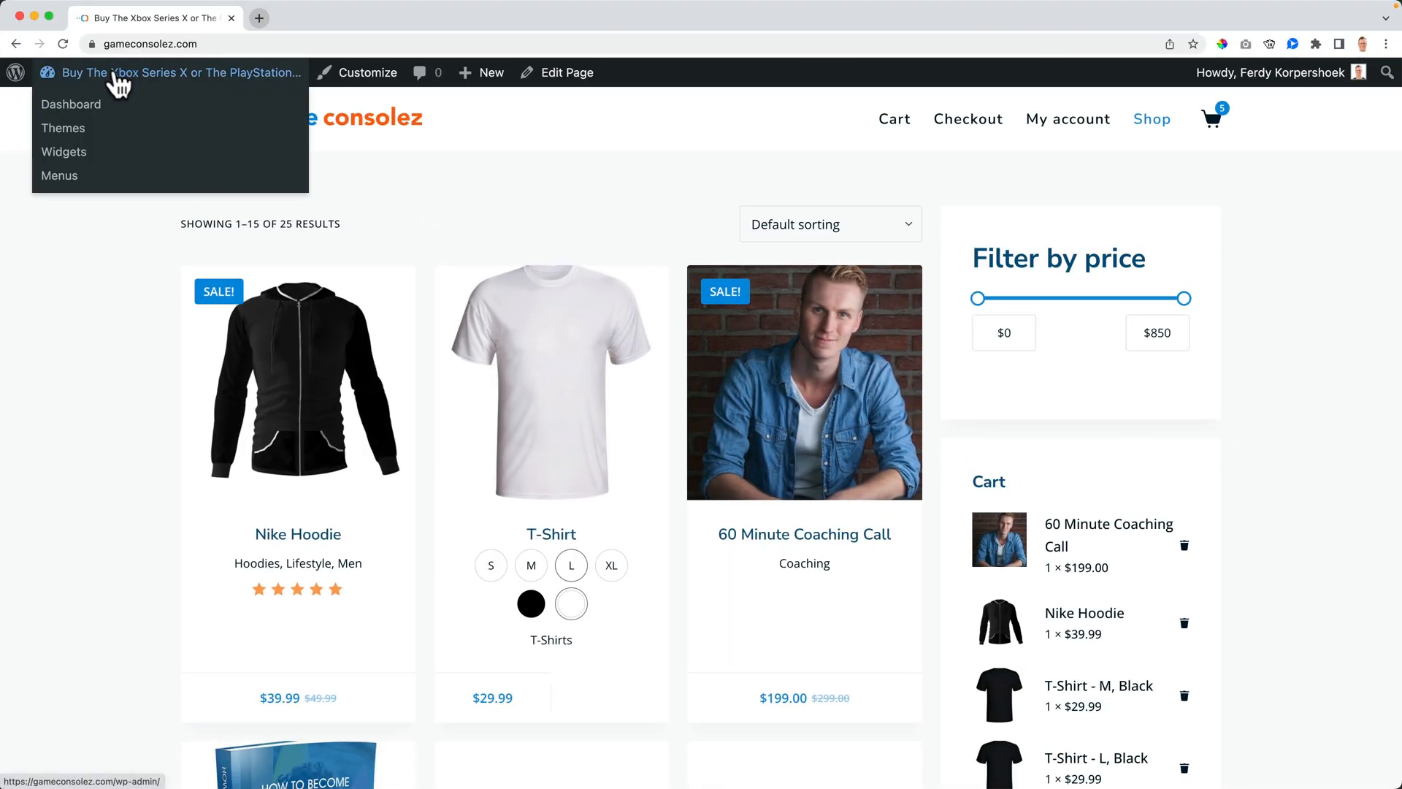
Create the store's first coupon from Marketing > Coupons with auto-generated code VZM93NM6
left_click(70, 104)
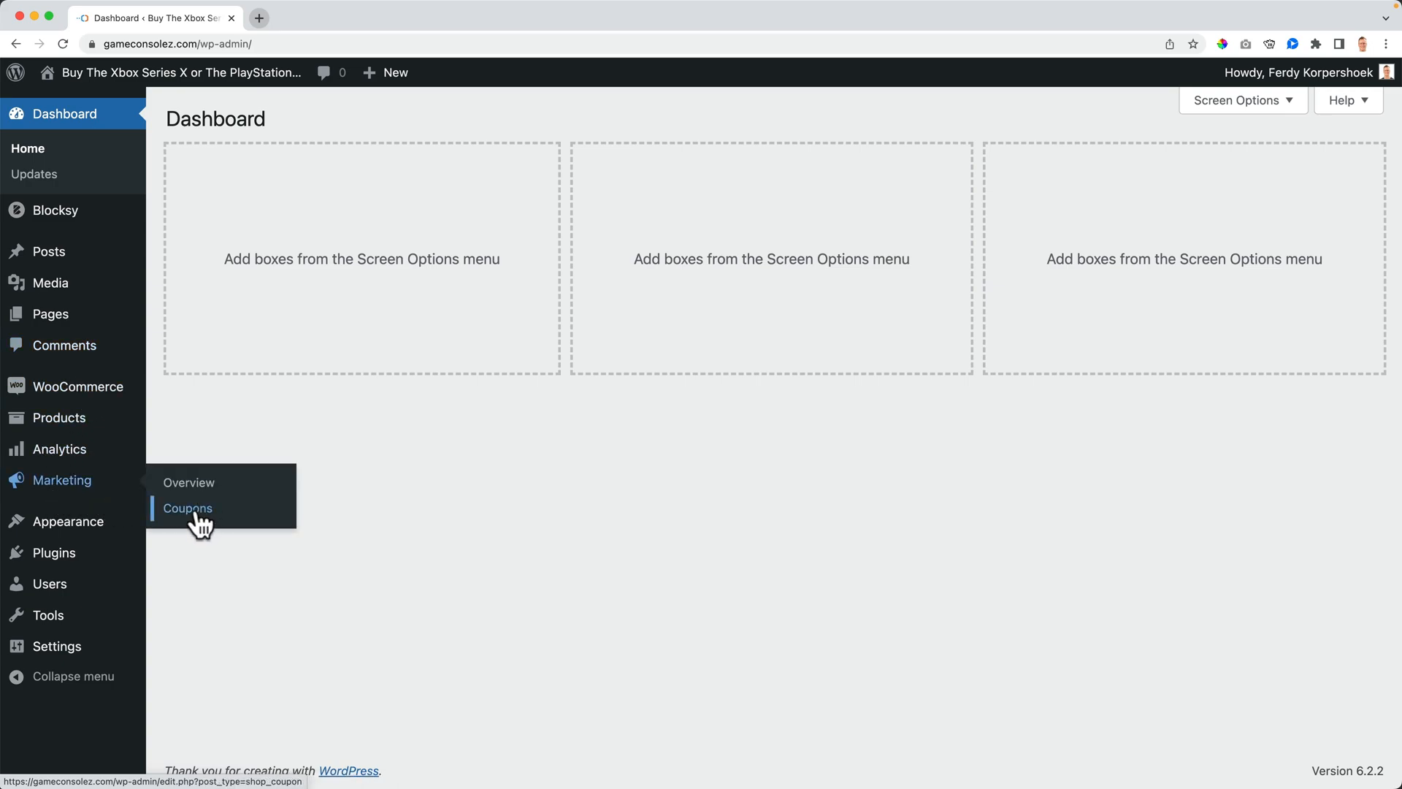
left_click(189, 508)
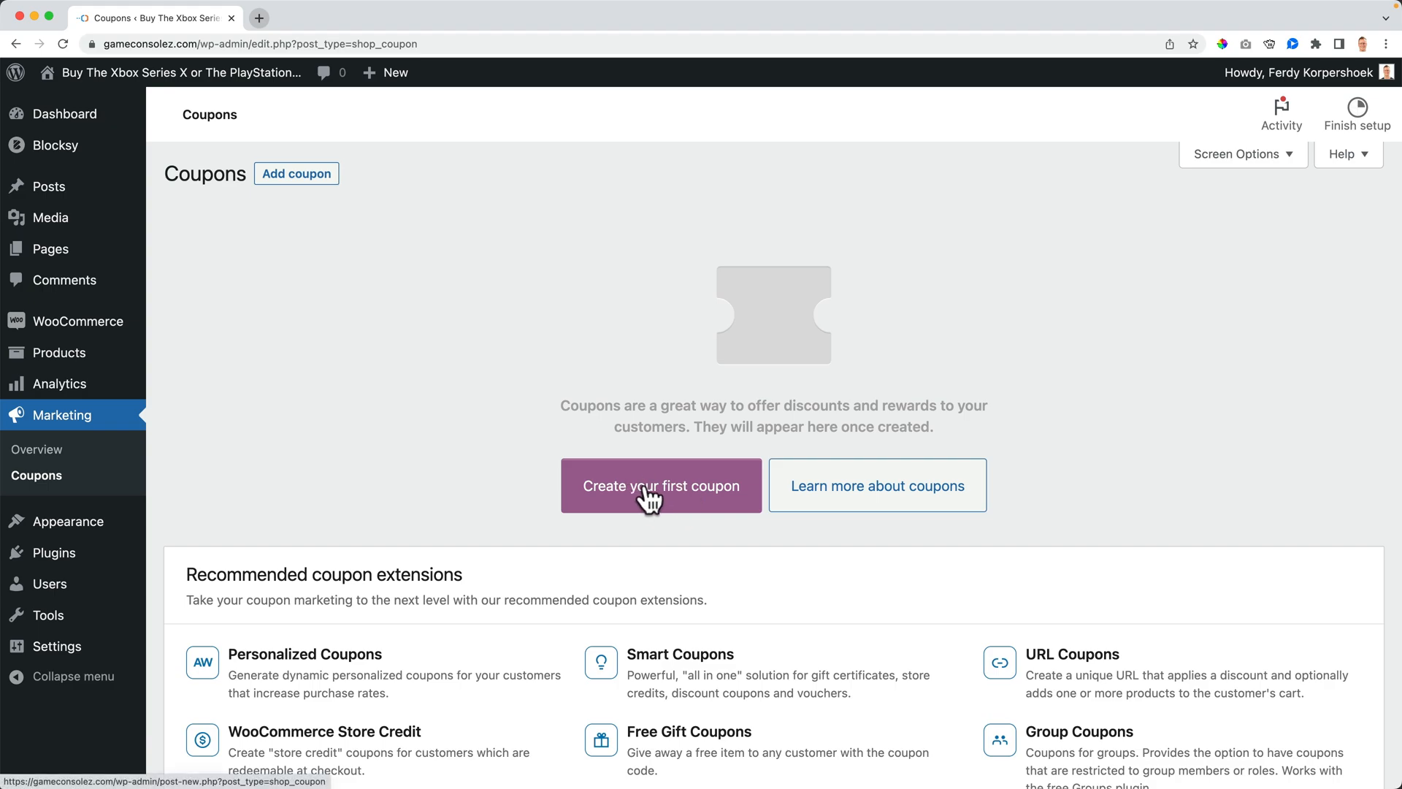
mouse_move(669, 500)
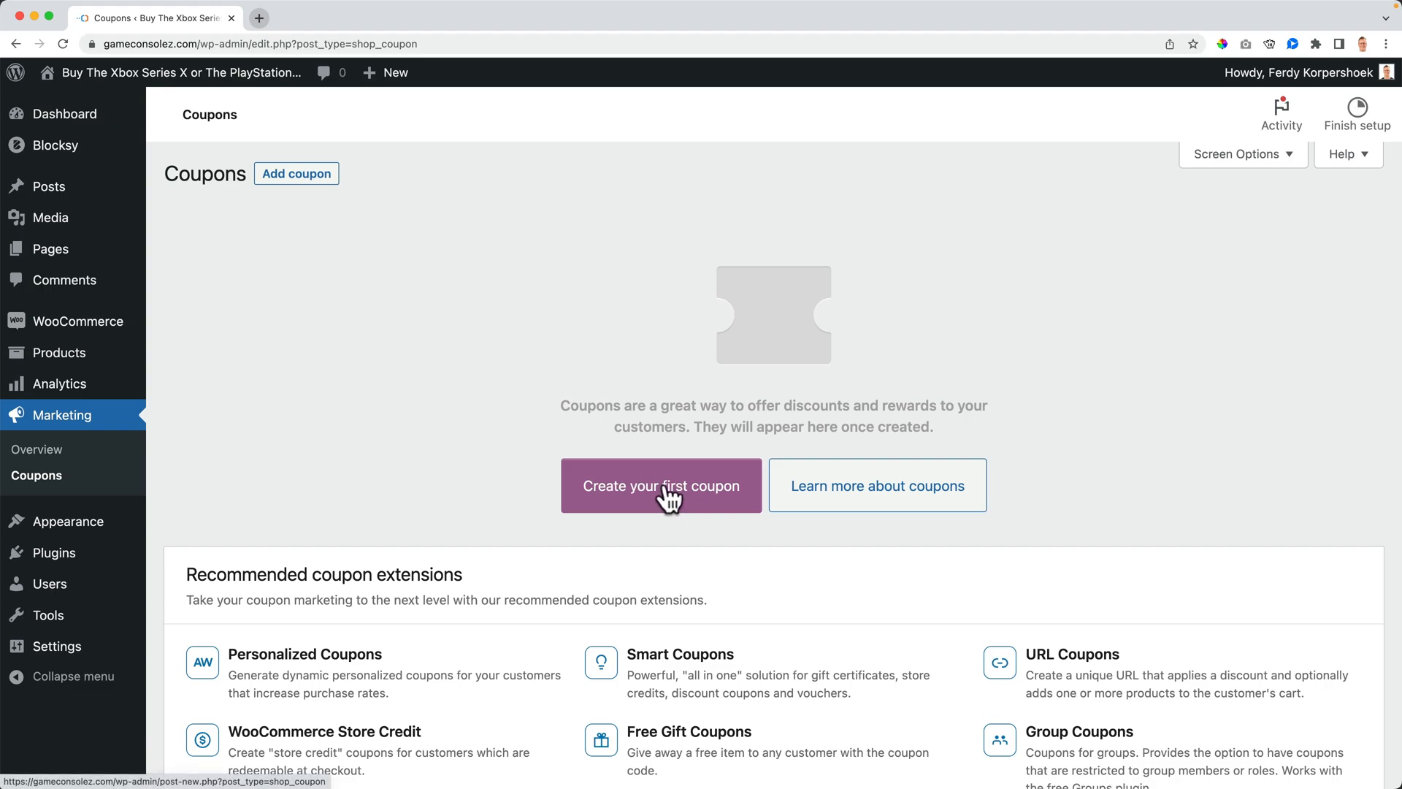
left_click(660, 485)
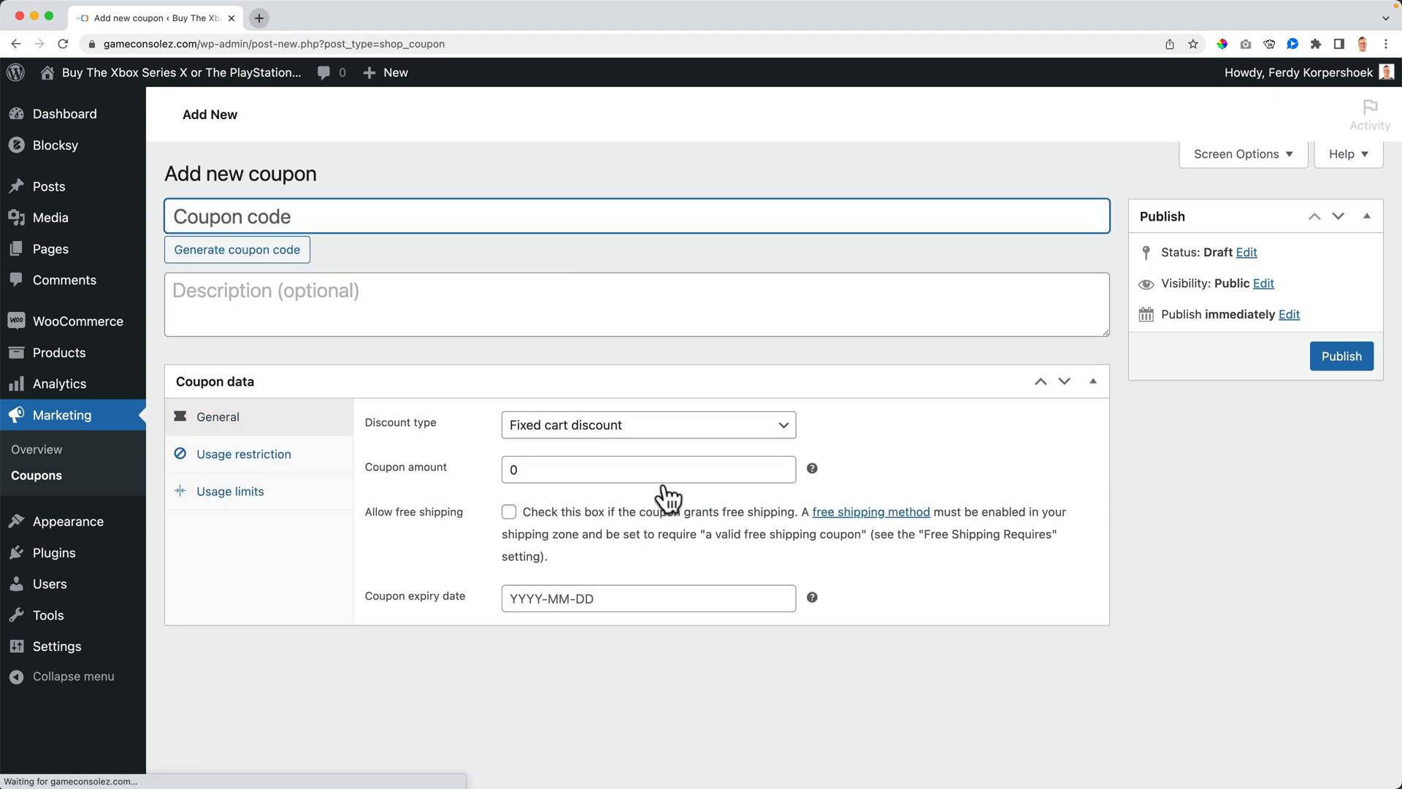
left_click(237, 250)
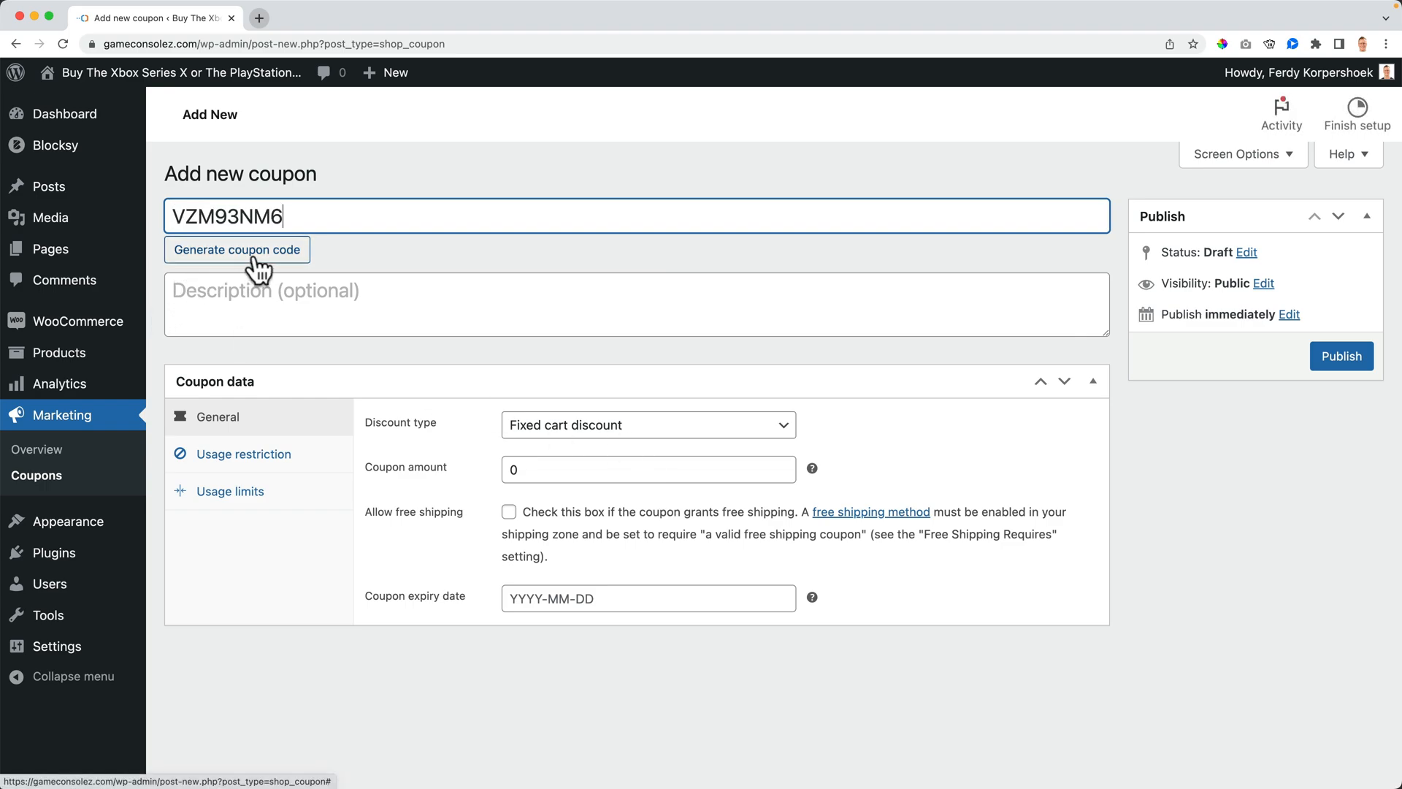
mouse_move(320, 217)
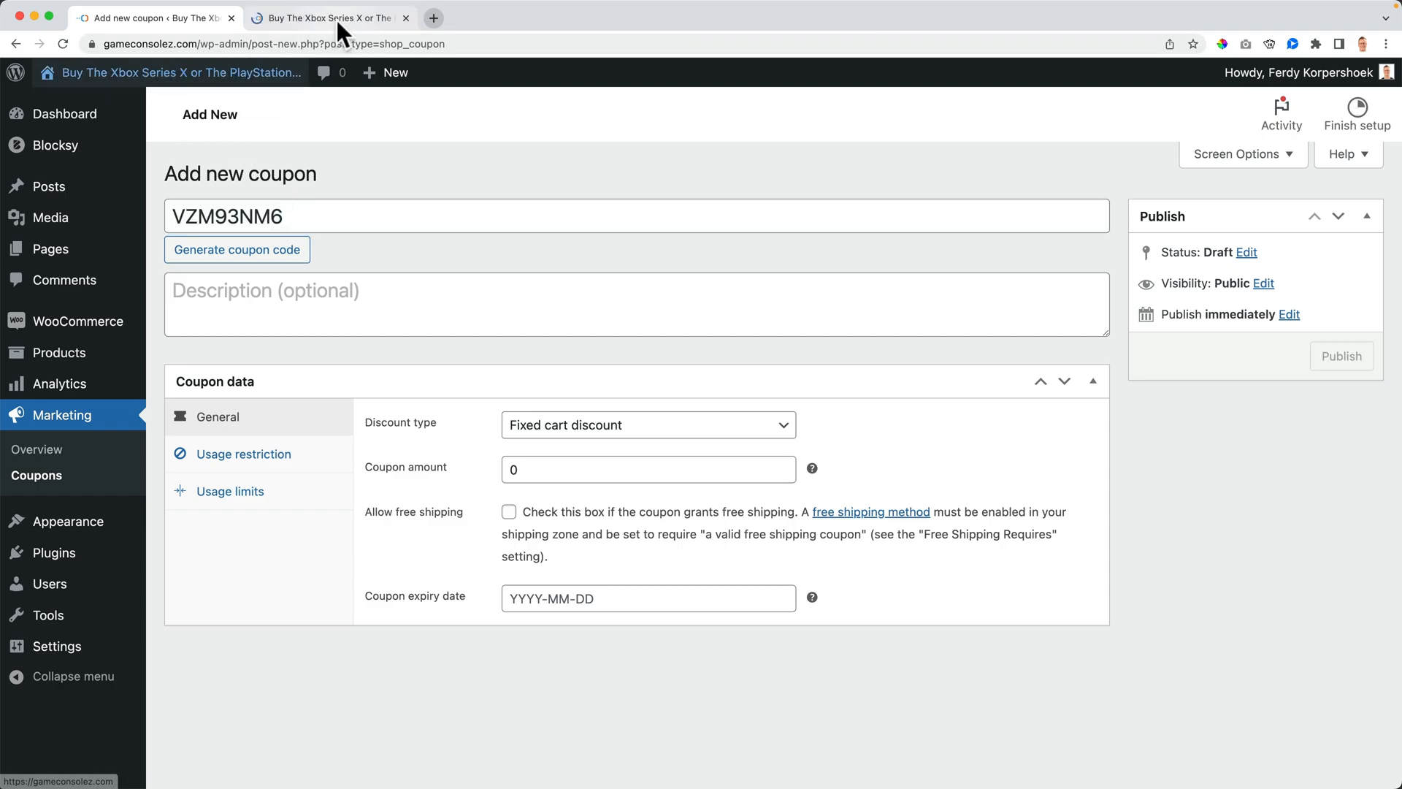
left_click(329, 18)
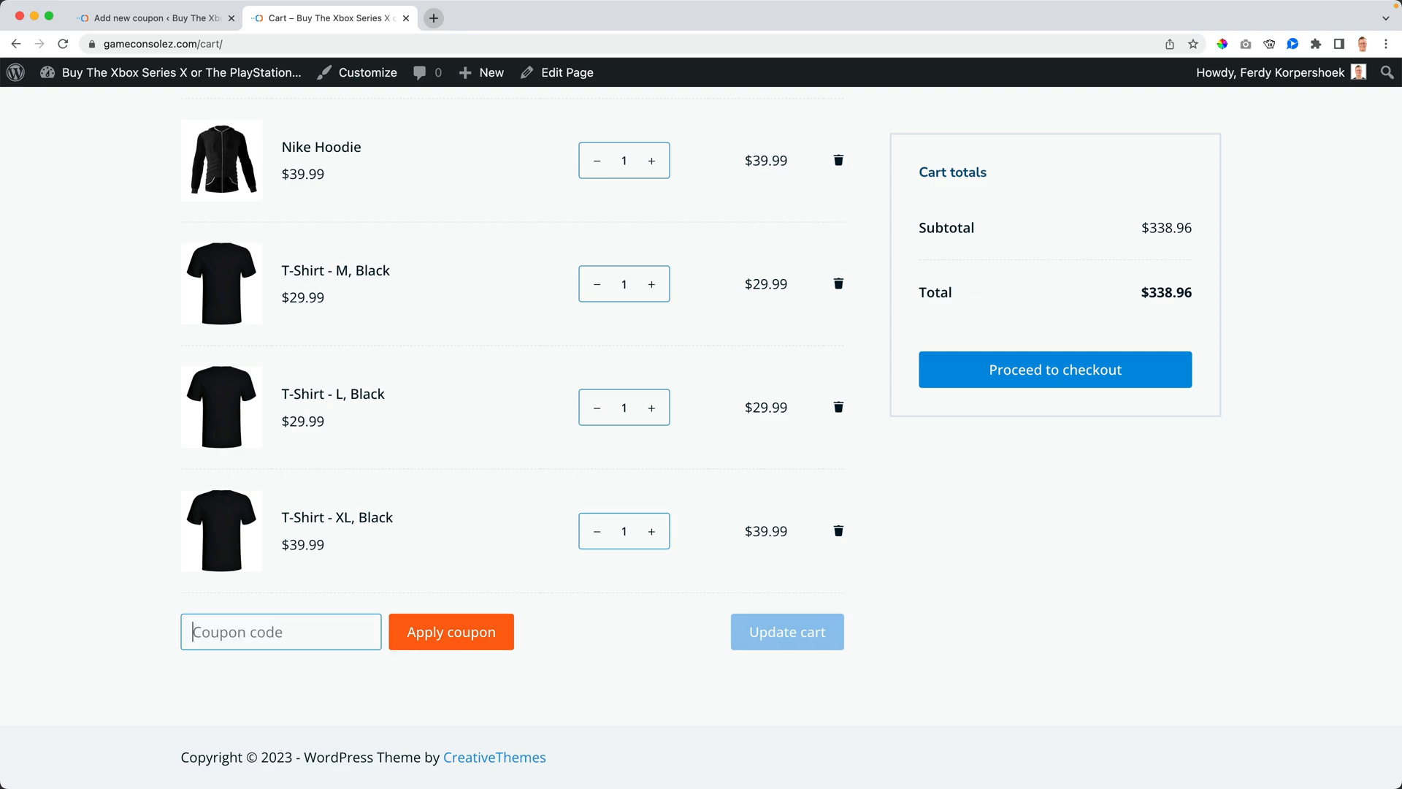
left_click(152, 17)
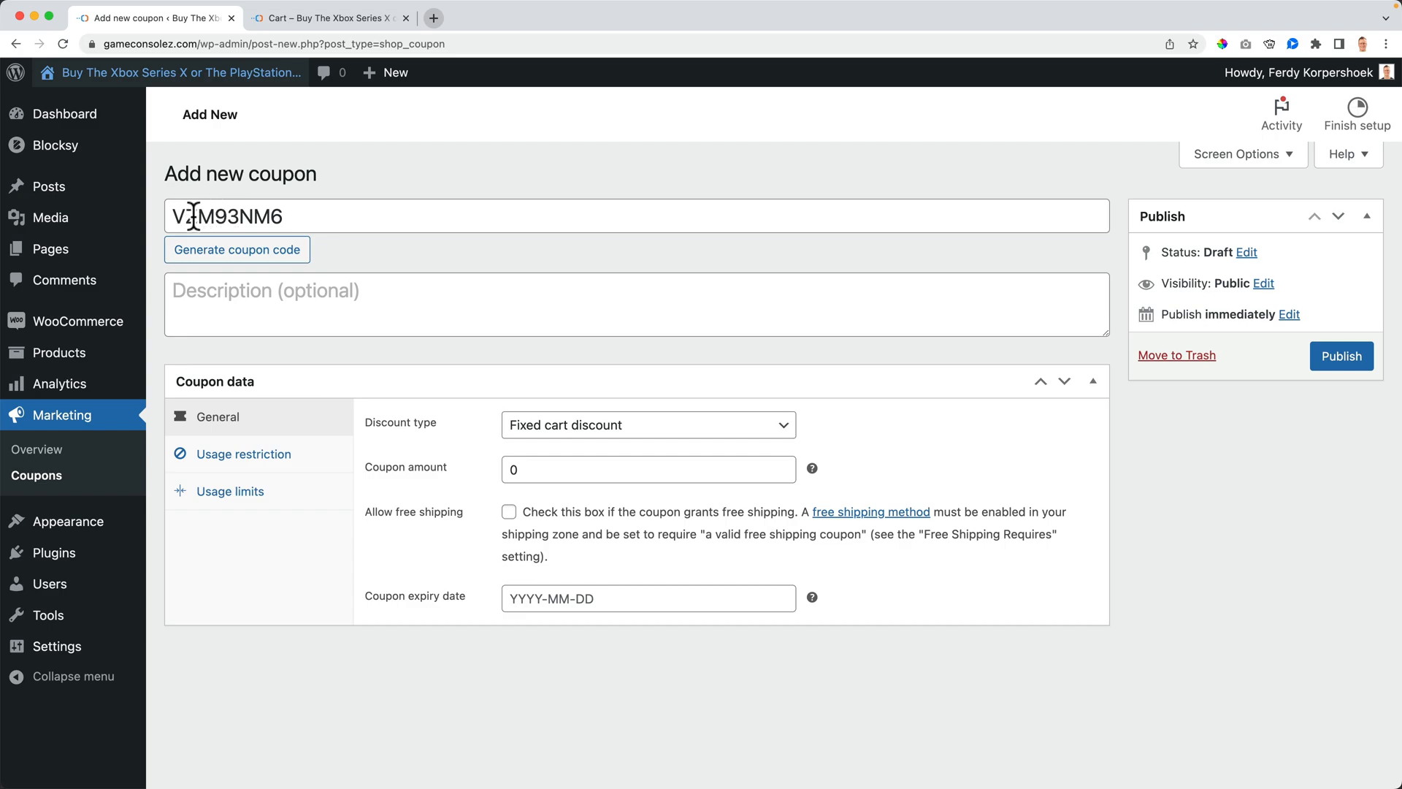
mouse_move(218, 417)
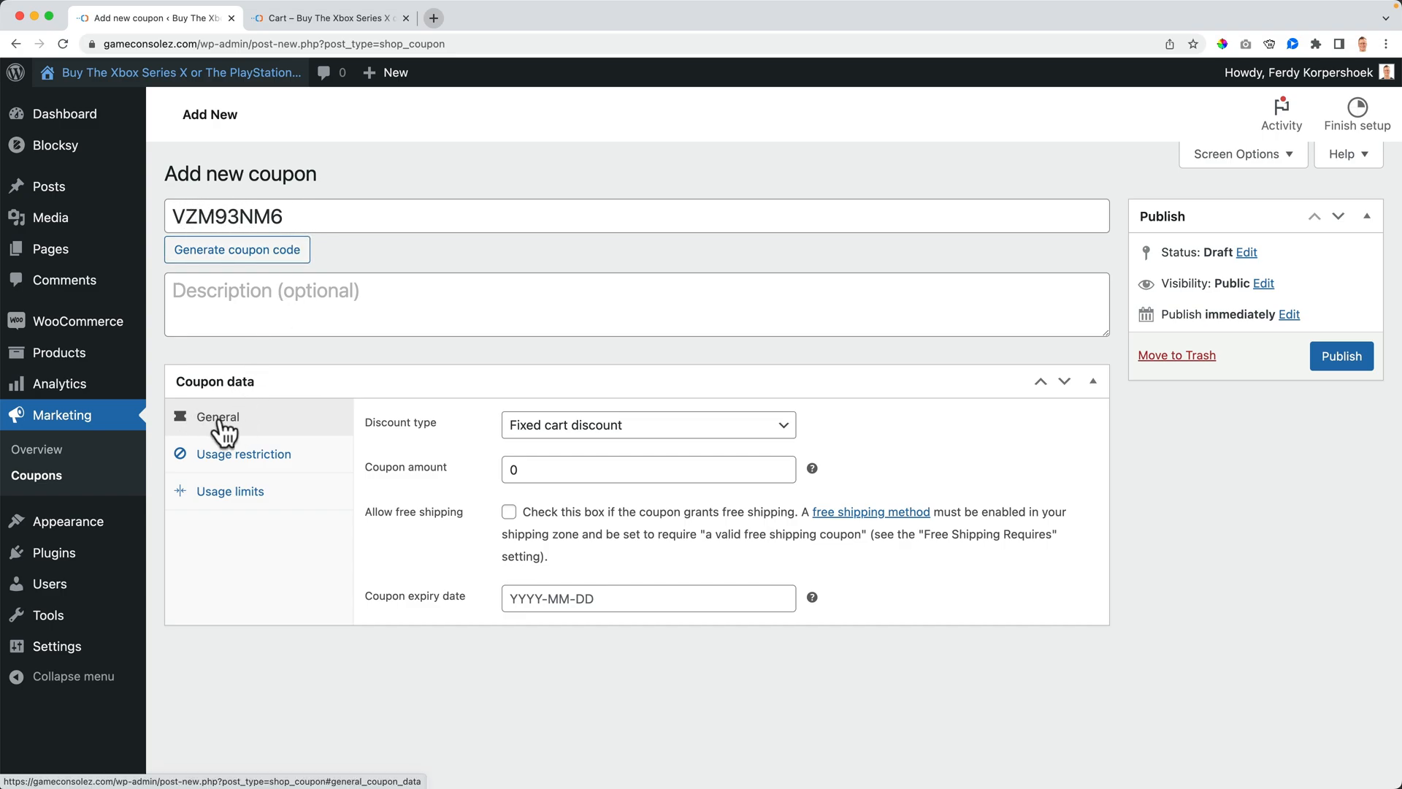
Give coupon VZM93NM6 a fixed cart discount amount of 10 and publish it
left_click(647, 425)
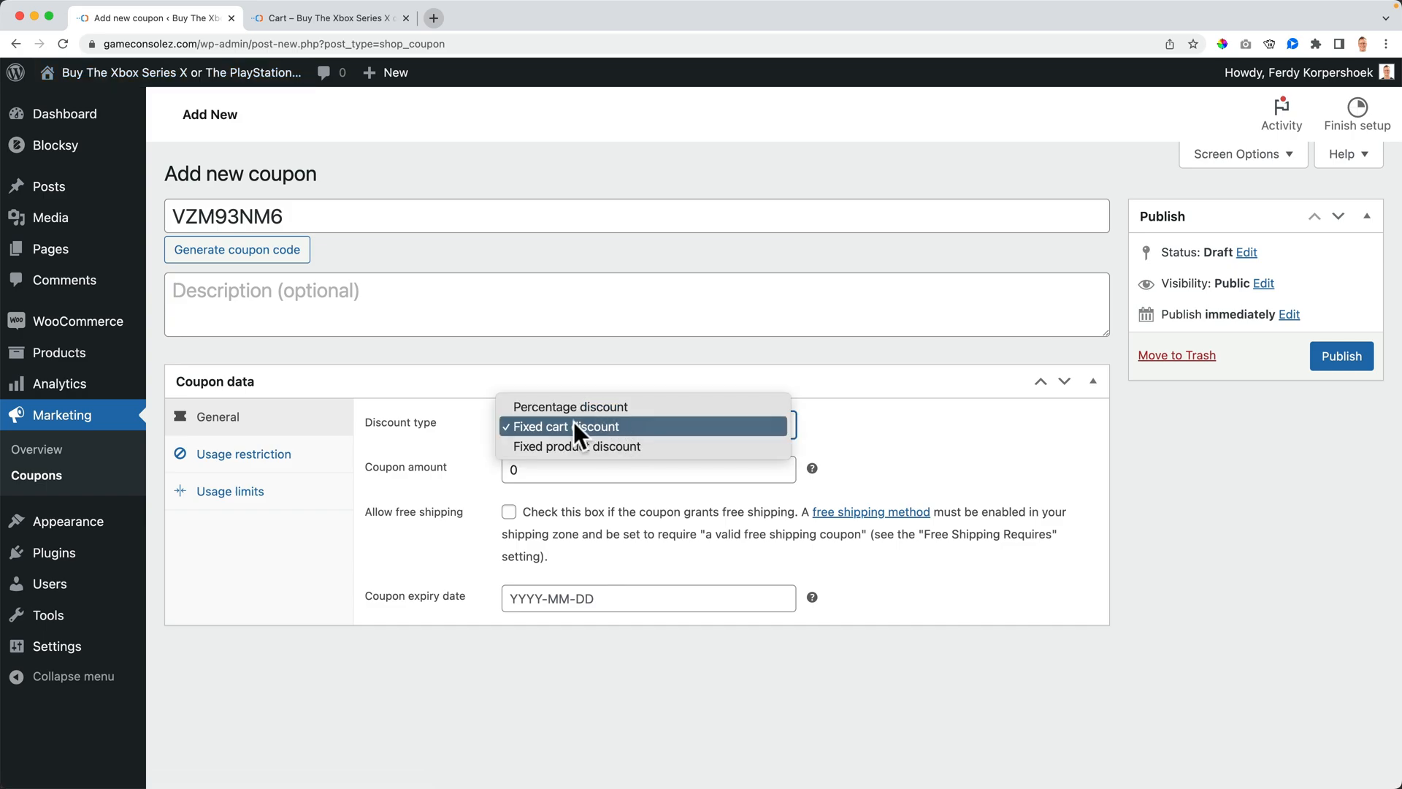
mouse_move(574, 443)
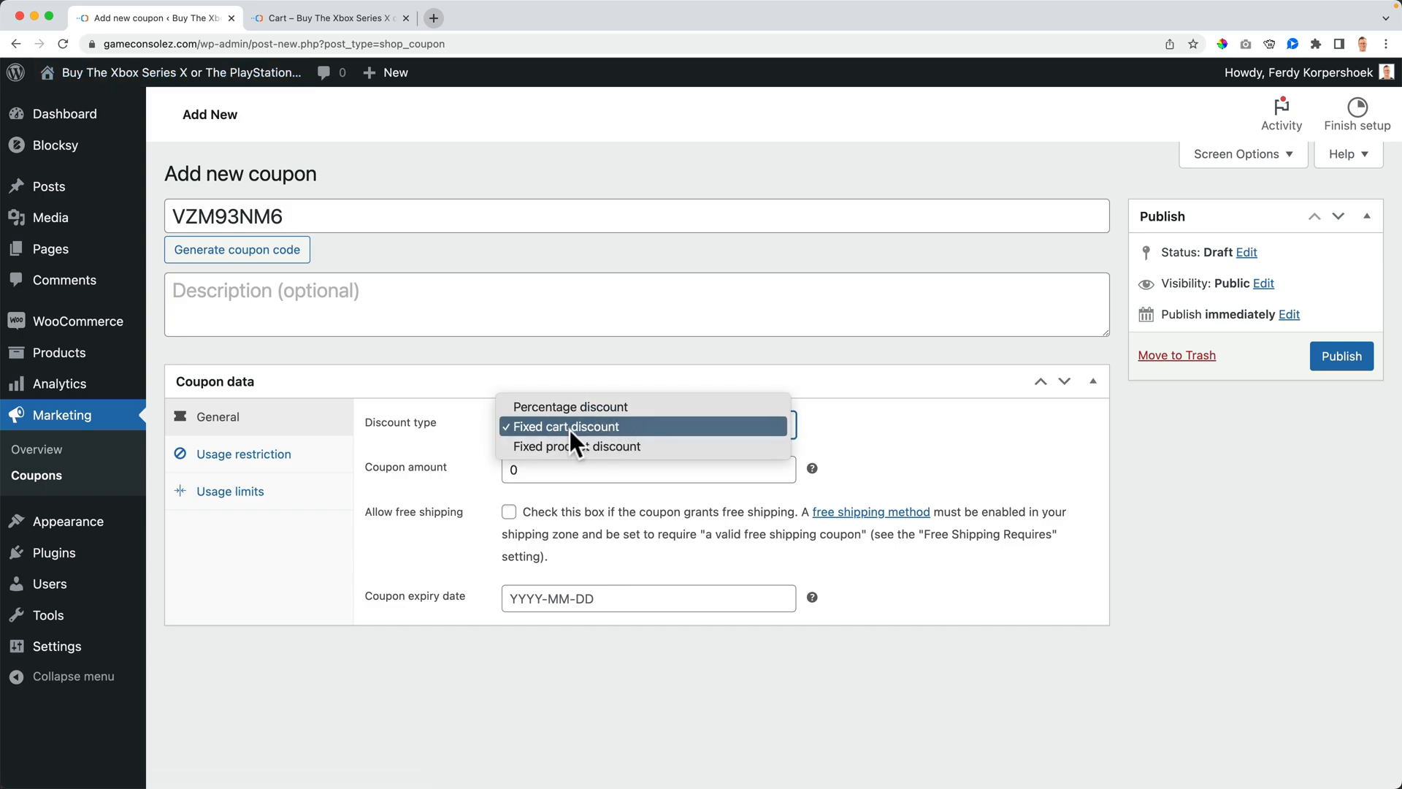
mouse_move(568, 406)
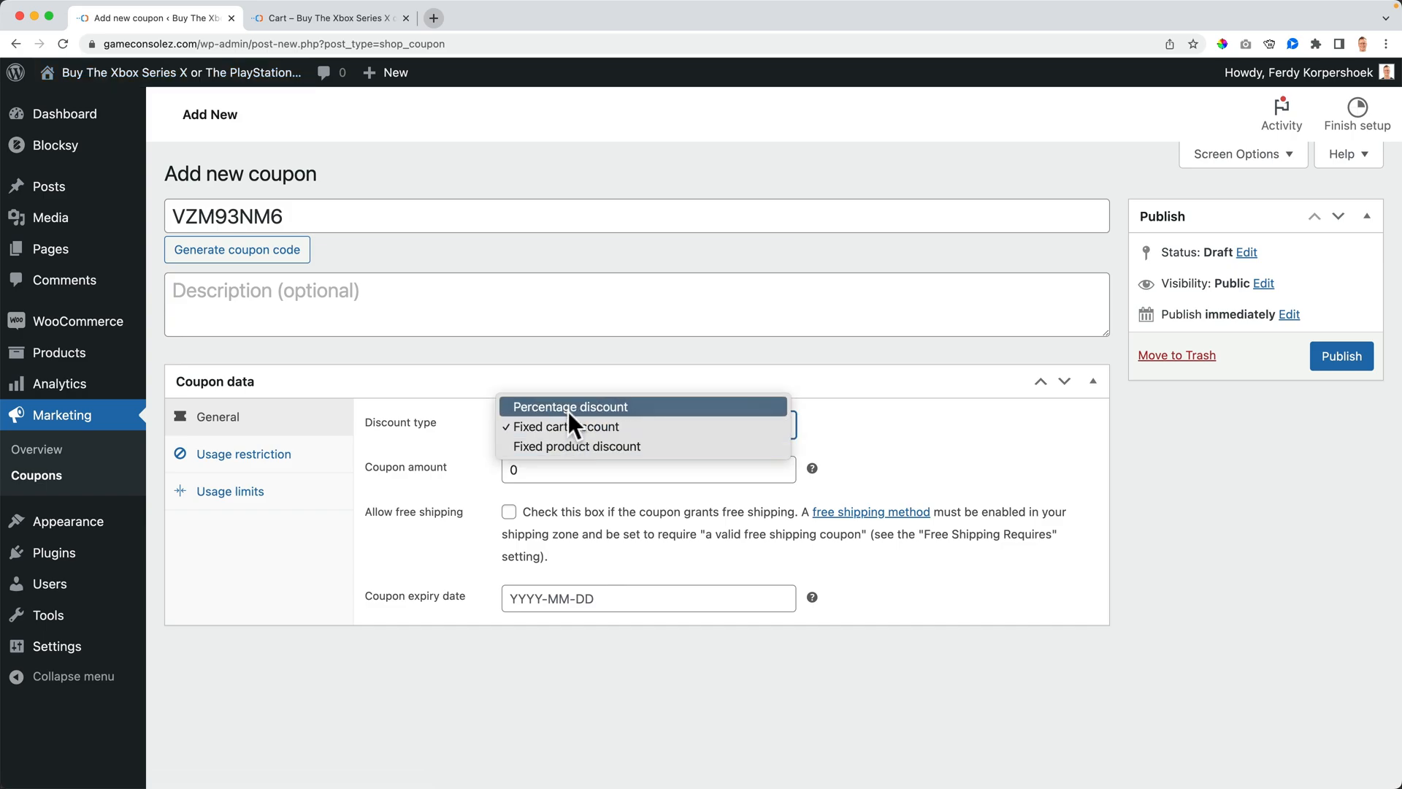
left_click(562, 425)
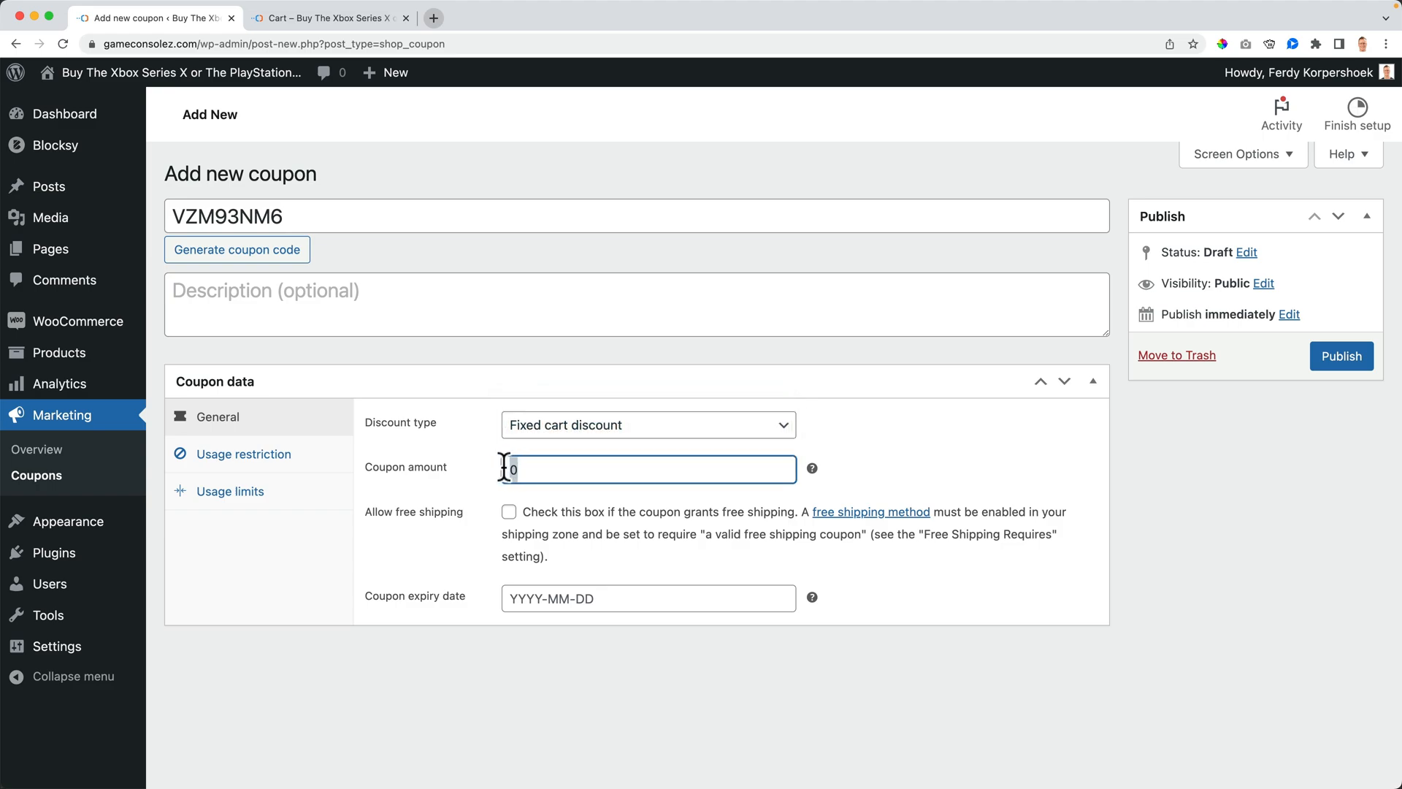
type("10")
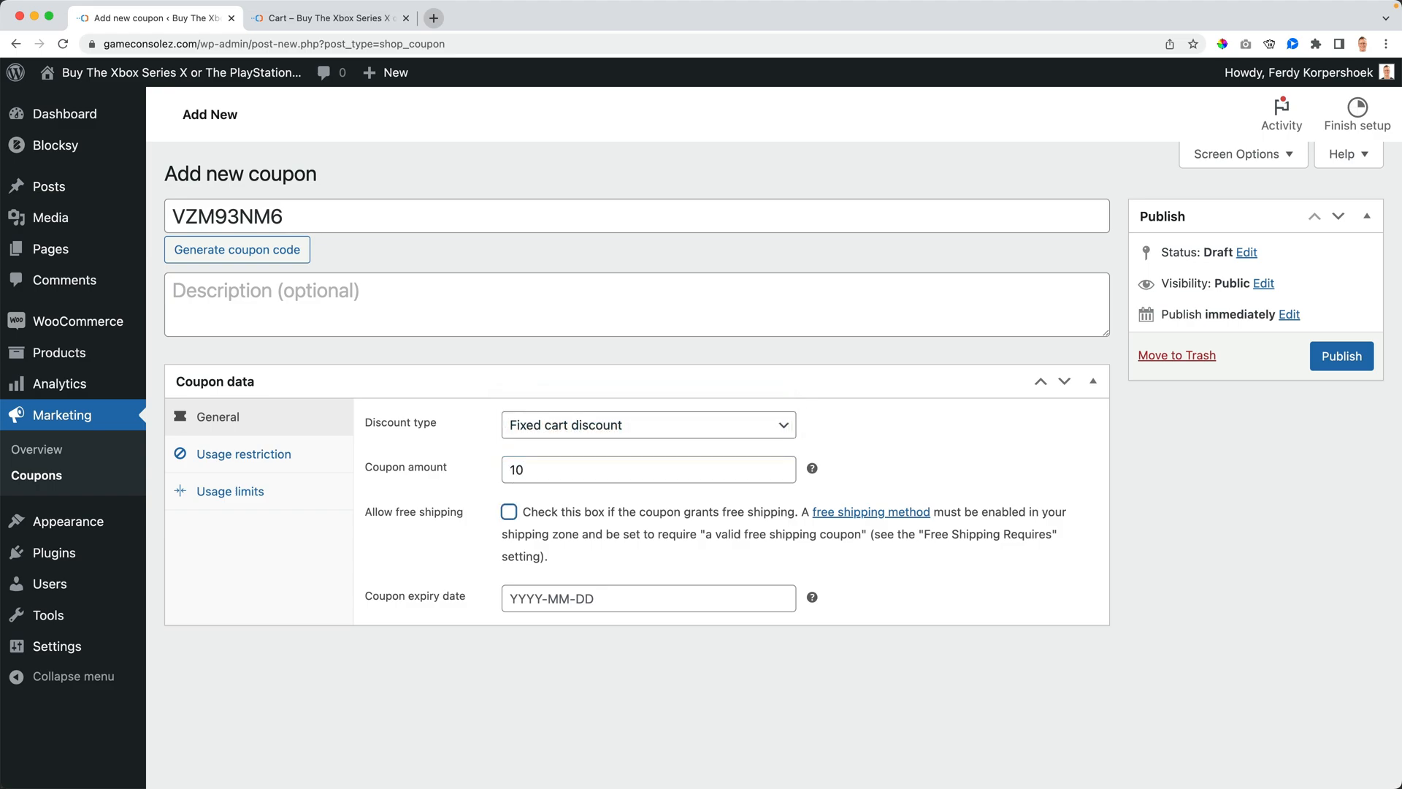
left_click(1341, 357)
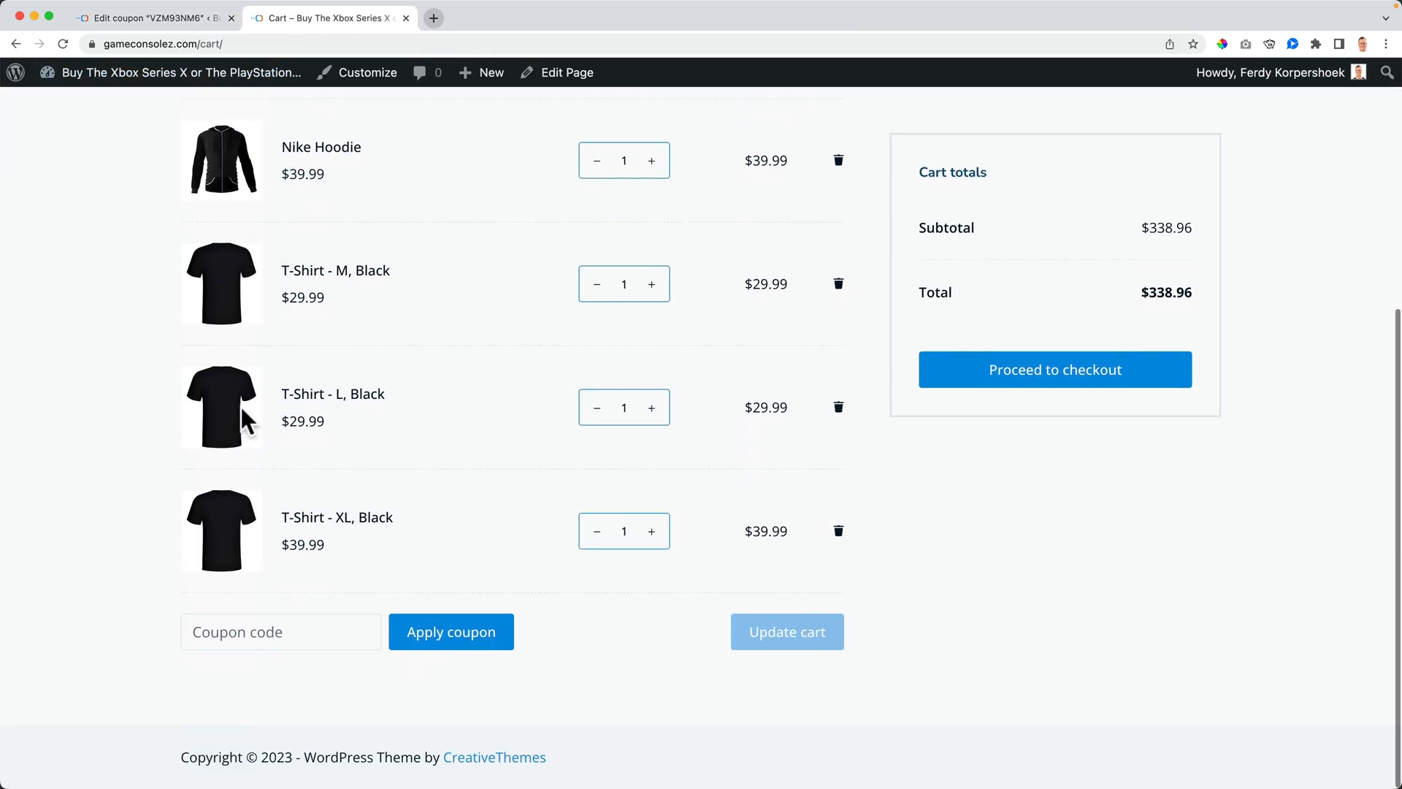
type("VZM93NM6")
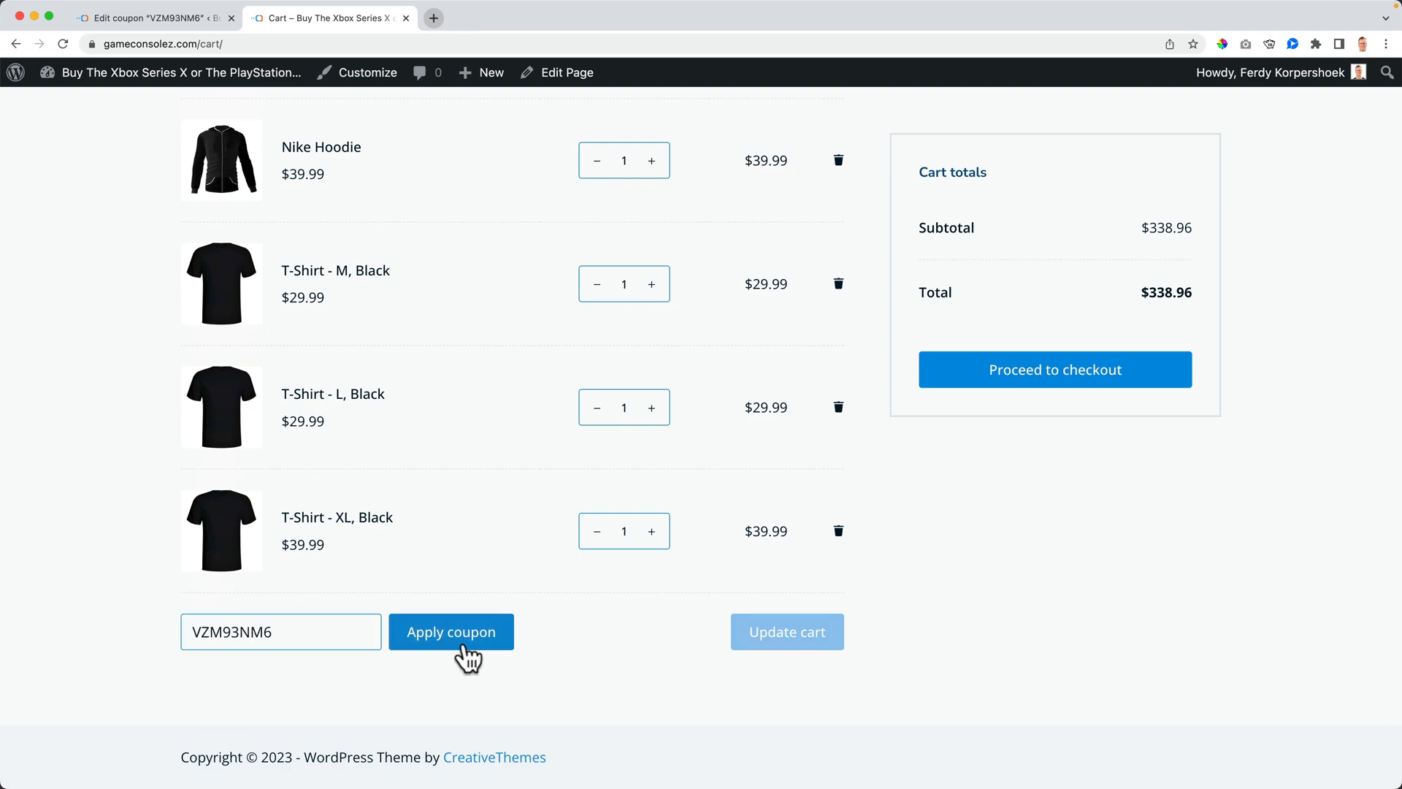
left_click(452, 631)
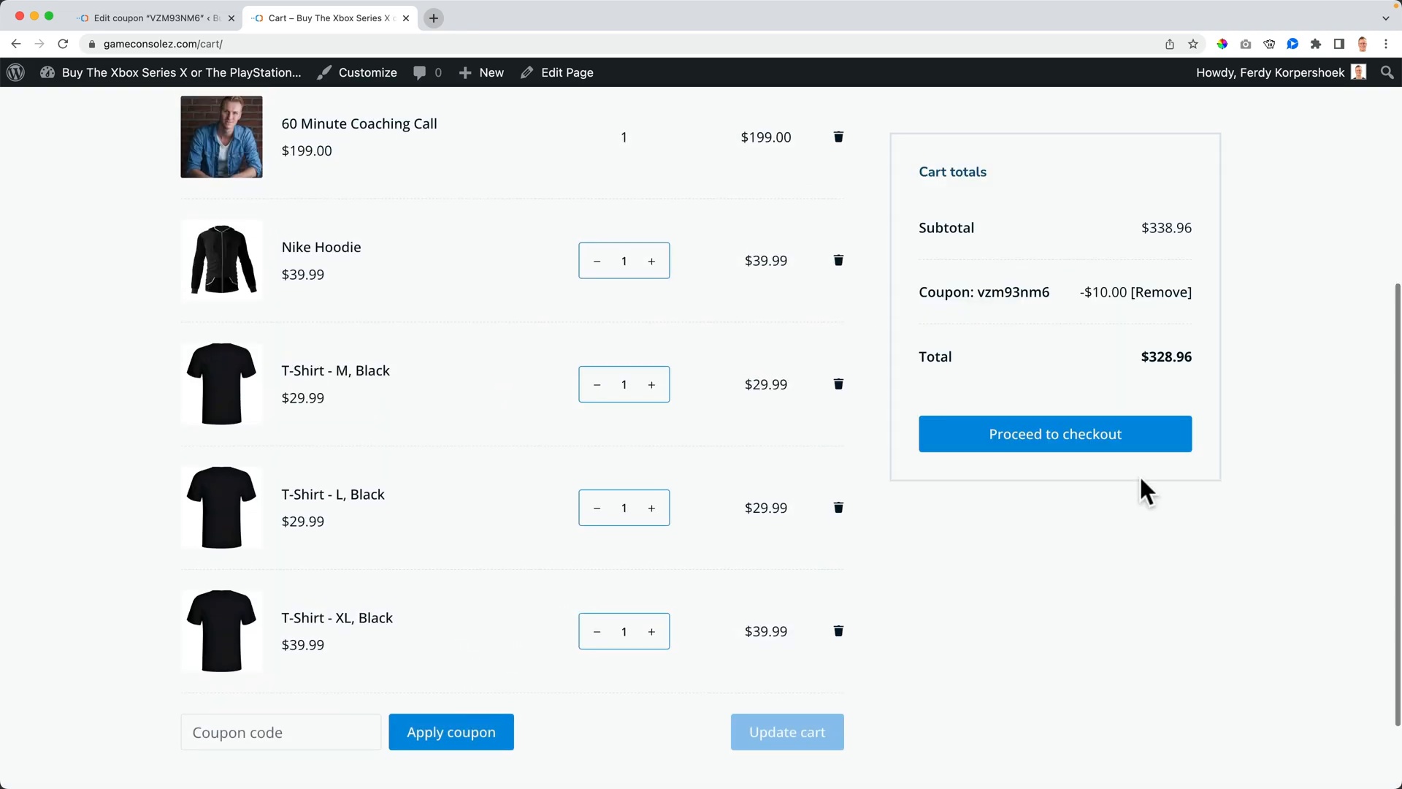
scroll("up", 3)
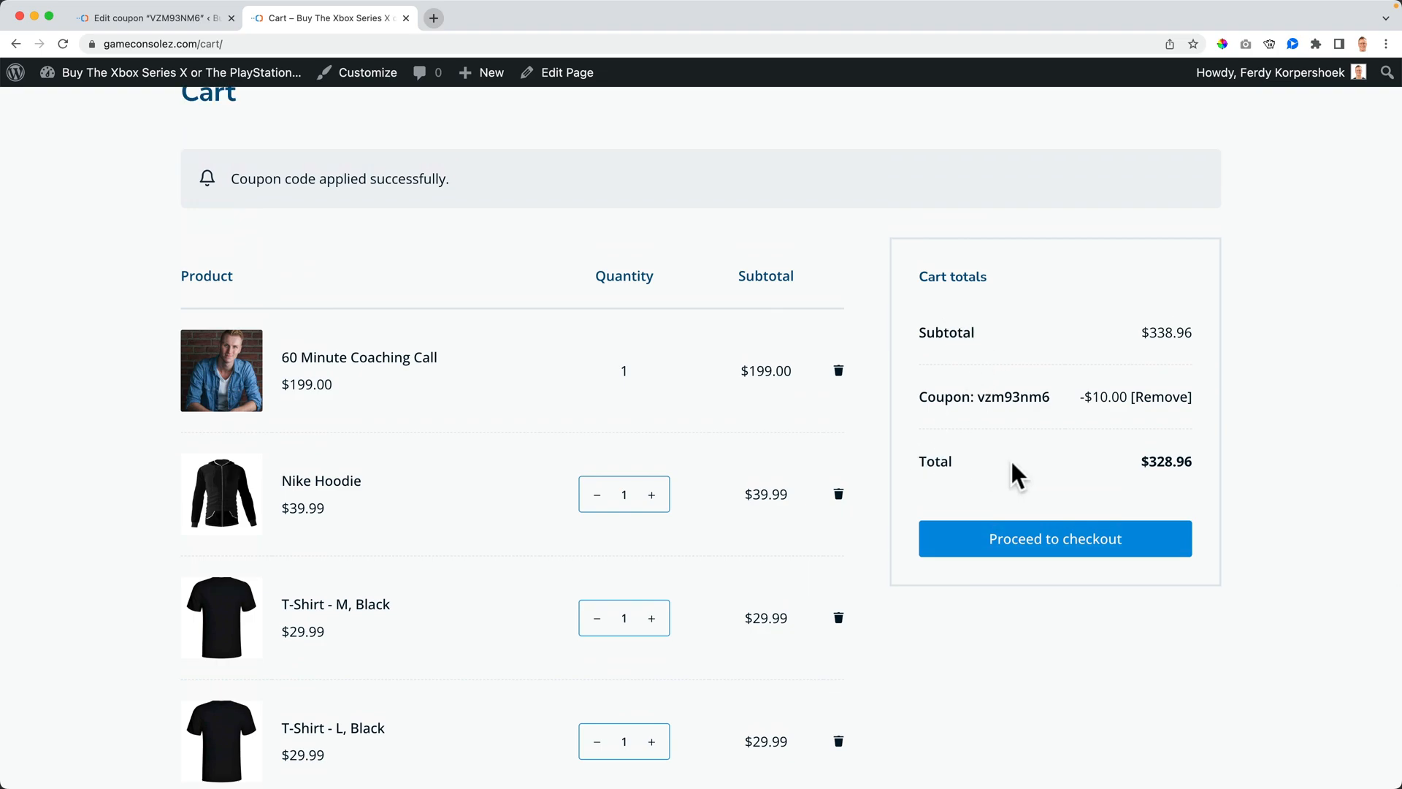
mouse_move(958, 385)
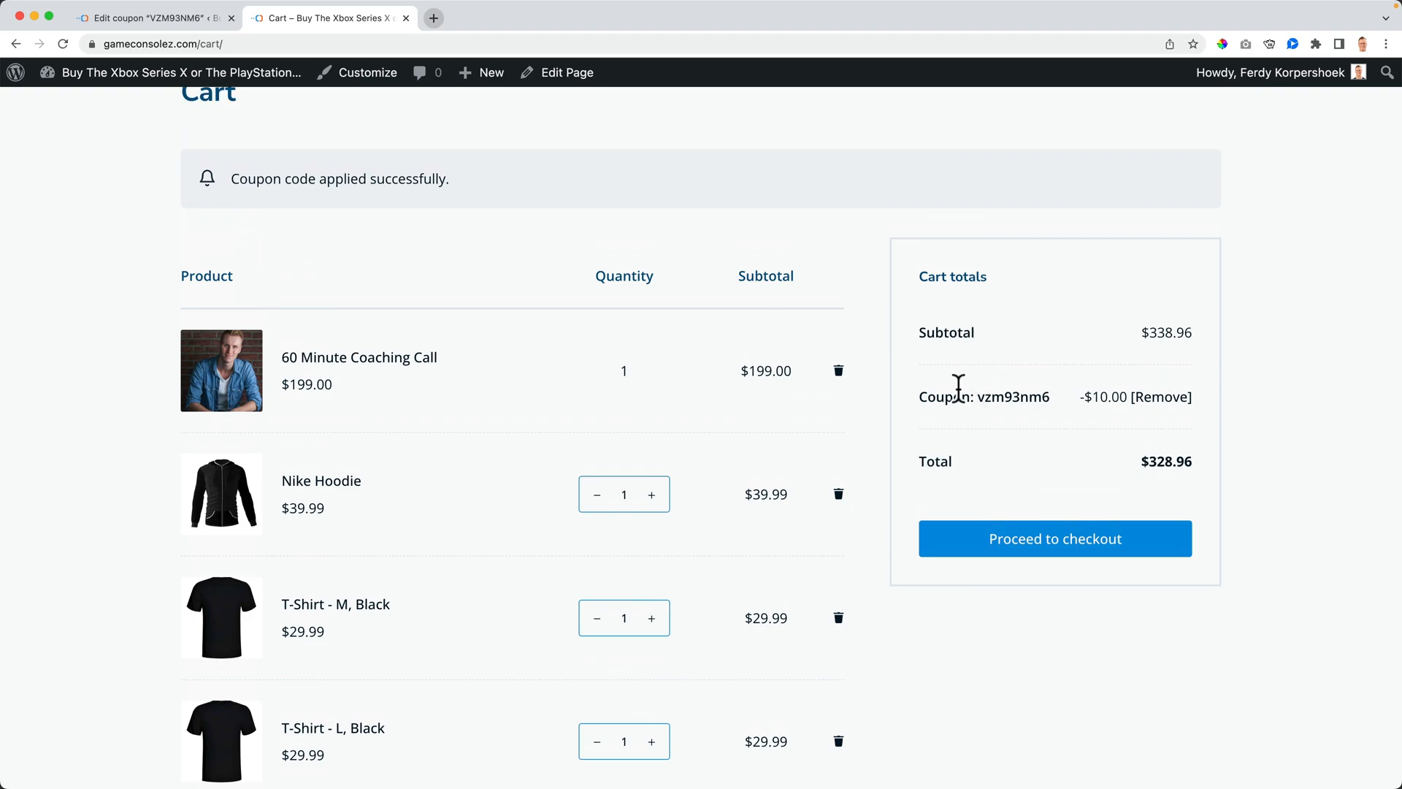
Empty the cart by removing the coaching call, Nike Hoodie and both T-Shirts
left_click(838, 370)
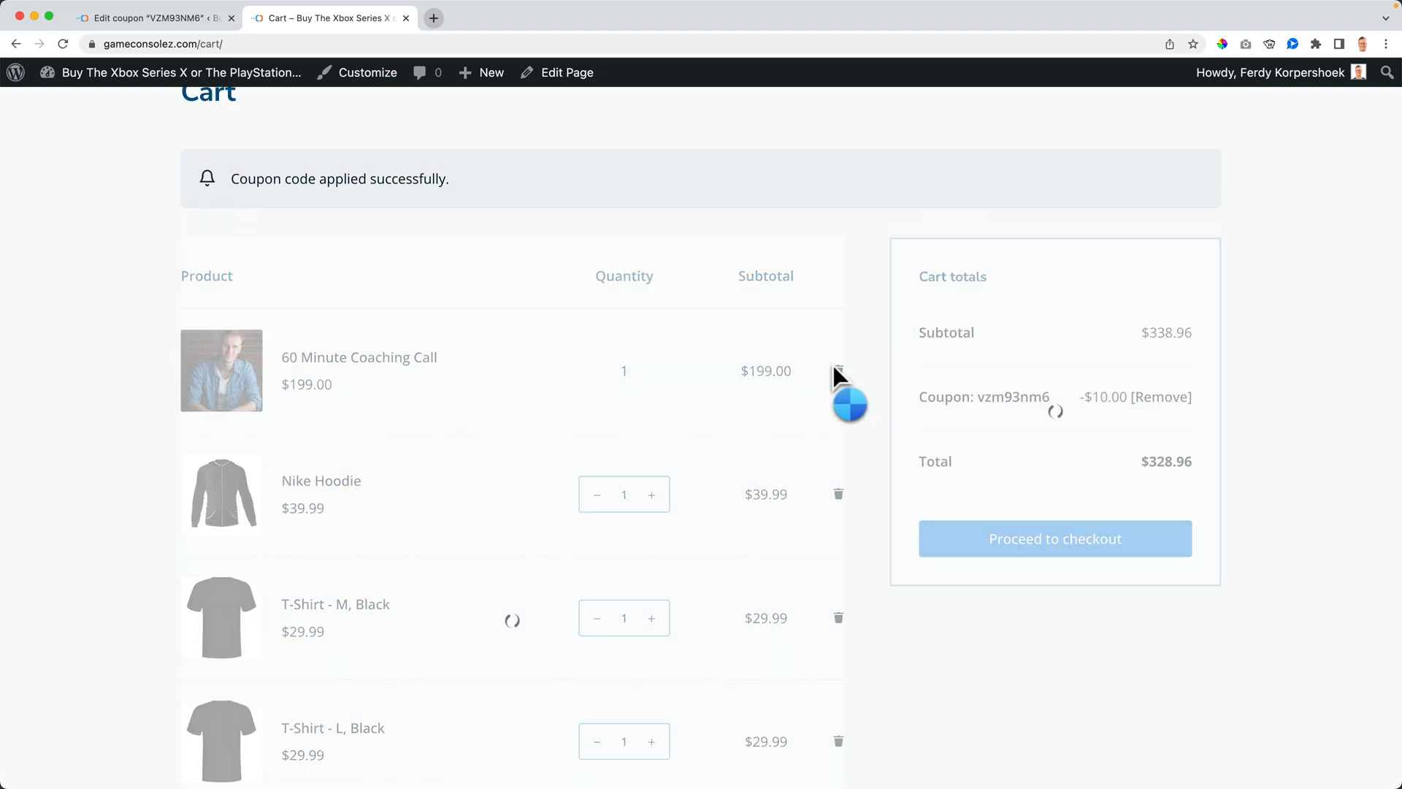
left_click(838, 494)
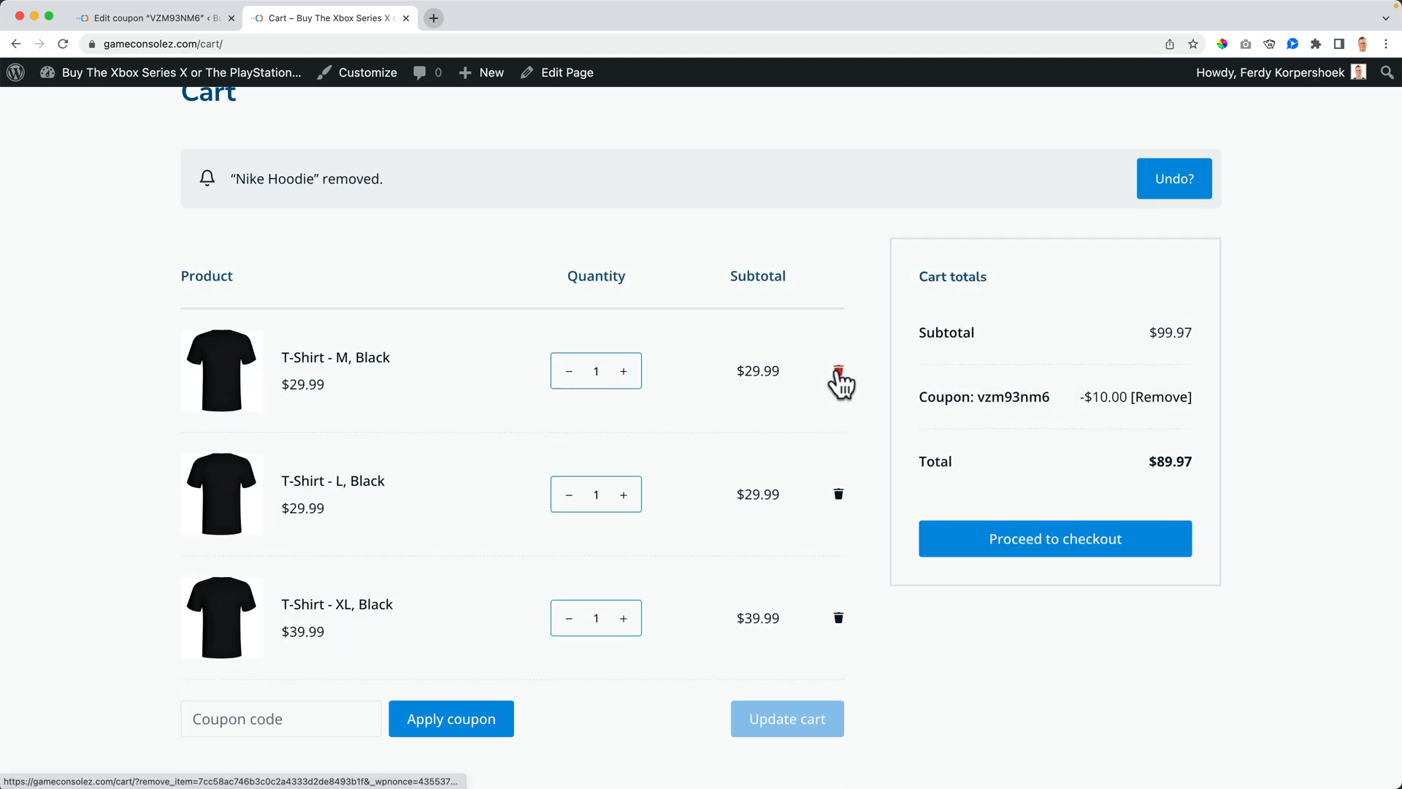
left_click(838, 369)
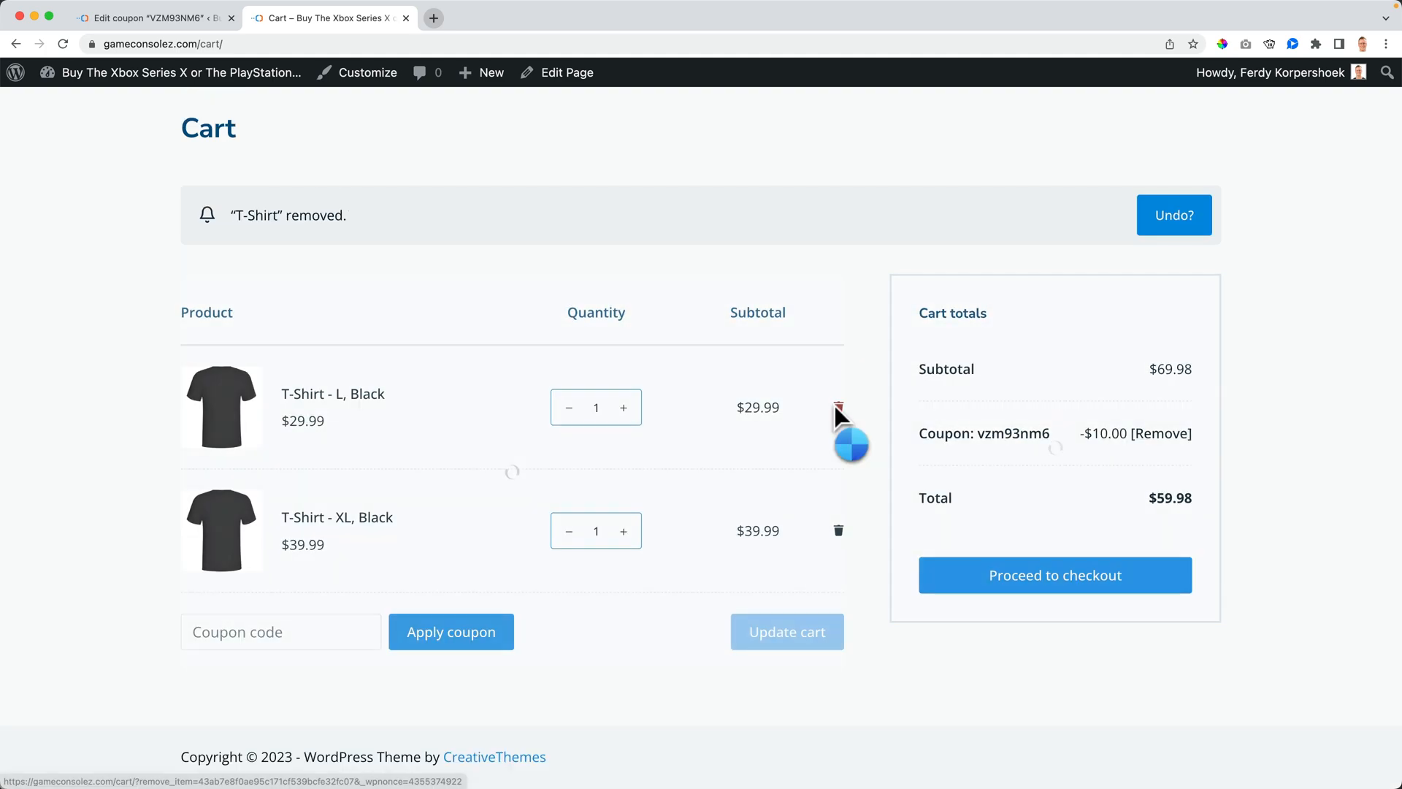
left_click(838, 408)
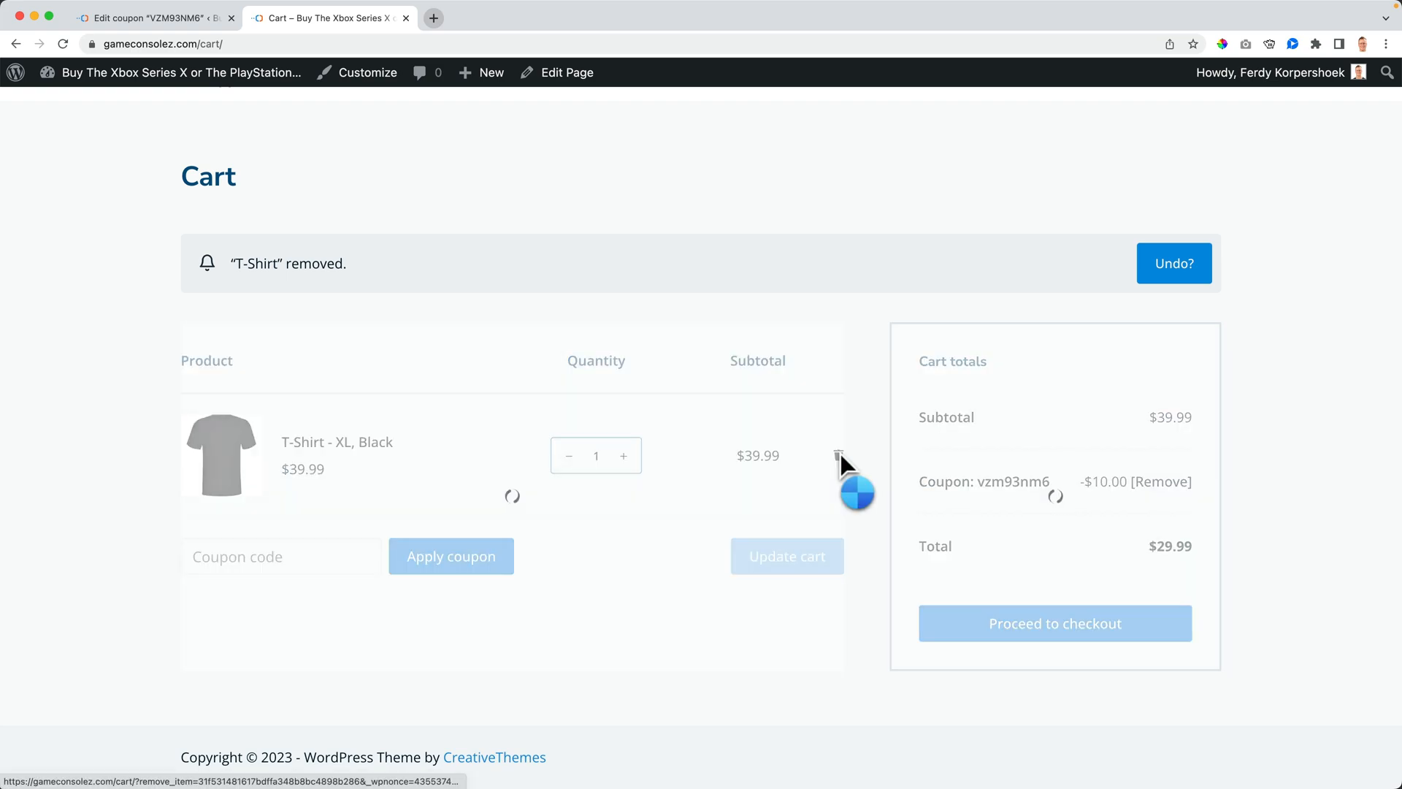
Add the eBook from the Shop so the coupon takes $10.00 off the $19.99 subtotal
left_click(1152, 118)
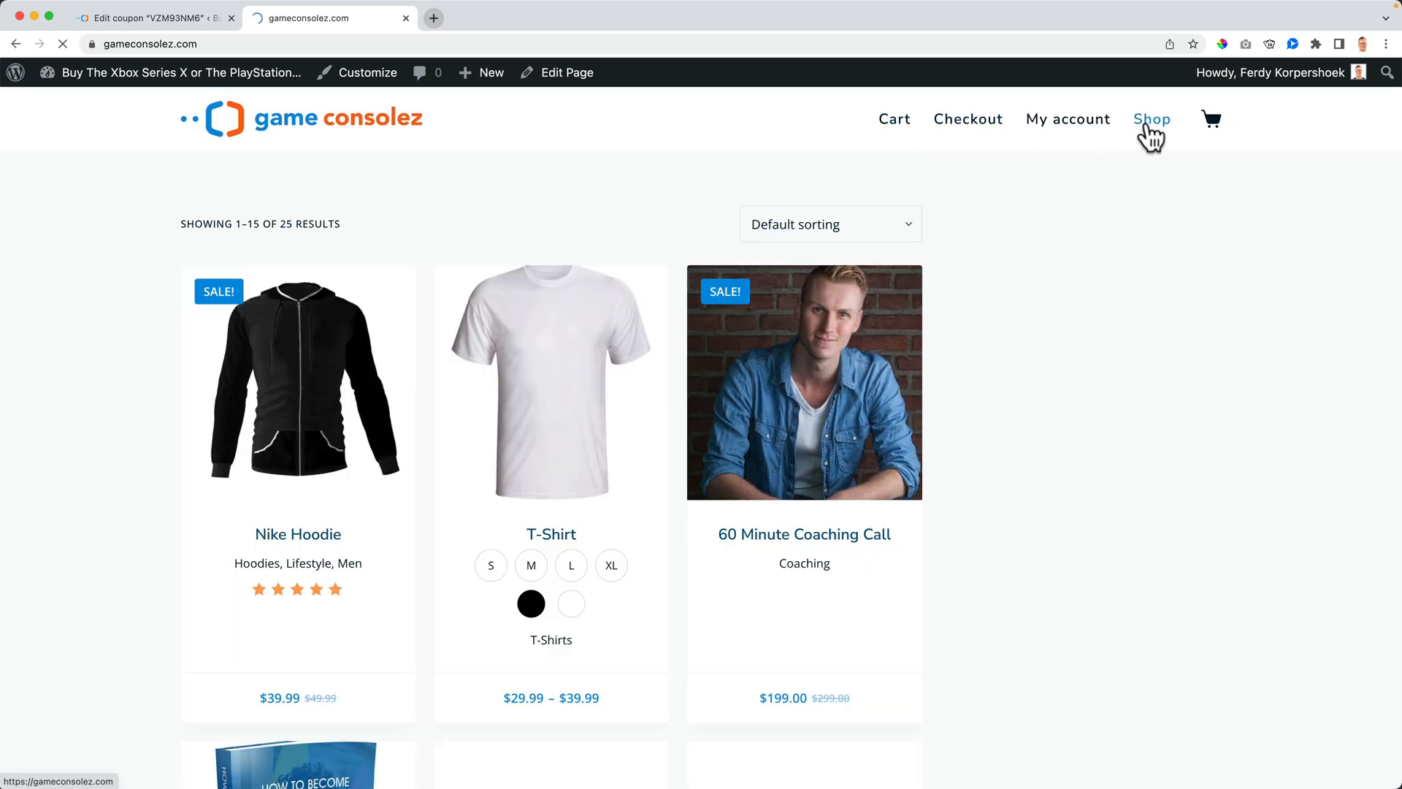
scroll("down", 3)
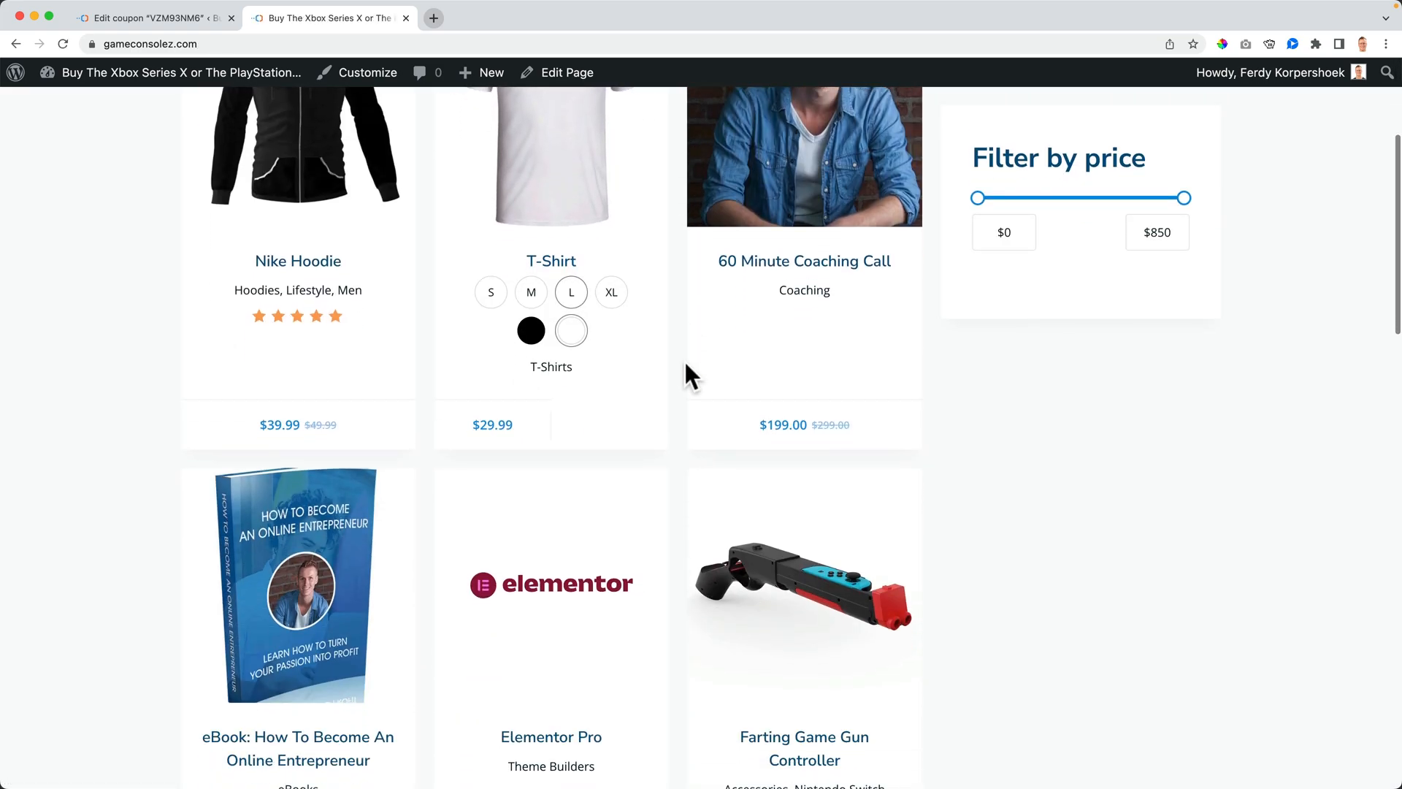
scroll("down", 3)
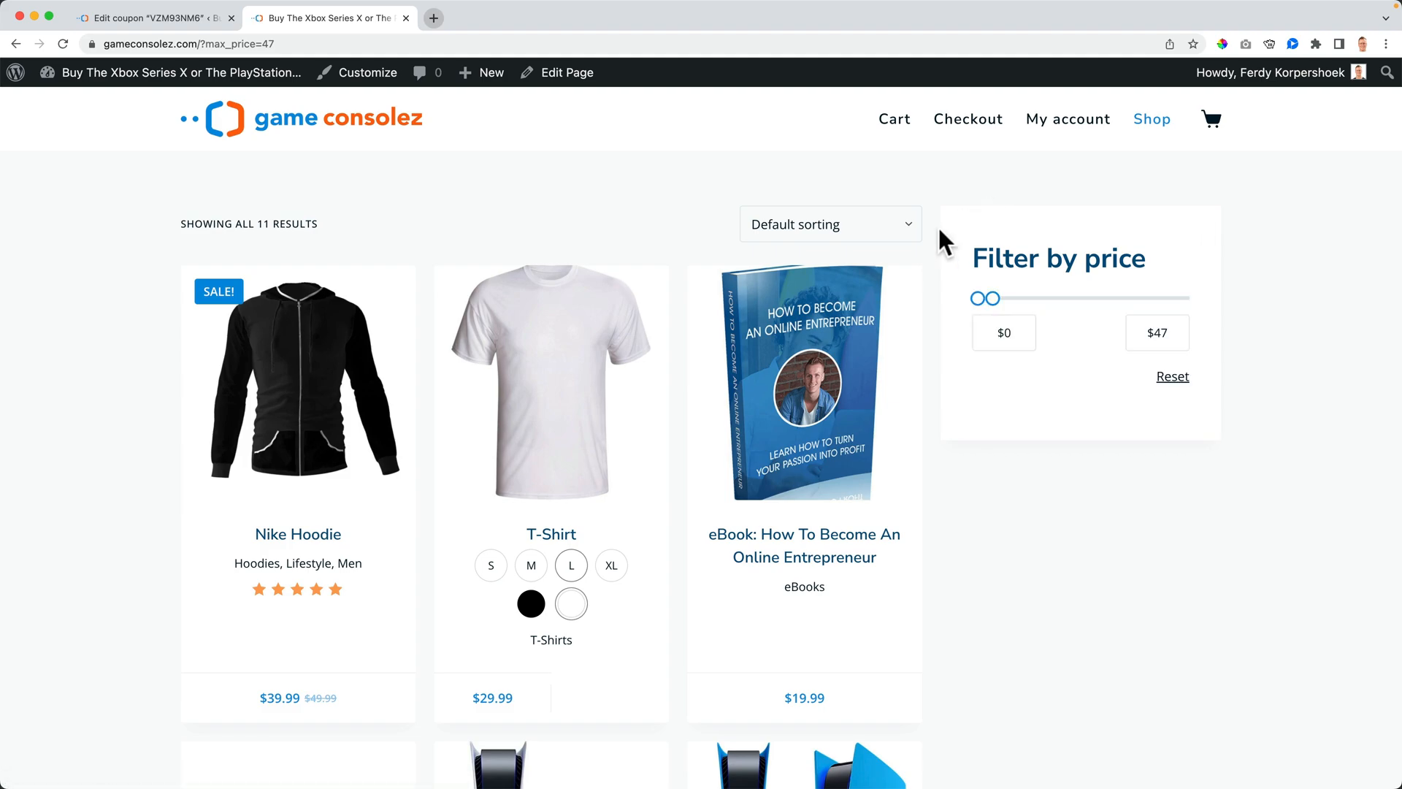
scroll("down", 3)
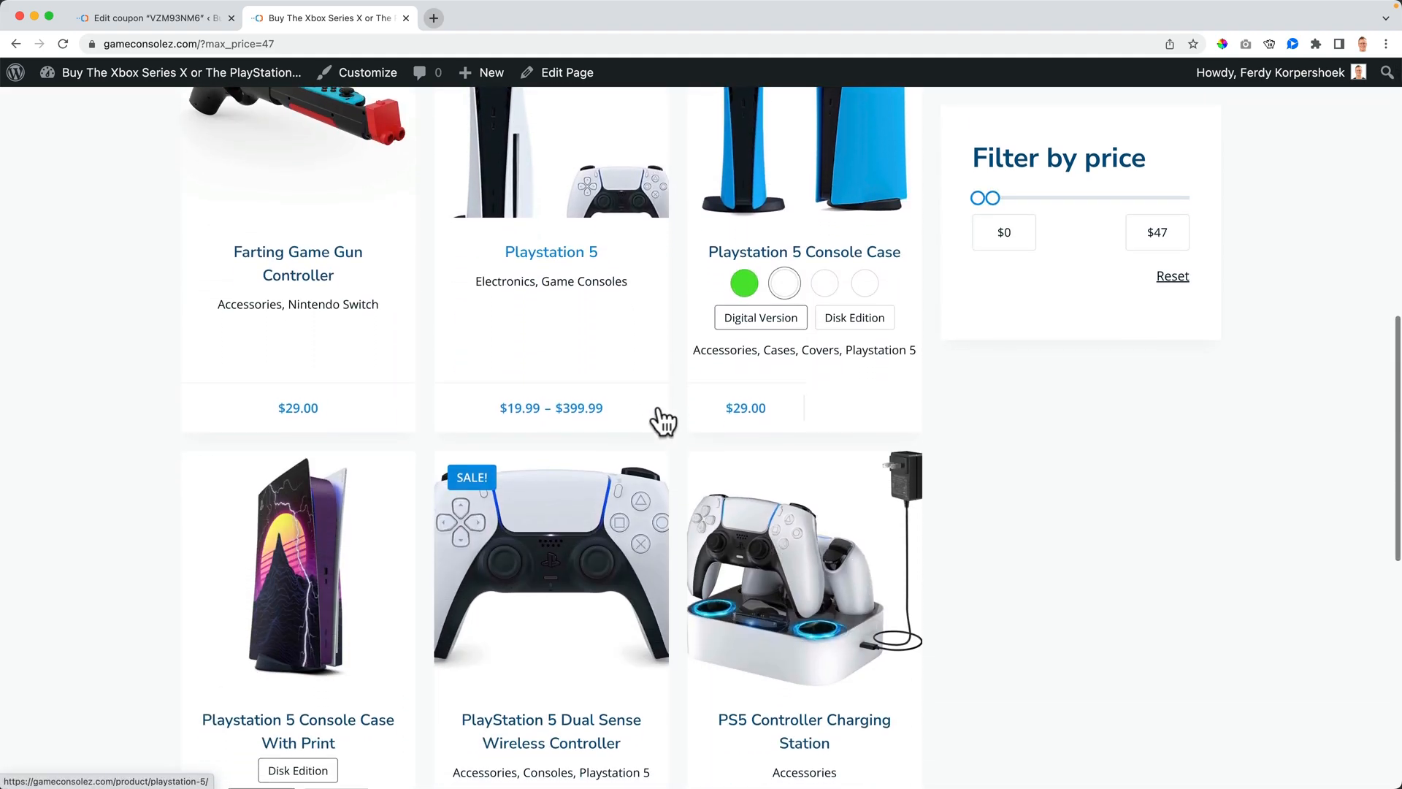
scroll("up", 3)
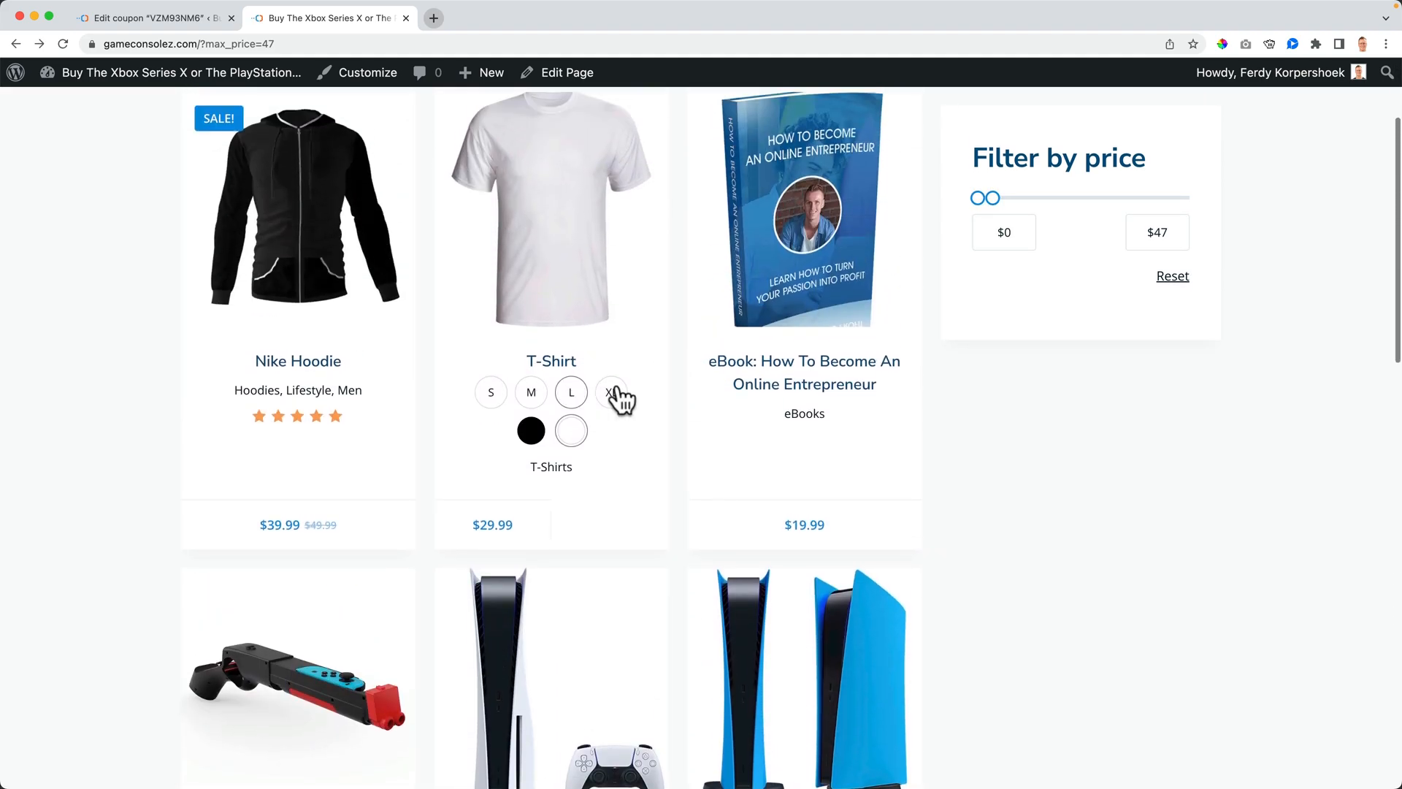
mouse_move(783, 368)
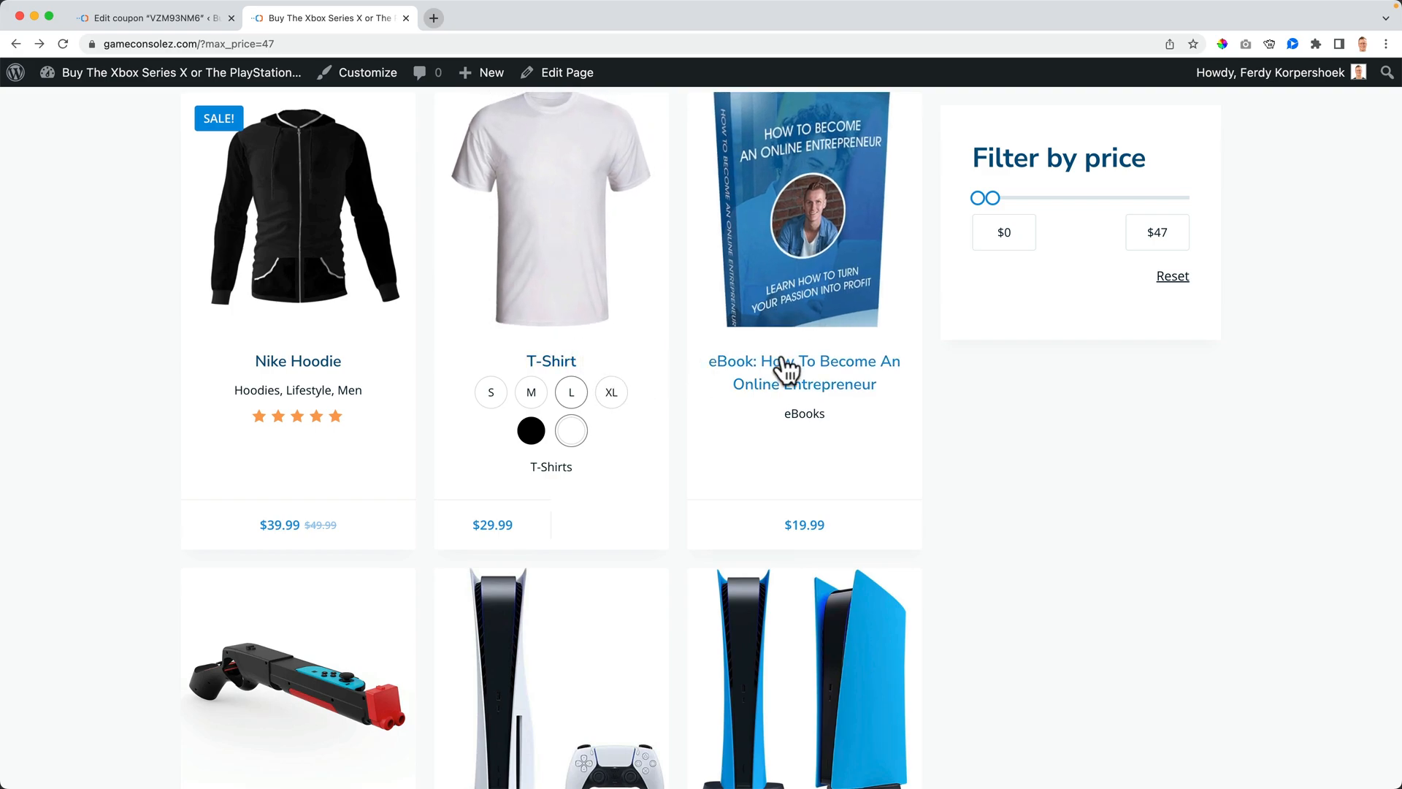
left_click(804, 373)
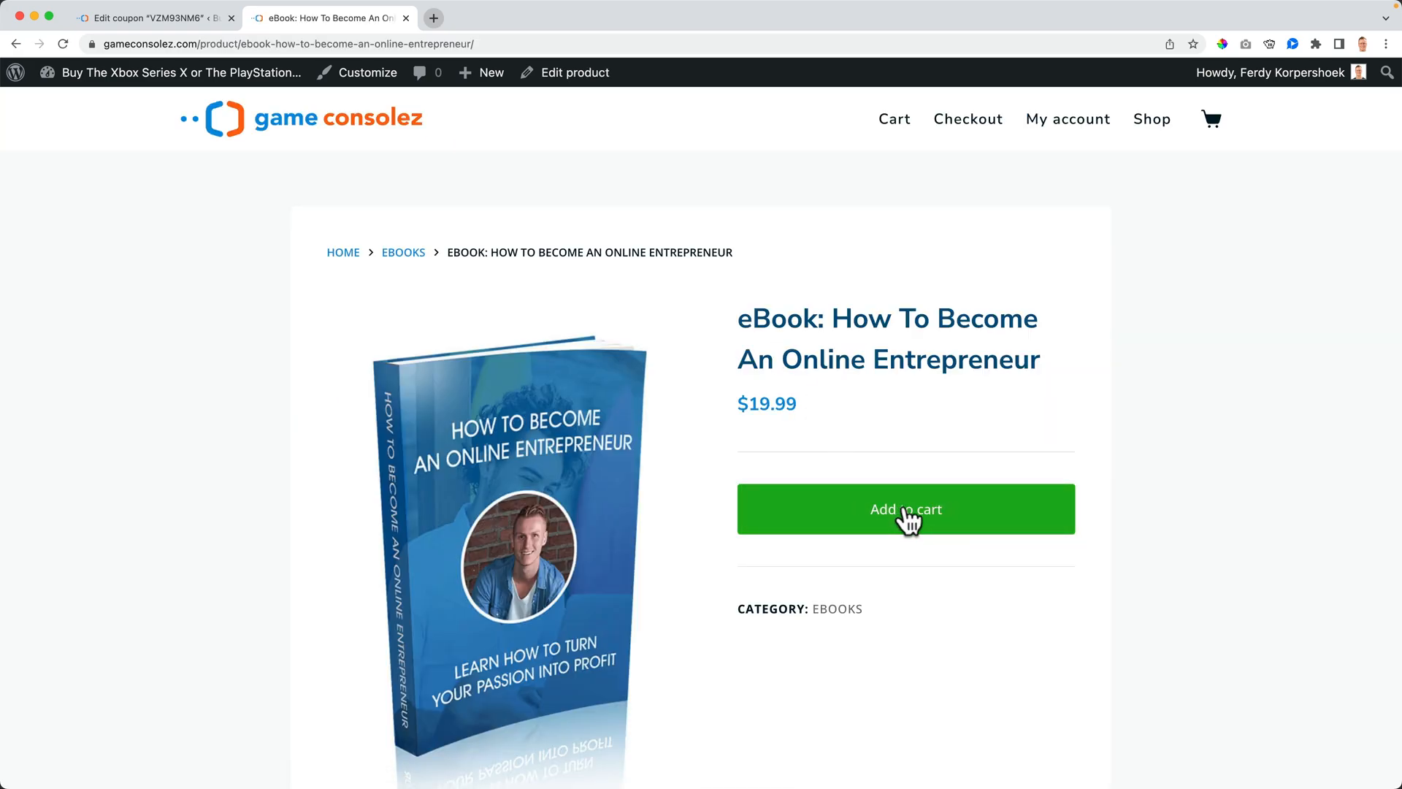
left_click(906, 508)
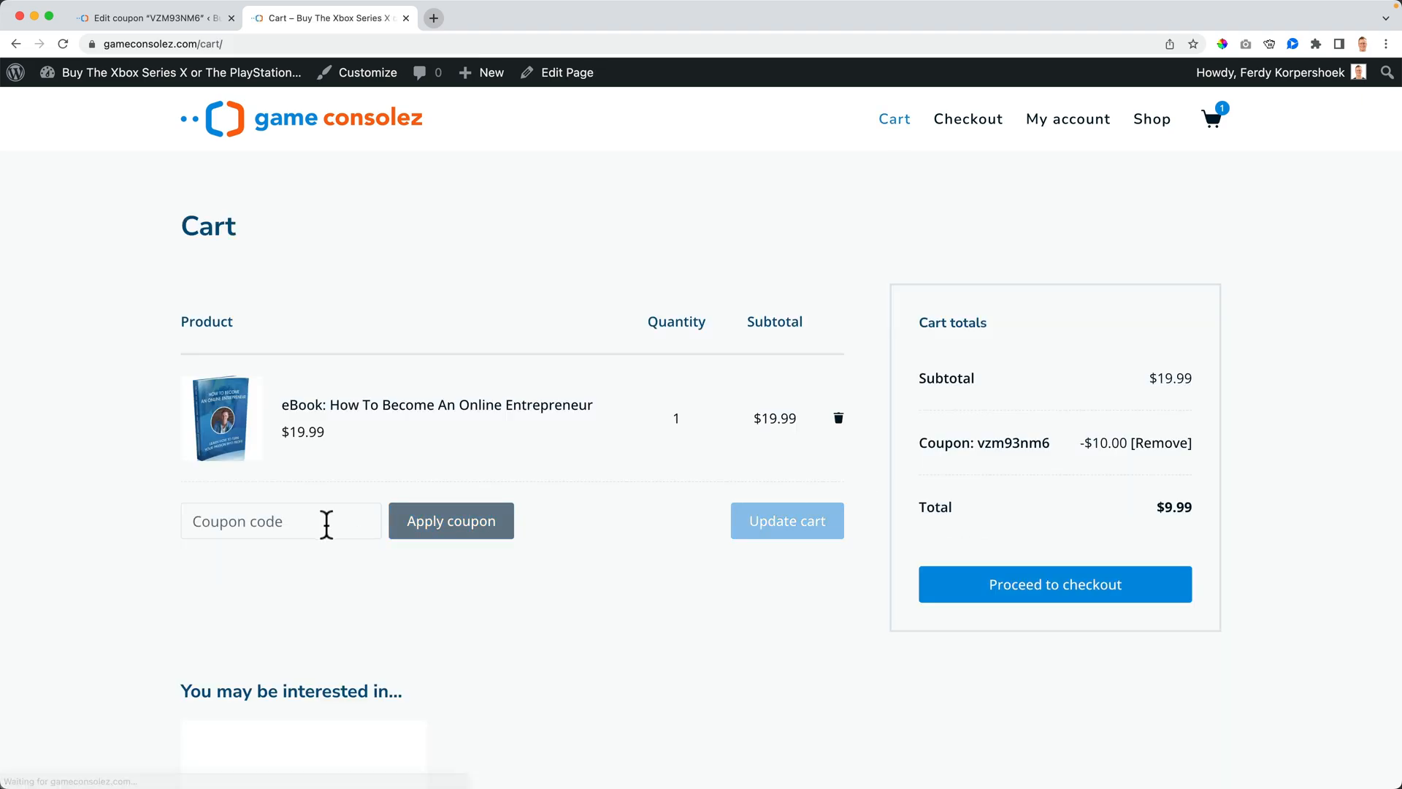
left_click(451, 520)
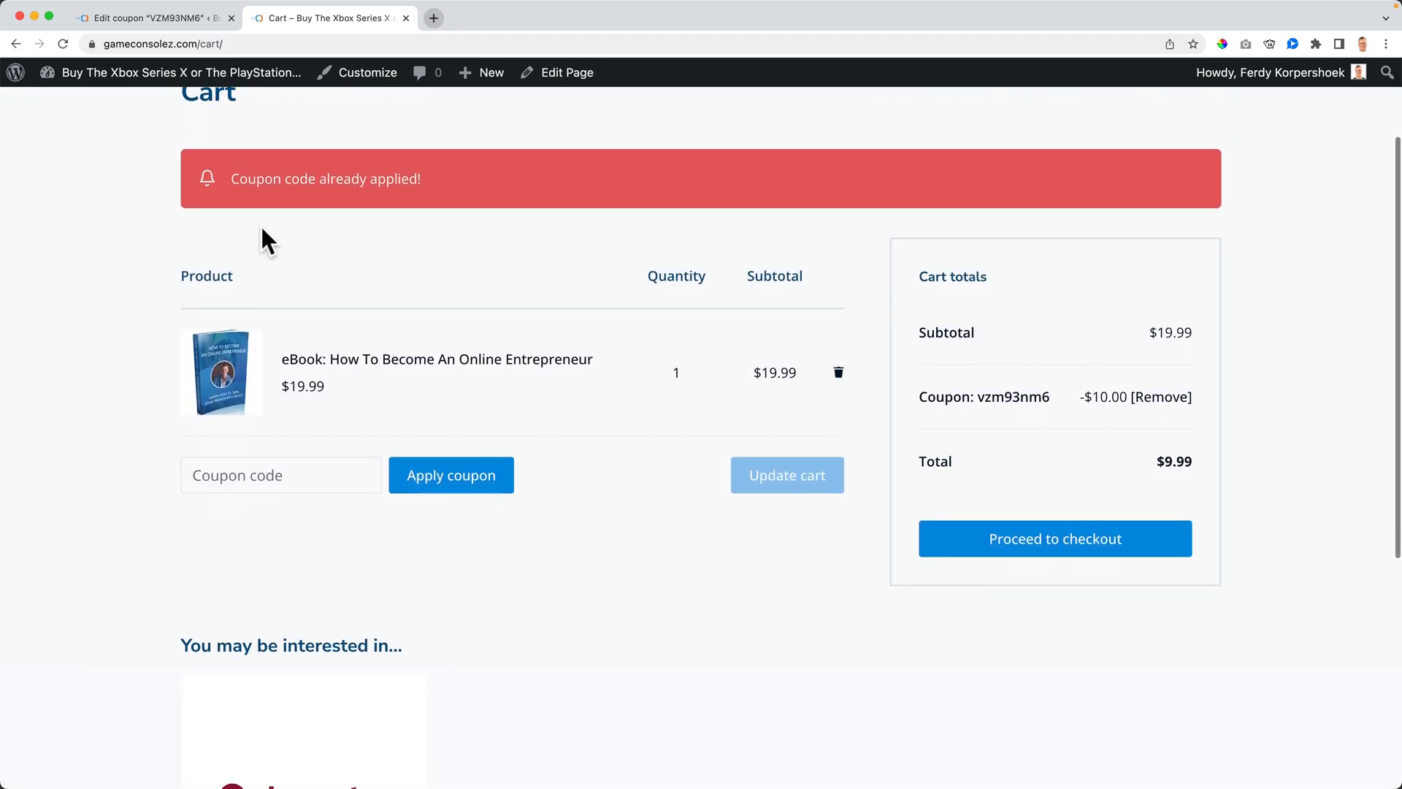
mouse_move(1157, 421)
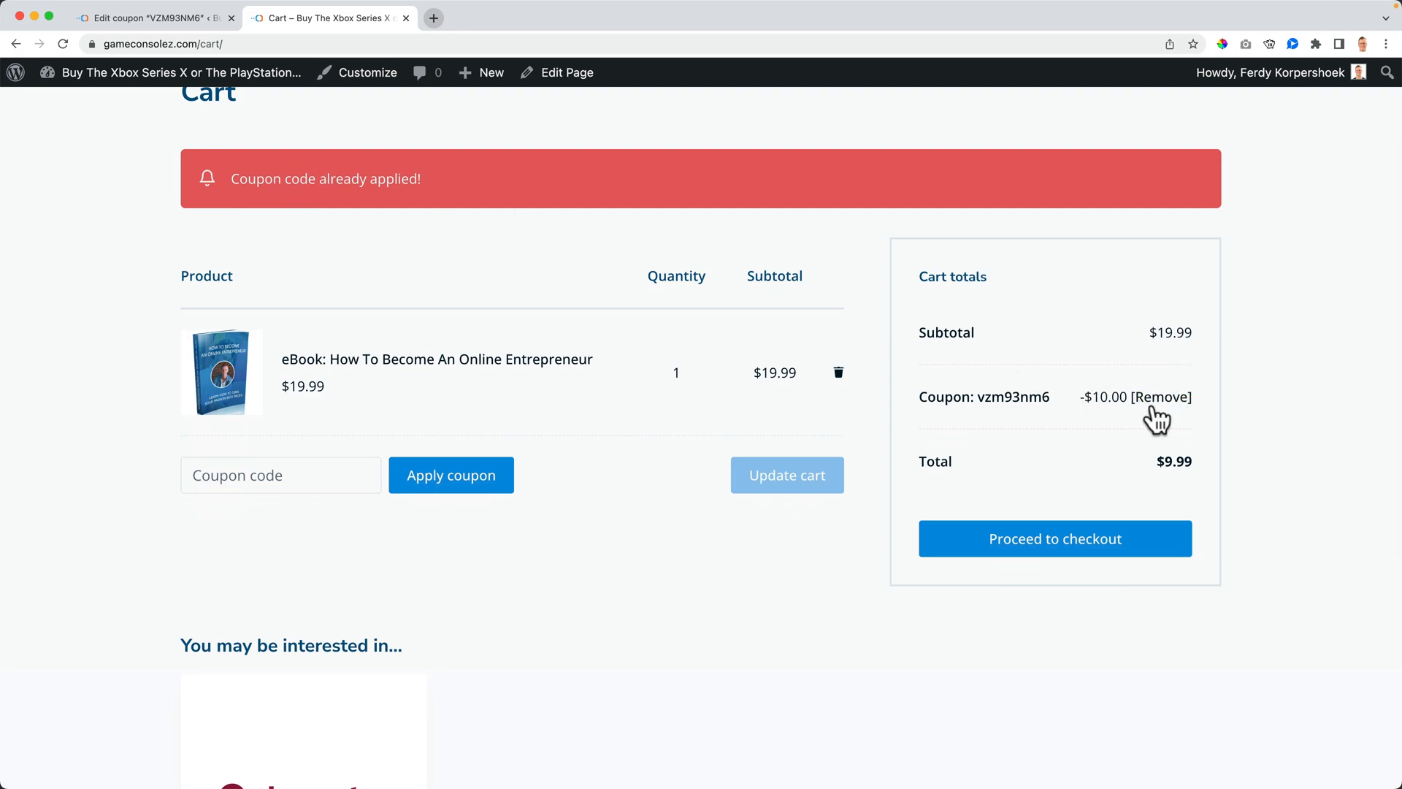
mouse_move(1179, 452)
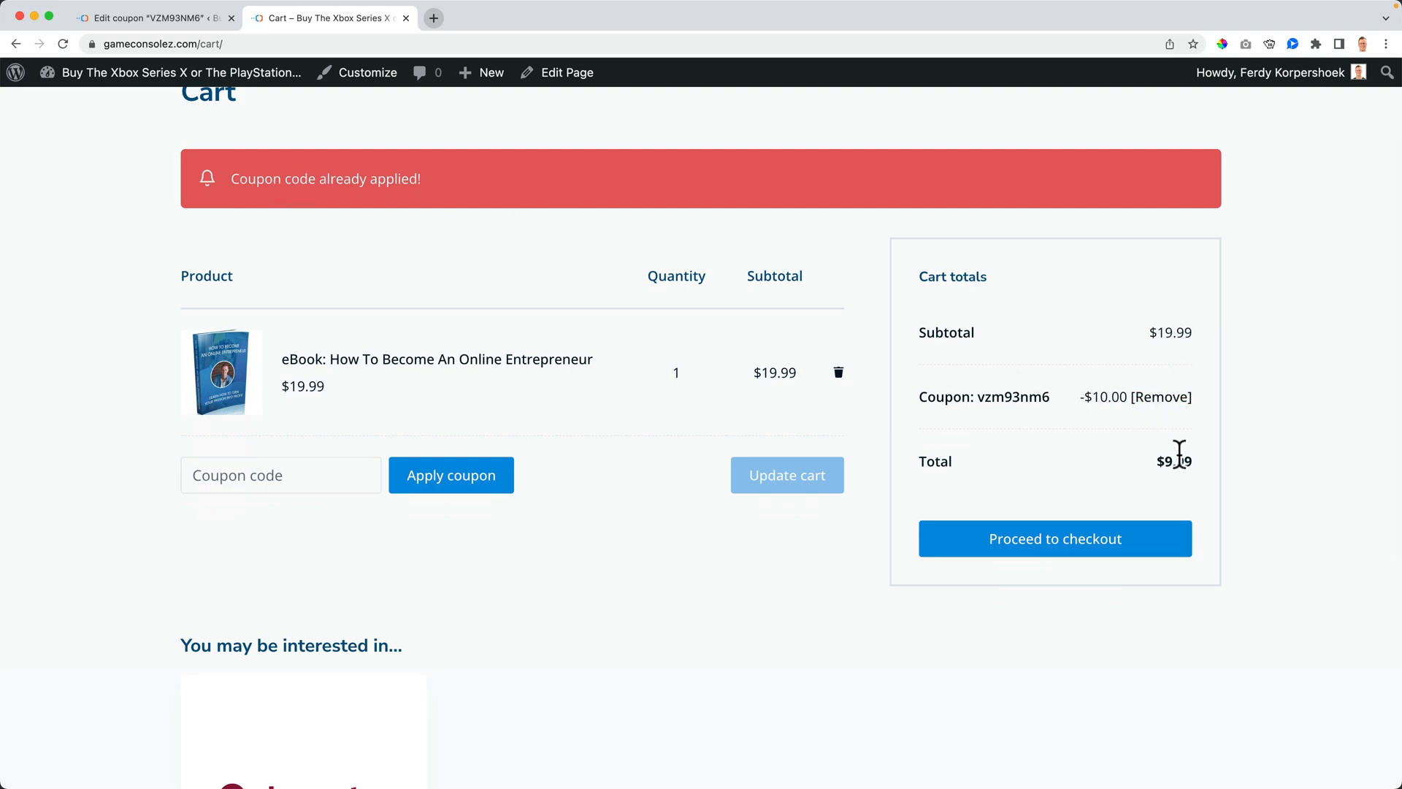
mouse_move(1170, 374)
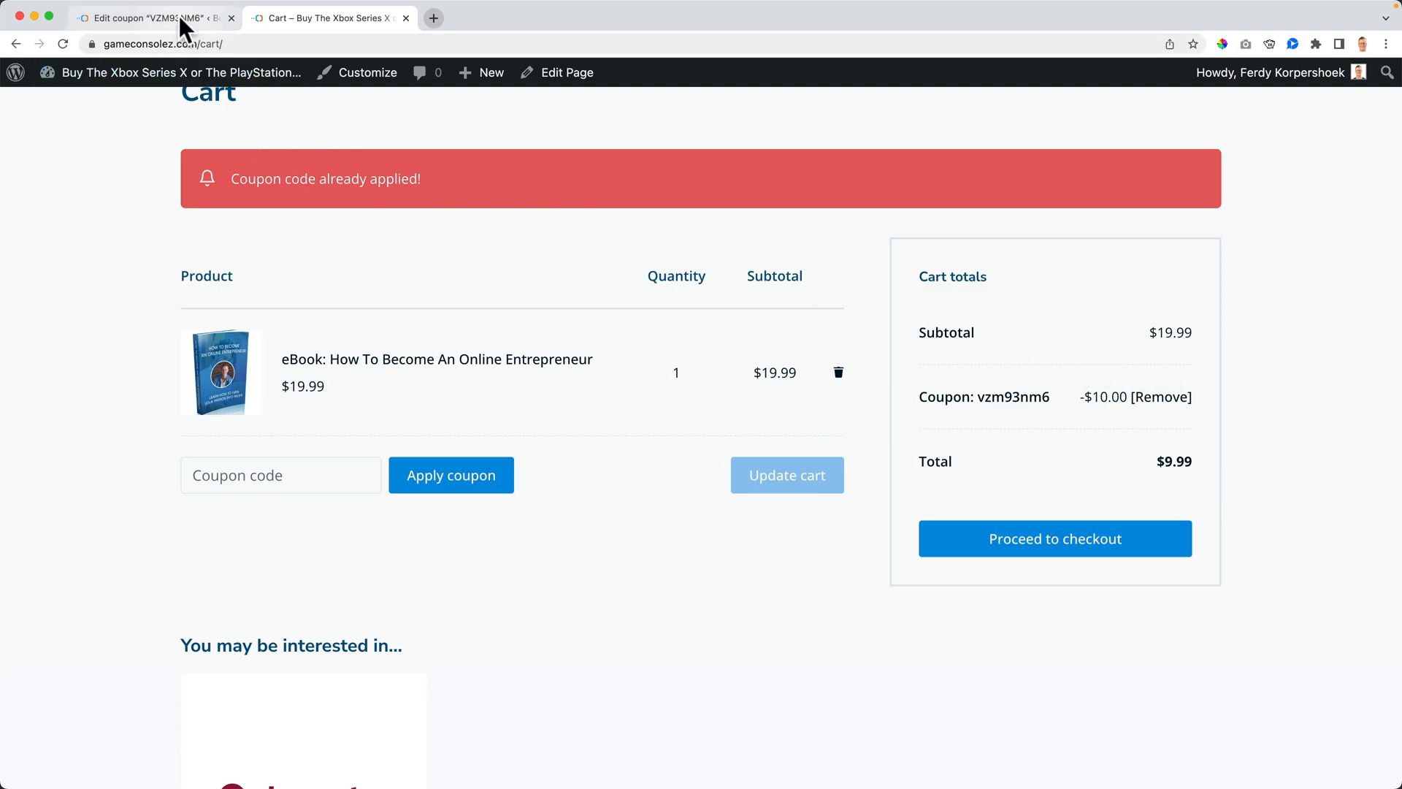
Describe the coupon as '$10 of discount when you spend at least $35', set minimum spend 35 and update
left_click(152, 17)
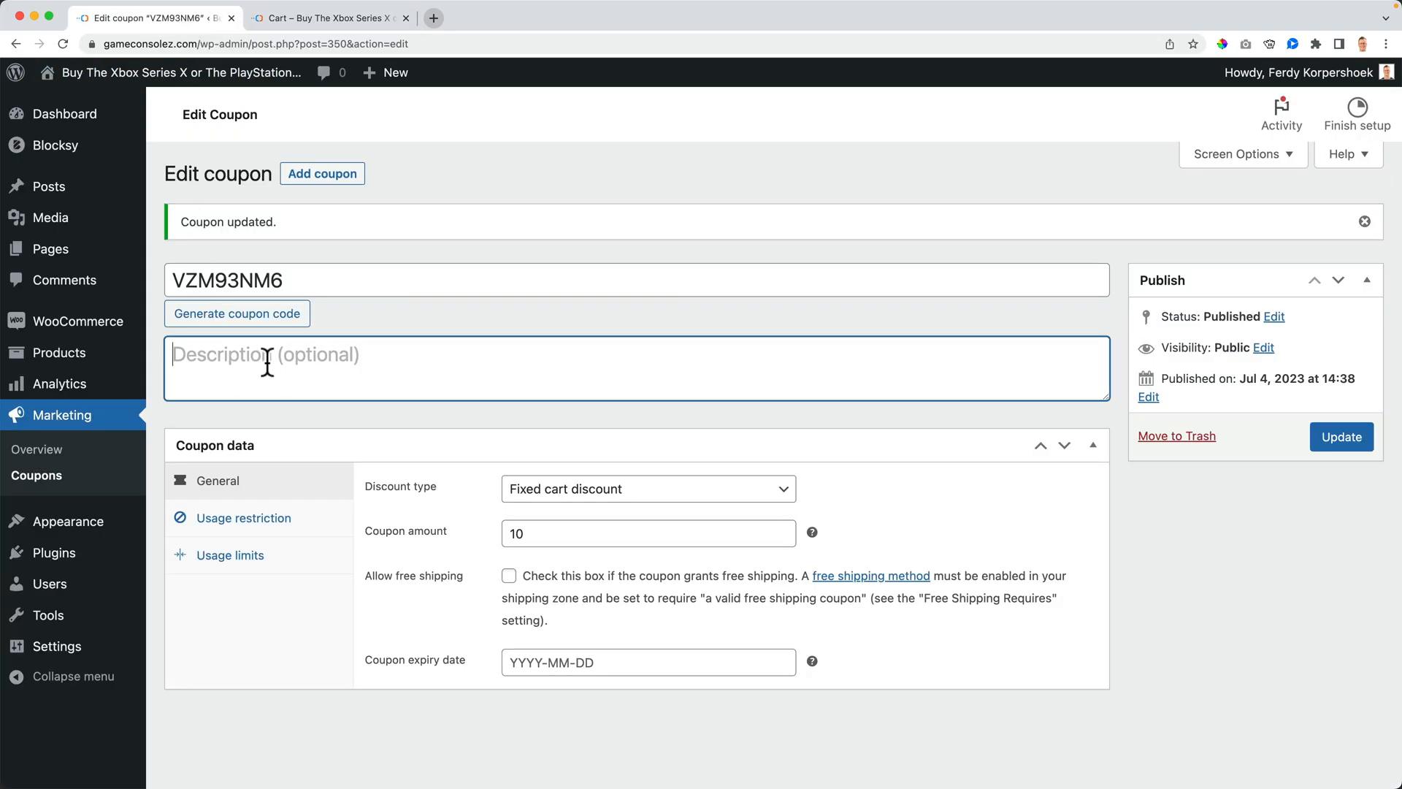
type("Get")
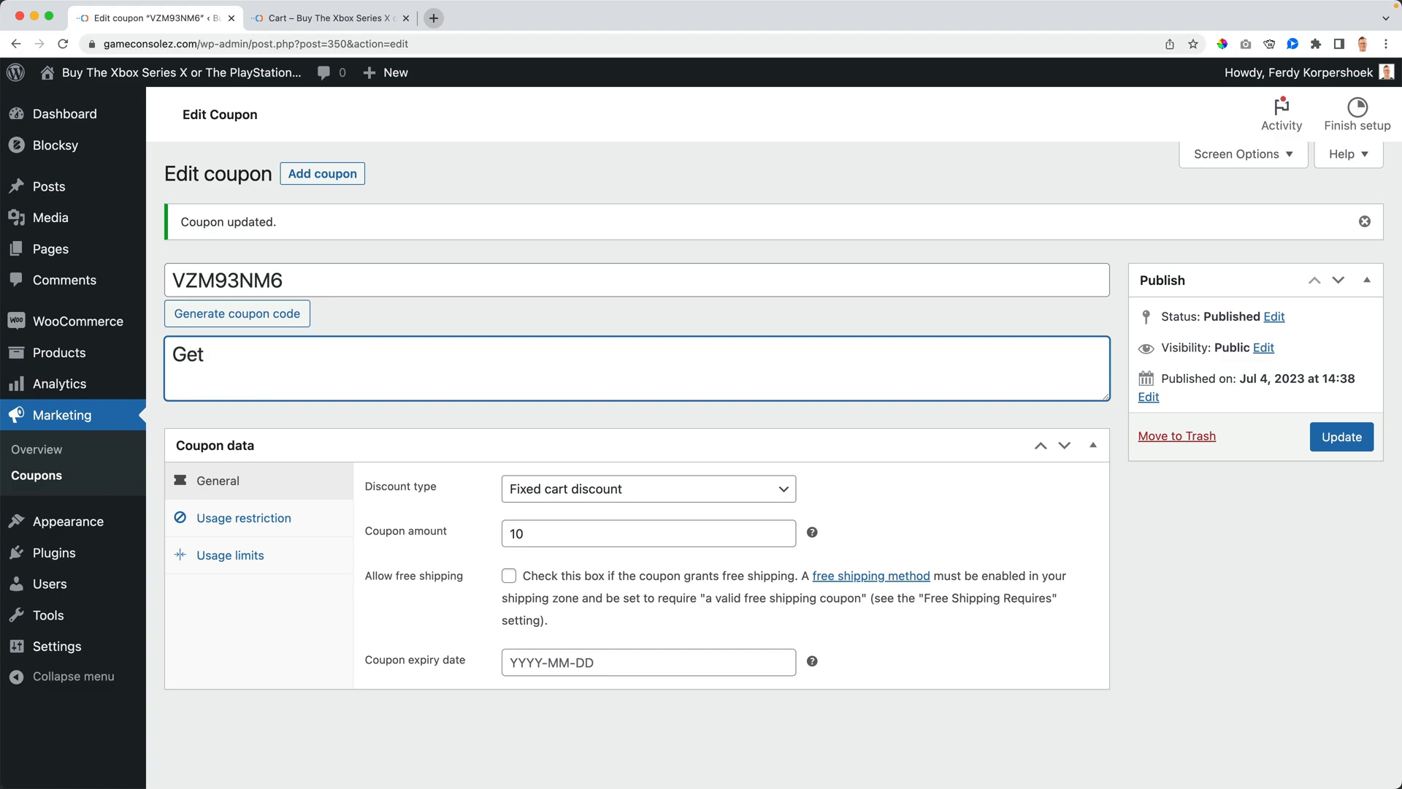
type("$10 of dis")
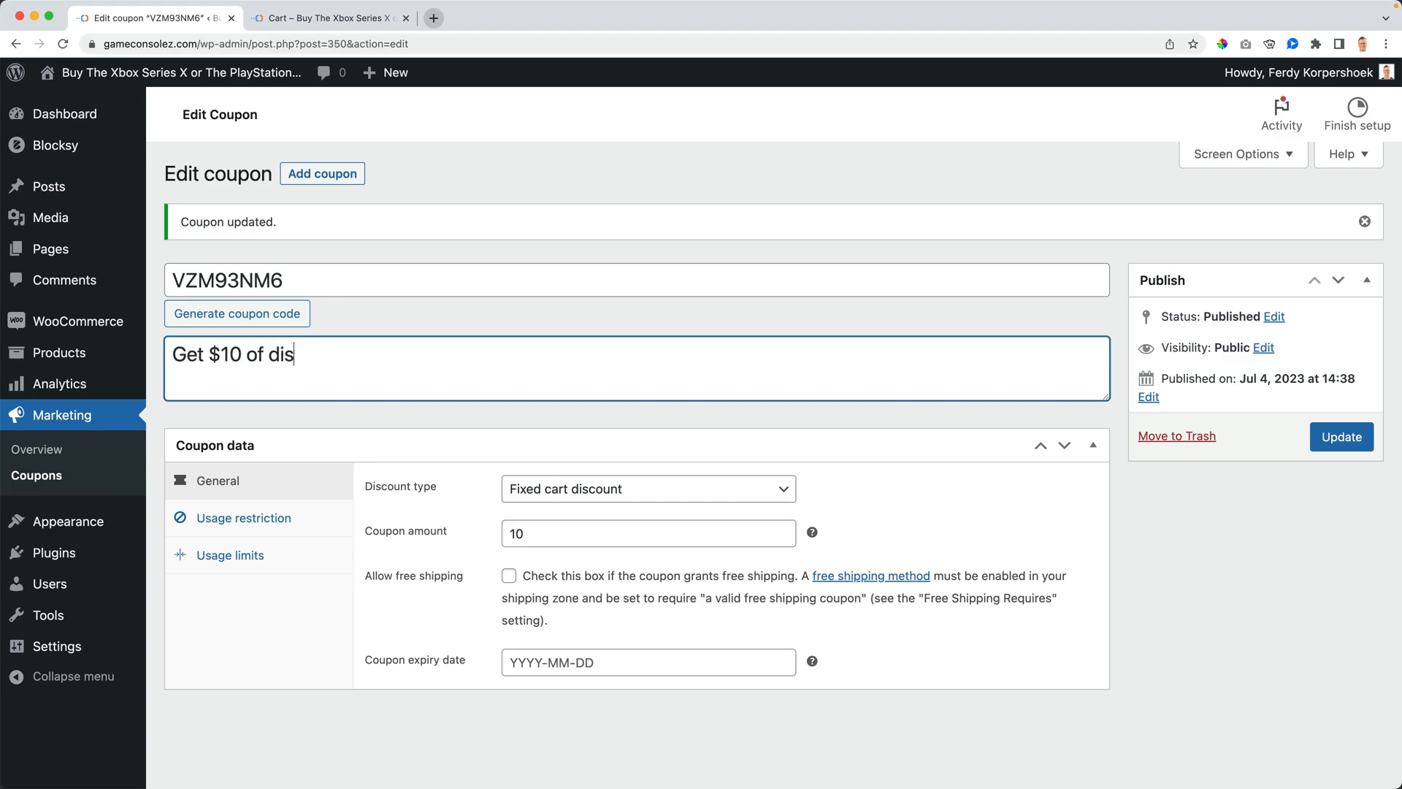
type("count when you spen")
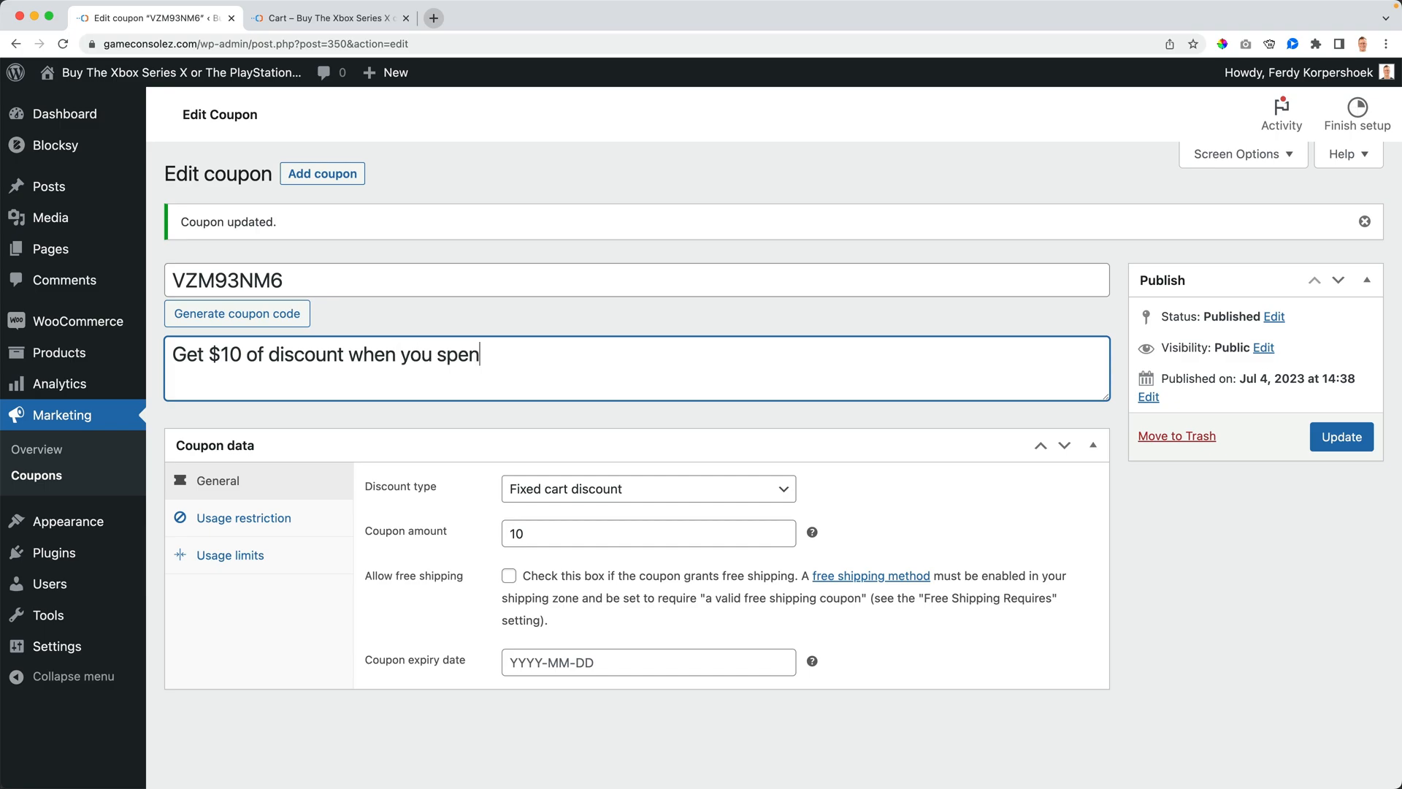
type("d at least")
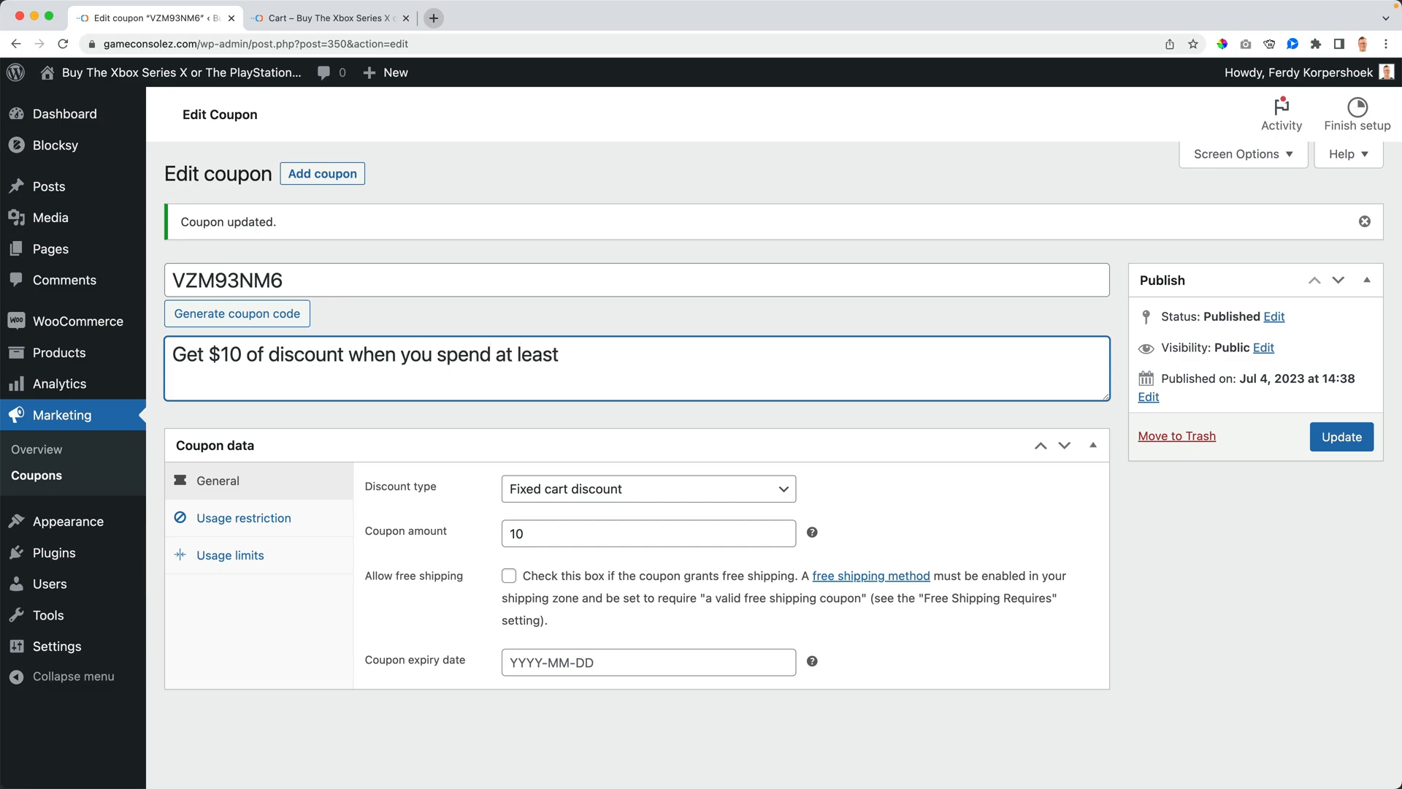
type("$35 dol")
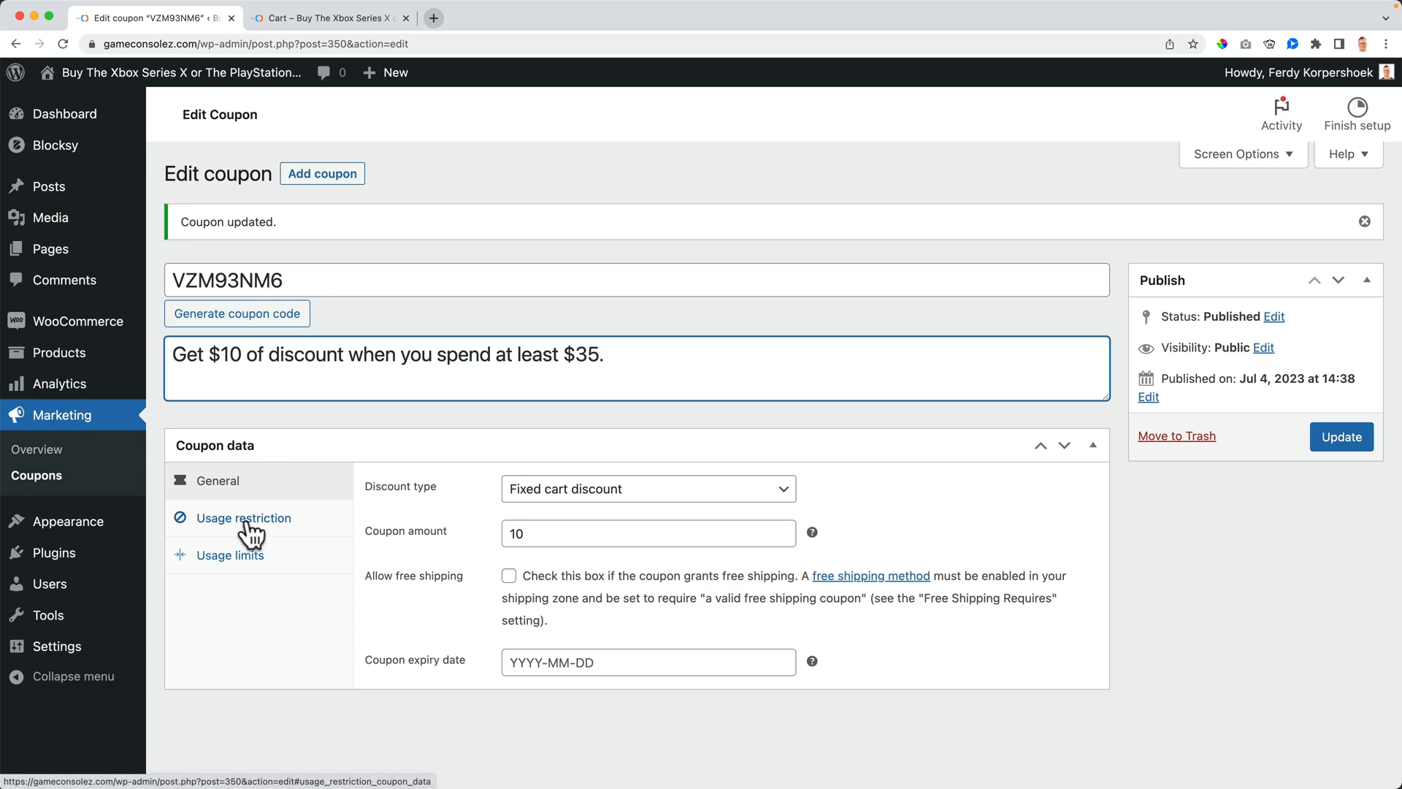
left_click(244, 517)
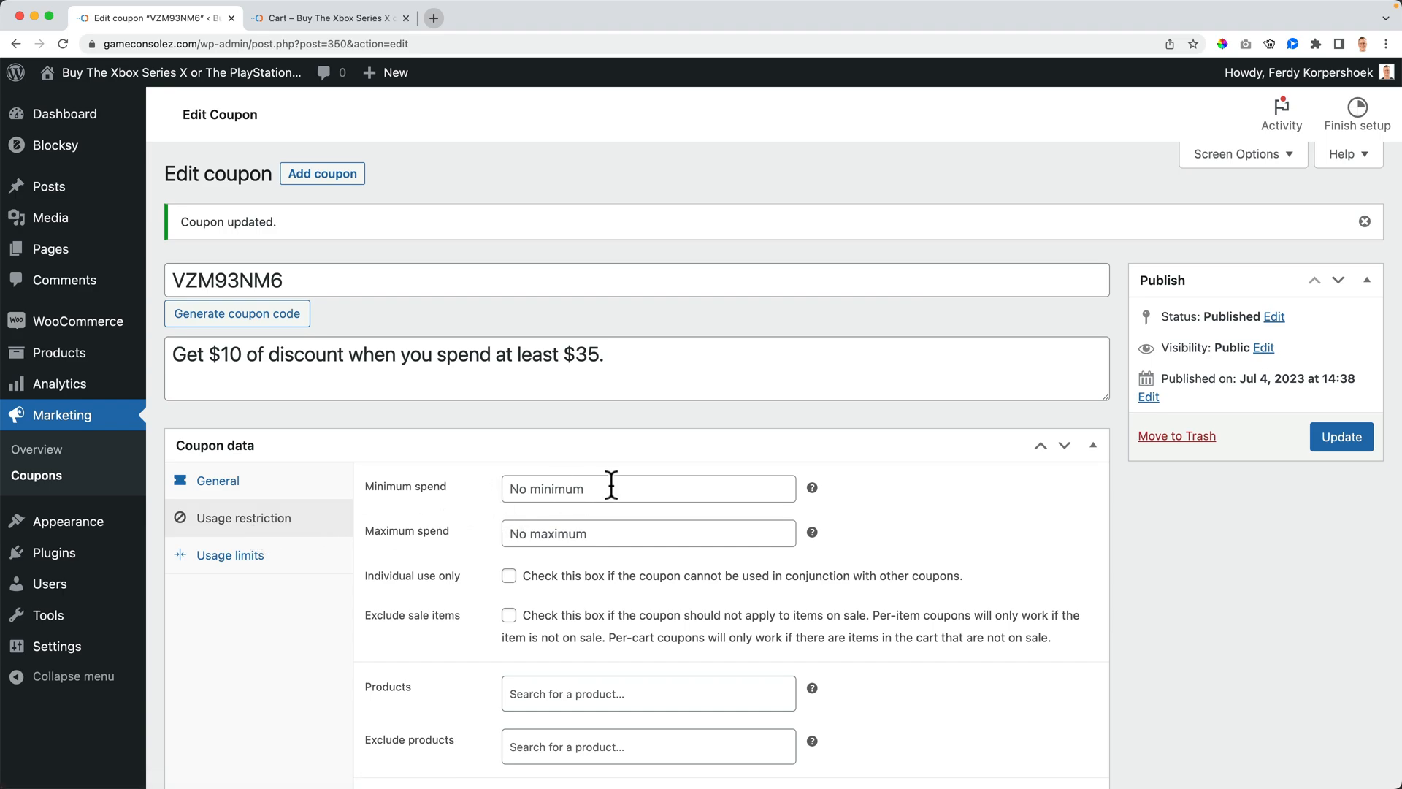
type("35")
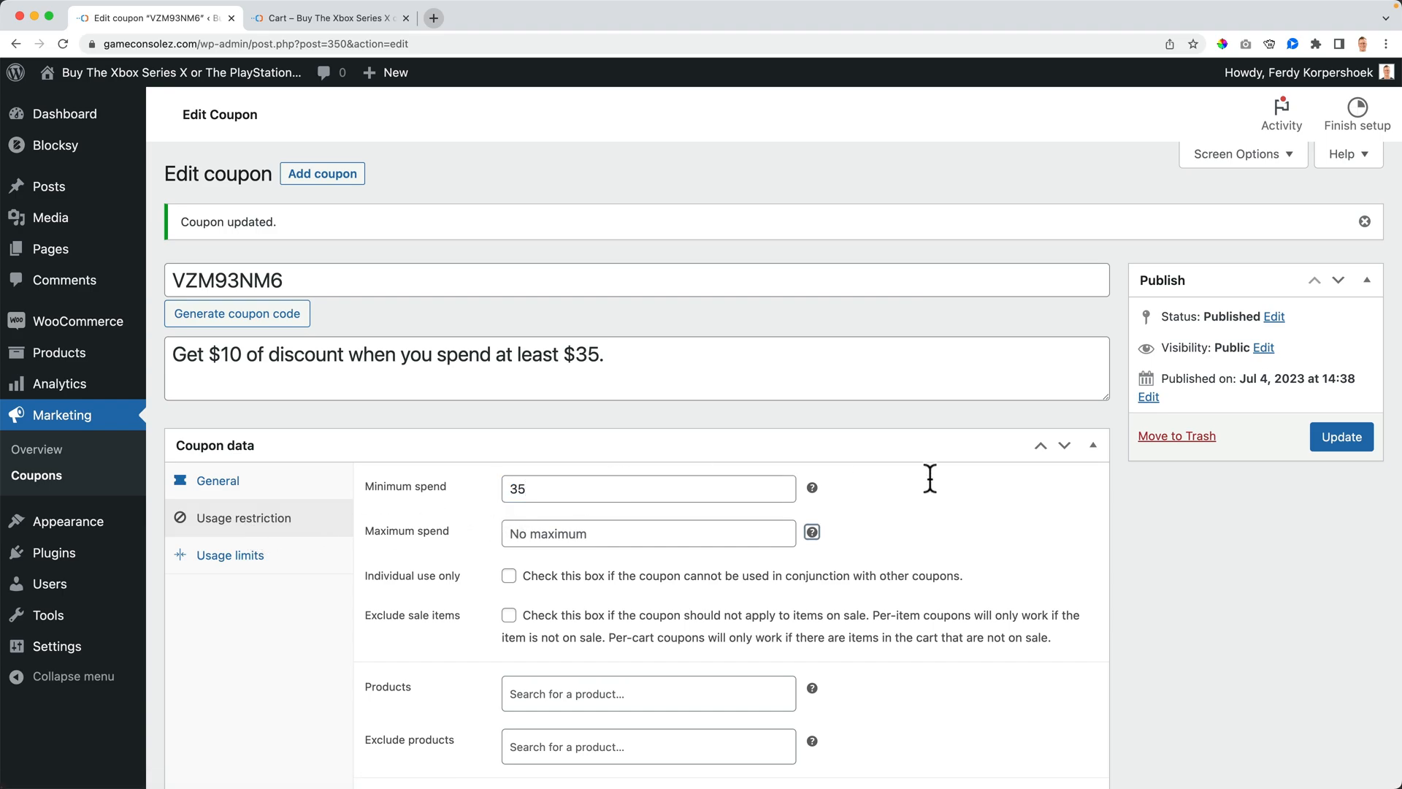
left_click(217, 480)
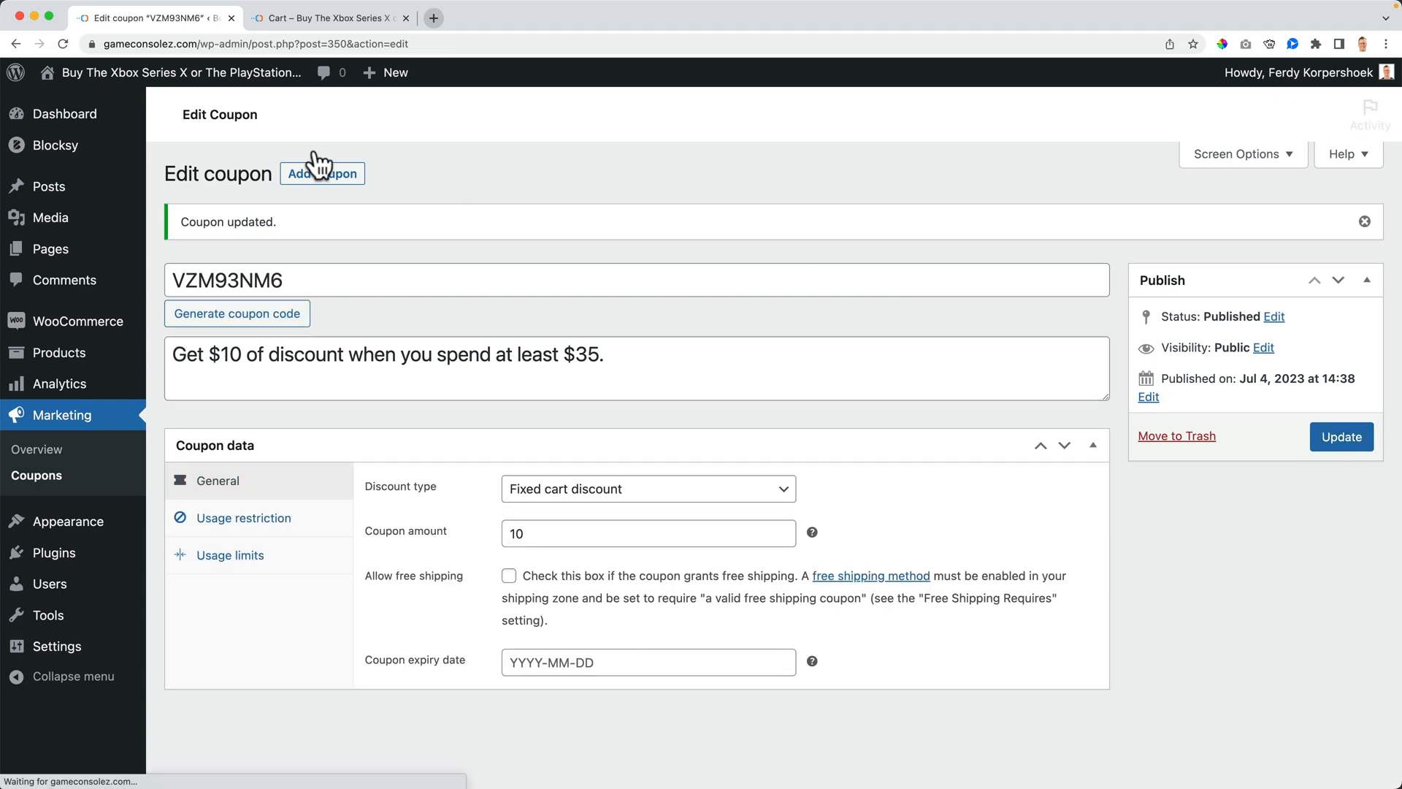
Reload the $19.99 eBook cart and reapply the coupon so it is rejected for minimum spend
left_click(326, 18)
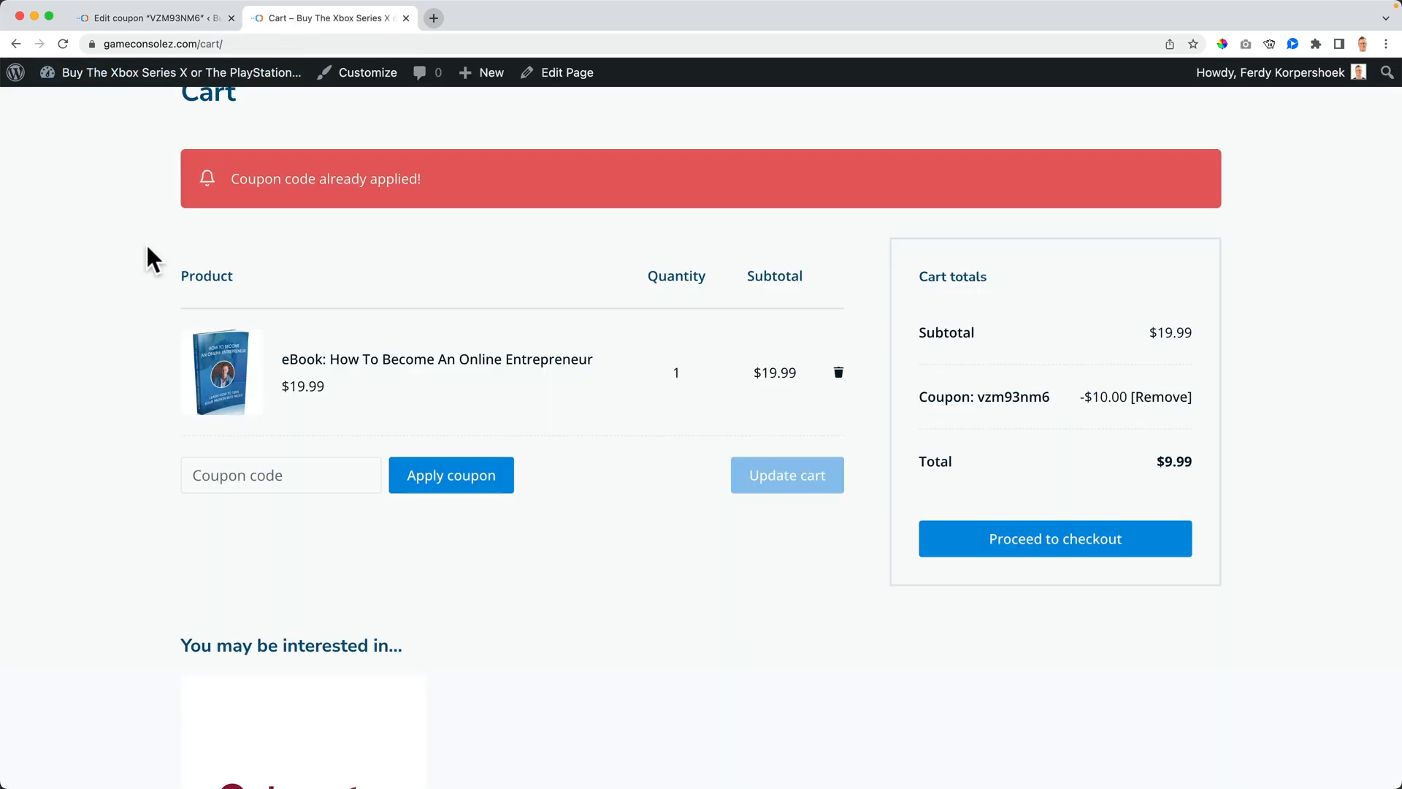
left_click(1167, 396)
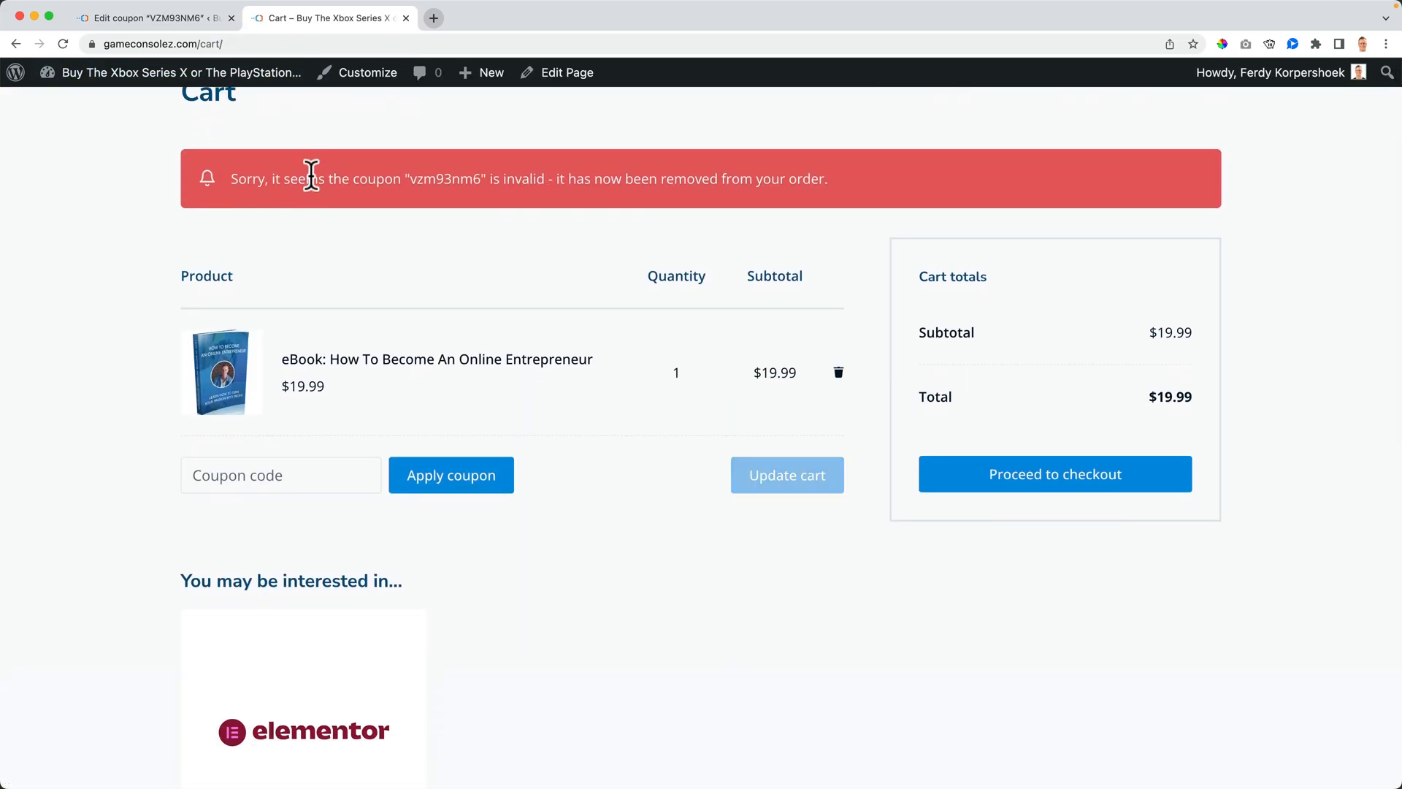
mouse_move(572, 178)
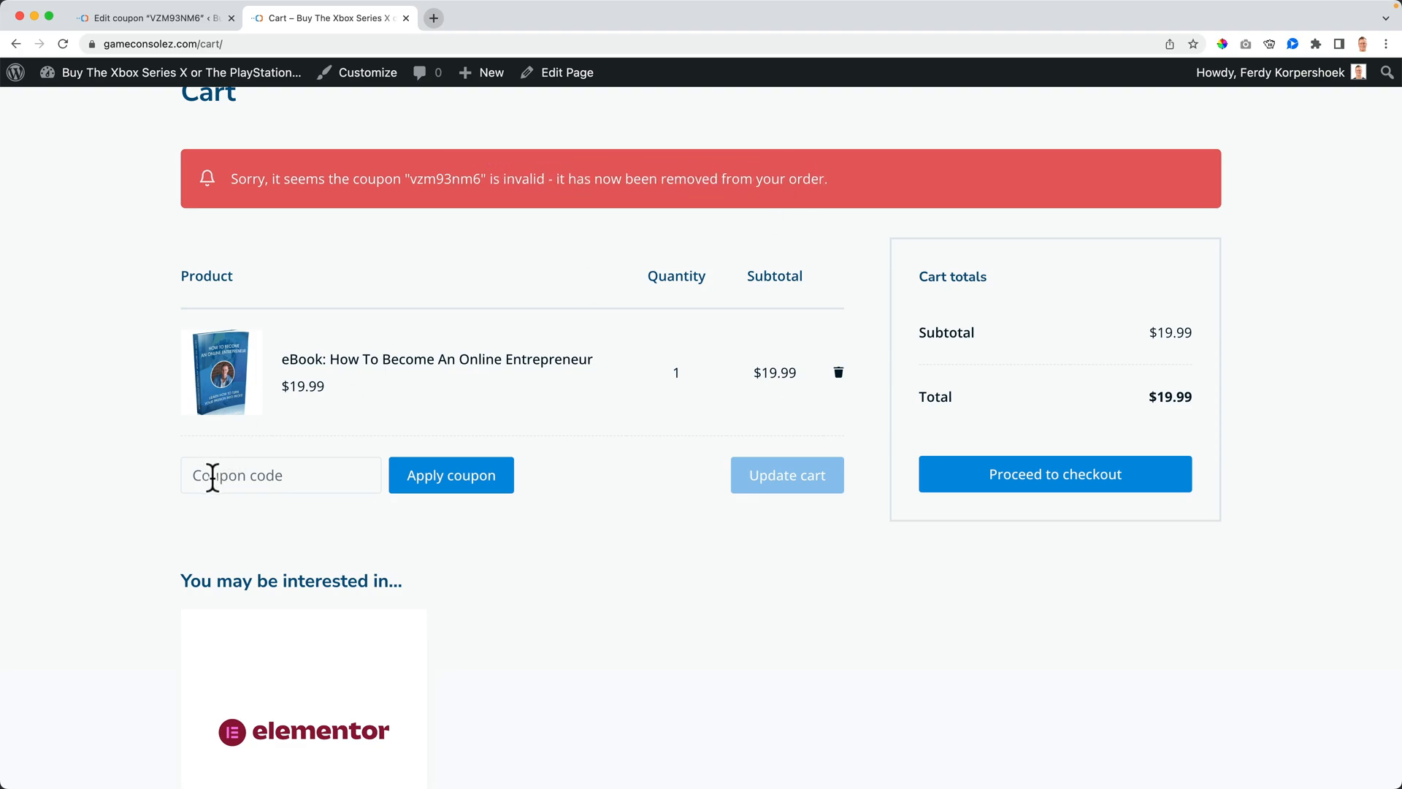
left_click(451, 474)
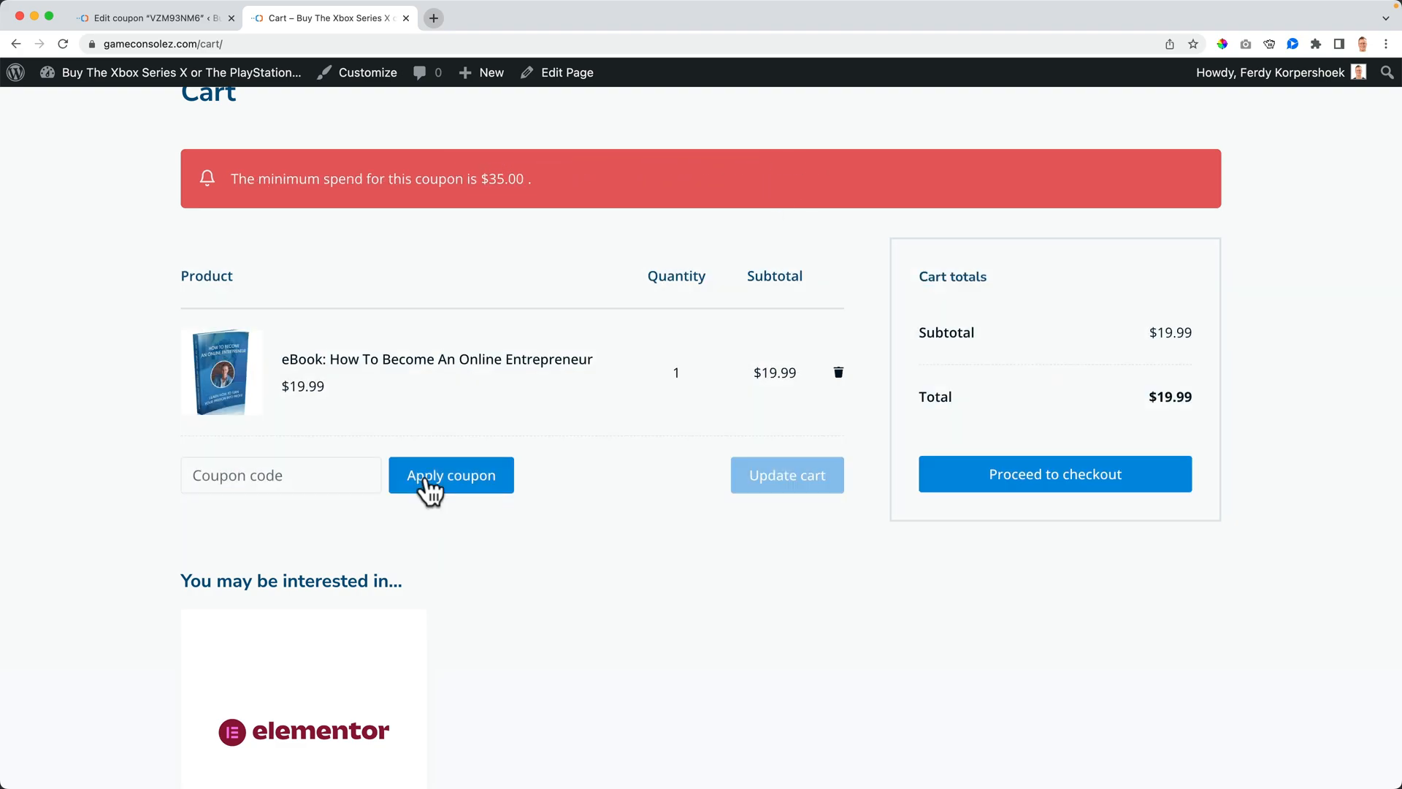
mouse_move(513, 178)
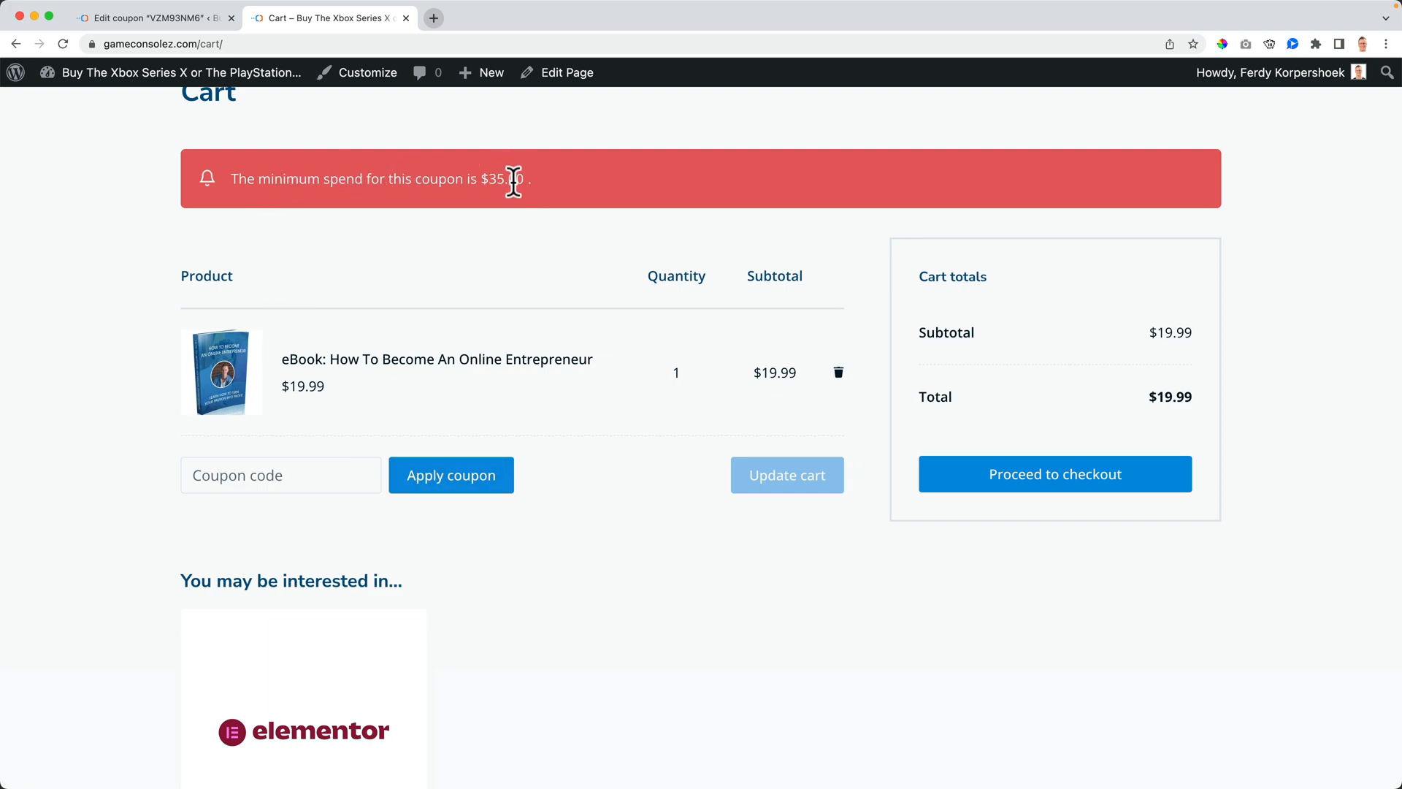
mouse_move(447, 201)
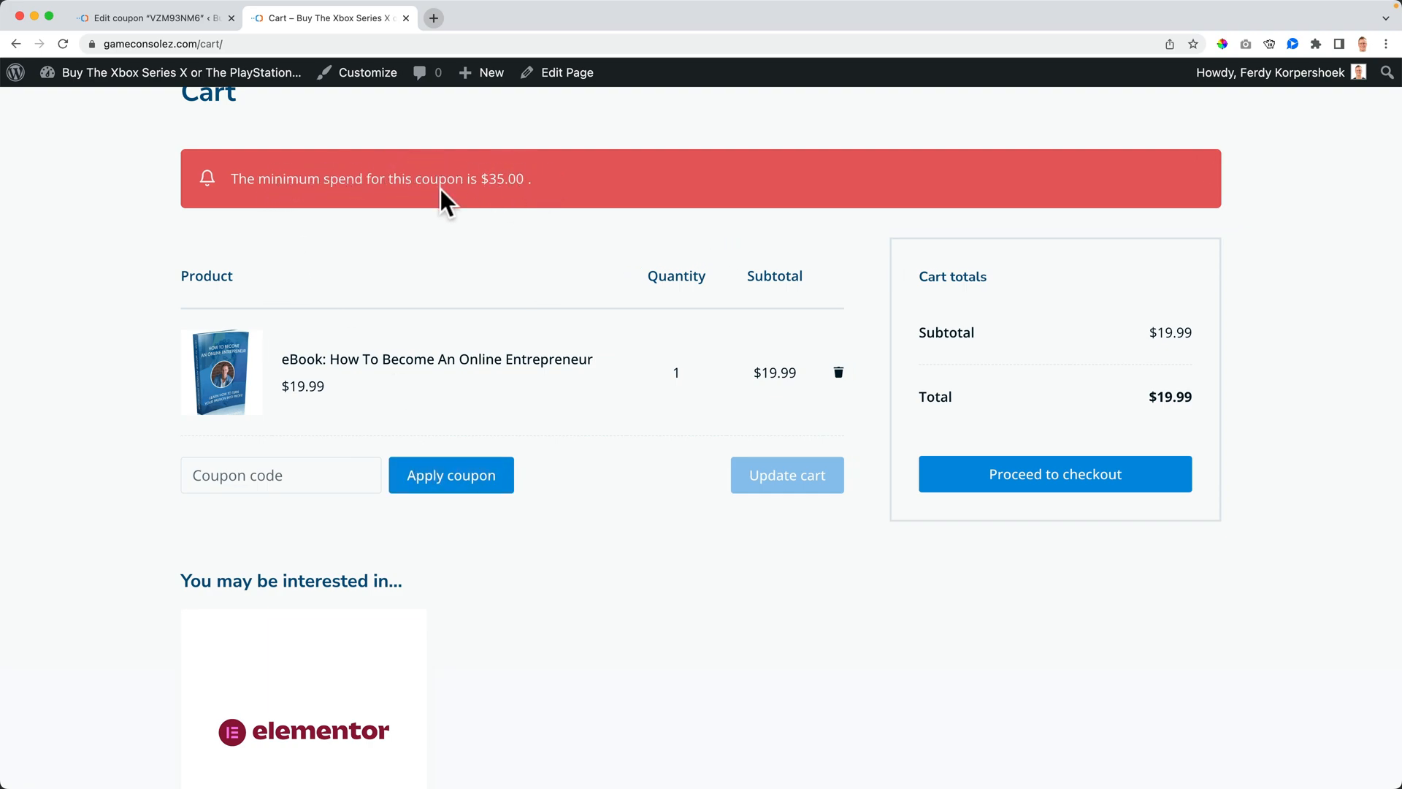
mouse_move(248, 169)
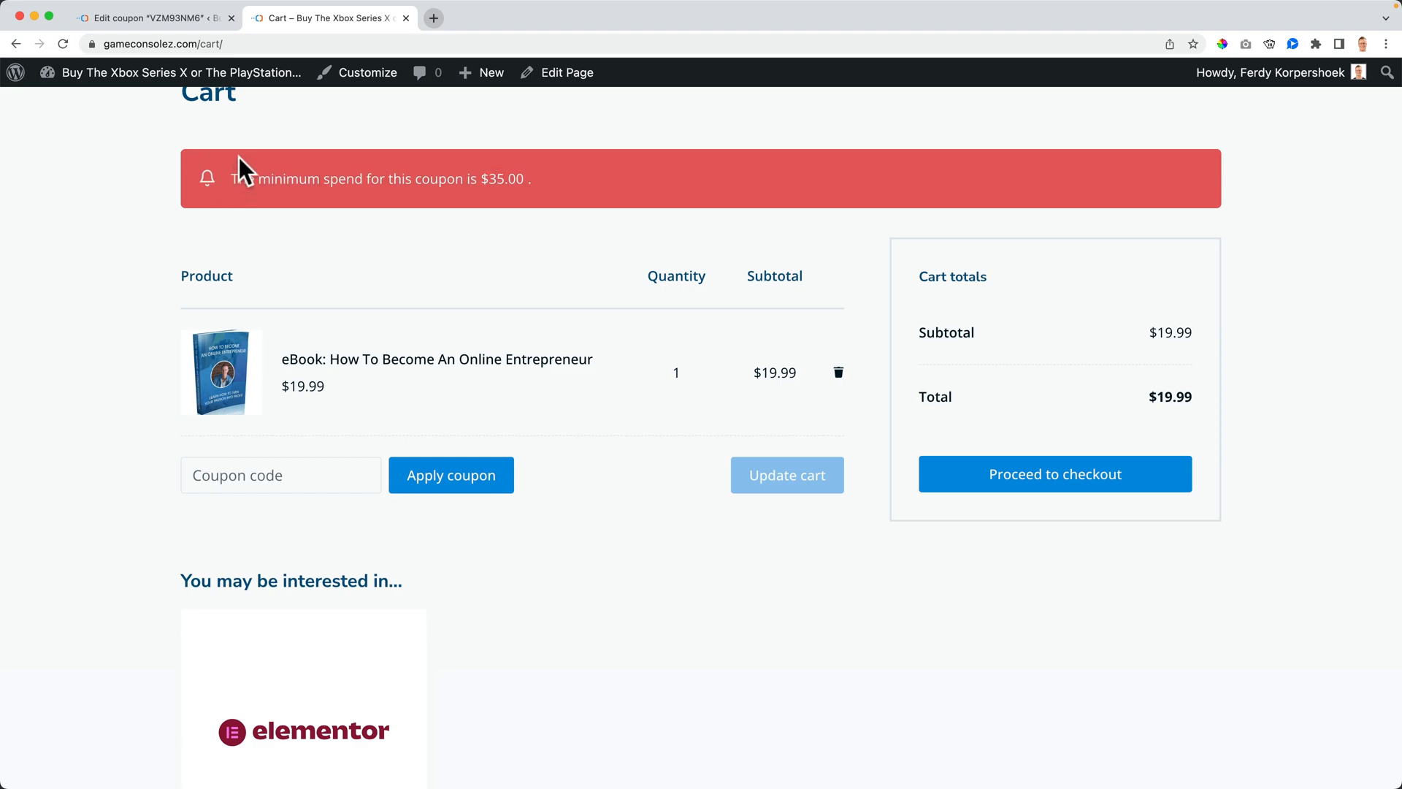
In the Customizer's store appearance settings, make the cart notice background a stronger red
left_click(365, 73)
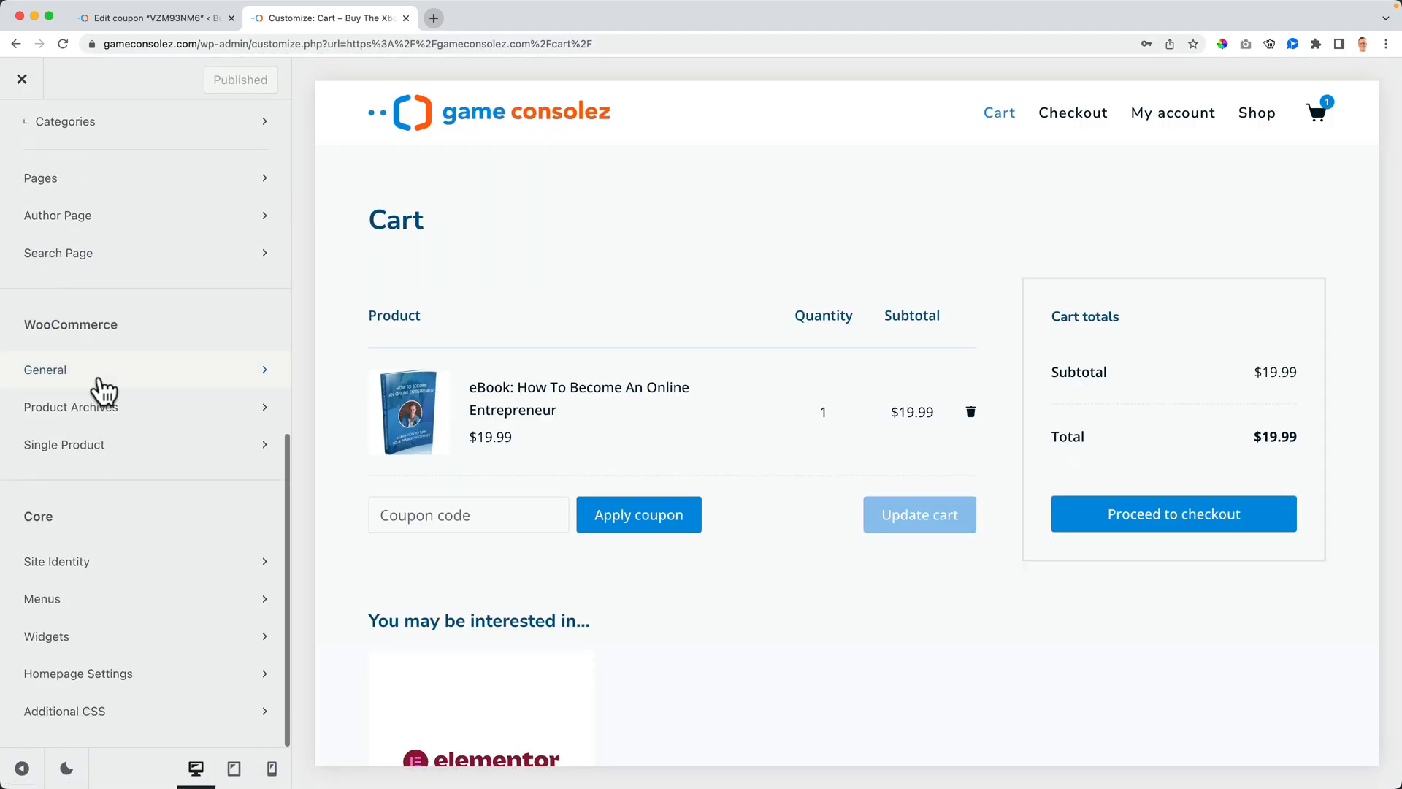
left_click(45, 370)
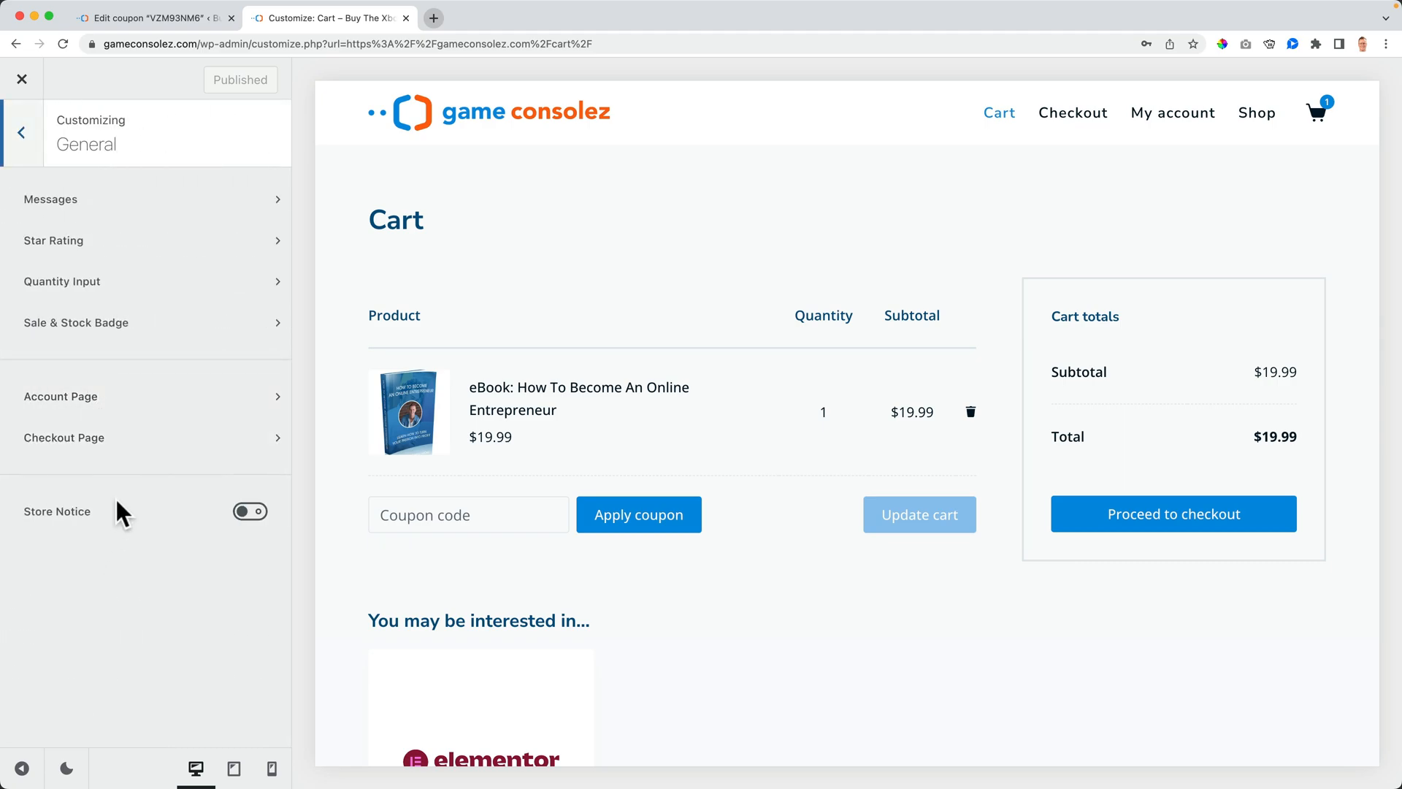
scroll("down", 3)
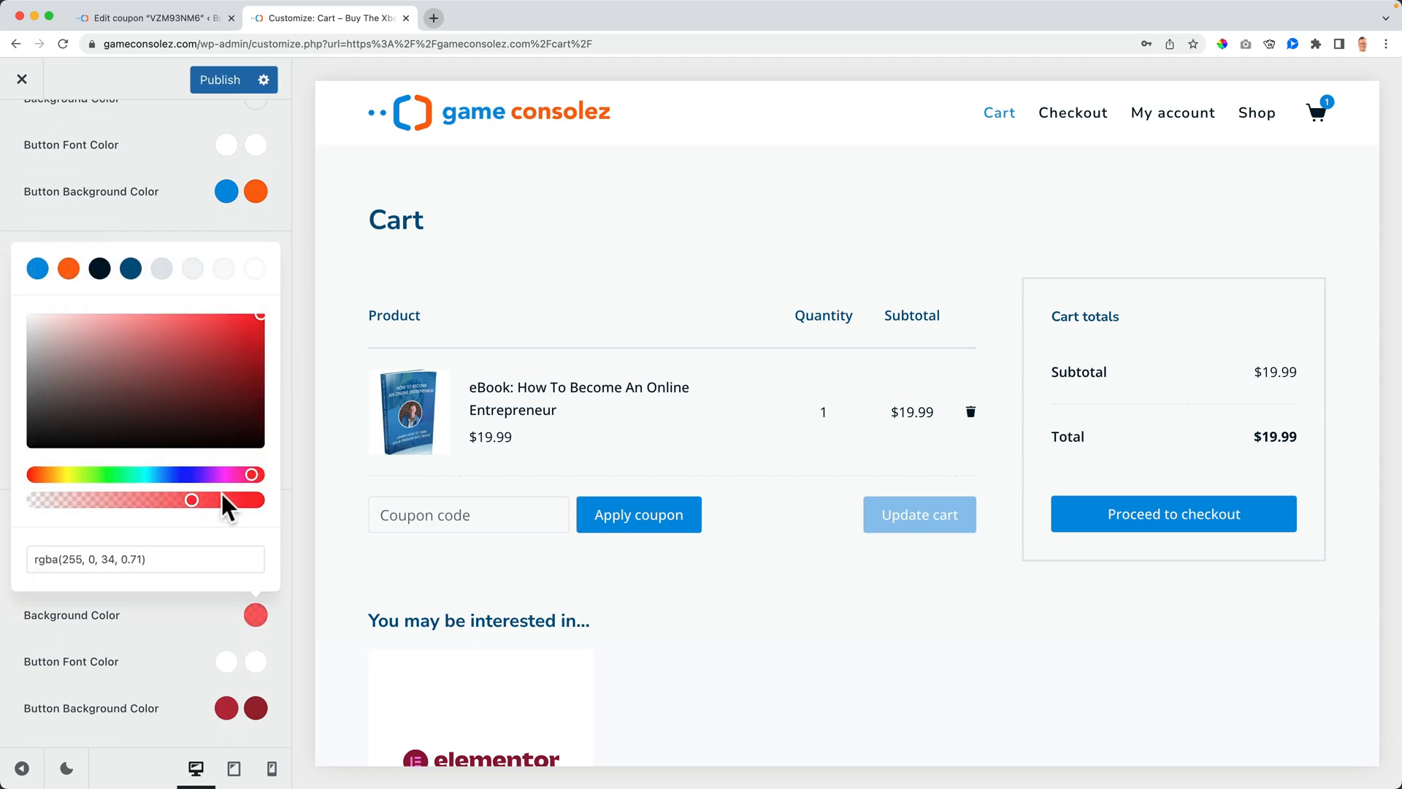
left_click(219, 79)
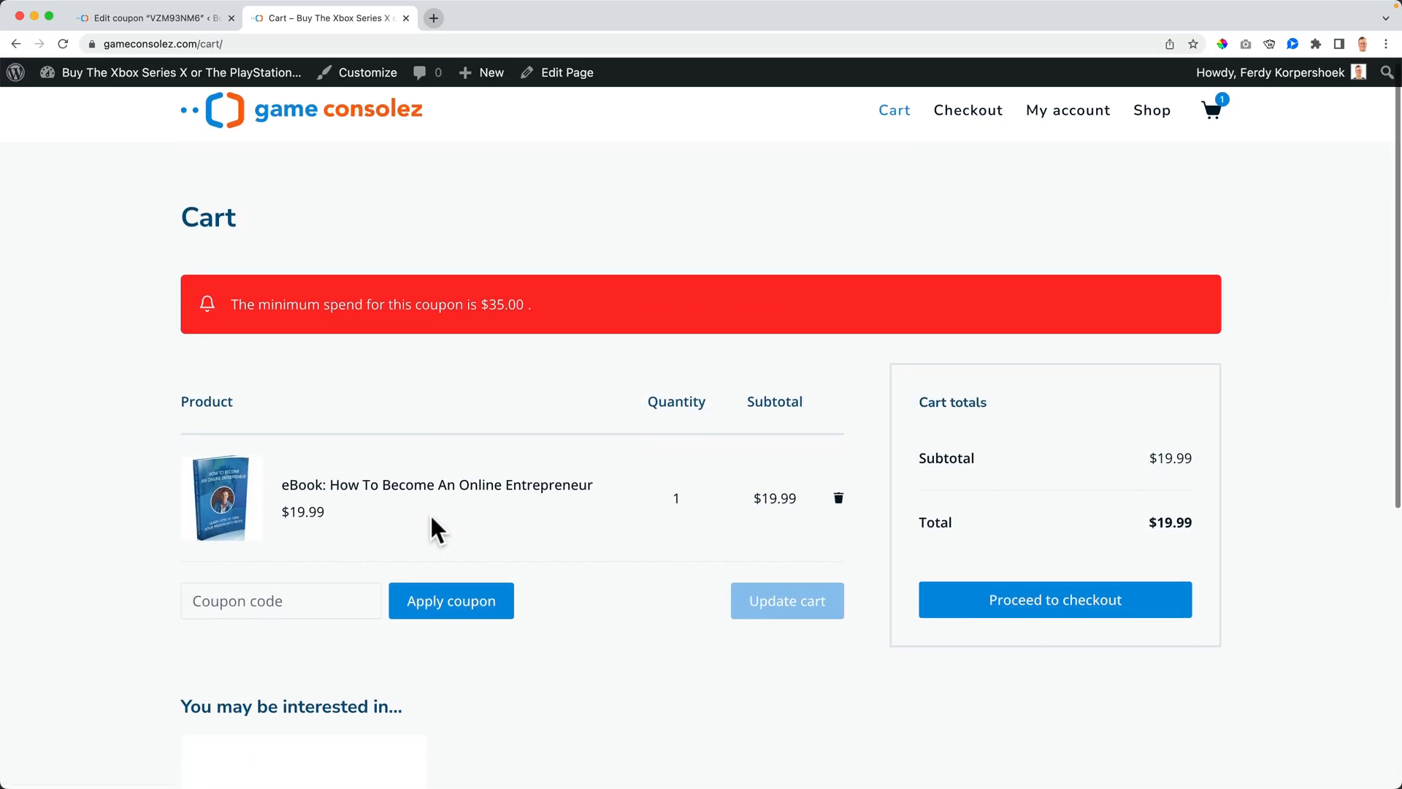
scroll("down", 3)
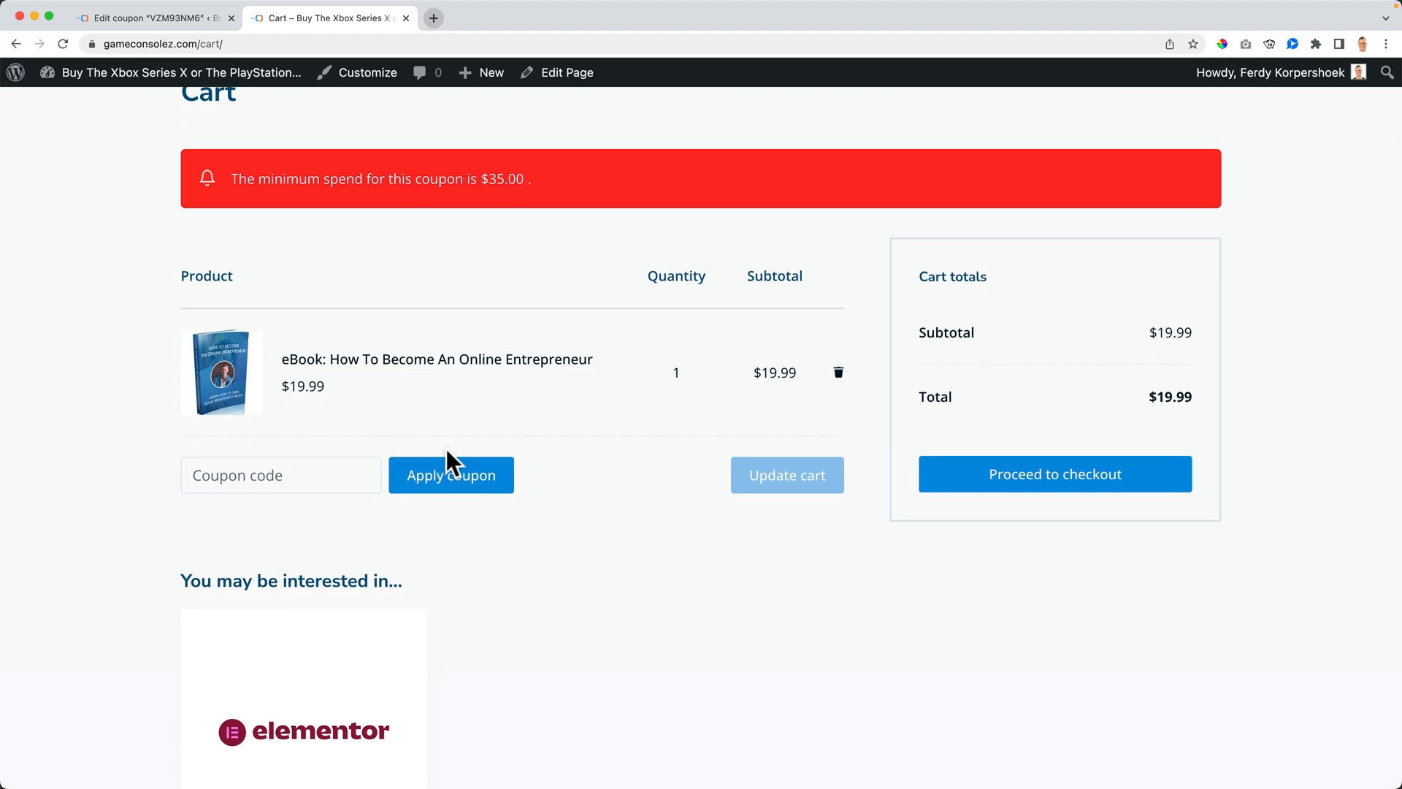
mouse_move(459, 463)
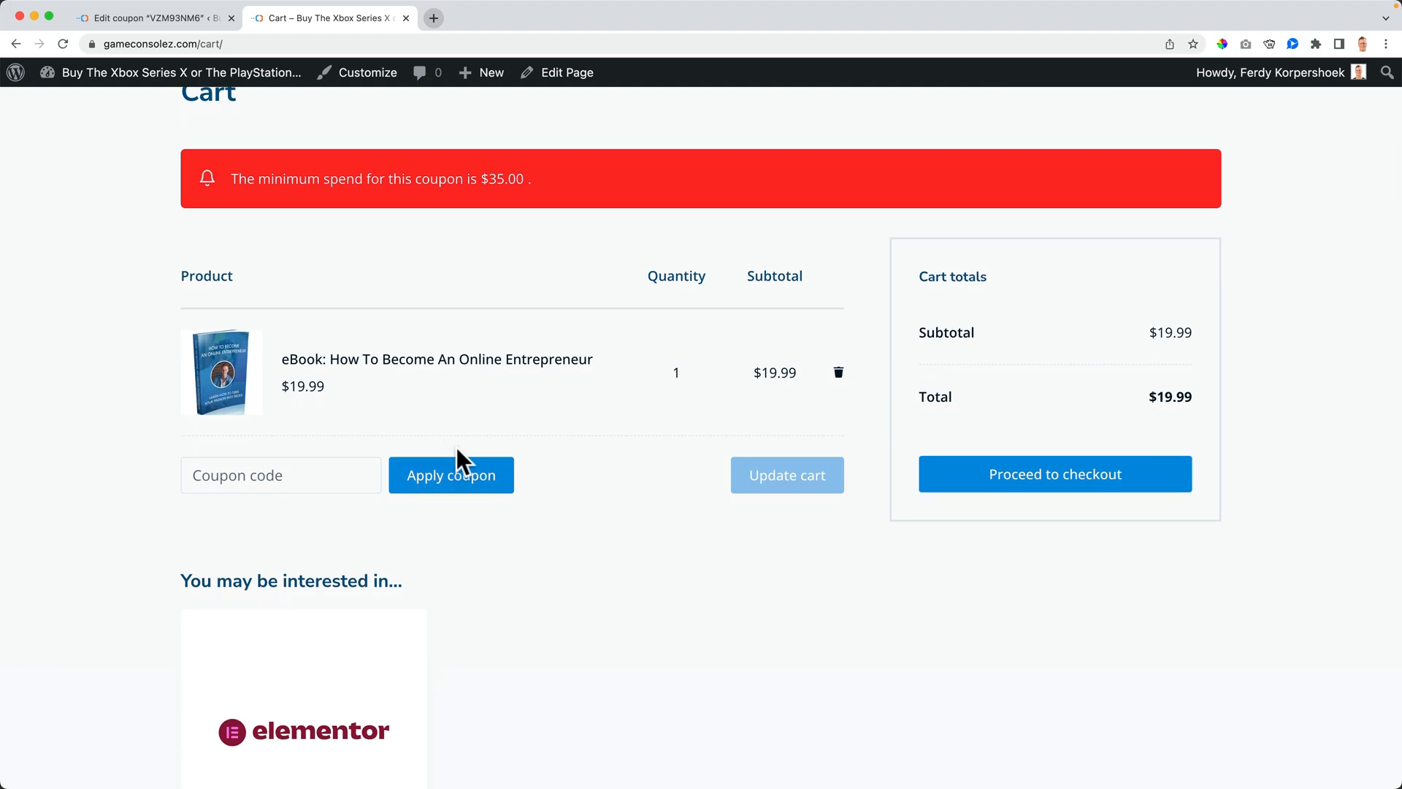
scroll("up", 3)
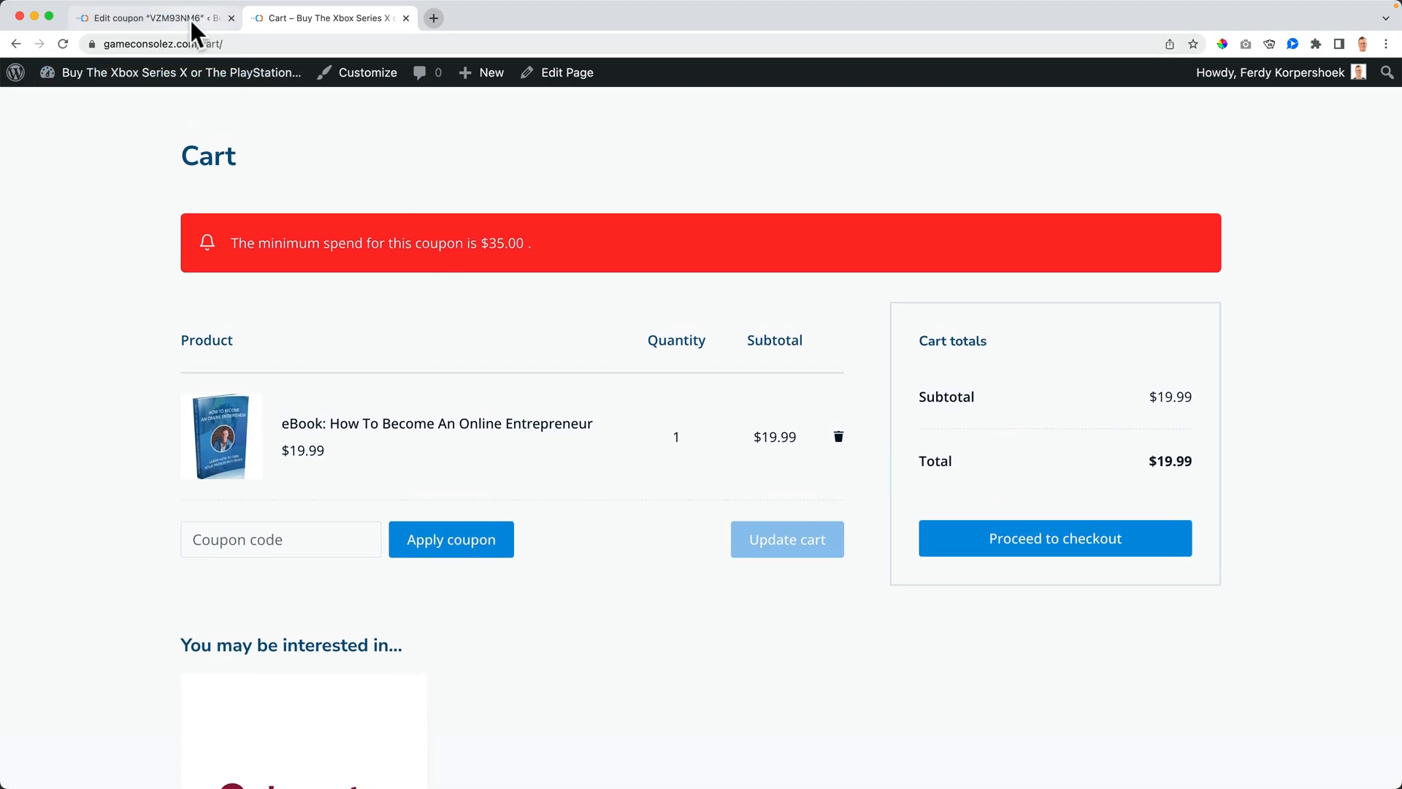
Tick Allow free shipping on VZM93NM6 and set its expiry date to 31 July 2023
left_click(147, 18)
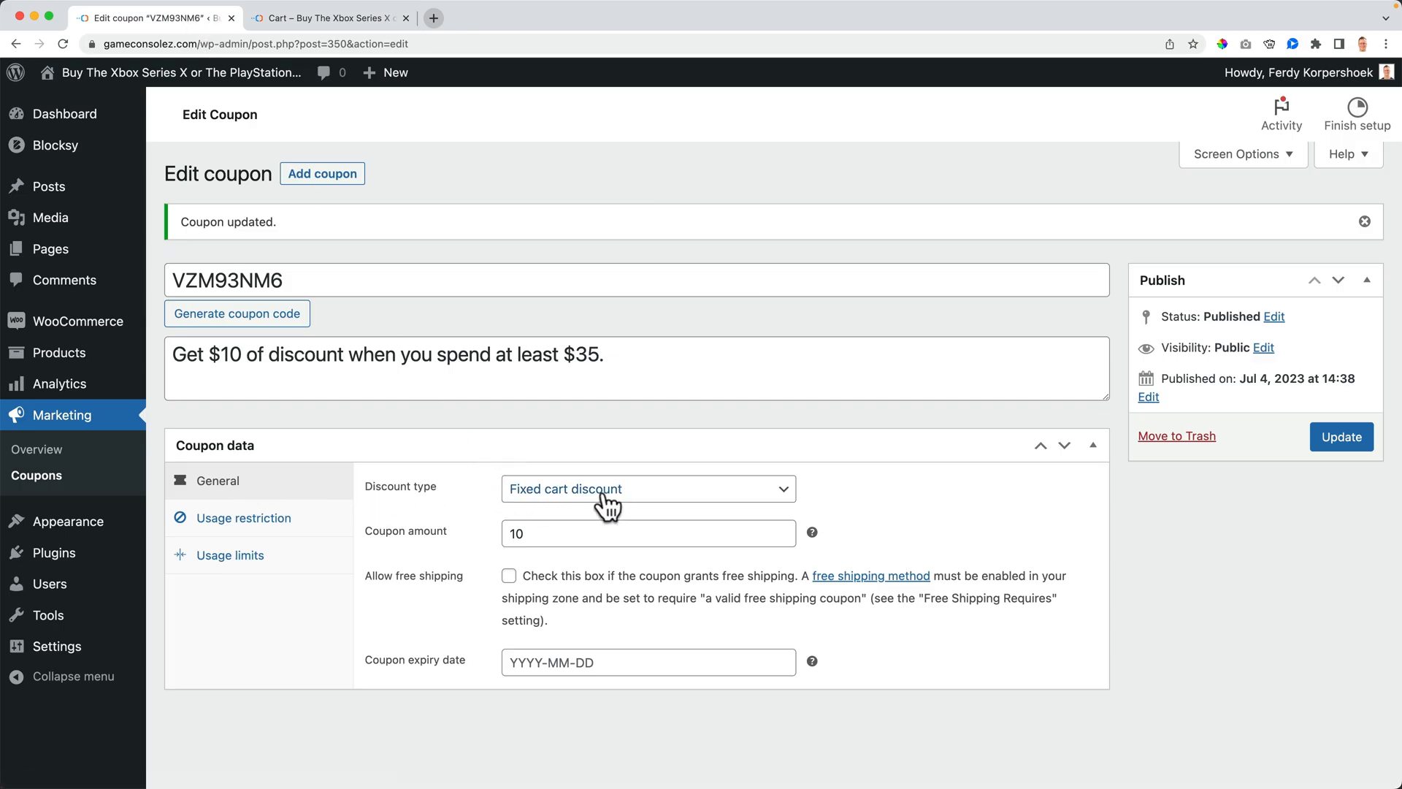
mouse_move(509, 586)
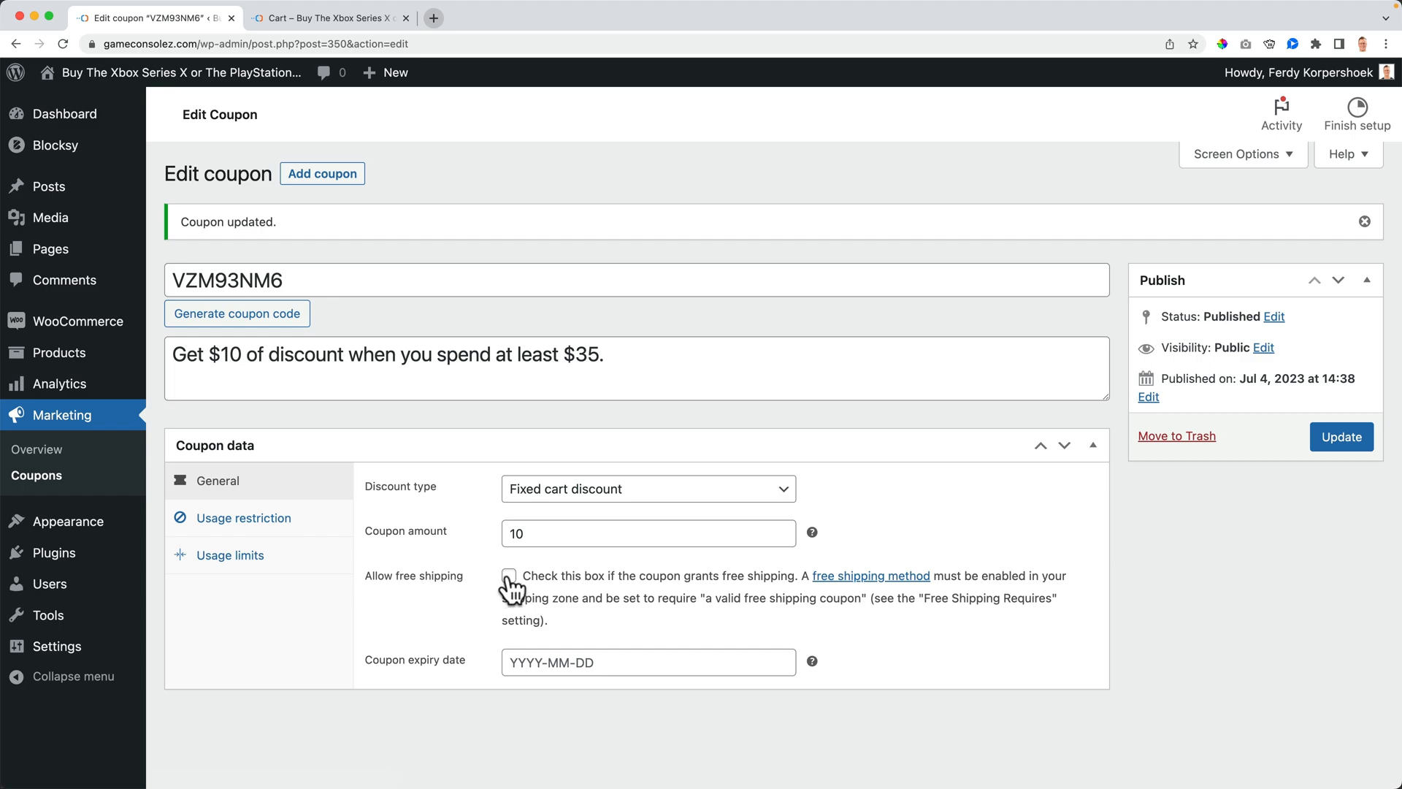
left_click(508, 575)
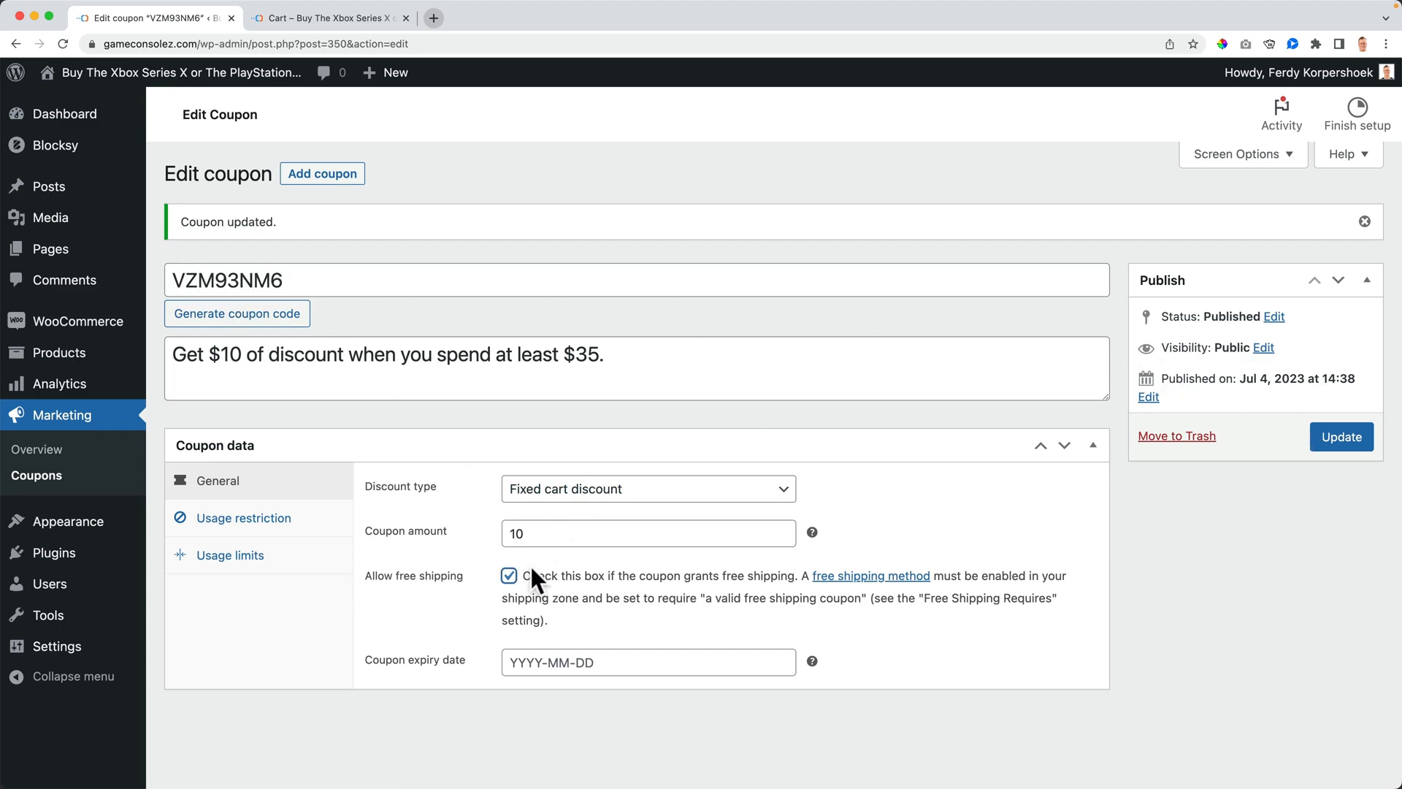
left_click(648, 662)
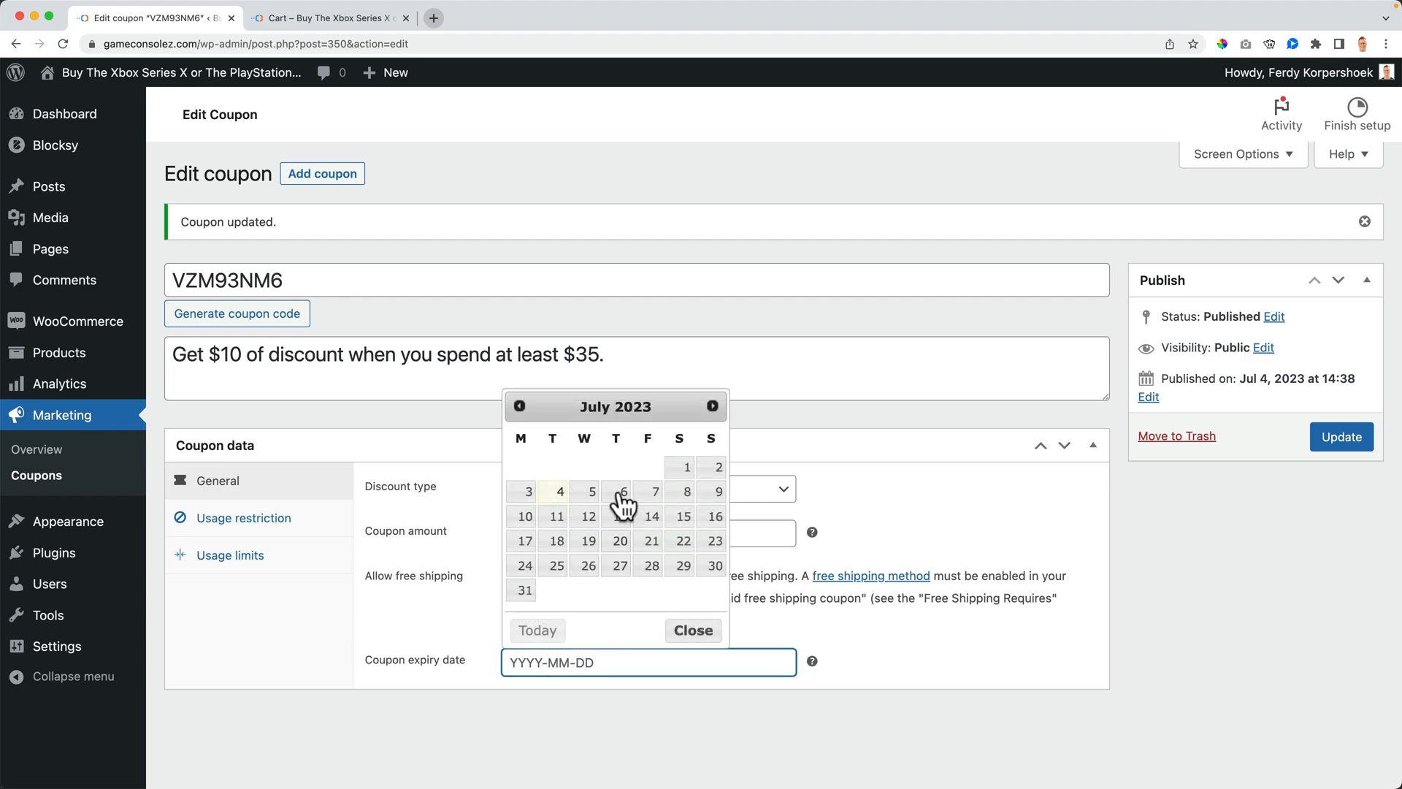
left_click(523, 589)
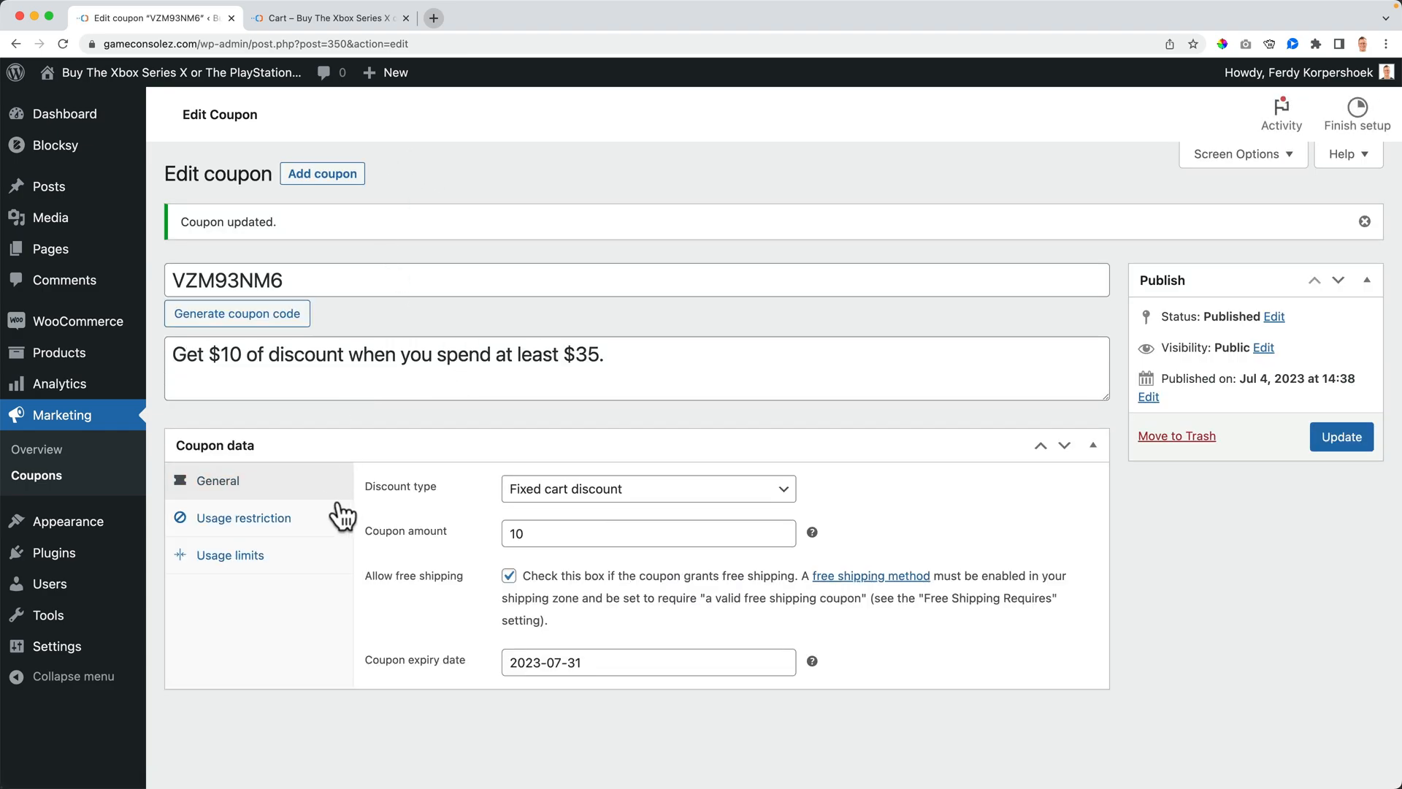
mouse_move(437, 352)
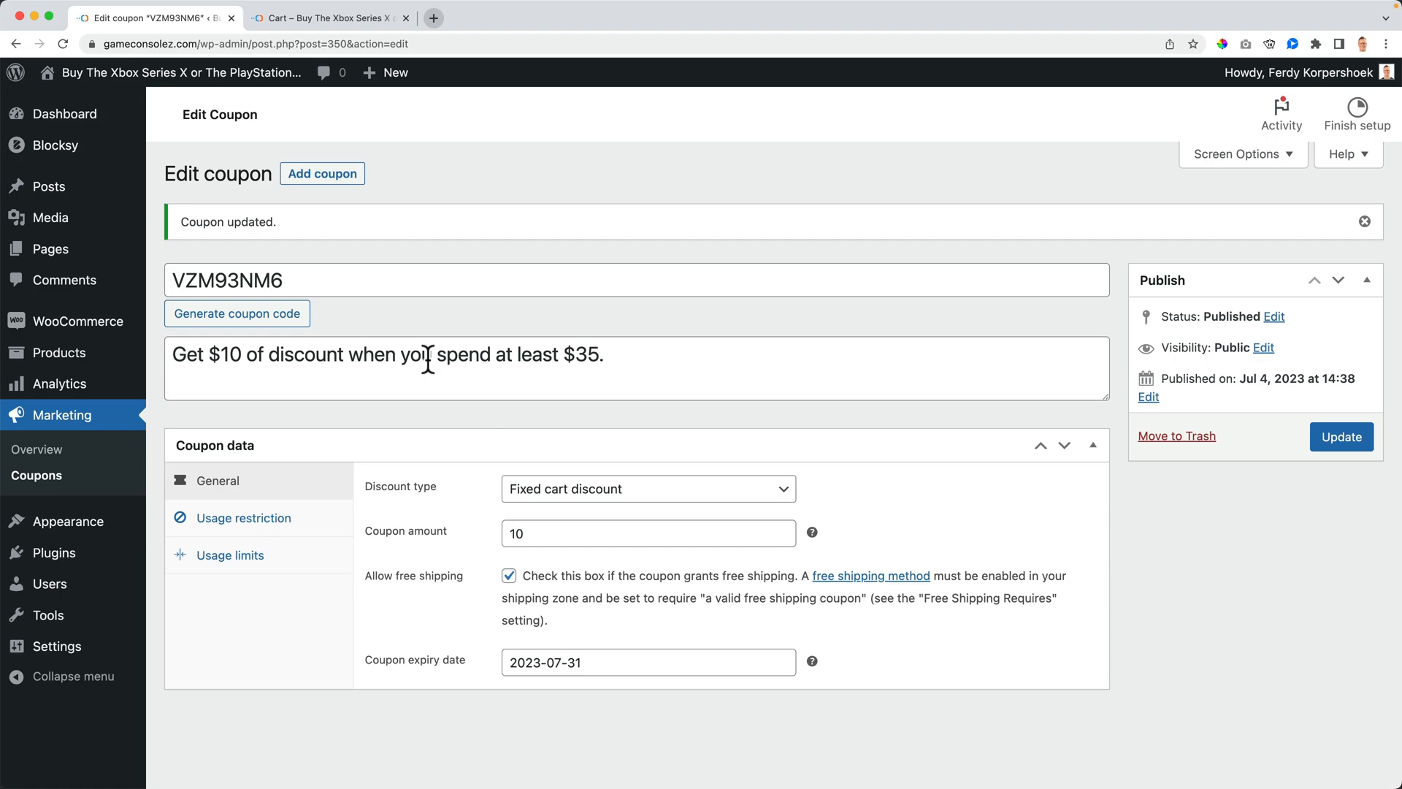
mouse_move(227, 354)
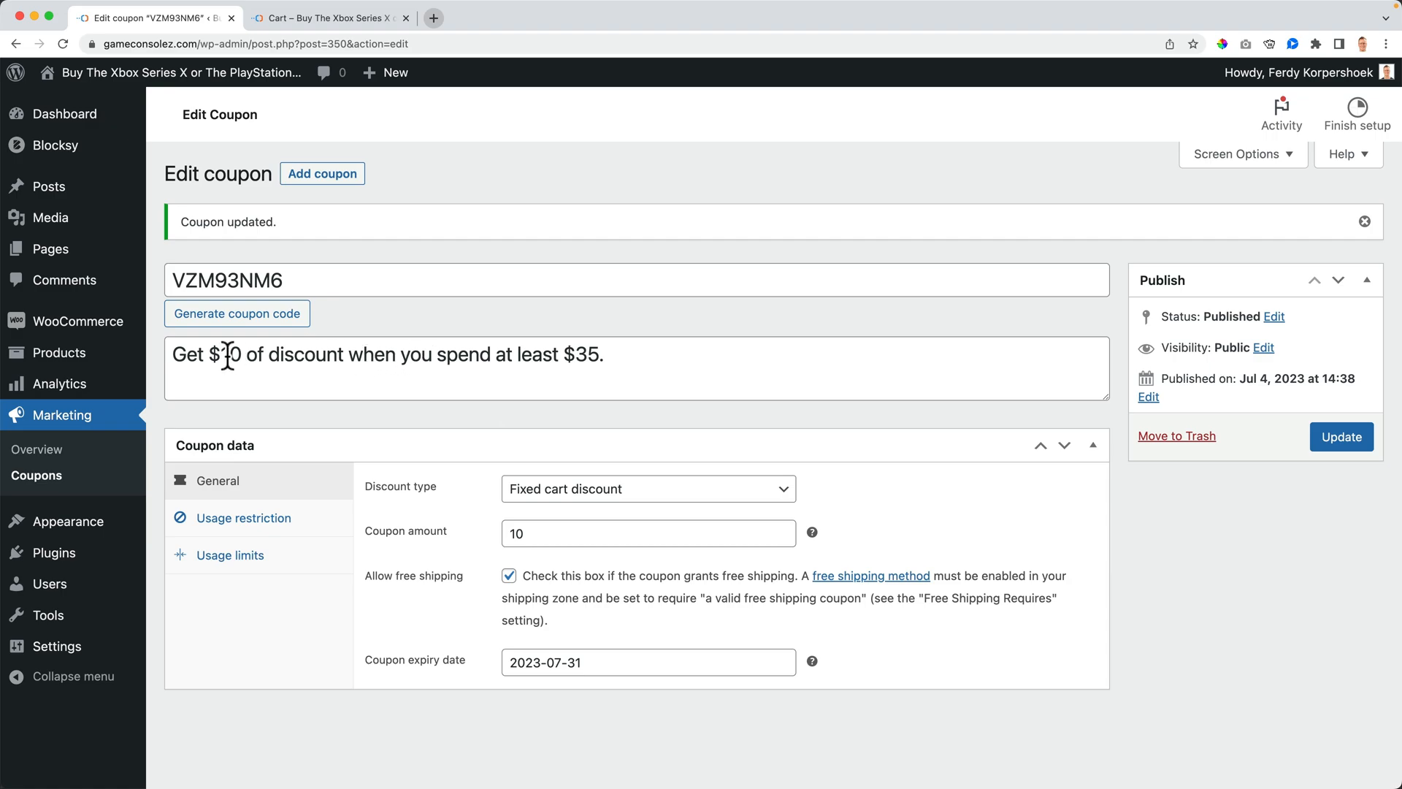
mouse_move(479, 447)
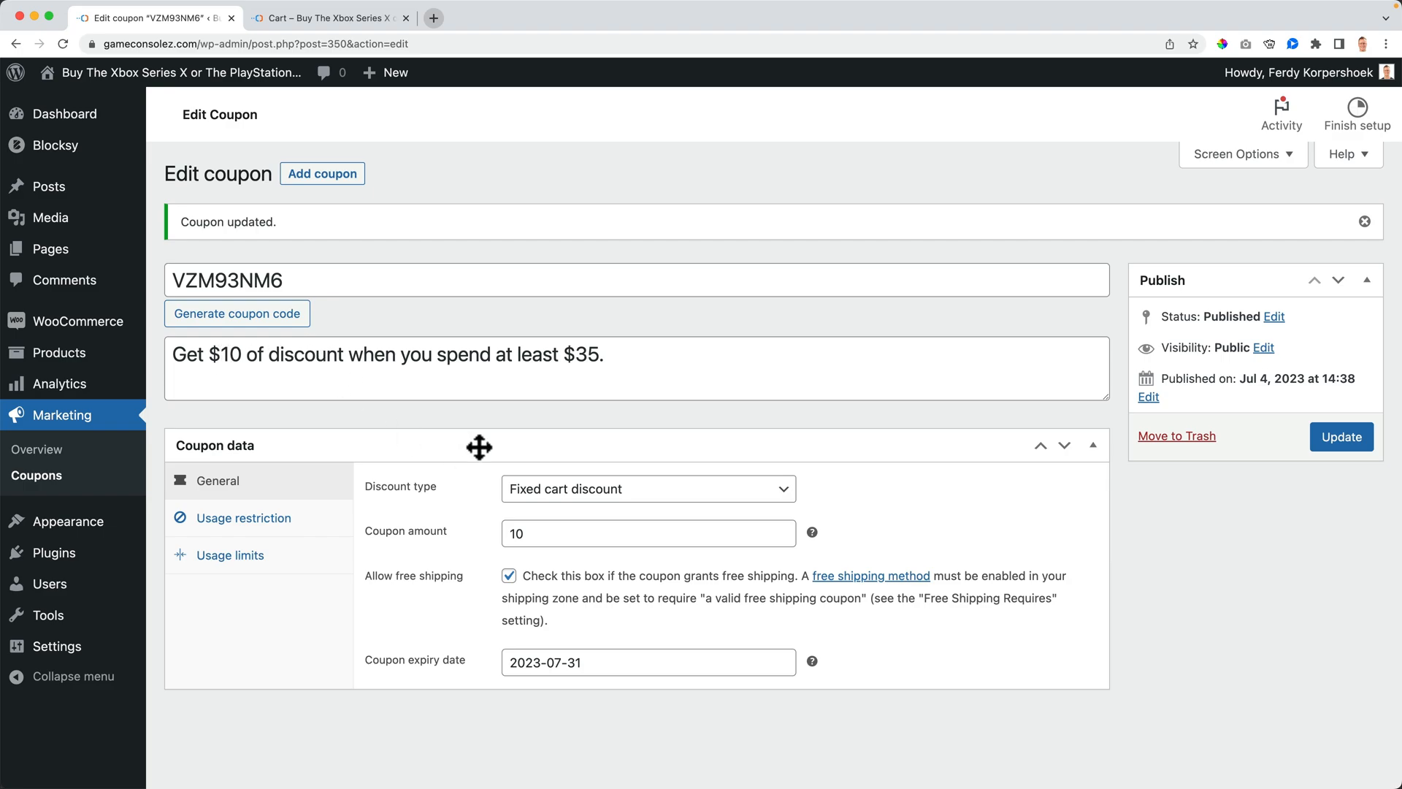
Keep the discount as Fixed cart and set a maximum spend of 2000 under Usage restriction
left_click(647, 488)
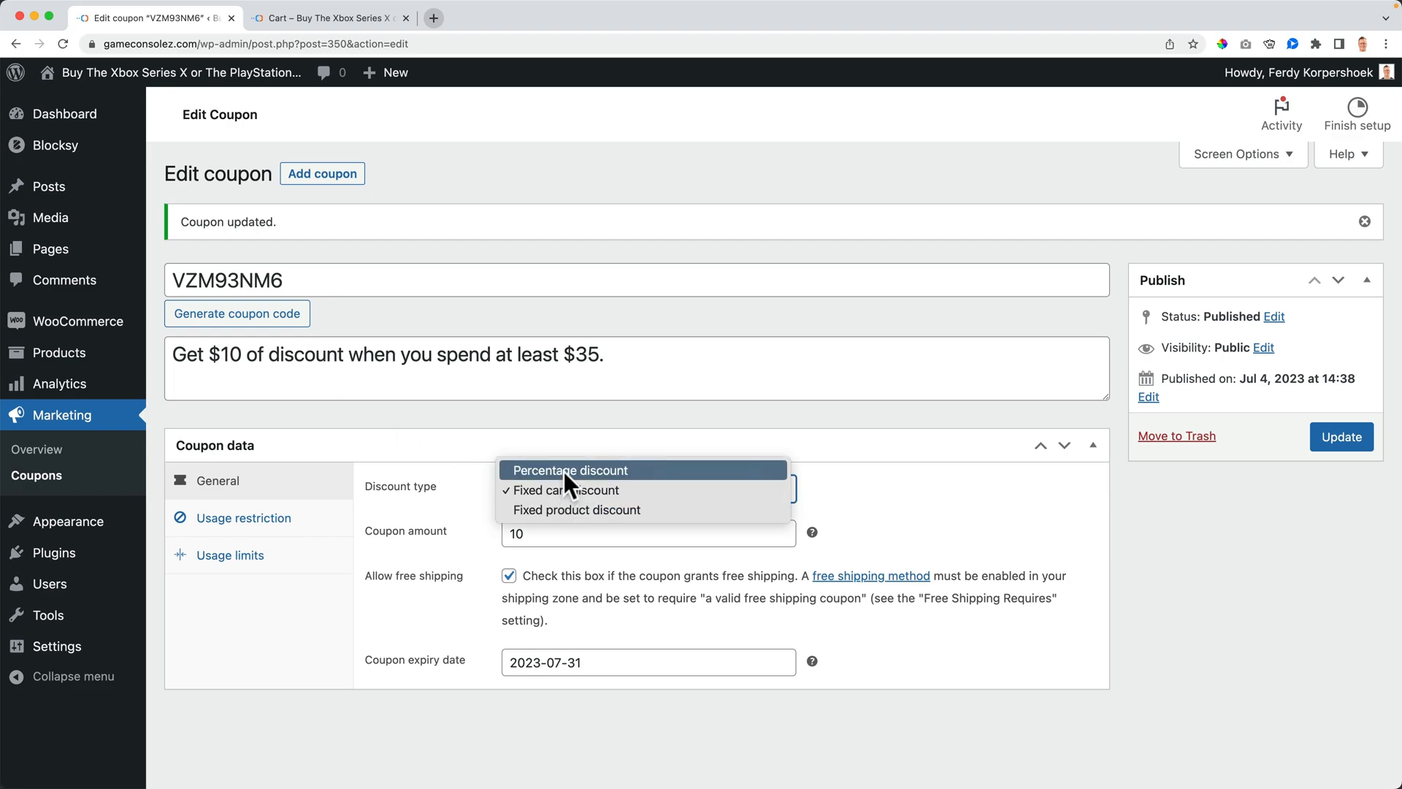
left_click(561, 490)
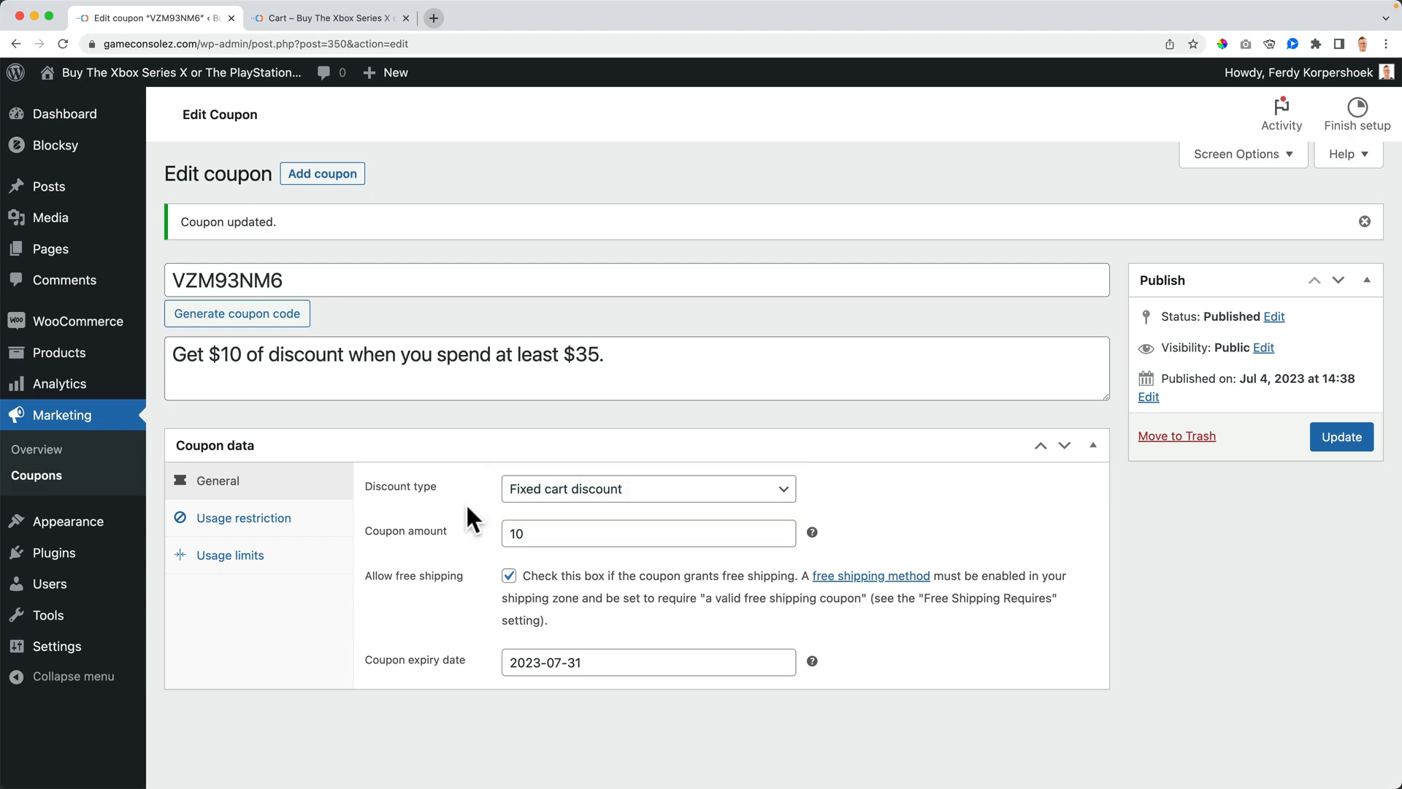
left_click(244, 517)
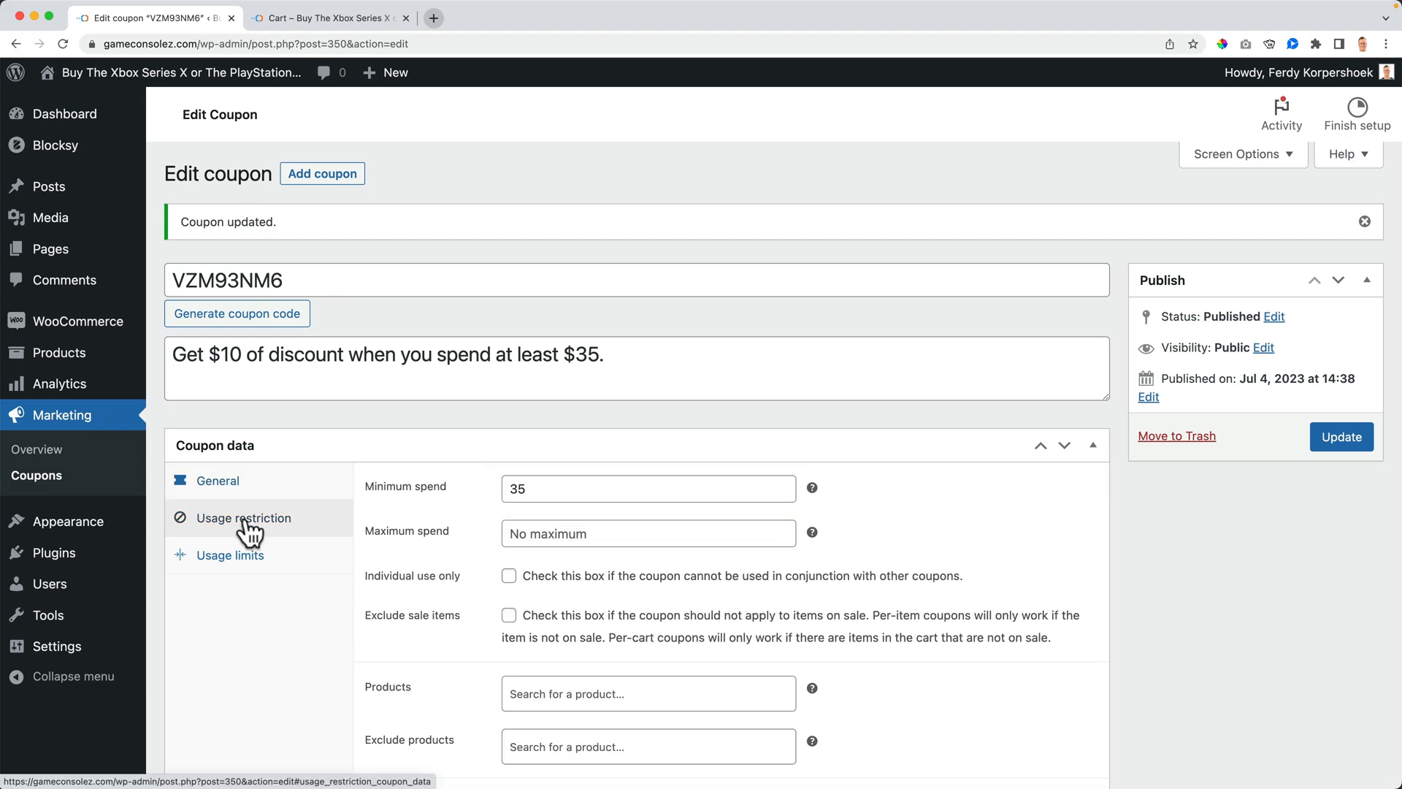
left_click(647, 533)
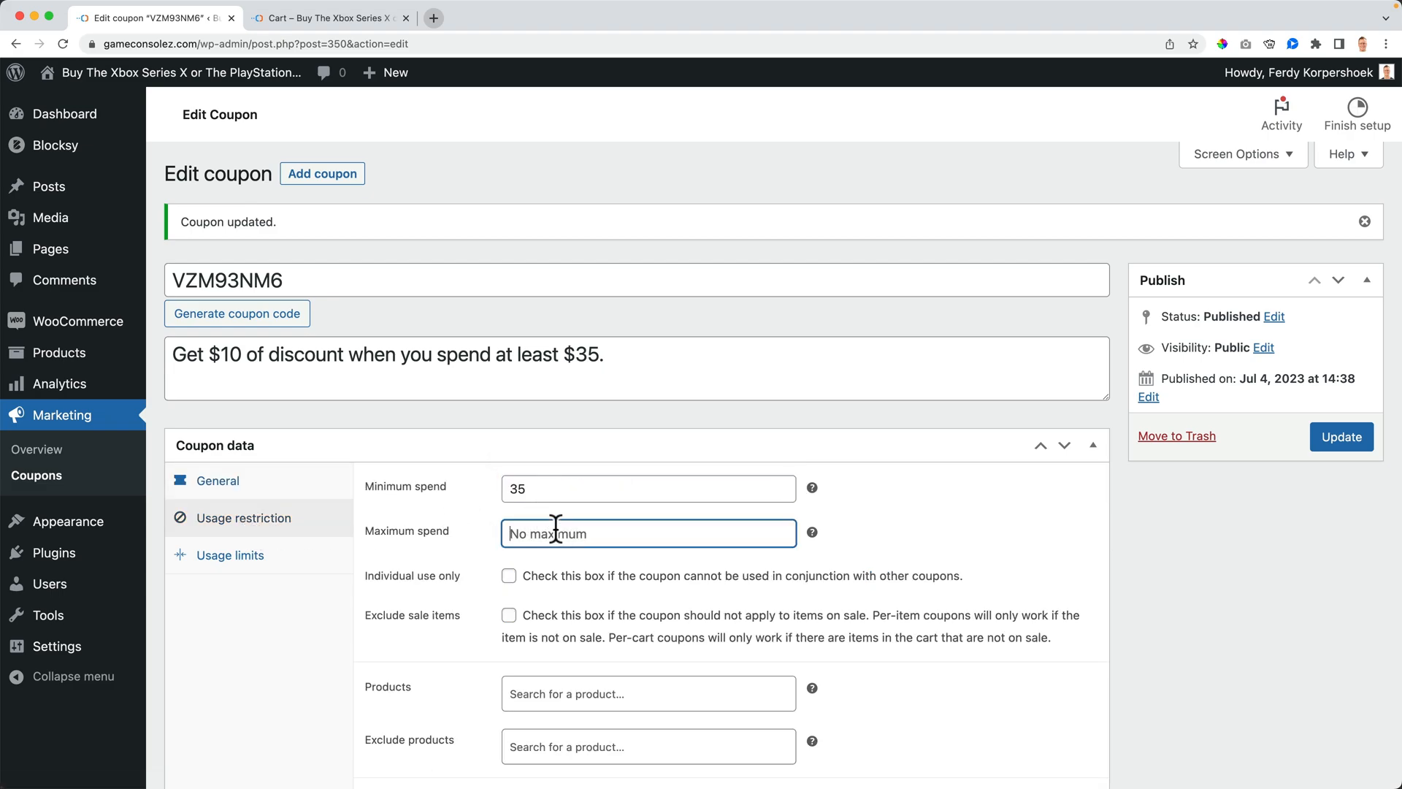
type("2000")
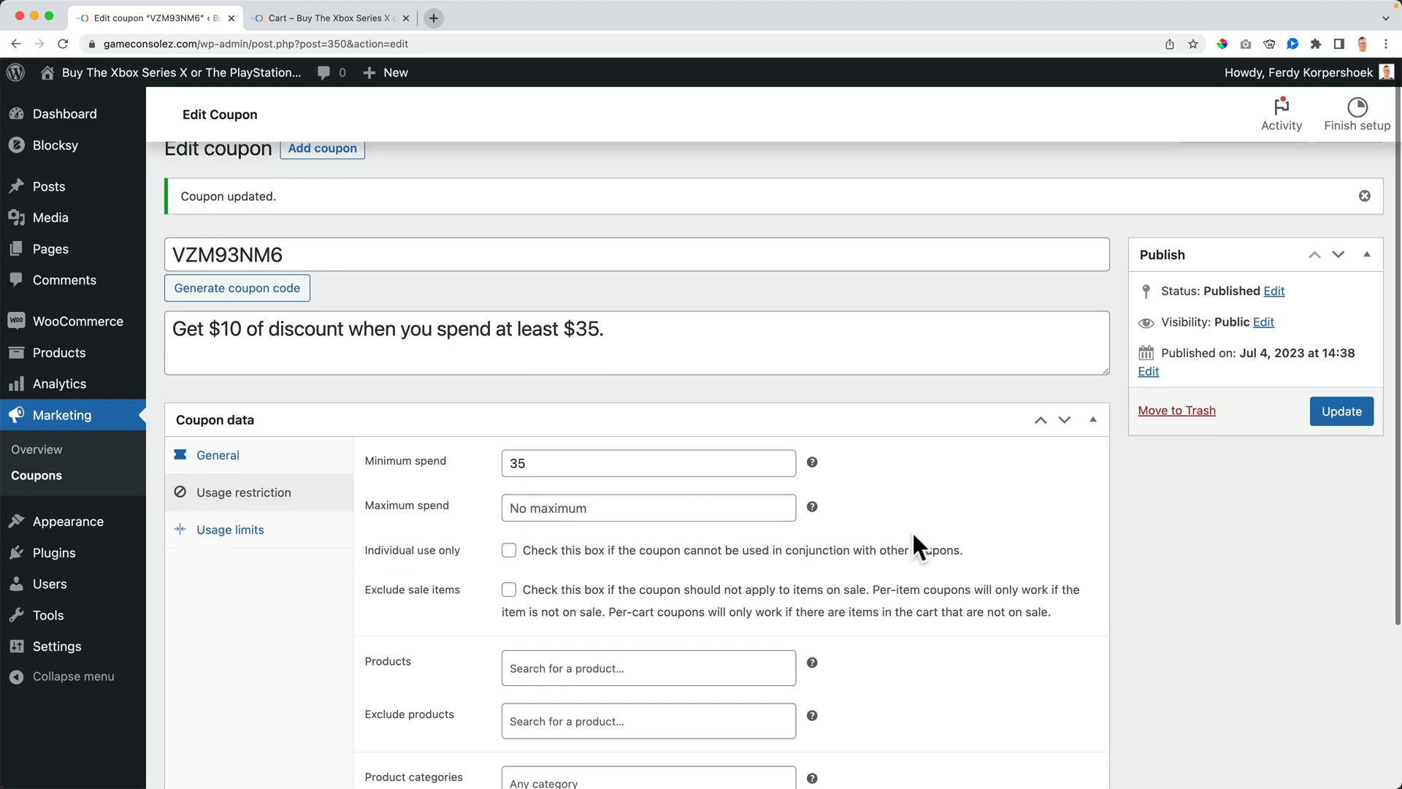
scroll("down", 3)
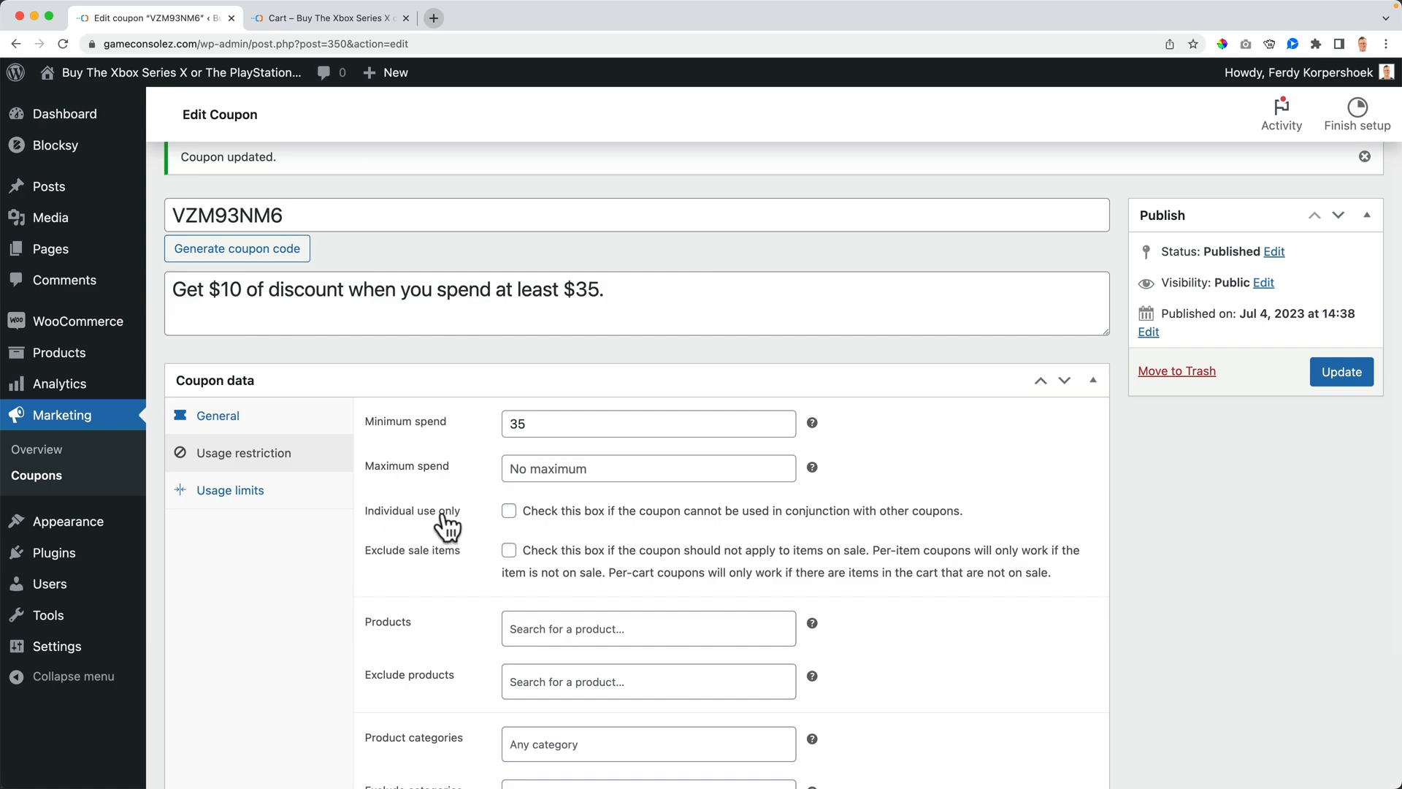
Set the coupon to individual use only and exclude sale items, then update it
left_click(508, 511)
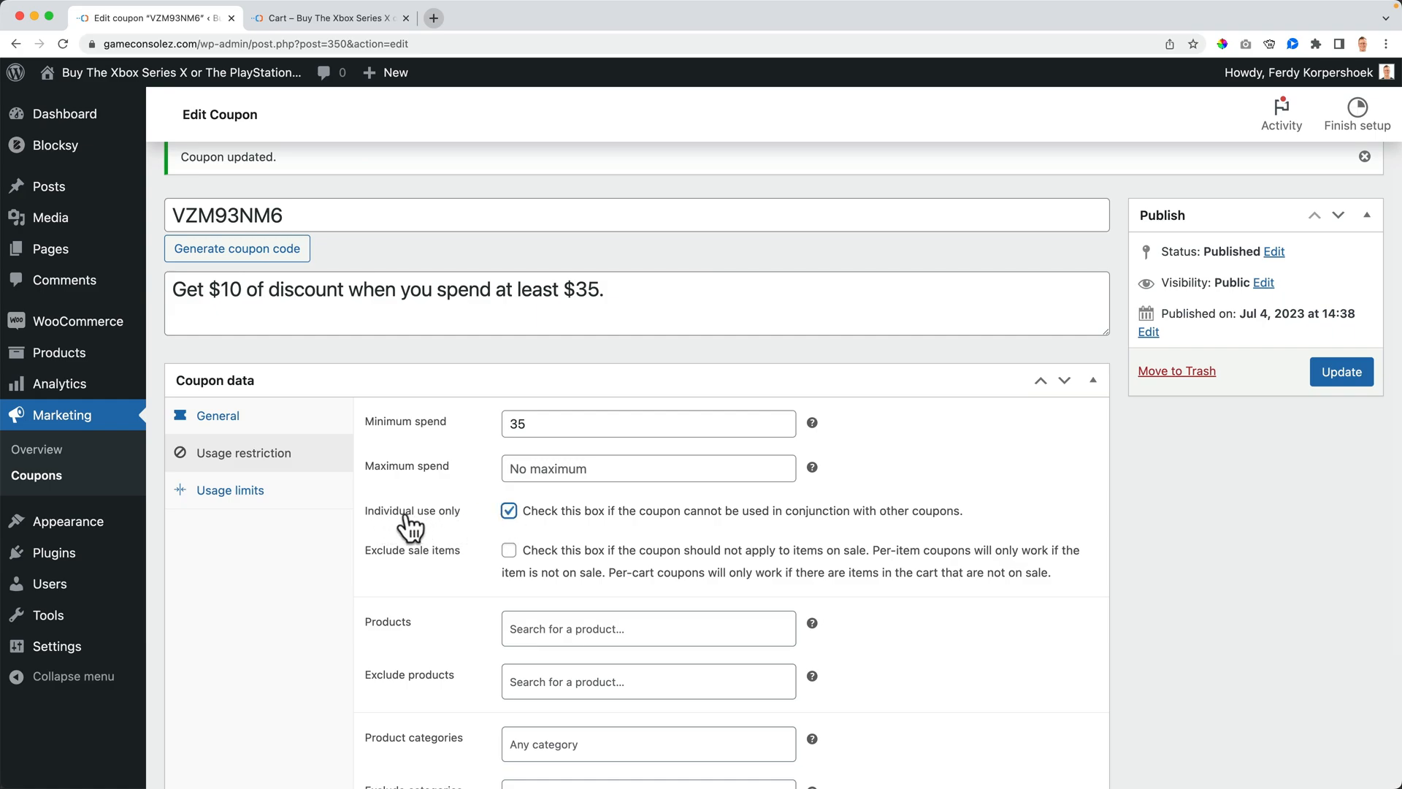
mouse_move(1254, 402)
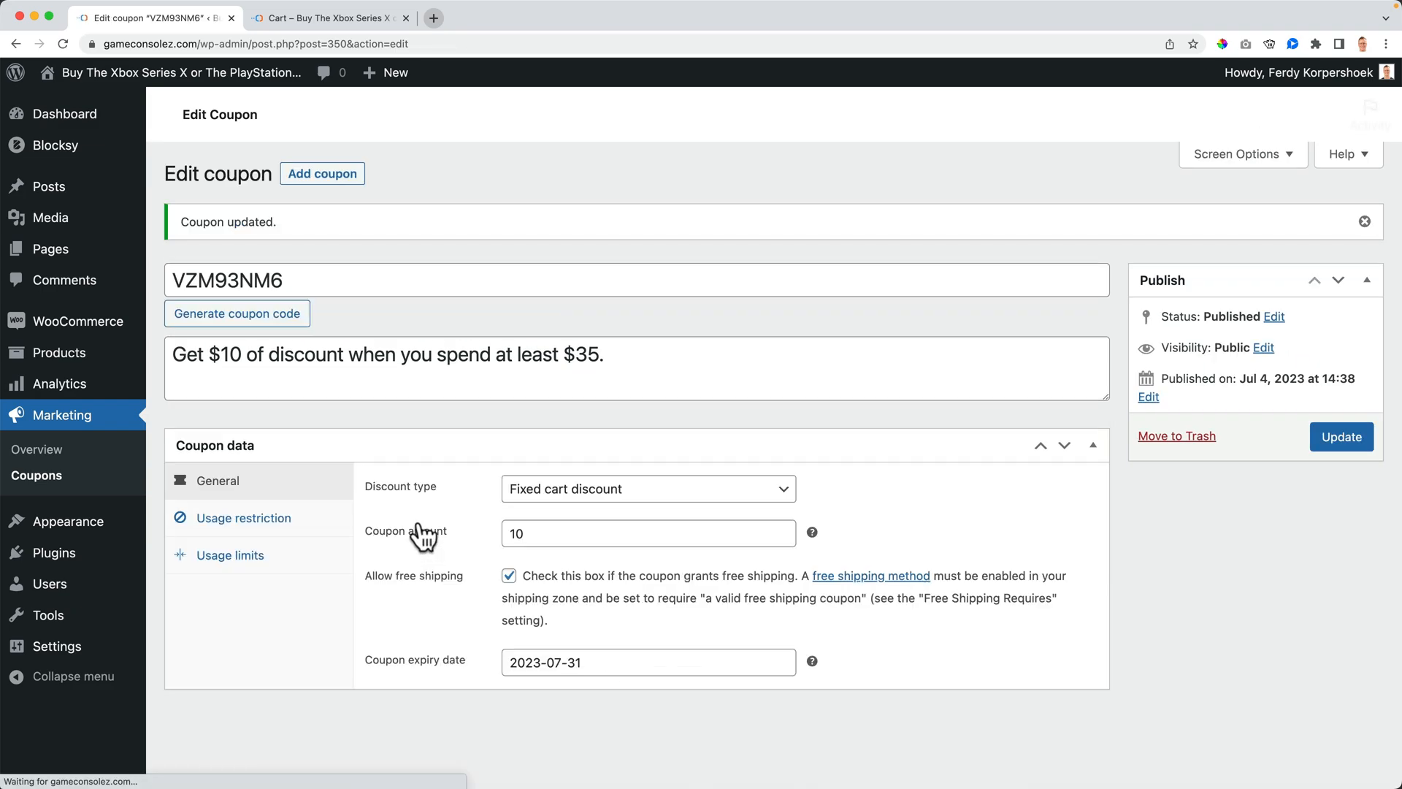
left_click(244, 518)
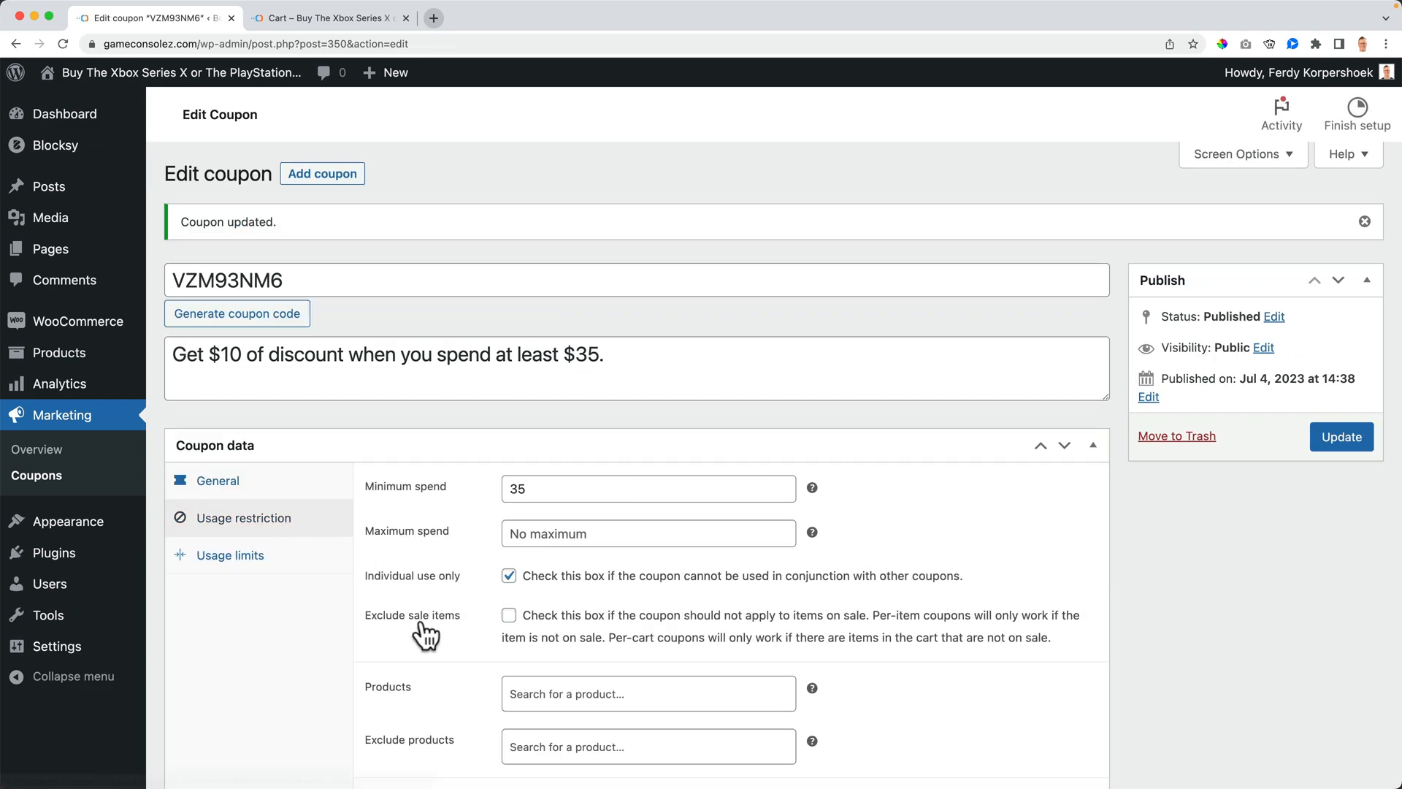
left_click(508, 615)
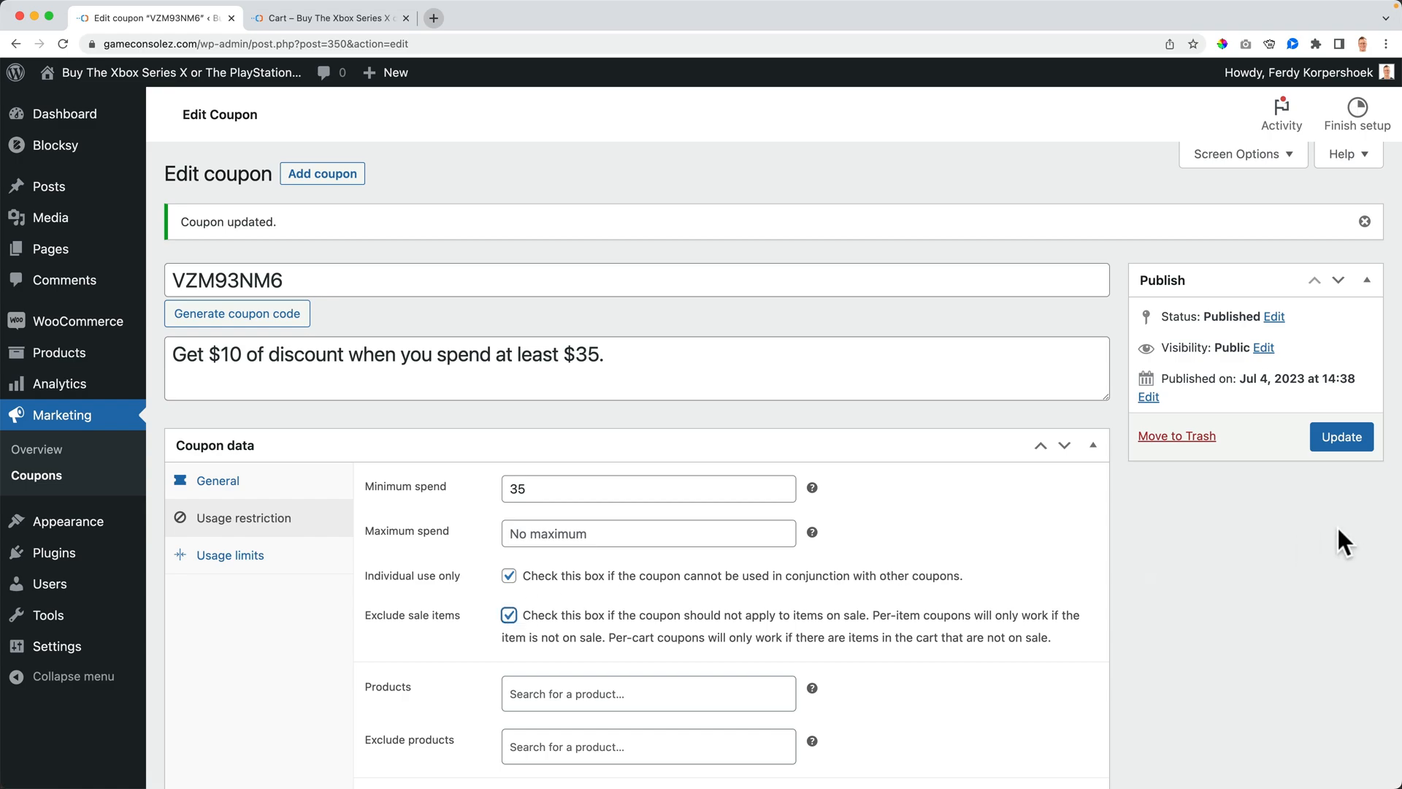
left_click(218, 481)
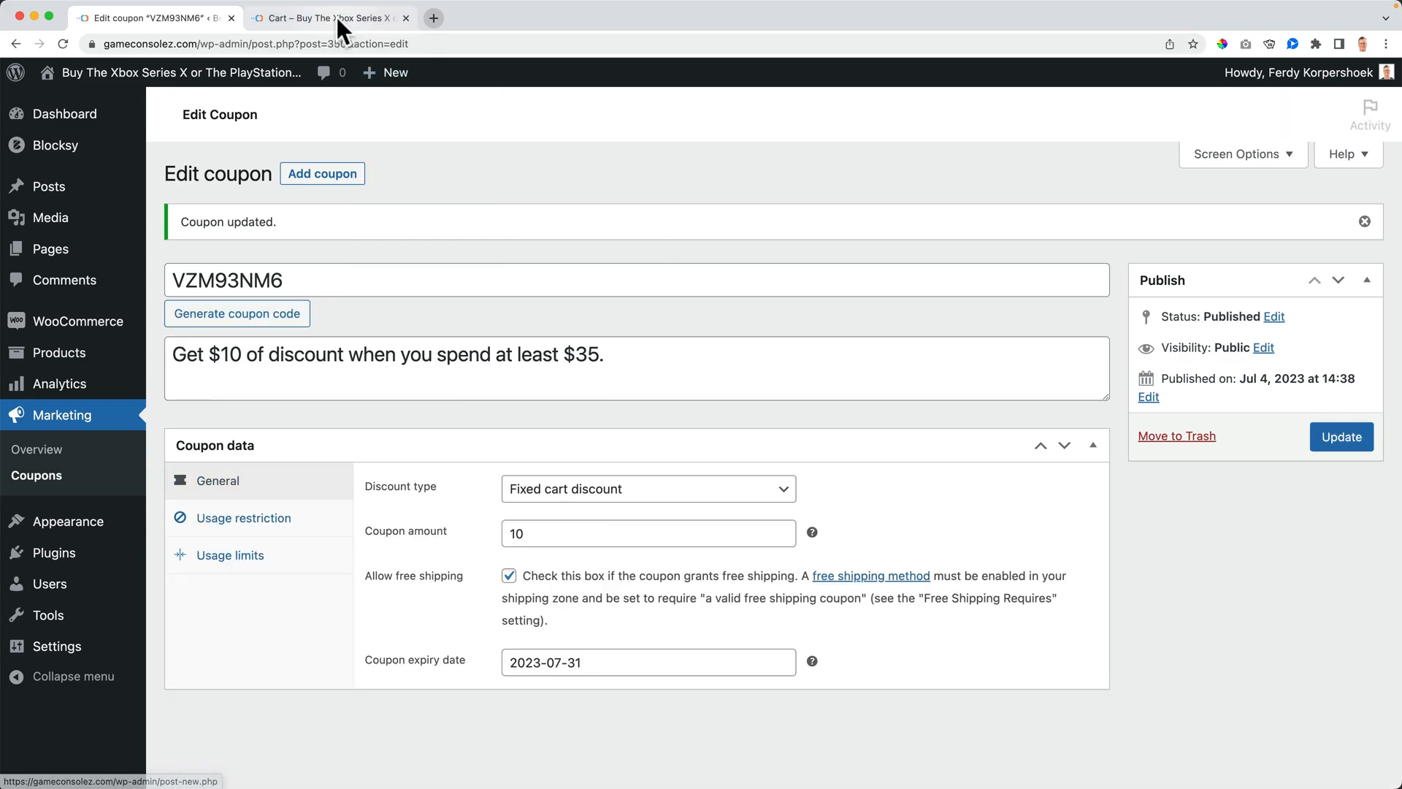
Add the Nike Hoodie to the cart and apply coupon VZM93NM6 to the $59.98 cart
left_click(326, 18)
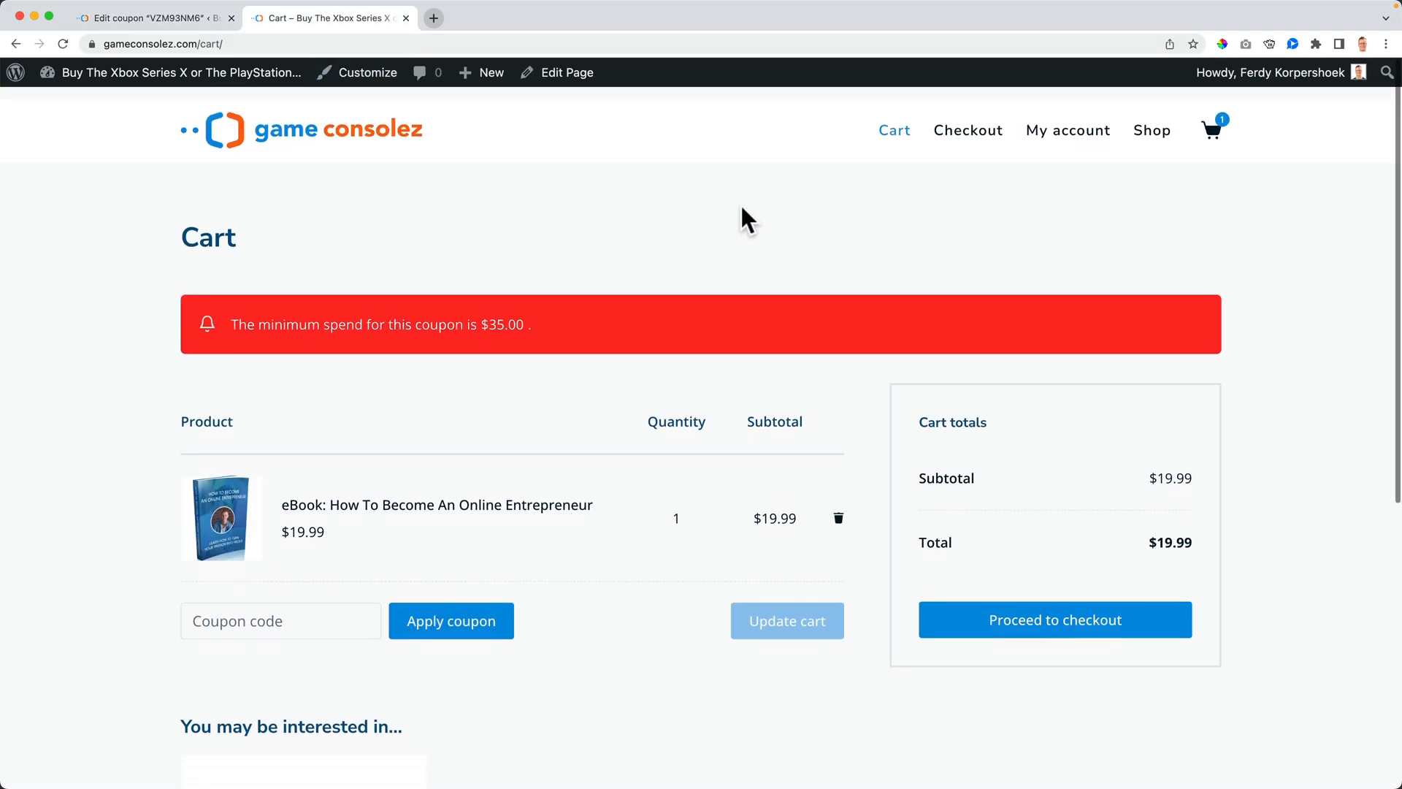
left_click(1151, 118)
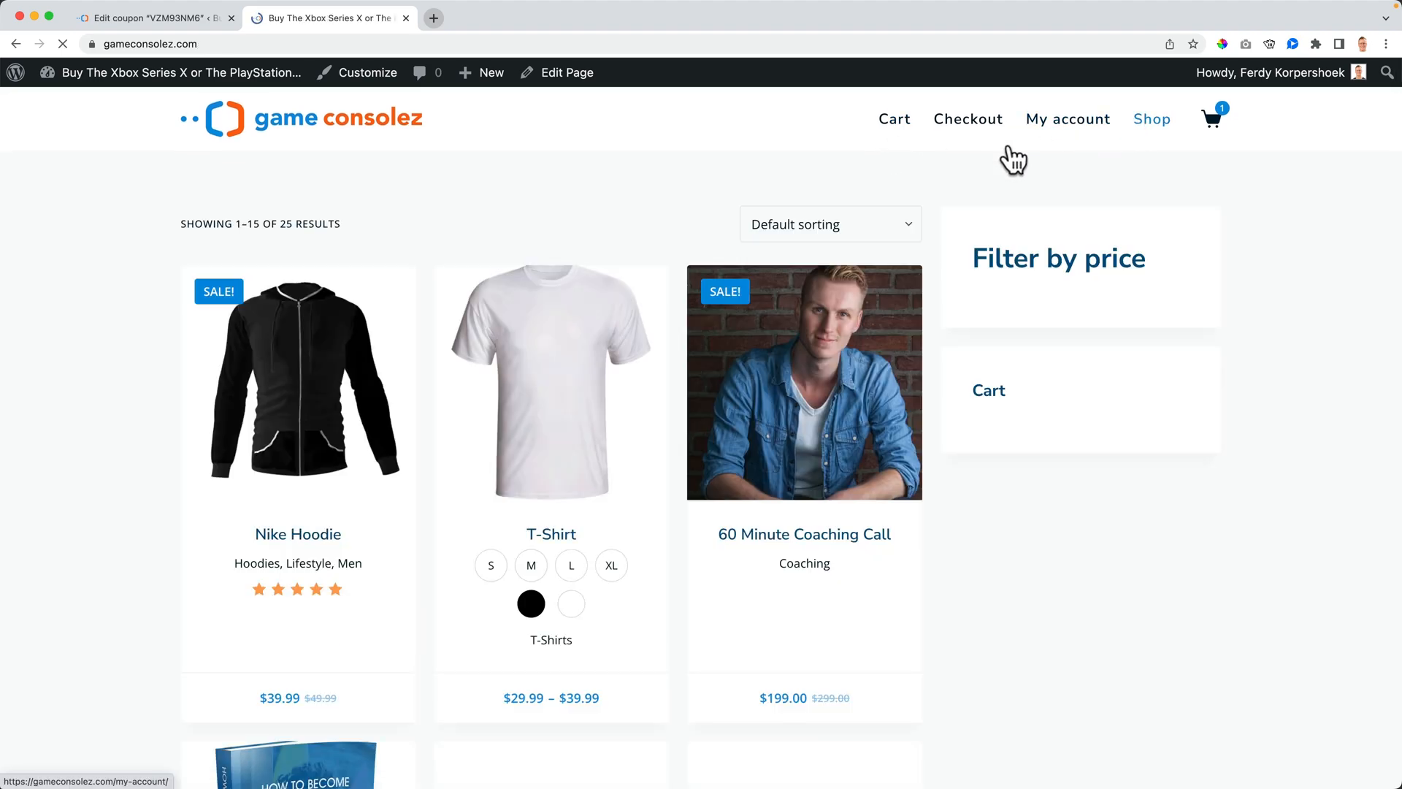
left_click(298, 381)
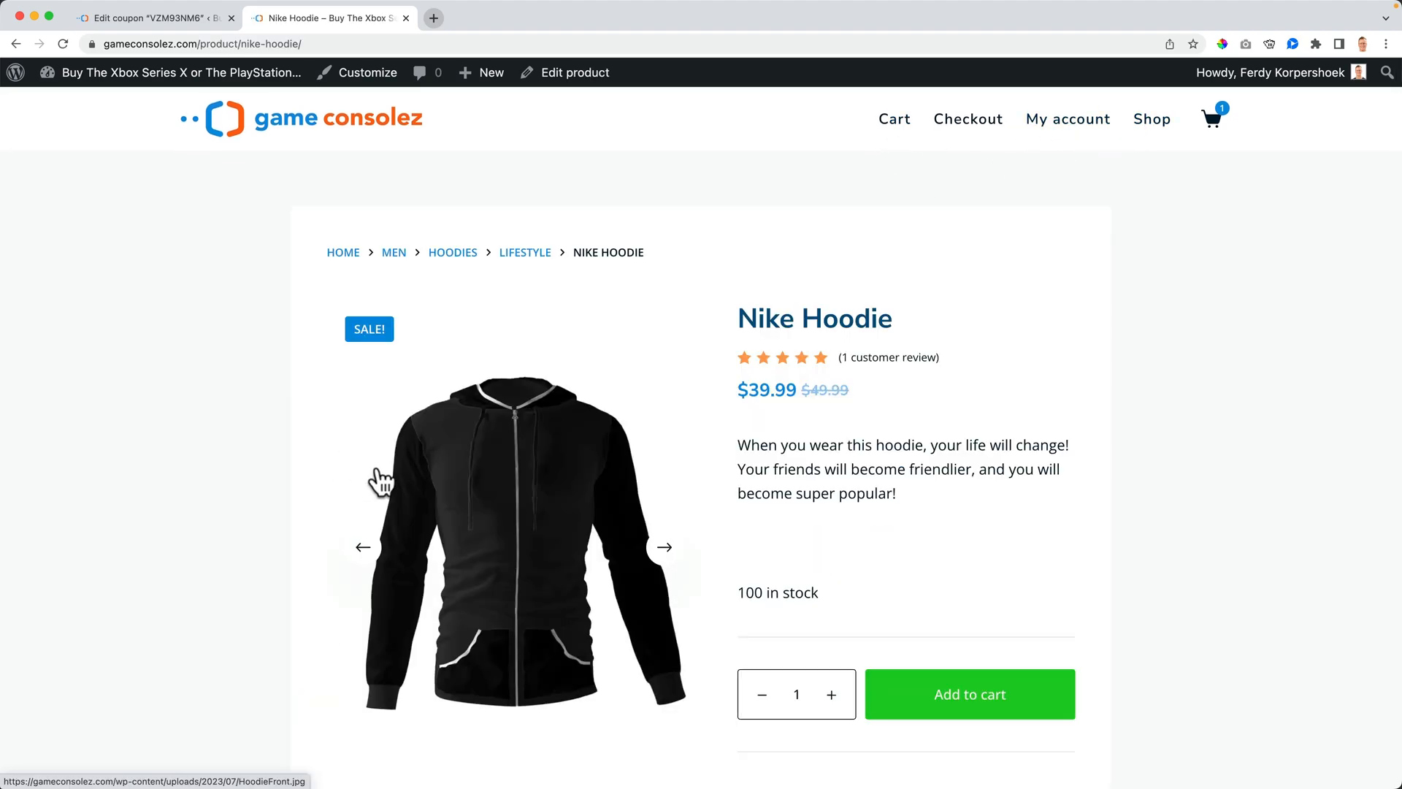
left_click(970, 694)
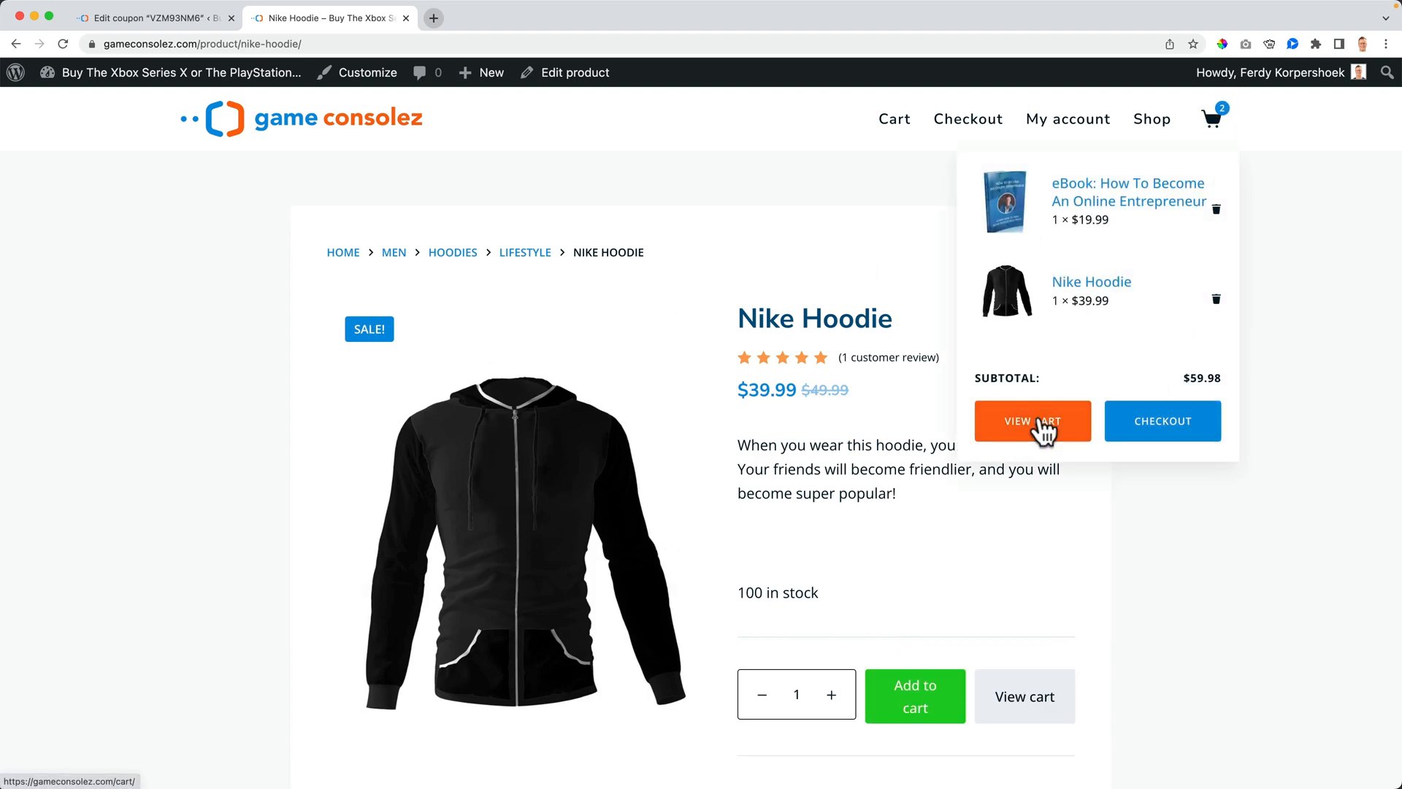
left_click(1033, 421)
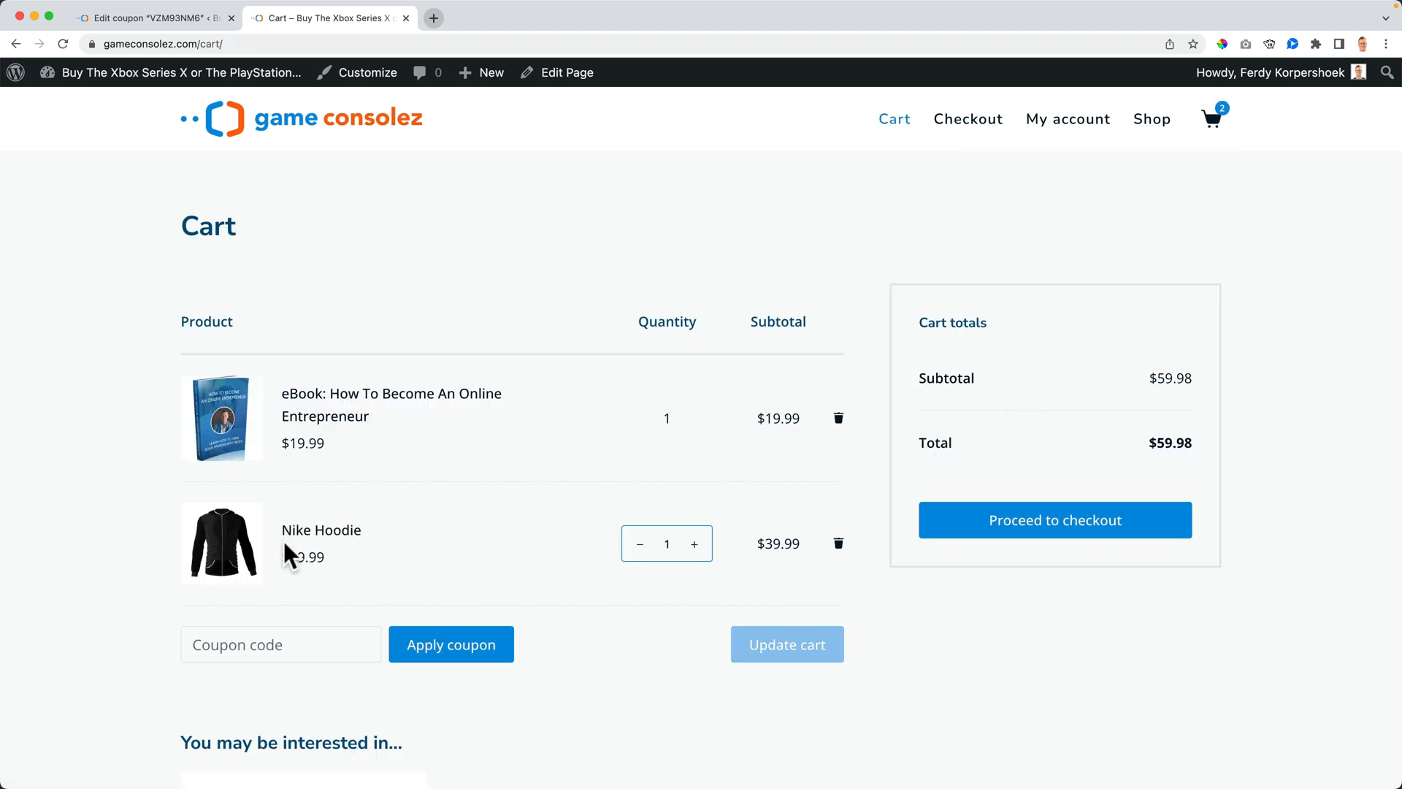
mouse_move(385, 545)
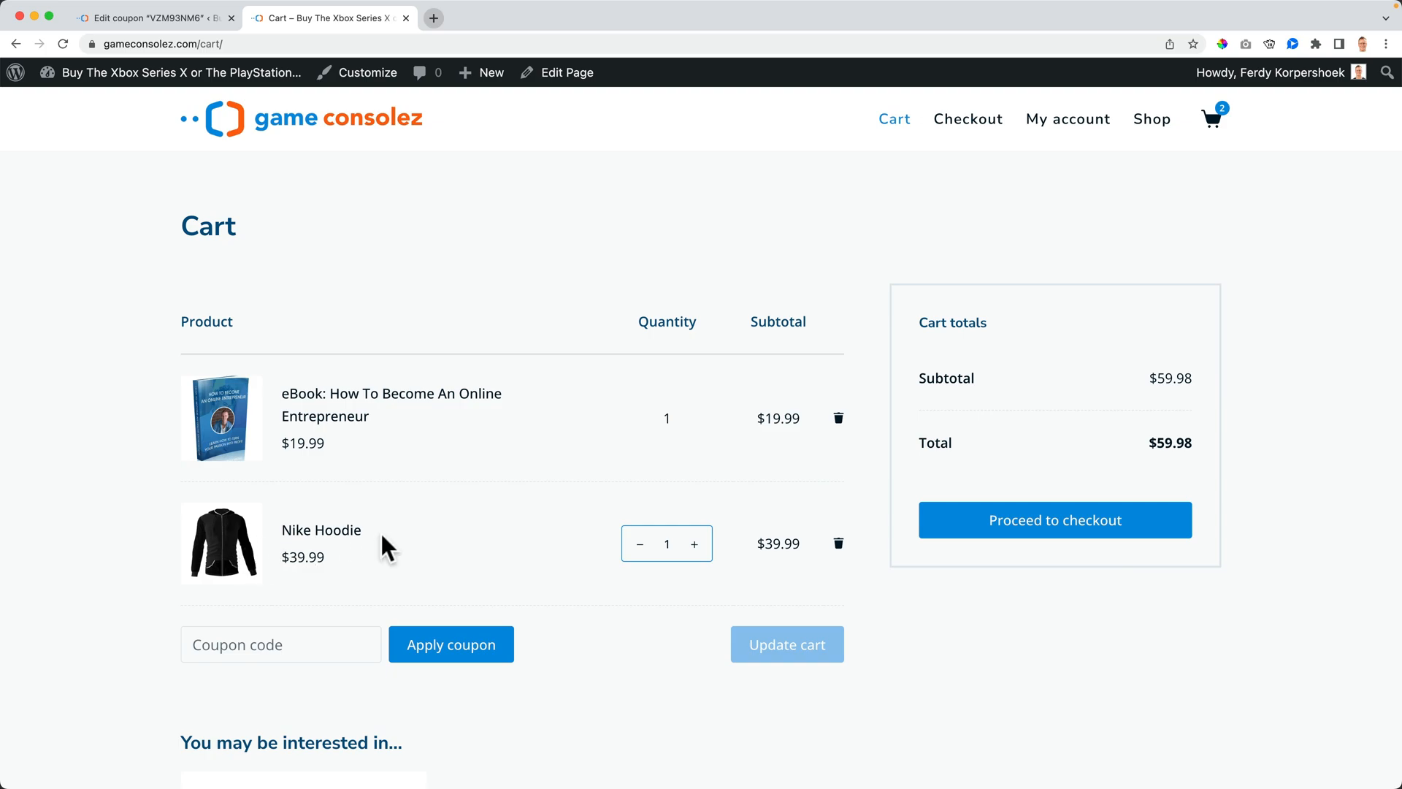
type("VZM93NM6")
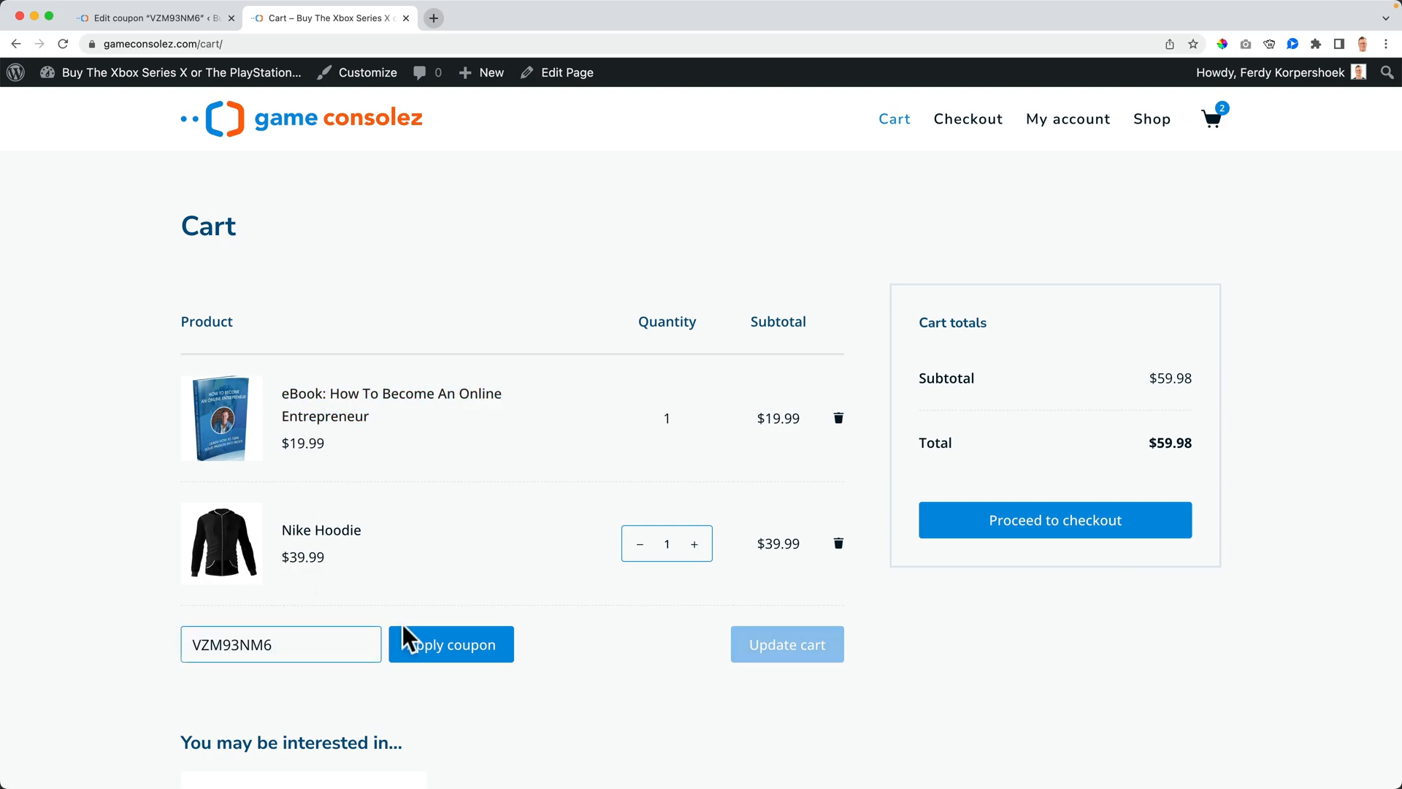
left_click(451, 644)
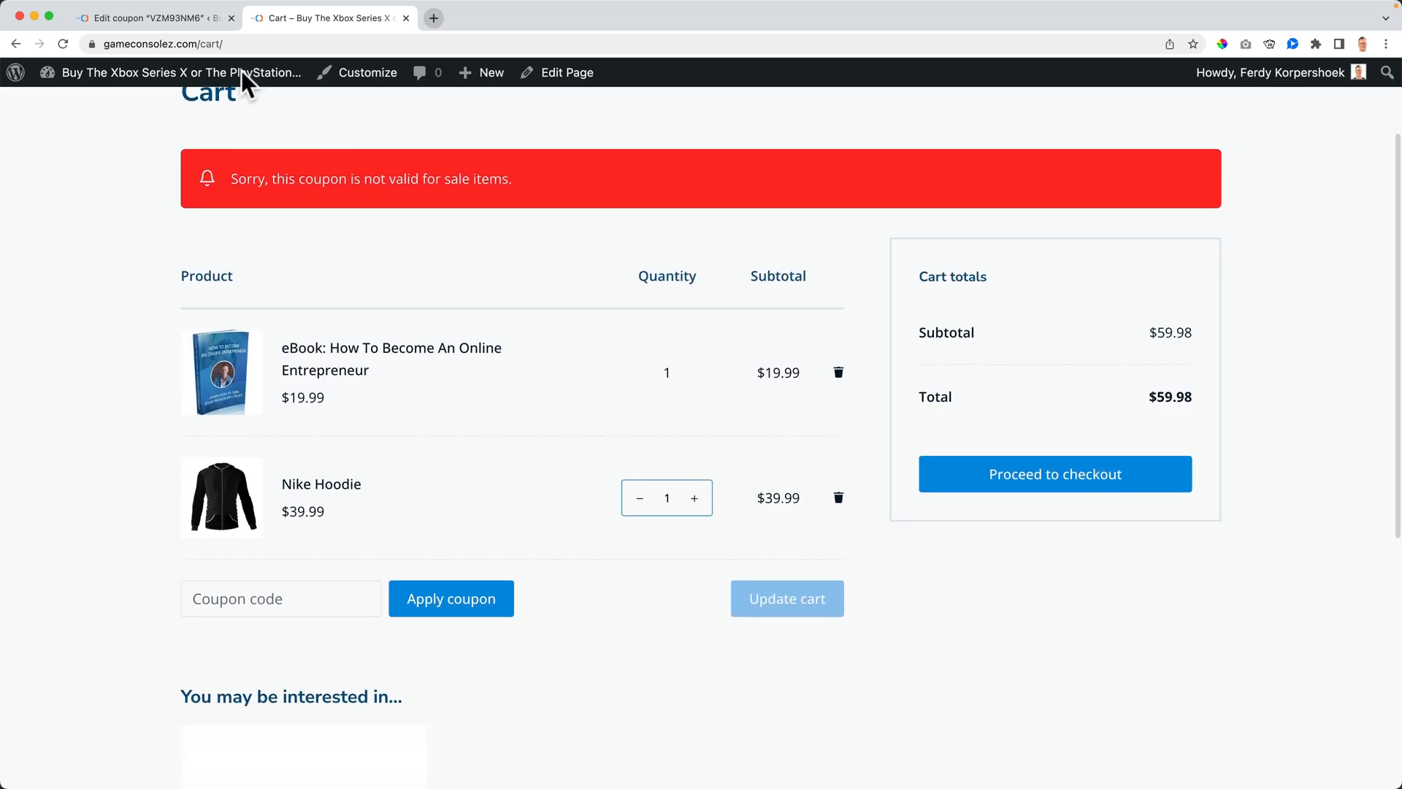
Allow the coupon on sale items again and reapply it in the cart for $10 off
left_click(152, 17)
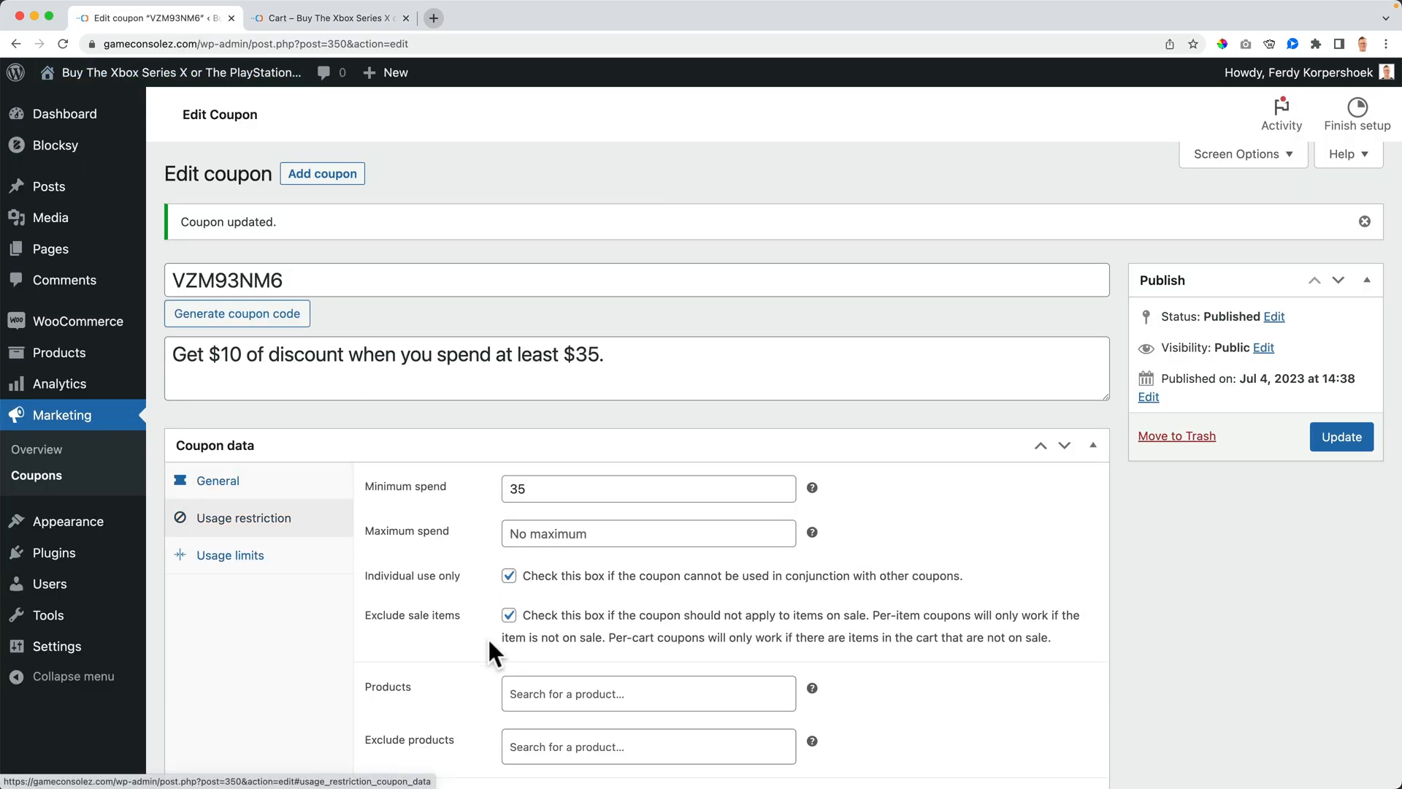
left_click(508, 615)
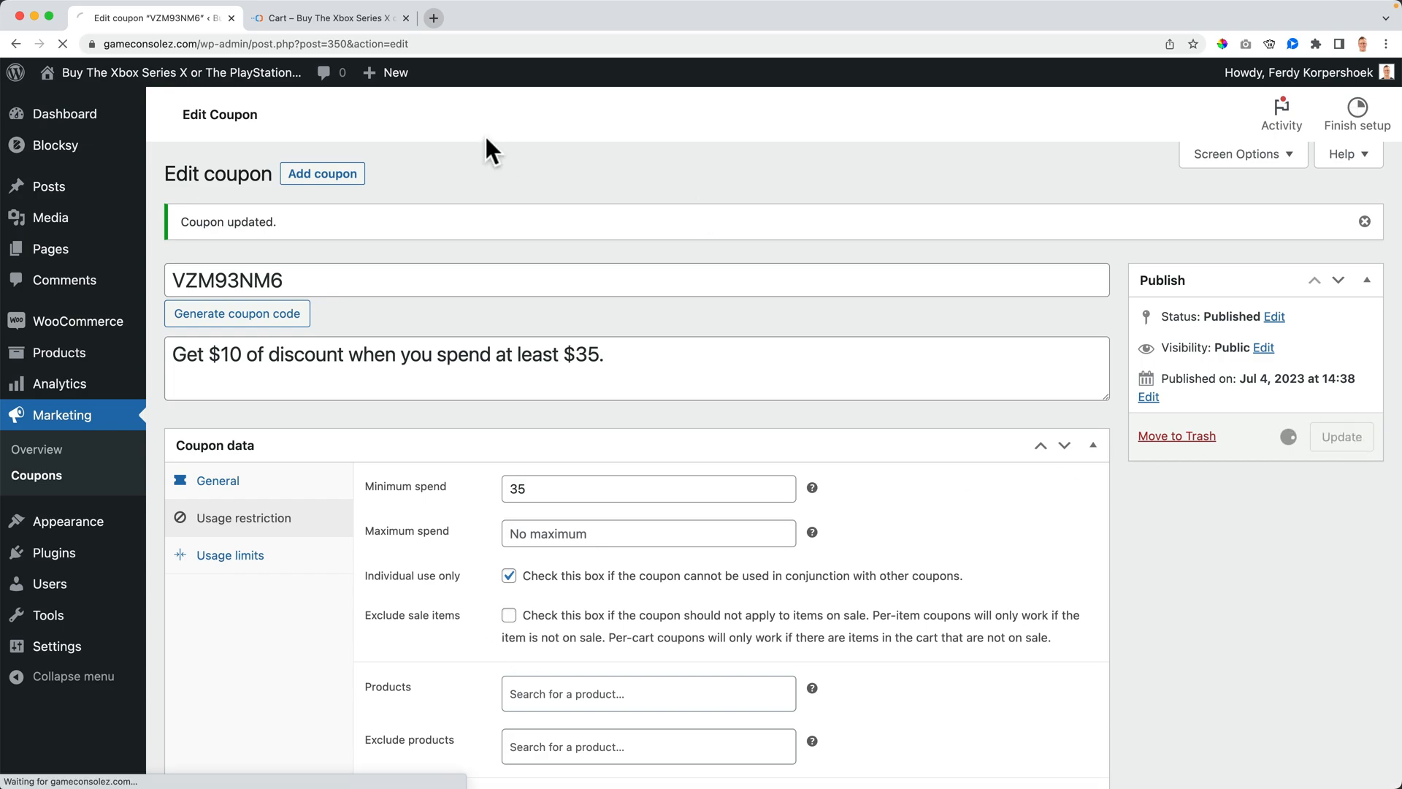
left_click(326, 17)
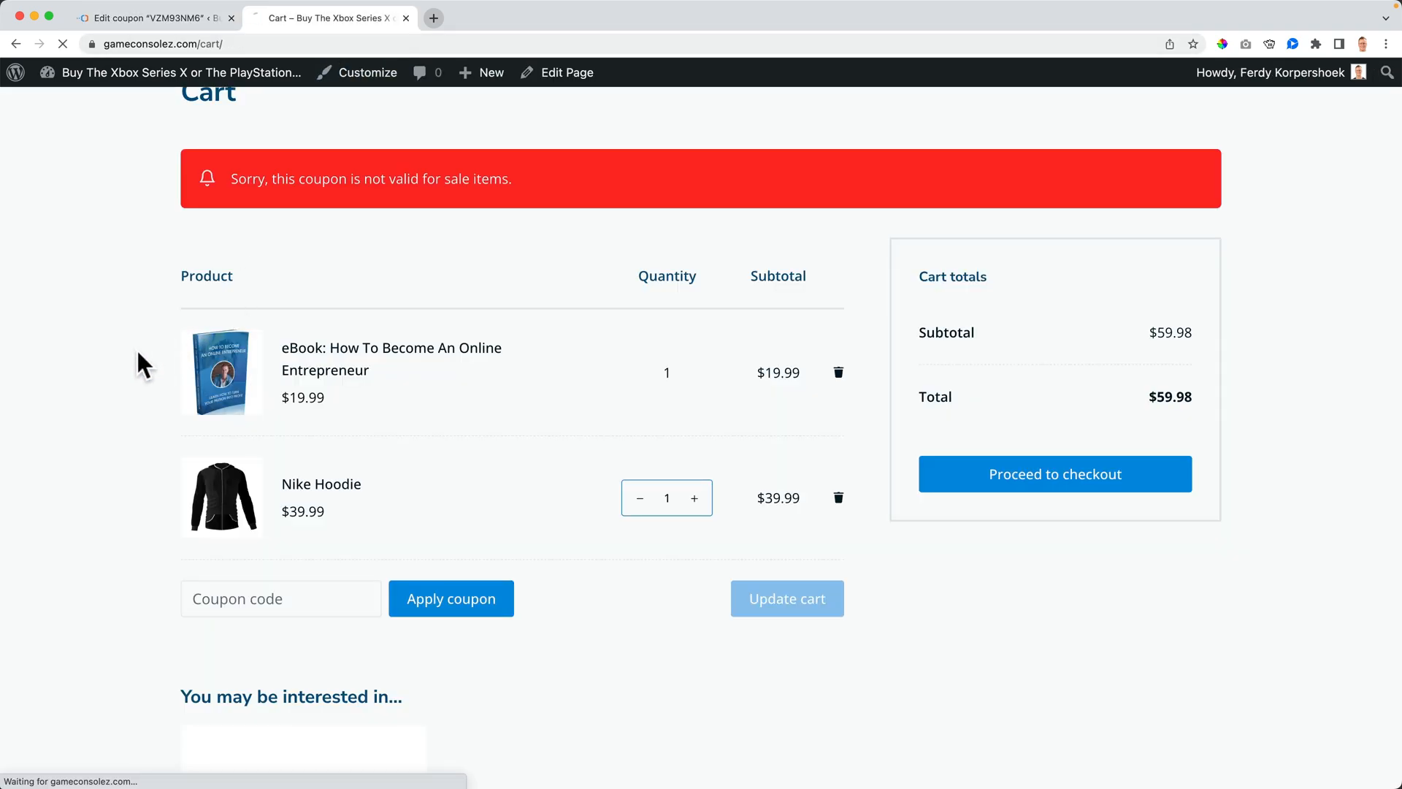
left_click(452, 510)
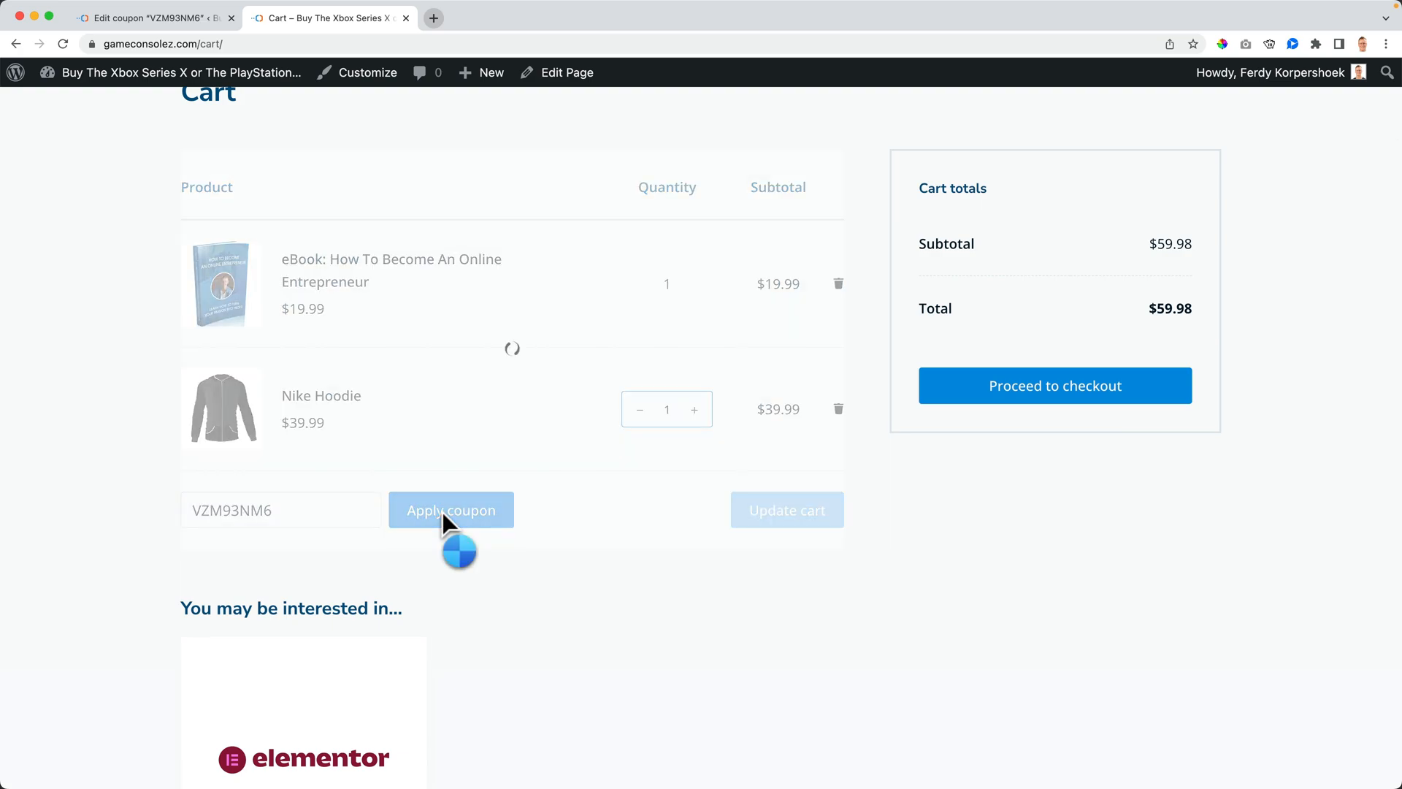
left_click(452, 510)
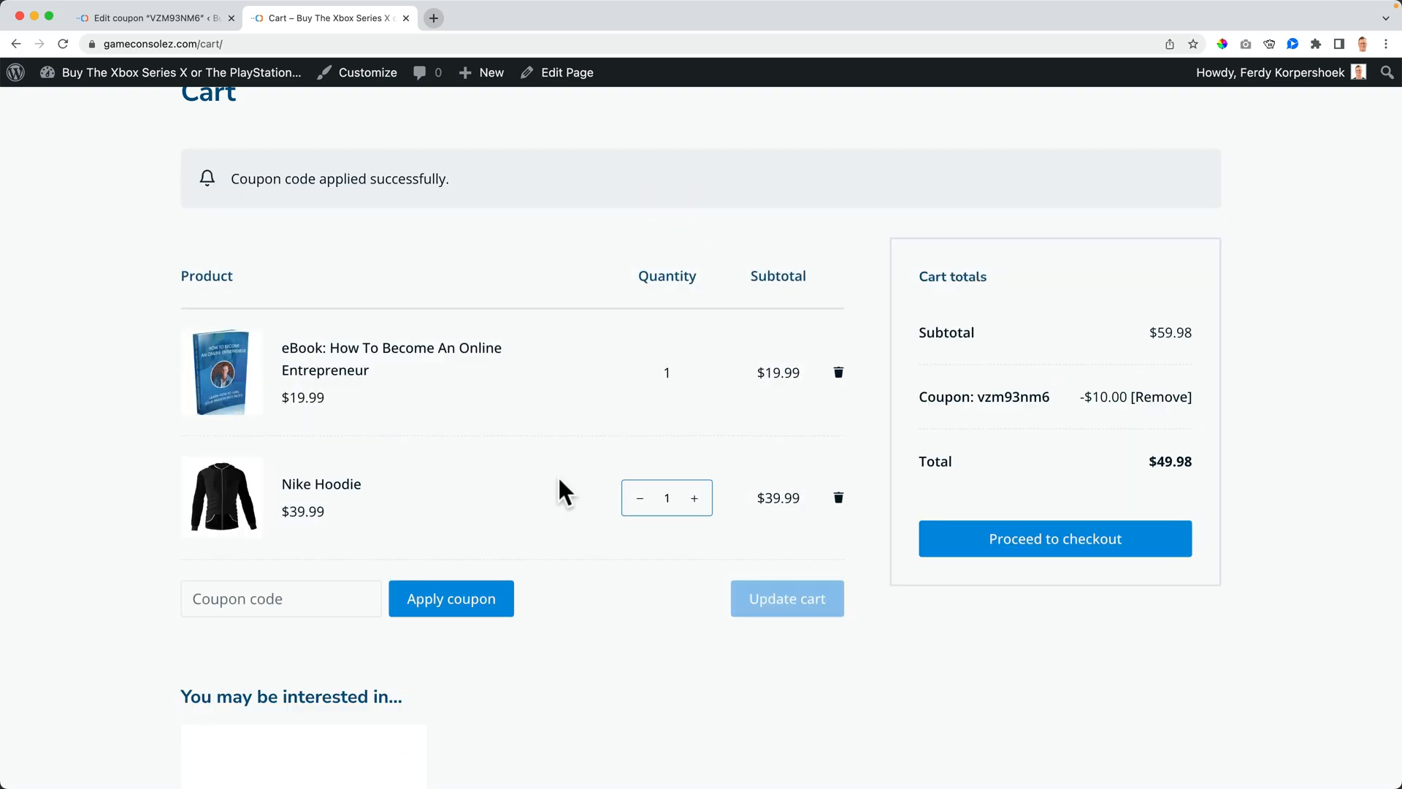
Restrict the coupon's Products field to Nike Hoodie and save the update
left_click(152, 18)
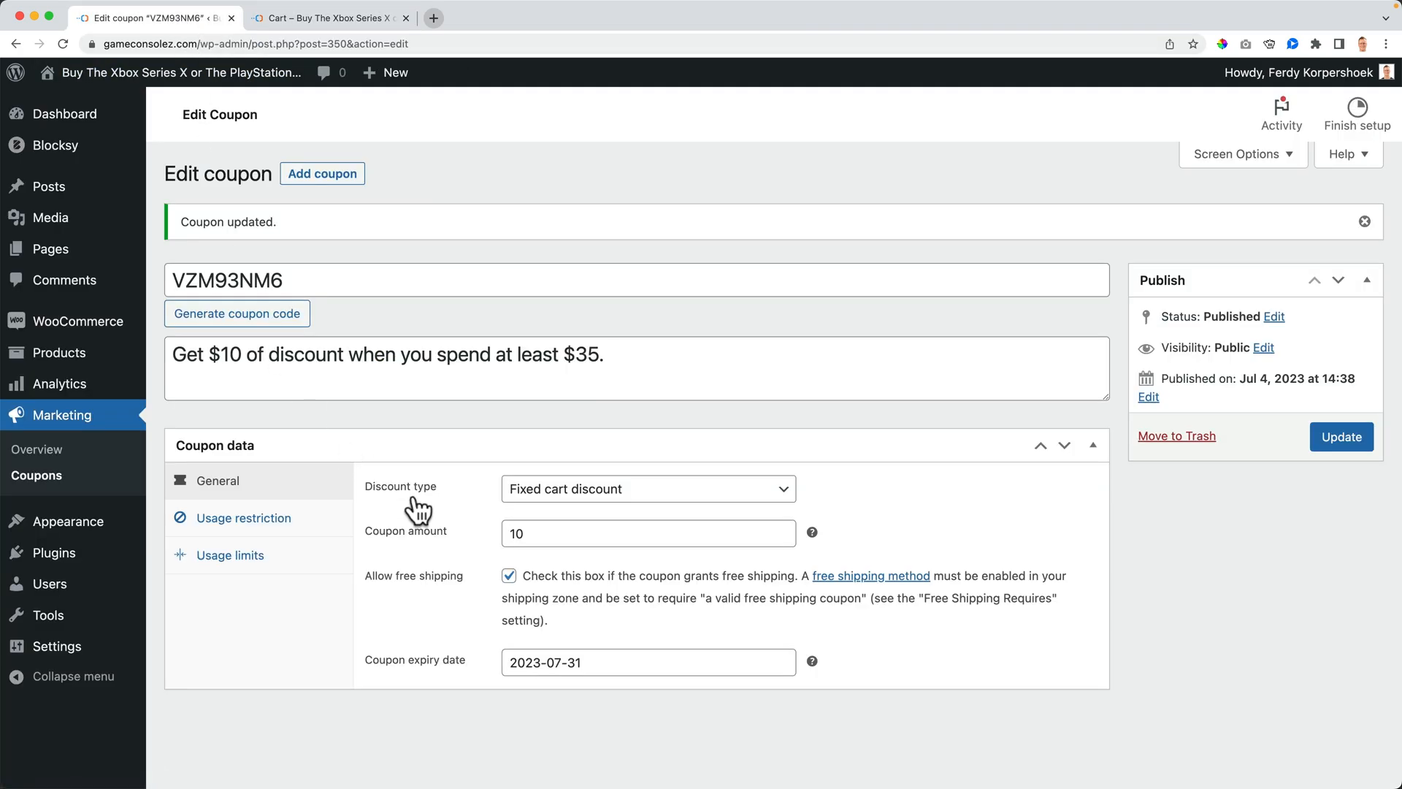
left_click(244, 517)
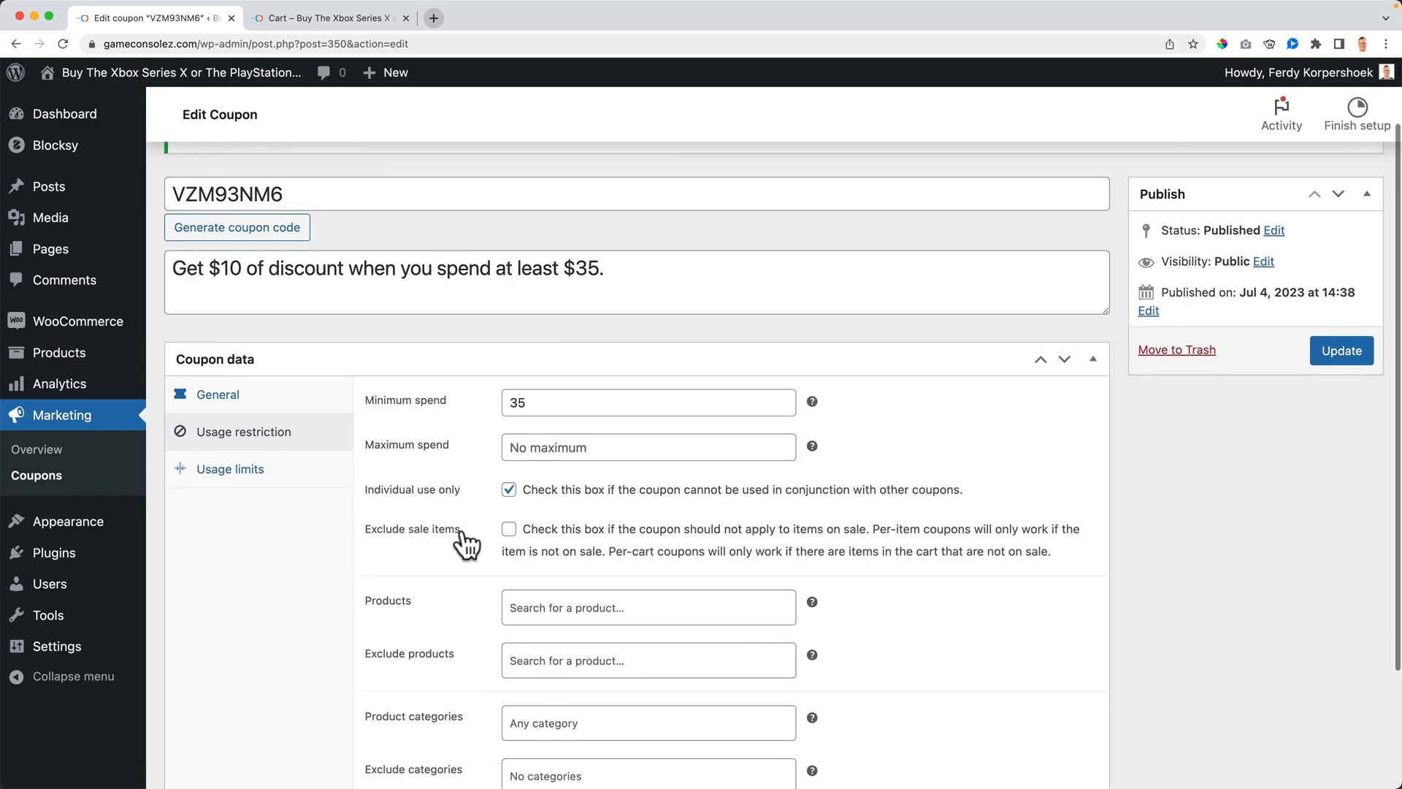
scroll("down", 3)
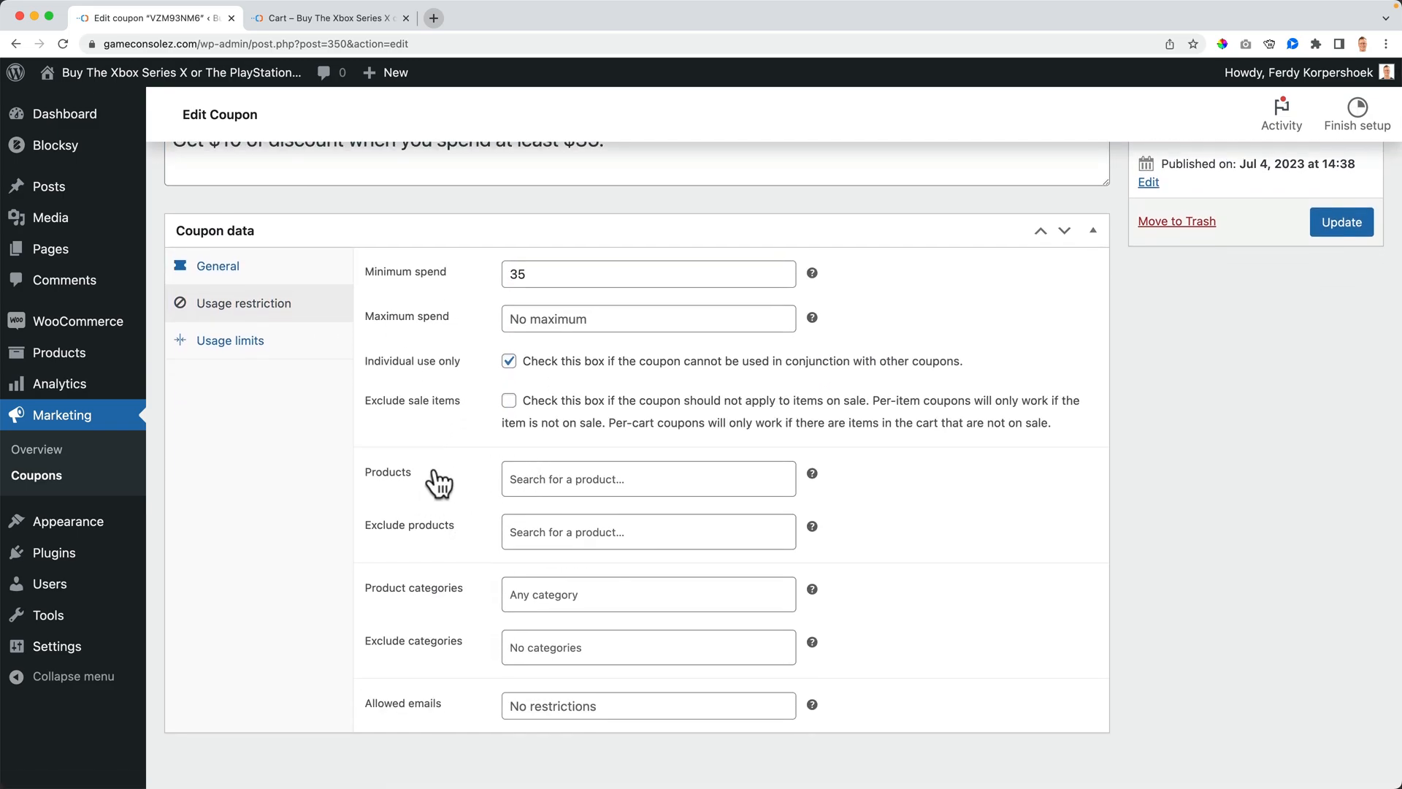
left_click(647, 479)
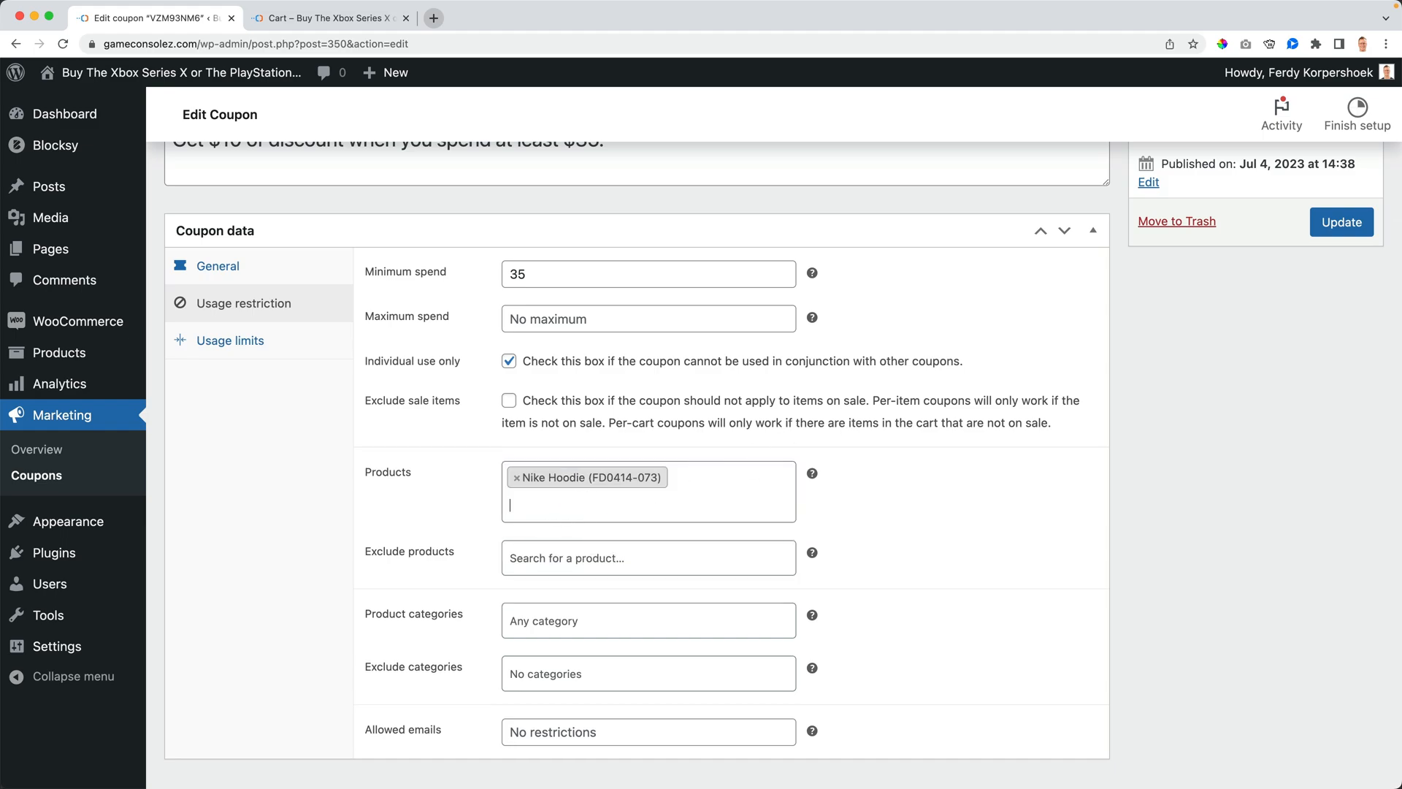
left_click(1341, 222)
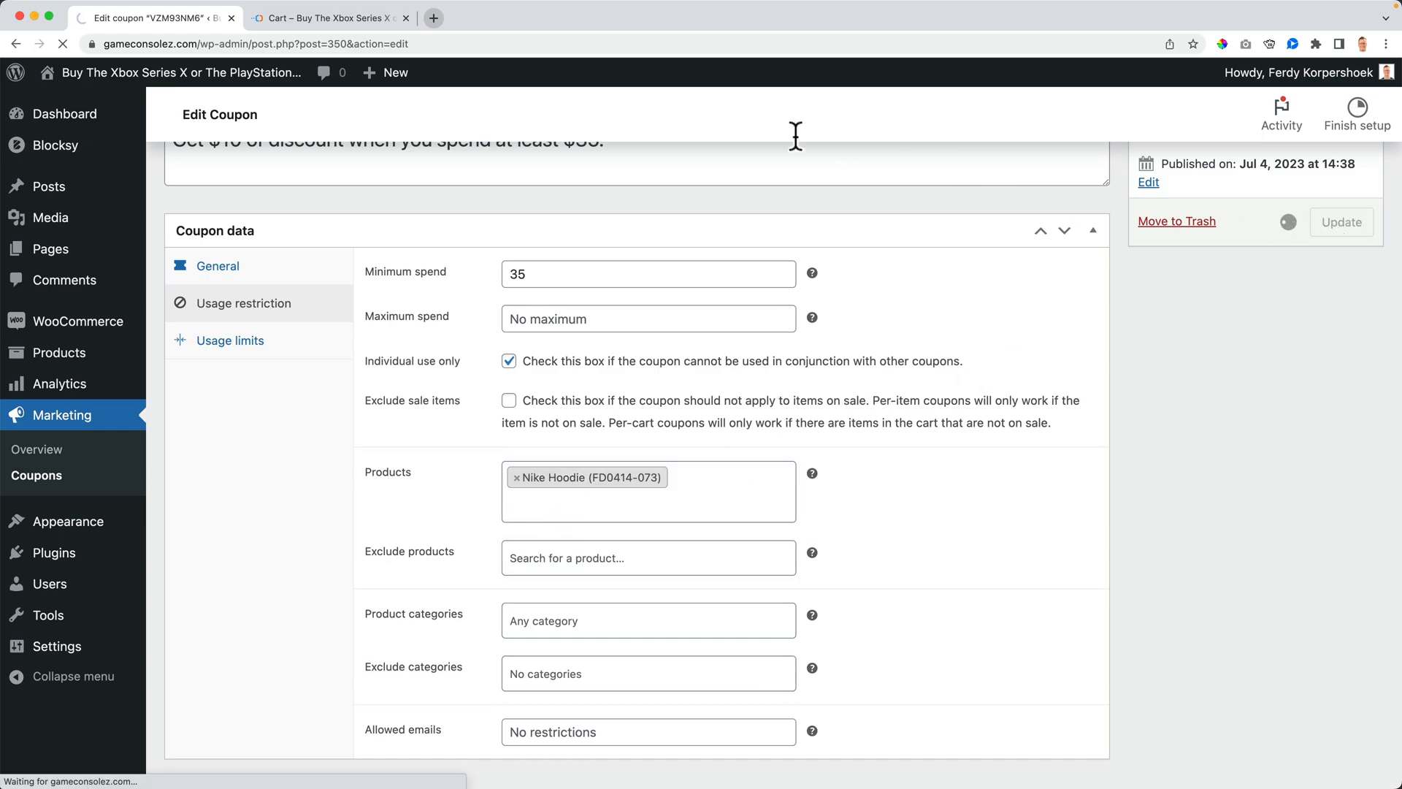
Swap the Nike Hoodie for the 60 Minute Coaching Call and try the coupon, which is rejected
left_click(325, 17)
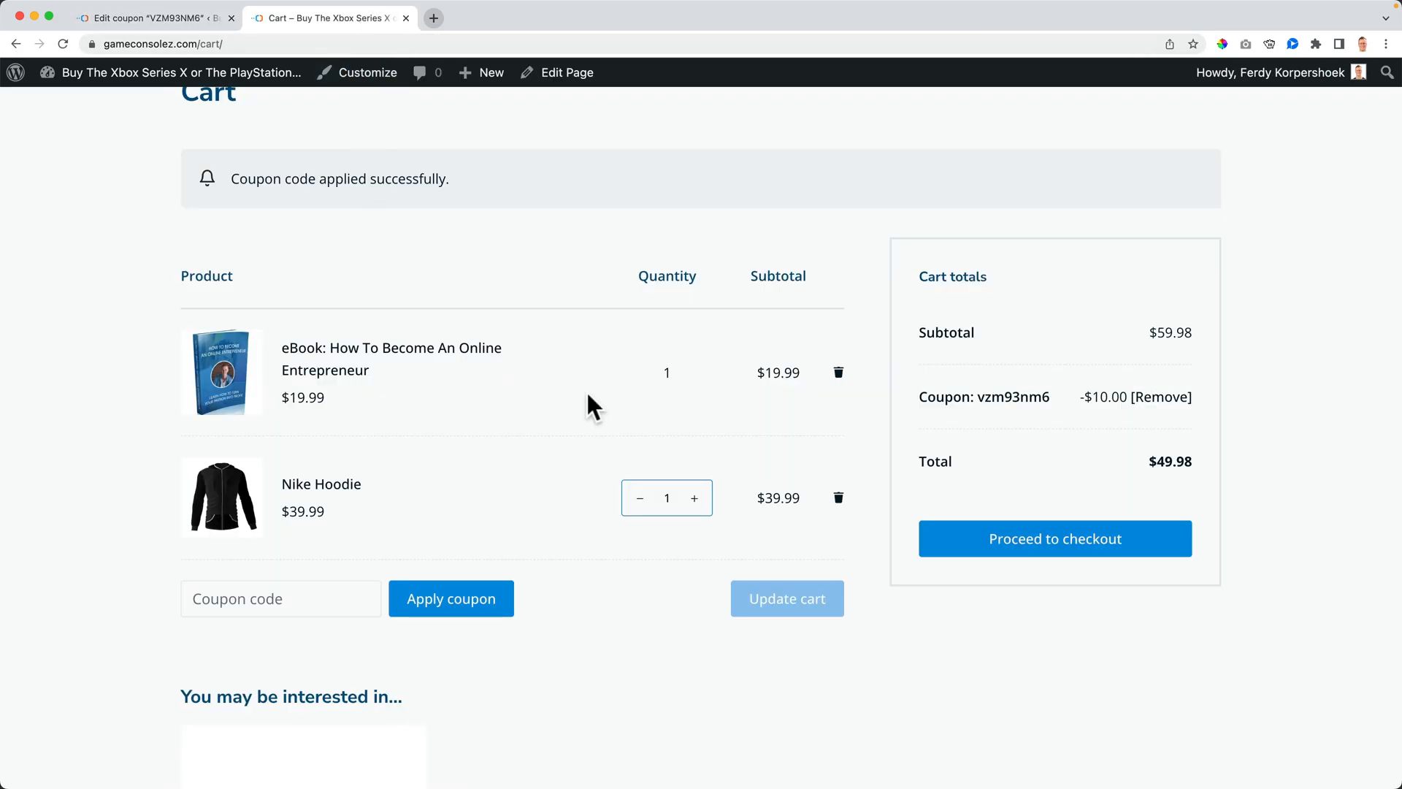
left_click(839, 497)
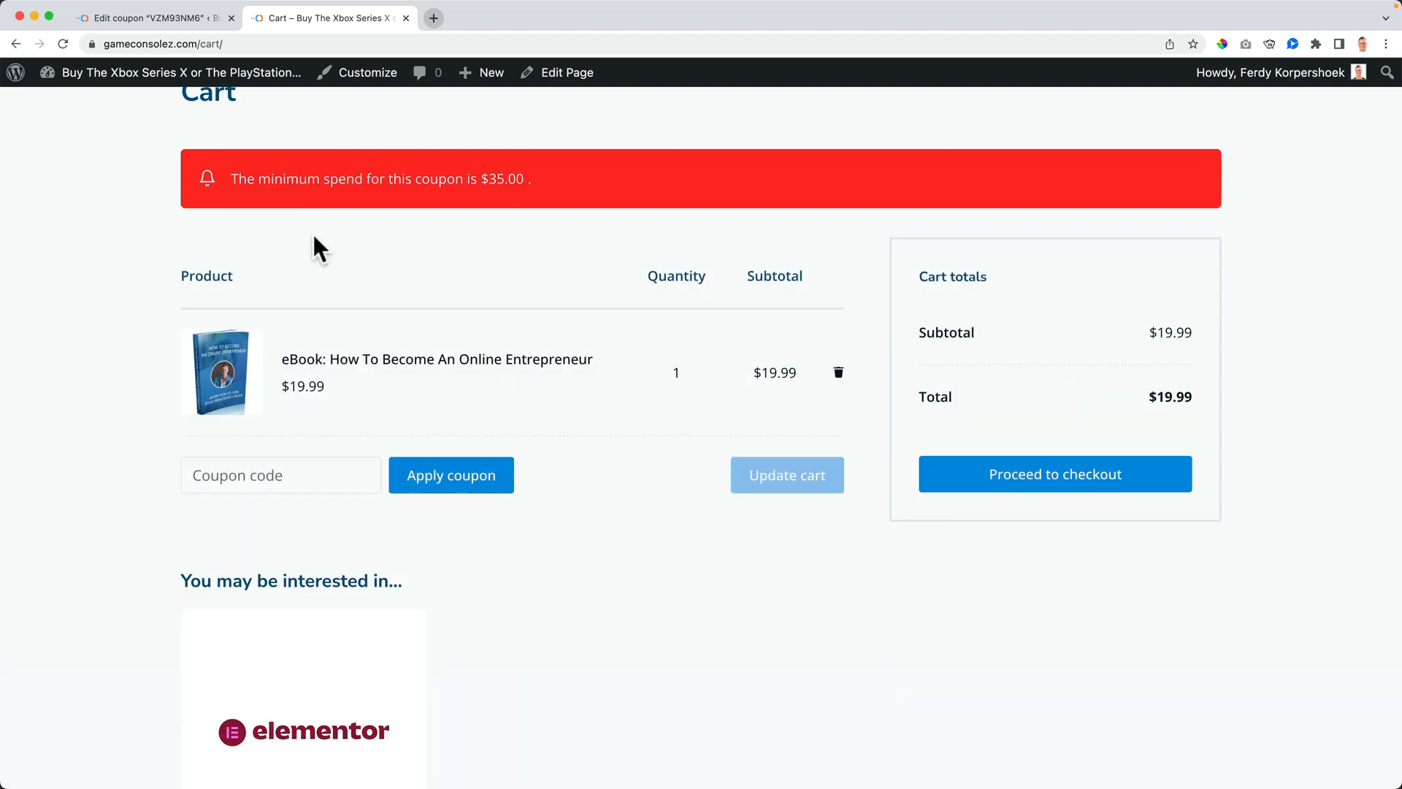
mouse_move(668, 387)
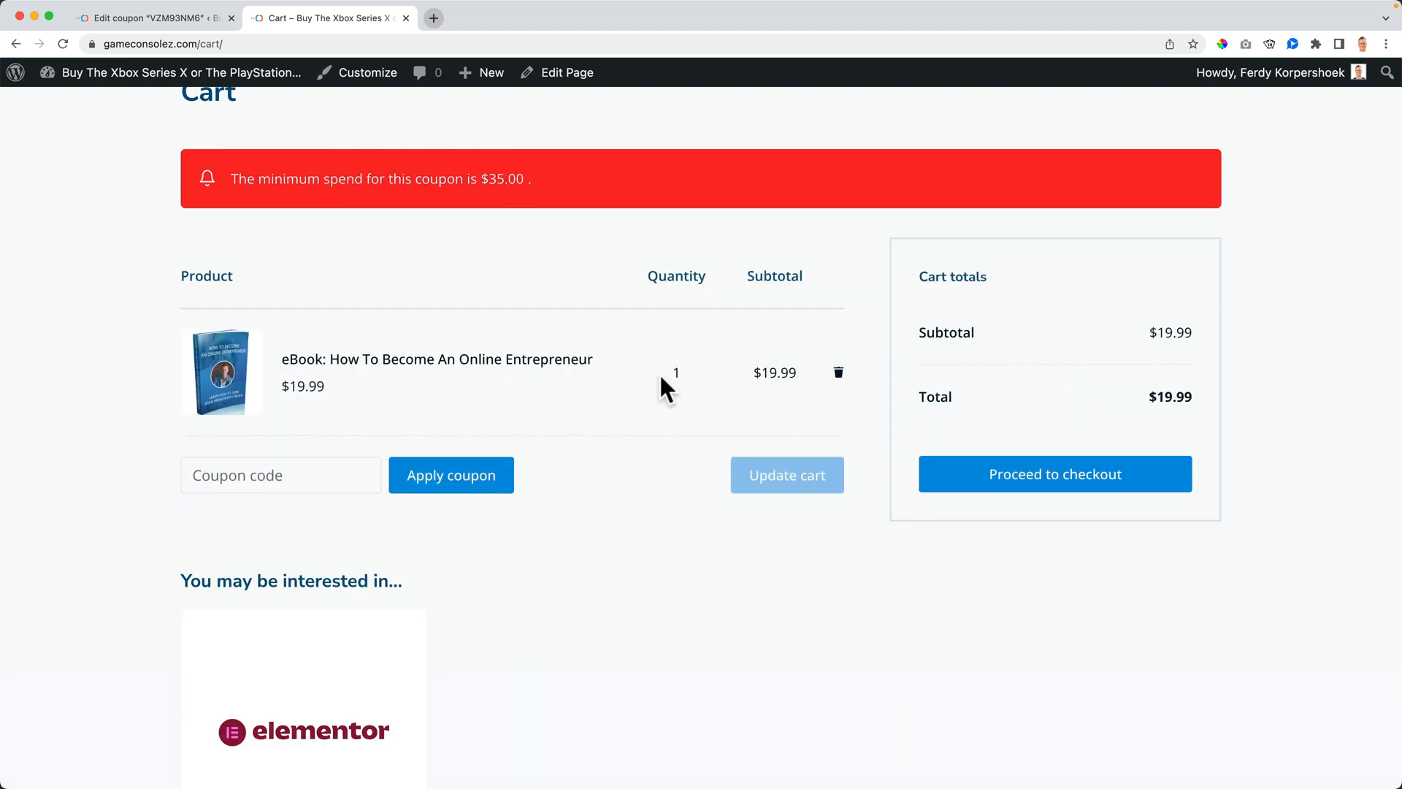
scroll("up", 3)
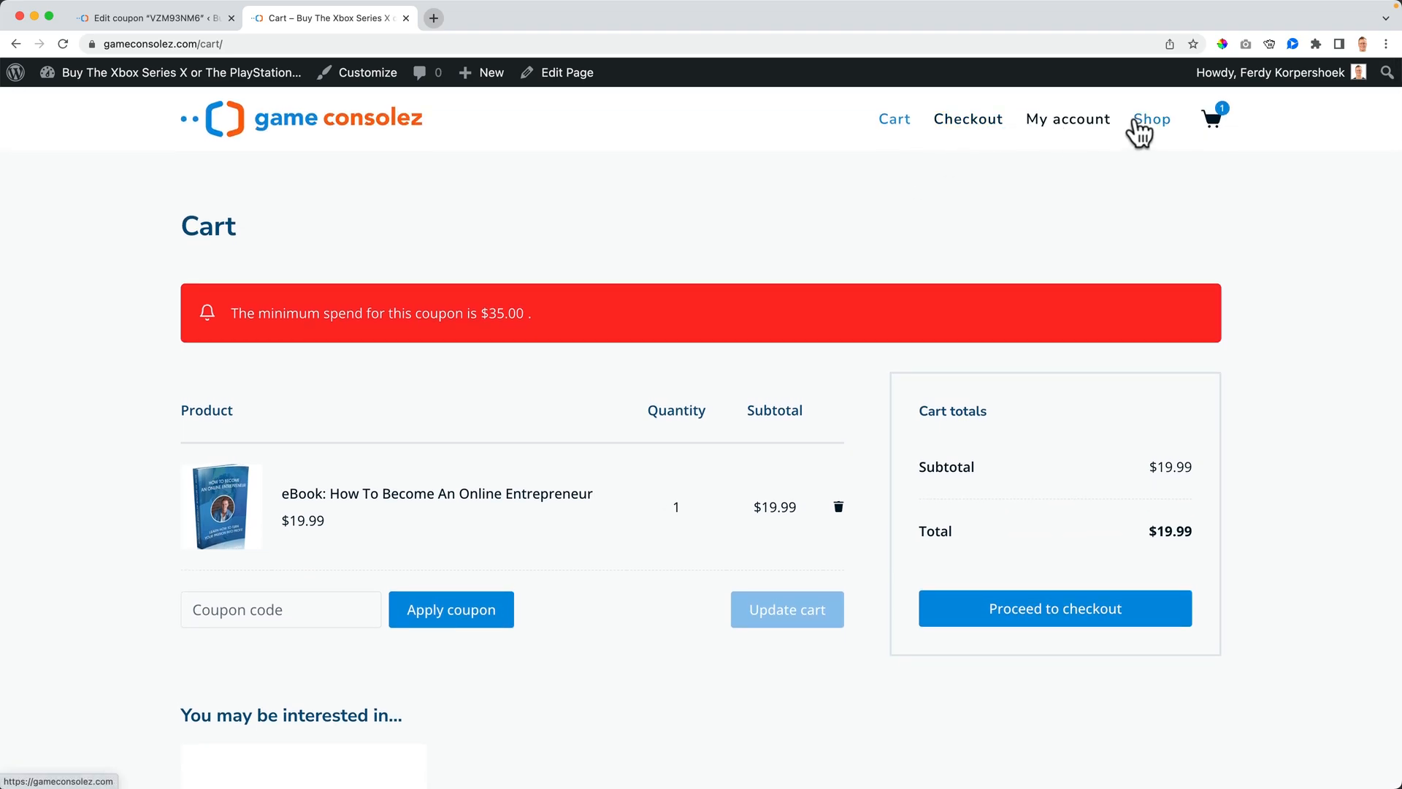
left_click(1153, 118)
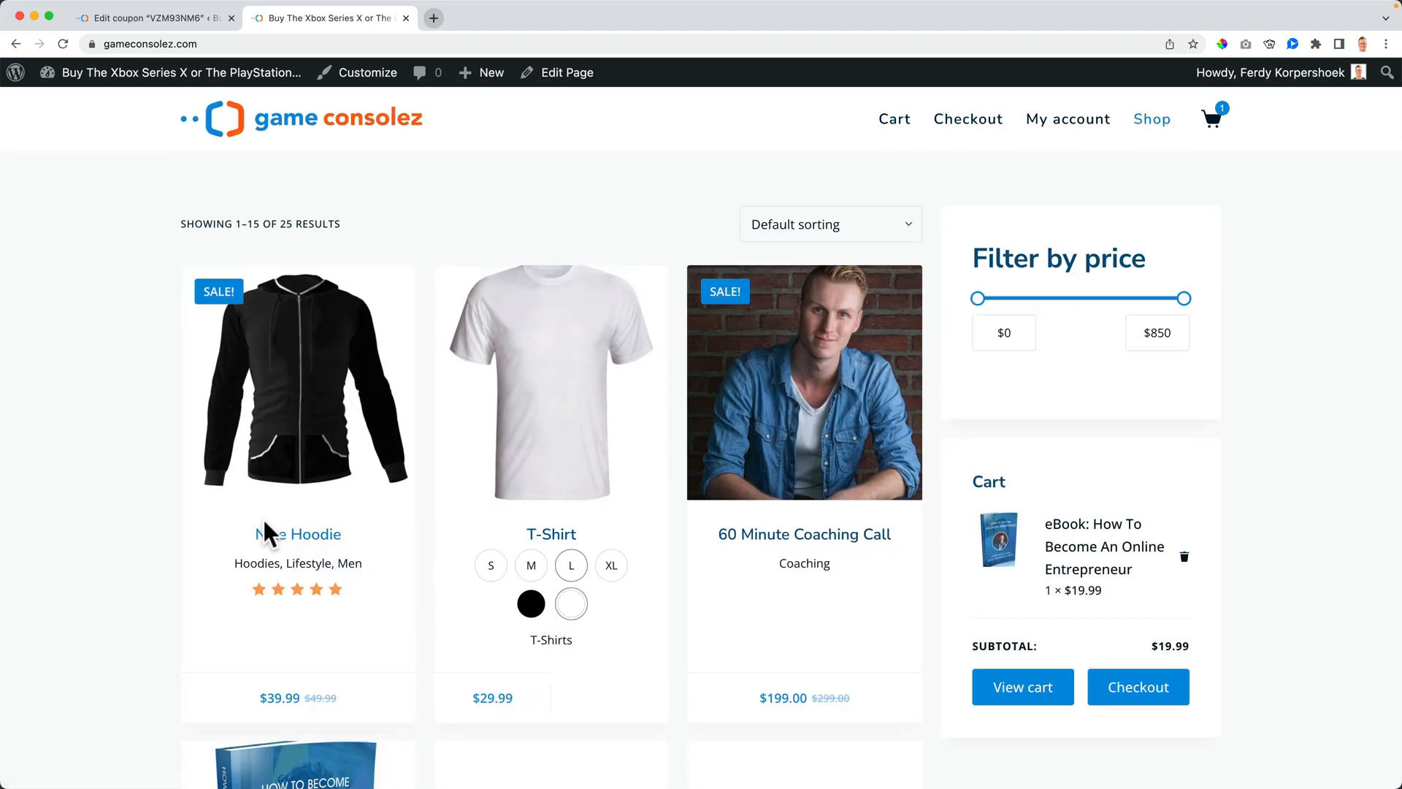
left_click(803, 535)
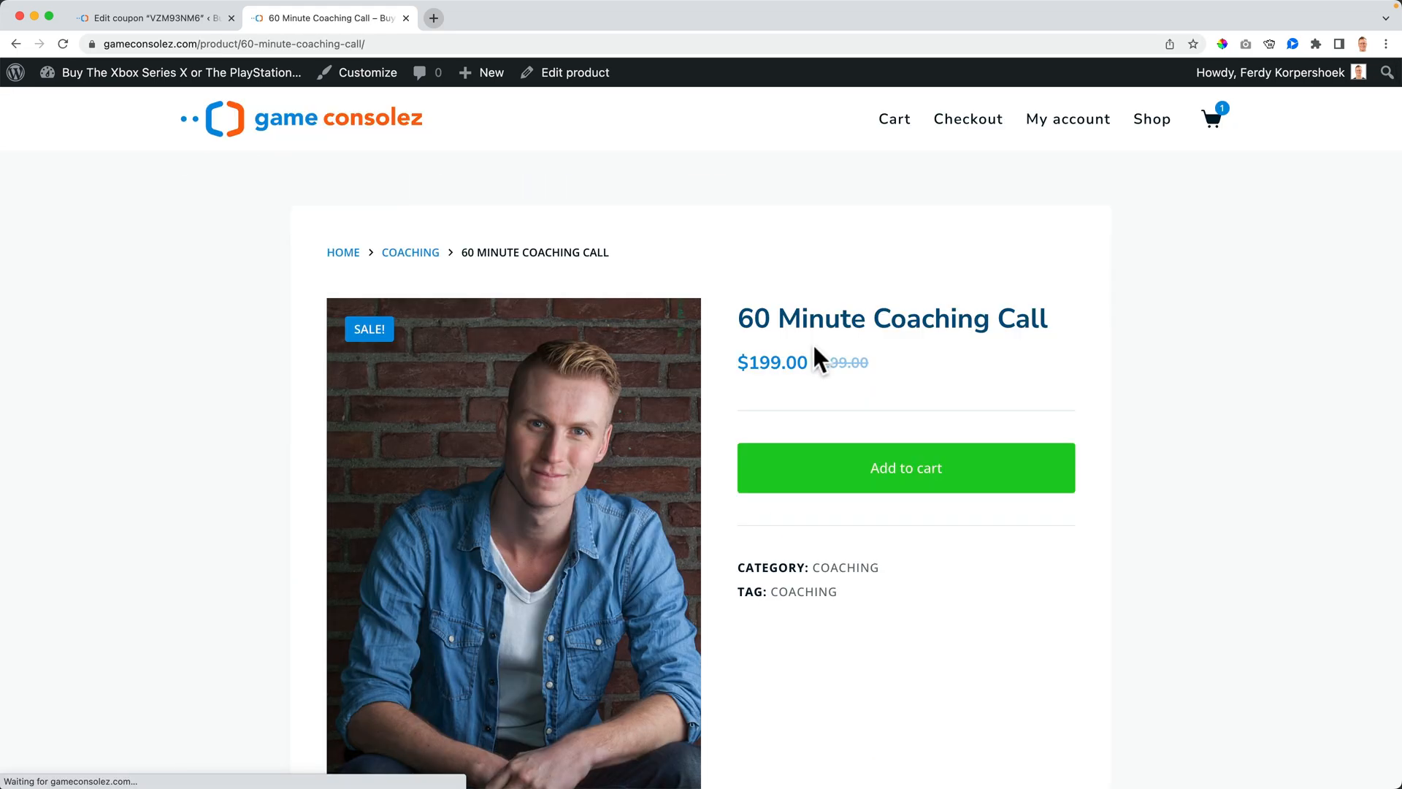
left_click(906, 467)
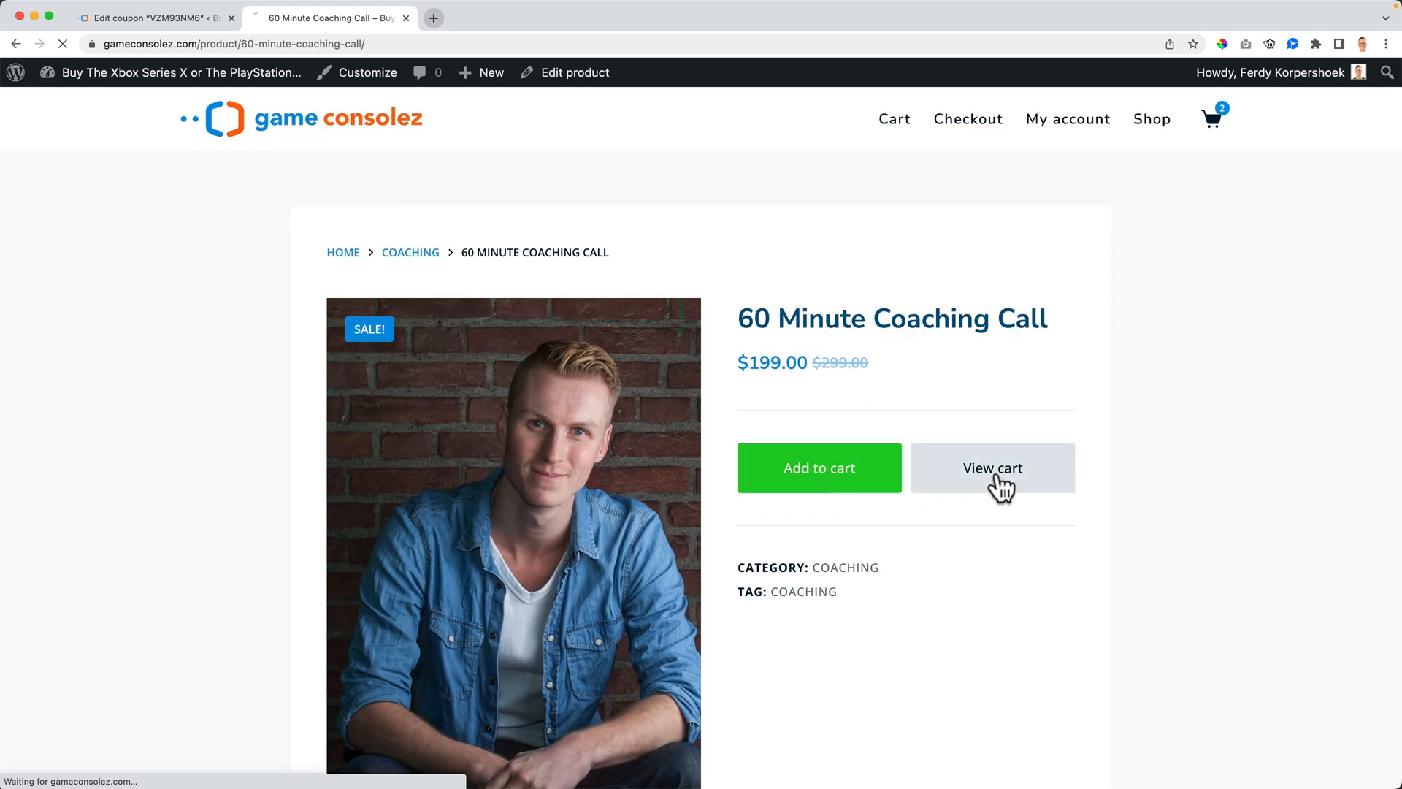
left_click(992, 468)
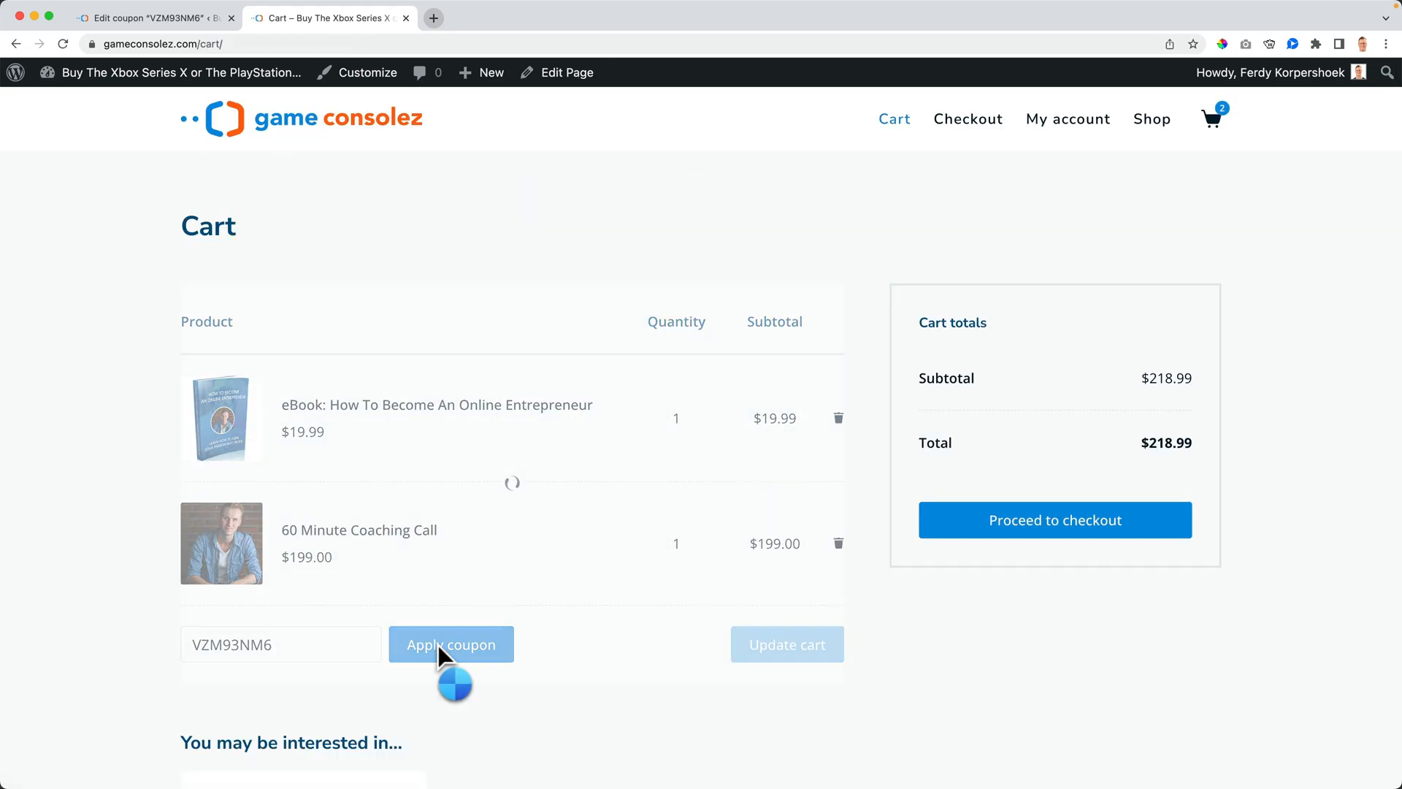
left_click(451, 644)
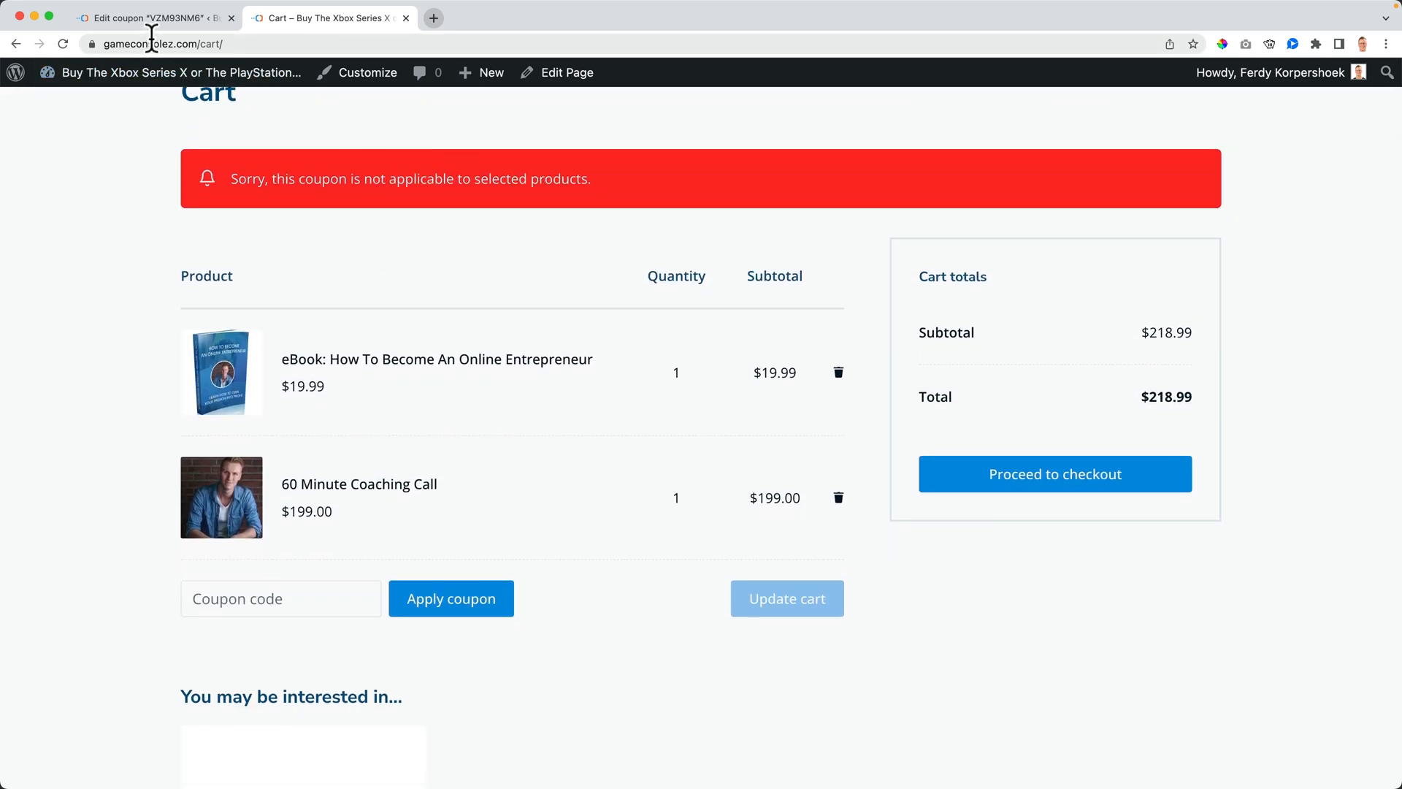
mouse_move(756, 236)
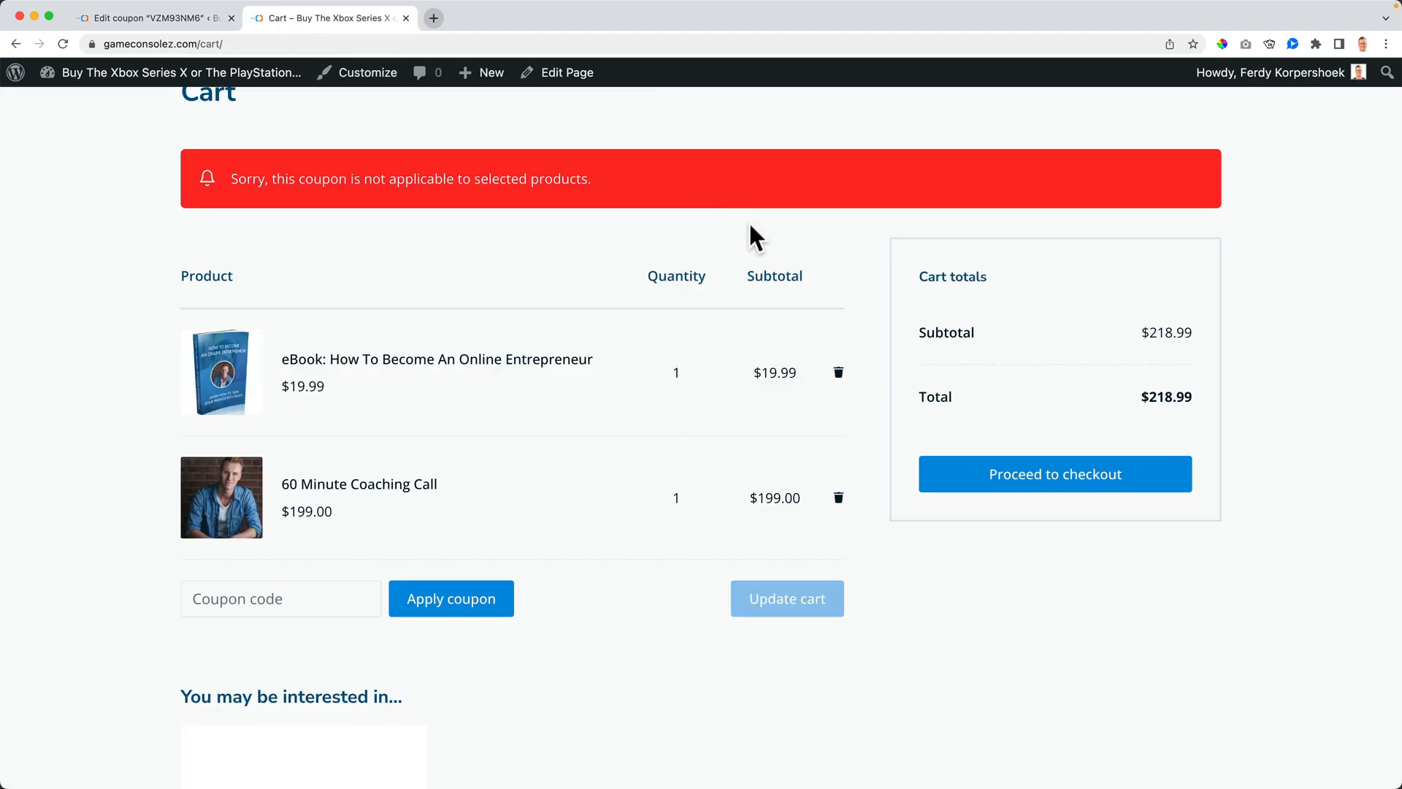
Empty the cart, add only the Nike Hoodie and apply the coupon for $10 off, total $29.99
left_click(838, 373)
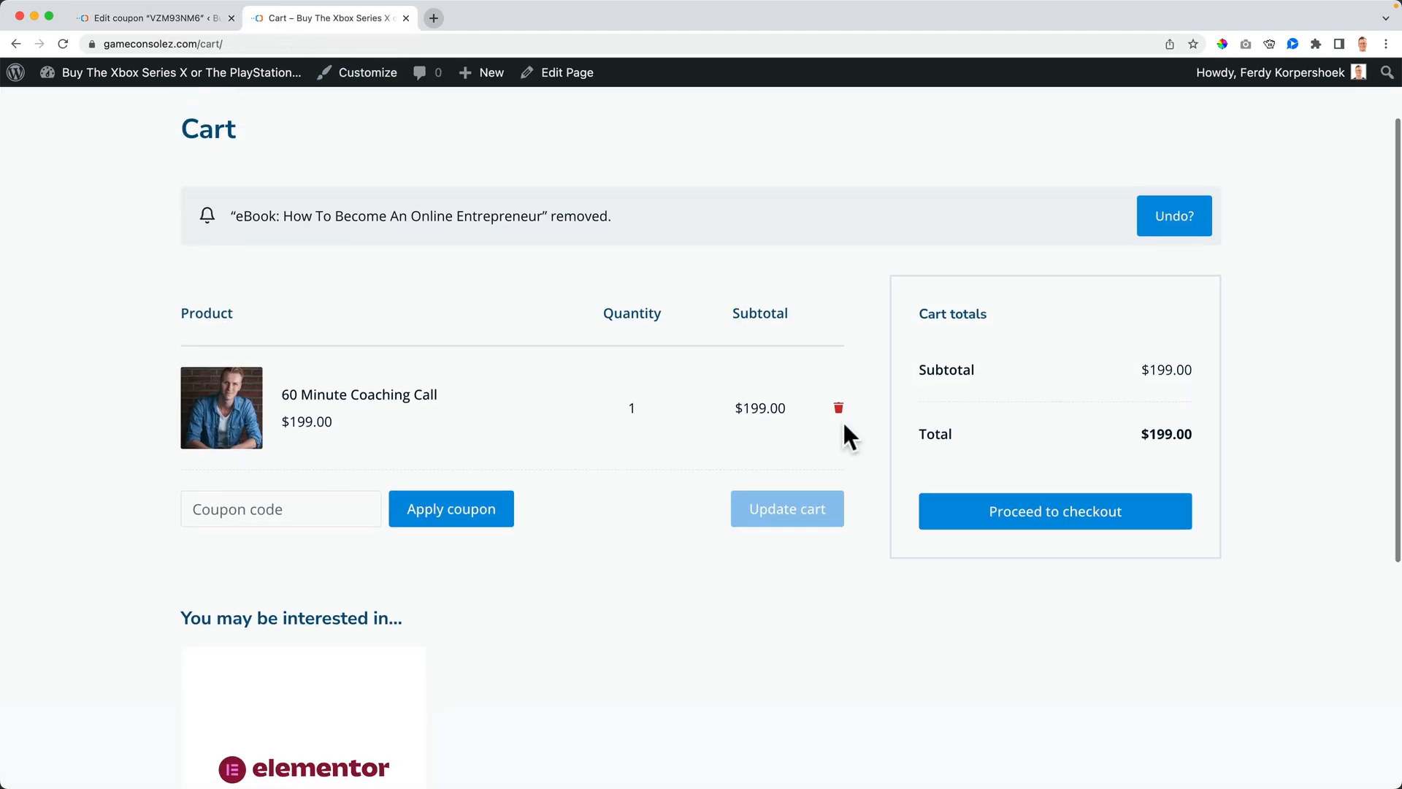
left_click(838, 408)
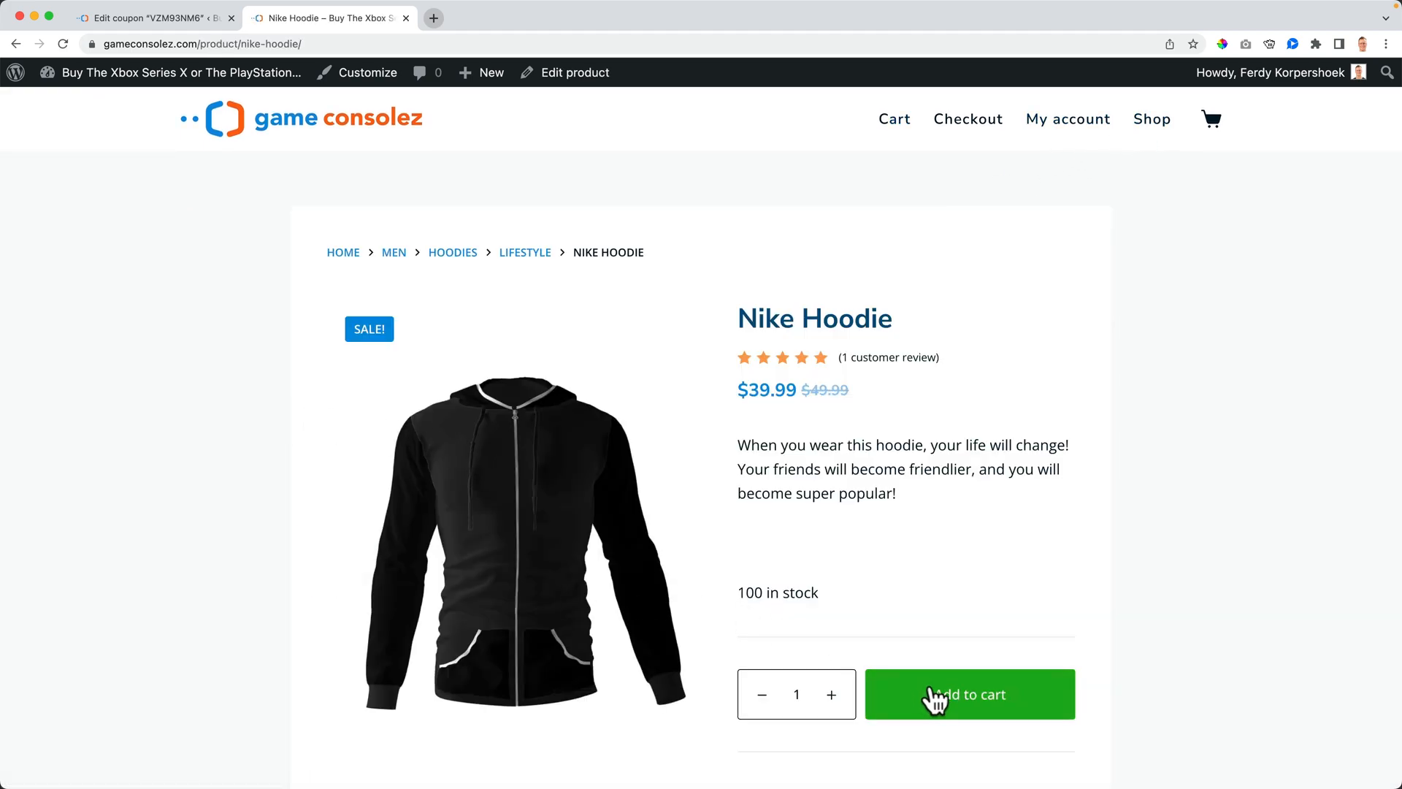
left_click(969, 694)
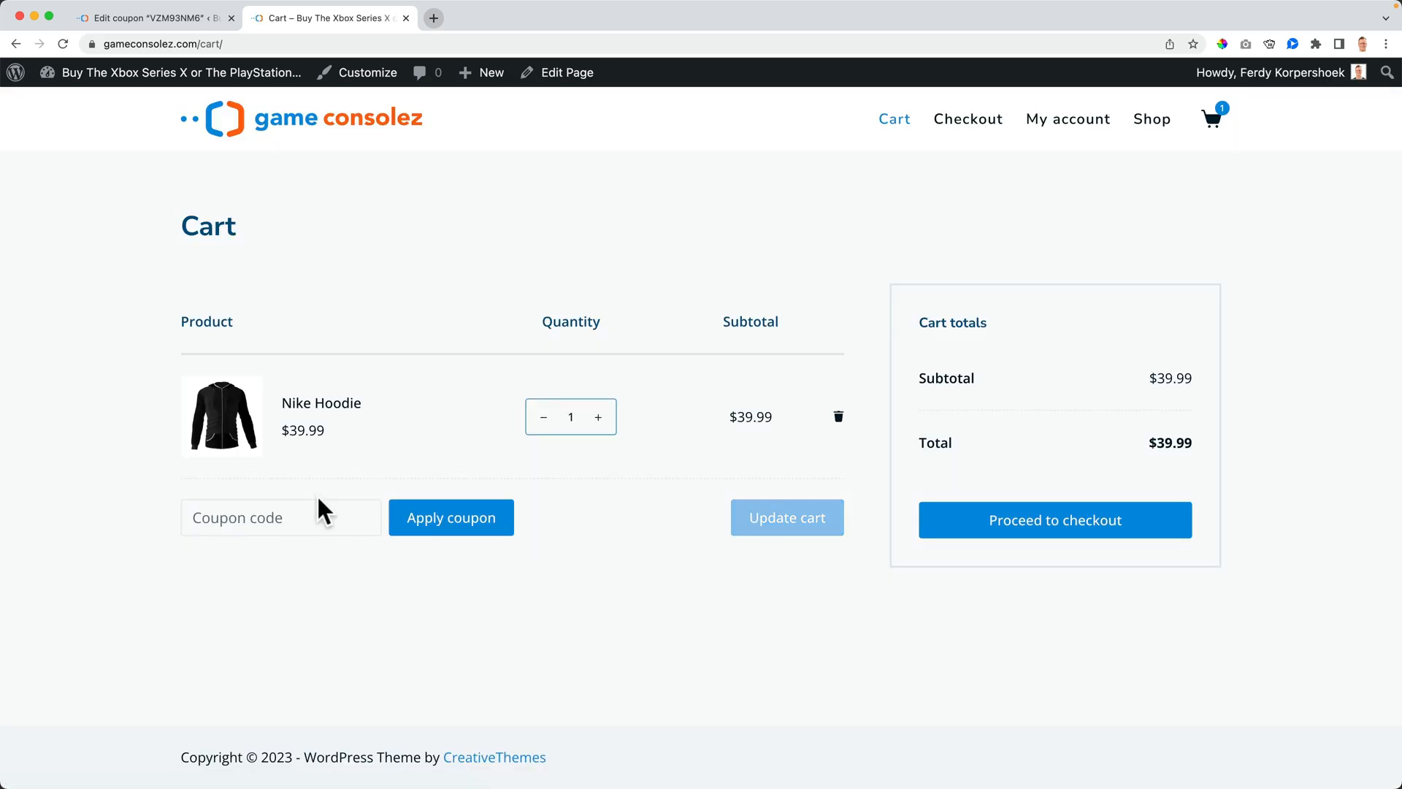
left_click(452, 518)
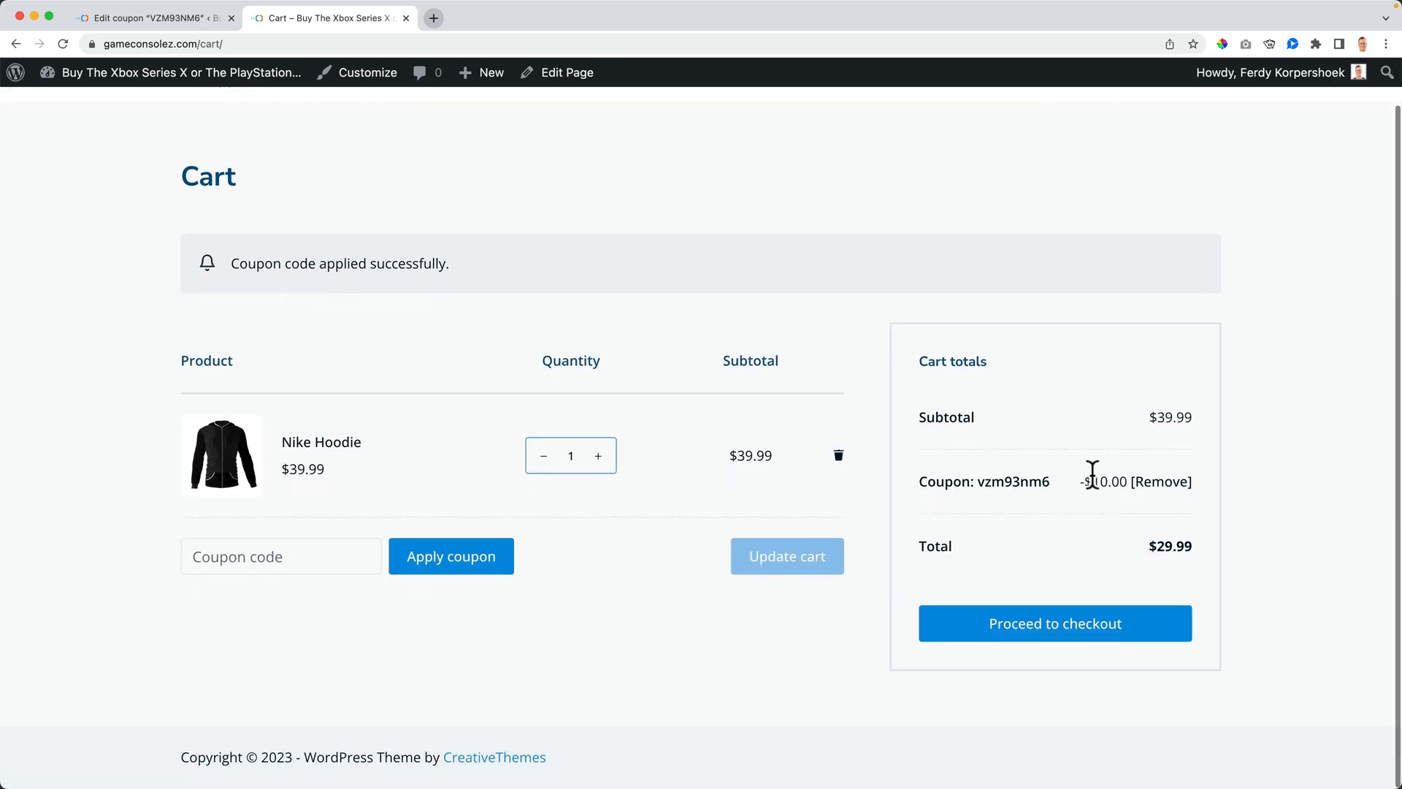
Rename the coupon code to HOODIE10 and save it with Update
left_click(152, 17)
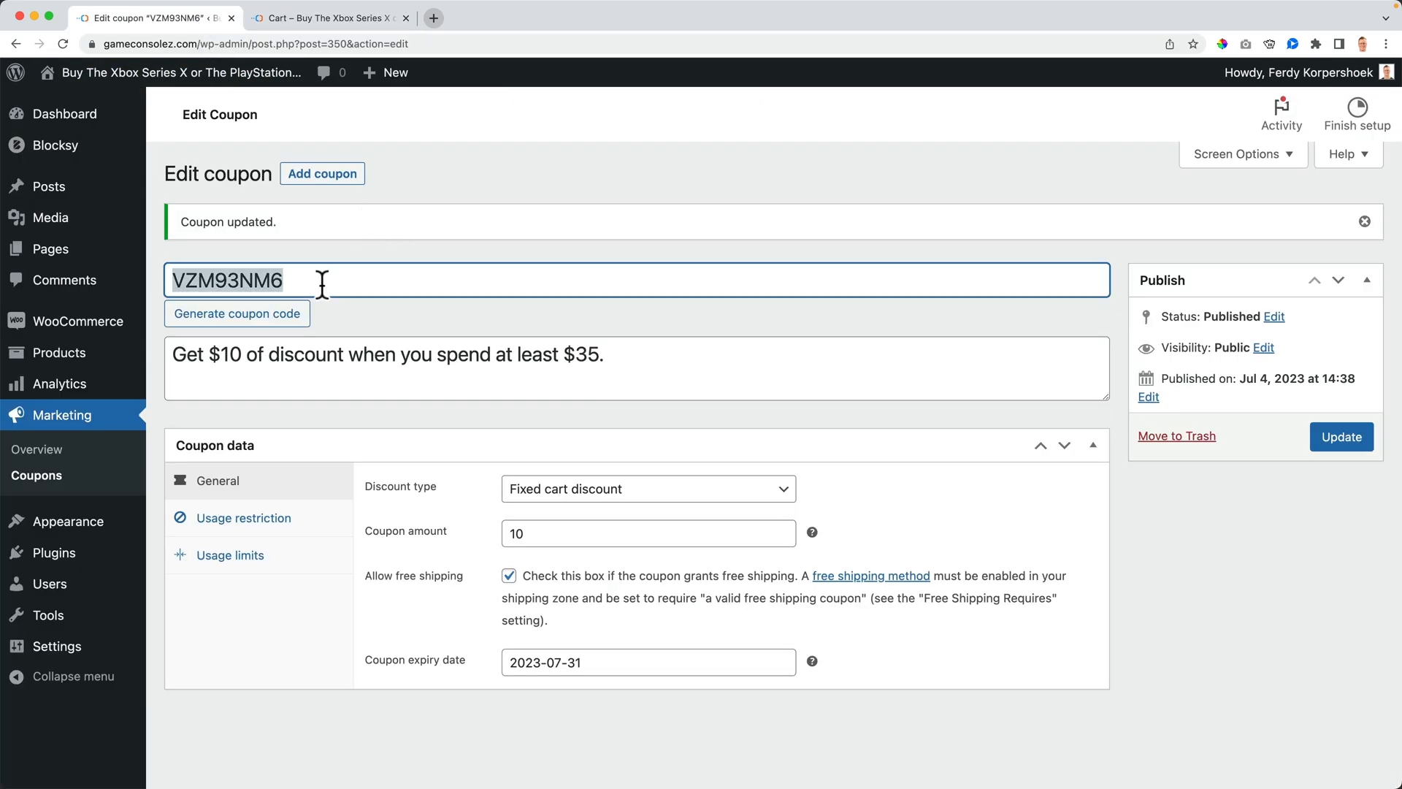
type("HOOD")
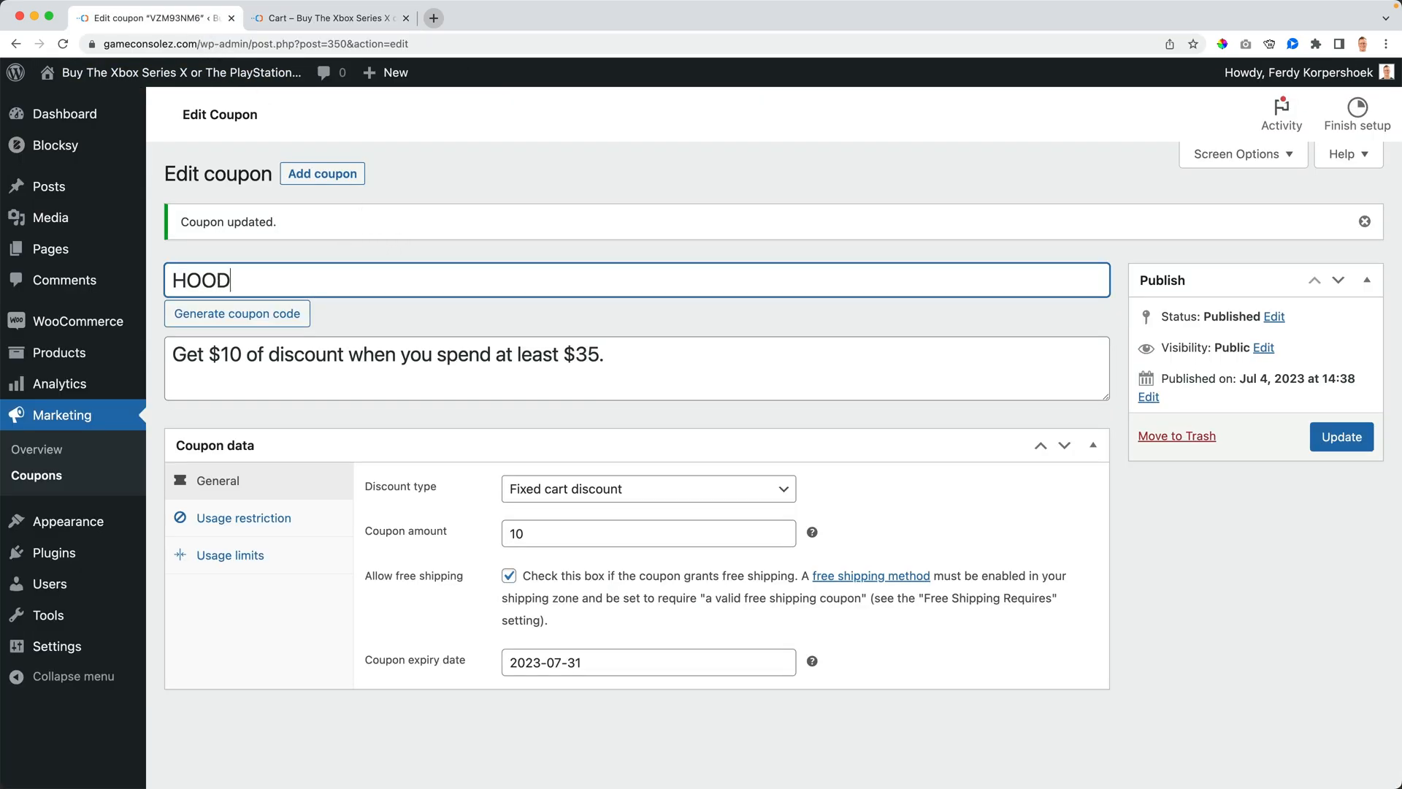
type("IE10")
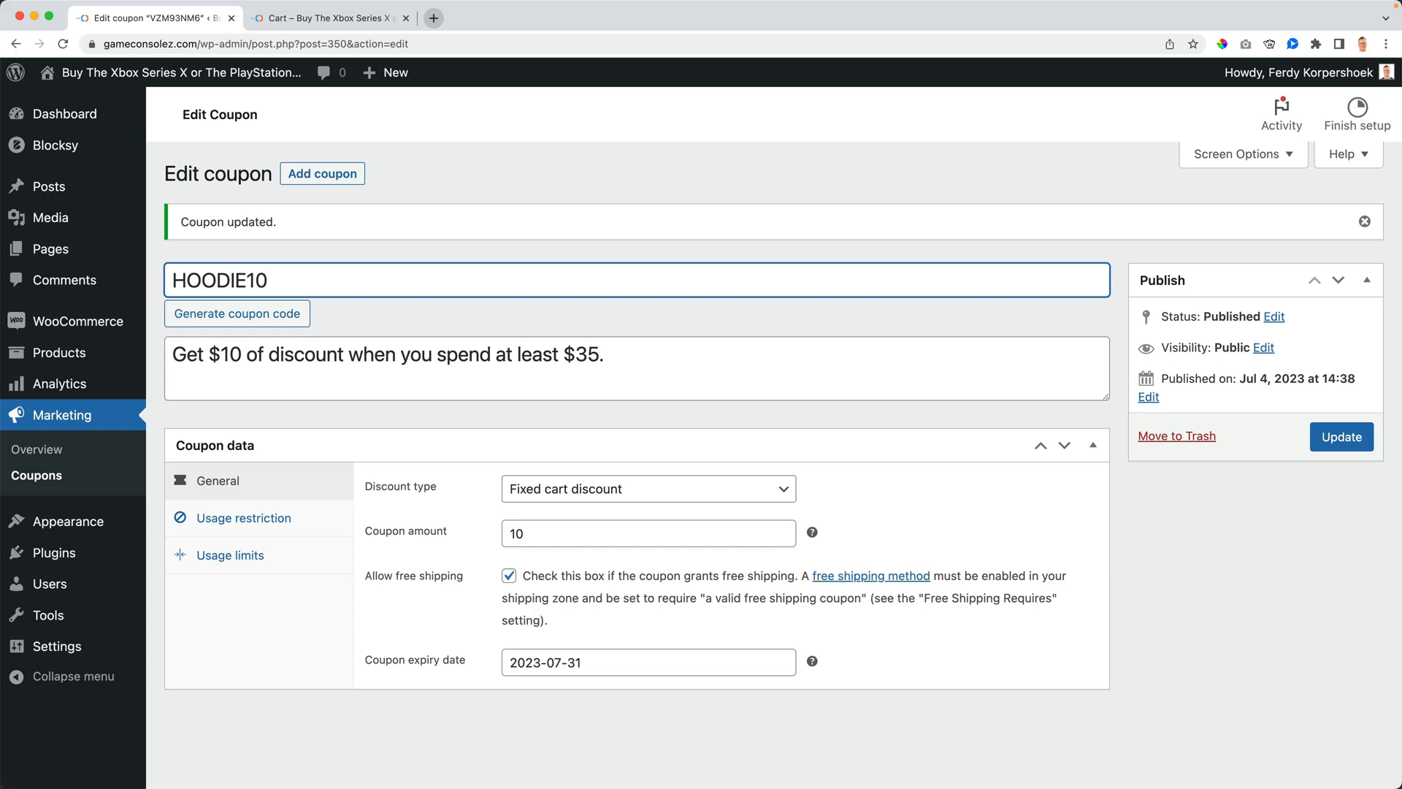
left_click(1341, 437)
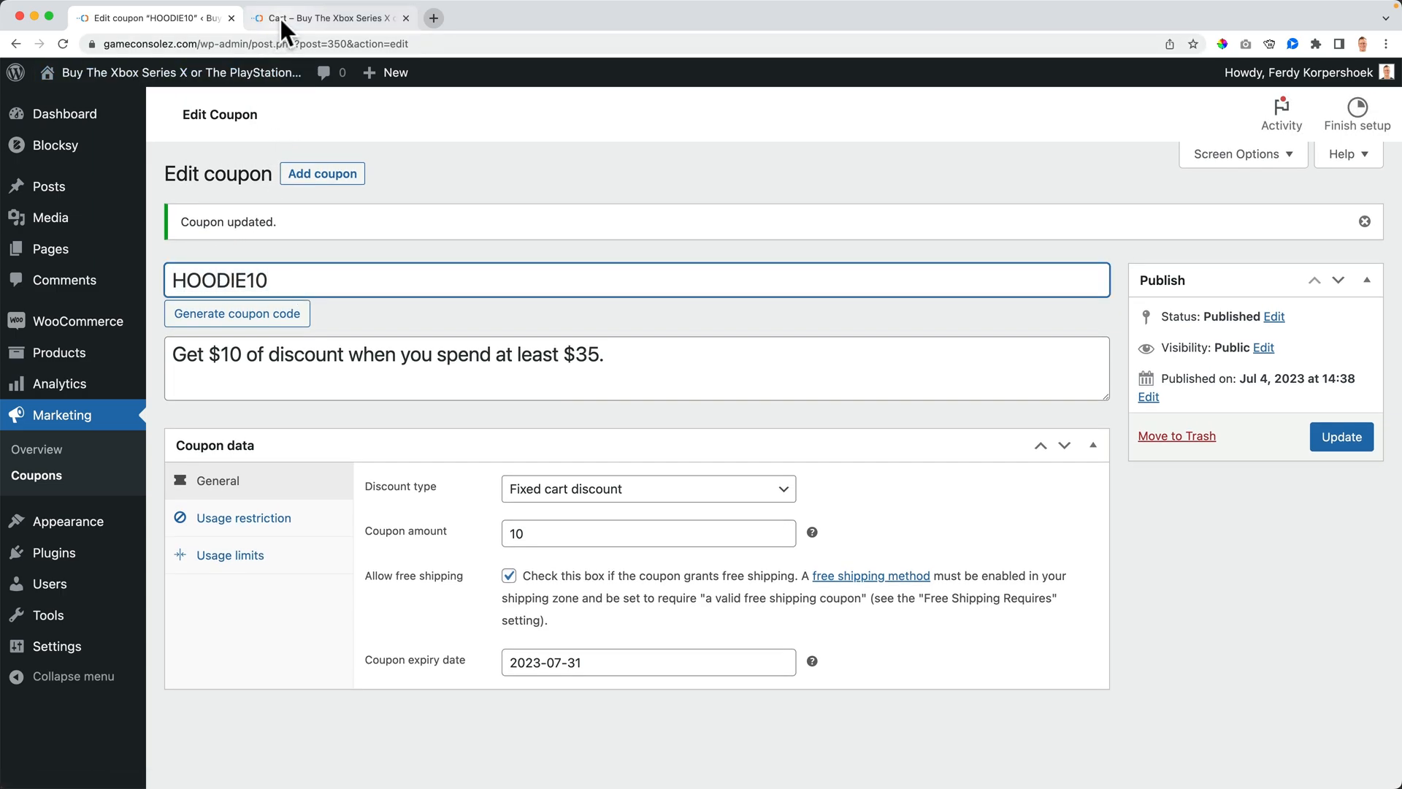
Apply hoodie10 in the storefront cart for $10 off the Nike Hoodie
left_click(329, 17)
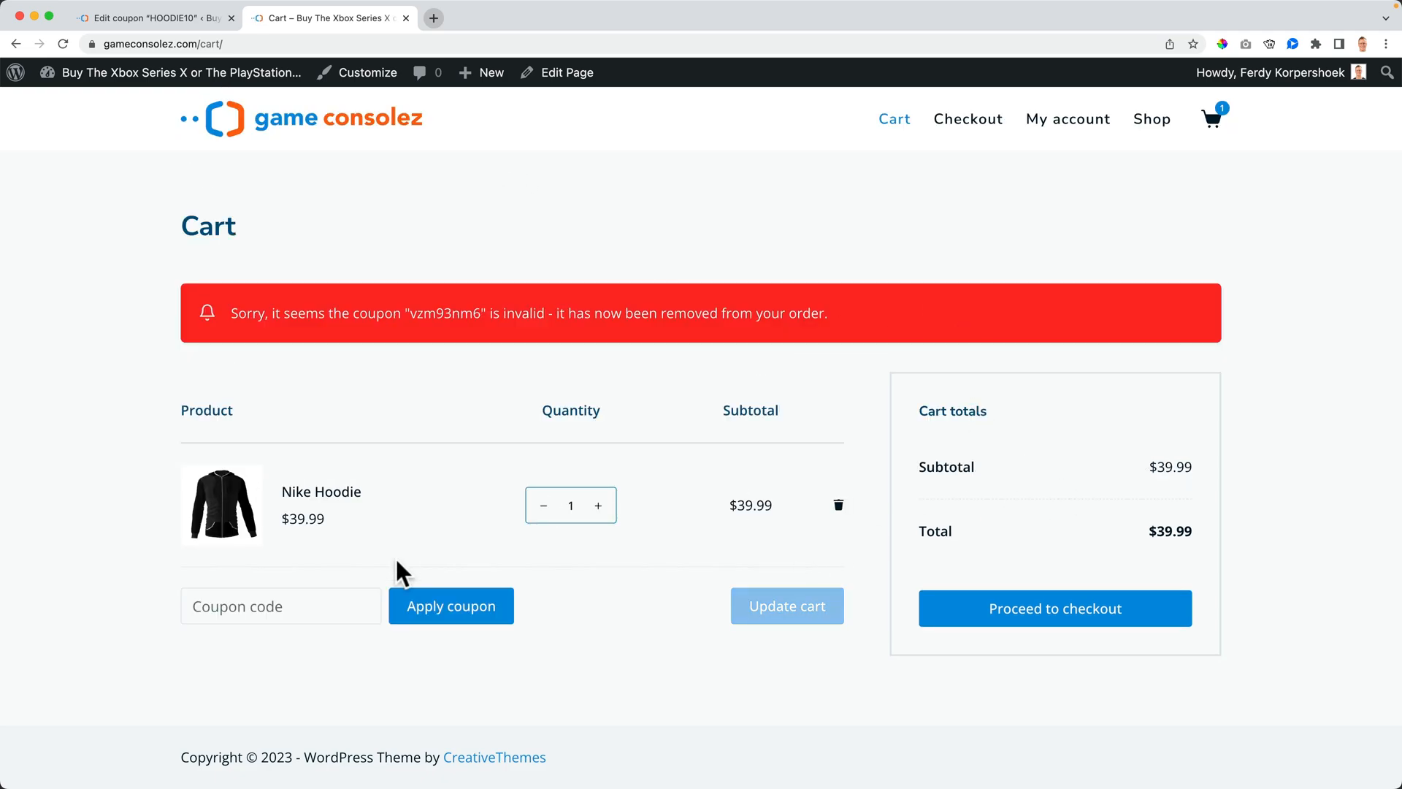
type("hoodi")
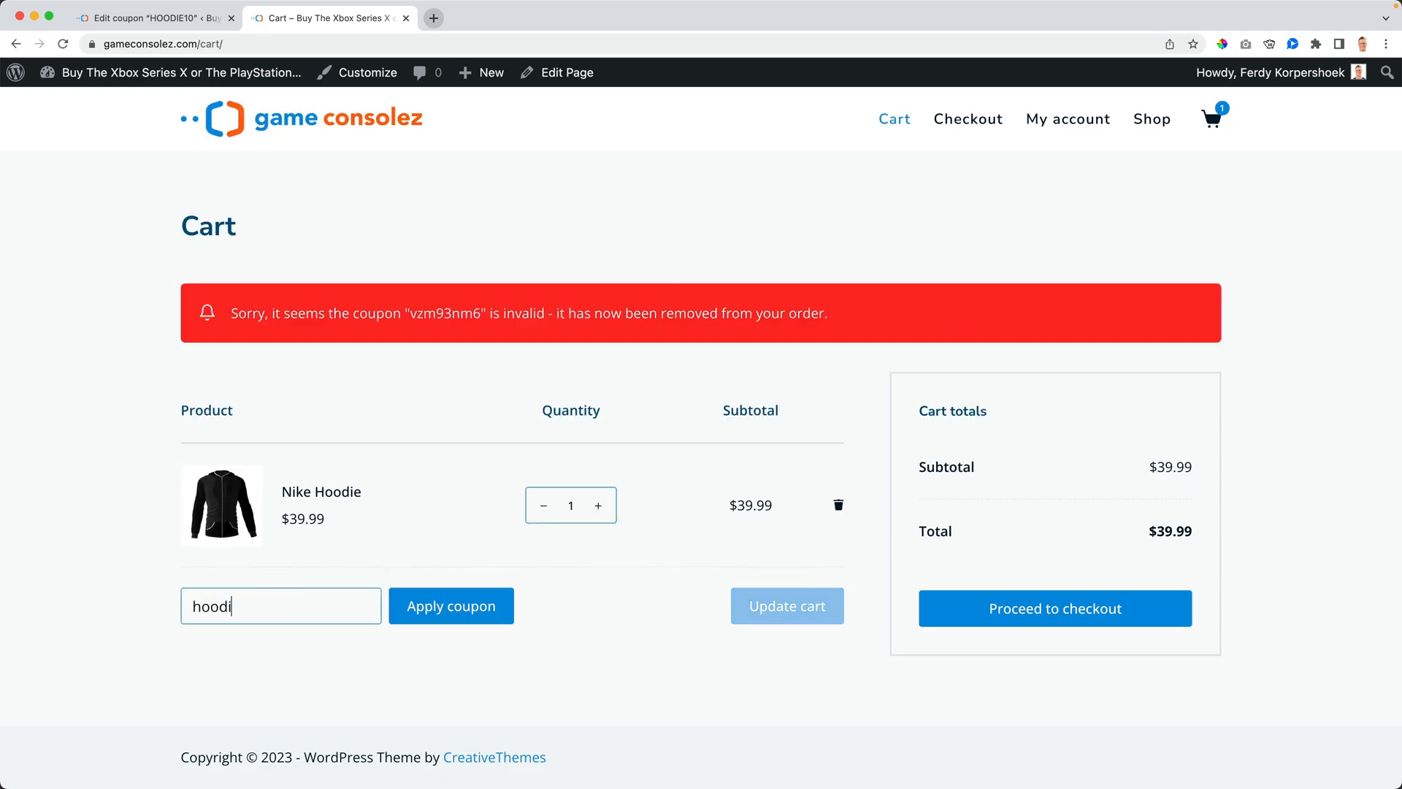
left_click(451, 605)
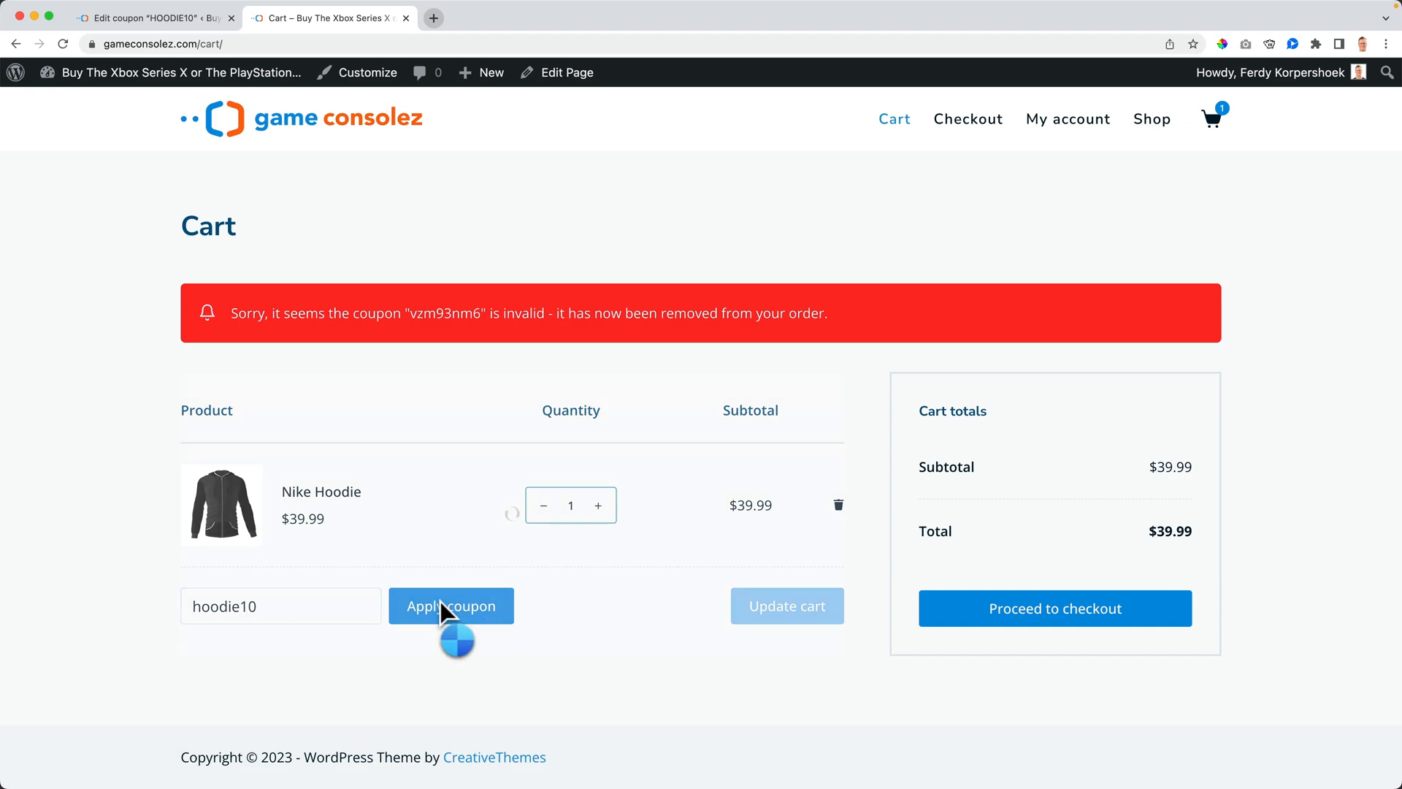
left_click(452, 605)
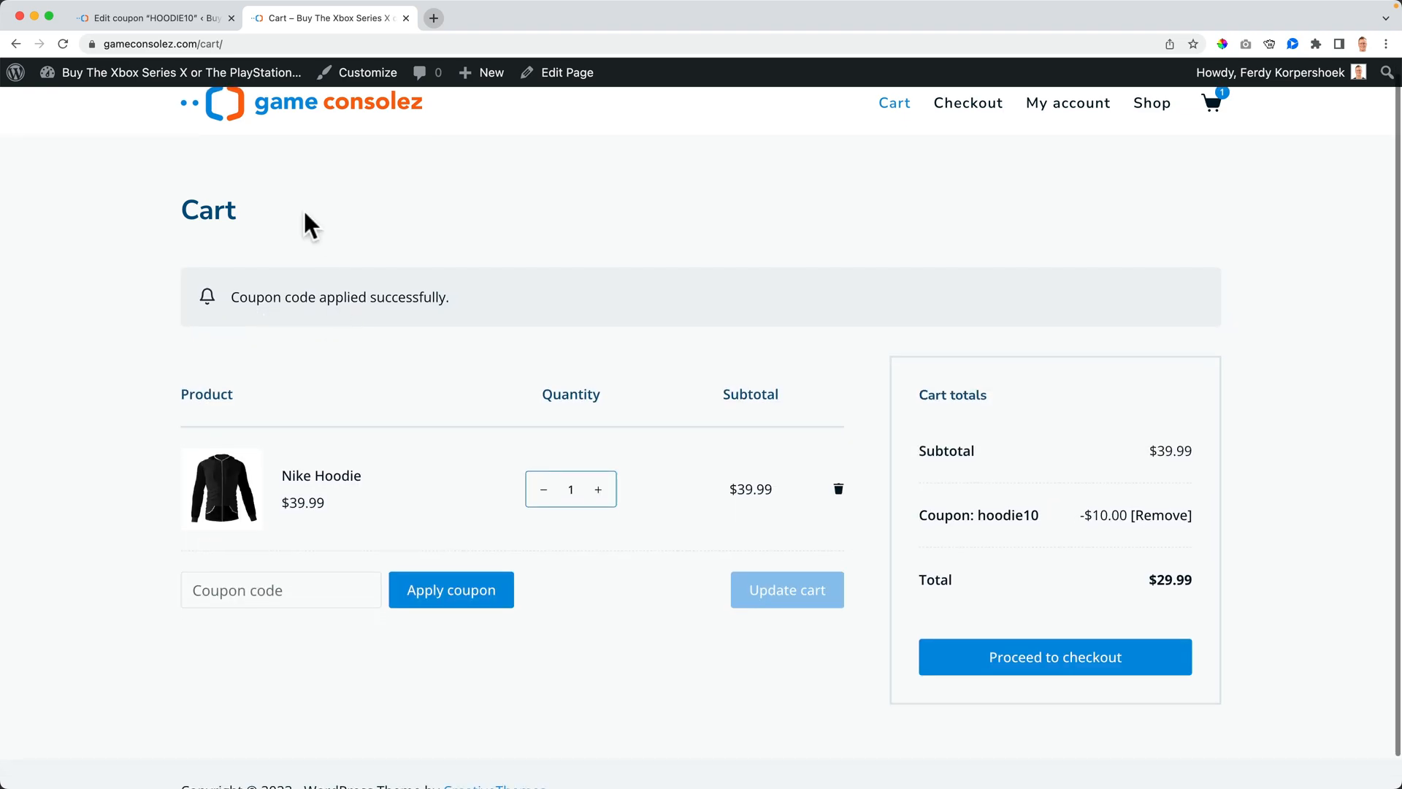
left_click(150, 18)
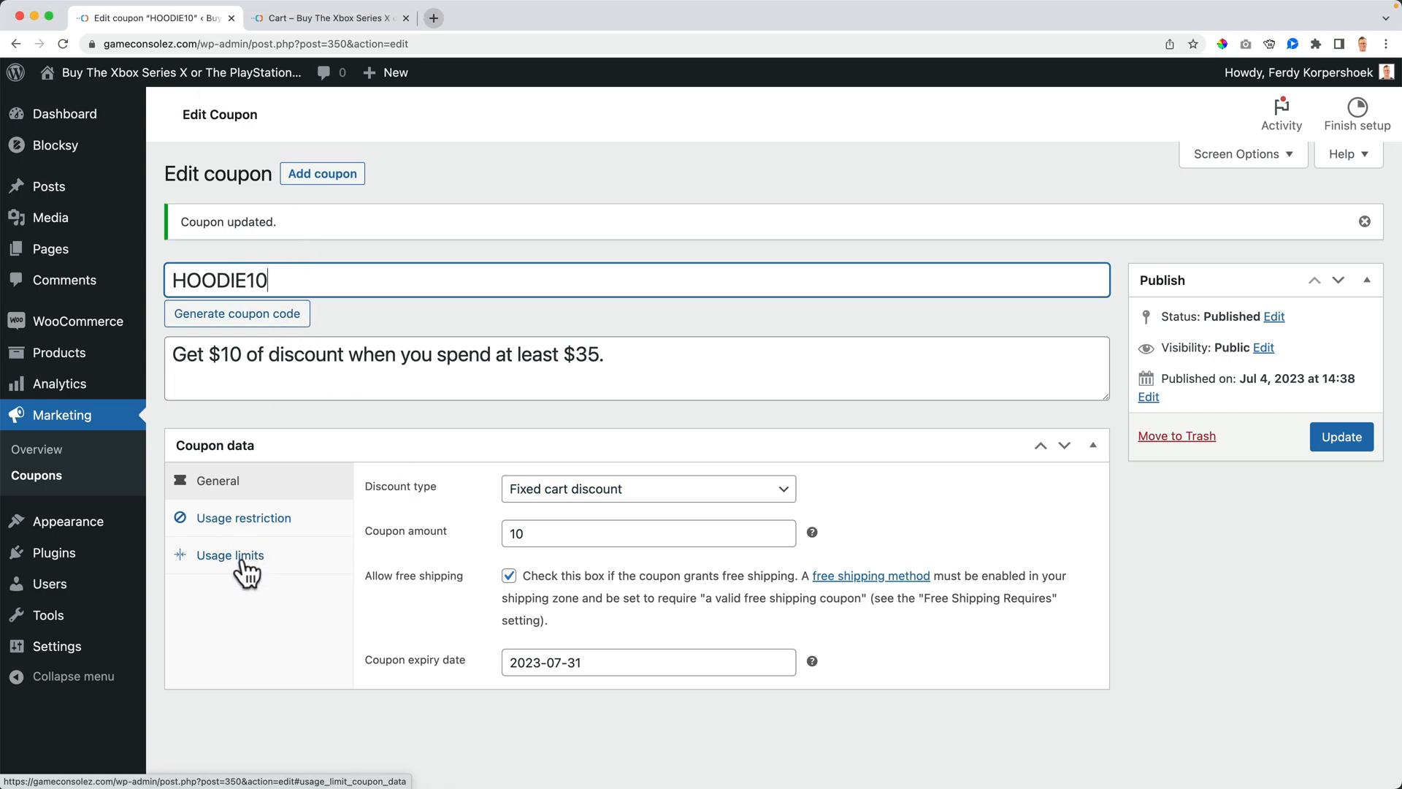
Review the usage restriction settings, entering a gmail email restriction
left_click(229, 555)
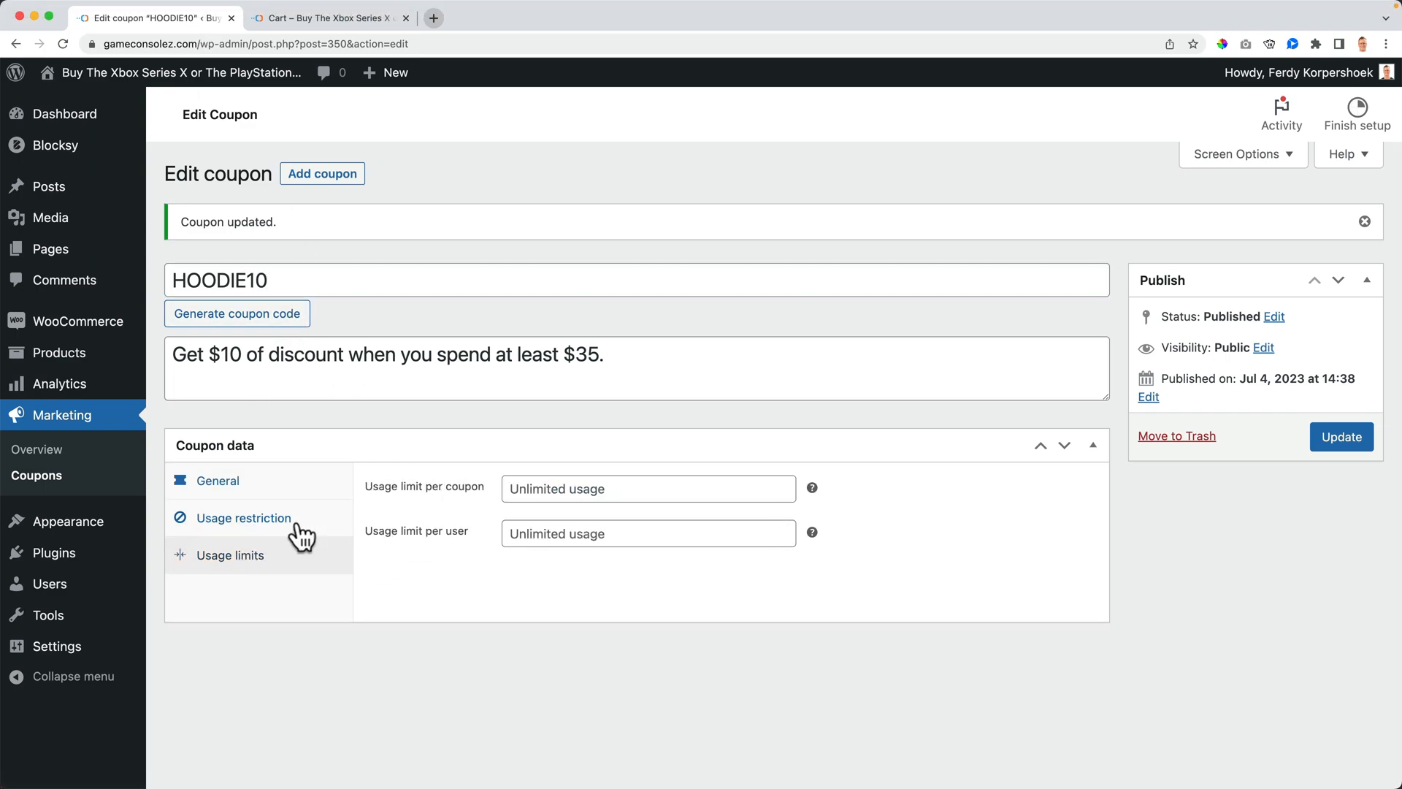
left_click(243, 517)
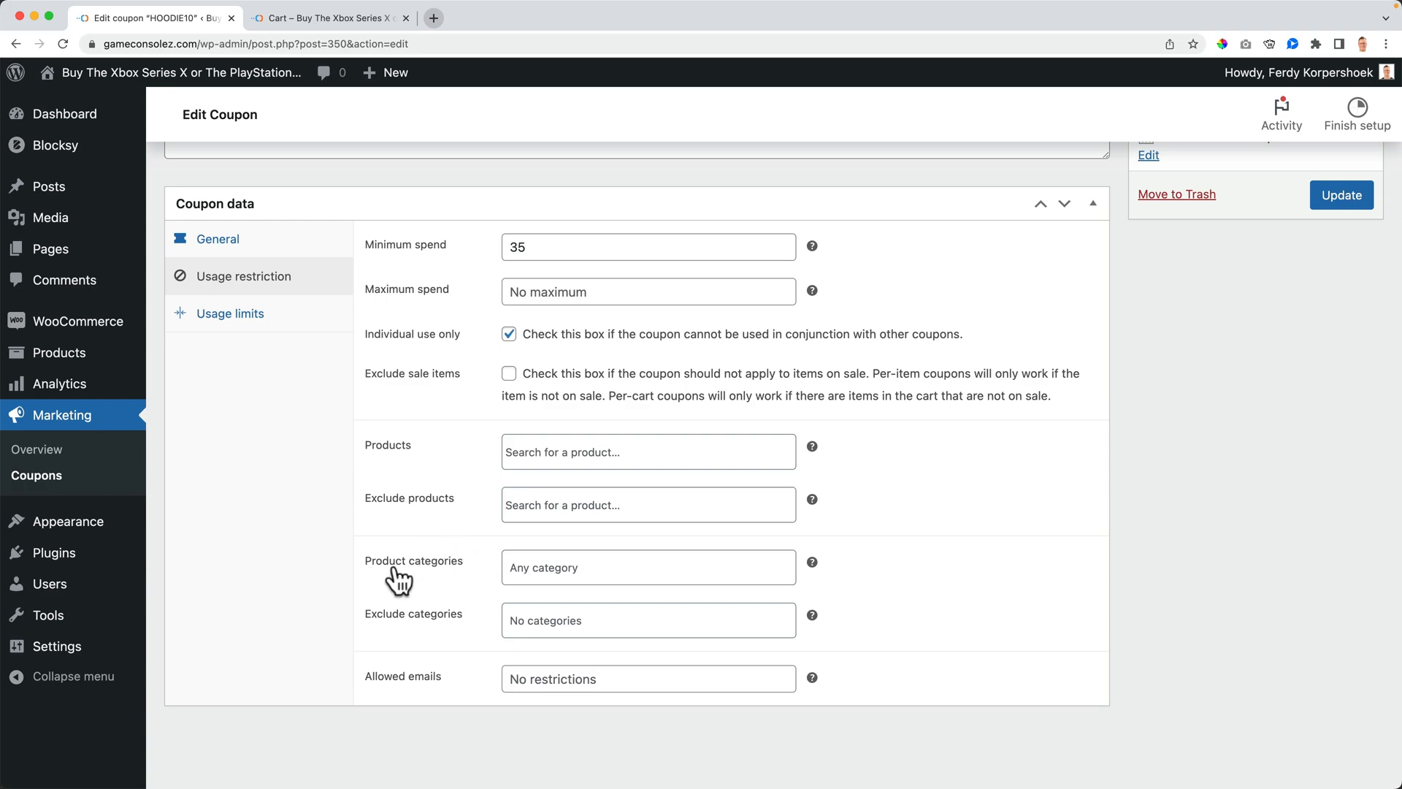
mouse_move(572, 567)
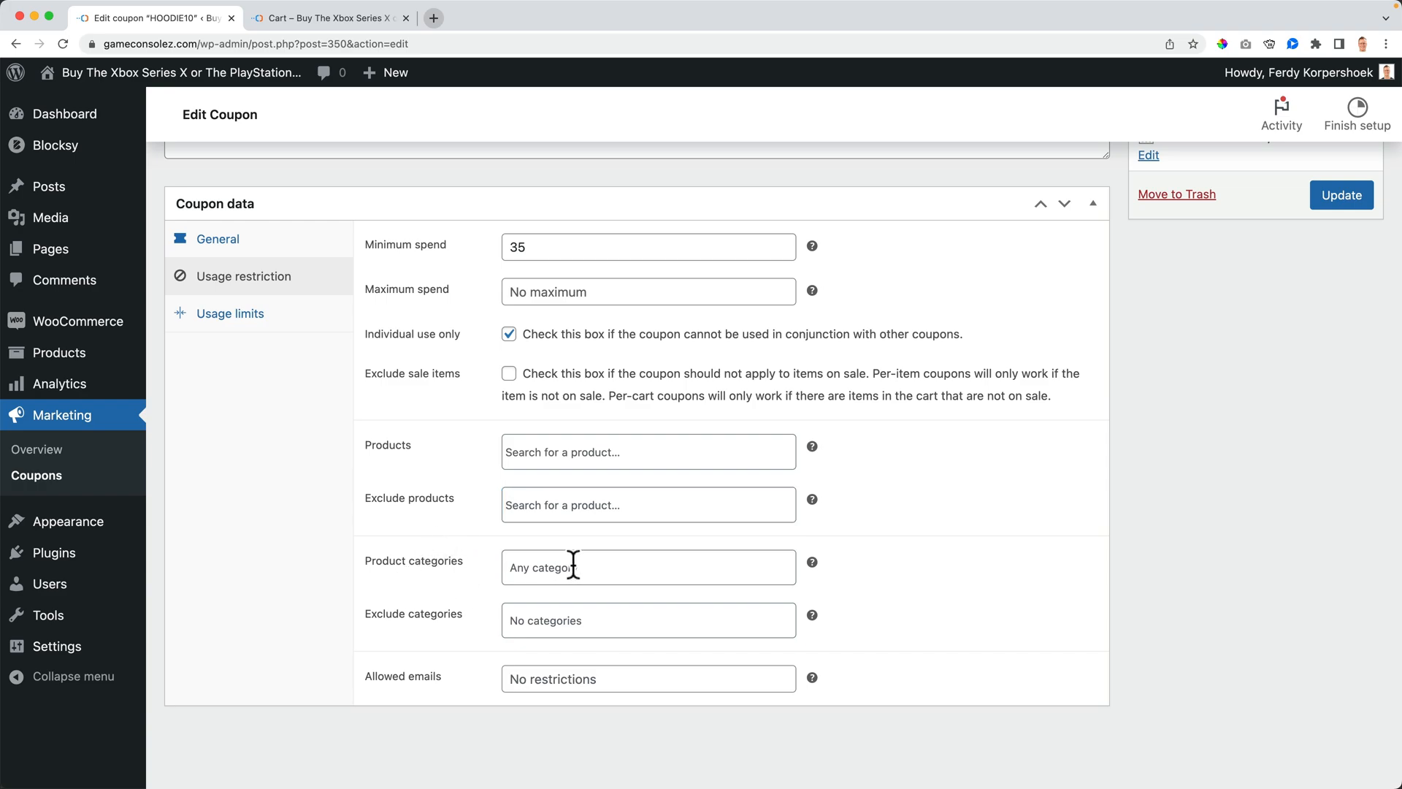
mouse_move(433, 450)
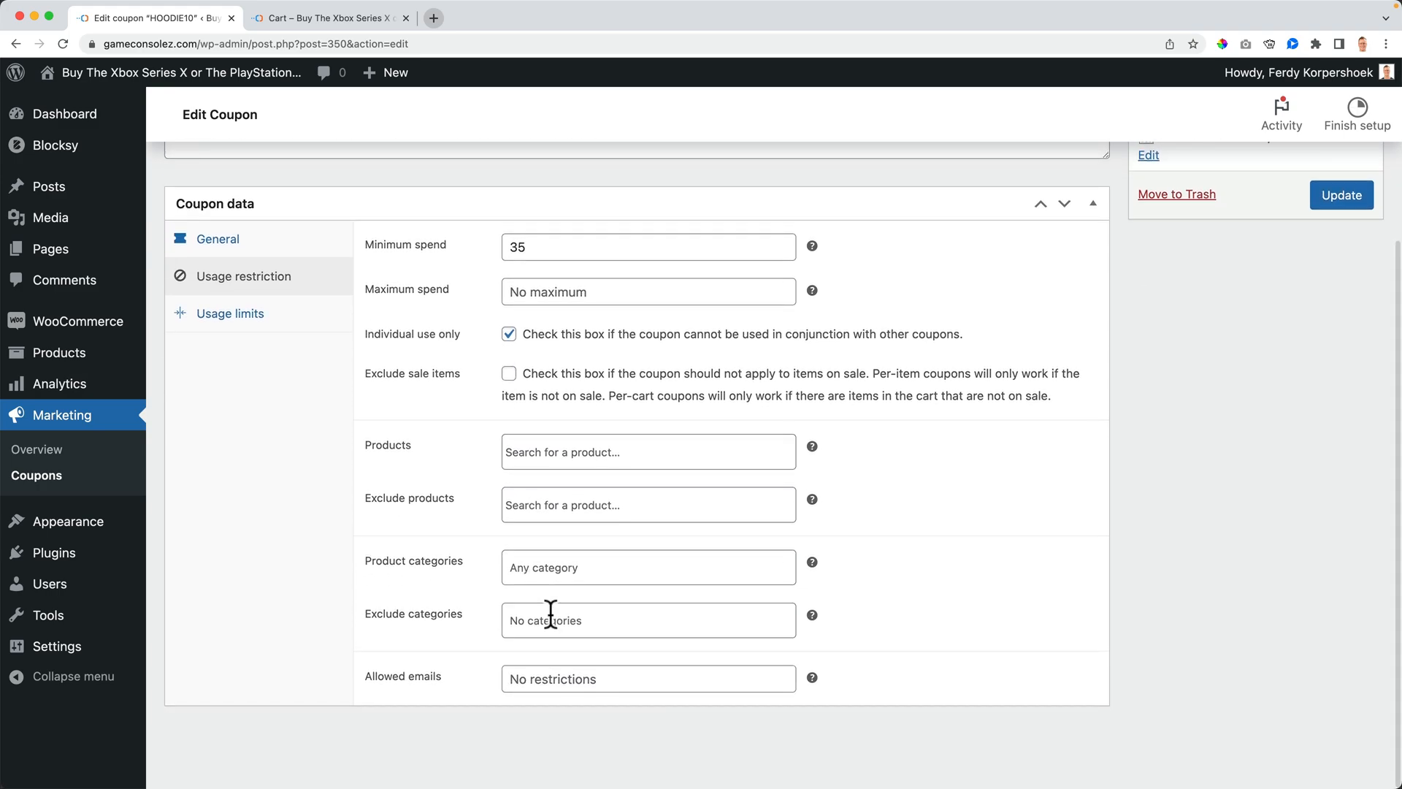
mouse_move(532, 638)
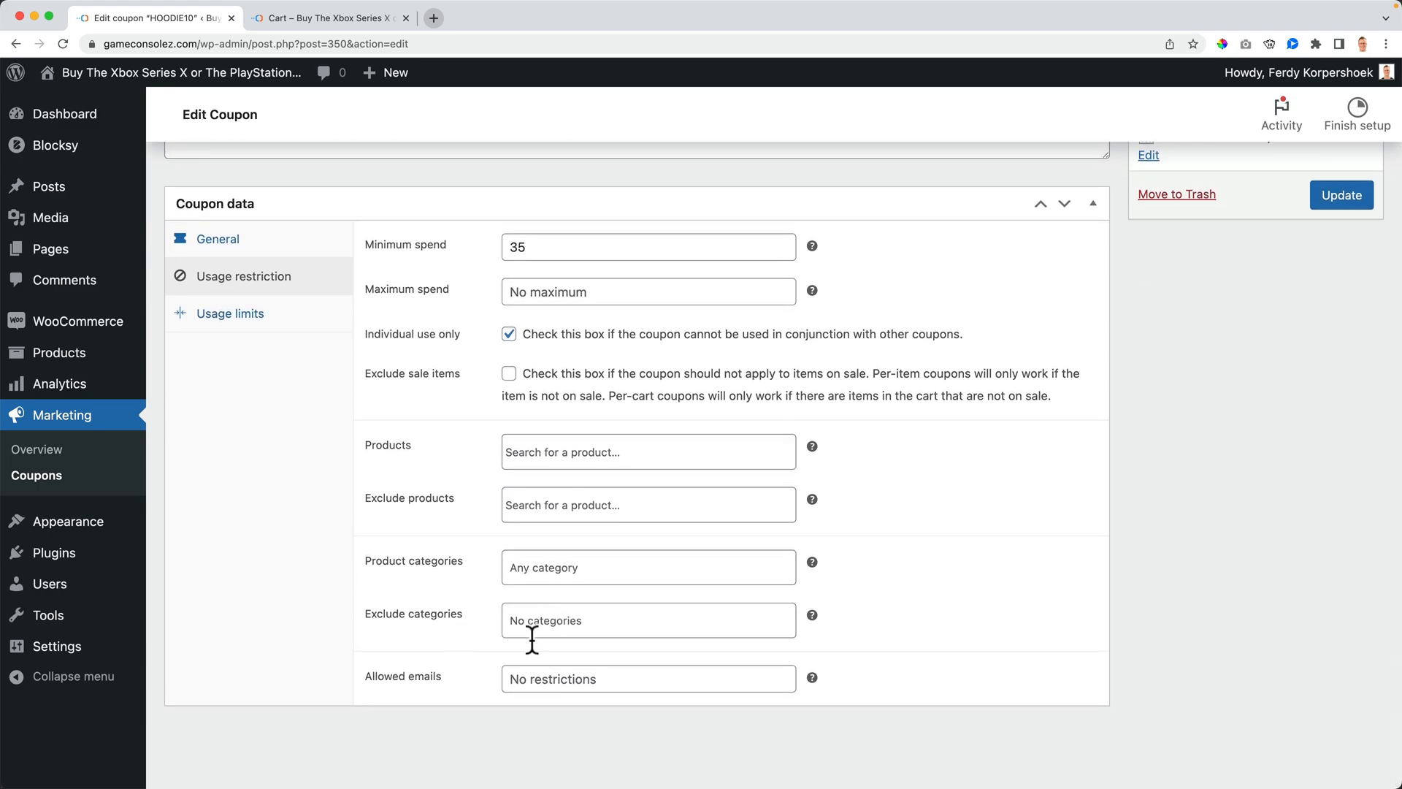
type("gmail")
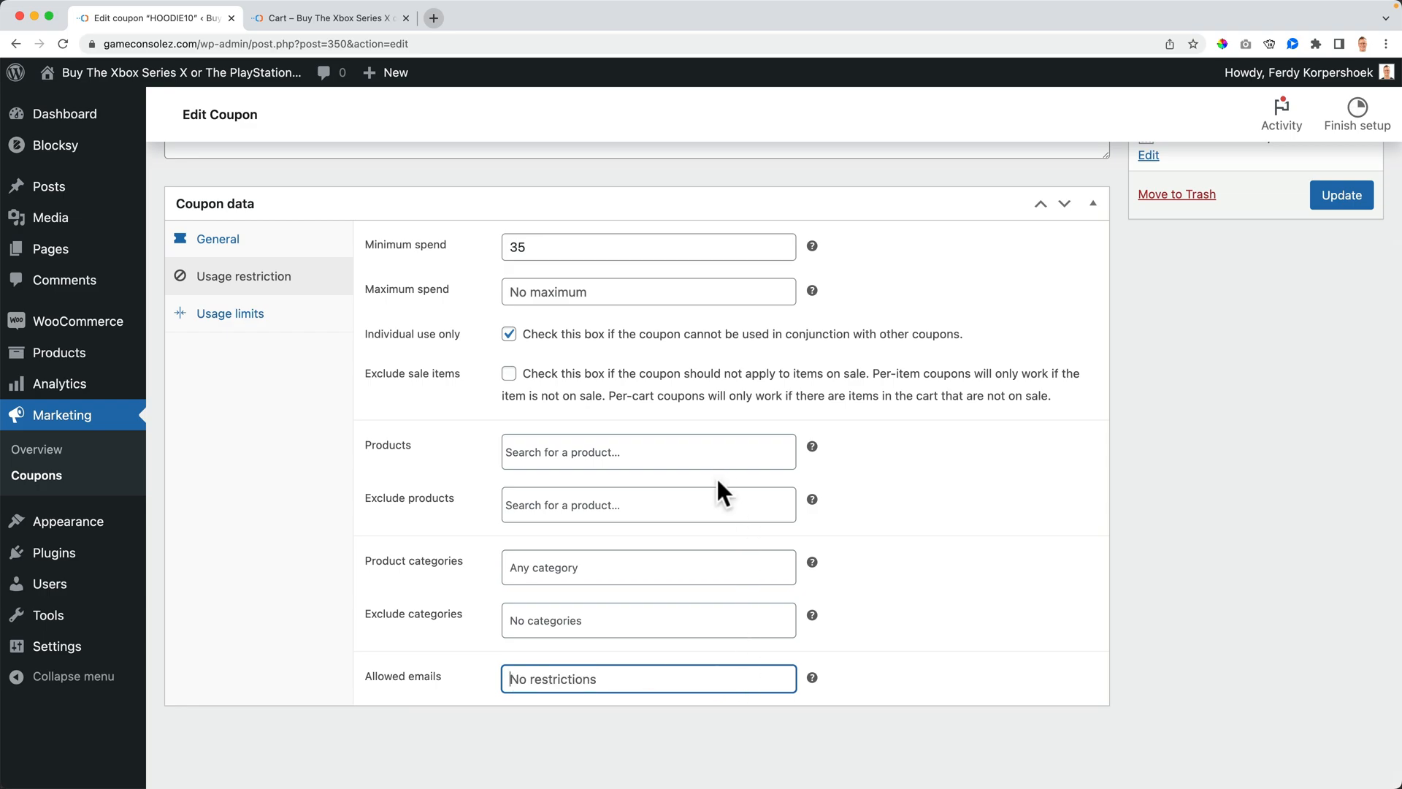
left_click(1341, 194)
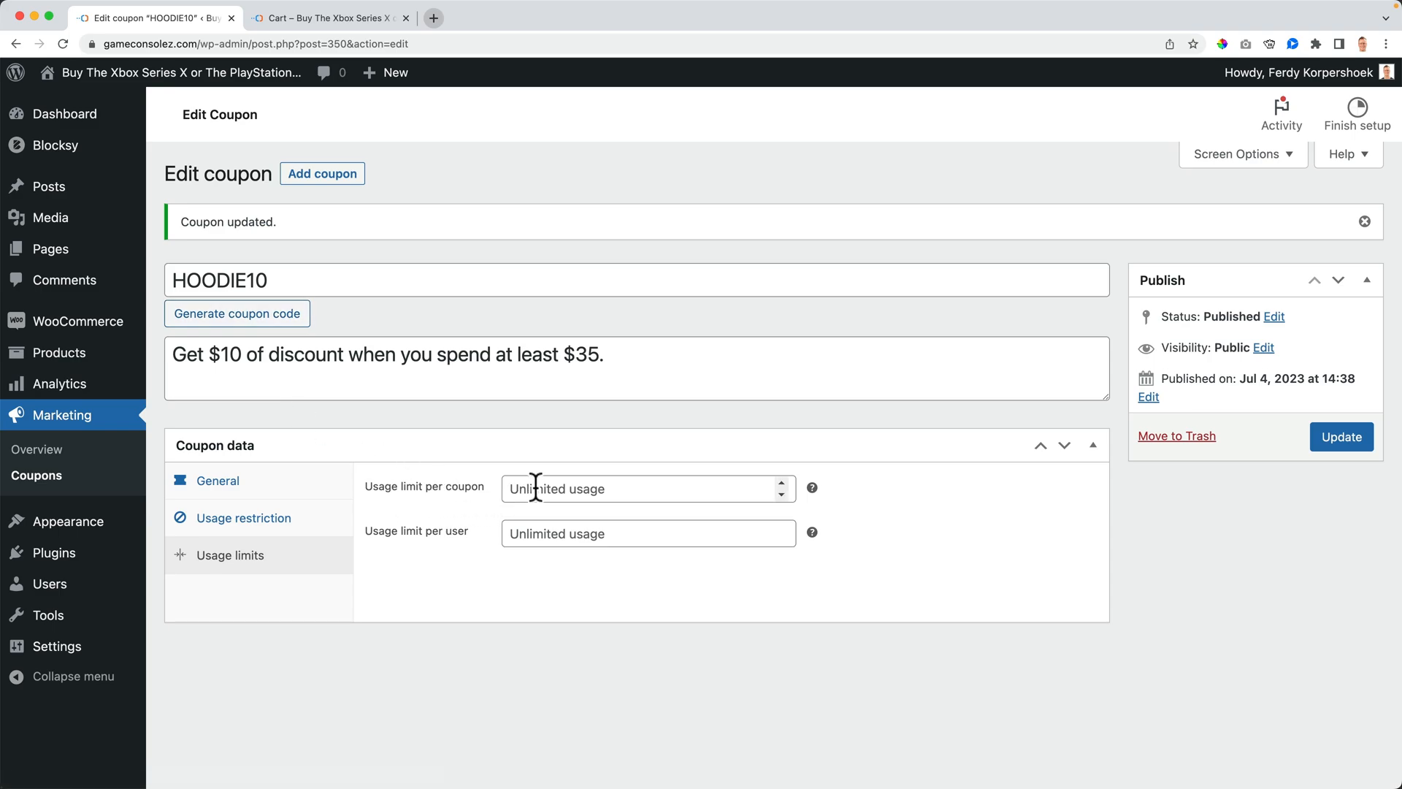
Set usage limits to 100 per coupon and 1 per user, then save the coupon
type("100")
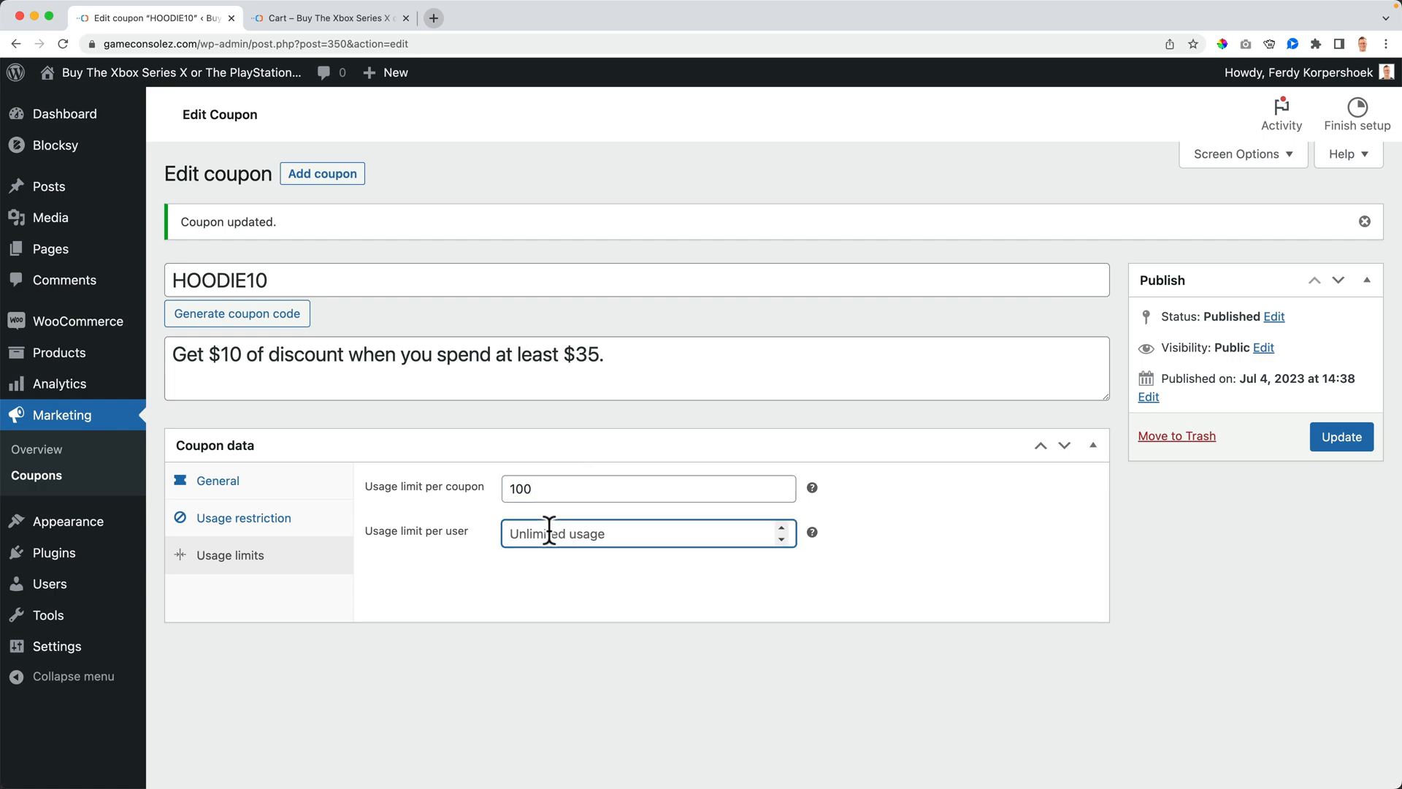
type("2")
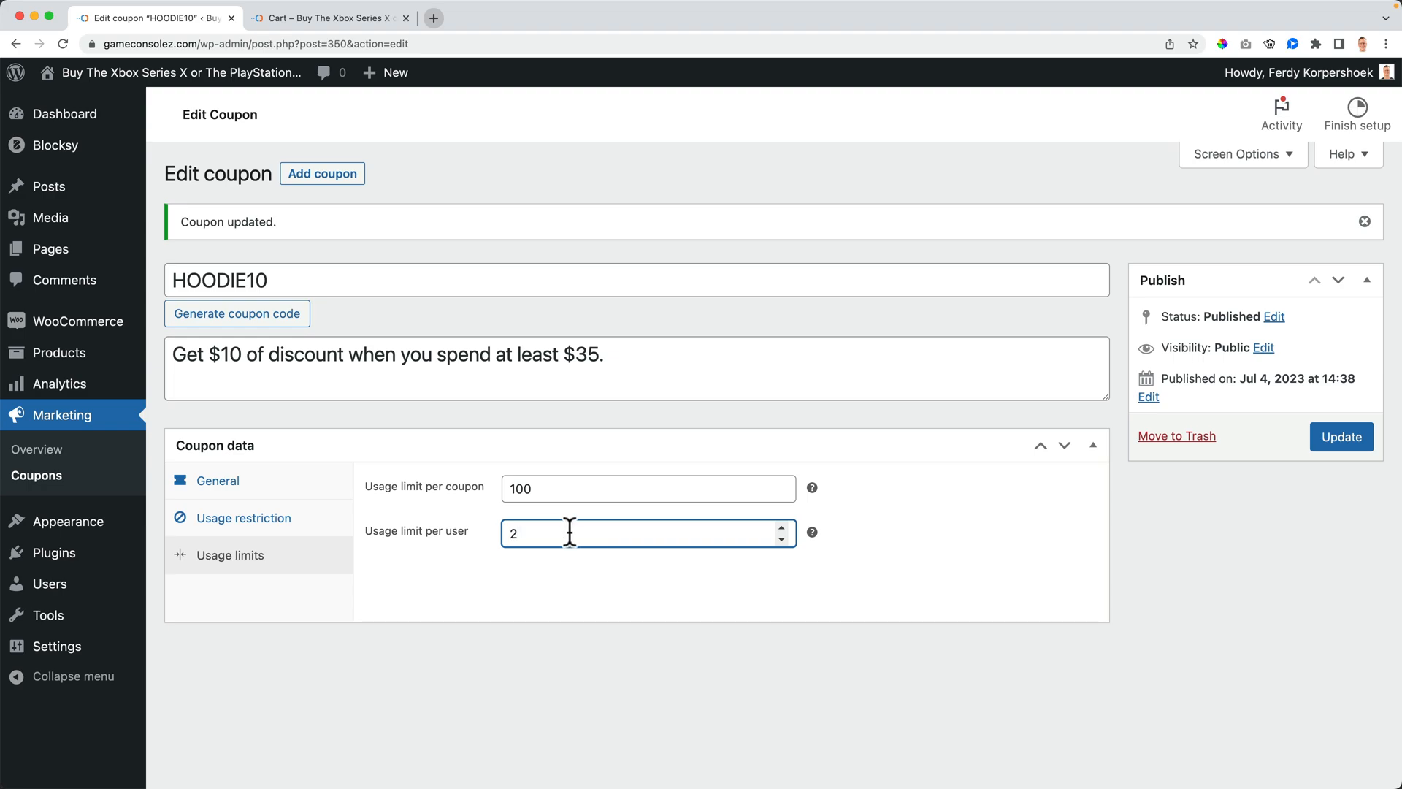
left_click(1341, 437)
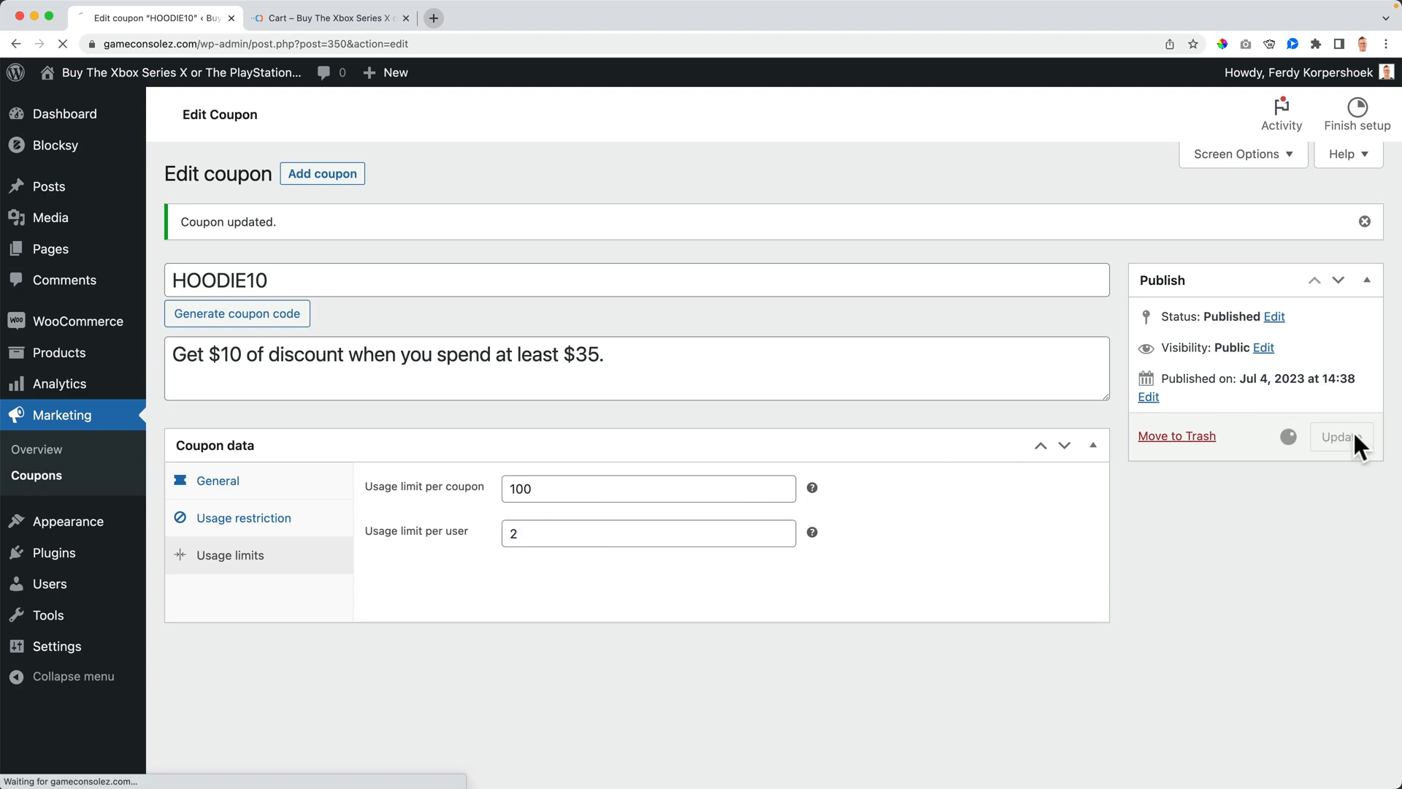
left_click(217, 481)
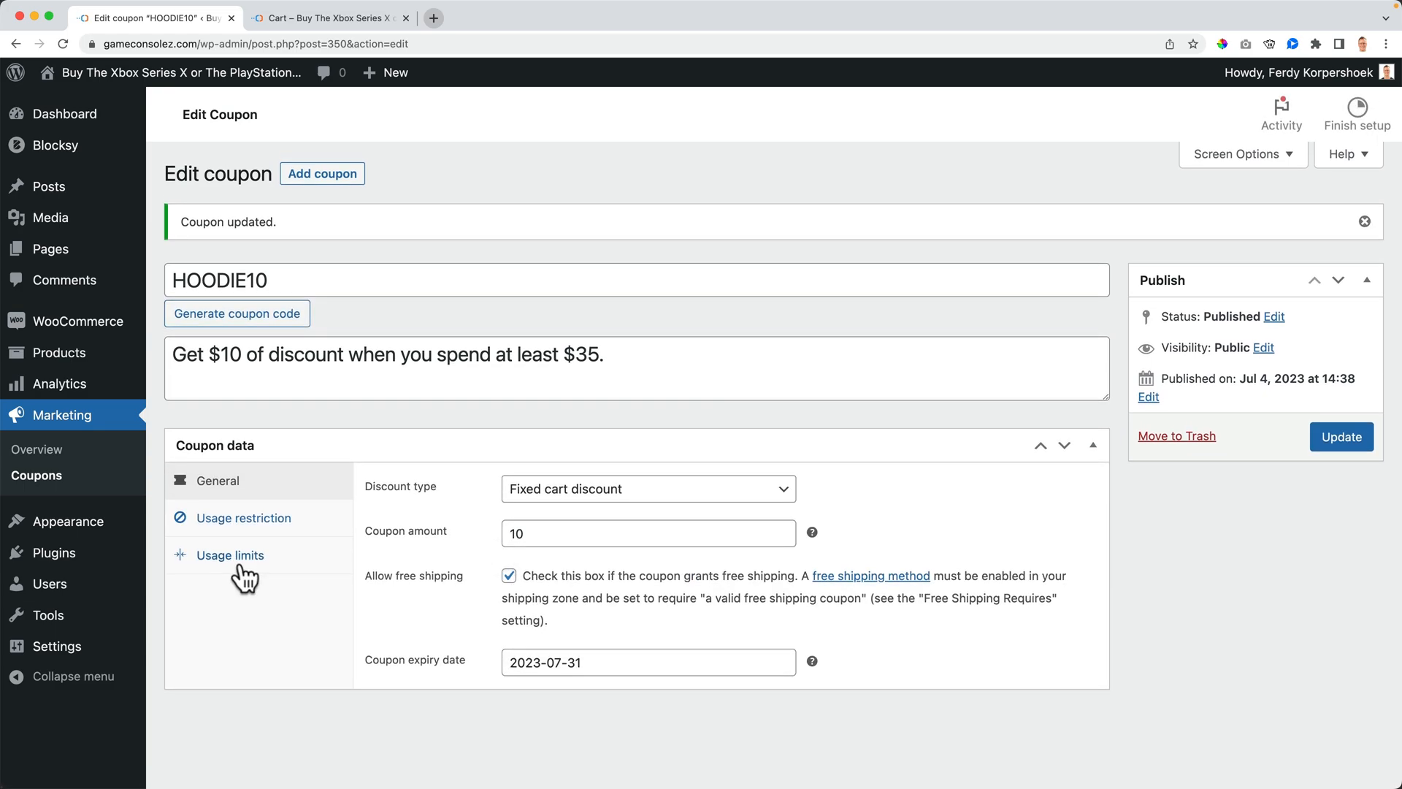
left_click(229, 555)
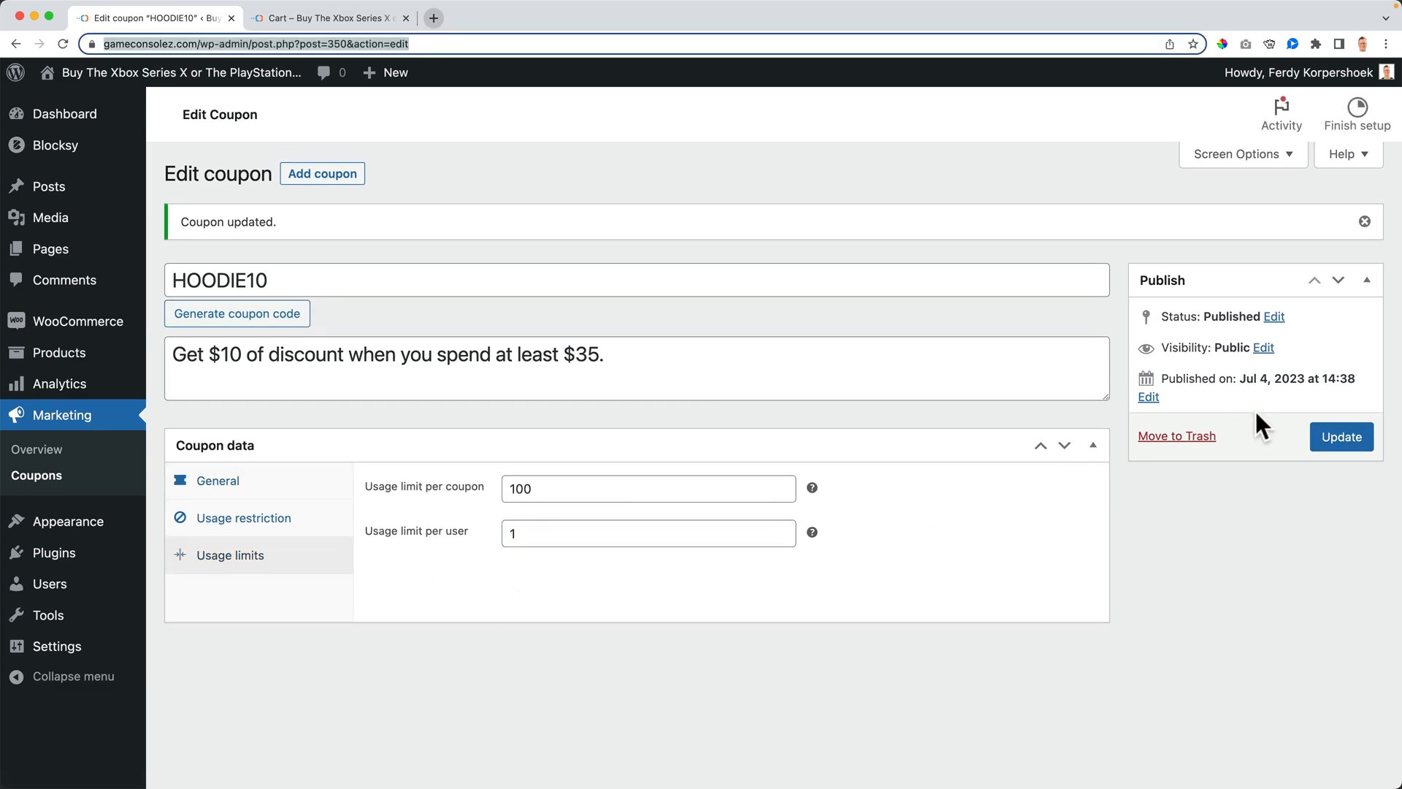
left_click(216, 480)
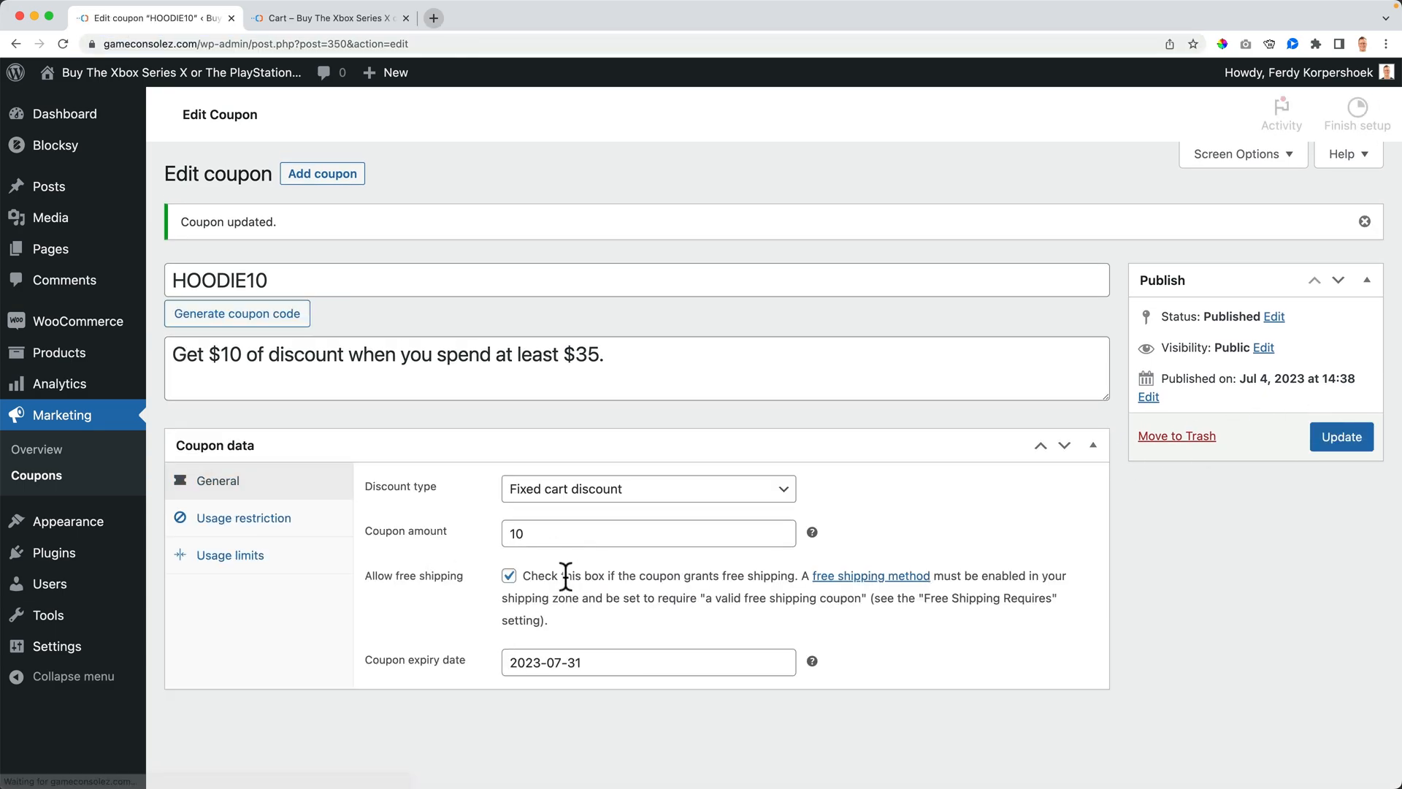
left_click(230, 555)
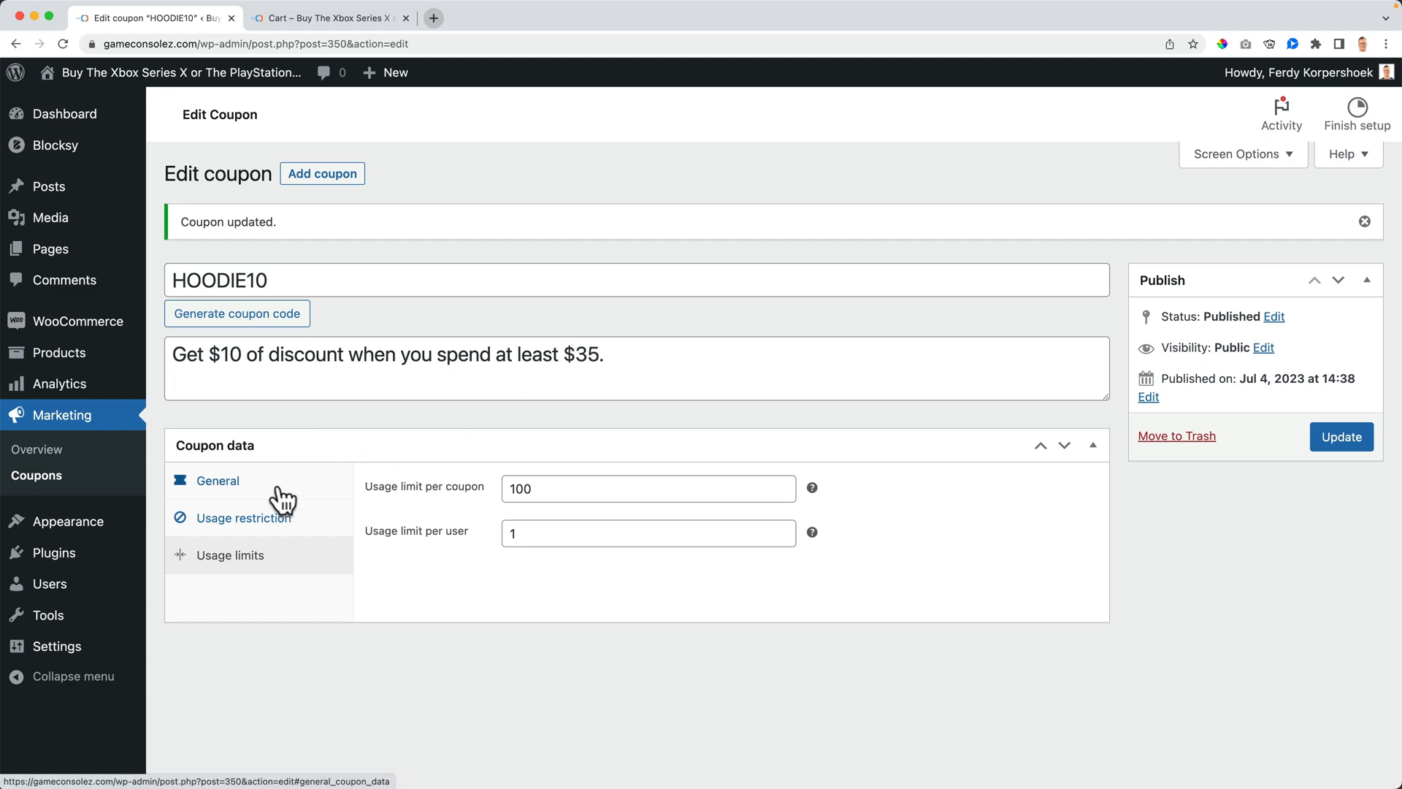
Reload the storefront cart page, leaving it emptied
left_click(329, 17)
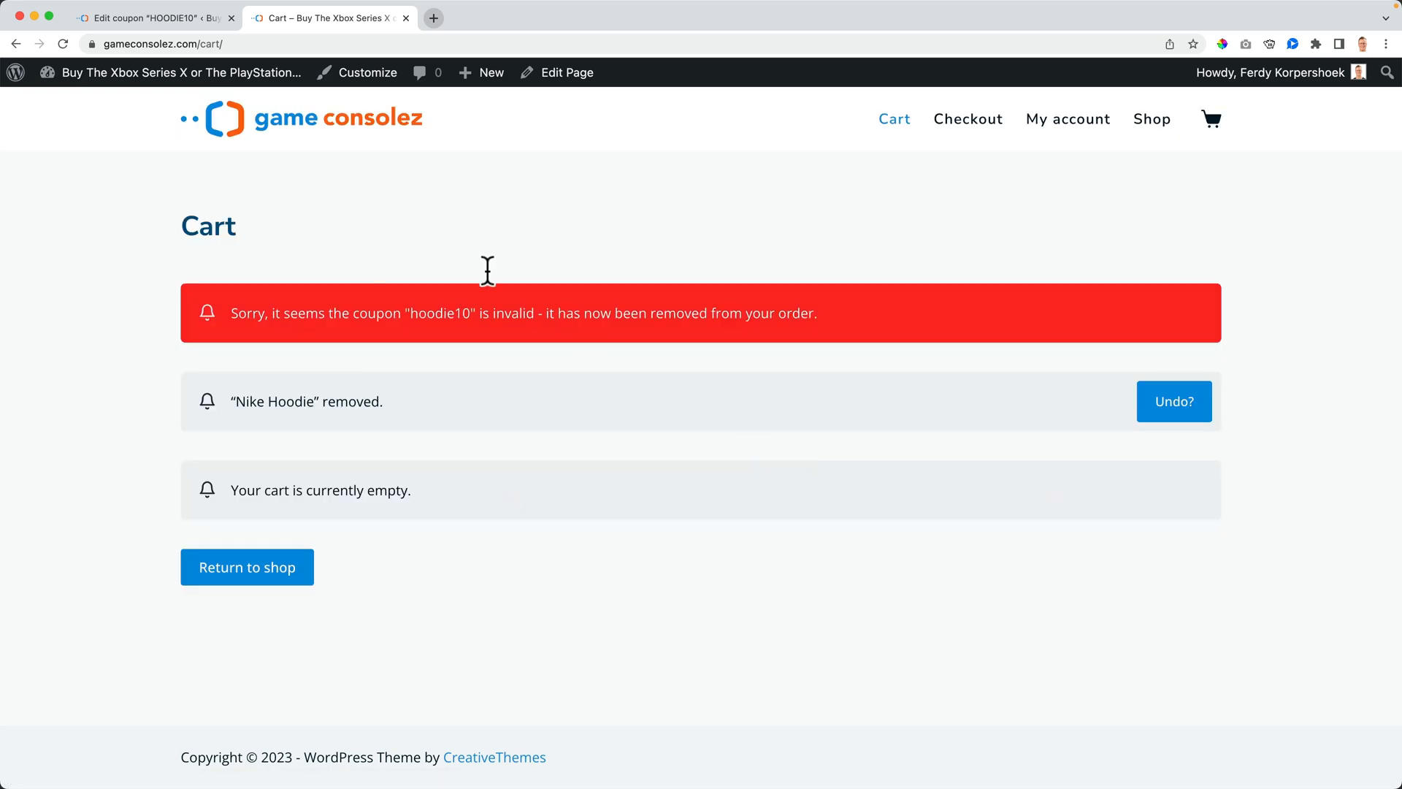
left_click(894, 118)
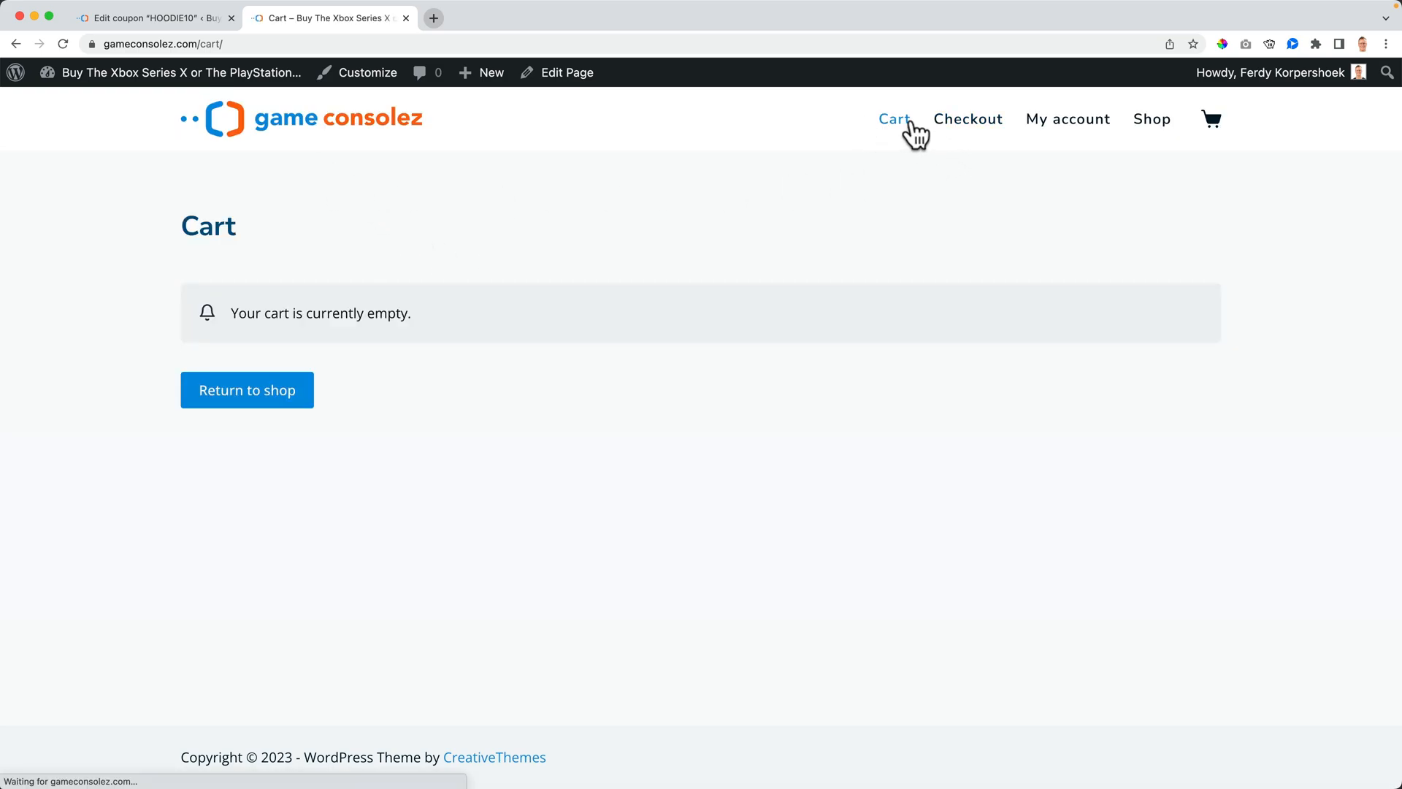
left_click(149, 17)
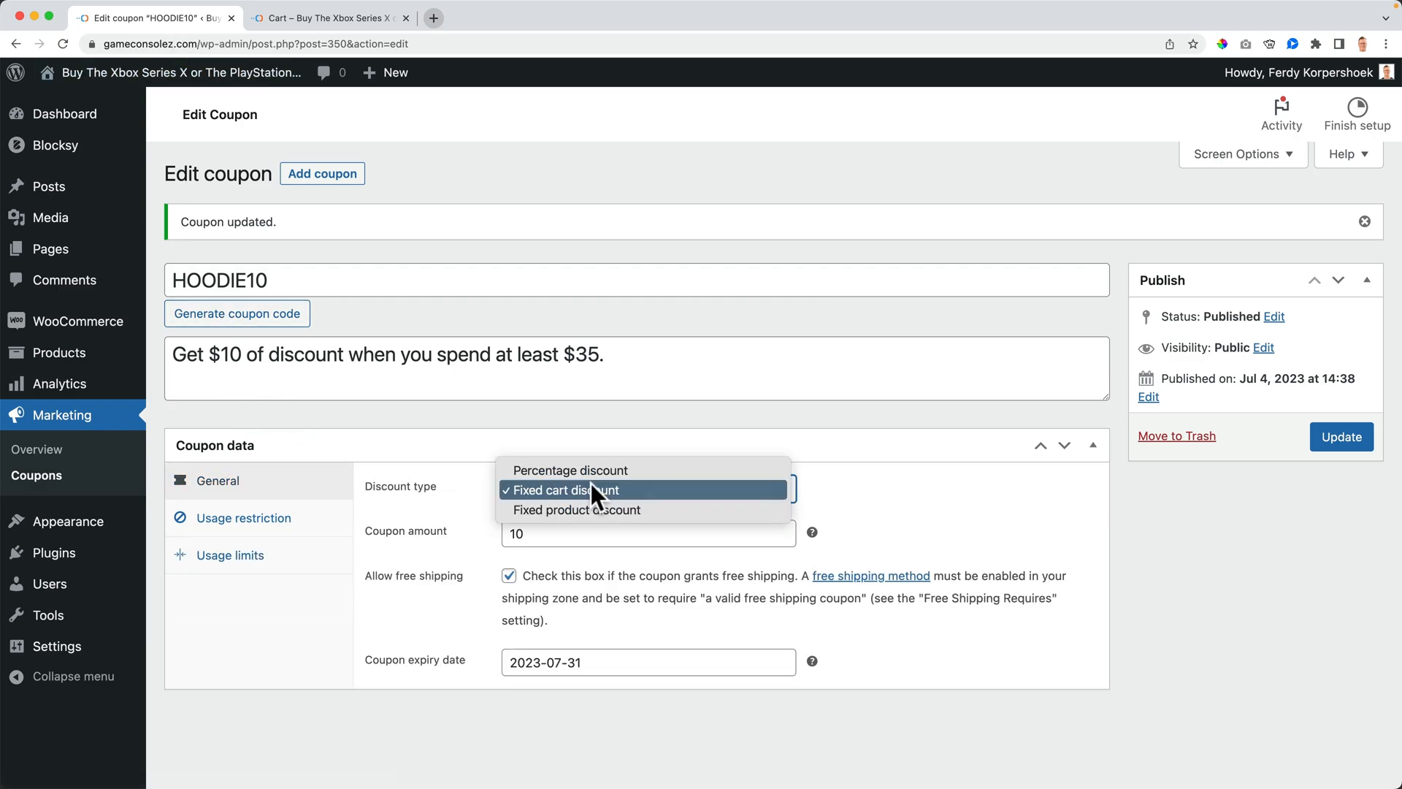
Make HOODIE10 a percentage discount with its description reading 10% off
left_click(570, 469)
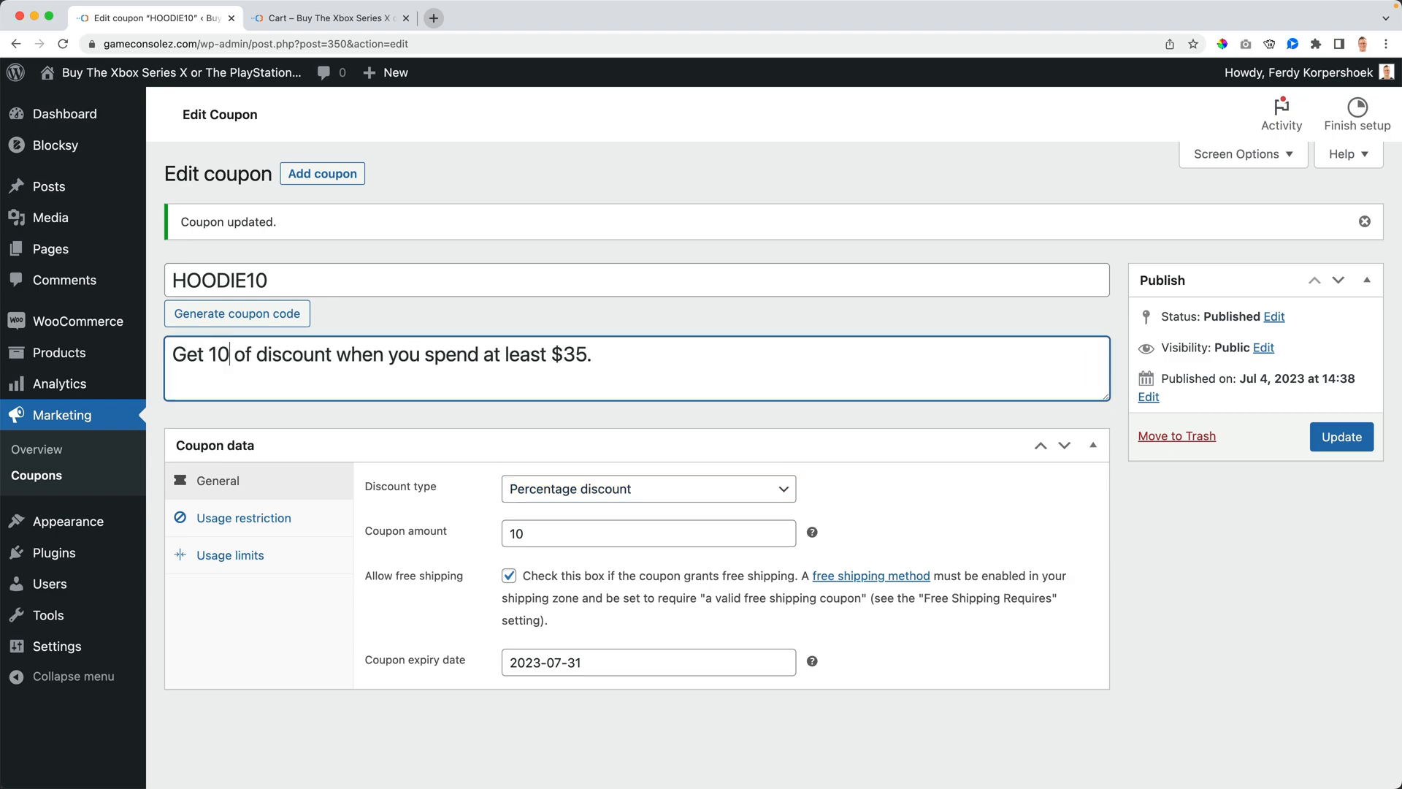
type("%")
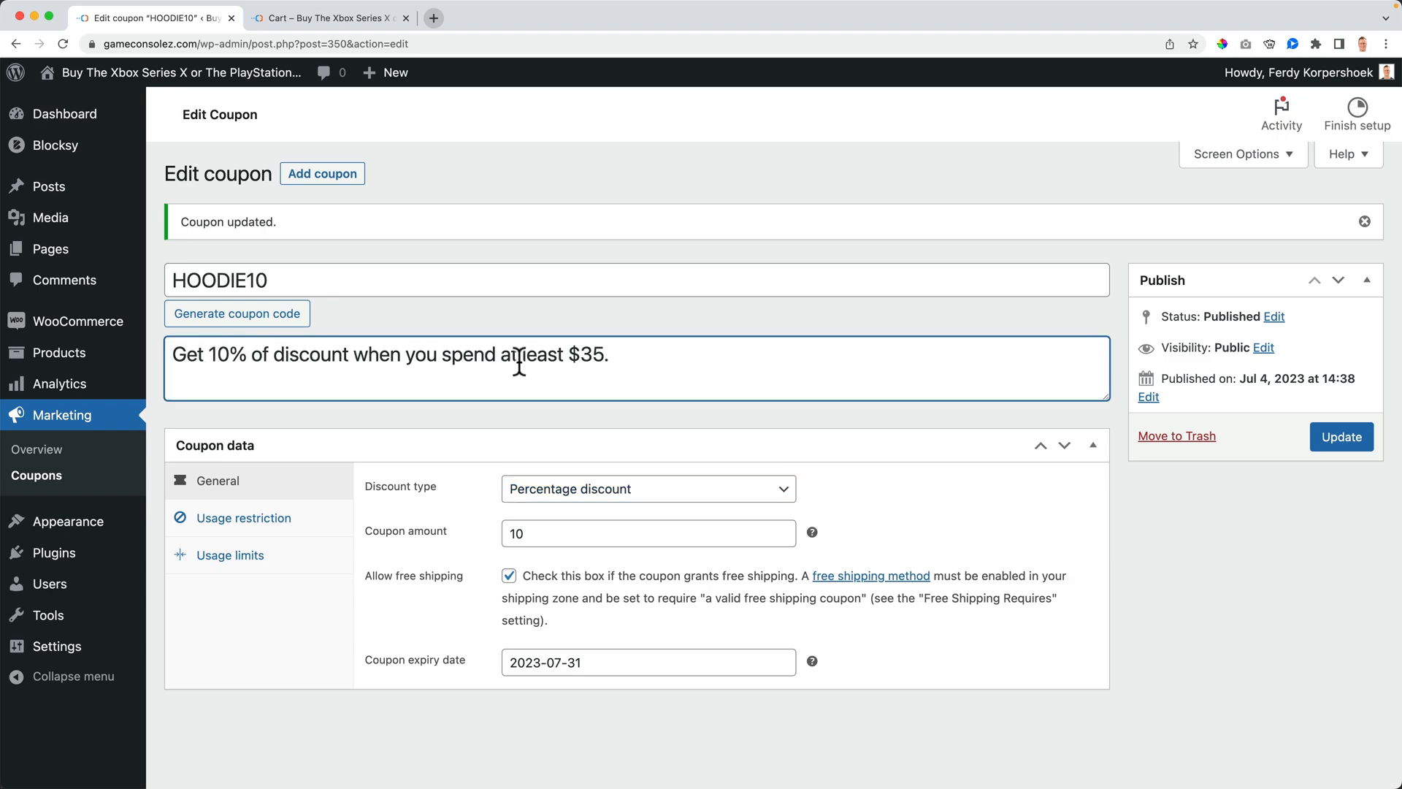
left_click(1341, 437)
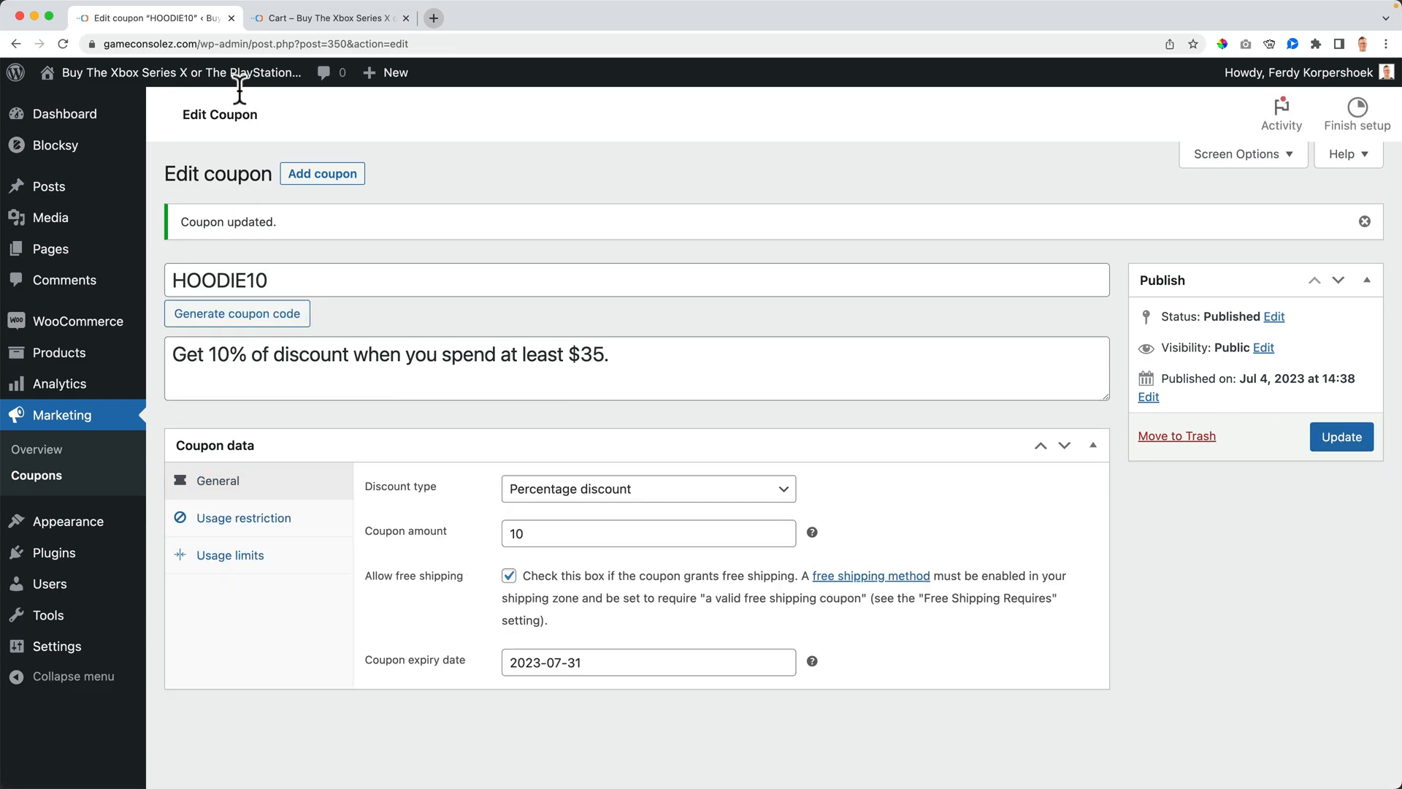
Add the PlayStation 5 Console (Disk Version) to the cart for a $799.00 total
left_click(325, 18)
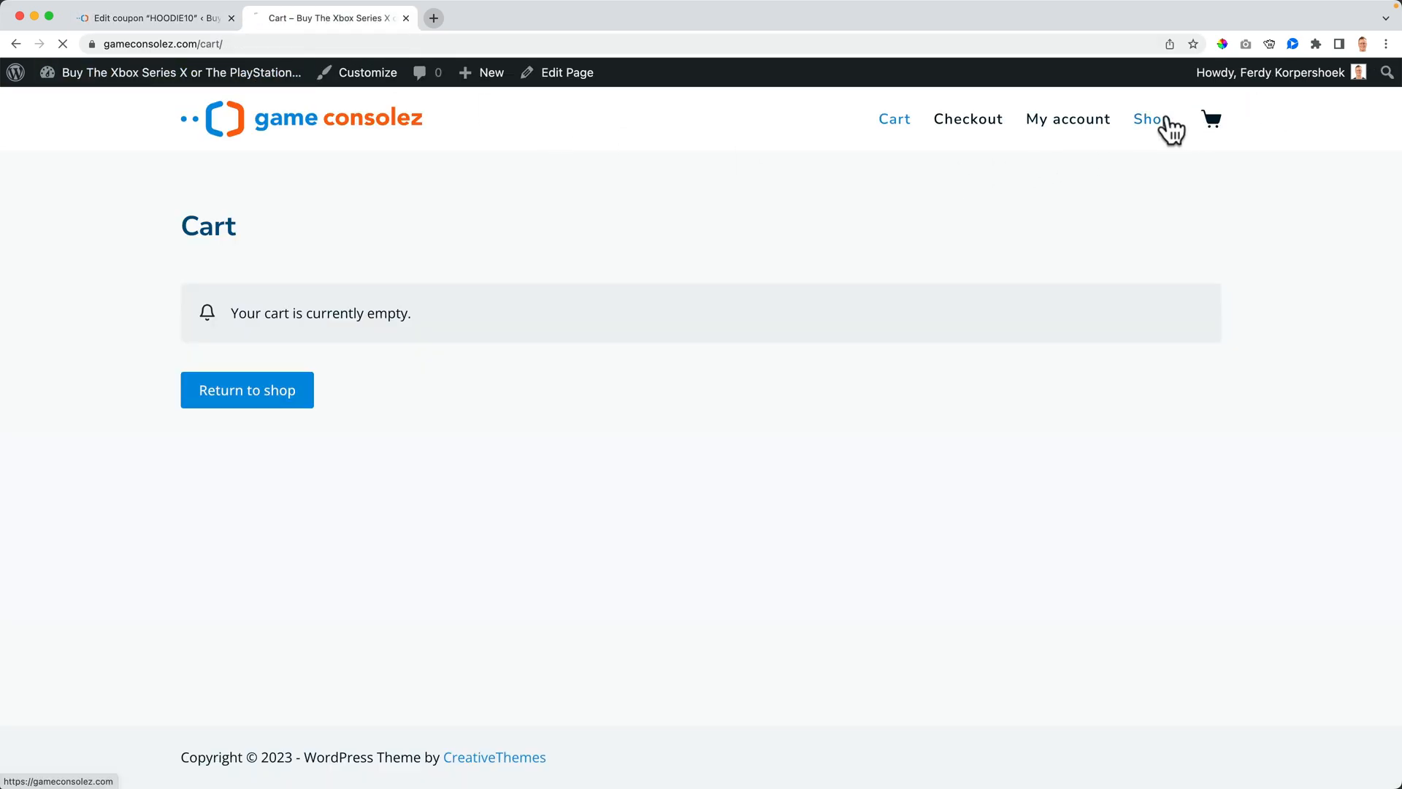
left_click(1150, 119)
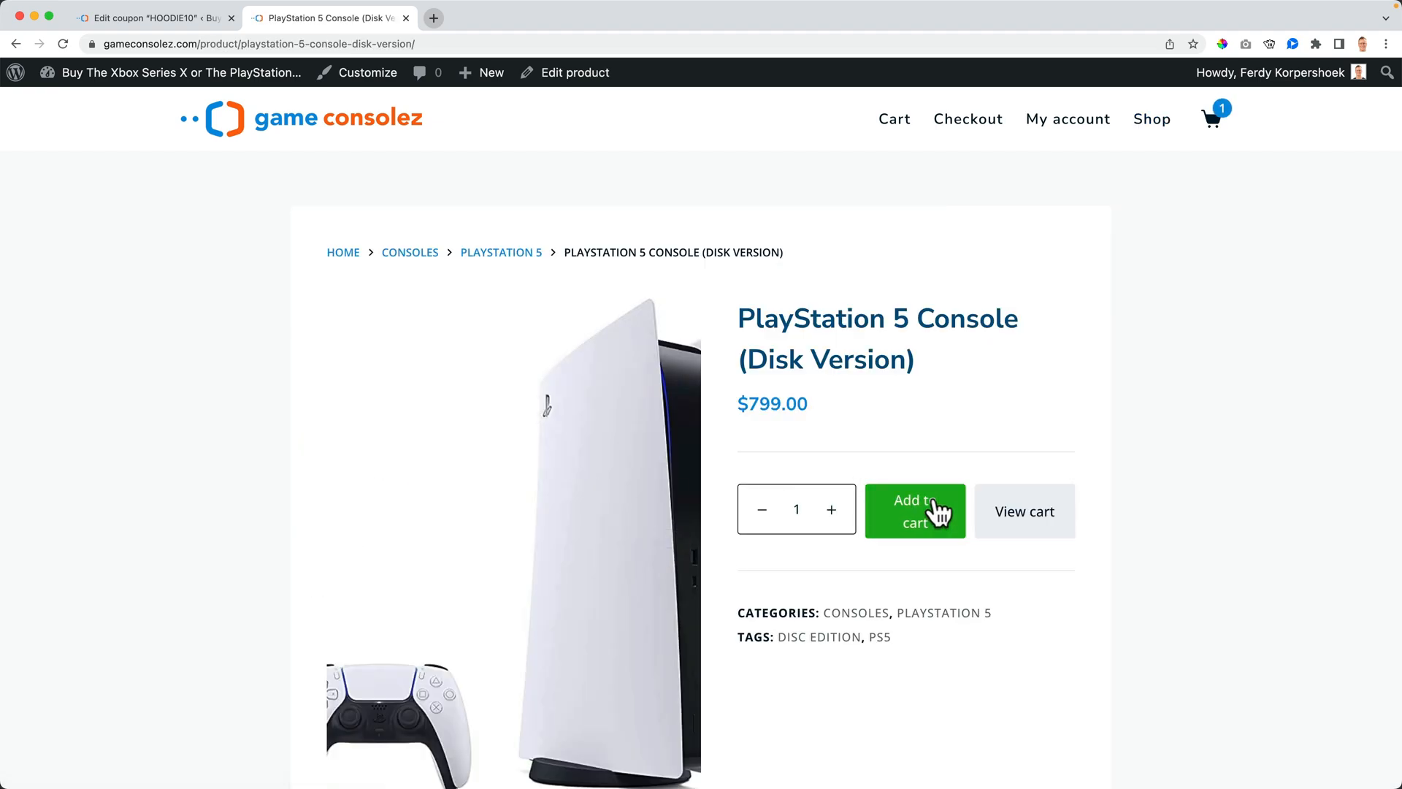
left_click(1024, 512)
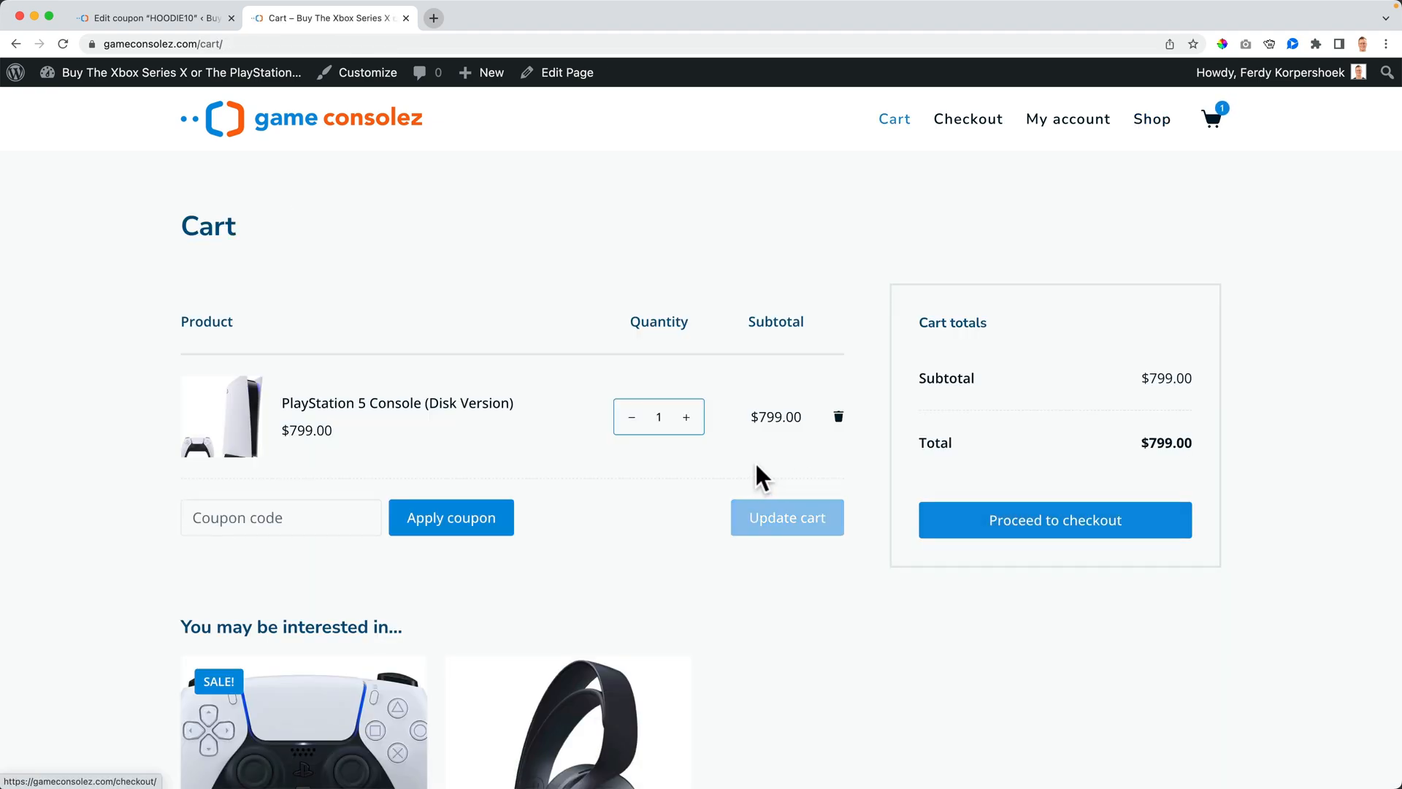
scroll("down", 3)
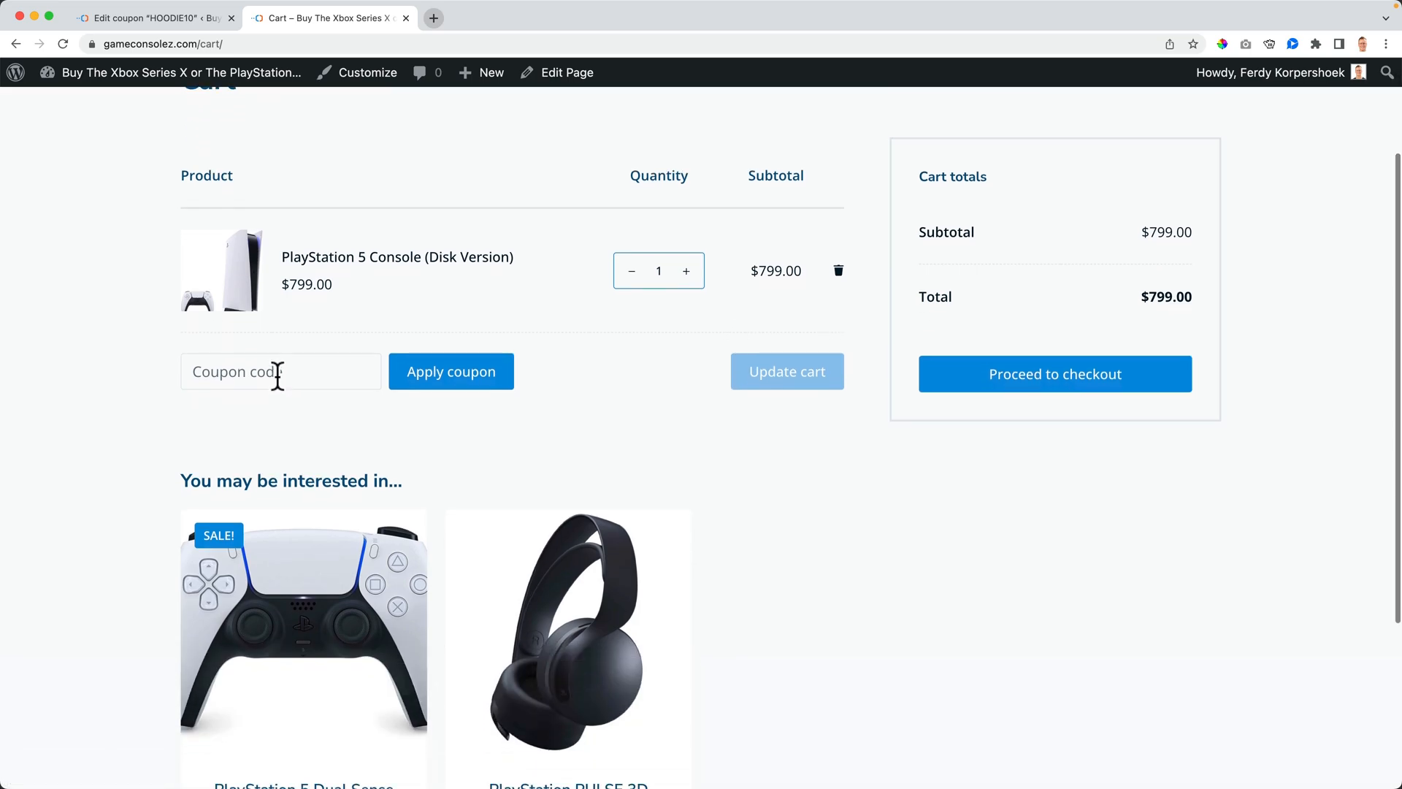
Rename the coupon code from HOODIE10 to 10percent and save it
left_click(152, 17)
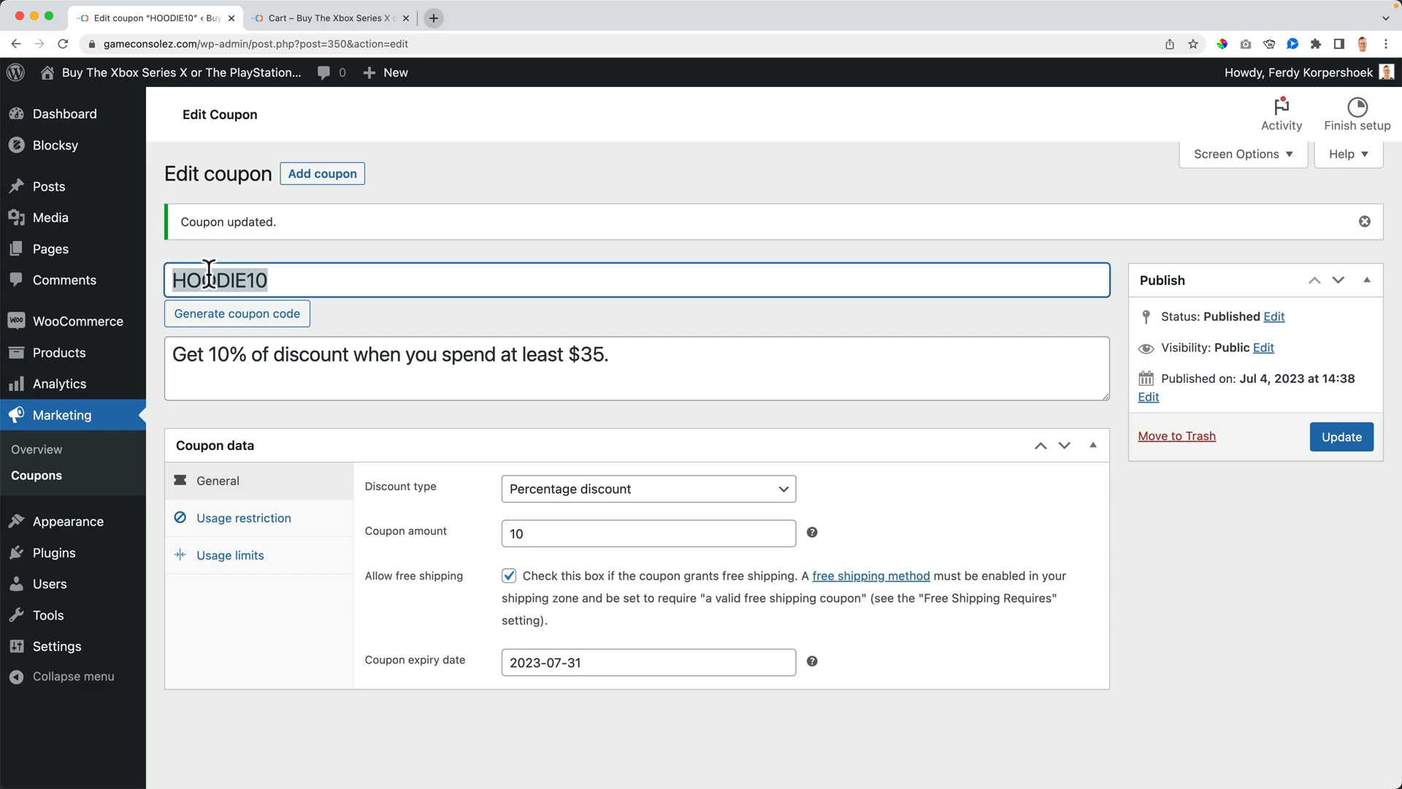
type("10percent")
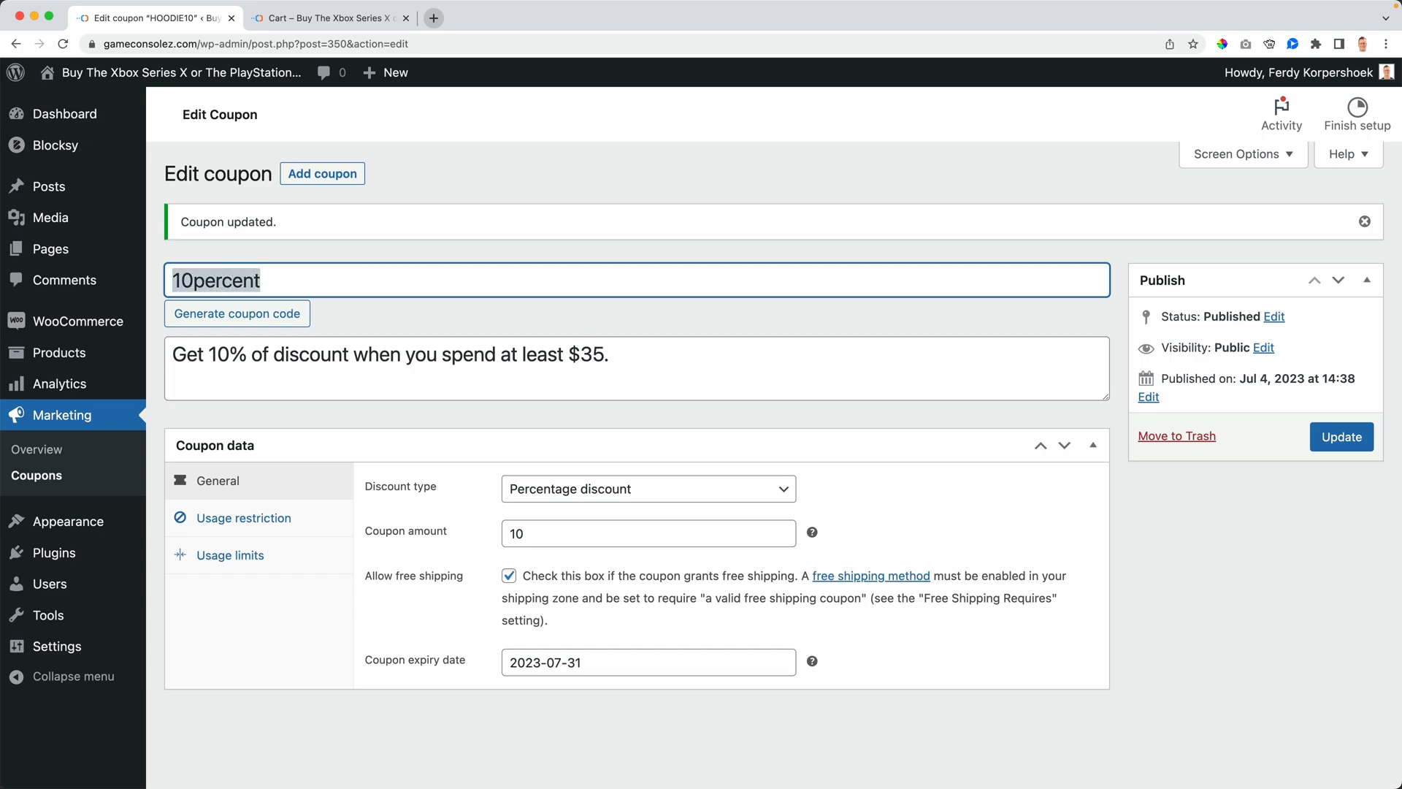
left_click(1341, 436)
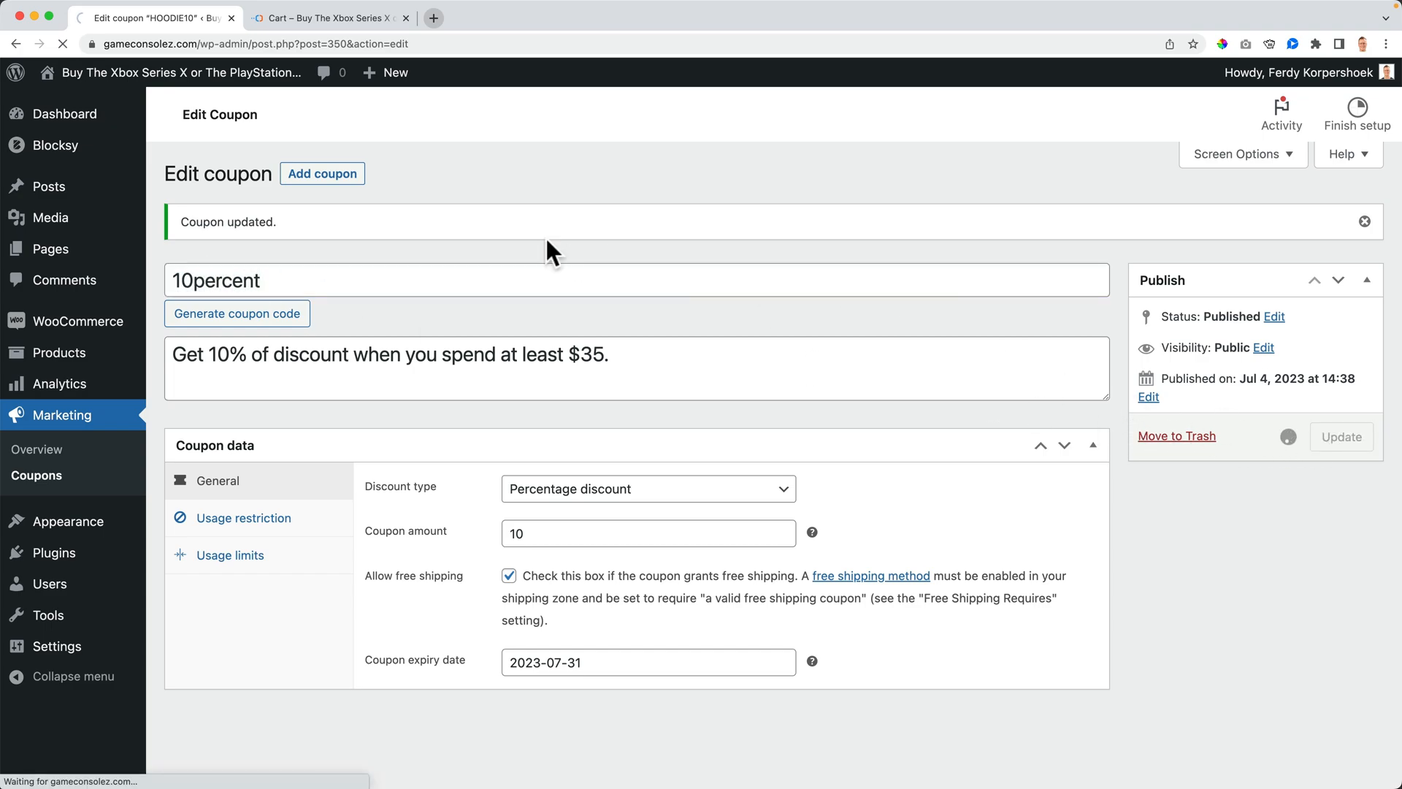
Apply the 10percent coupon to the PS5 cart
left_click(325, 18)
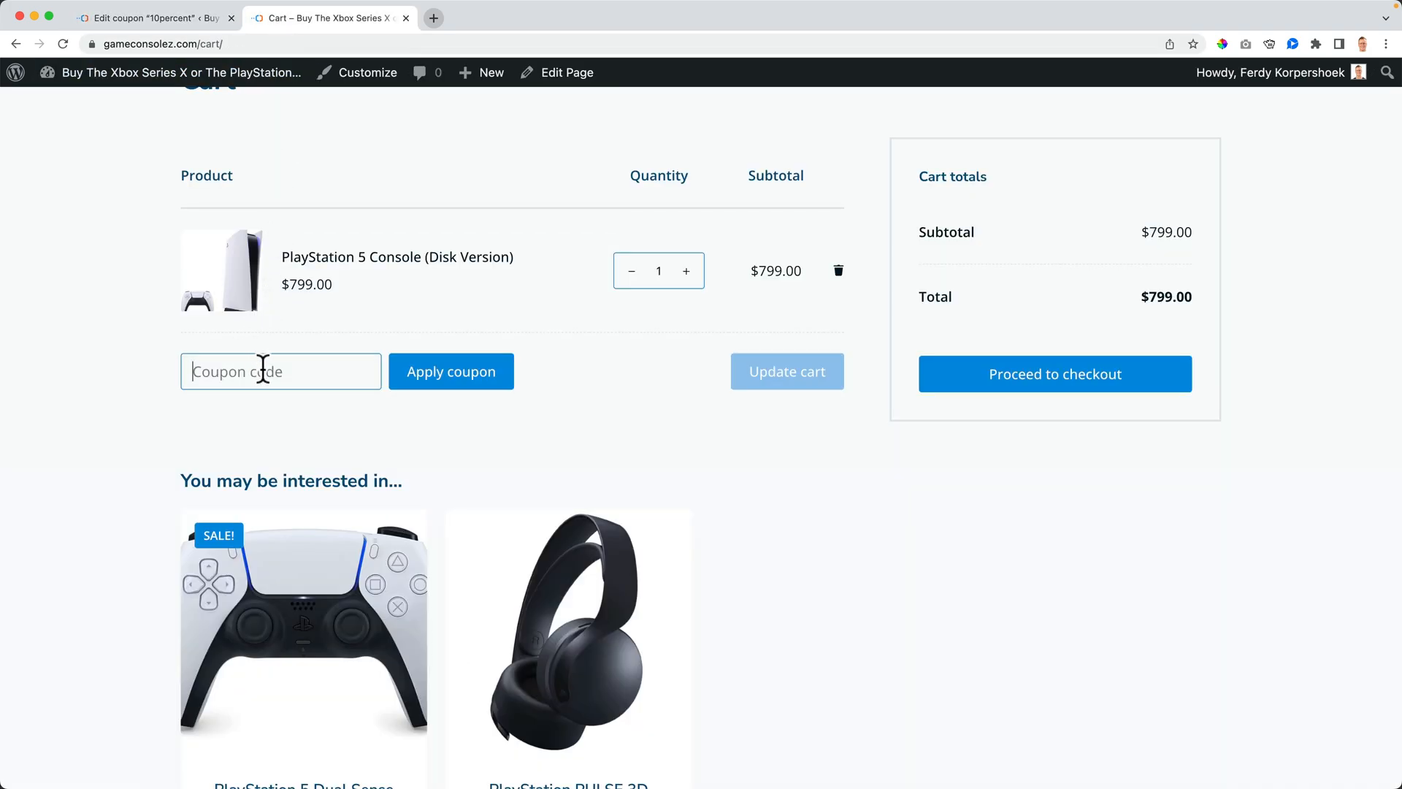
left_click(451, 371)
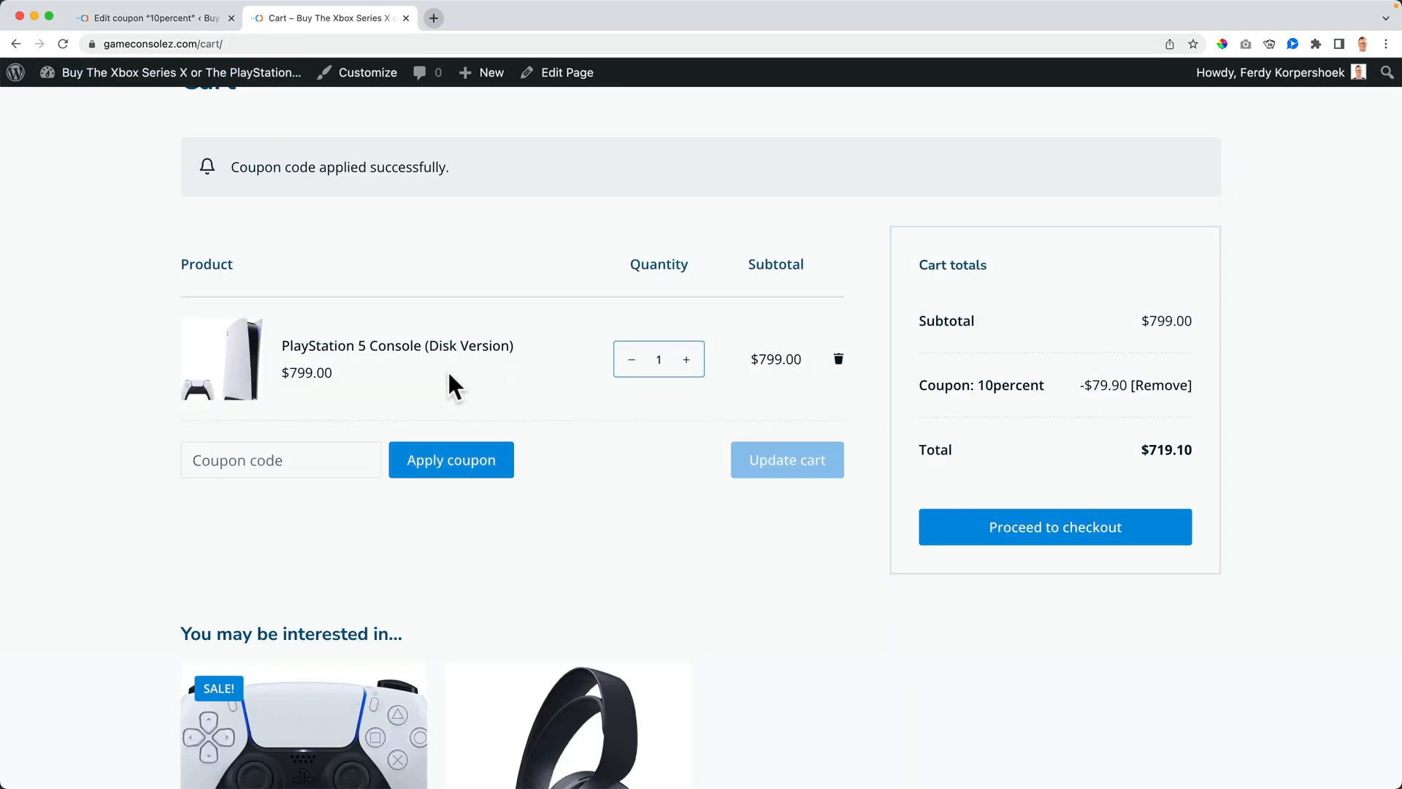
scroll("up", 3)
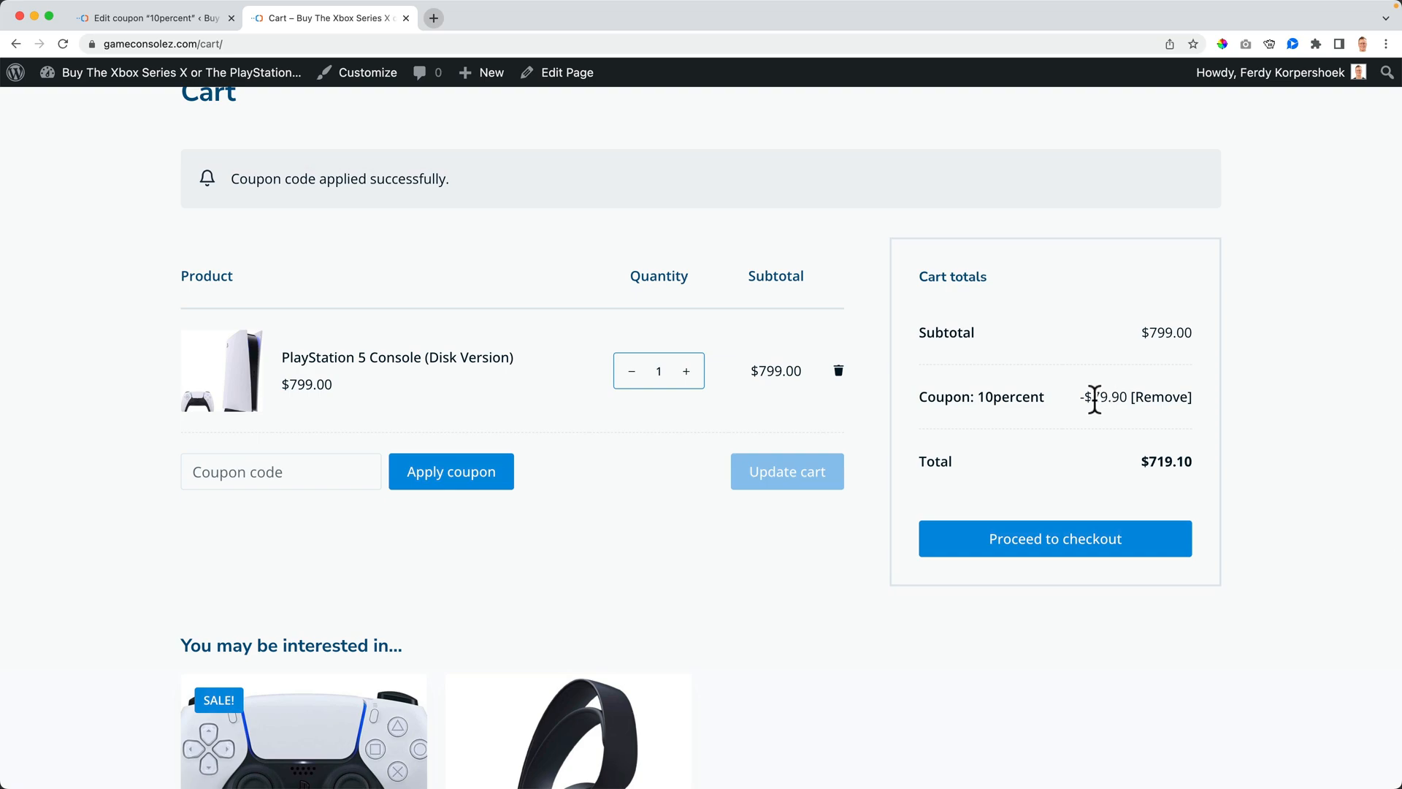
scroll("up", 3)
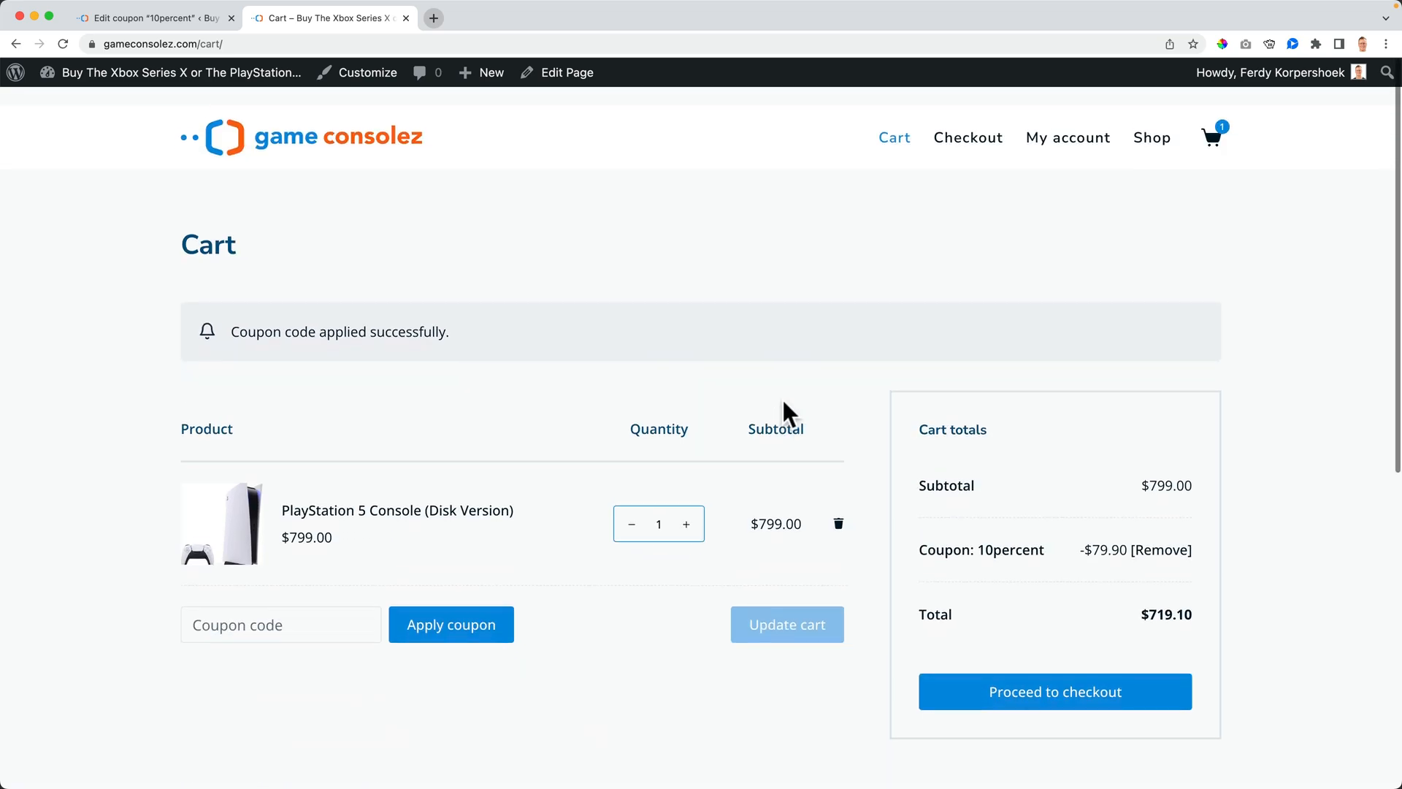
Add the 60 Minute Coaching Call and gun controller, giving $102.70 off and total $924.30
left_click(1151, 137)
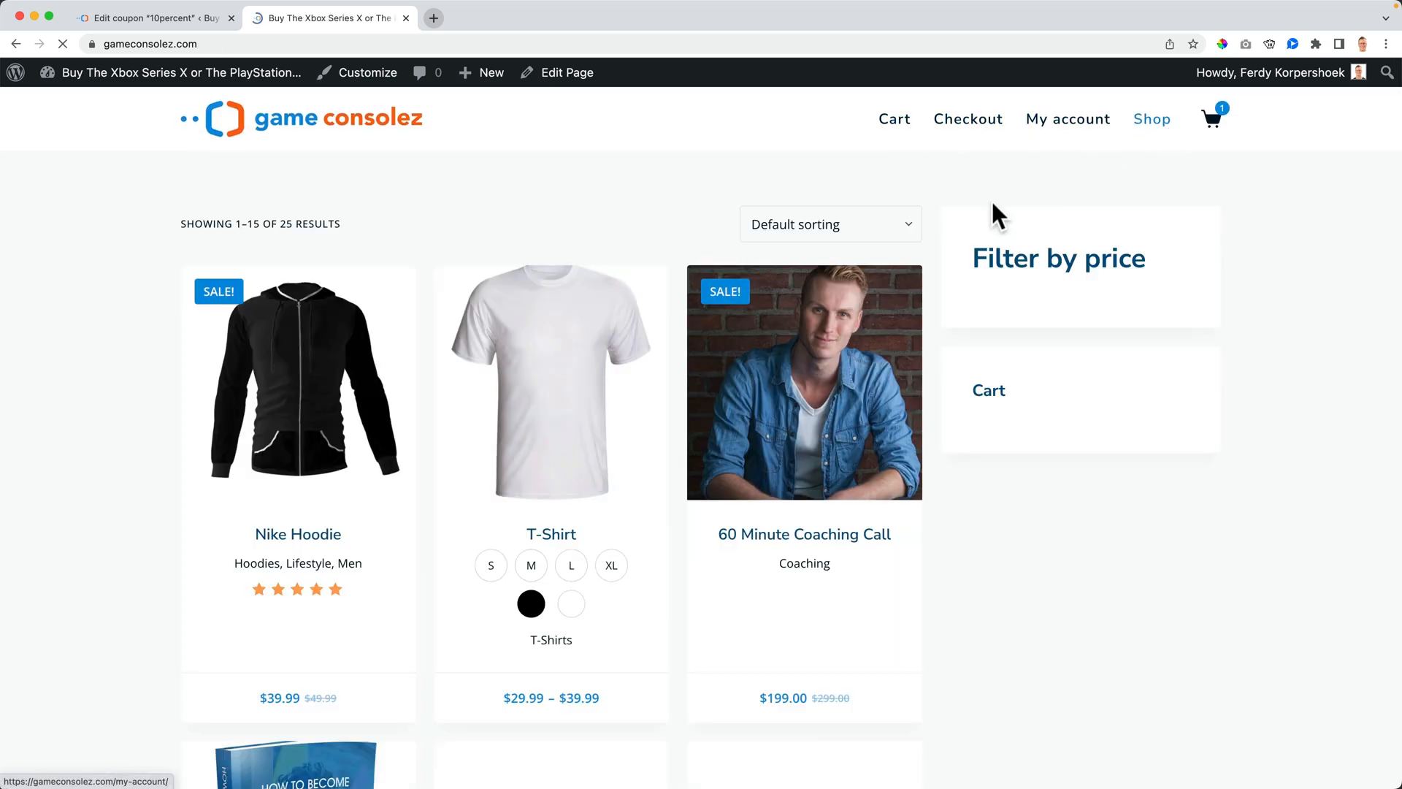
left_click(803, 535)
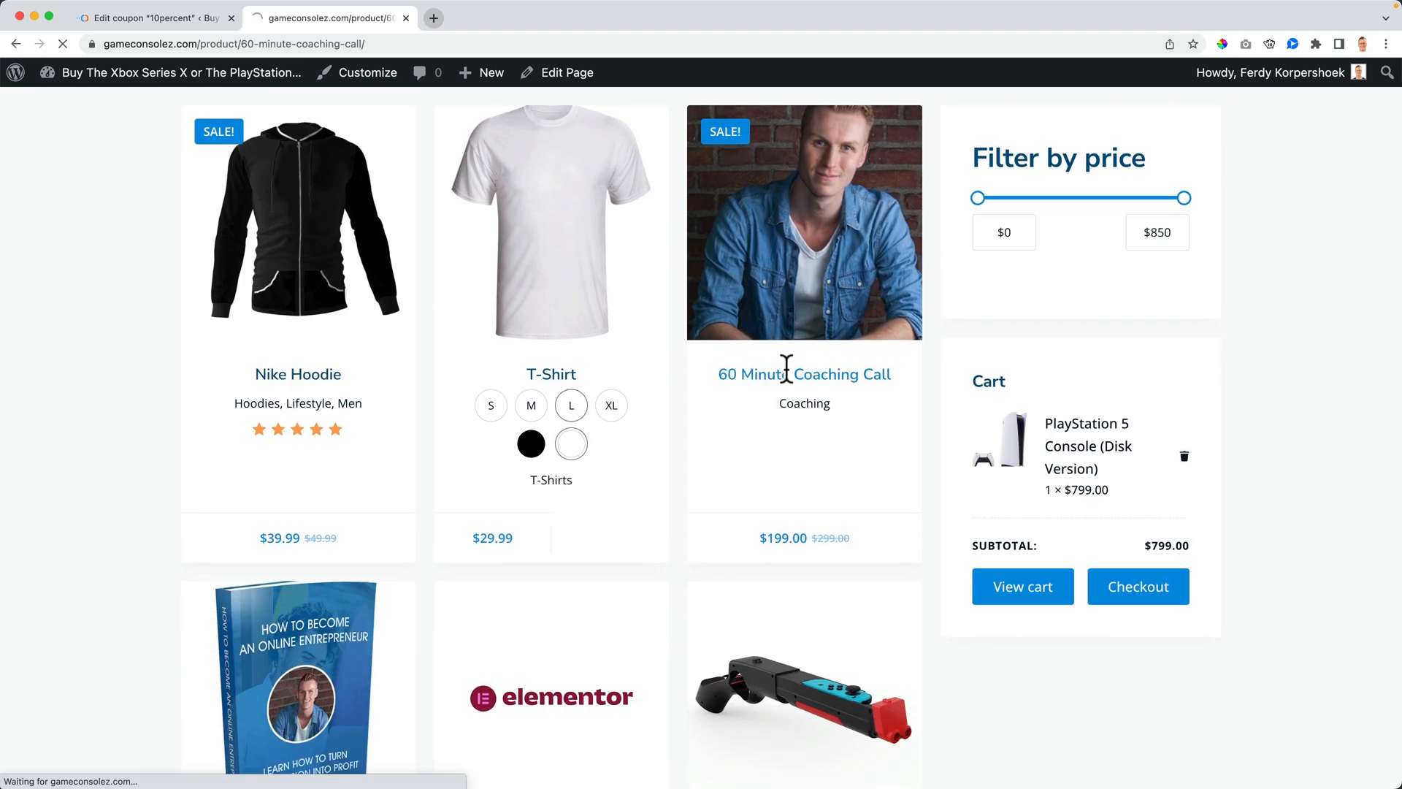
left_click(803, 374)
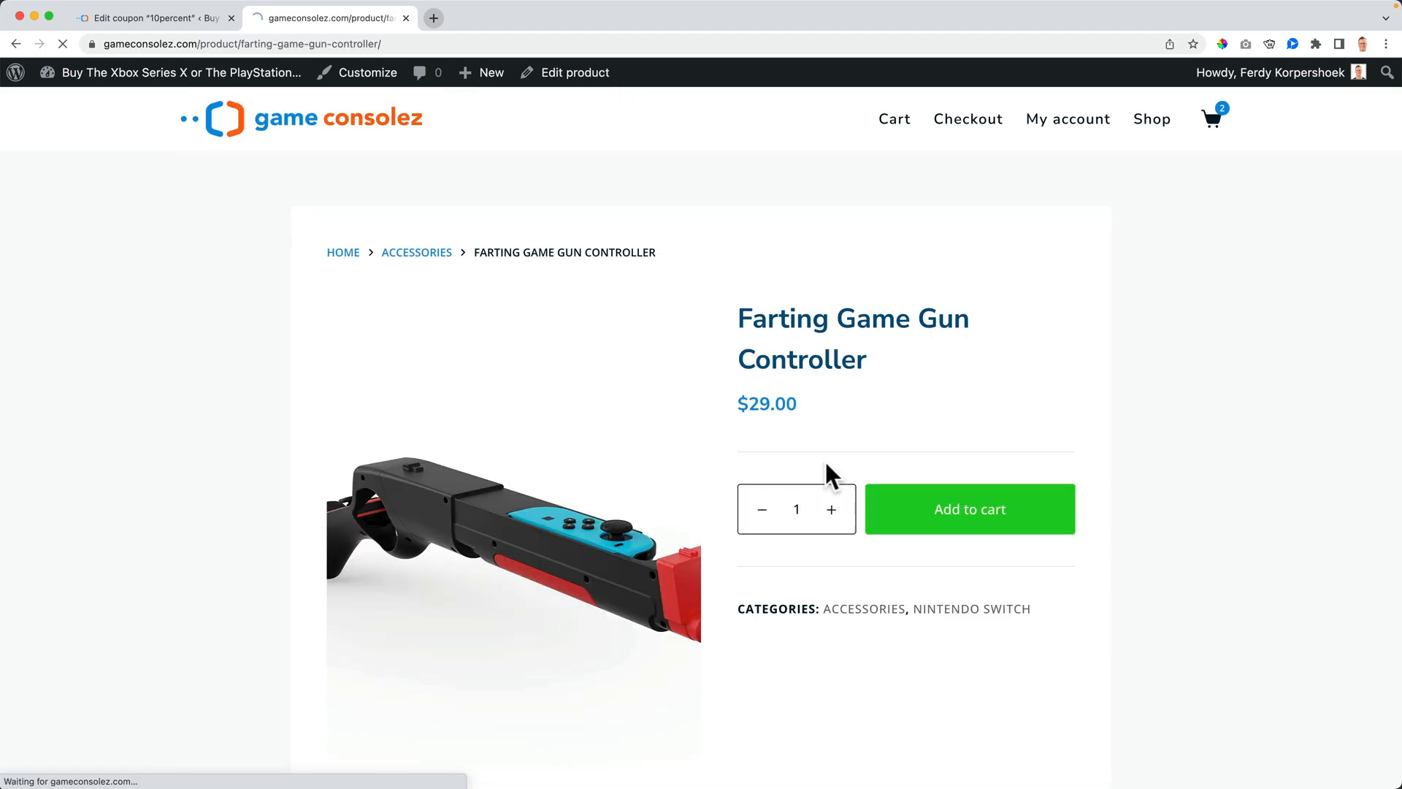
left_click(969, 508)
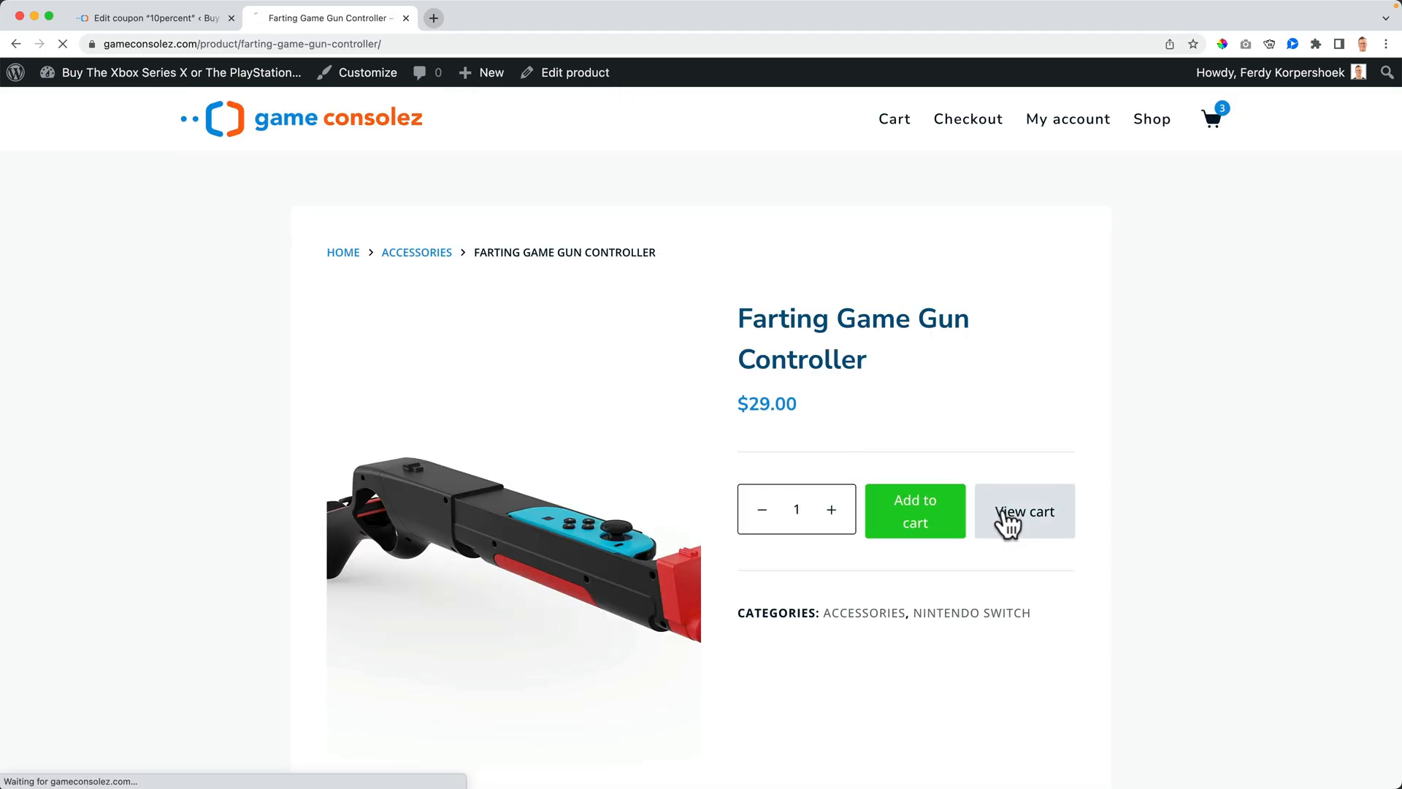
left_click(1024, 511)
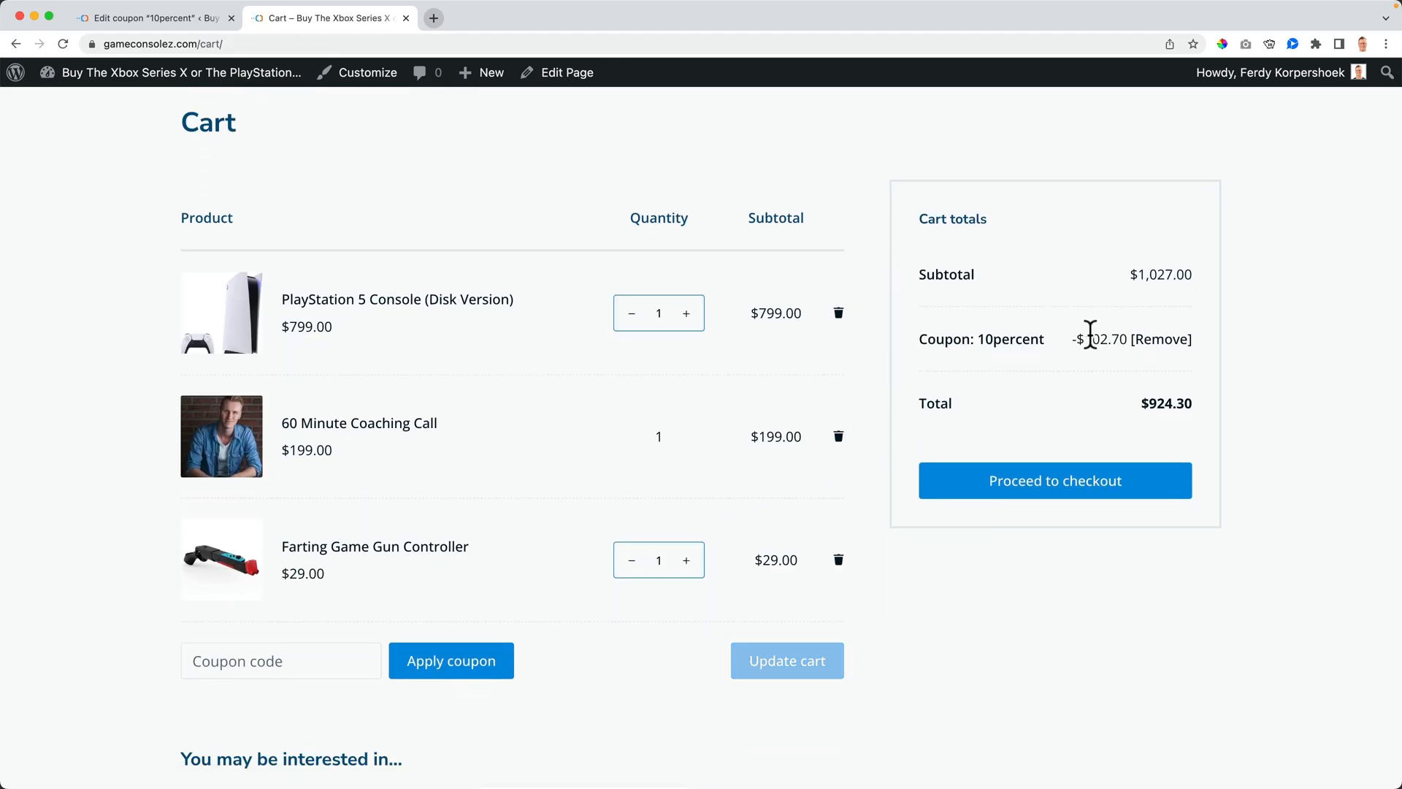
mouse_move(1089, 348)
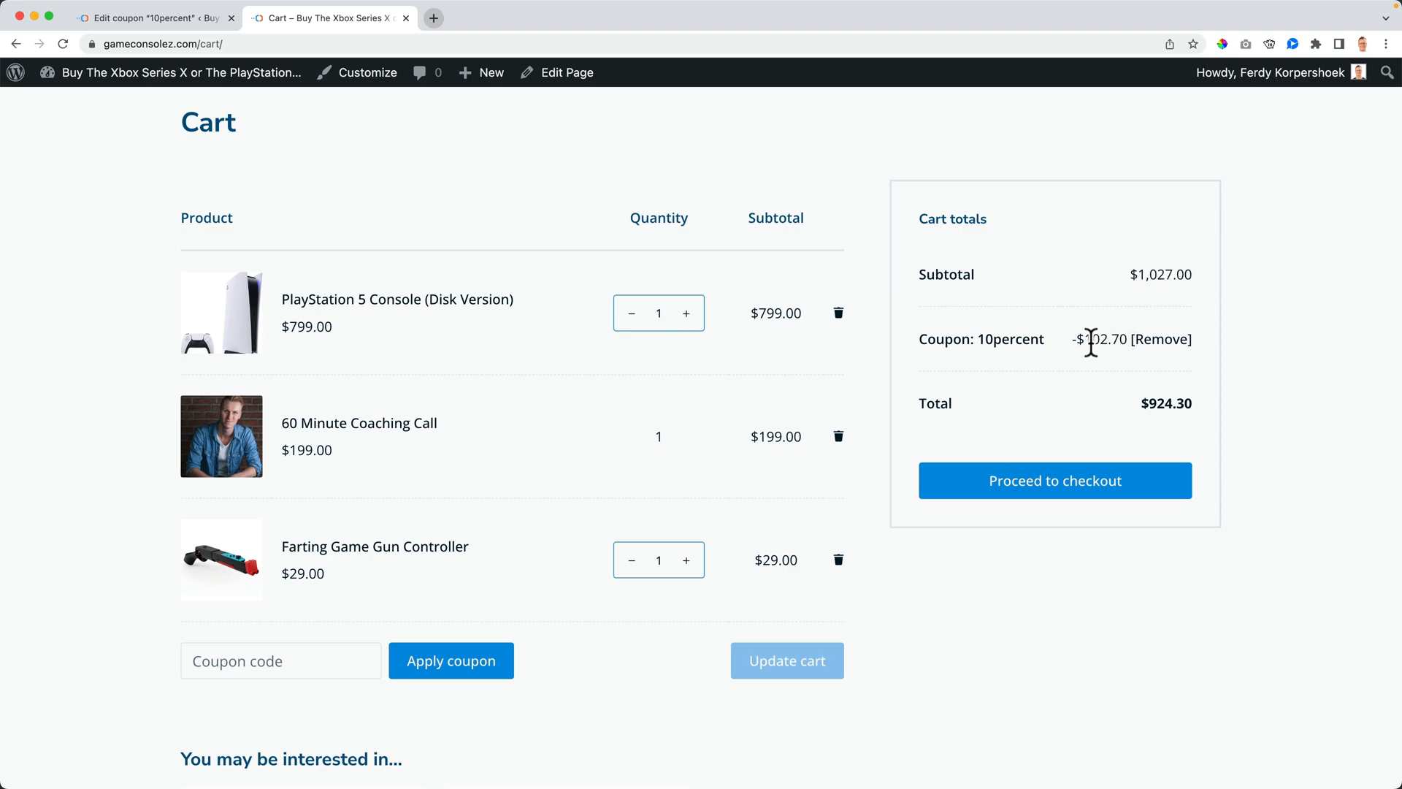
mouse_move(1085, 364)
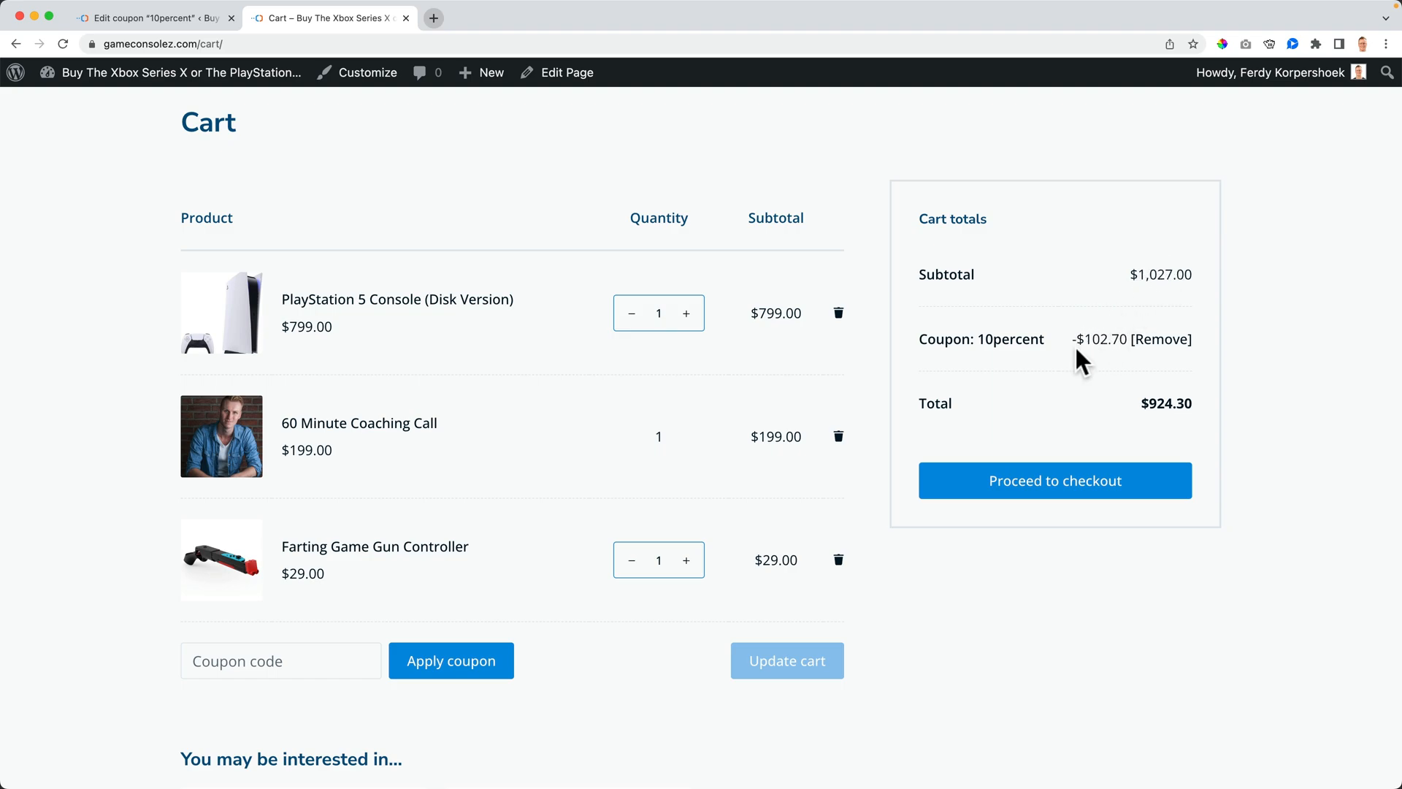
mouse_move(373, 177)
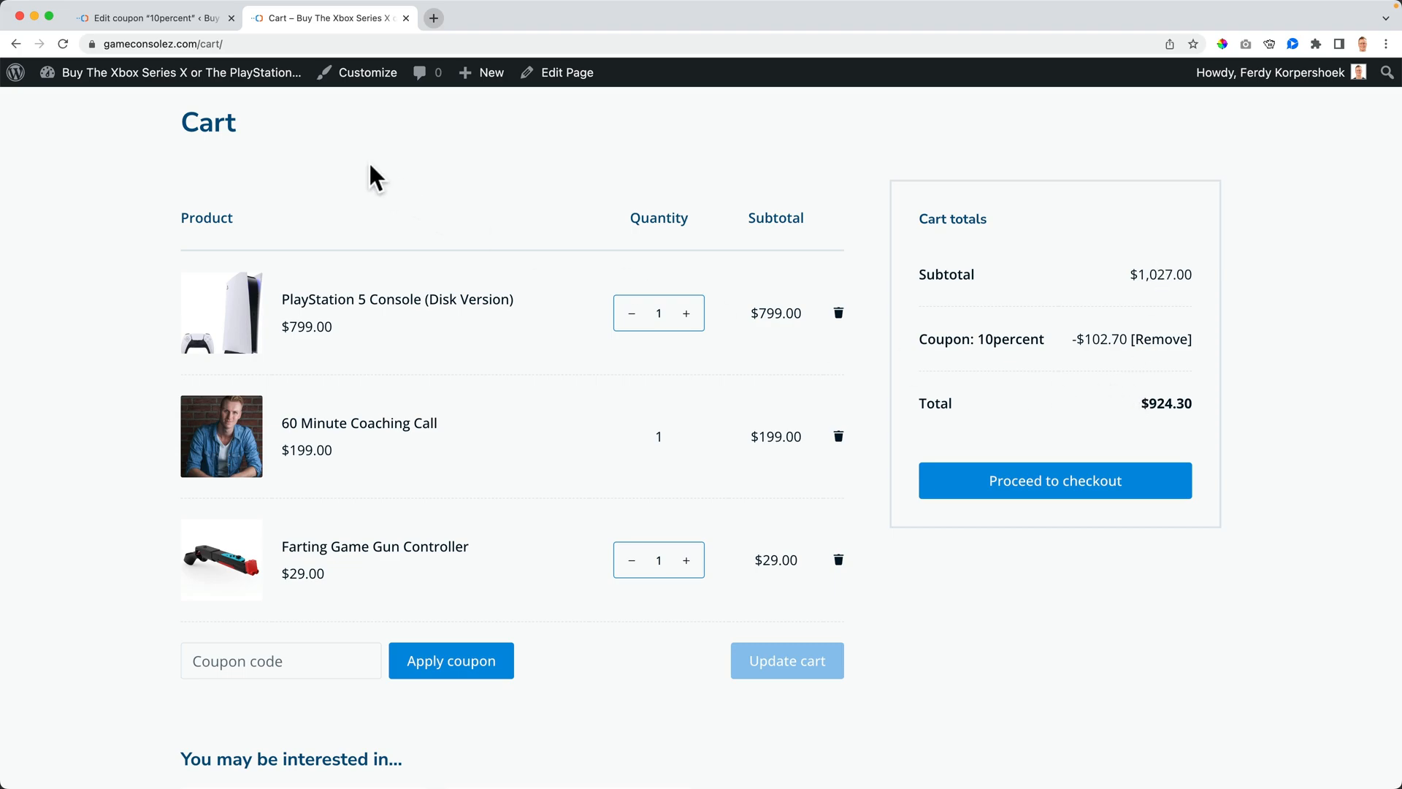
Keep 10percent a percentage discount and show its usage limits of 100 and 1 per user
left_click(152, 17)
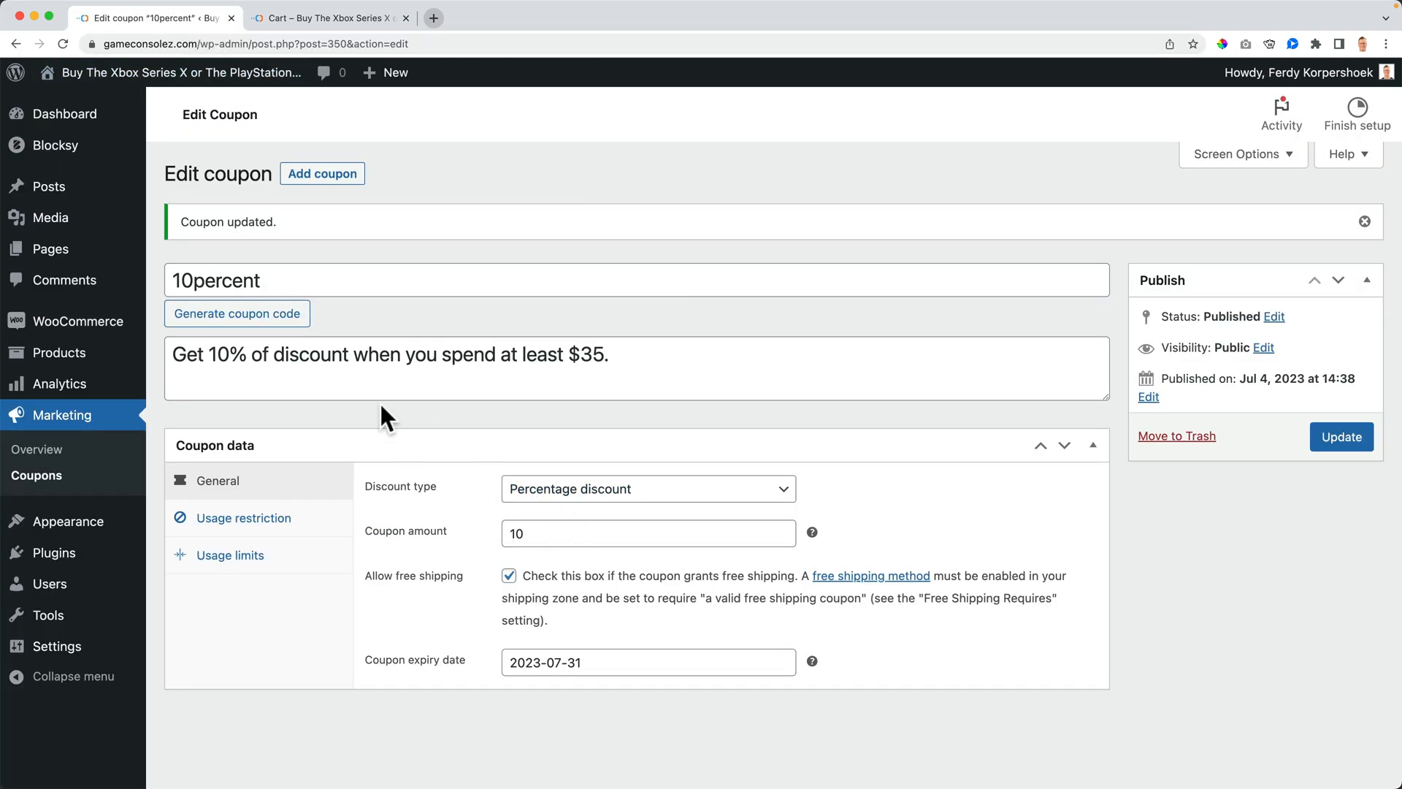
left_click(646, 487)
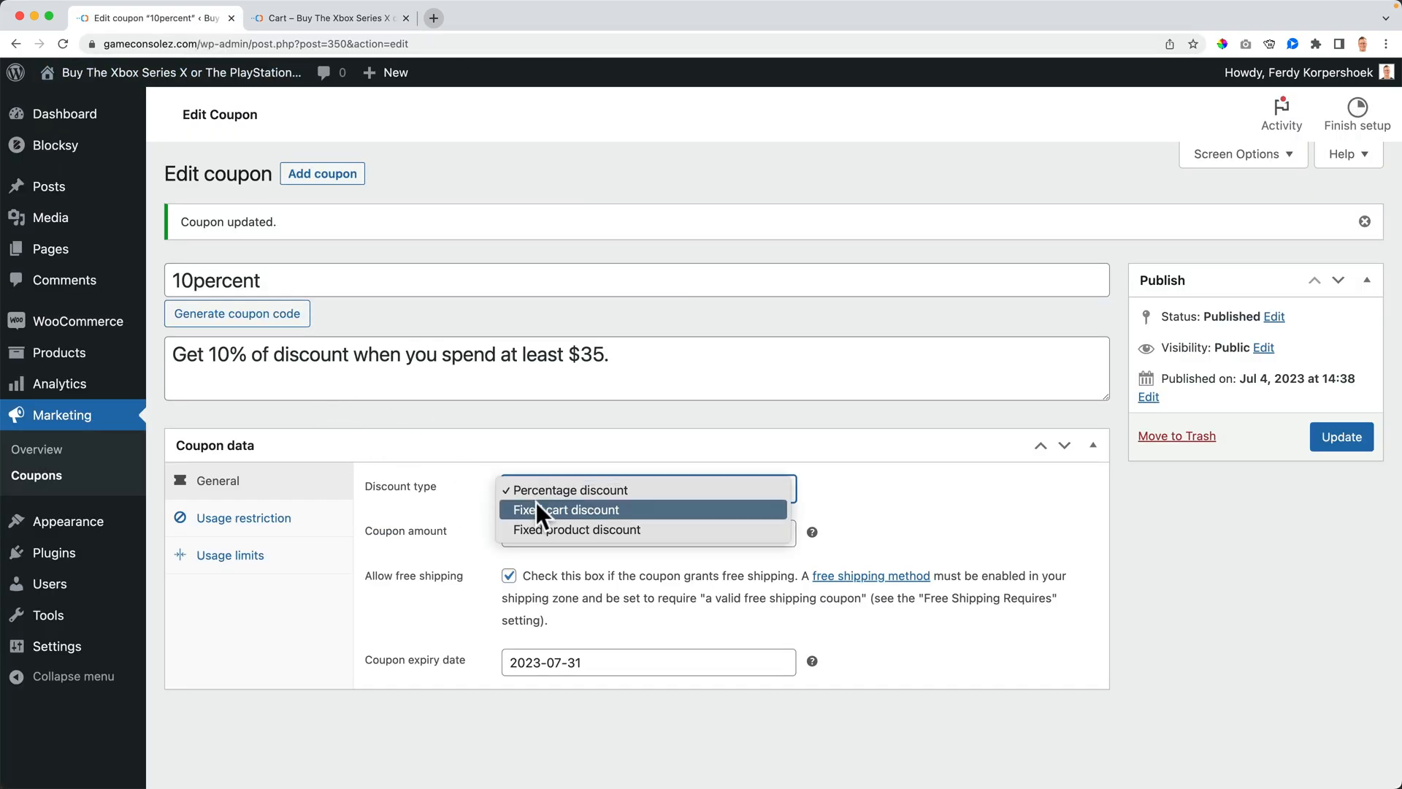
mouse_move(579, 529)
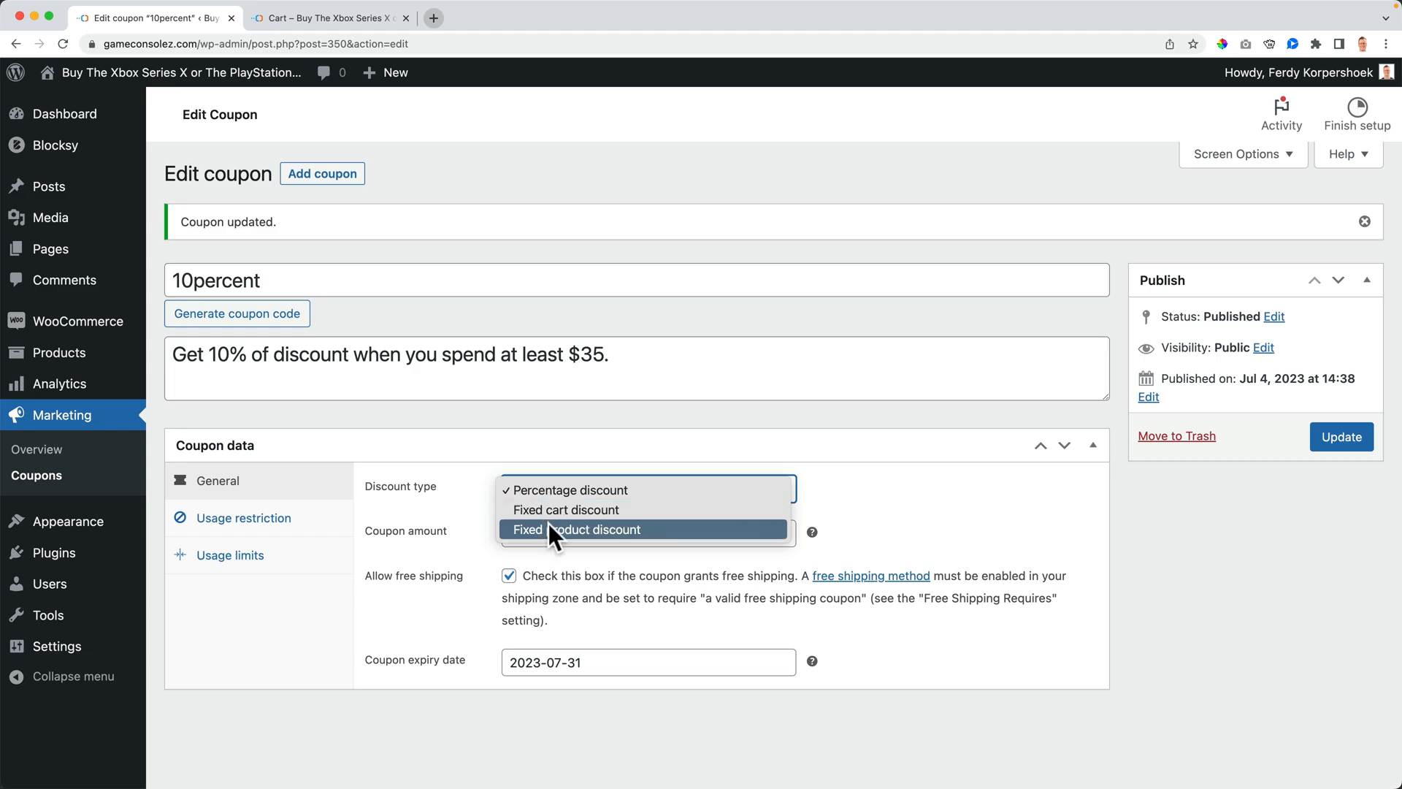
left_click(579, 529)
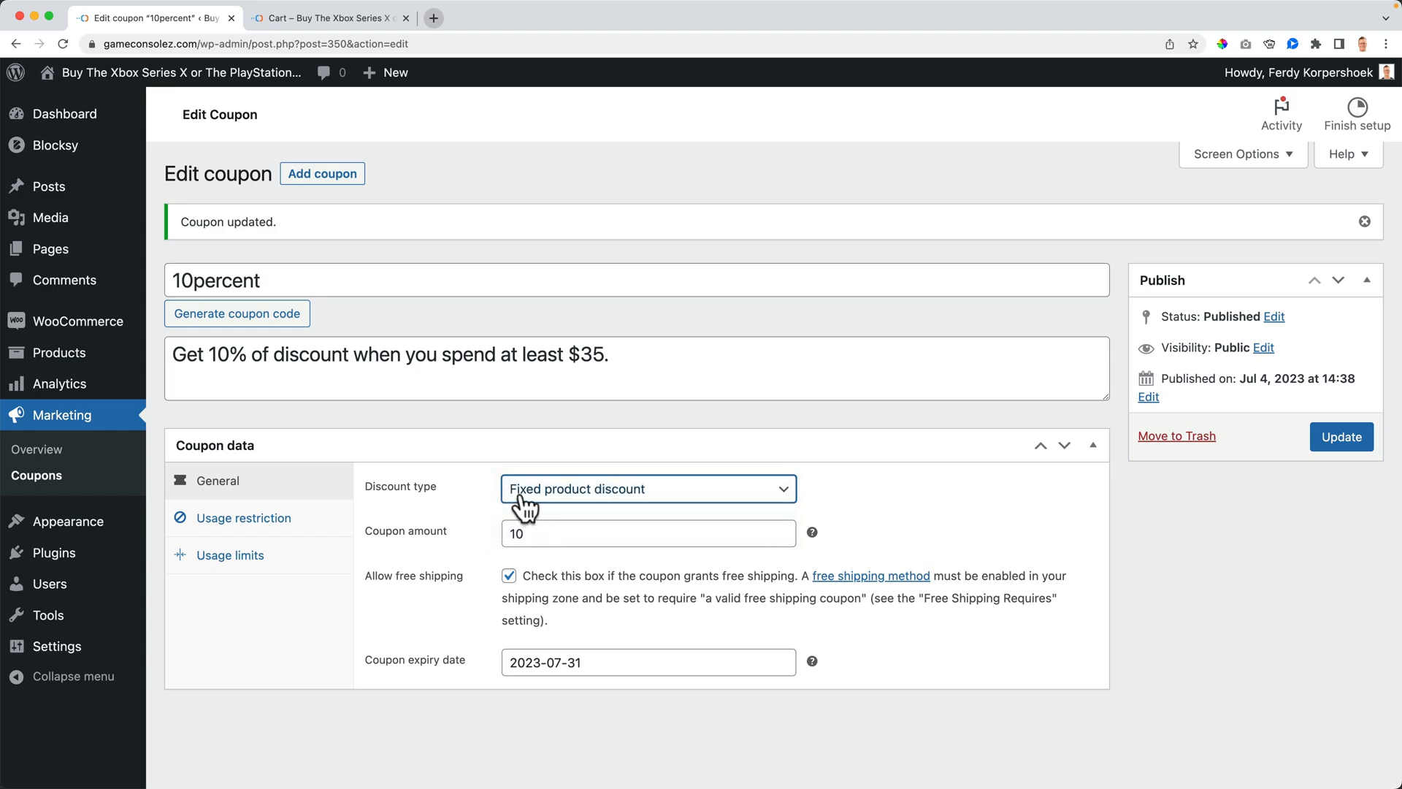
mouse_move(485, 508)
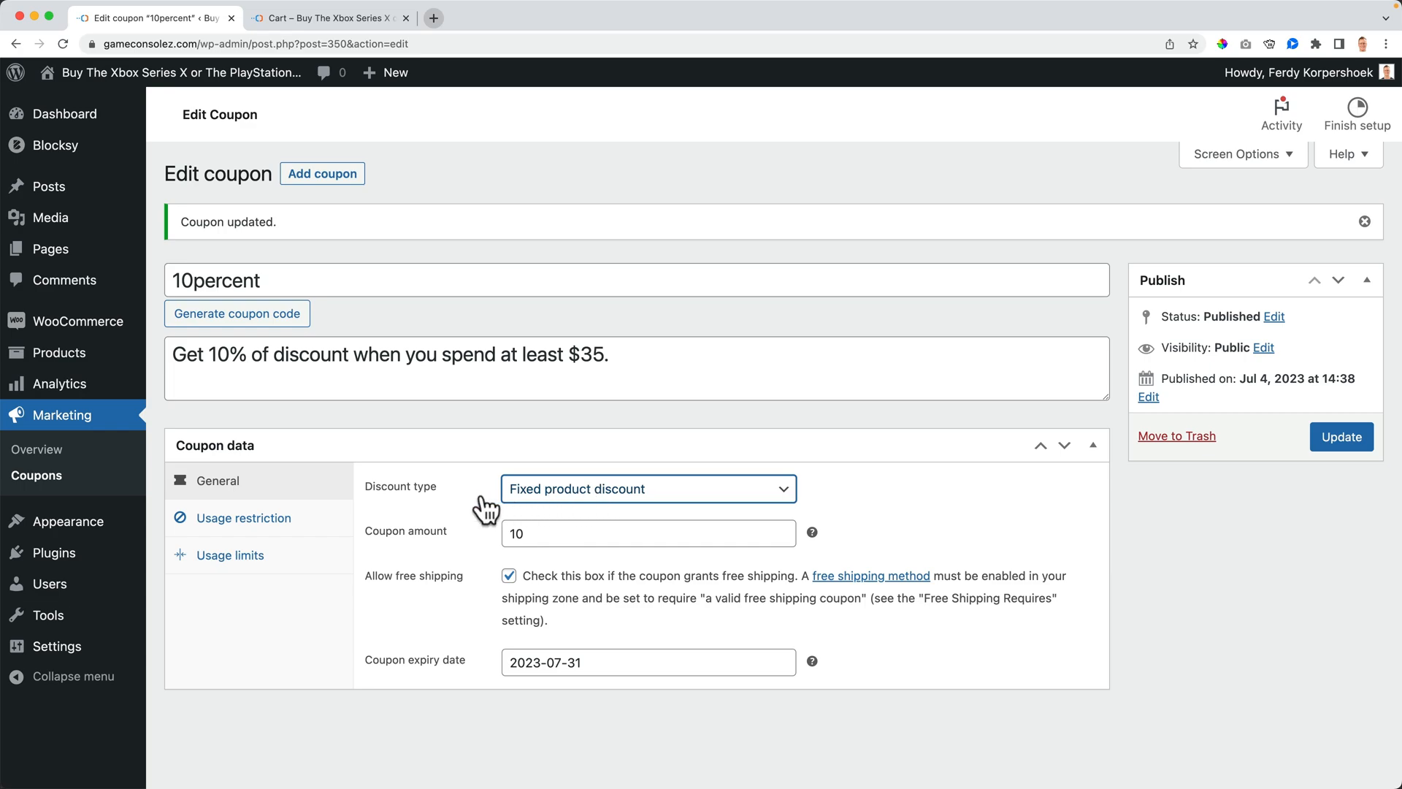
left_click(648, 488)
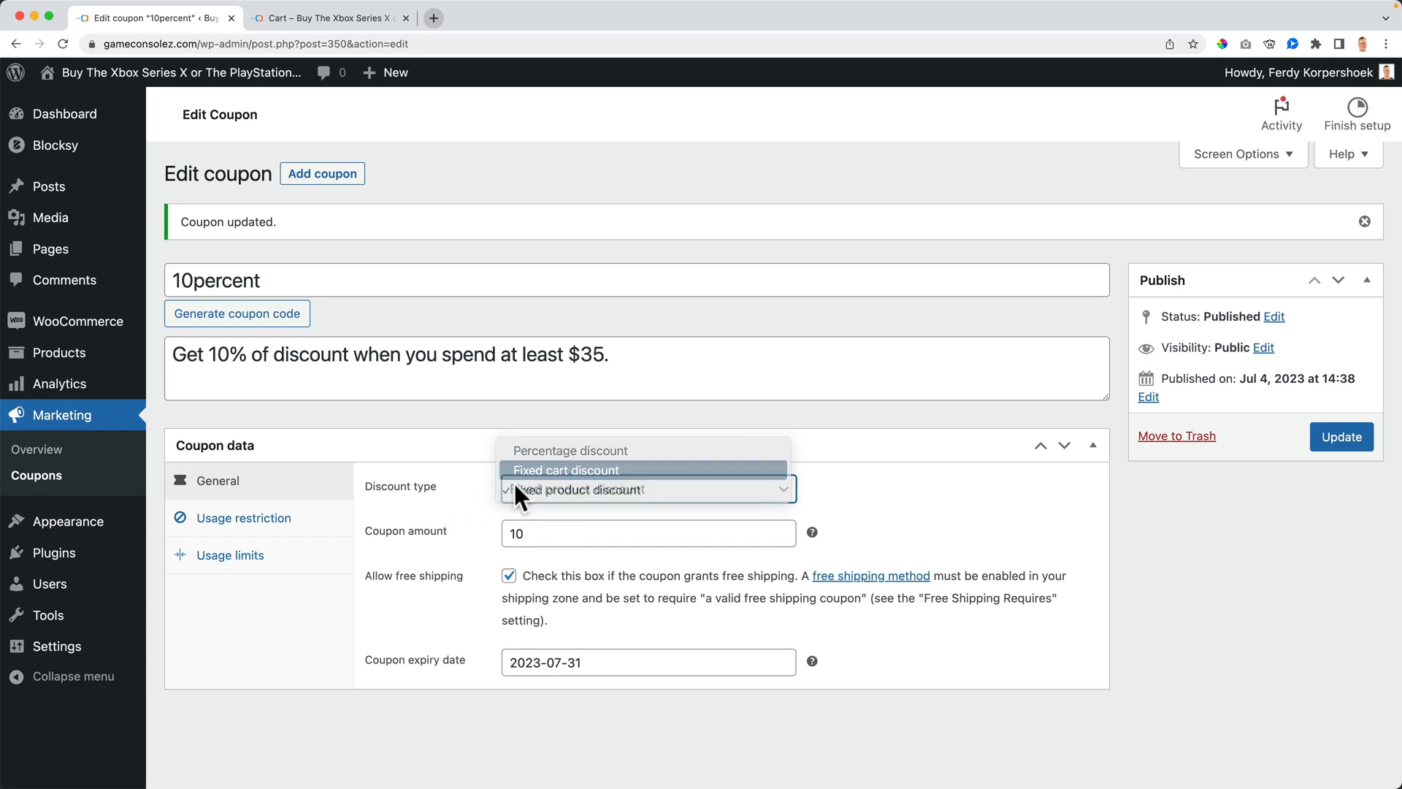
left_click(241, 517)
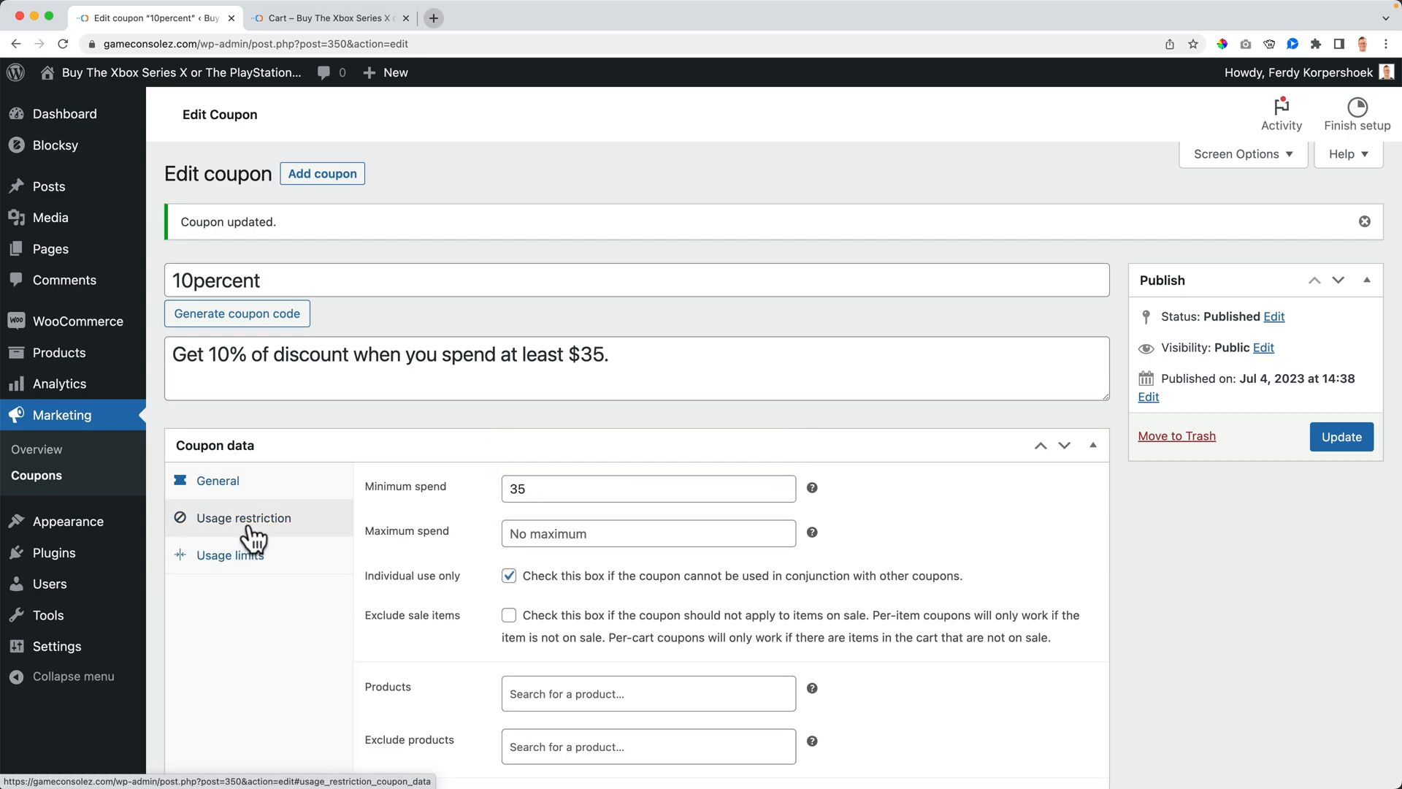
mouse_move(591, 693)
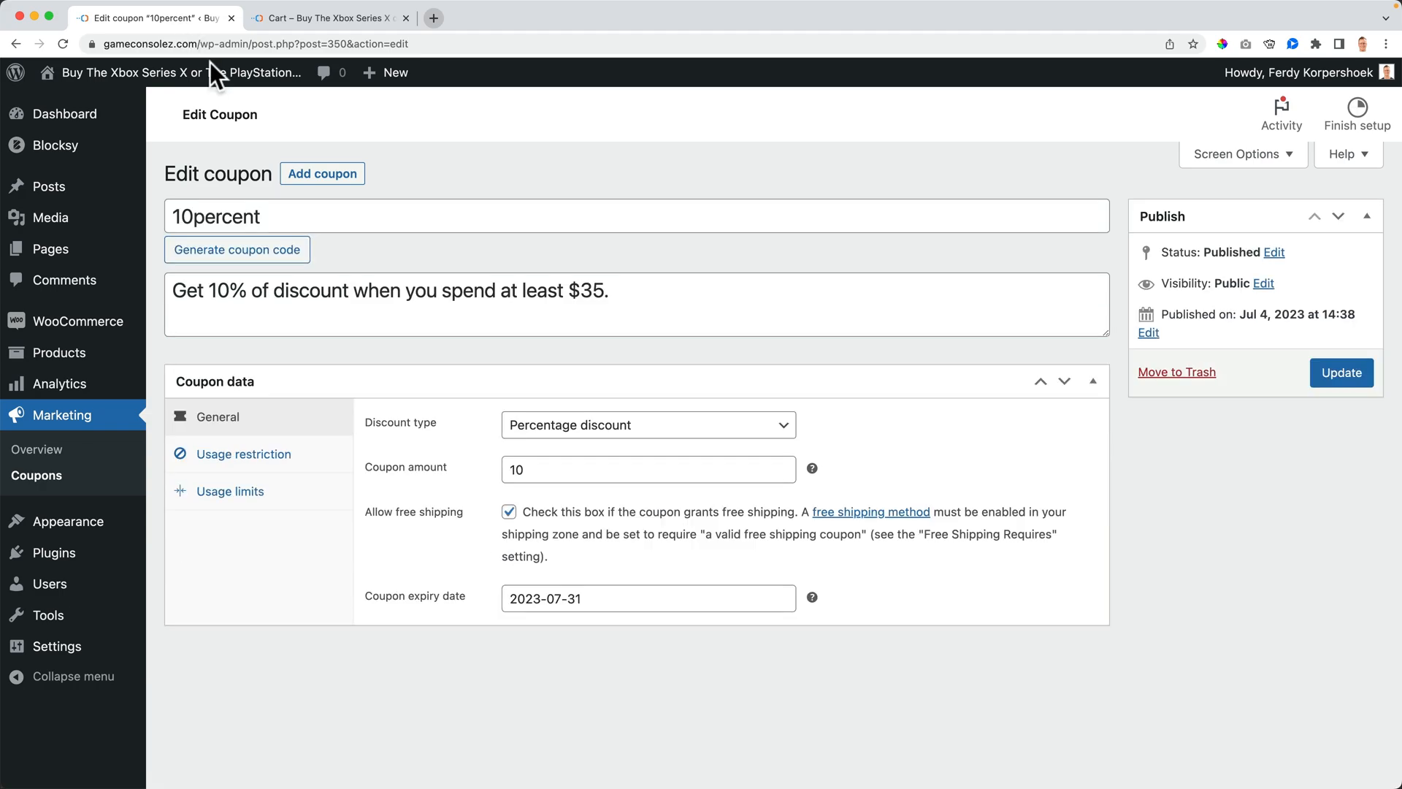
mouse_move(479, 378)
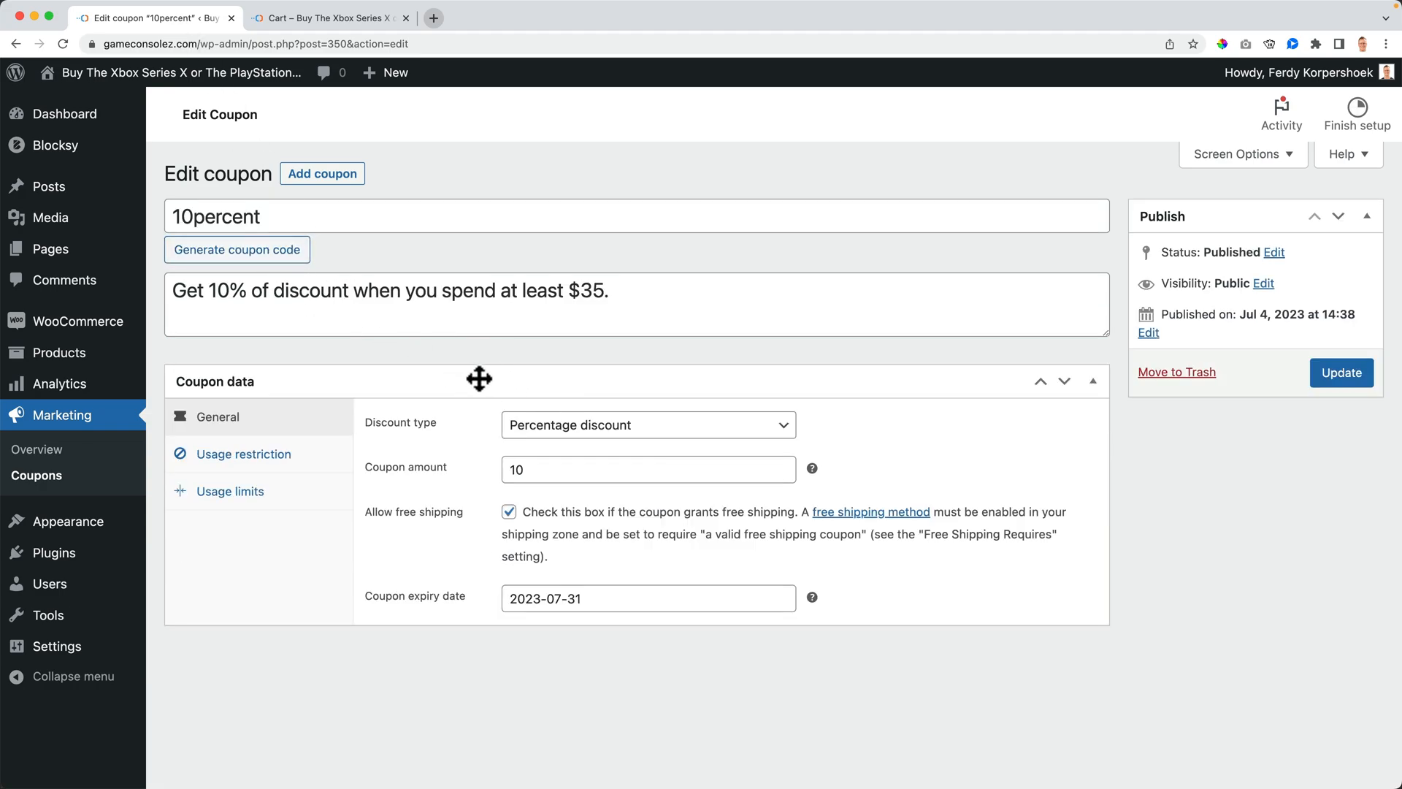
mouse_move(235, 499)
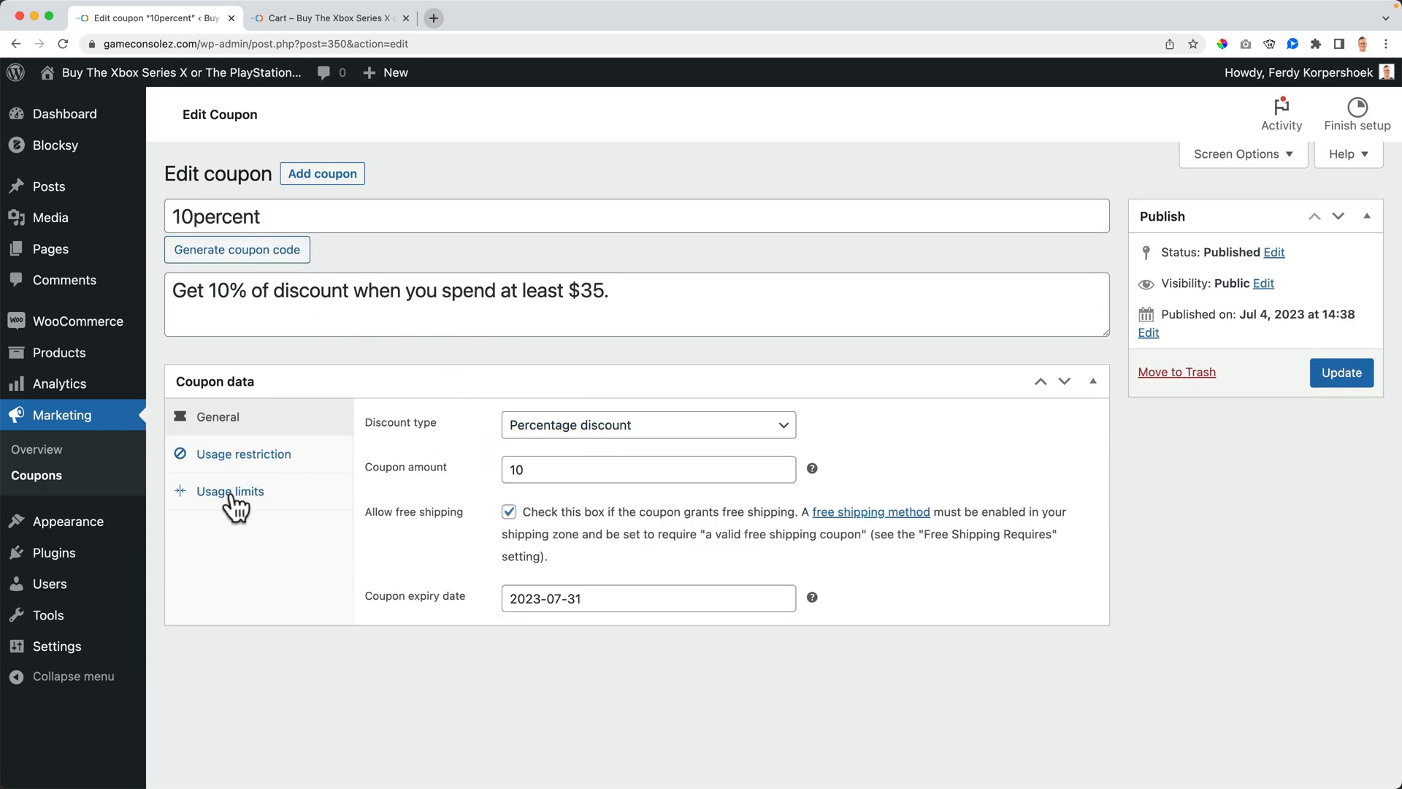
left_click(229, 491)
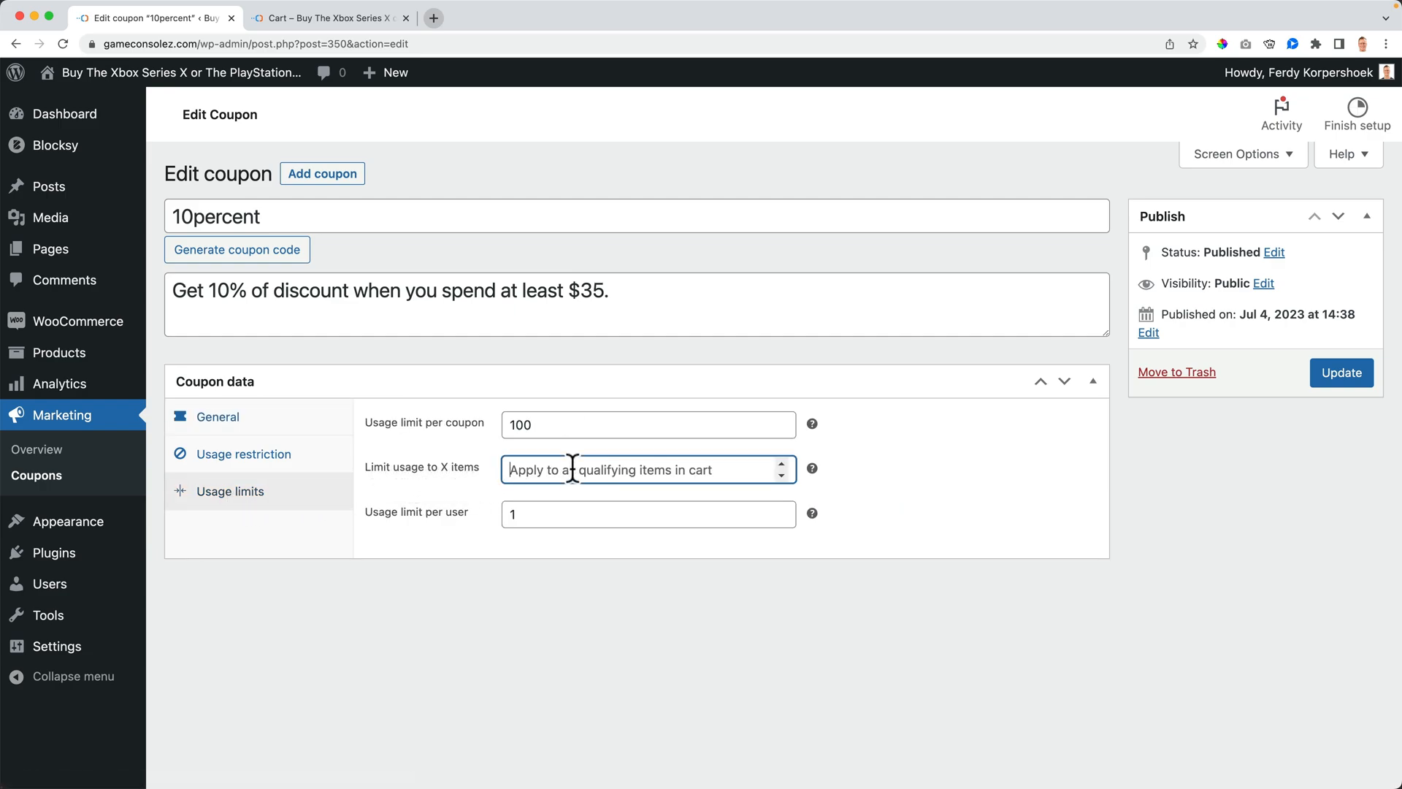
With T-shirts added for $163.68 off, limit 10percent to 5 items and save it
left_click(329, 18)
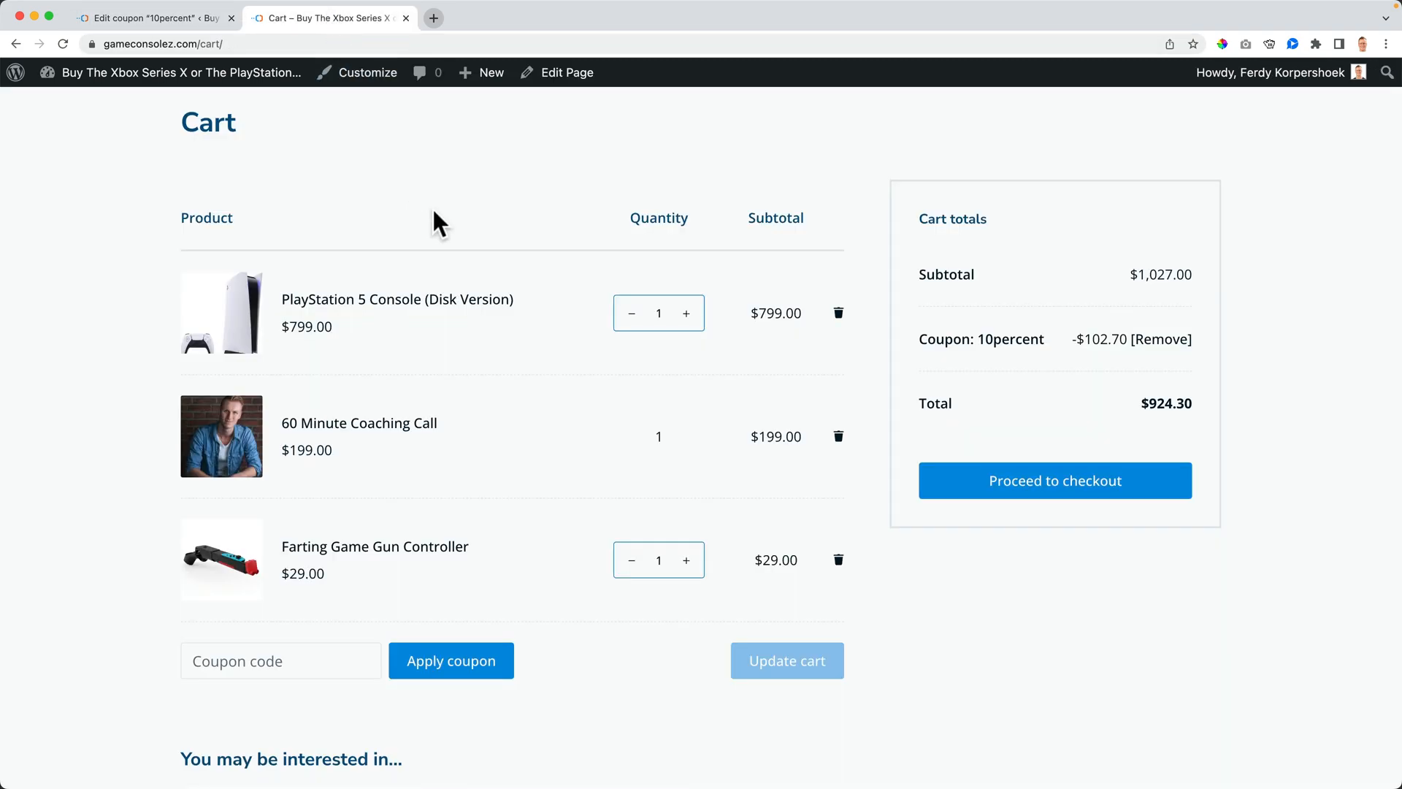
mouse_move(661, 461)
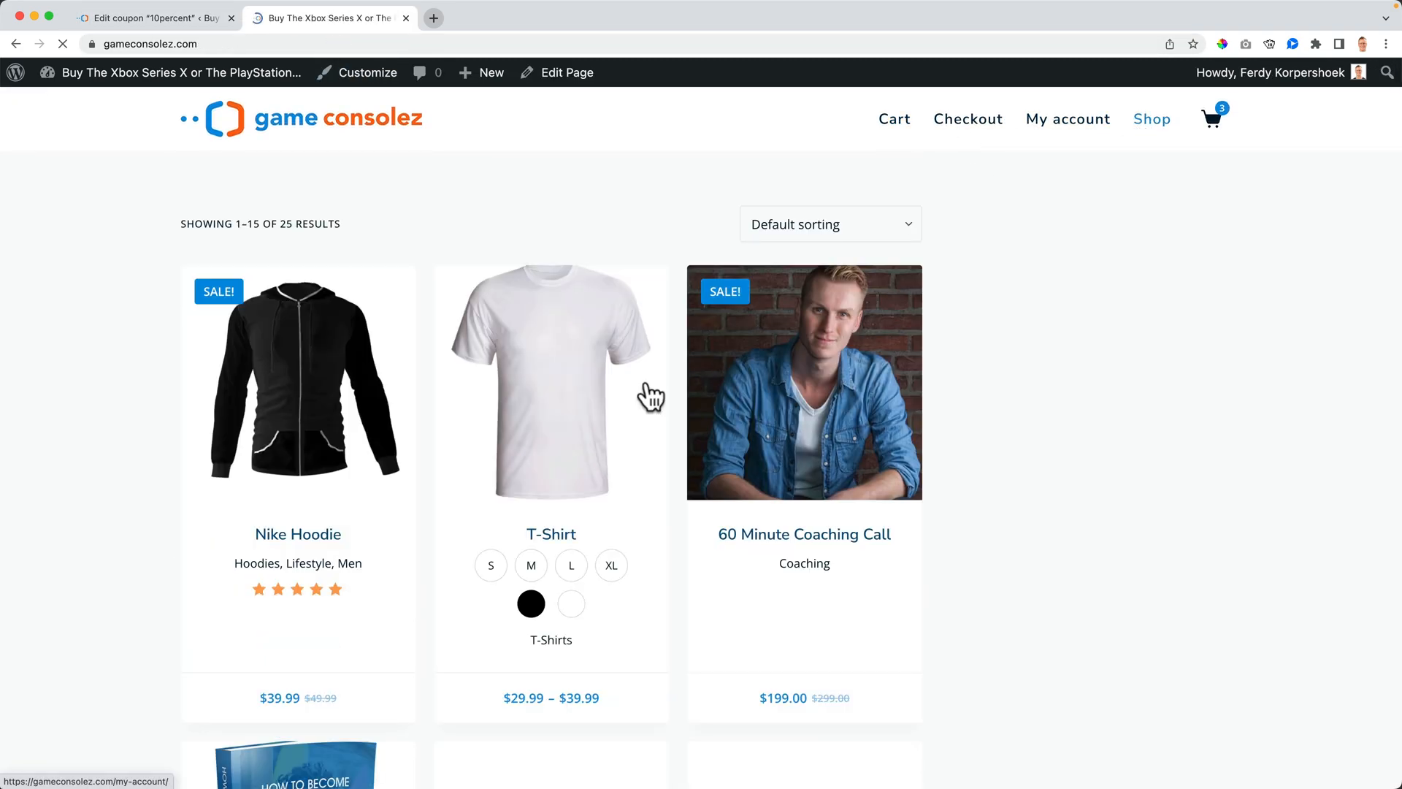
left_click(551, 380)
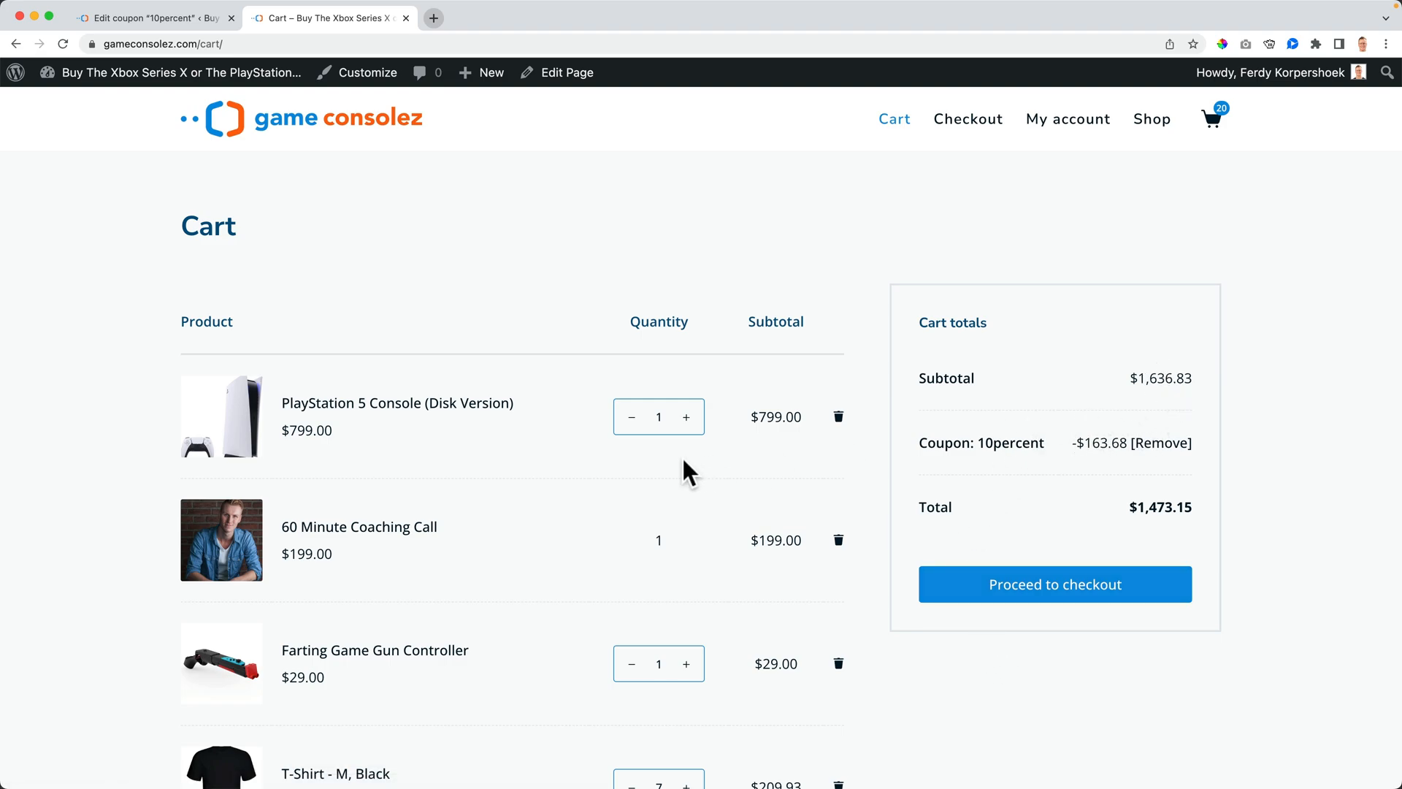
left_click(152, 18)
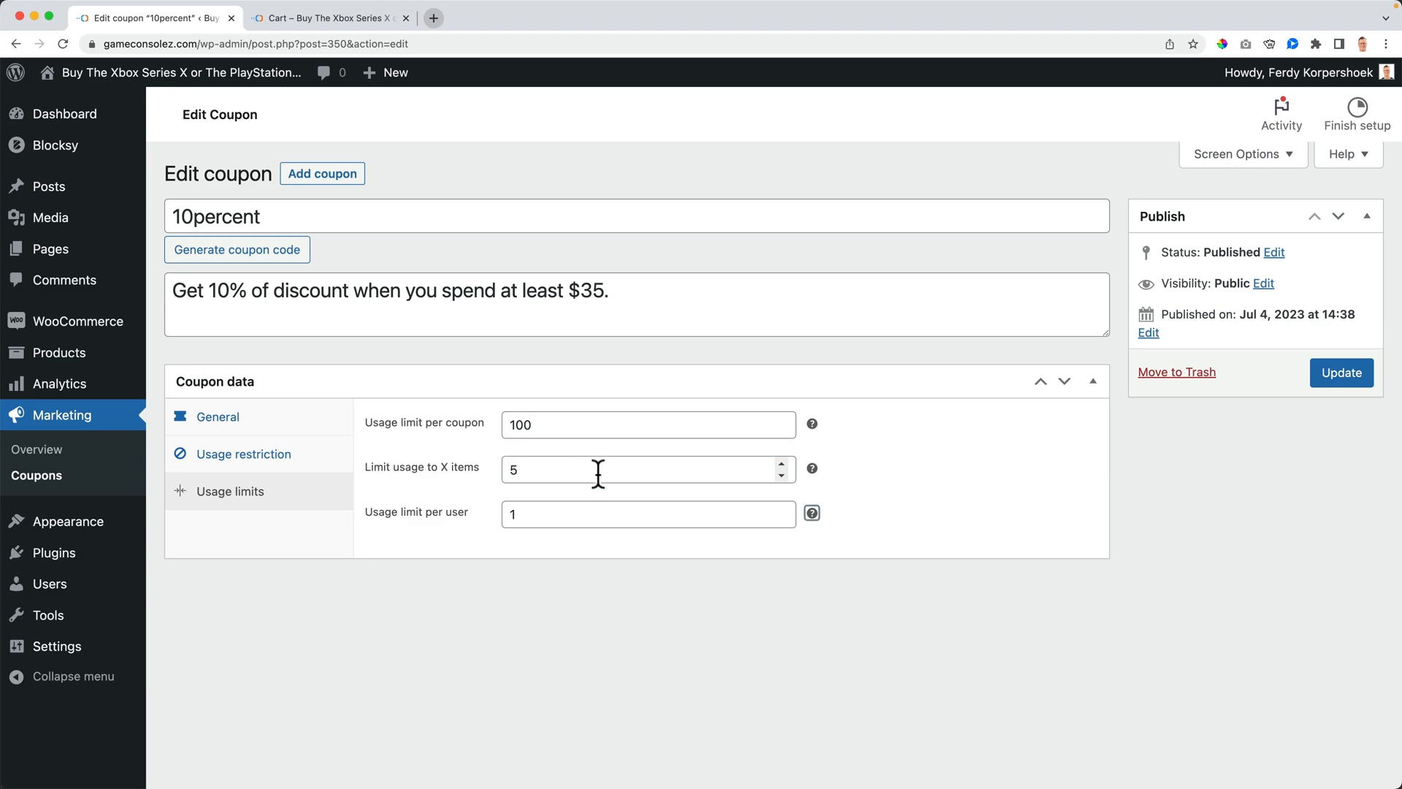
left_click(1341, 373)
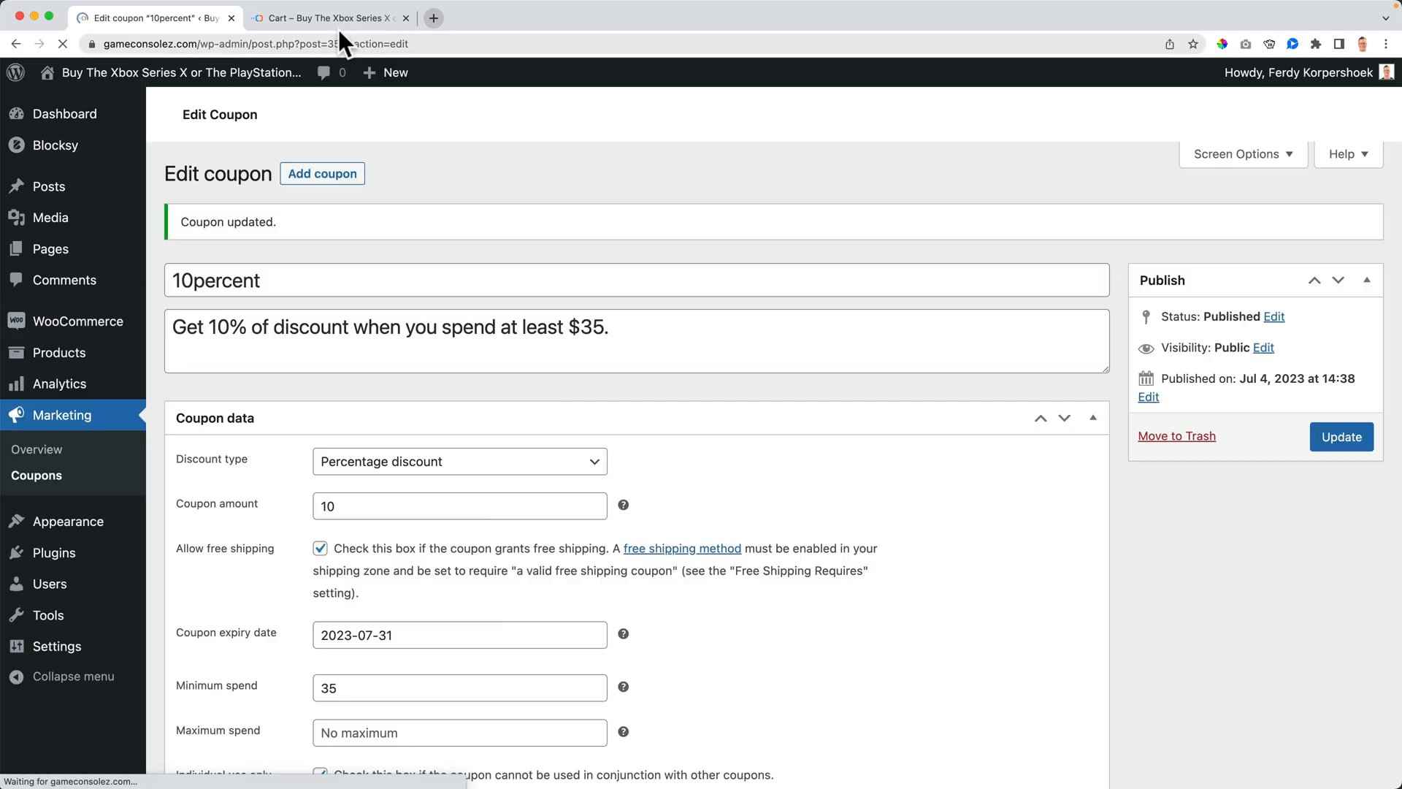
Remove the gun controller, coaching call and T-shirts to empty the cart
left_click(327, 18)
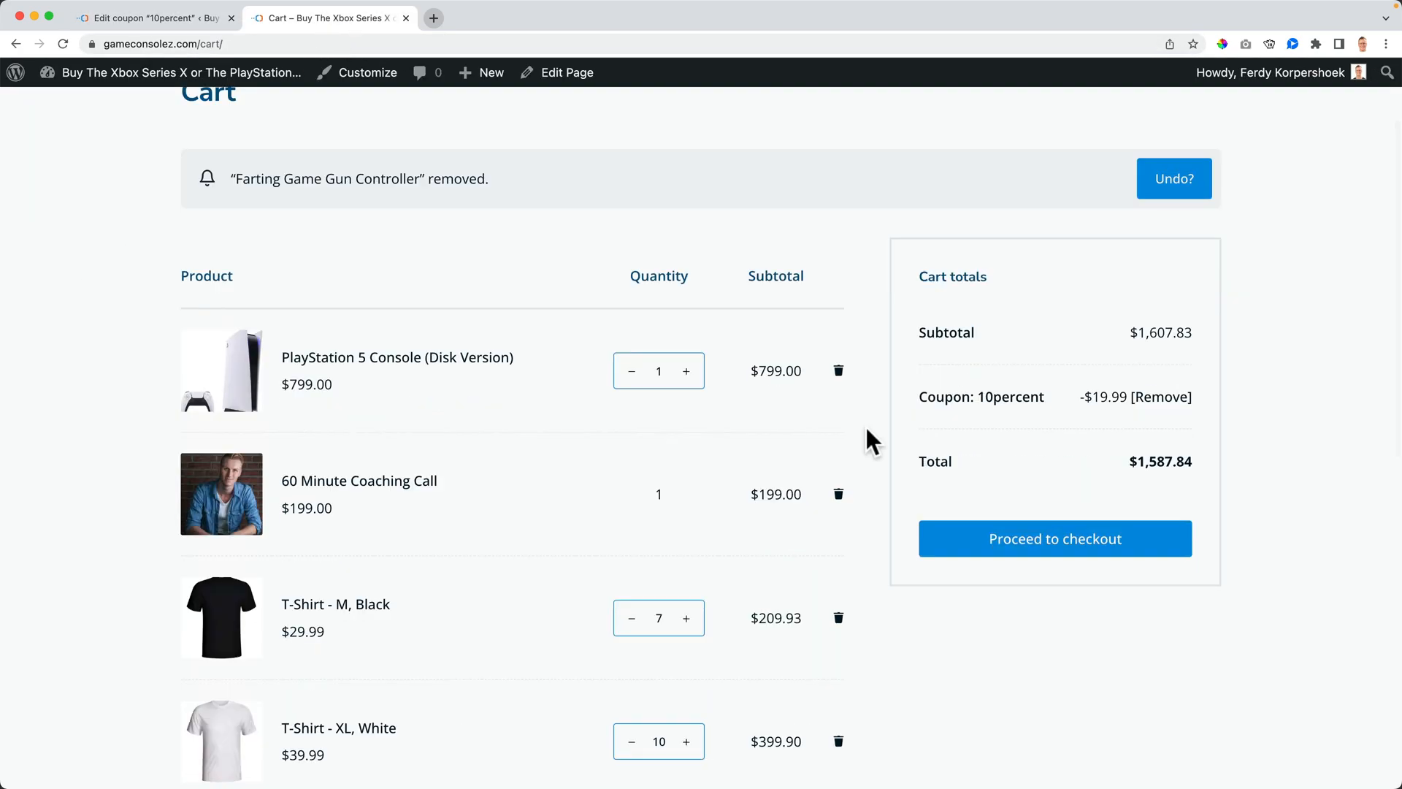
left_click(838, 493)
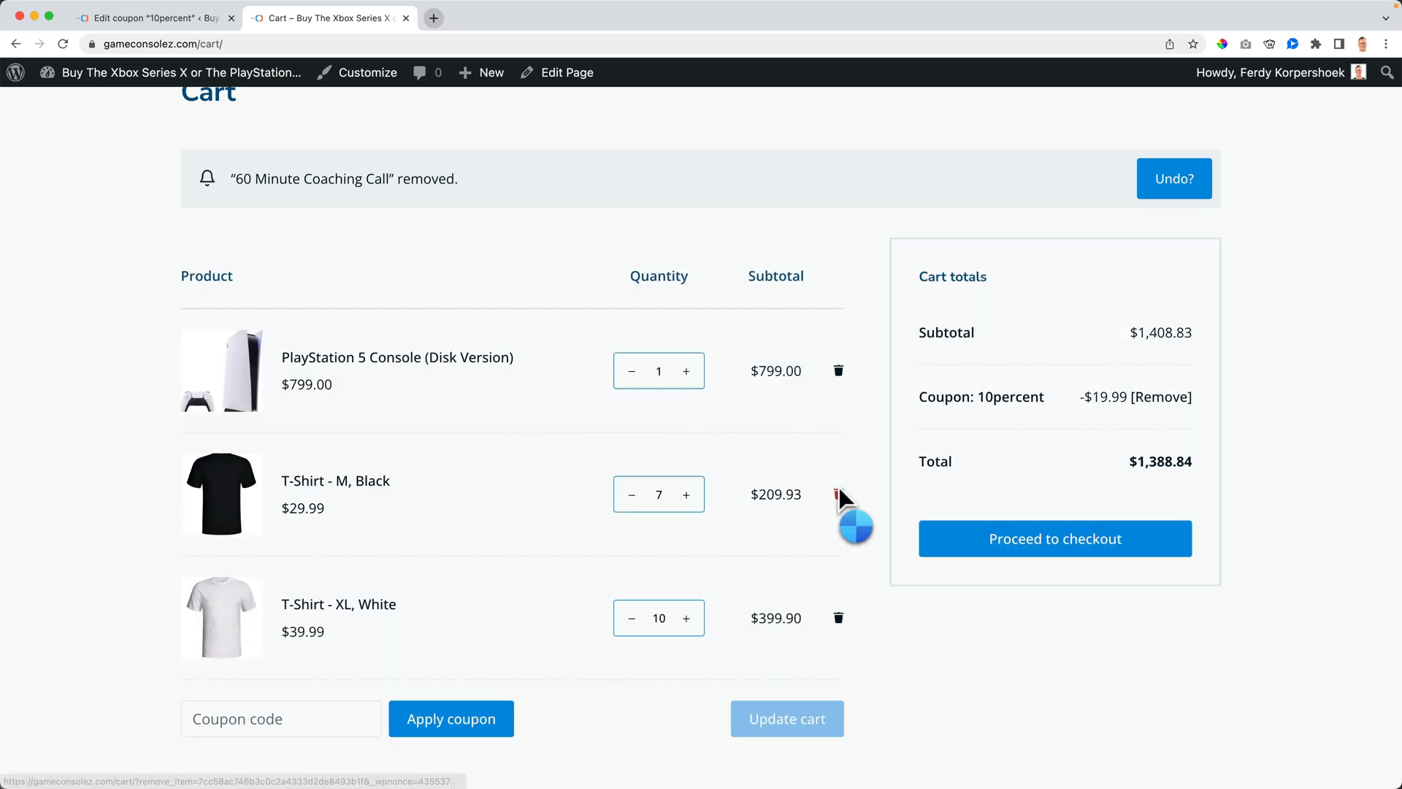
left_click(838, 495)
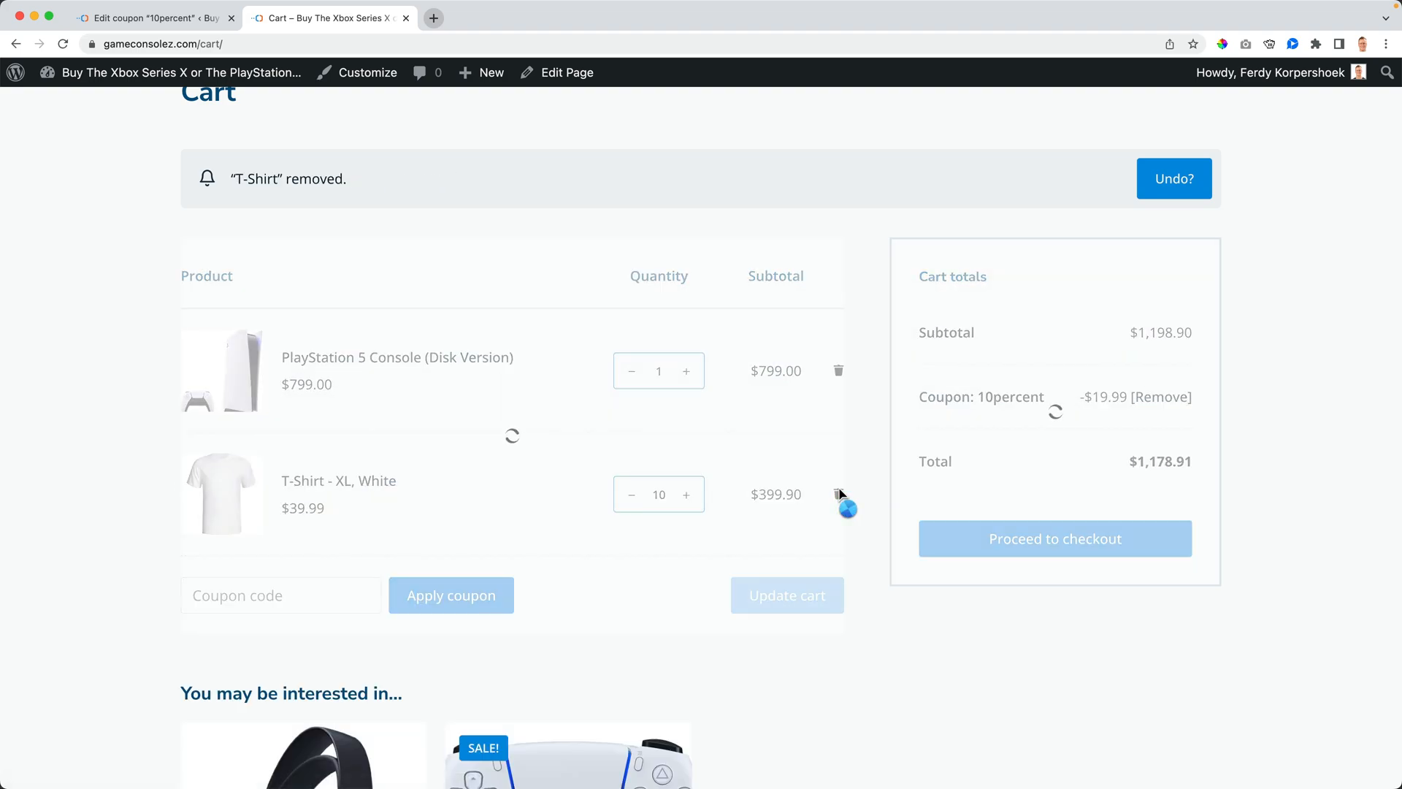
left_click(839, 495)
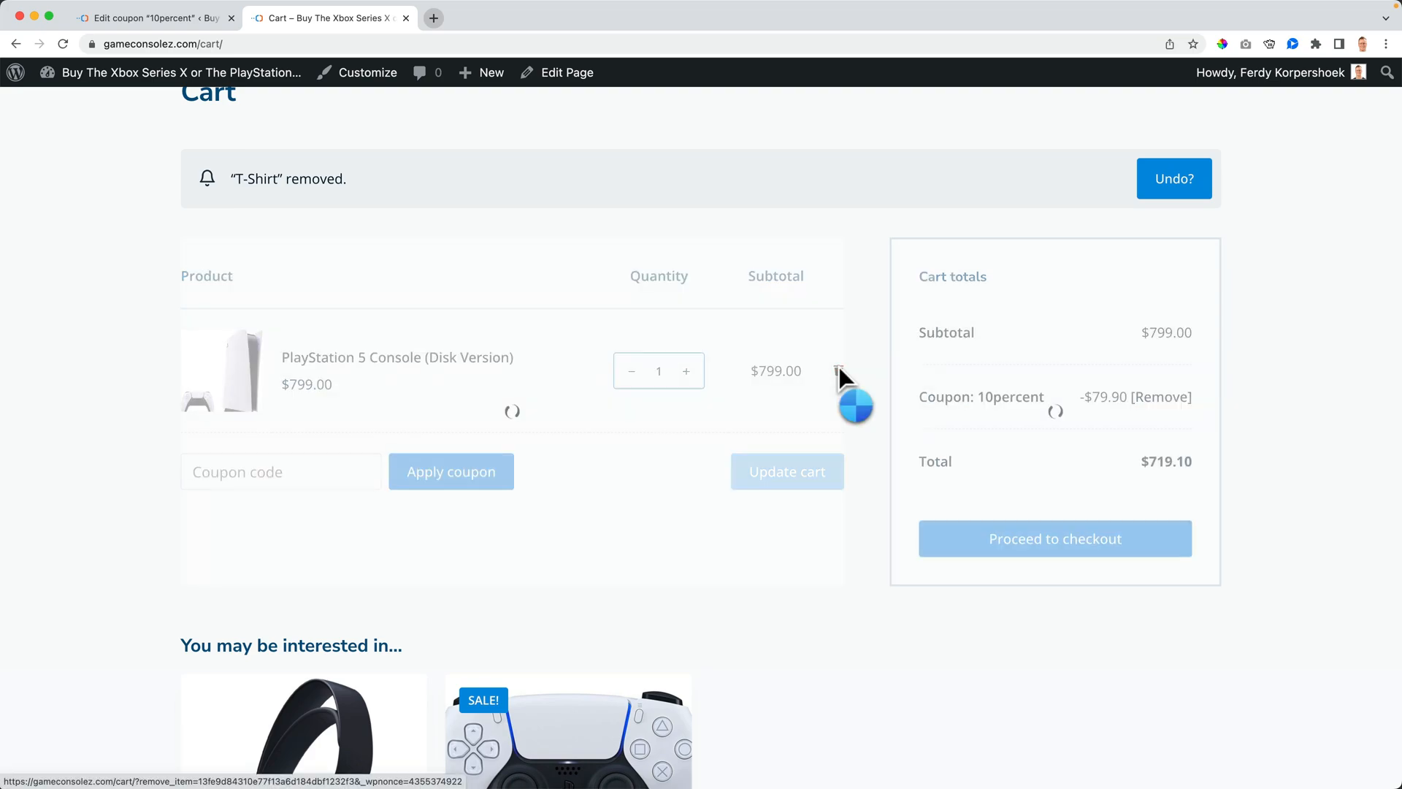
left_click(839, 370)
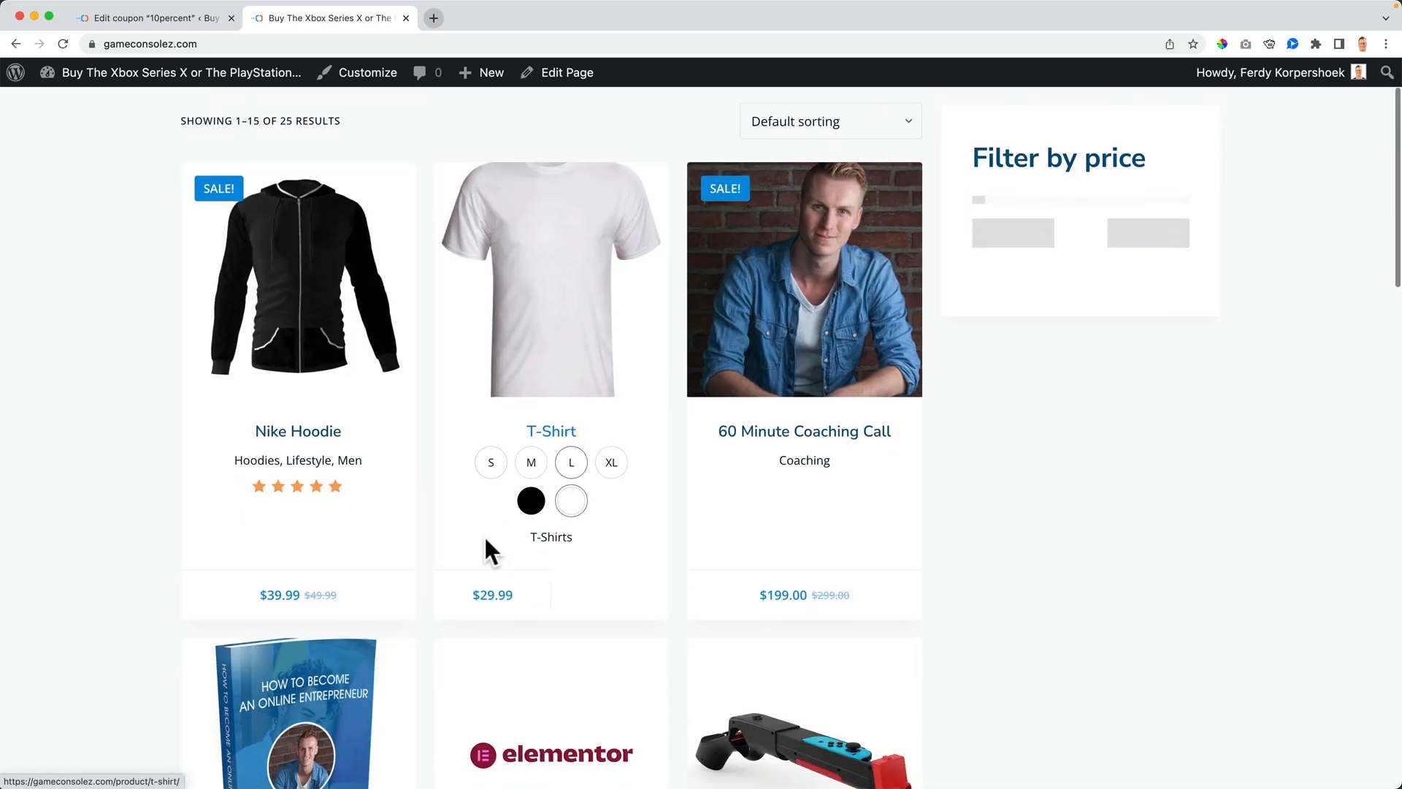
Add white T-shirts to the cart and apply the 10percent coupon
scroll("down", 3)
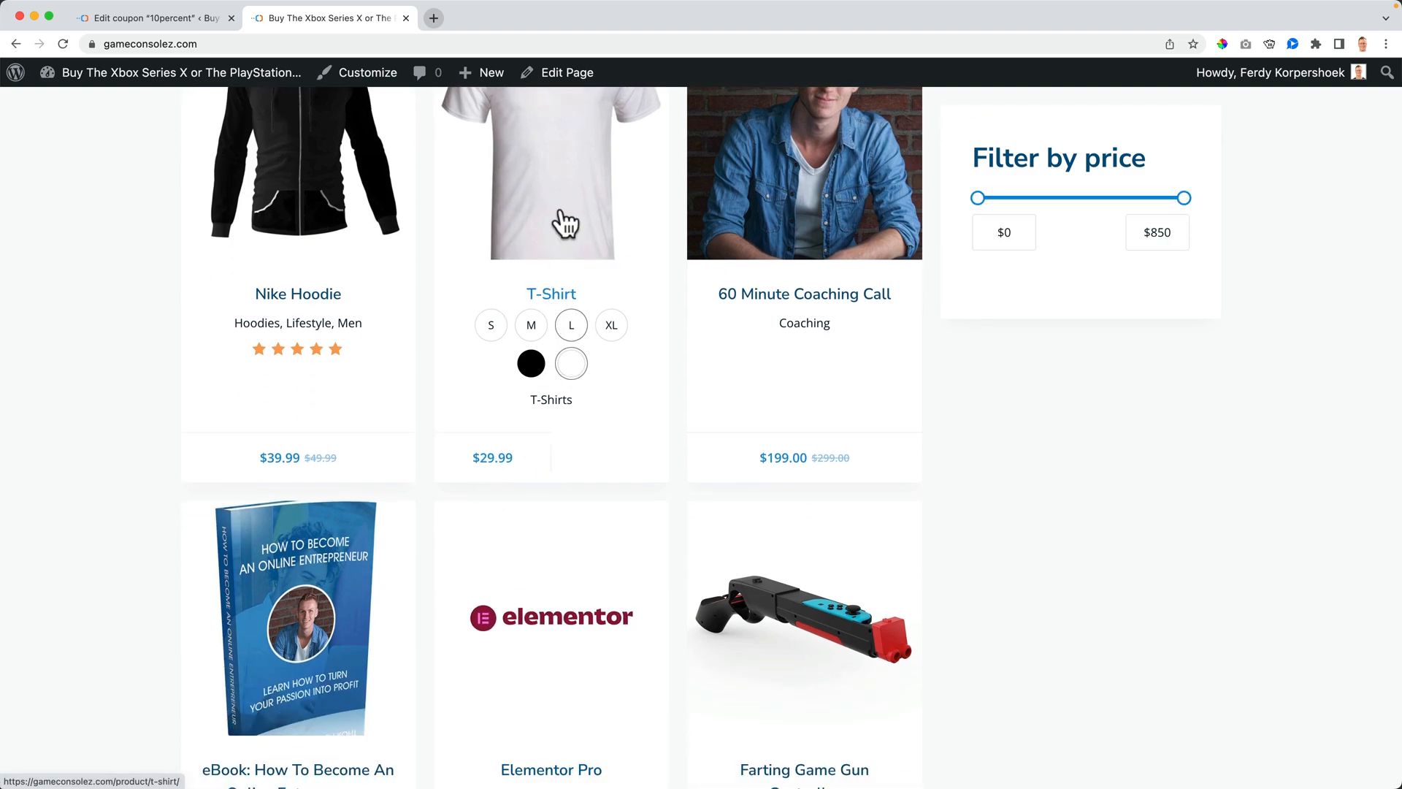
left_click(551, 173)
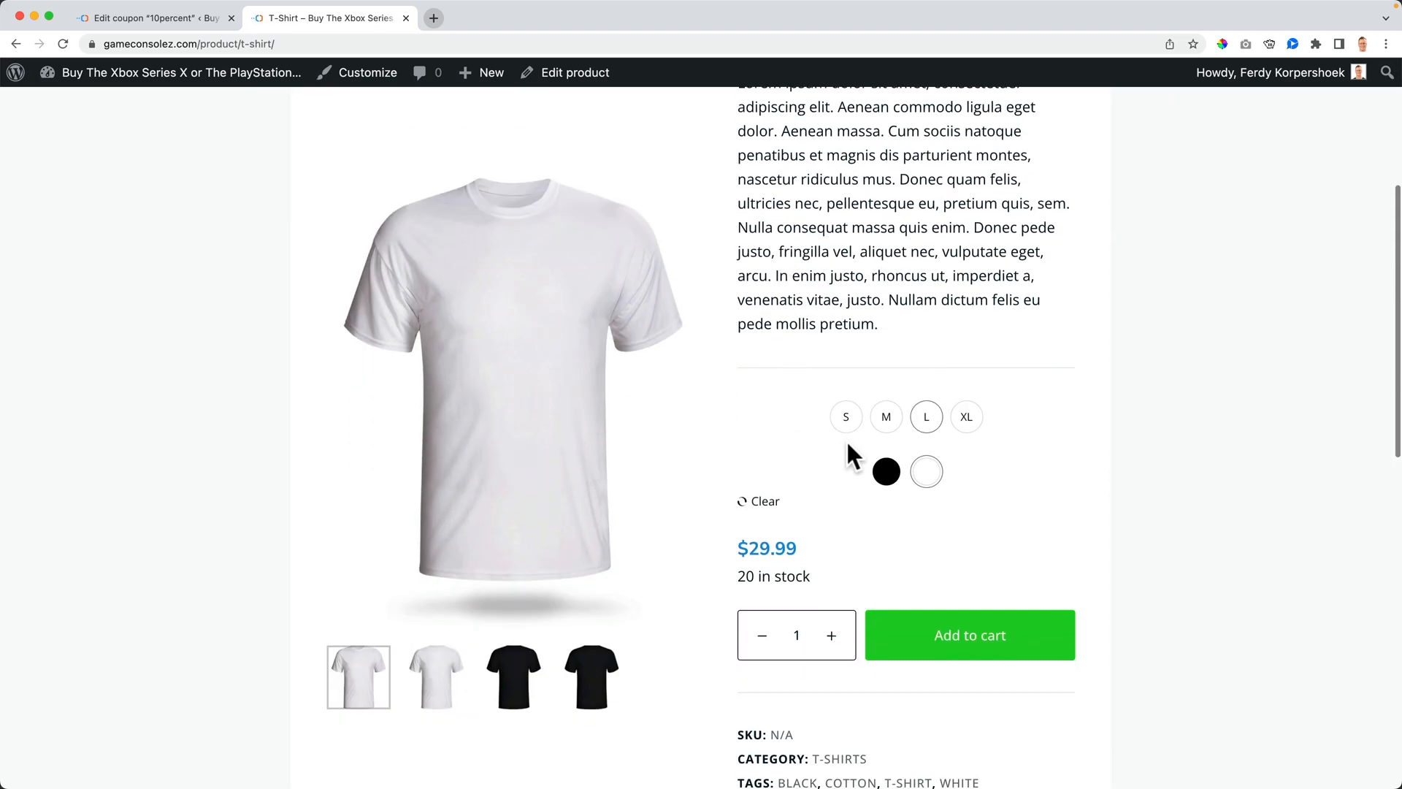
left_click(830, 635)
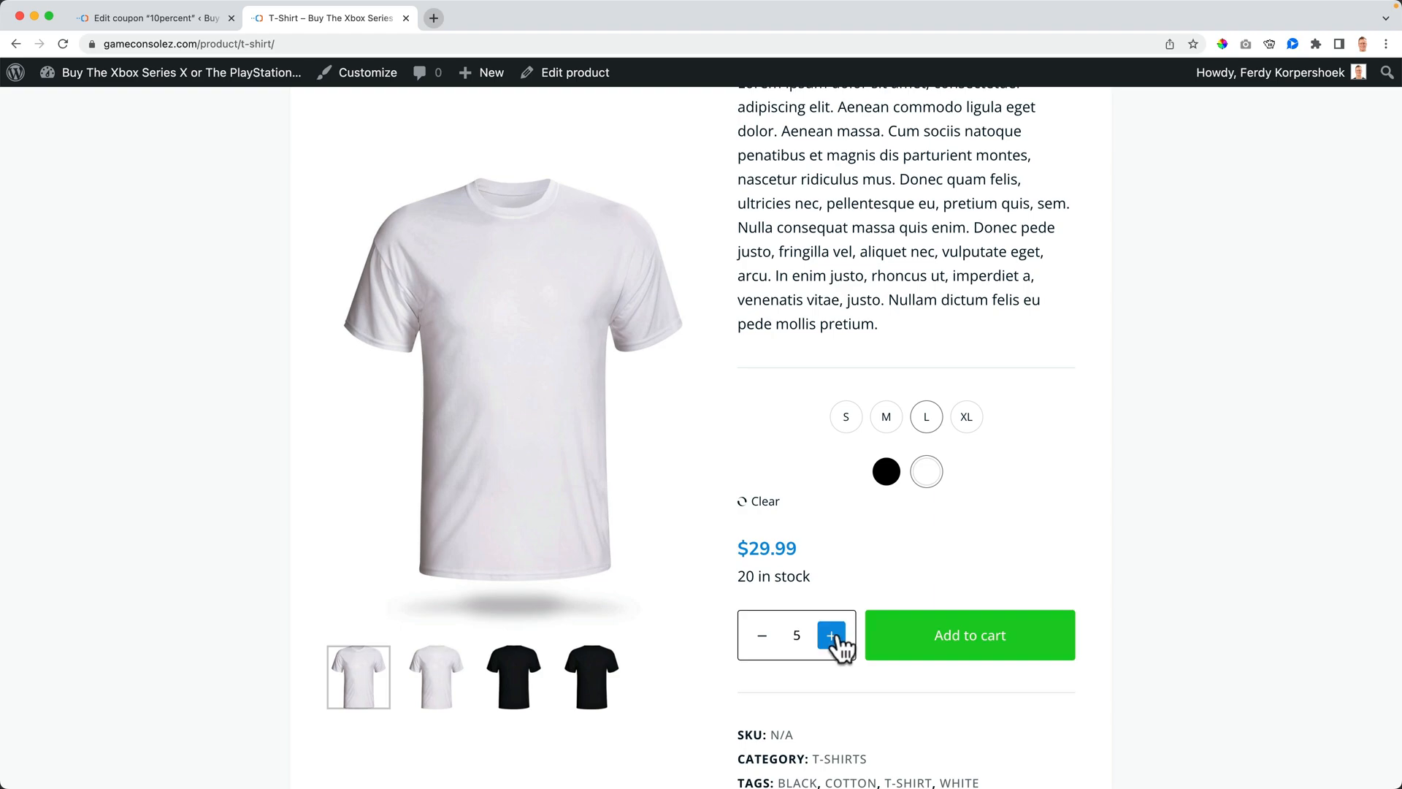
left_click(970, 634)
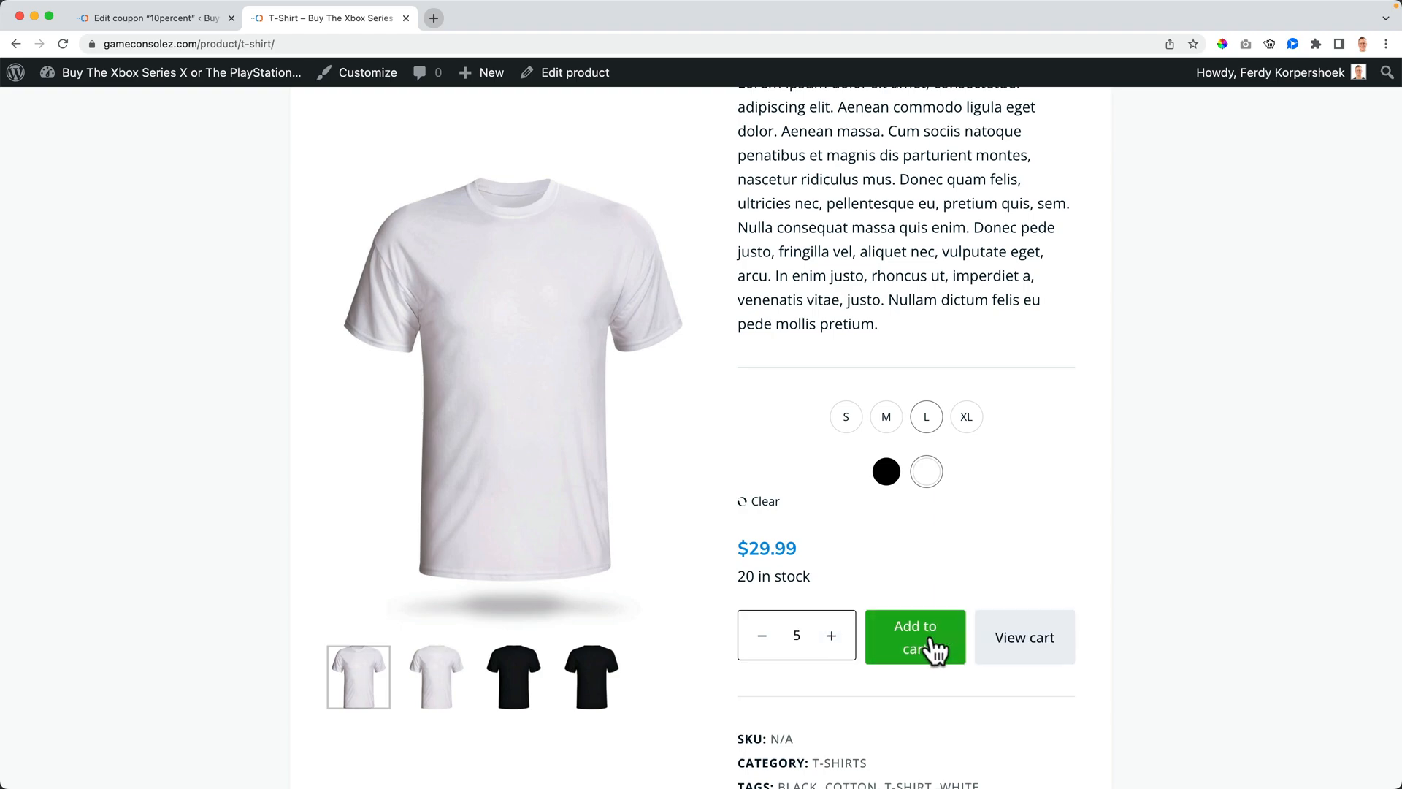
left_click(915, 637)
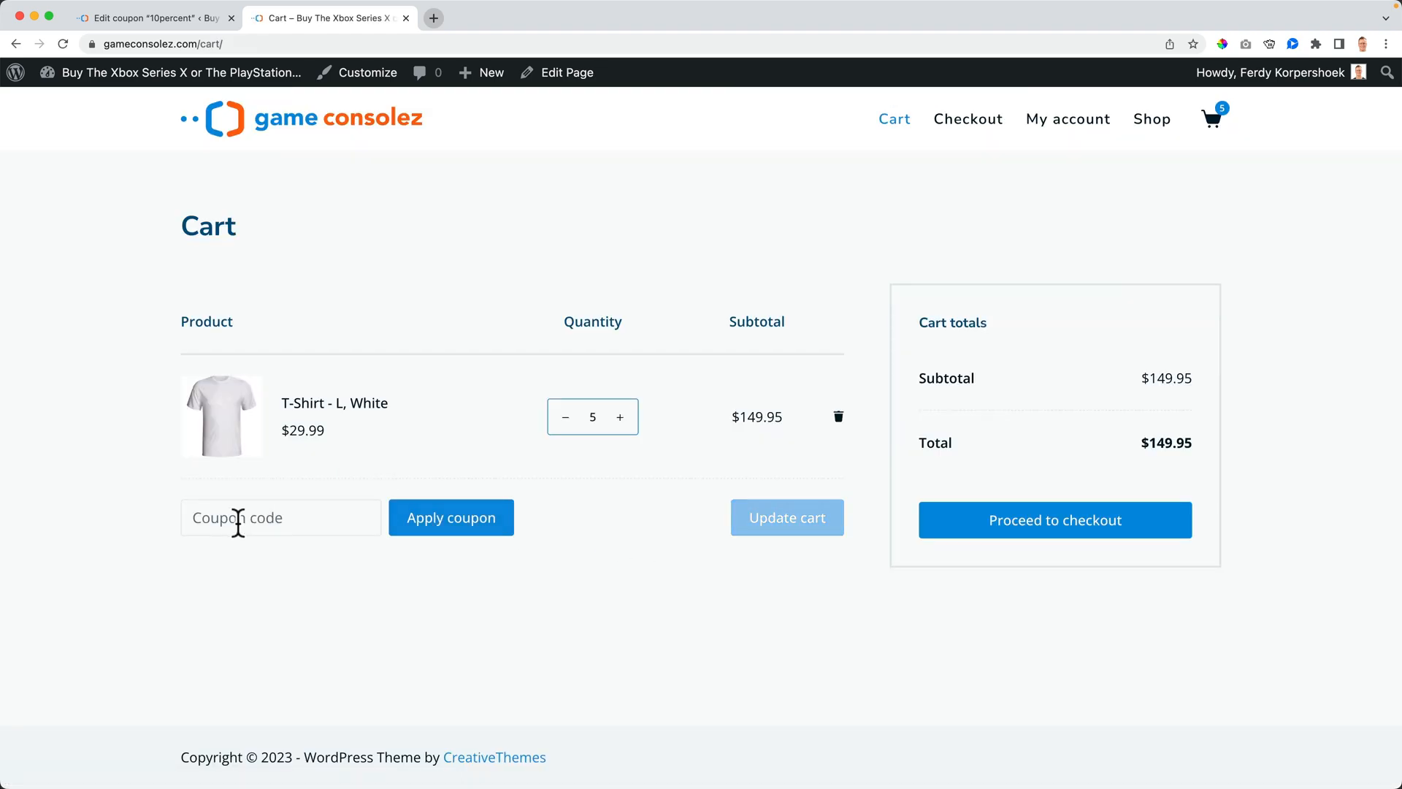
left_click(281, 517)
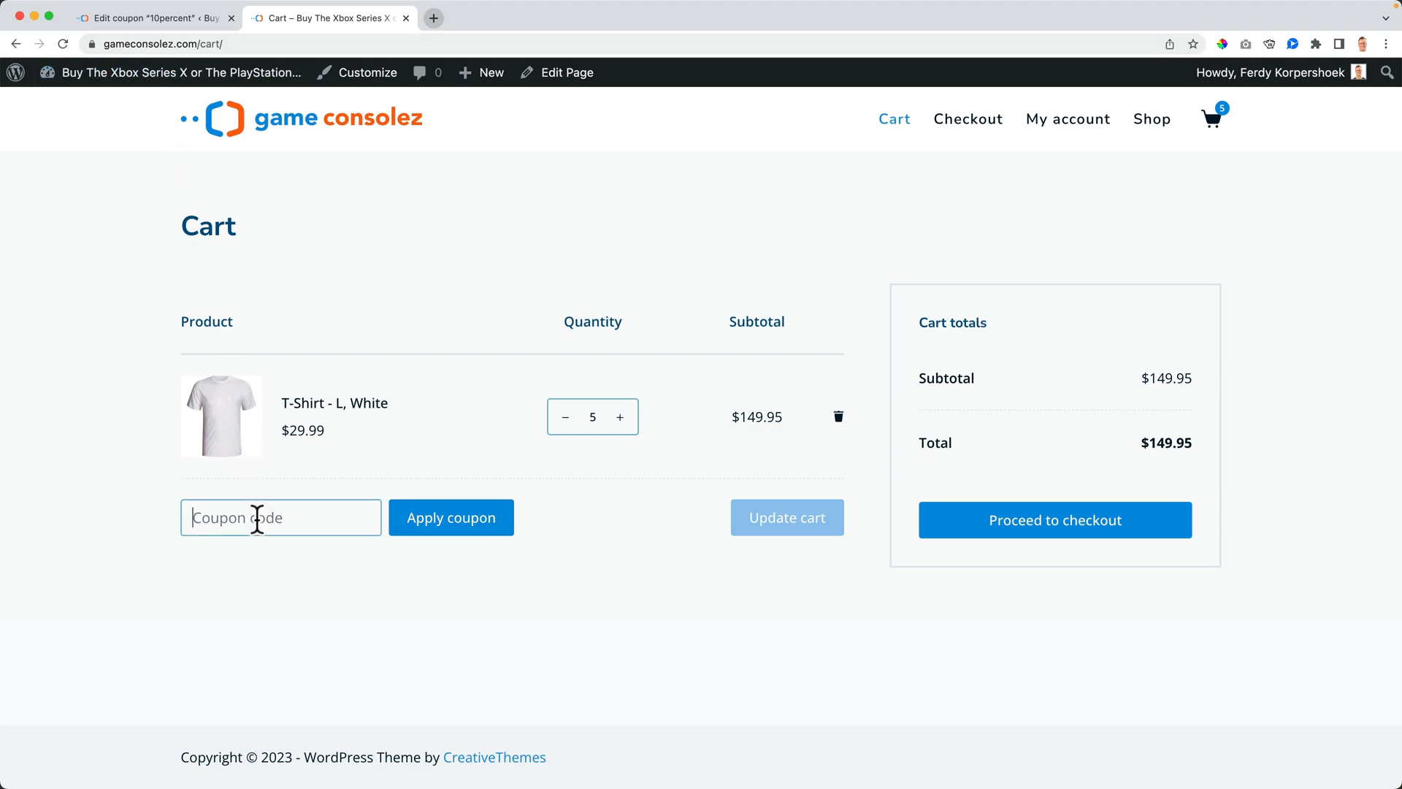
left_click(451, 517)
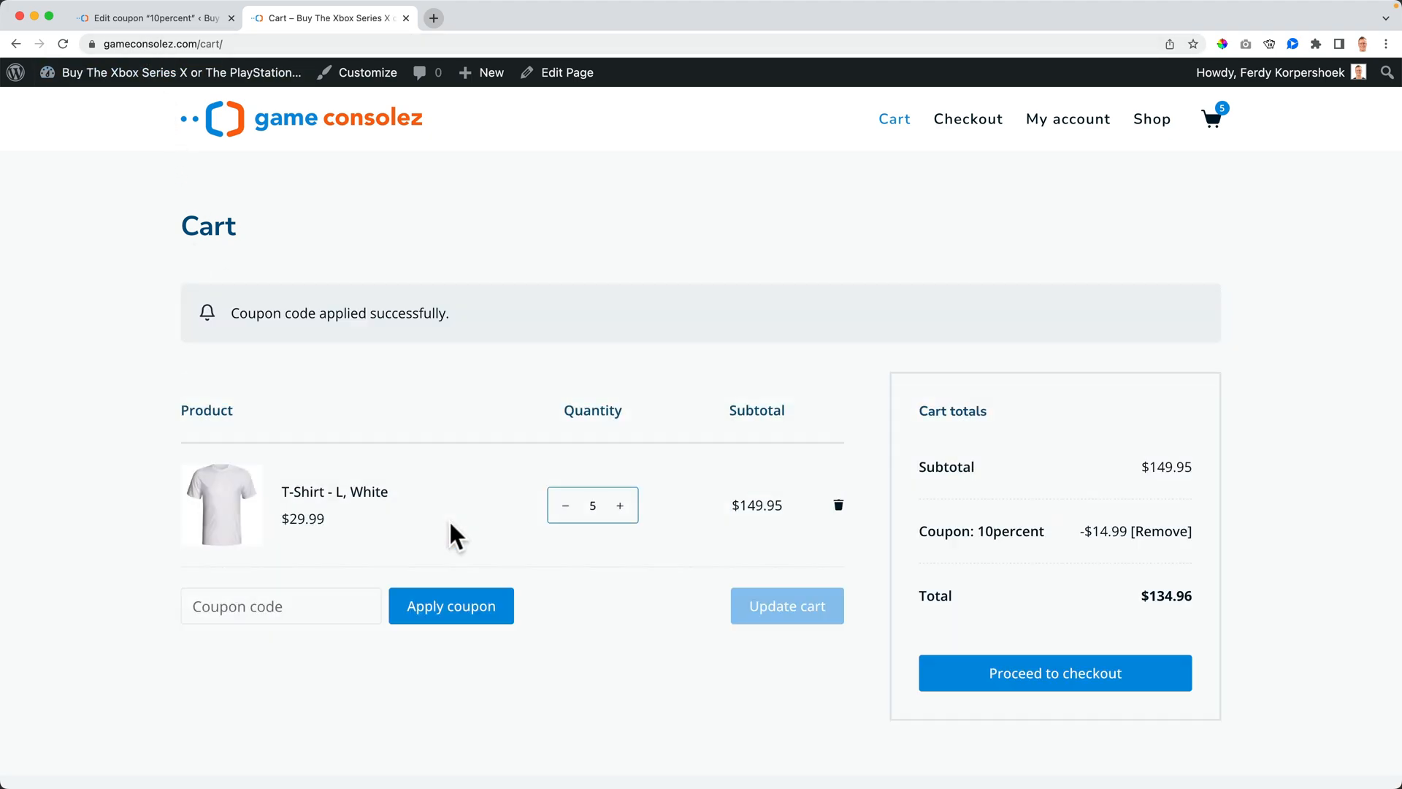
Raise the T-shirt quantity to 10 and update the cart, discount staying at $14.99
scroll("down", 3)
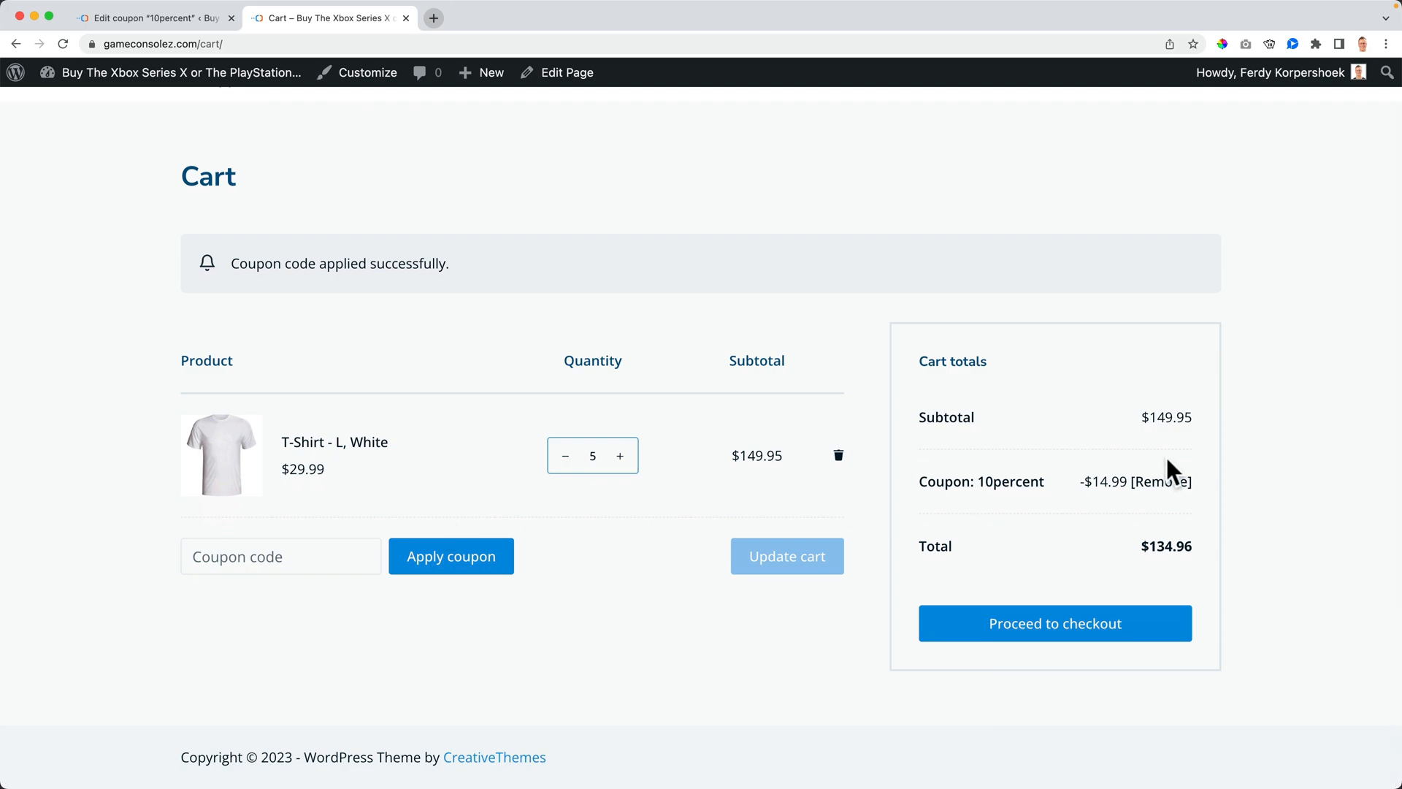
mouse_move(619, 456)
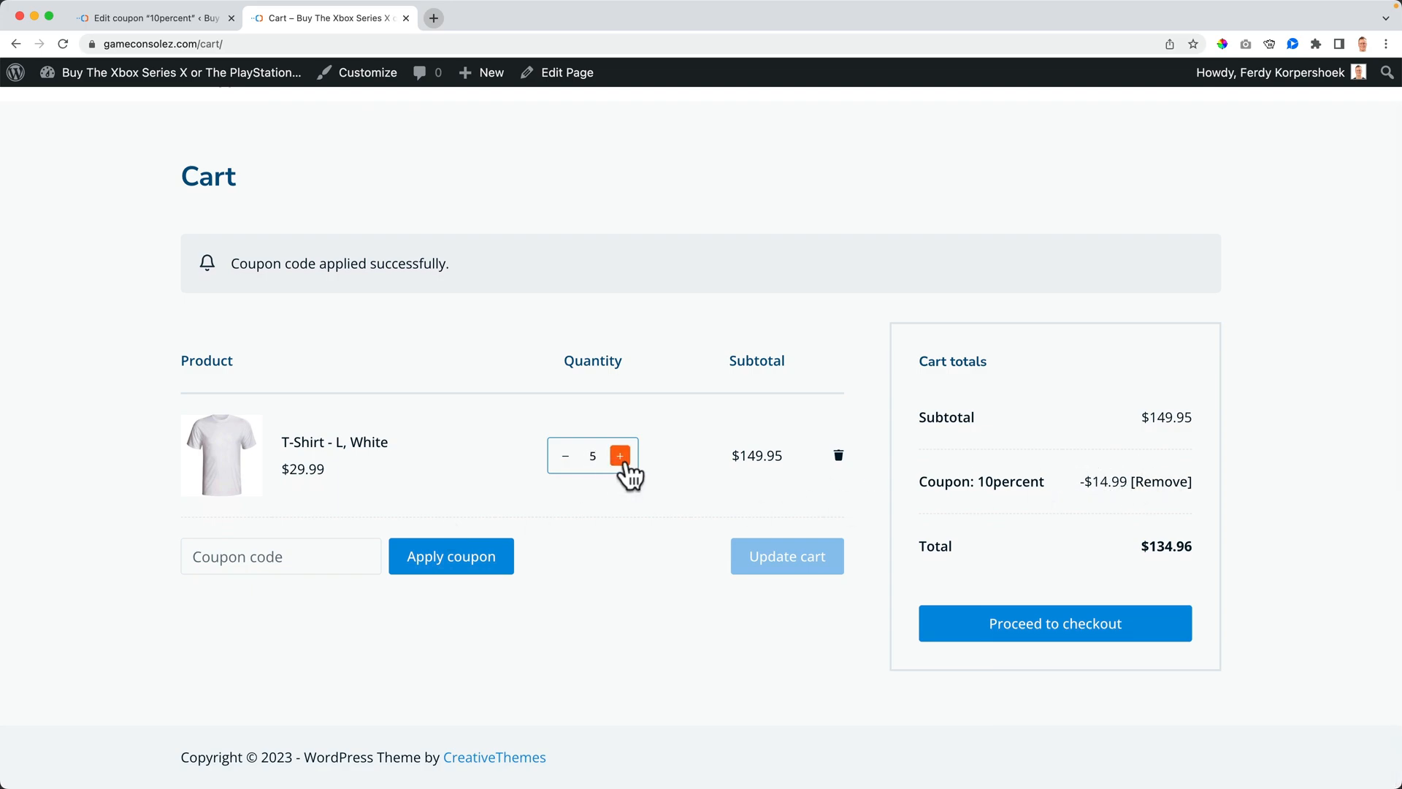
left_click(620, 456)
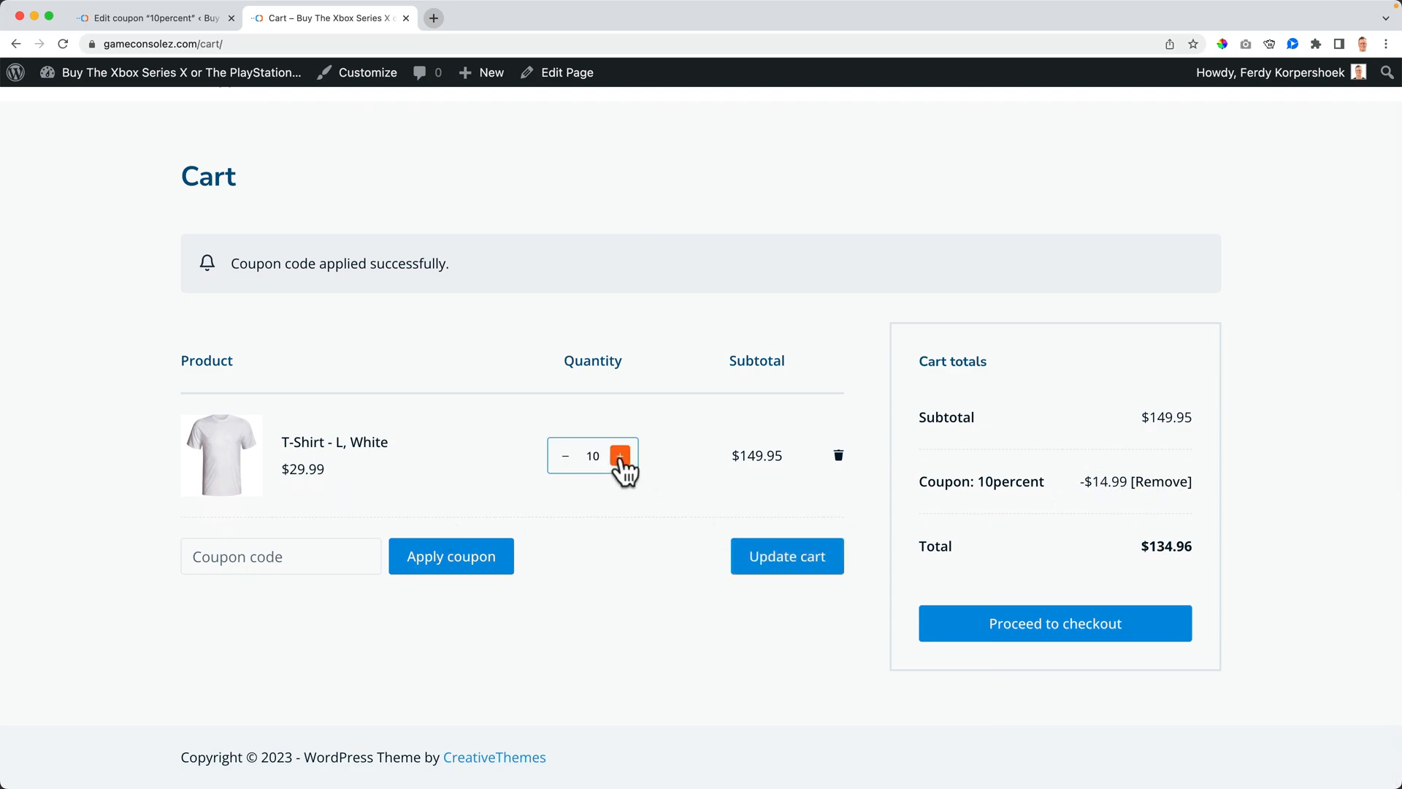
left_click(786, 555)
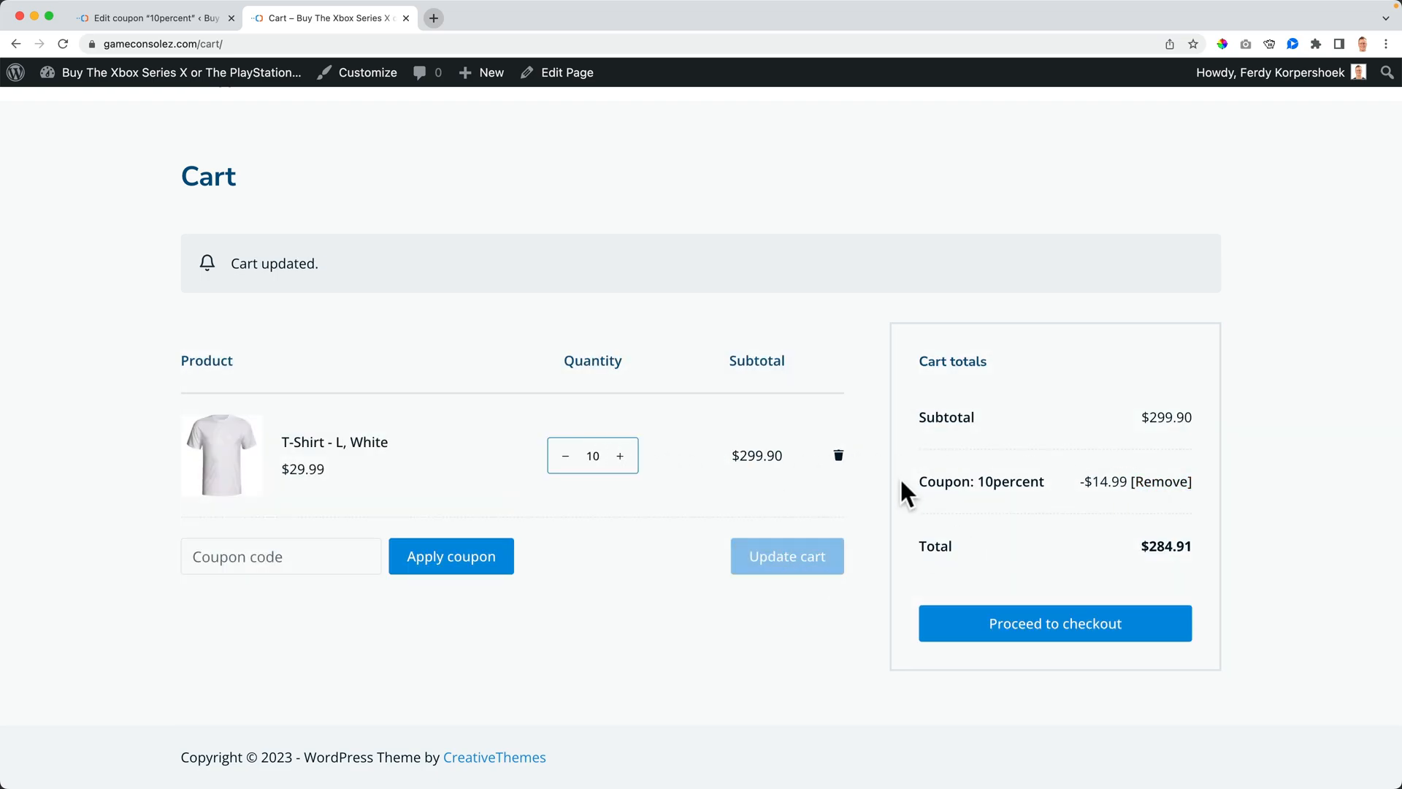
left_click(152, 17)
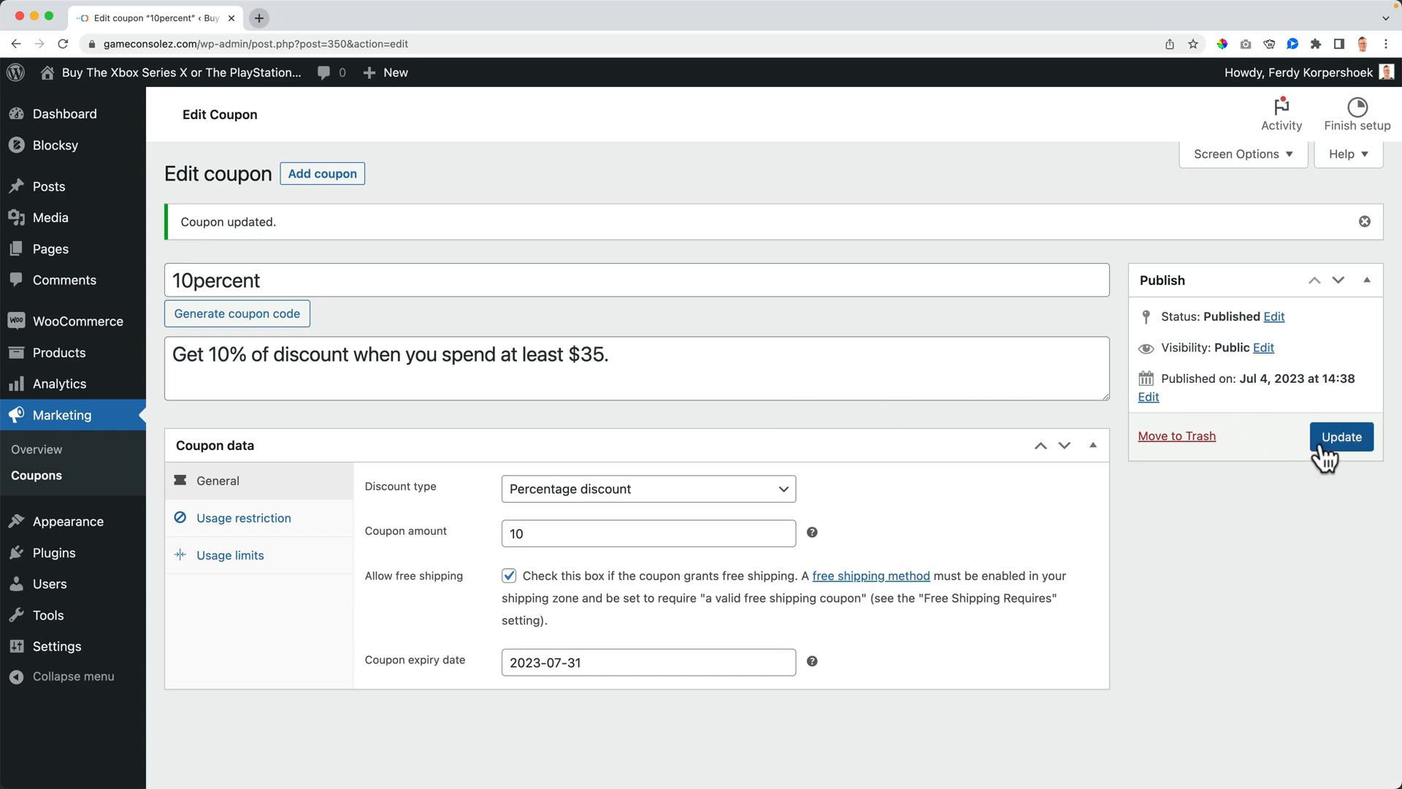
mouse_move(37, 475)
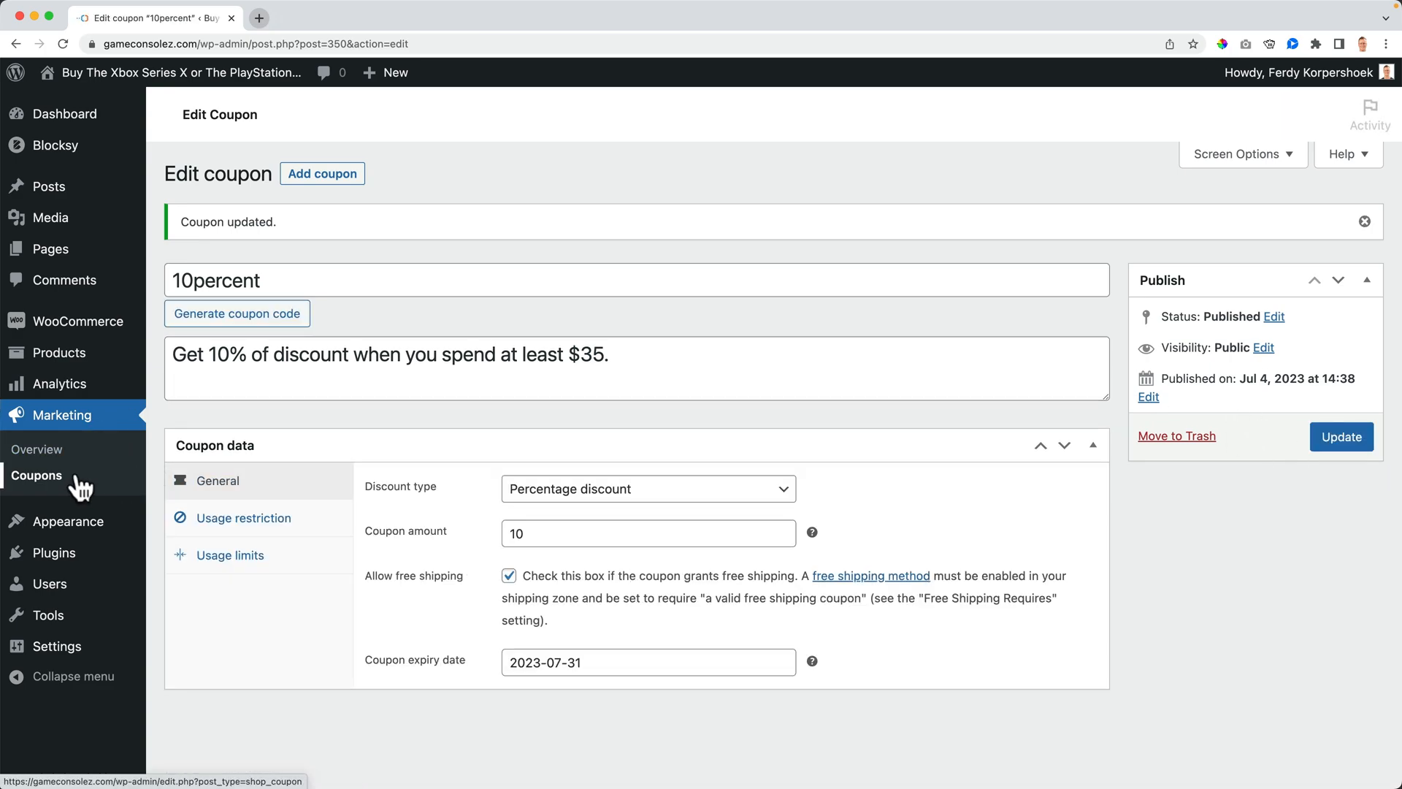
Start a new coupon with code 10dollars and an empty description
left_click(37, 474)
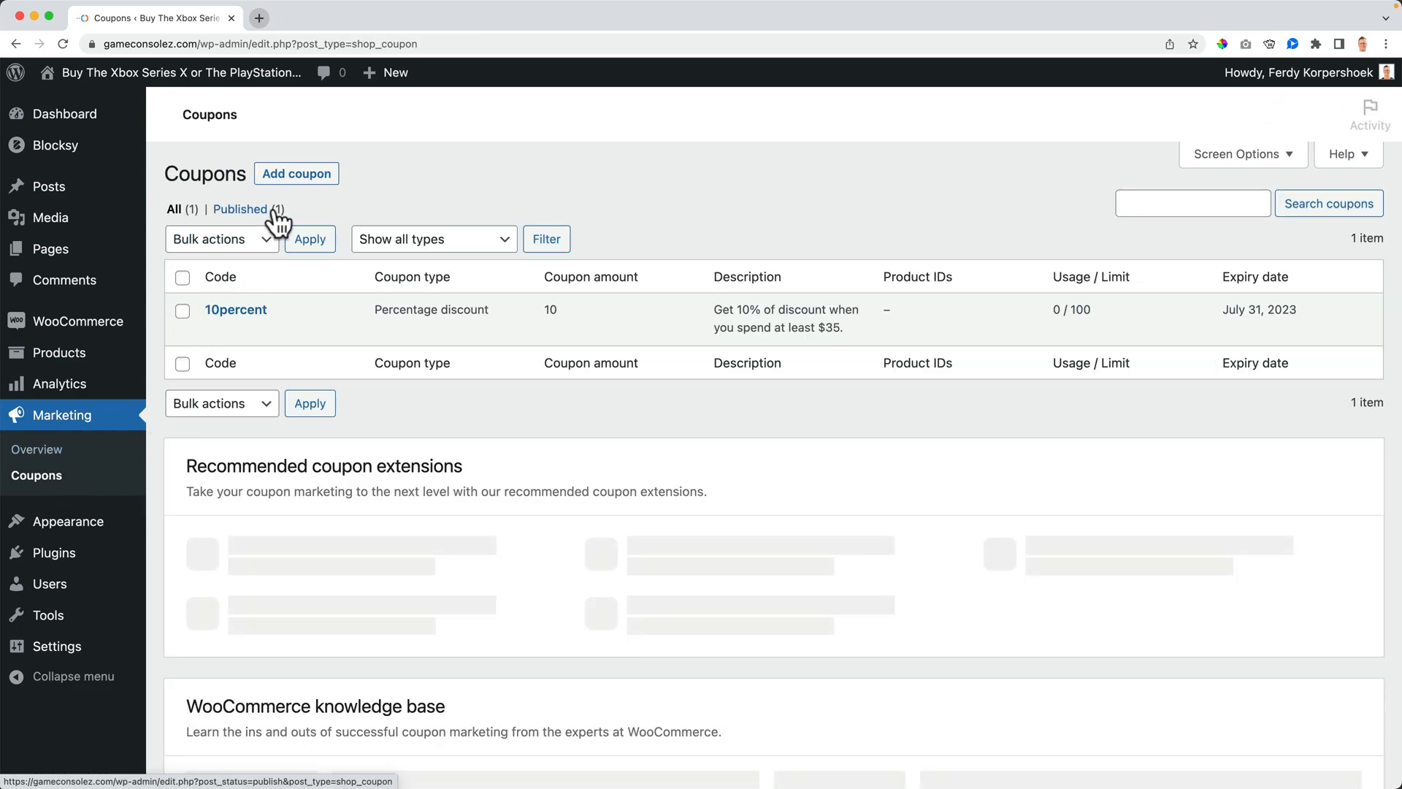
left_click(297, 174)
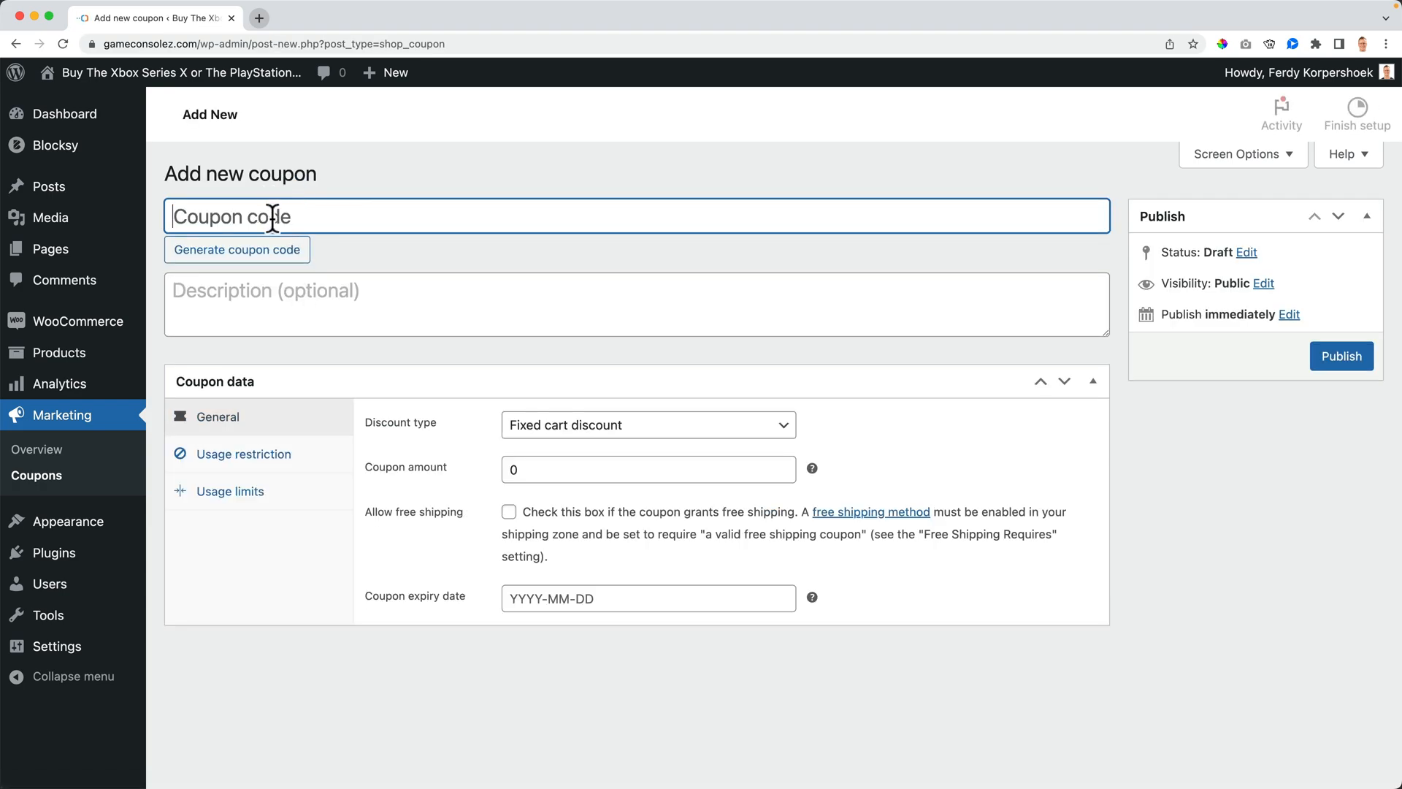
type("10dollars")
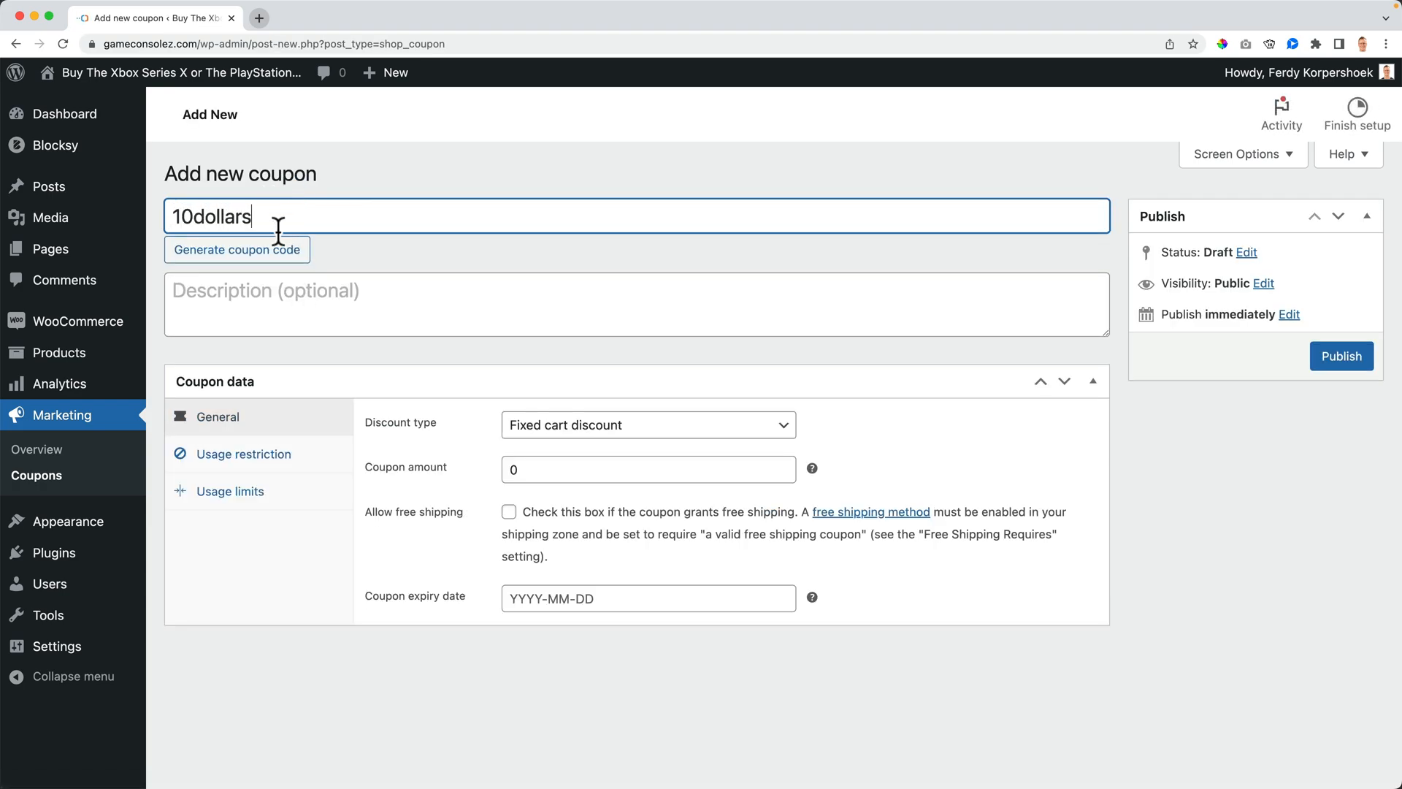
type("Get")
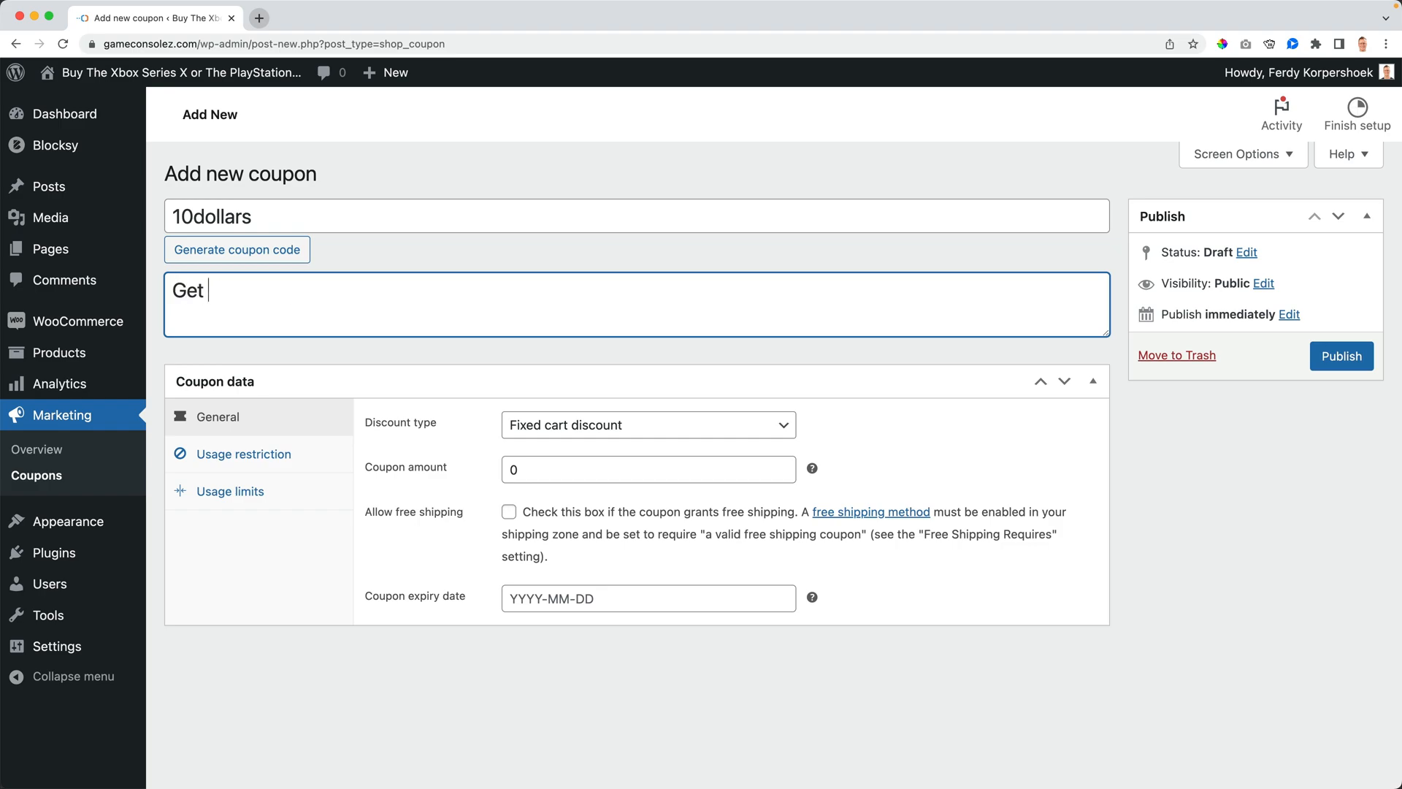
key("Backspace")
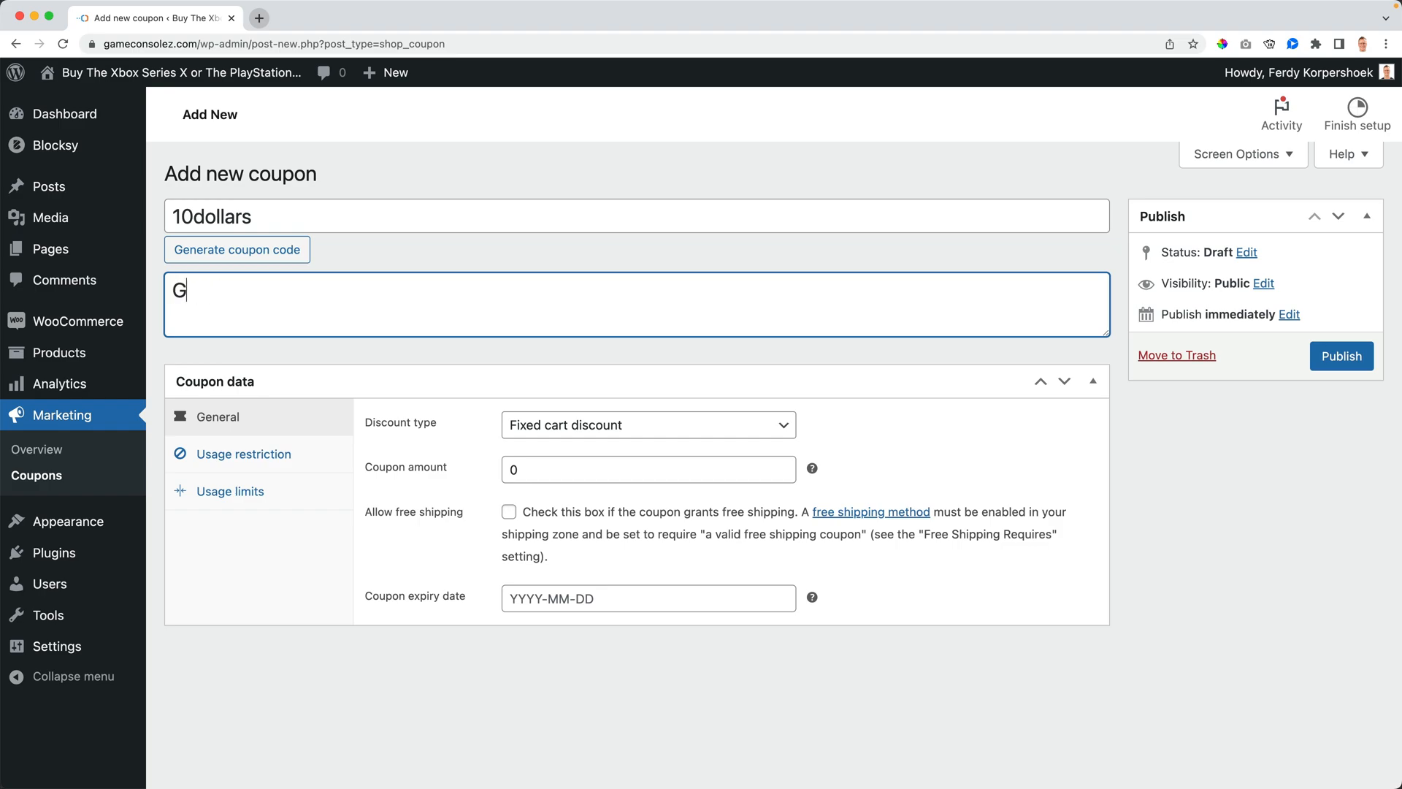
Give it a fixed cart discount of 10 and publish the 10dollars coupon
left_click(647, 425)
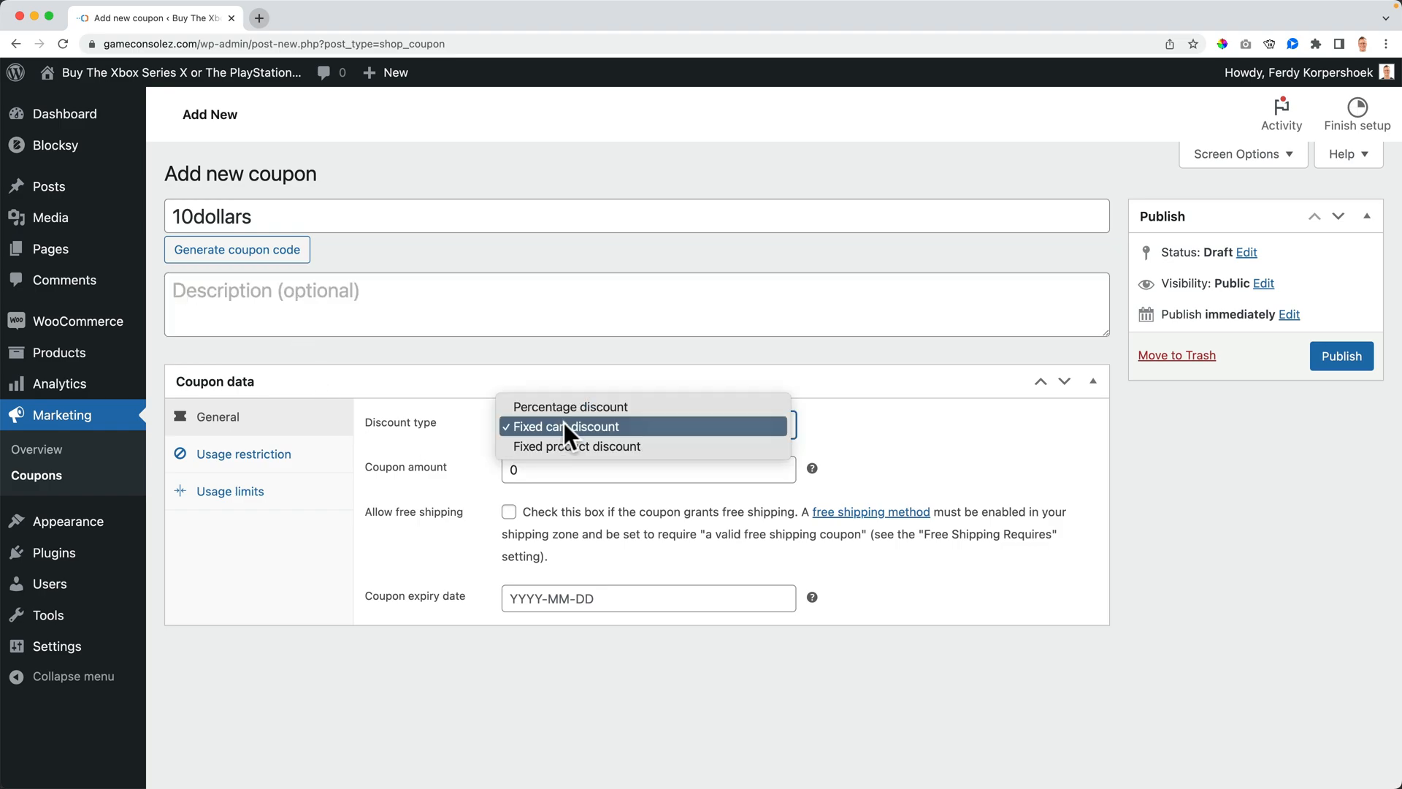
left_click(564, 426)
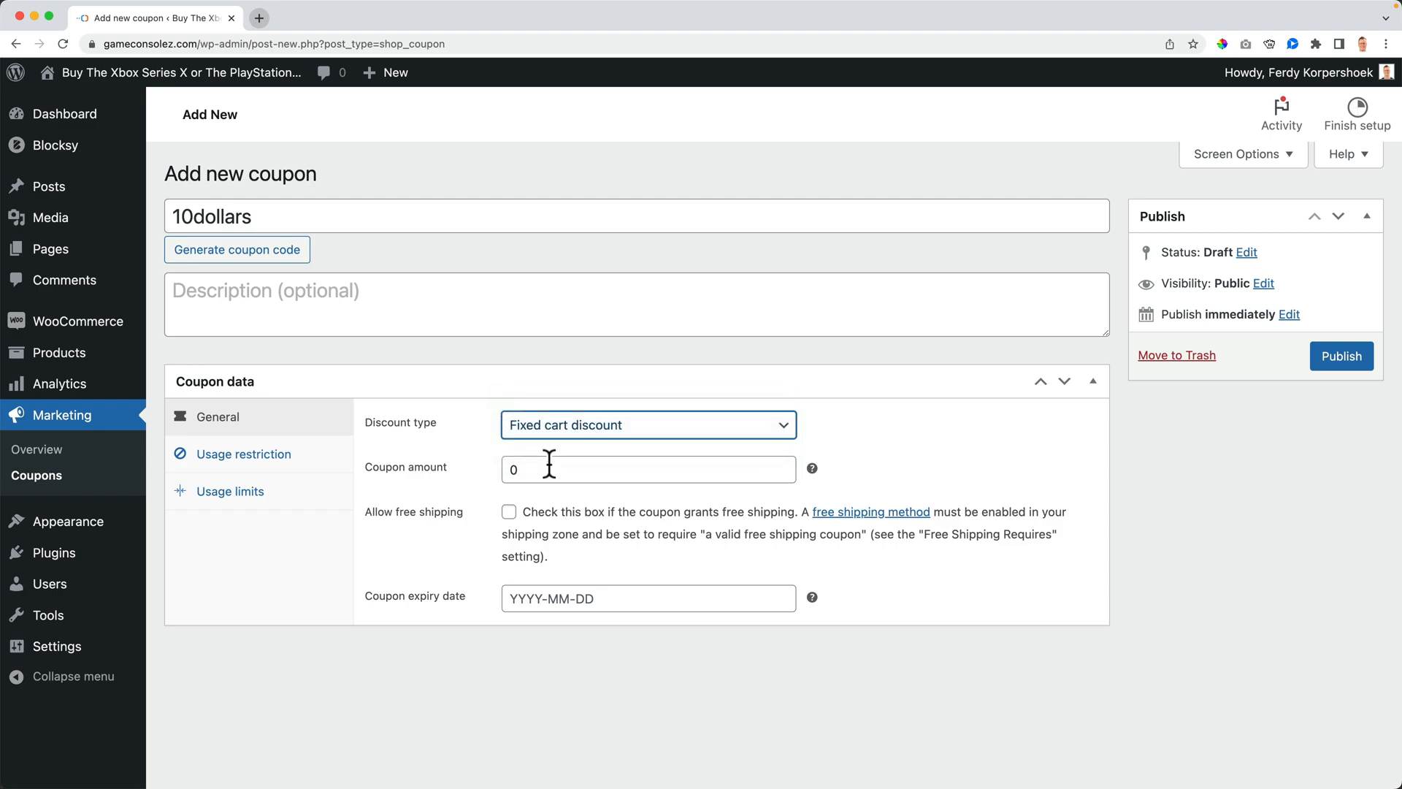
type("10")
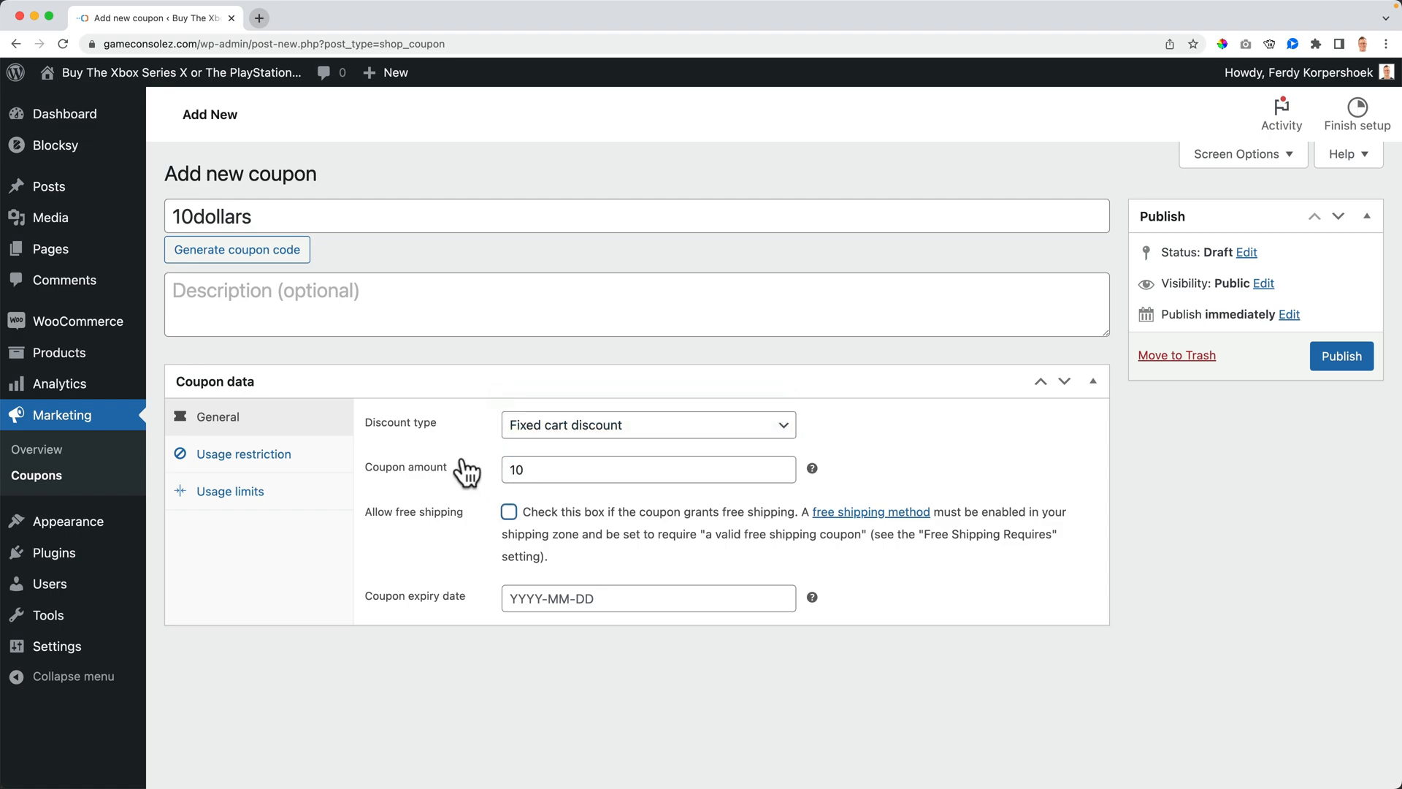
left_click(1341, 356)
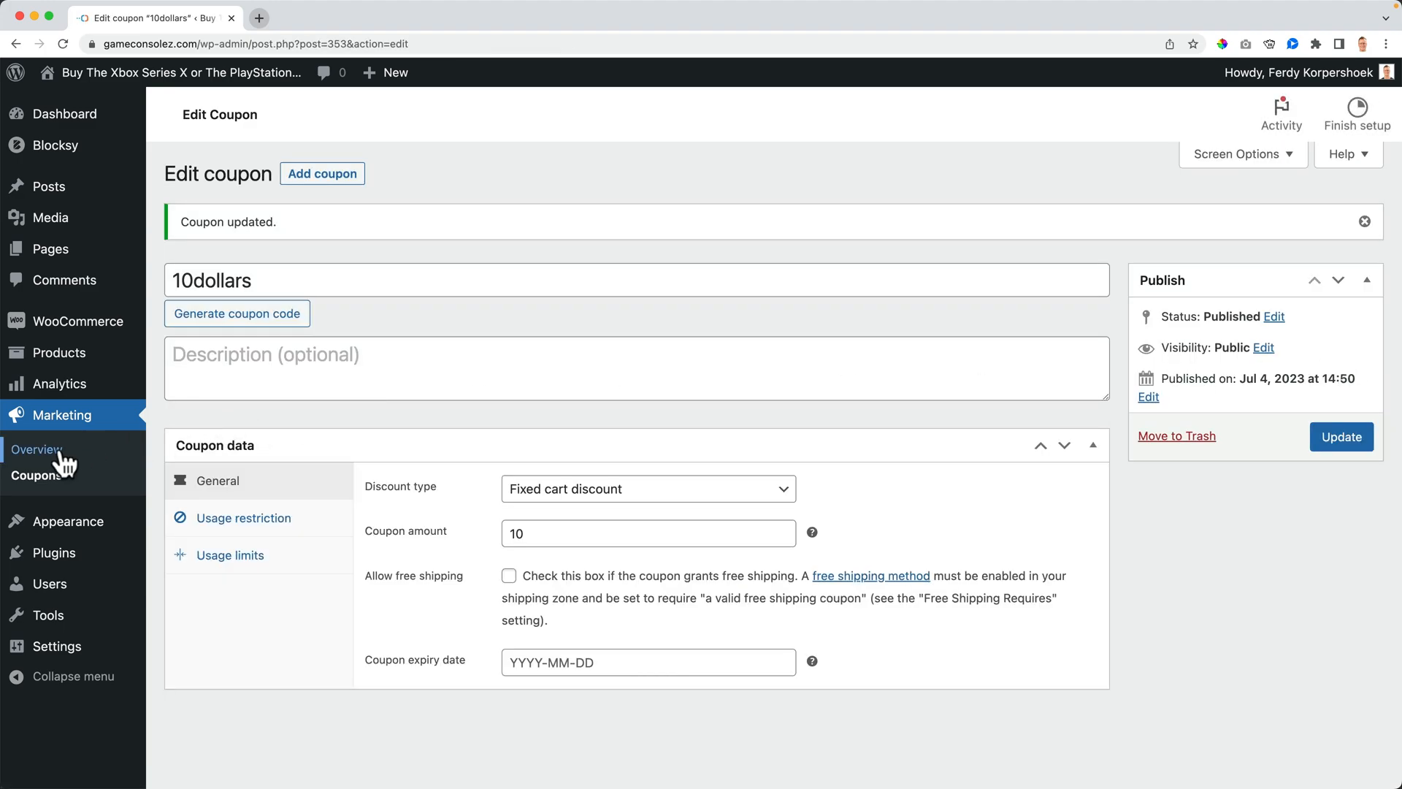
Turn off Individual use only on the 10percent coupon and update it
left_click(37, 474)
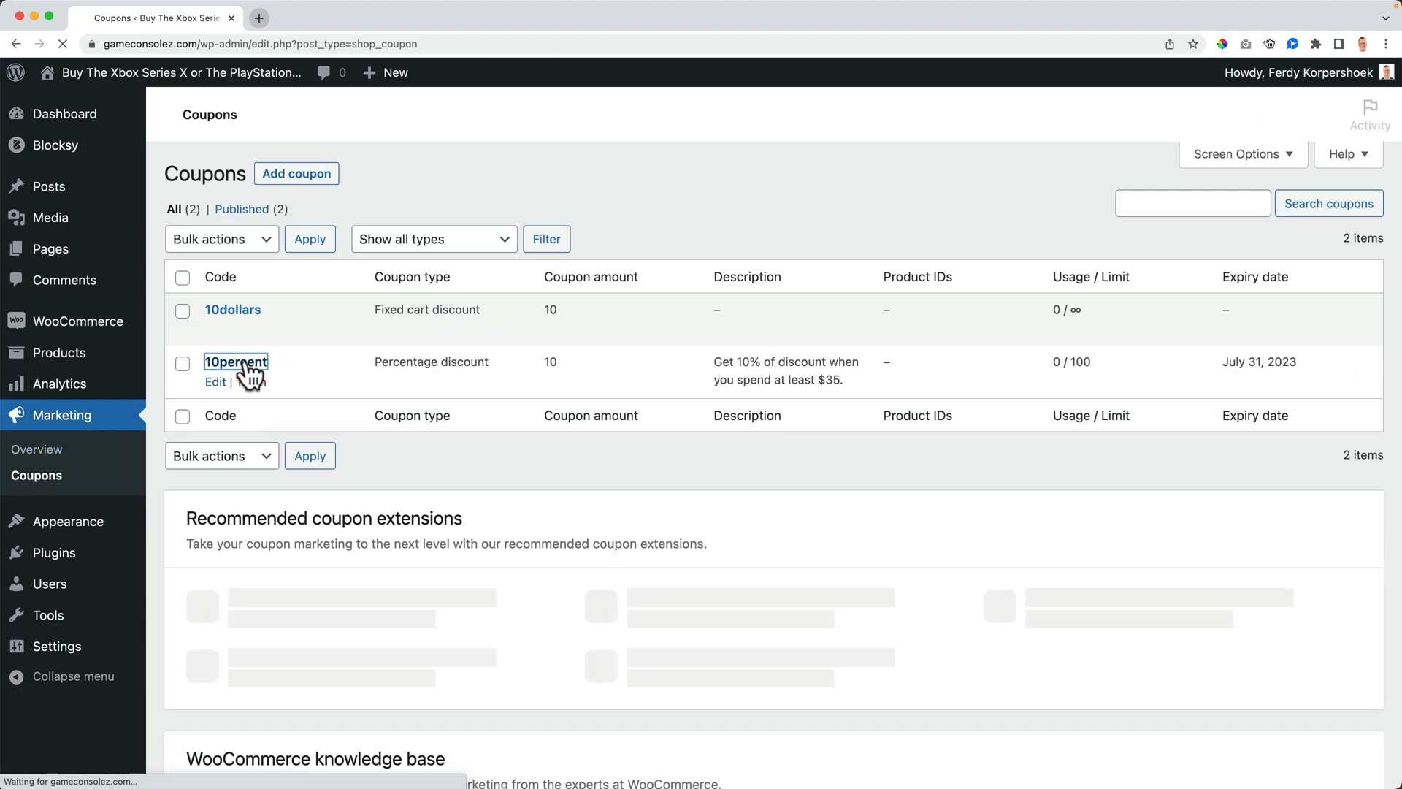
left_click(235, 363)
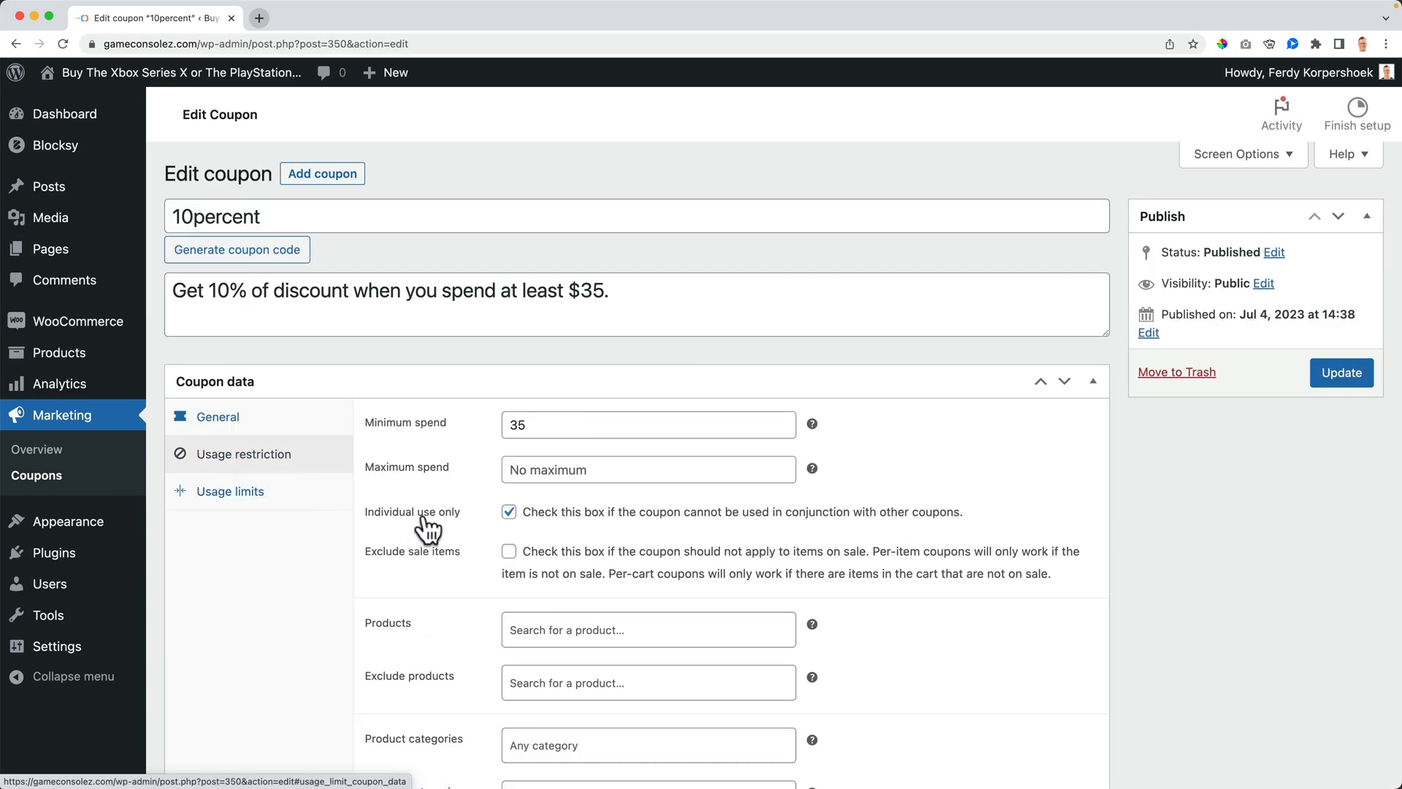
mouse_move(568, 509)
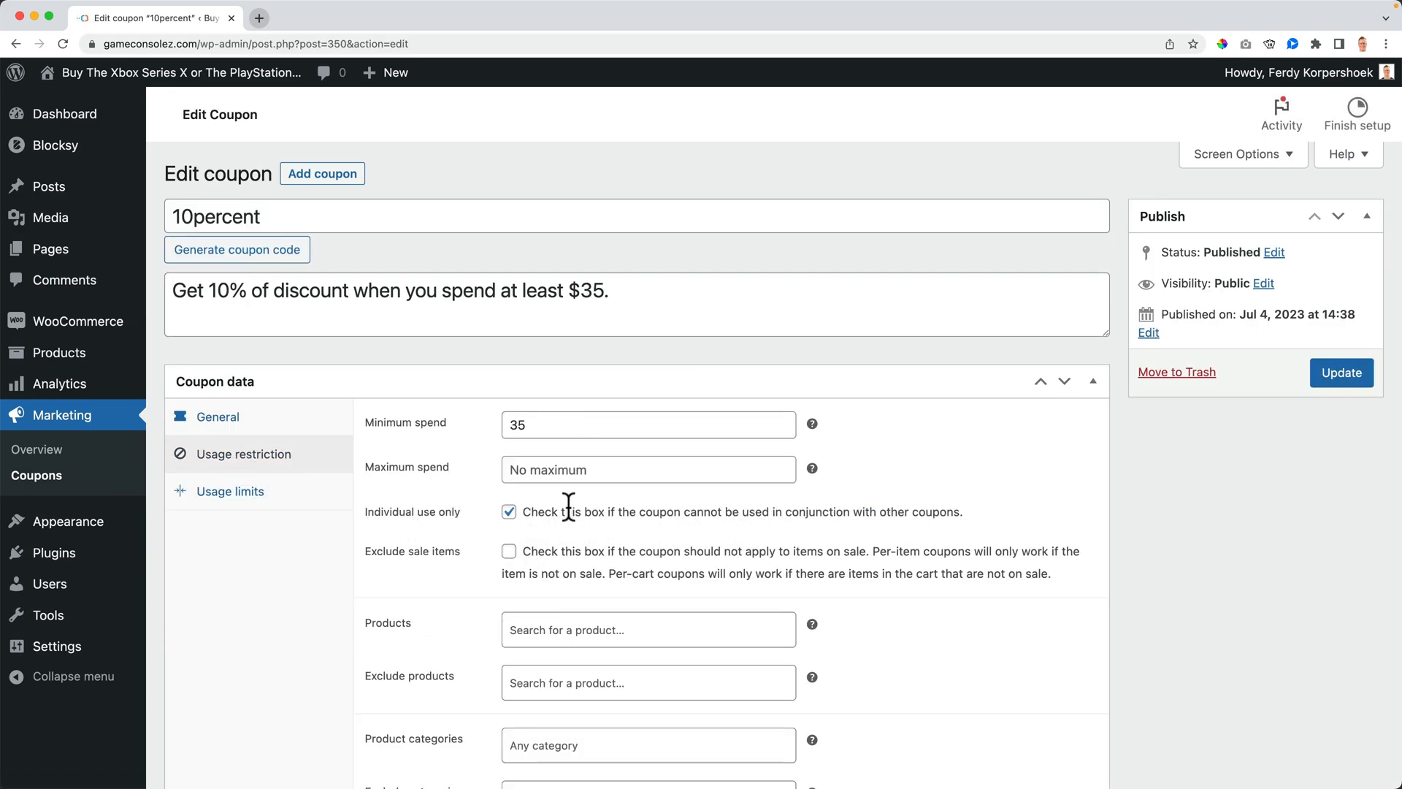
left_click(508, 511)
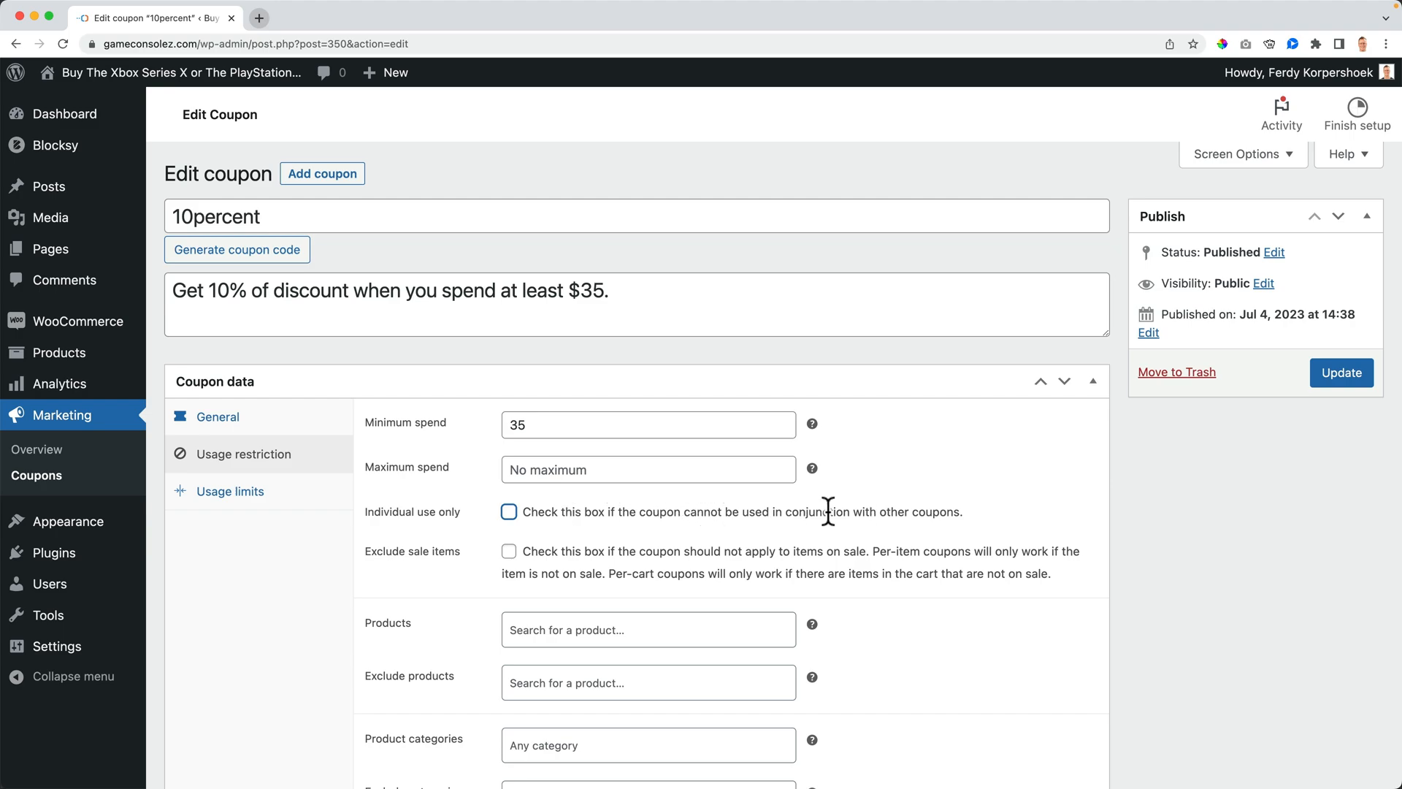
left_click(1341, 373)
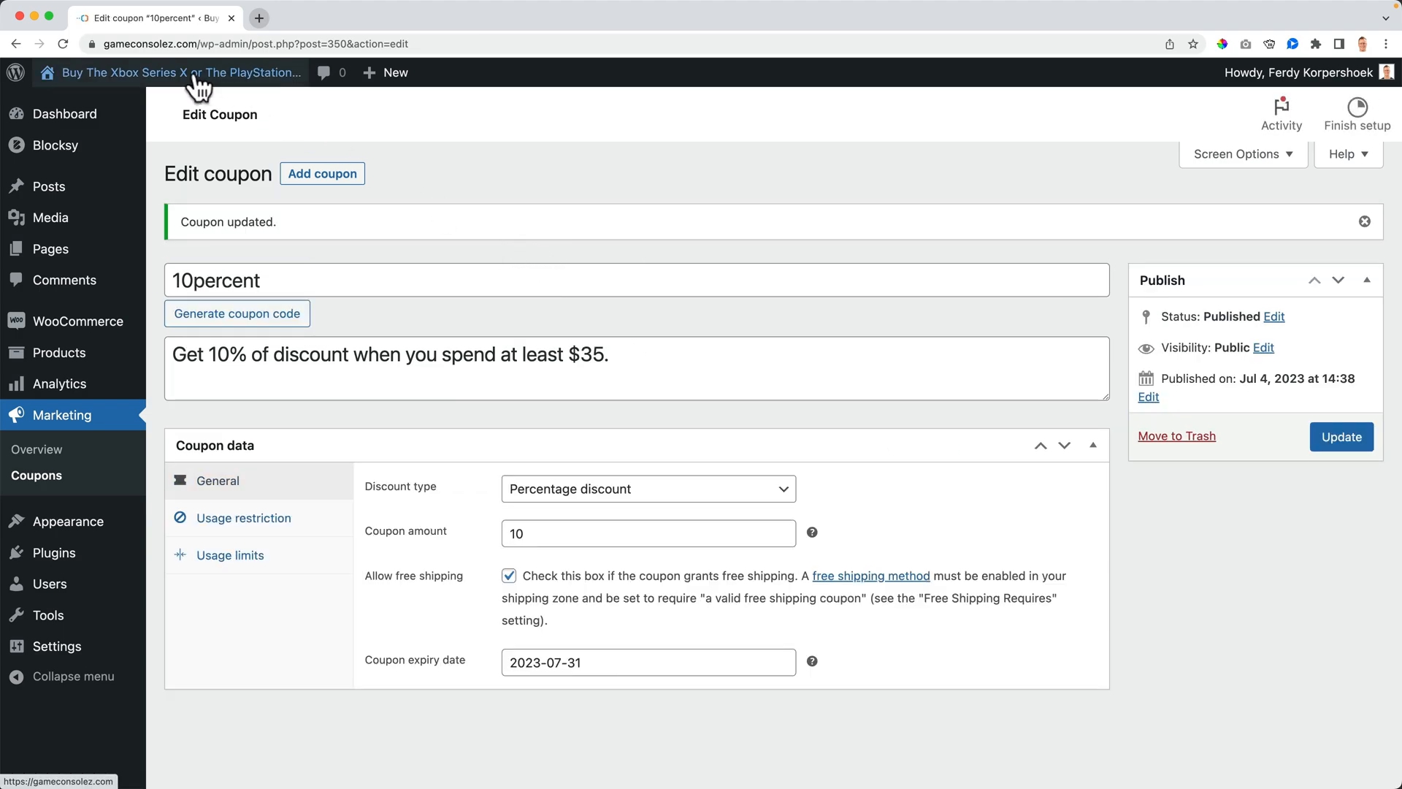
On the storefront, put two T-shirts in the cart and update the cart totals
left_click(171, 73)
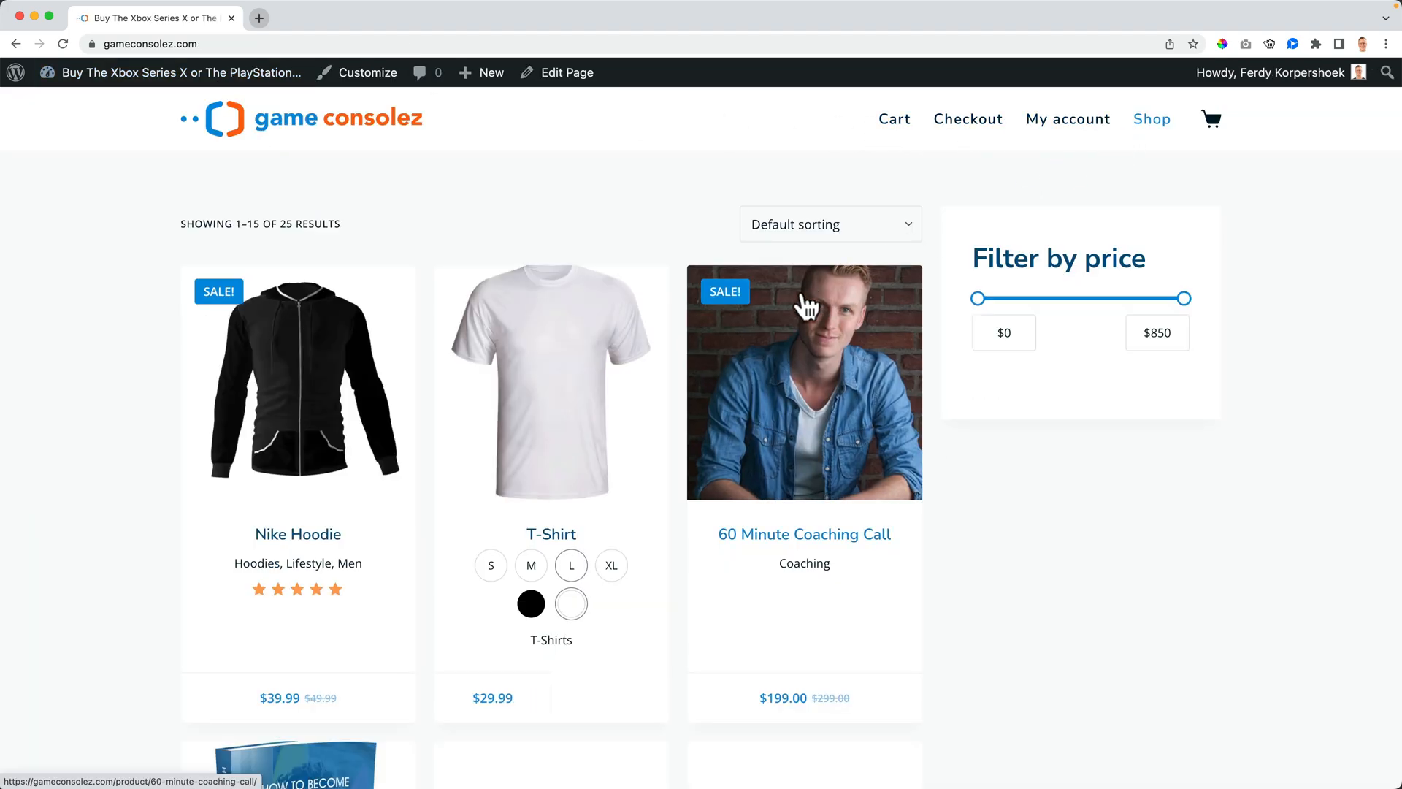
scroll("down", 3)
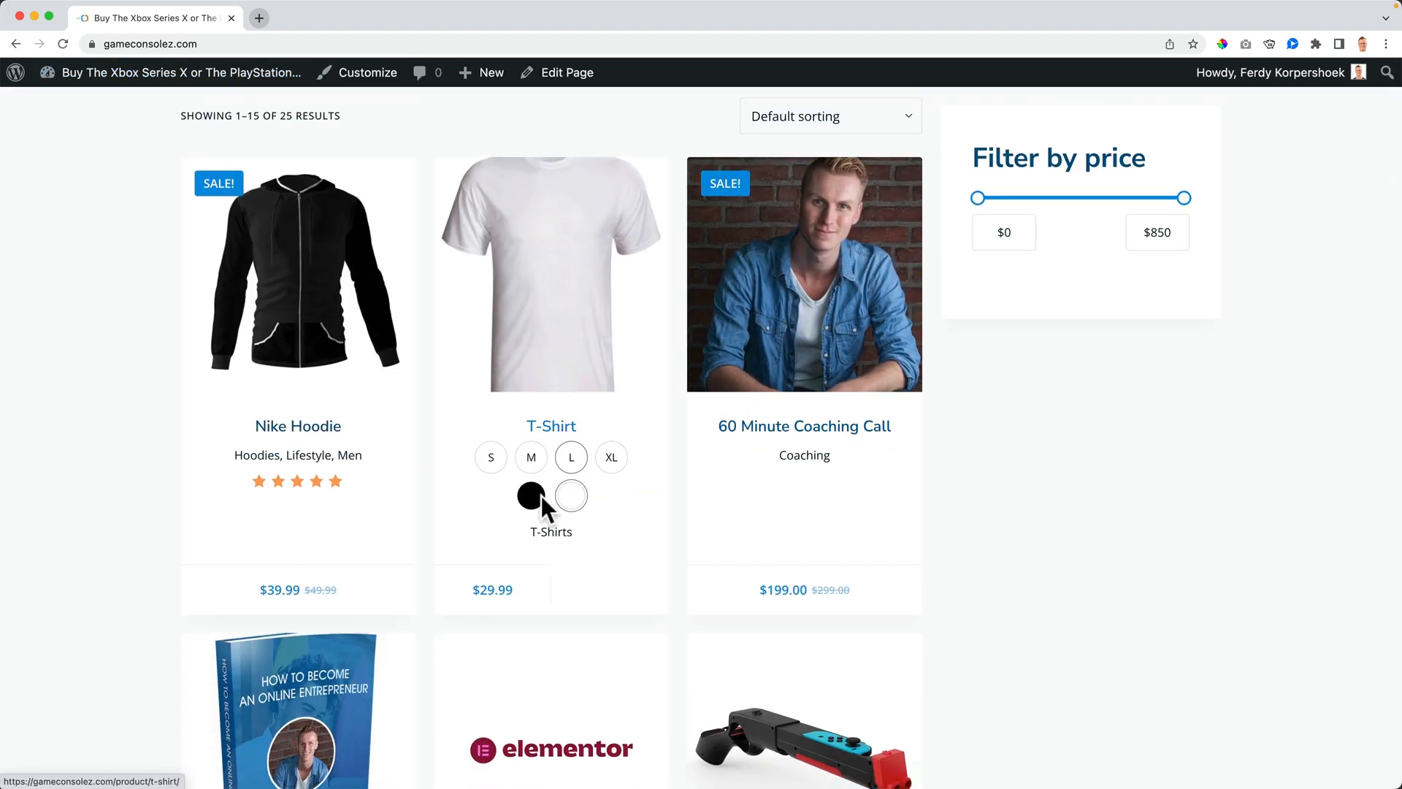
left_click(550, 425)
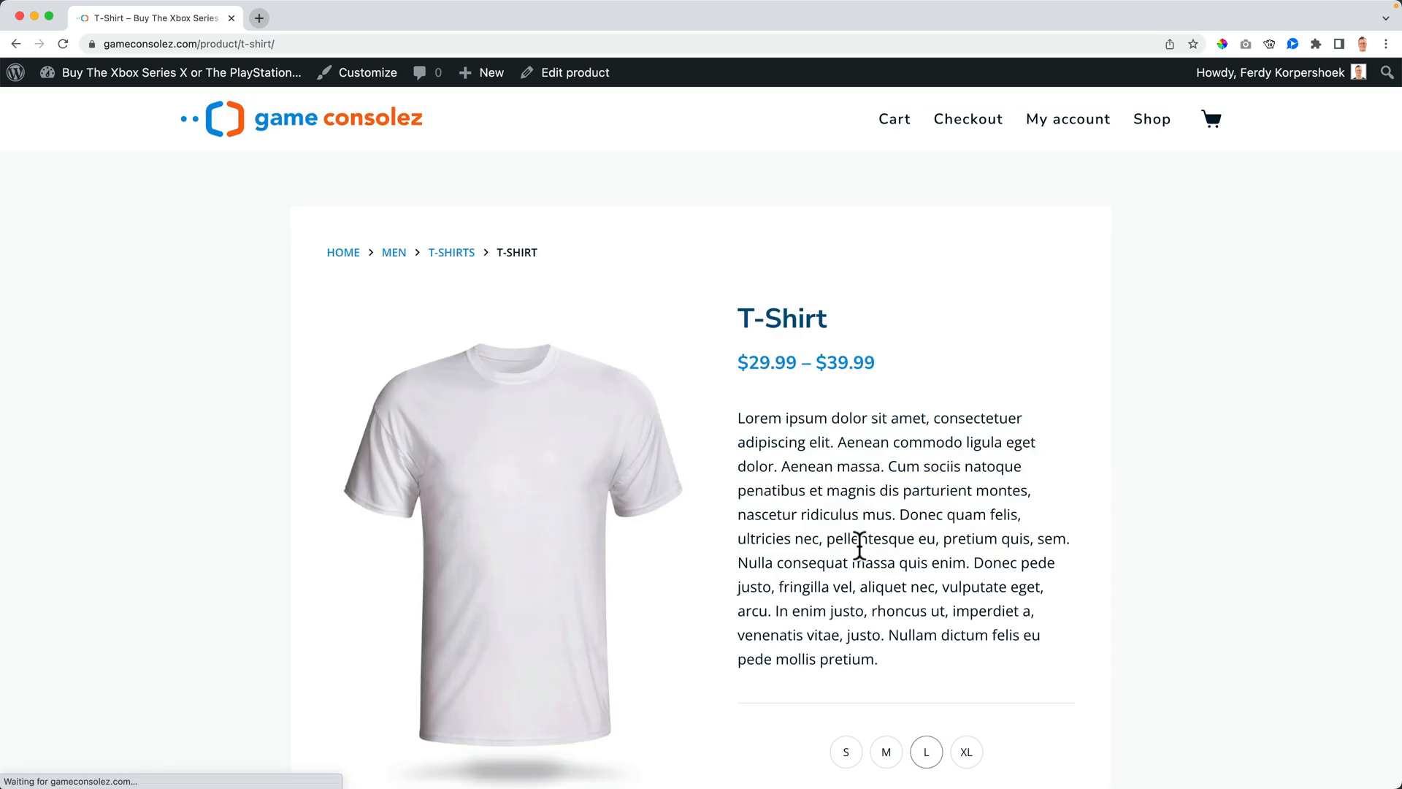
scroll("down", 3)
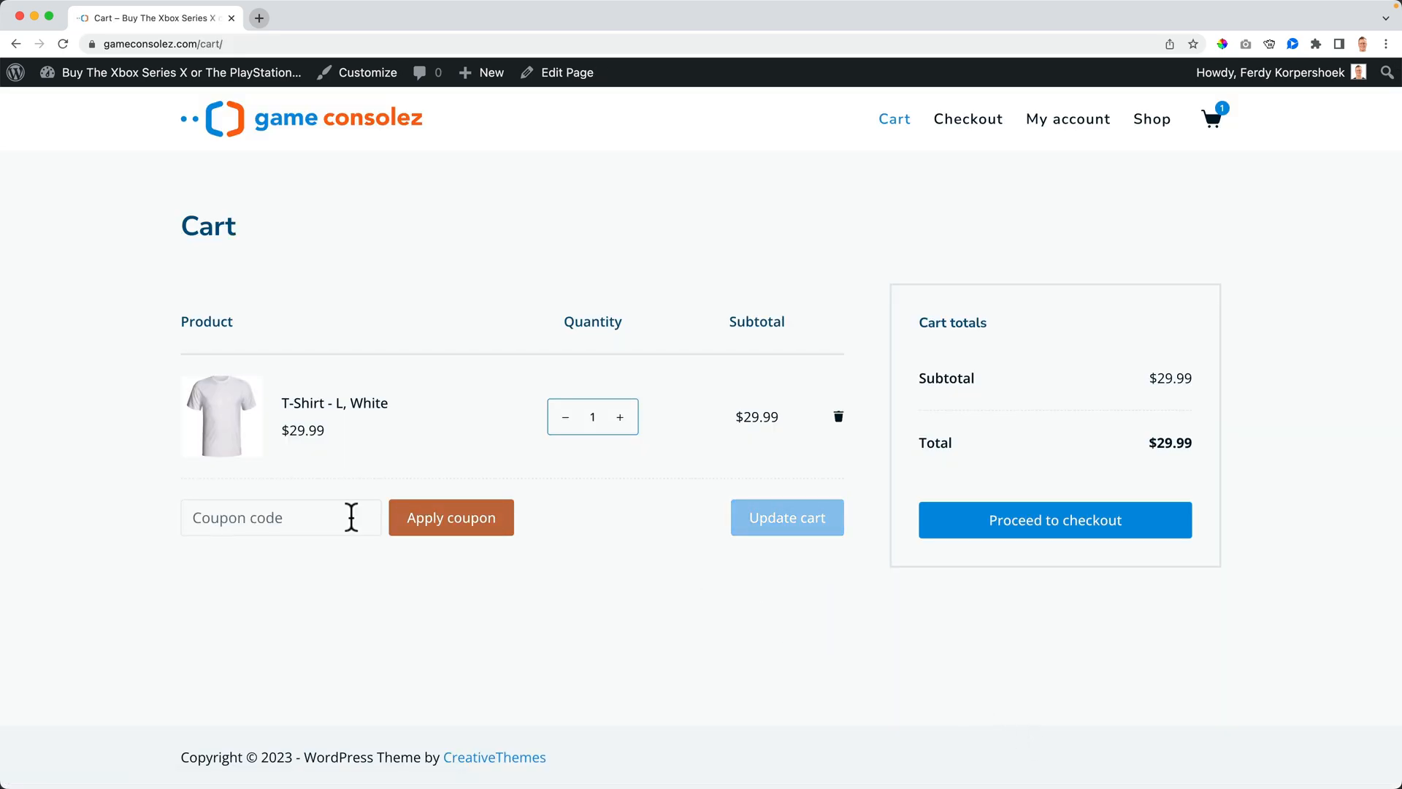
left_click(620, 416)
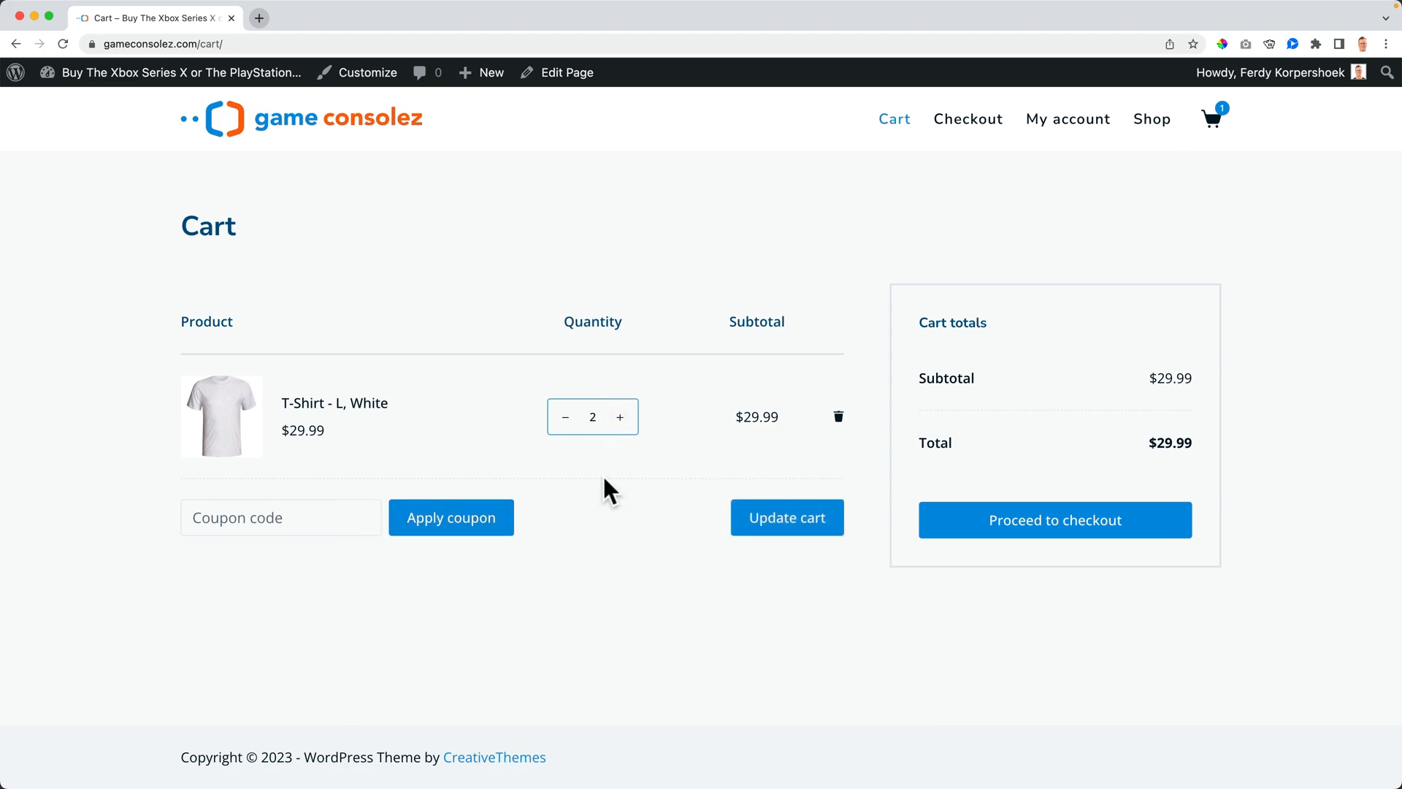
left_click(786, 517)
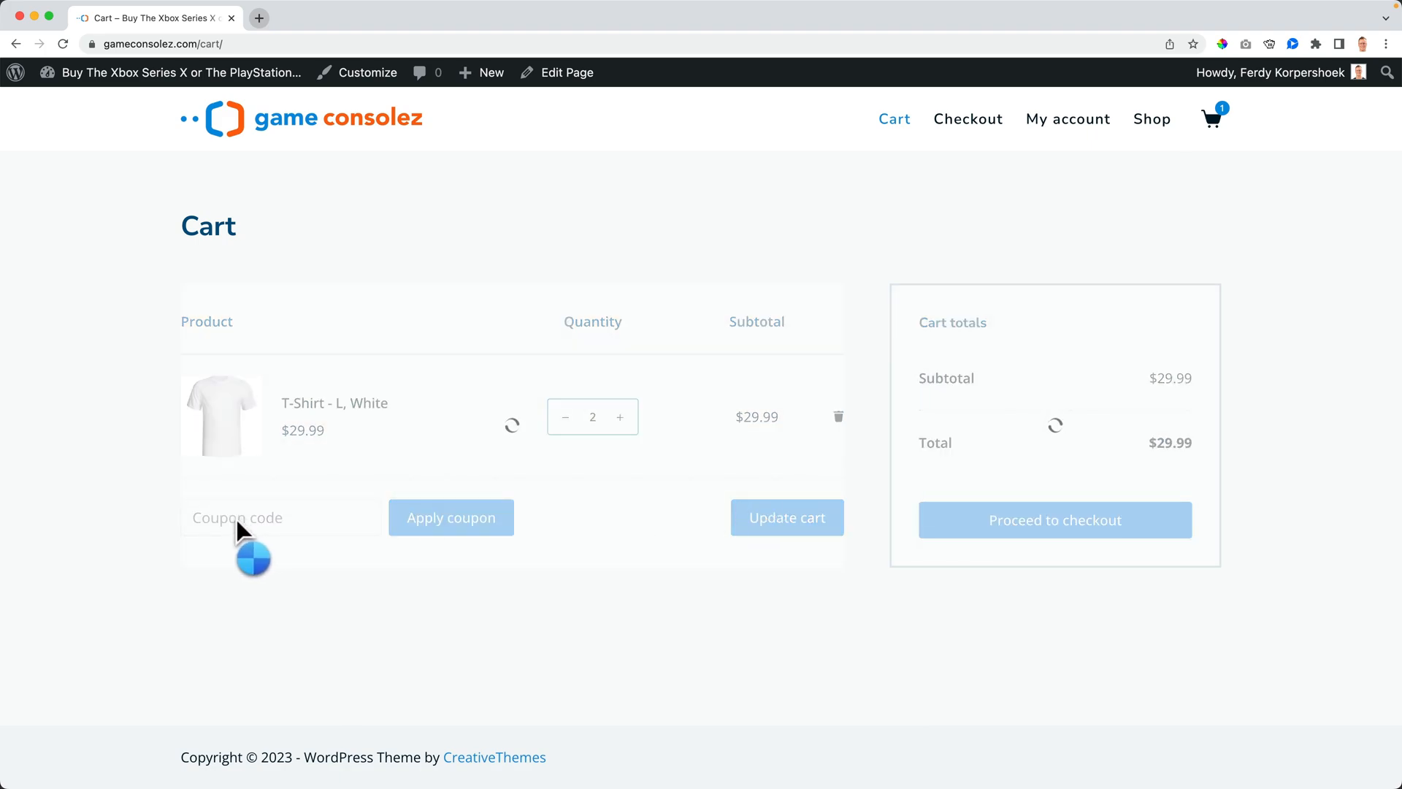
Apply the 10dollars and 10percent coupons together, bringing the cart total to $43.98
left_click(787, 517)
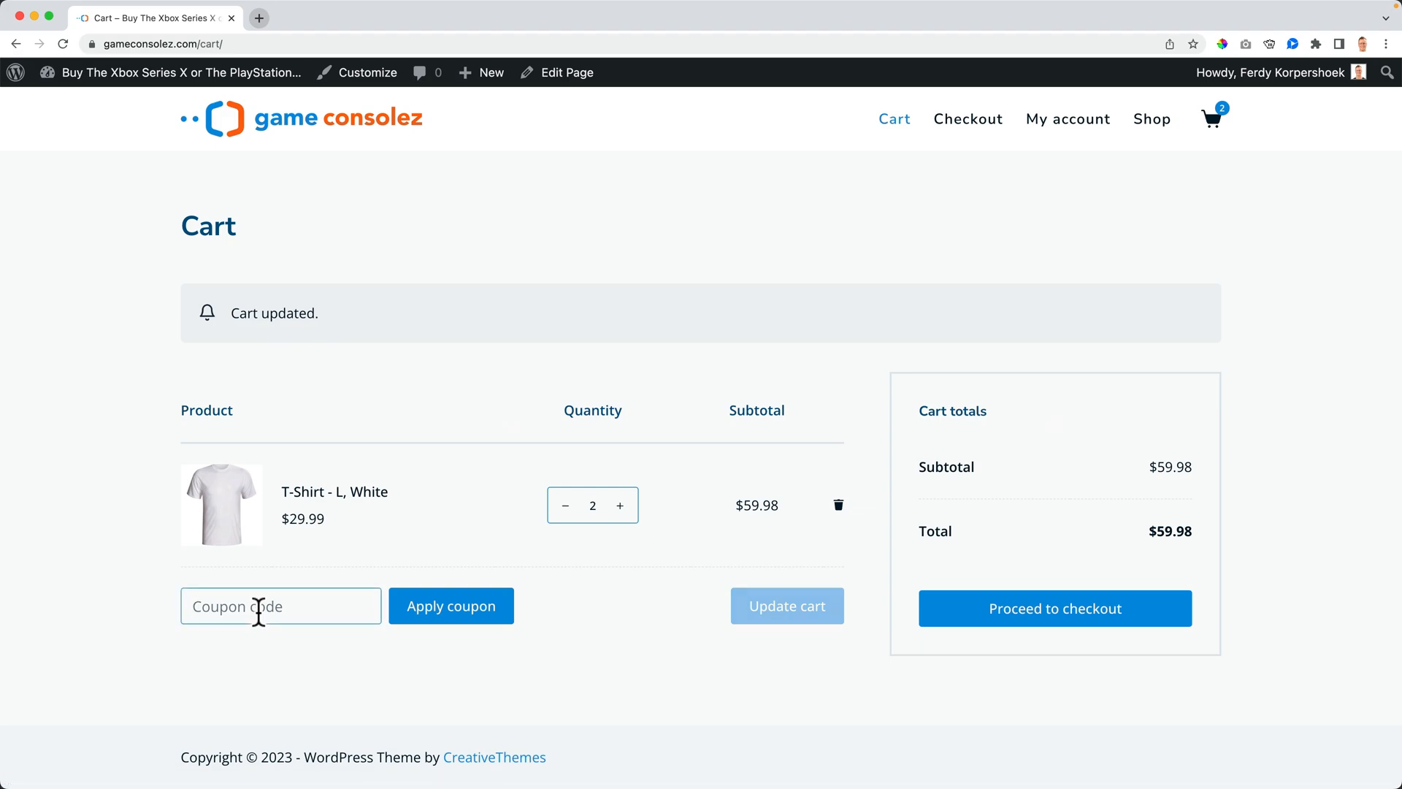
type("10dollars")
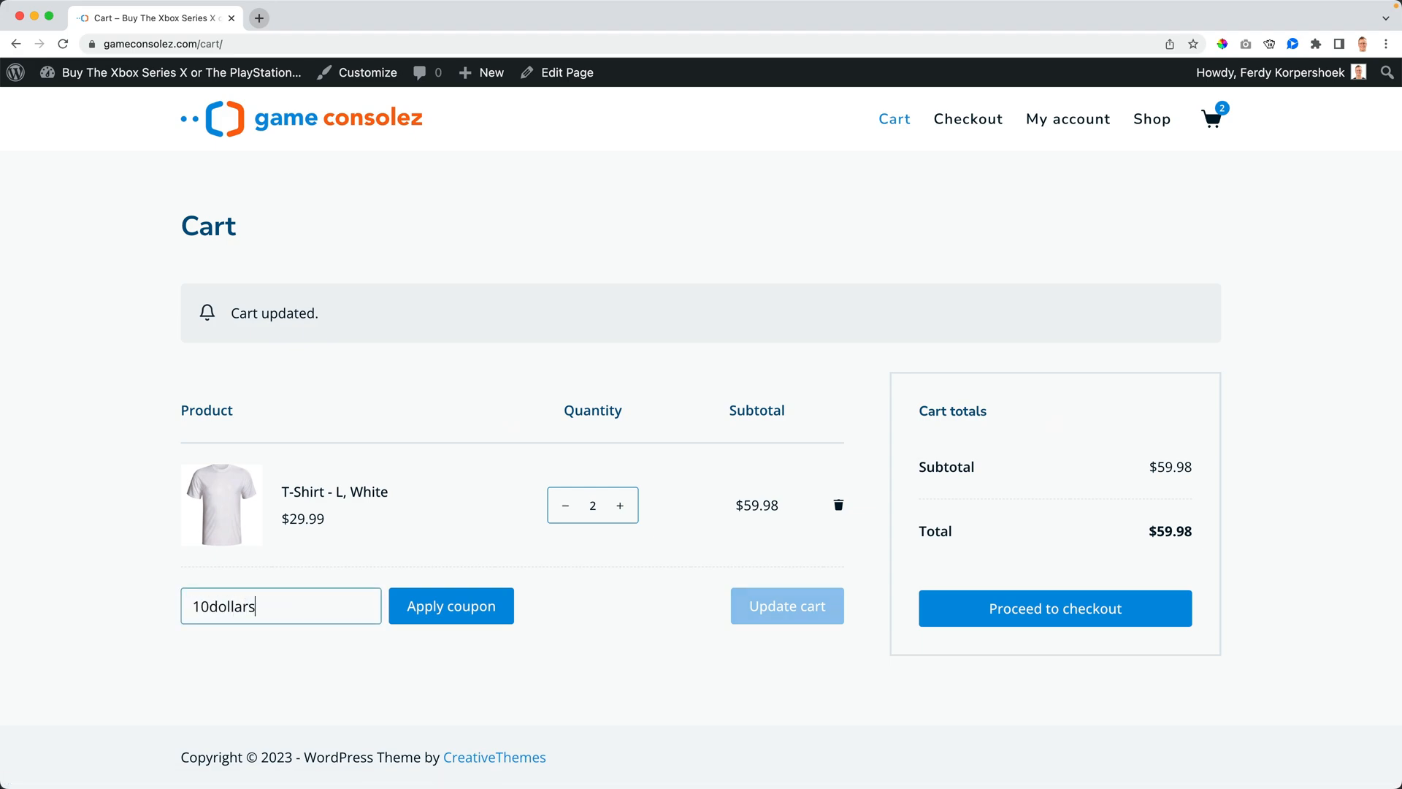
left_click(451, 605)
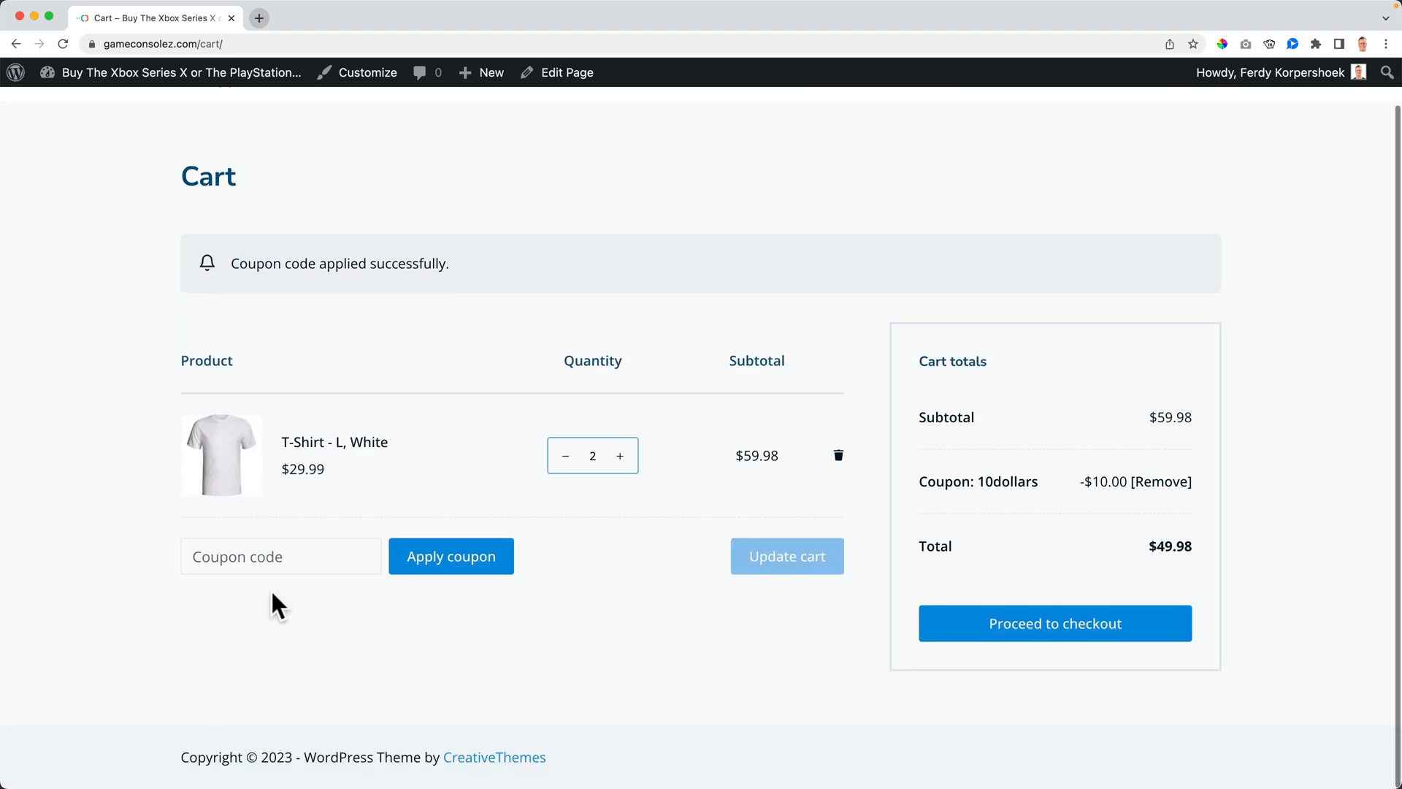
type("1")
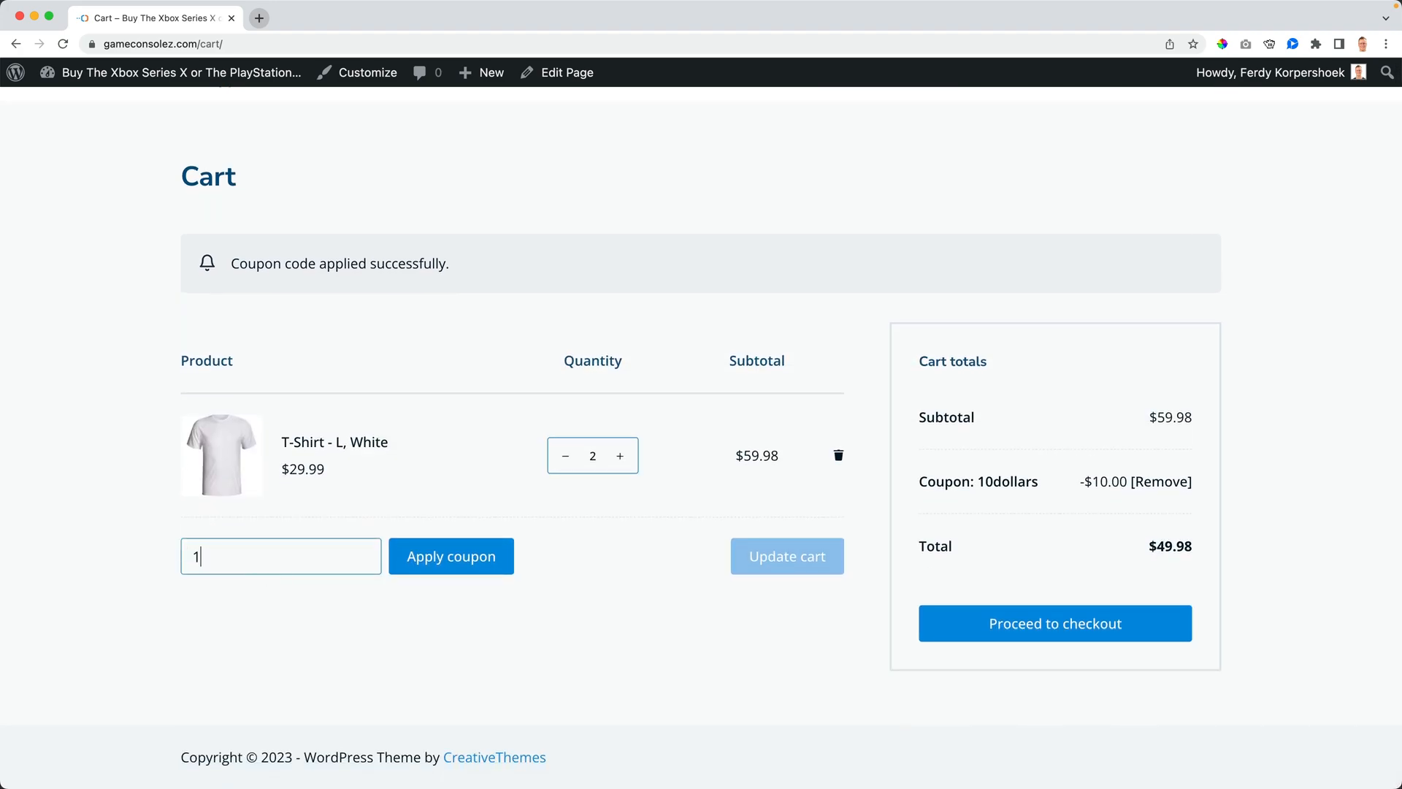
type("10percent")
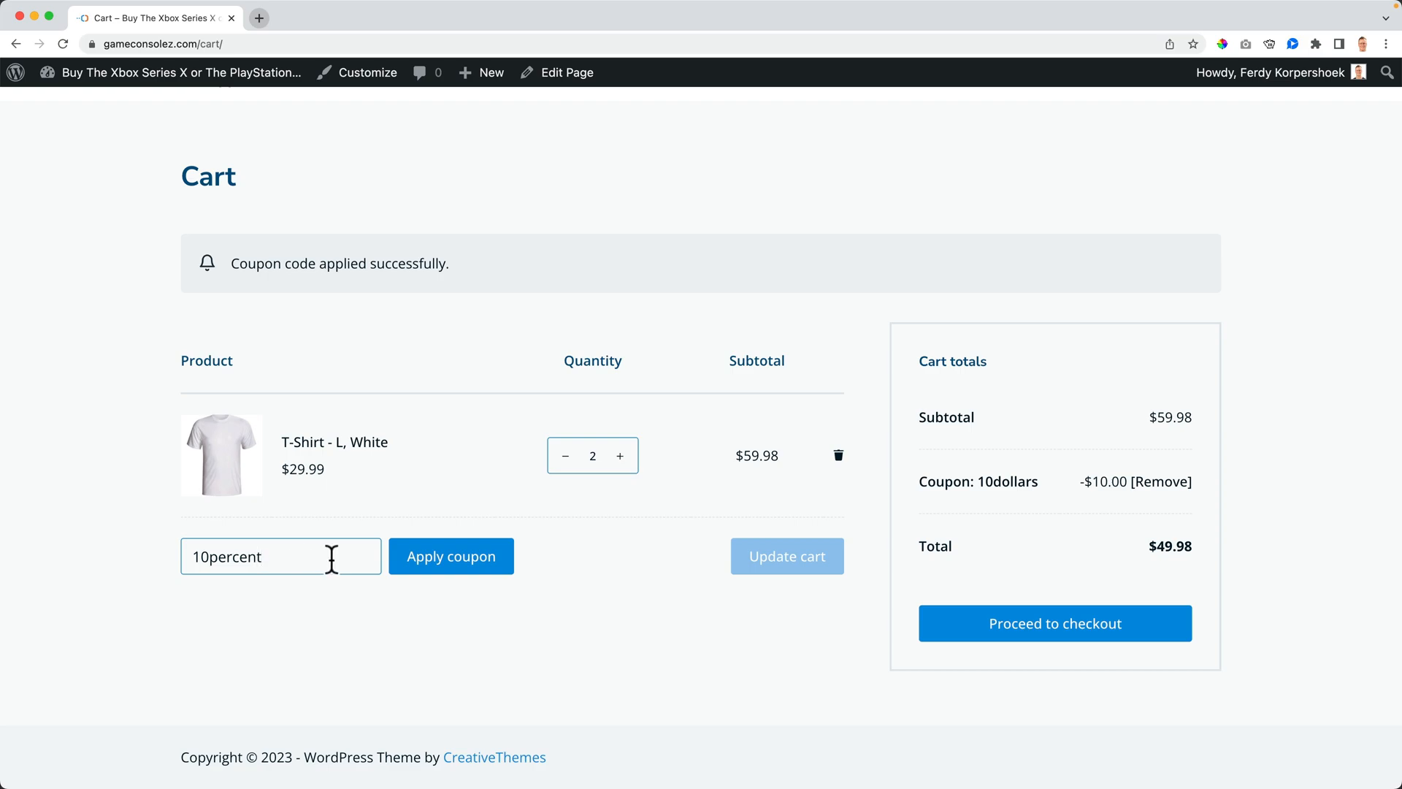
left_click(452, 555)
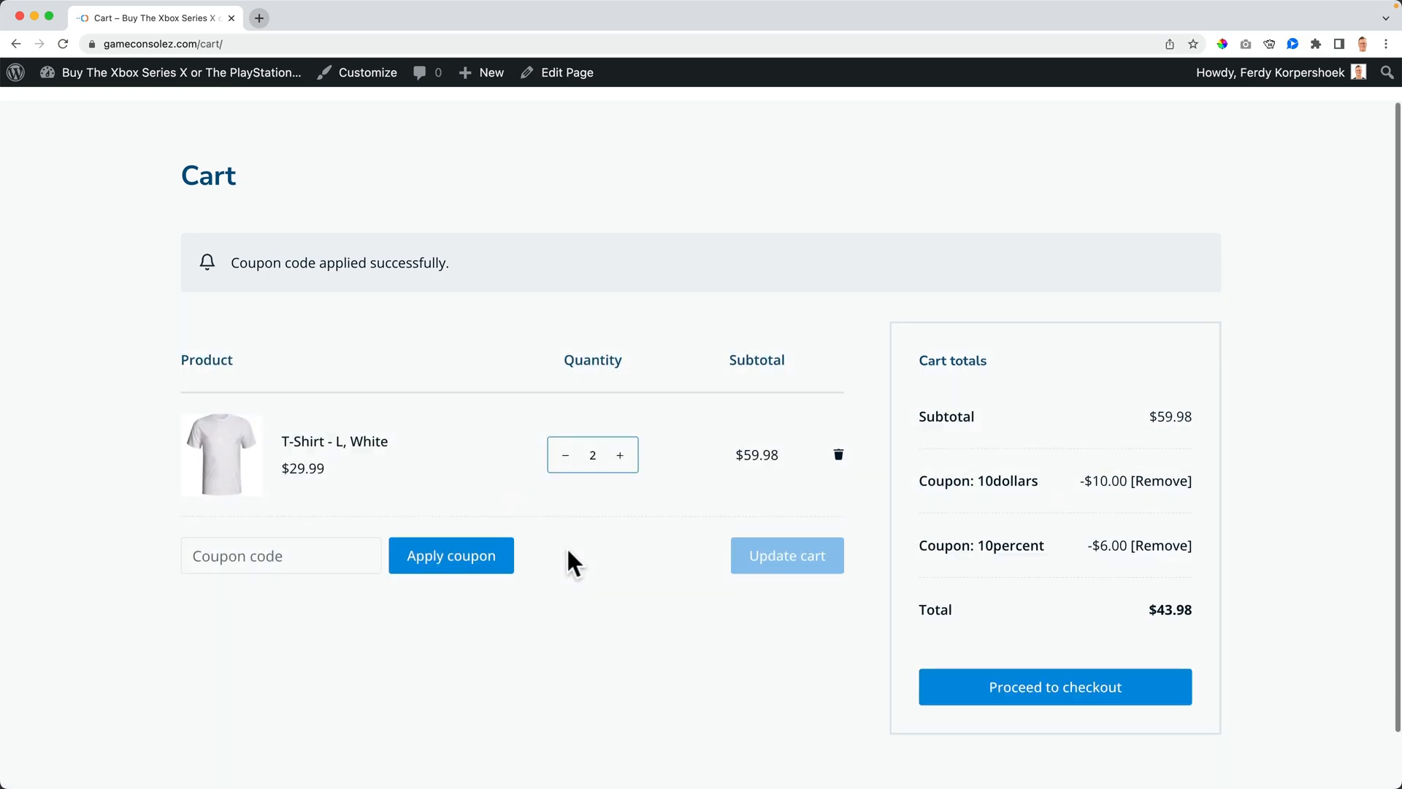
scroll("down", 3)
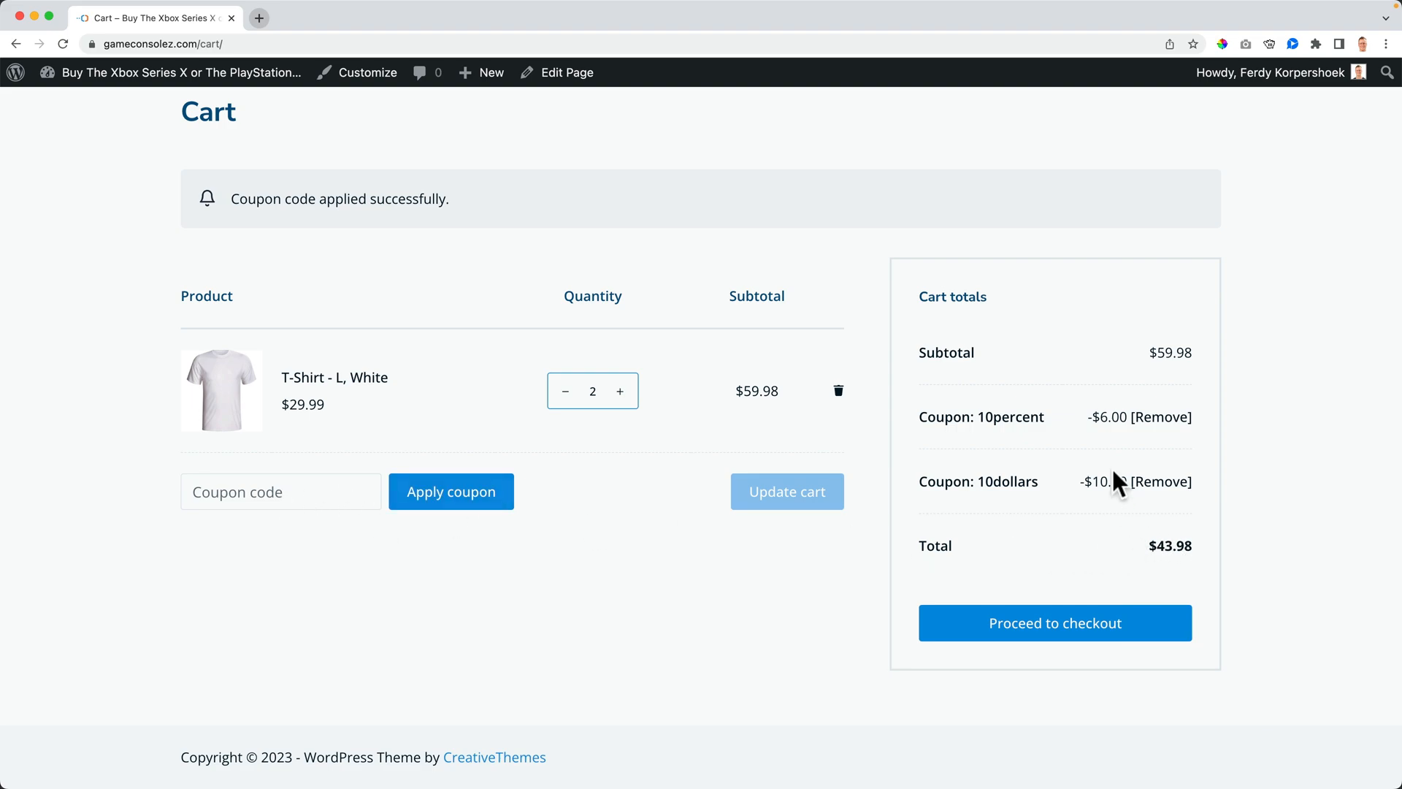
mouse_move(931, 416)
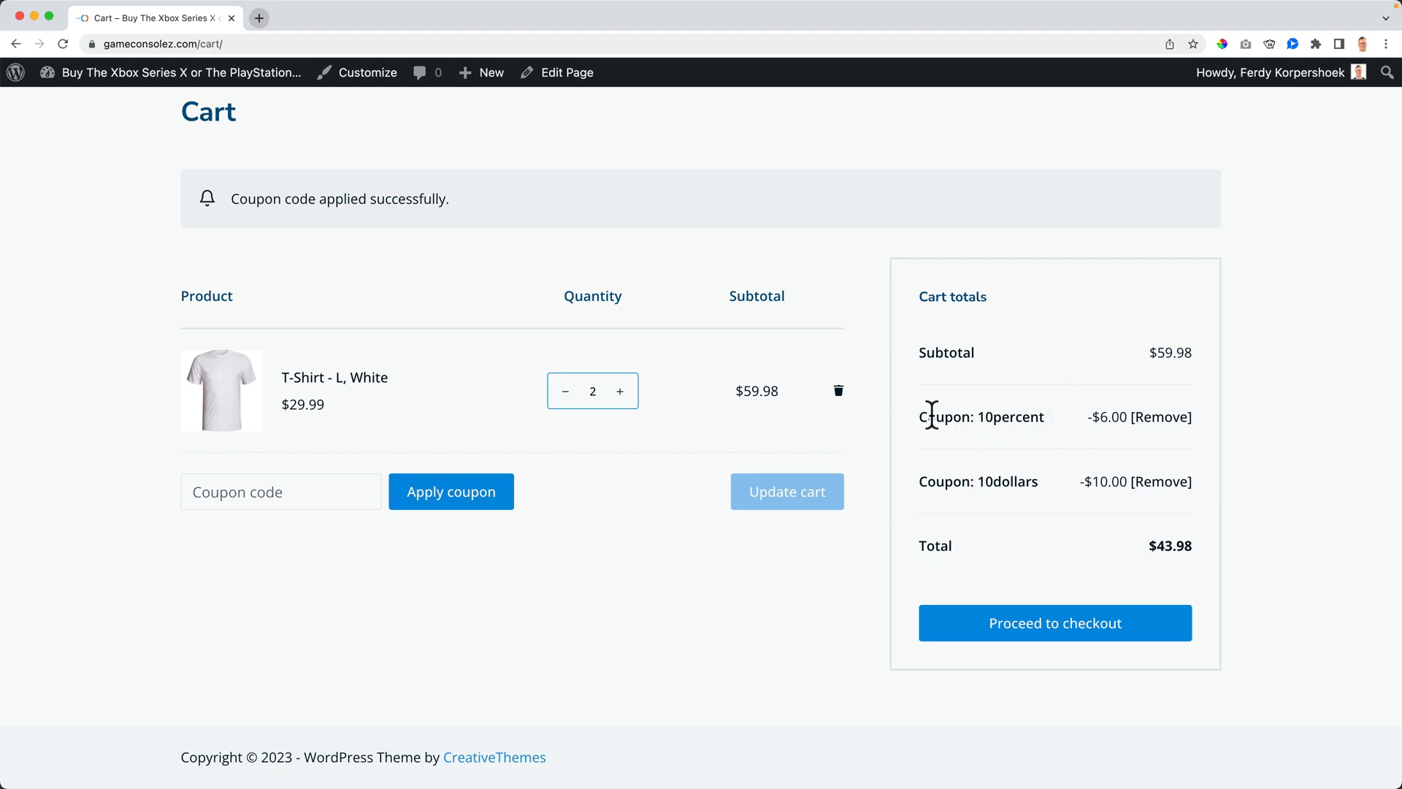
mouse_move(1049, 454)
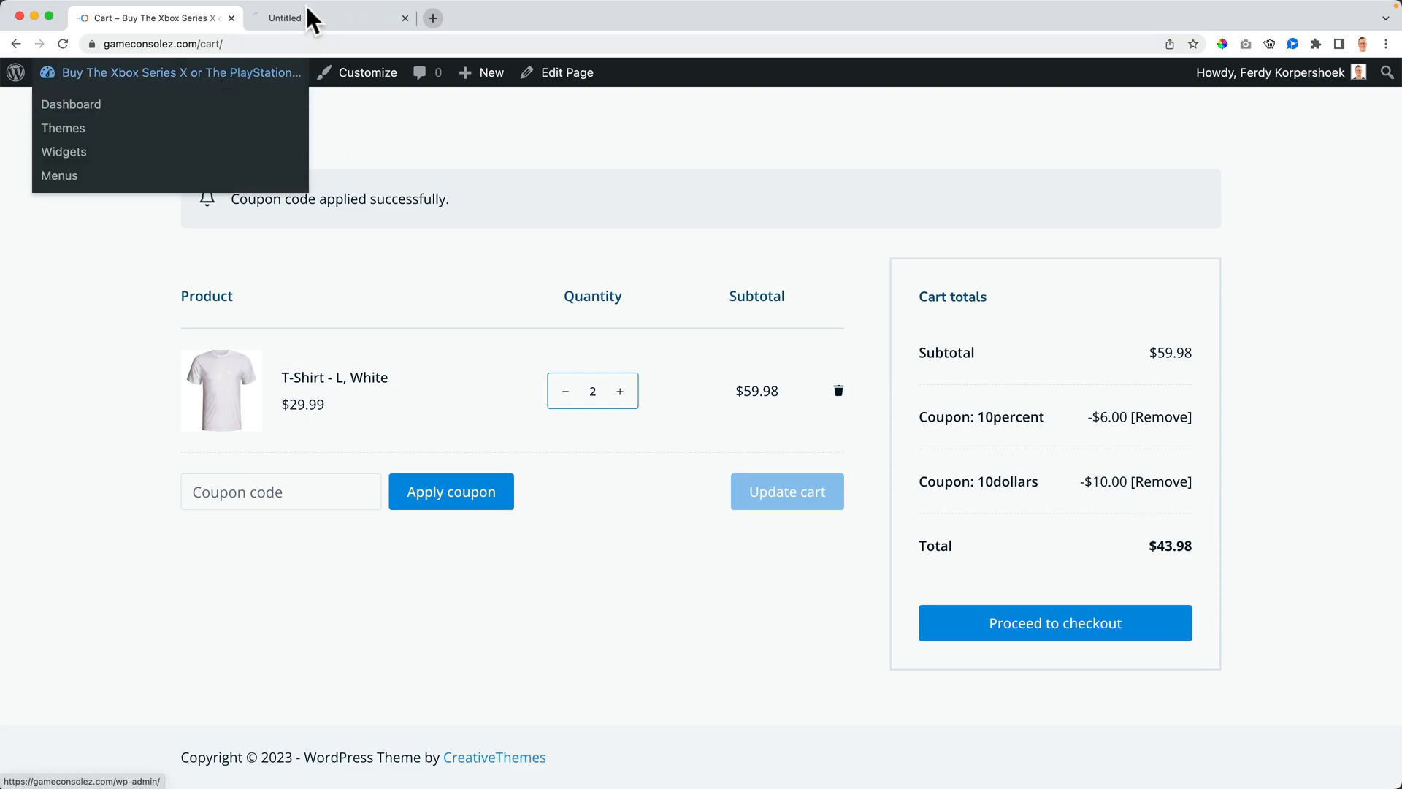
Tick Individual use only on the 10dollars coupon and update it
left_click(70, 104)
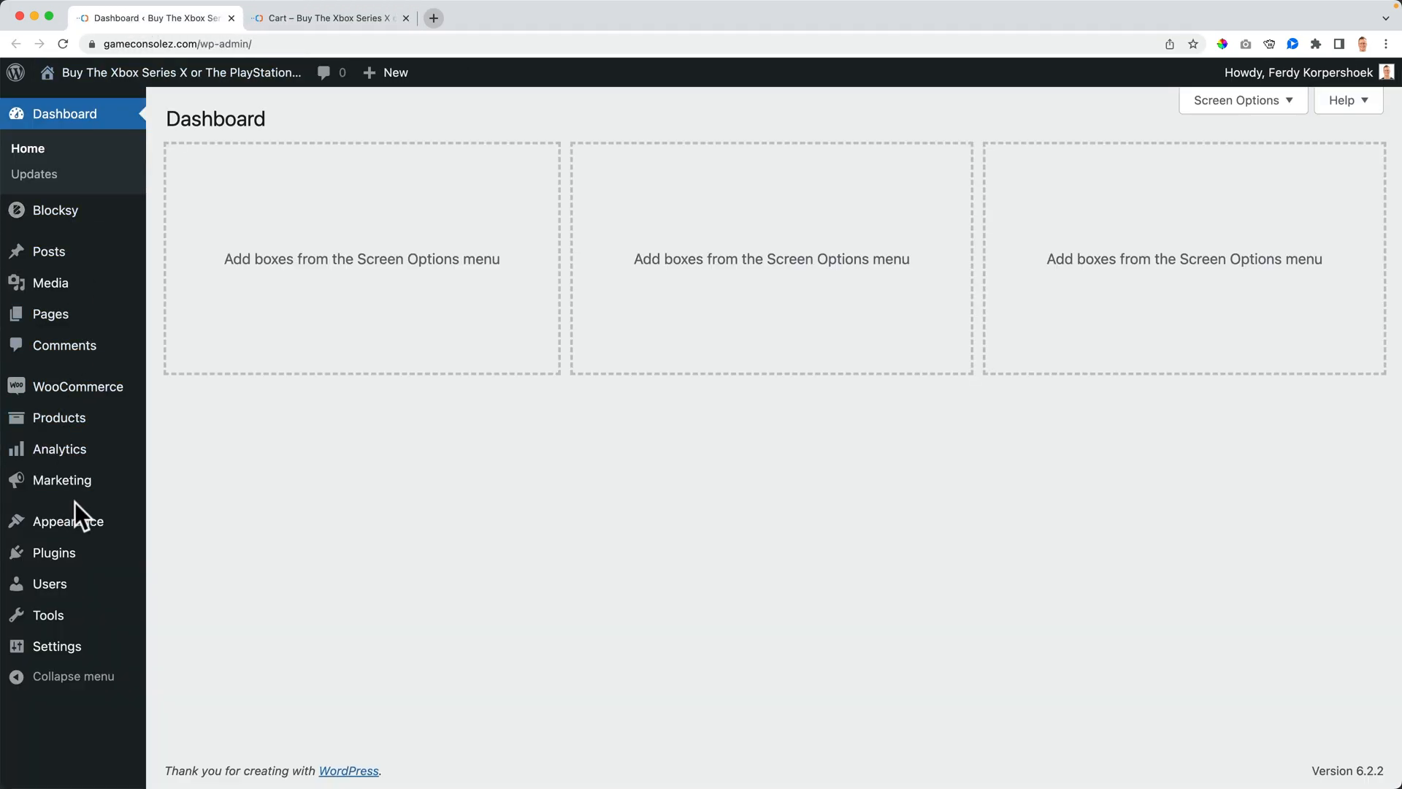
left_click(37, 475)
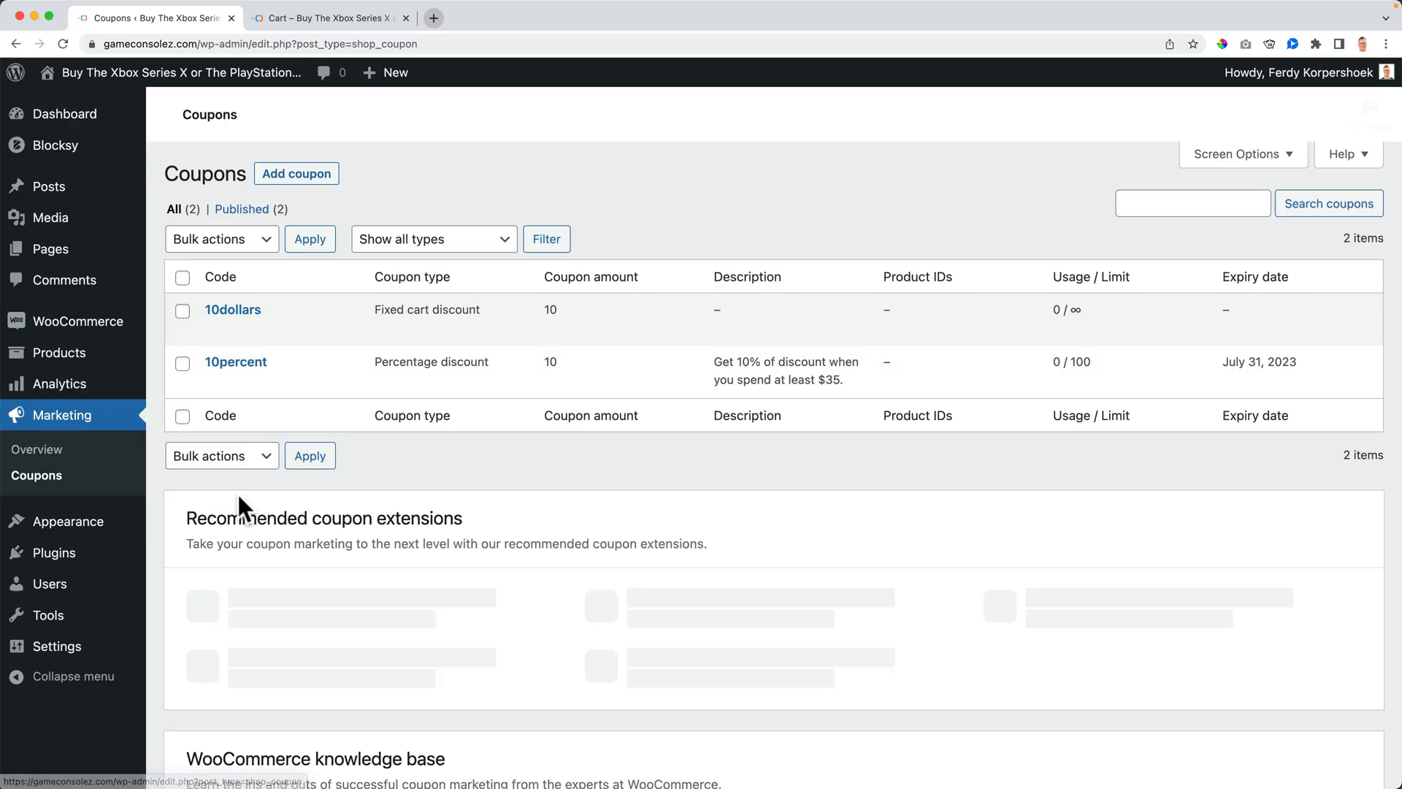
left_click(232, 310)
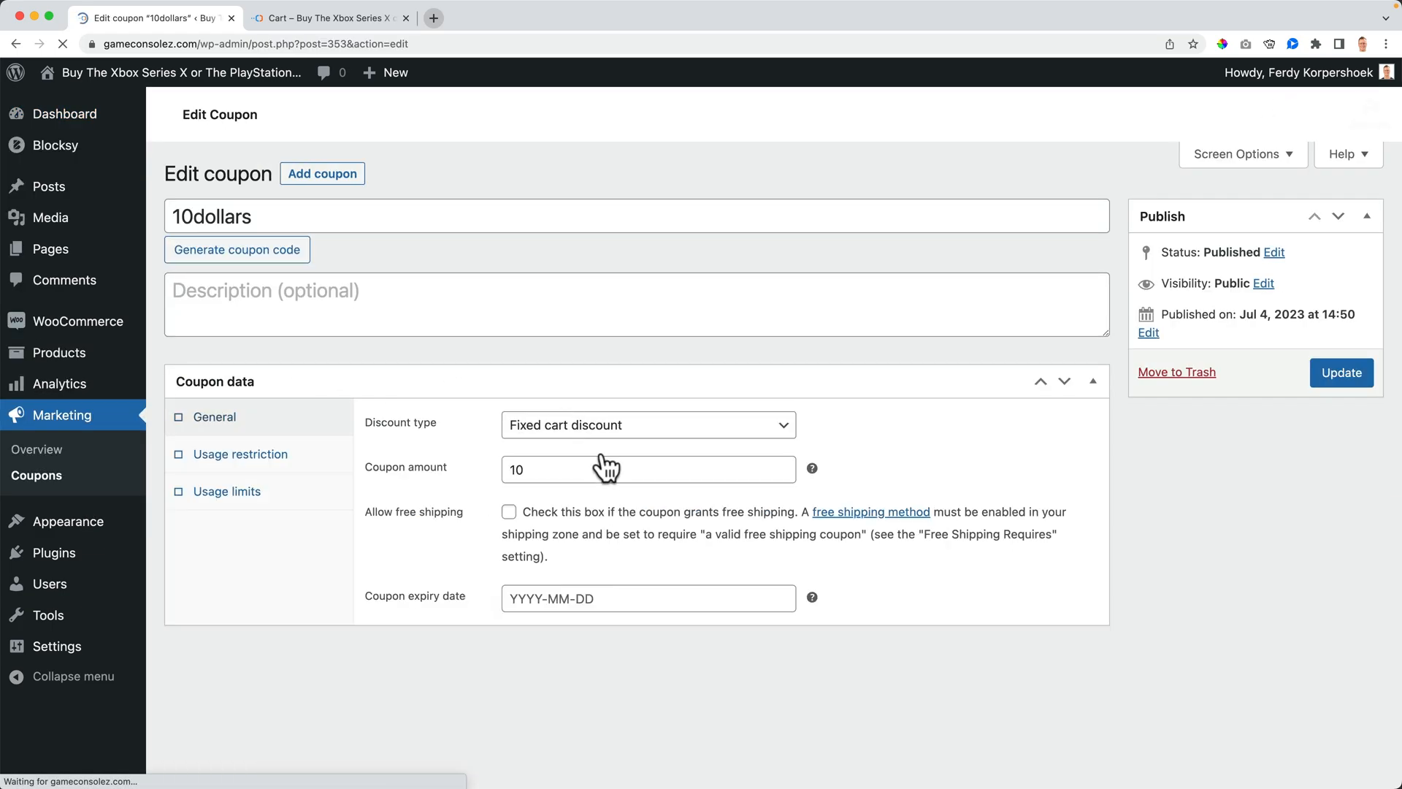
left_click(239, 453)
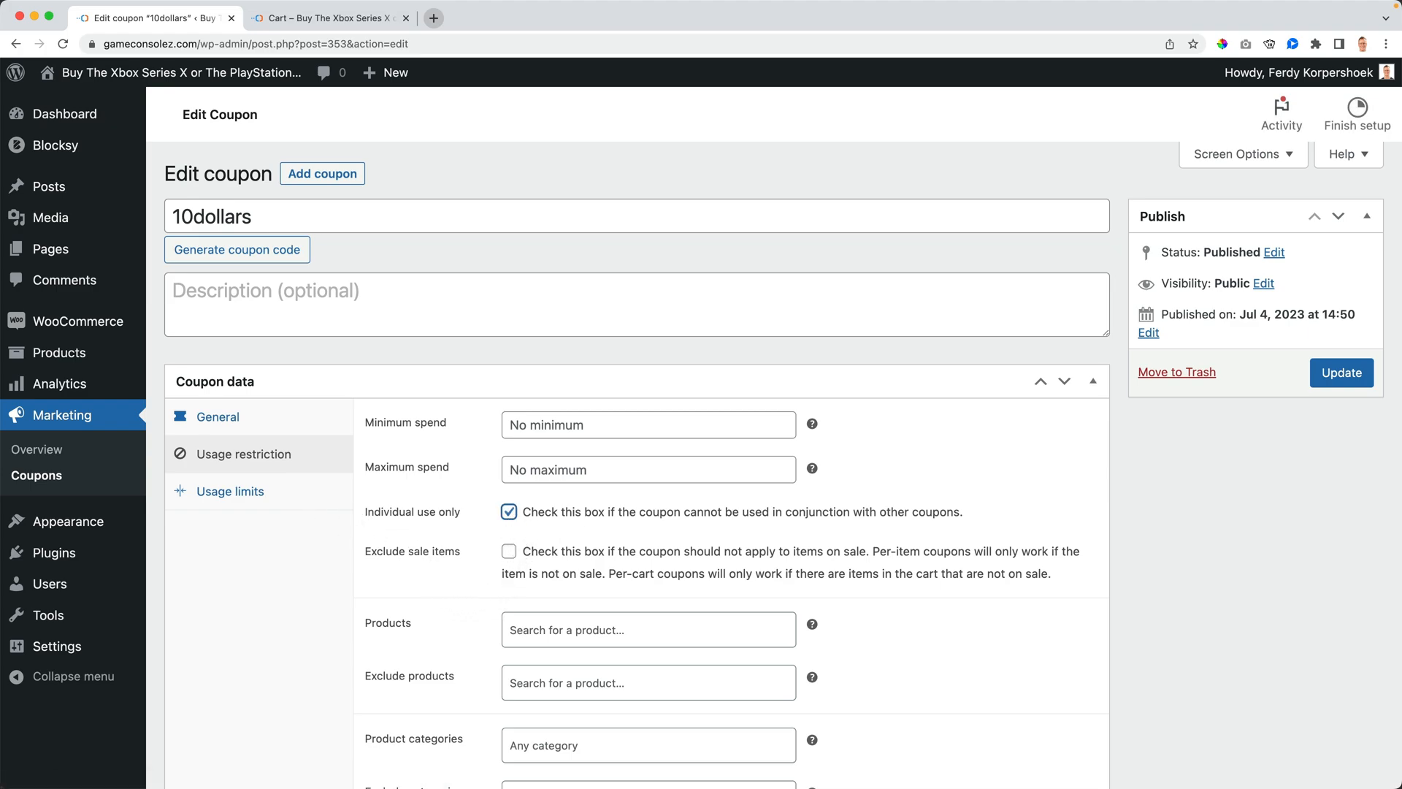
left_click(1341, 373)
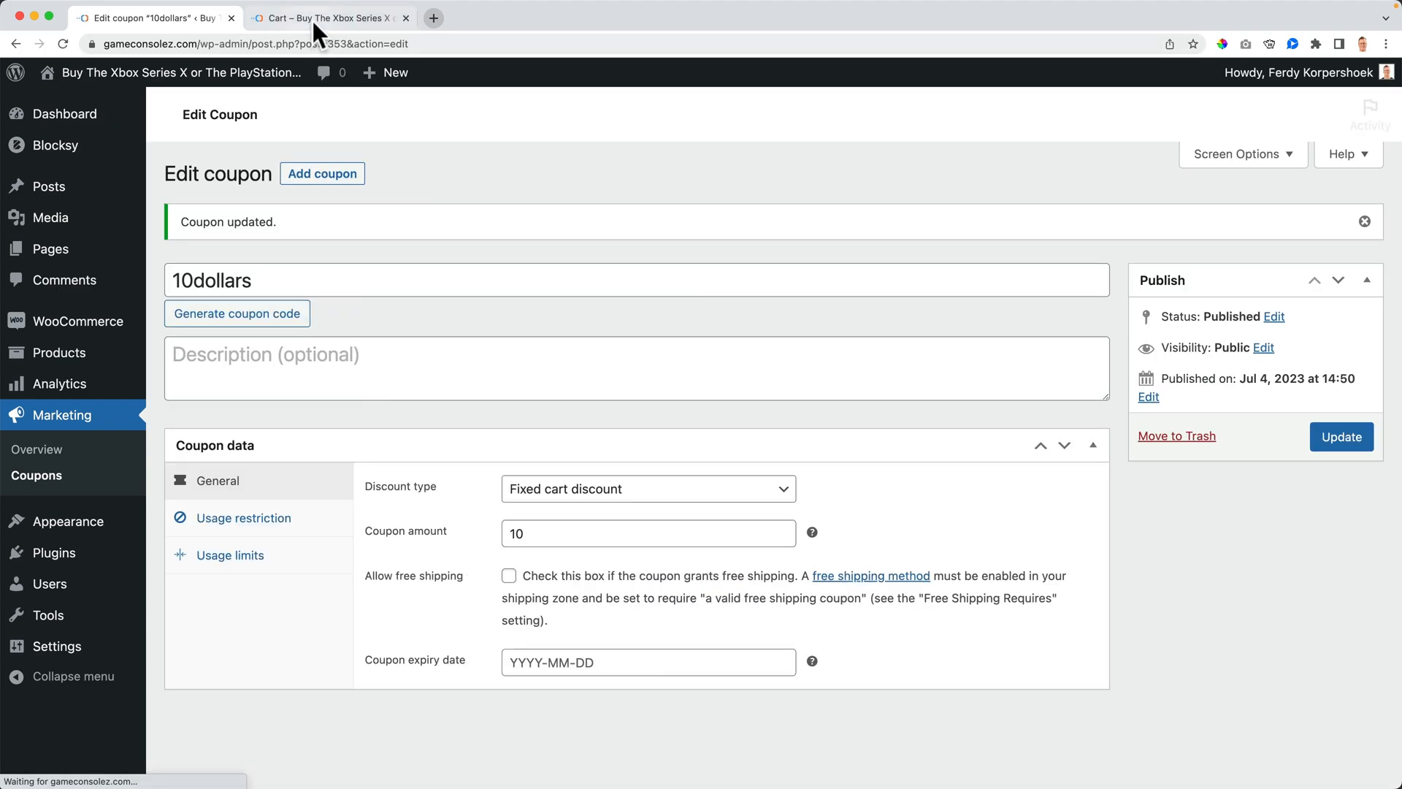
Refresh the storefront cart and remove both applied coupons
left_click(329, 17)
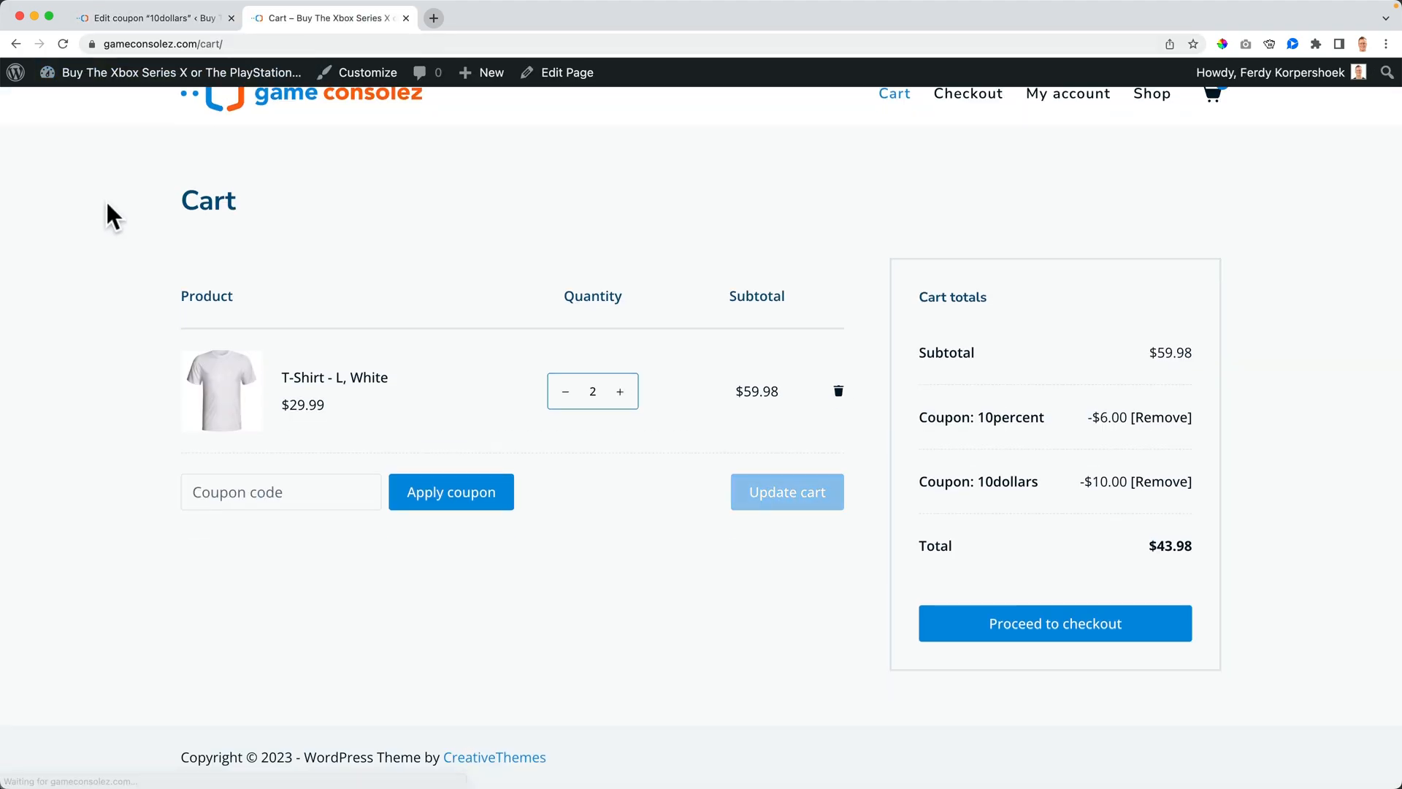
left_click(786, 491)
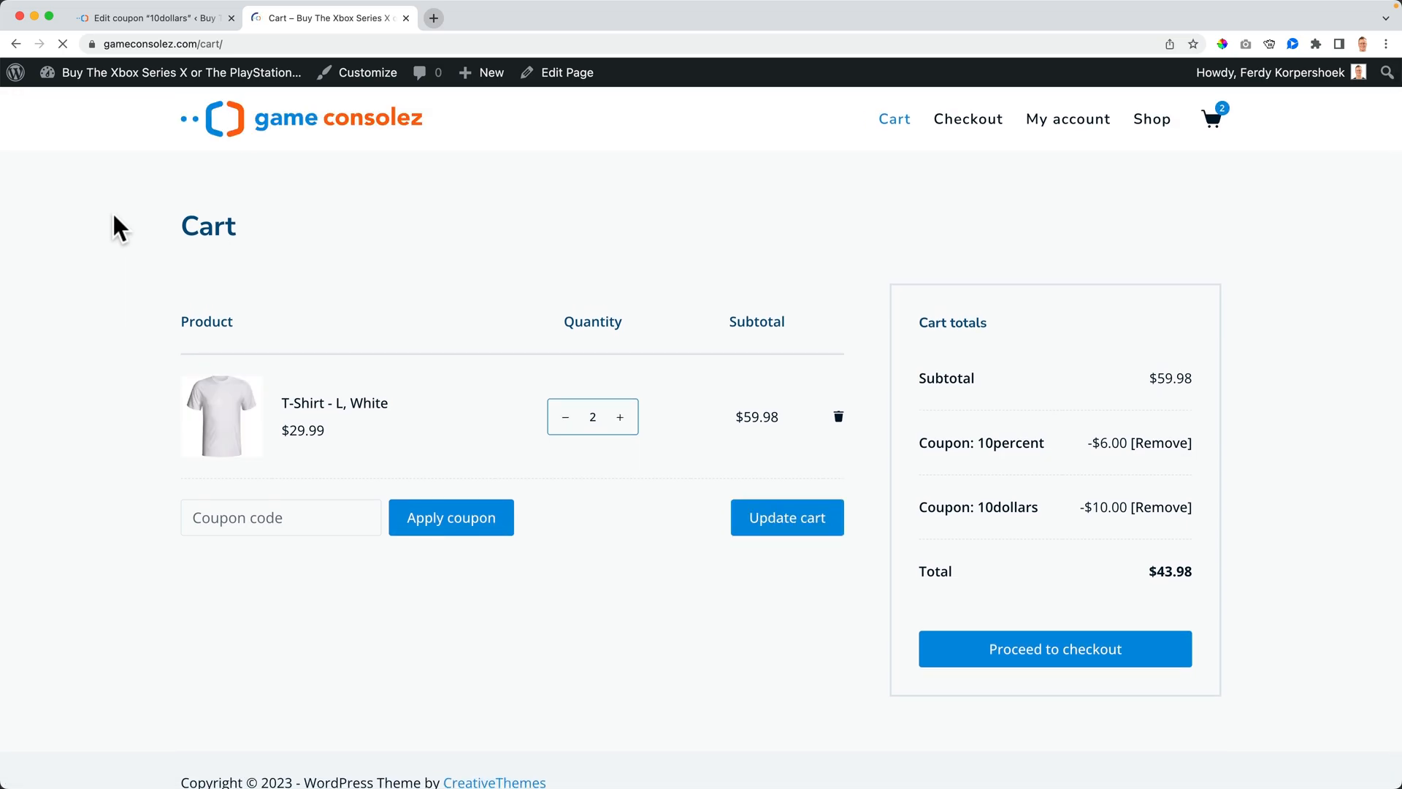
left_click(1172, 443)
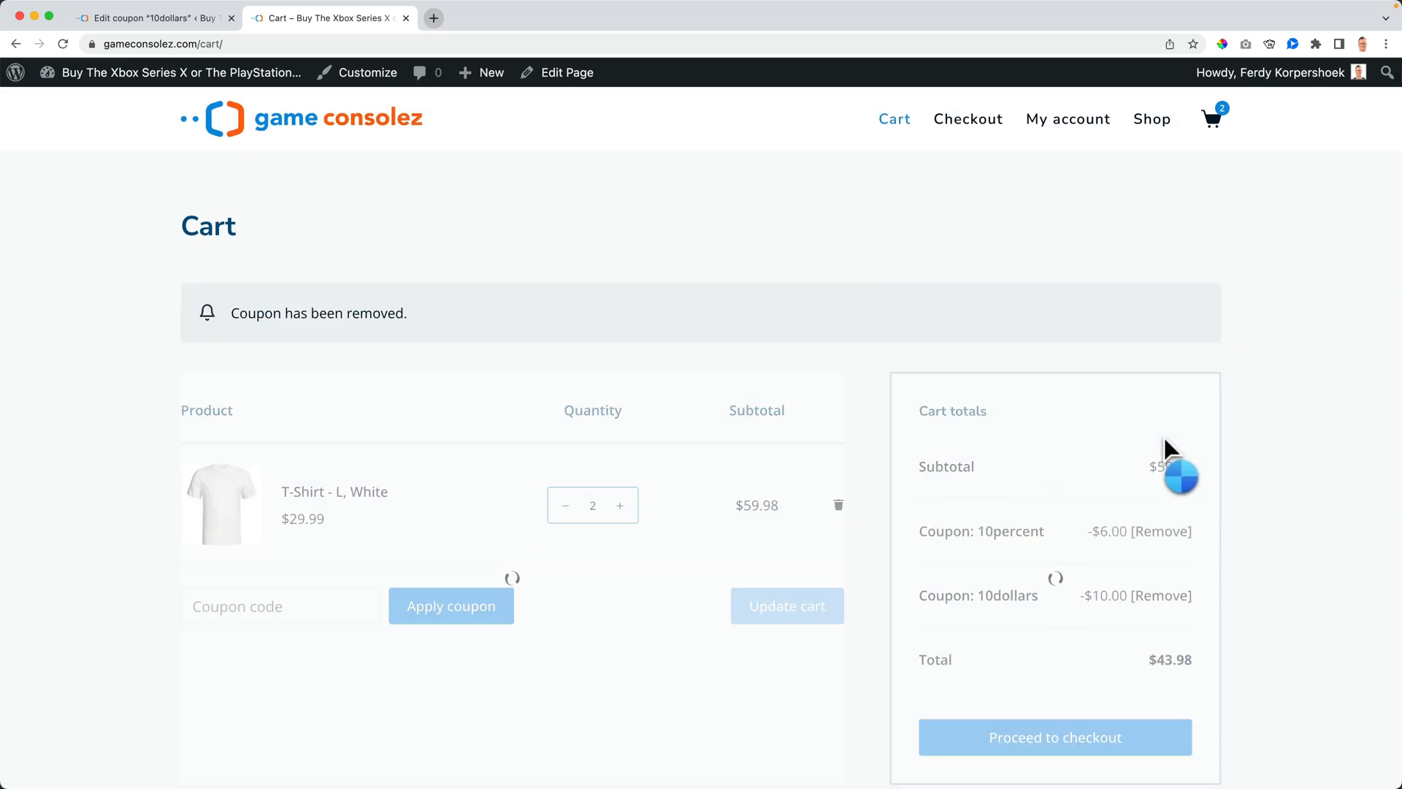
left_click(1163, 532)
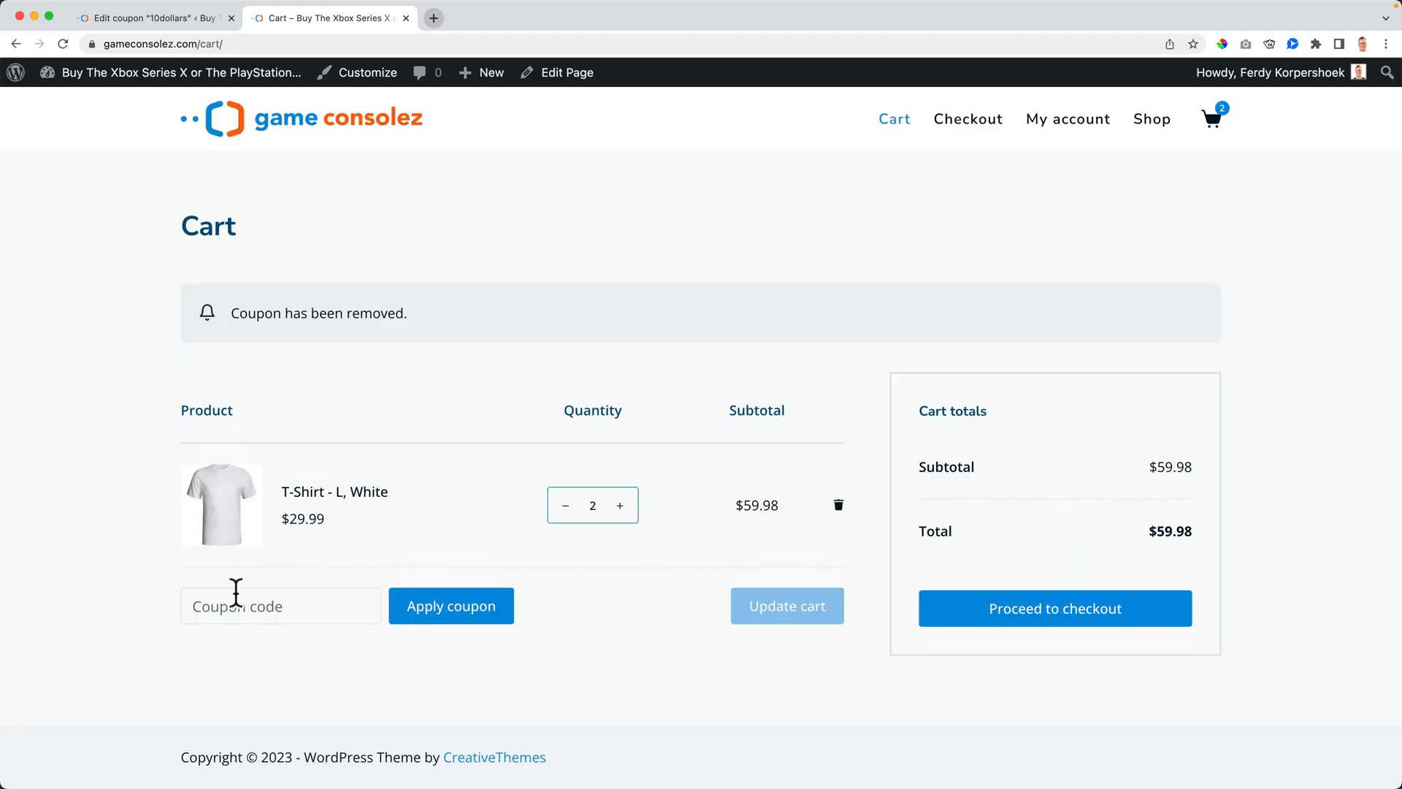
Apply 10dollars, see 10percent rejected alongside it, then remove 10dollars for a $59.98 total
type("10dollars")
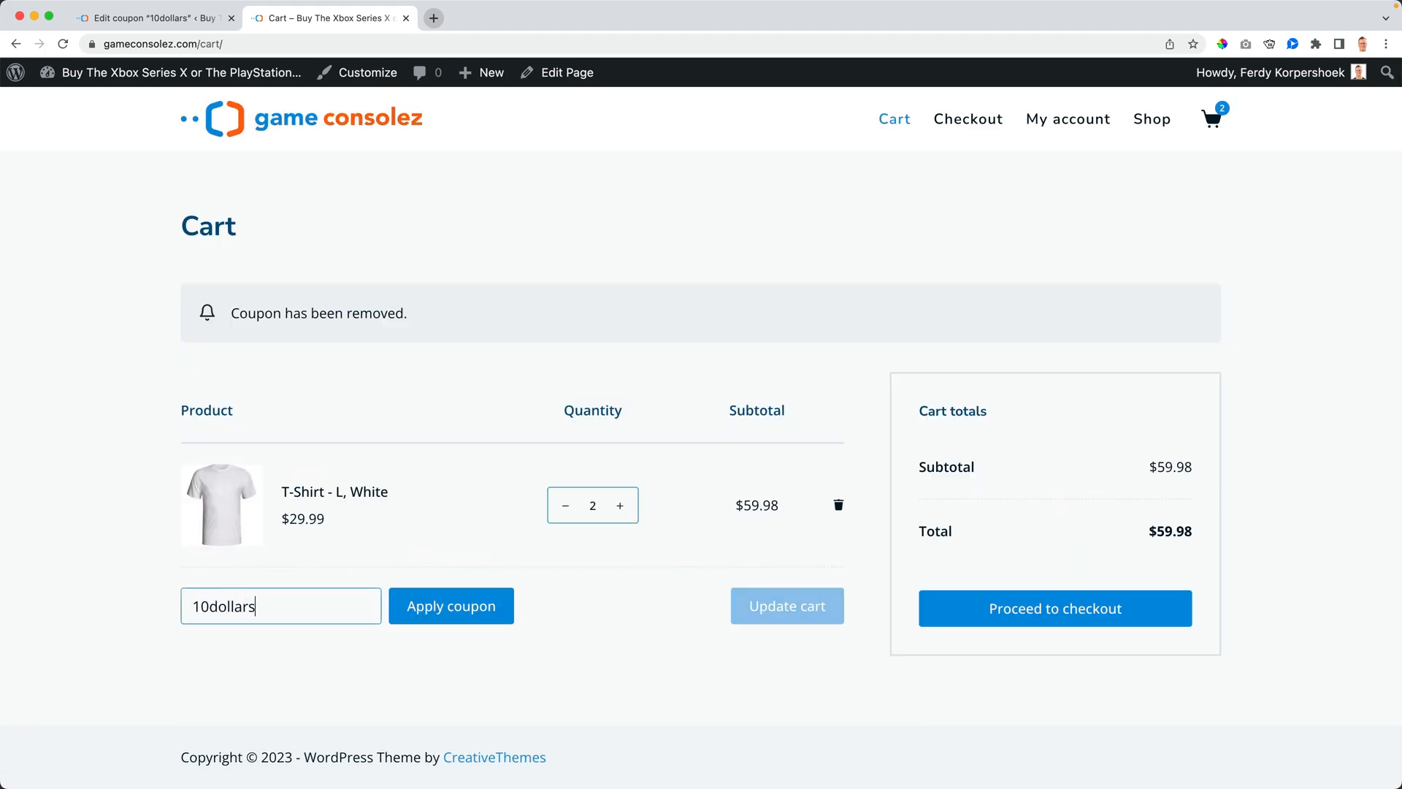
left_click(452, 604)
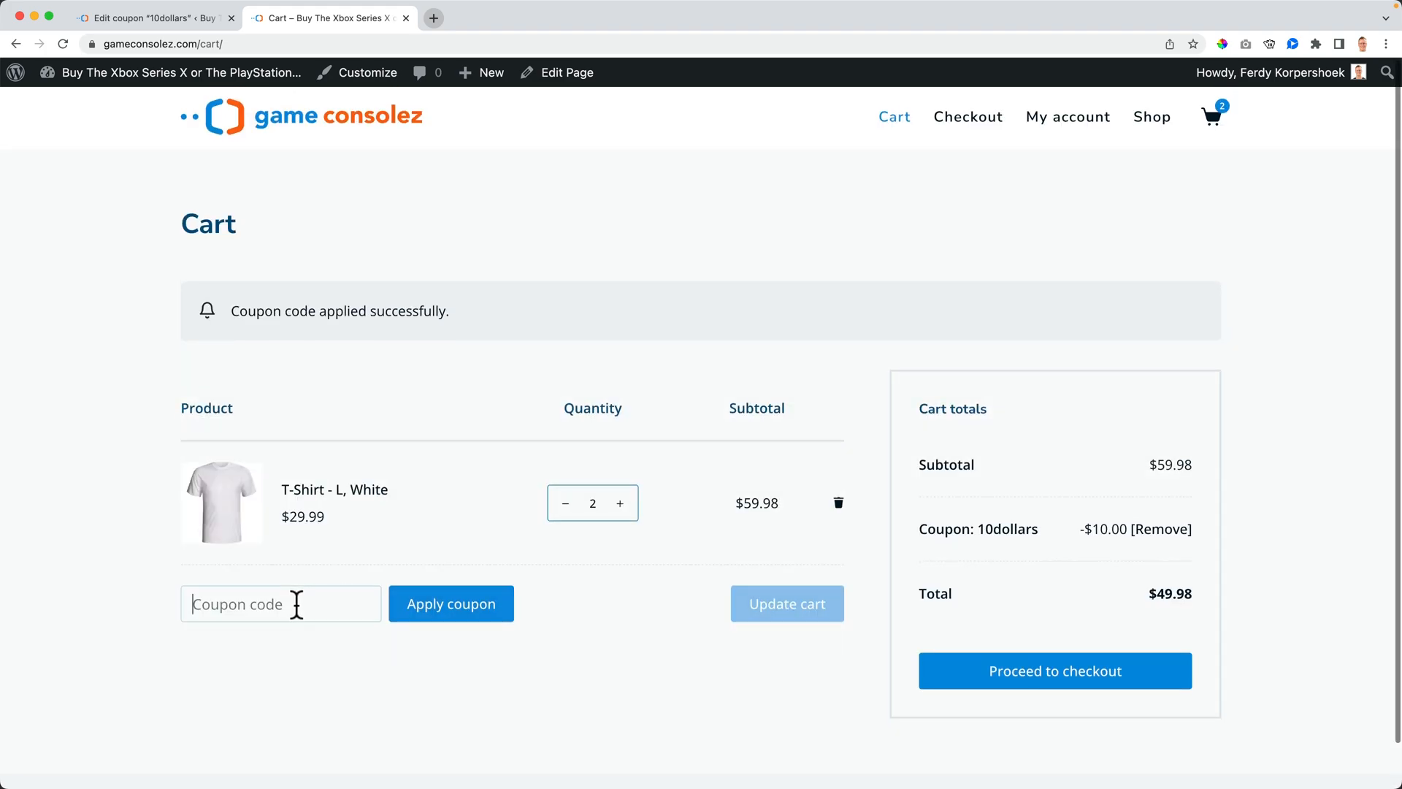
type("10percen")
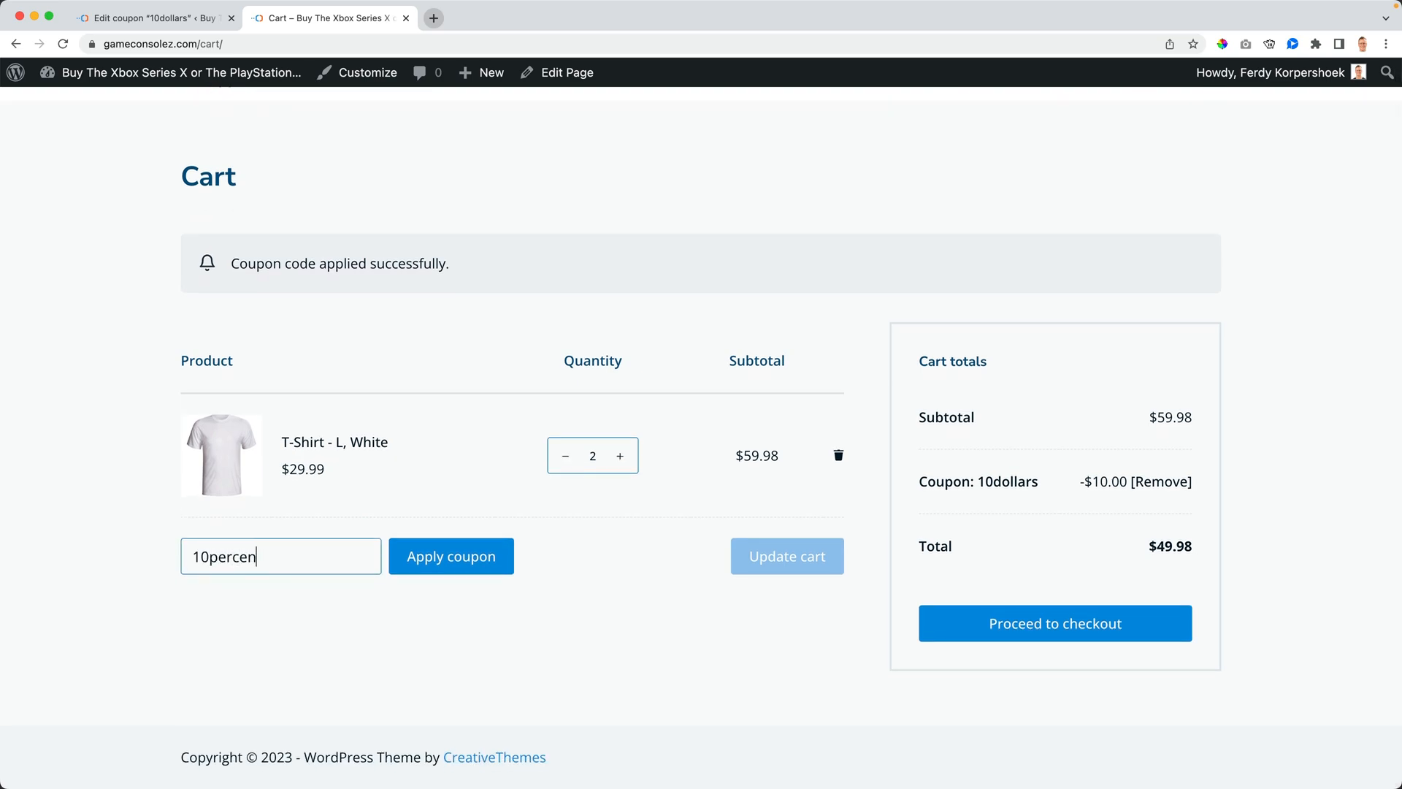
left_click(451, 556)
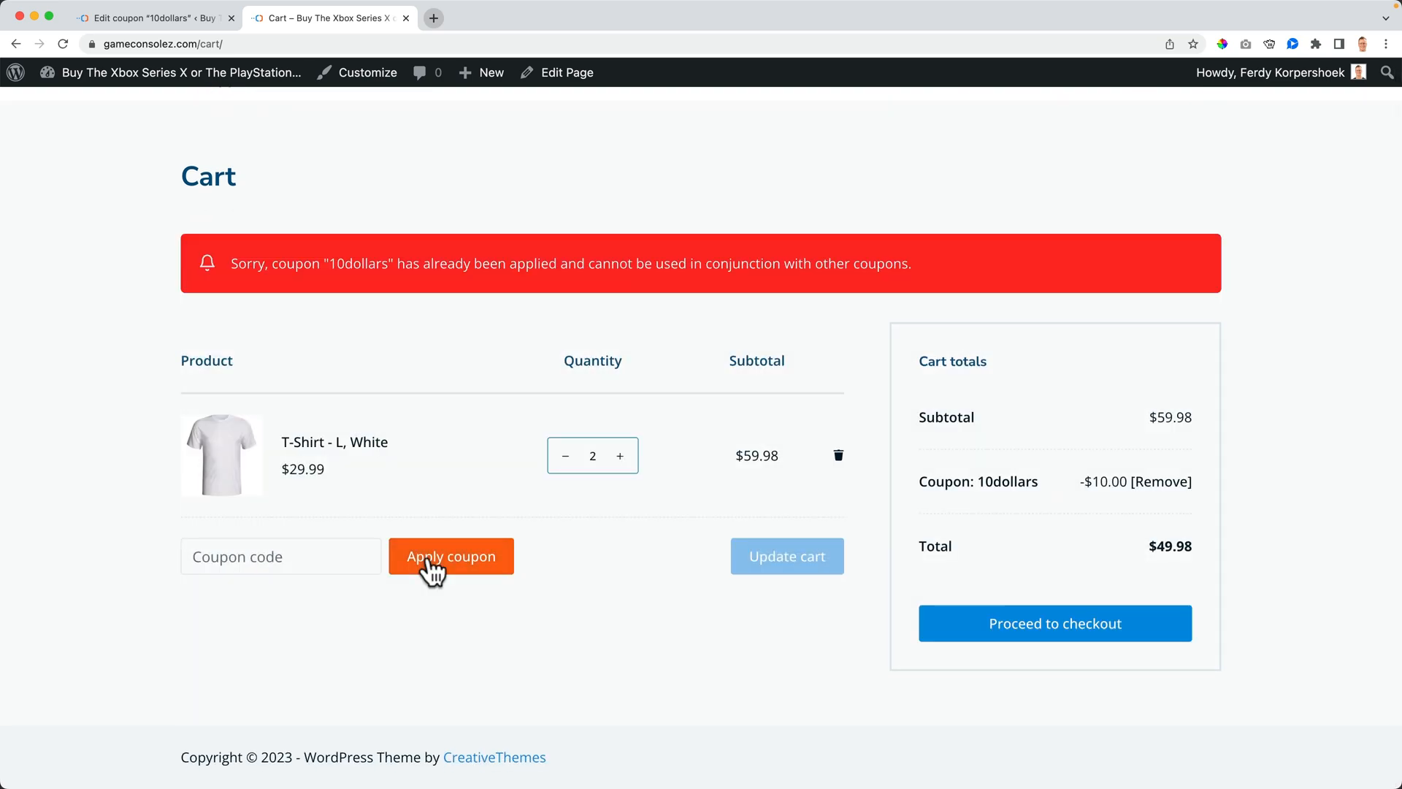
mouse_move(366, 263)
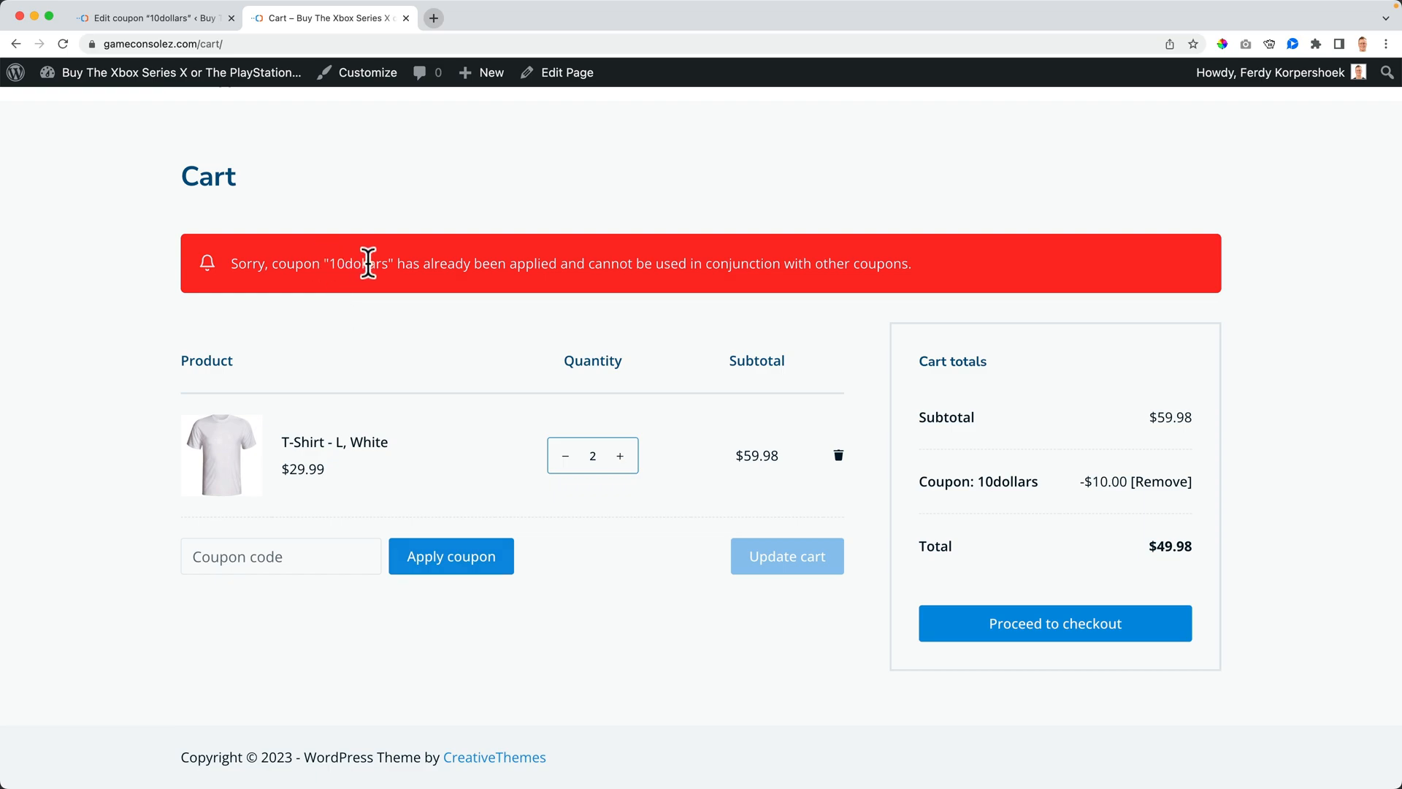
mouse_move(709, 266)
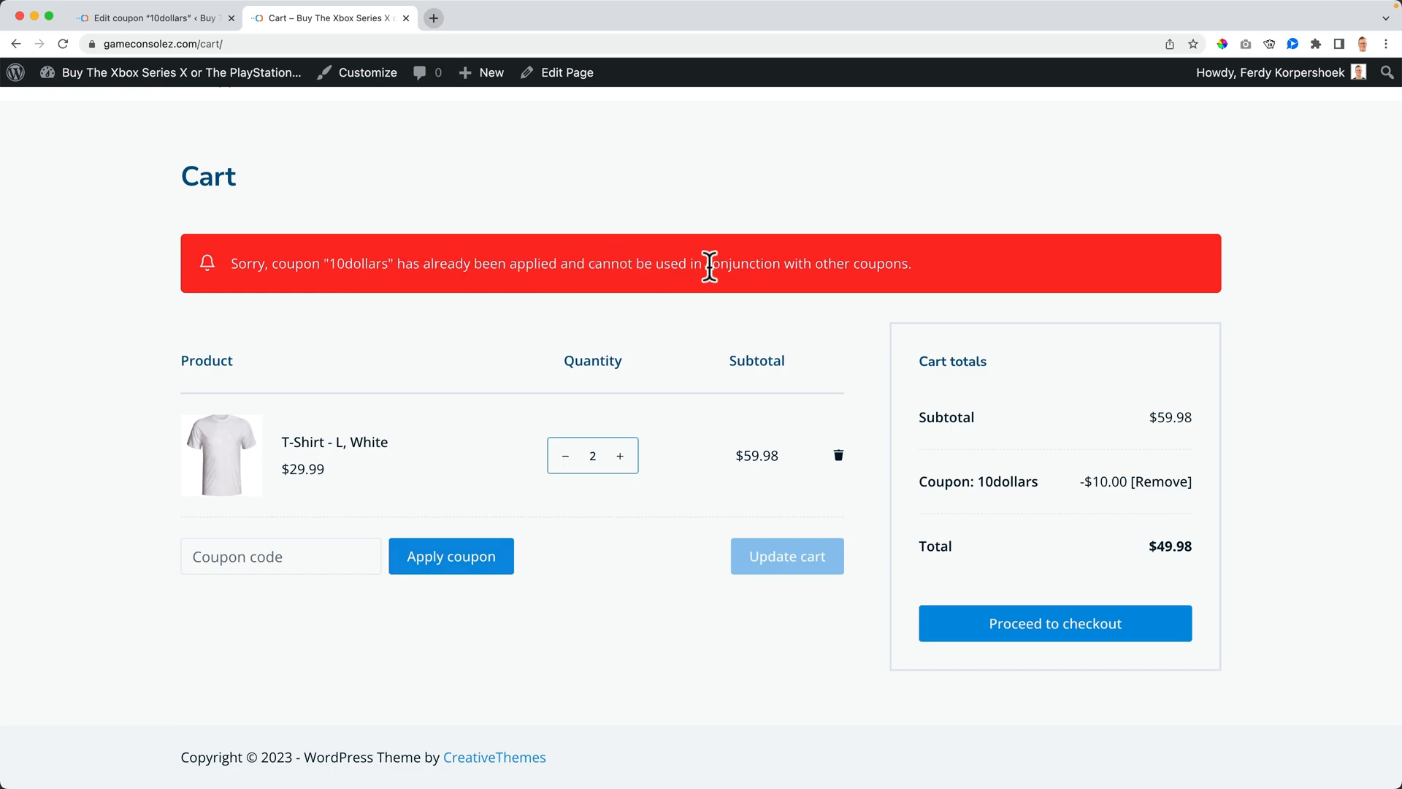
mouse_move(1163, 481)
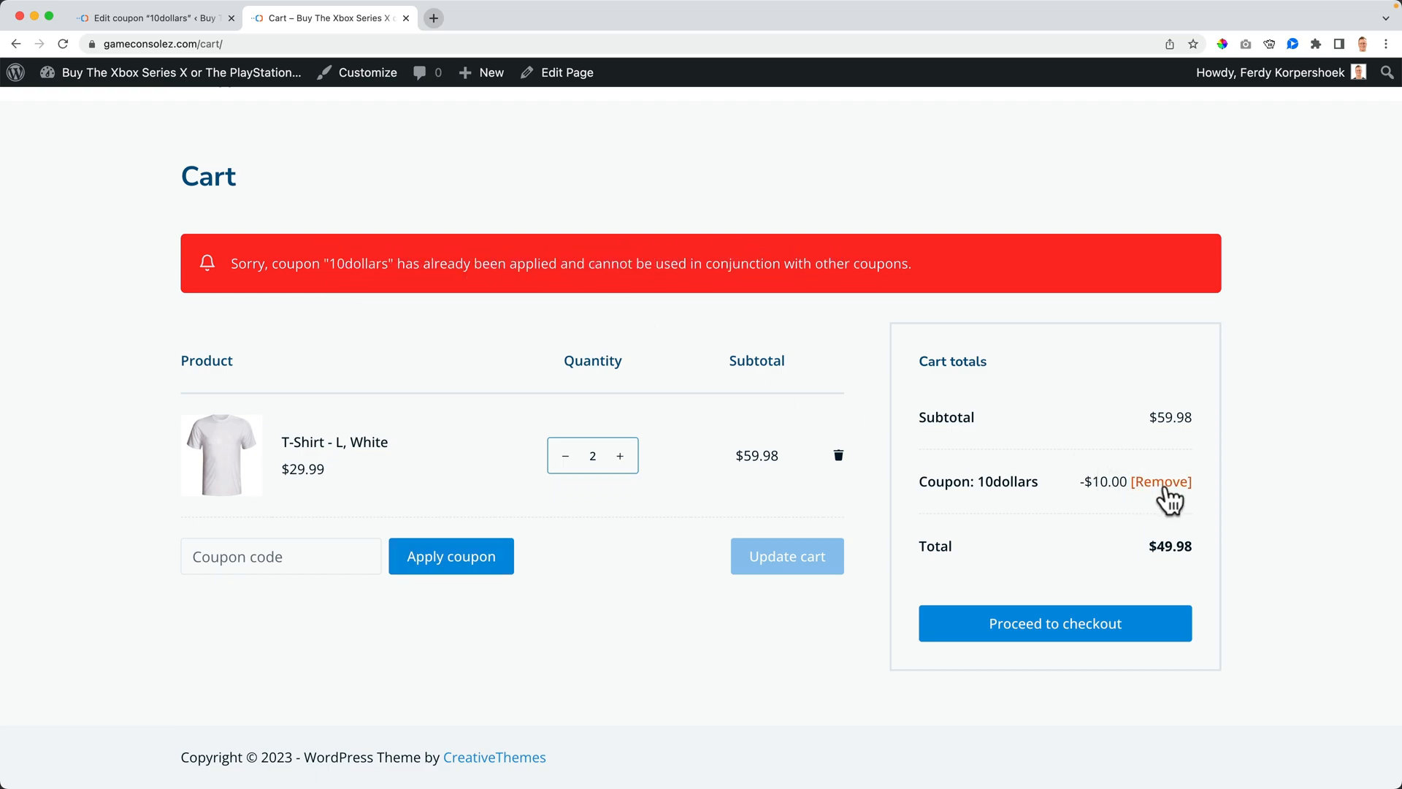
left_click(1161, 480)
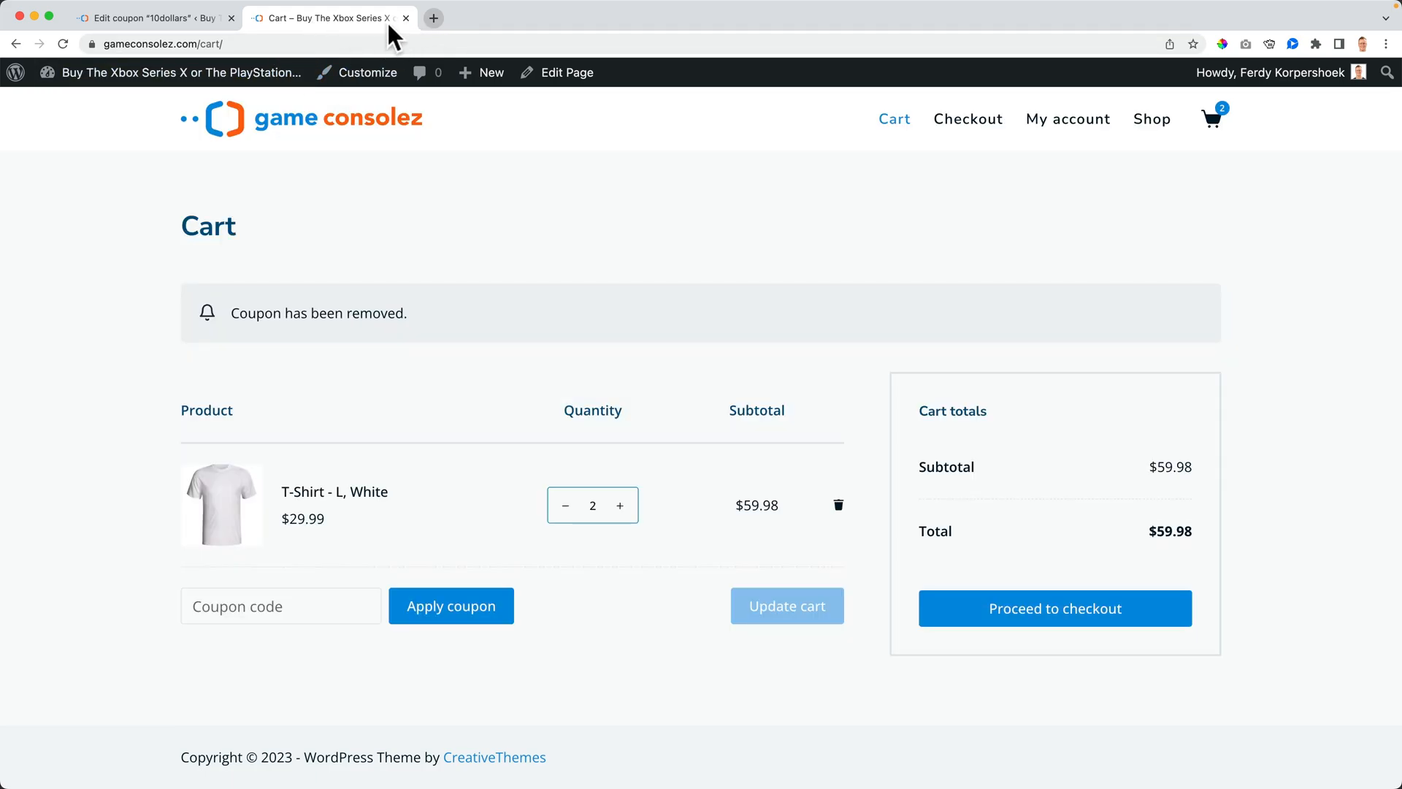
left_click(152, 17)
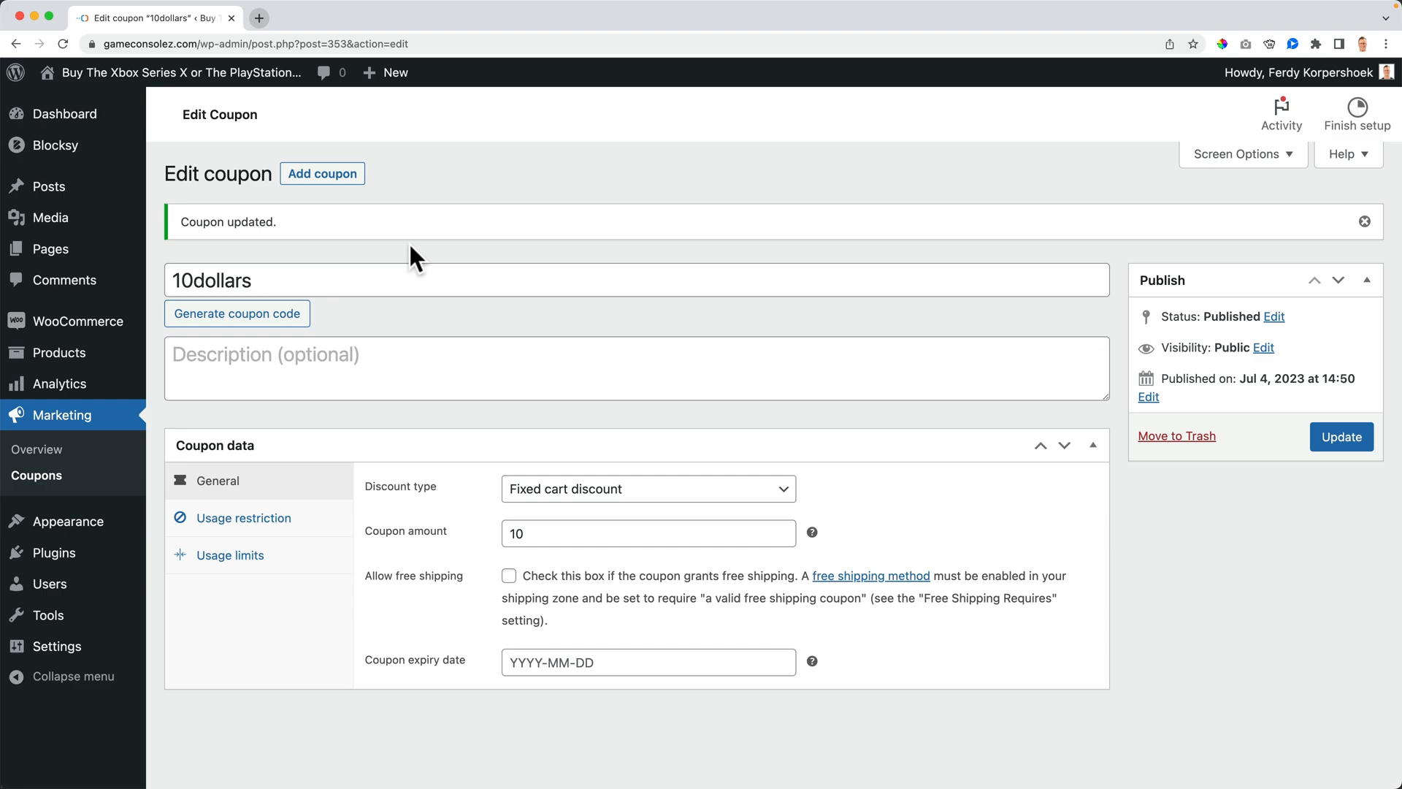
Start a CoachingMadness coupon described 'Get $50 off on your first coaching call with Ferdy'
left_click(229, 555)
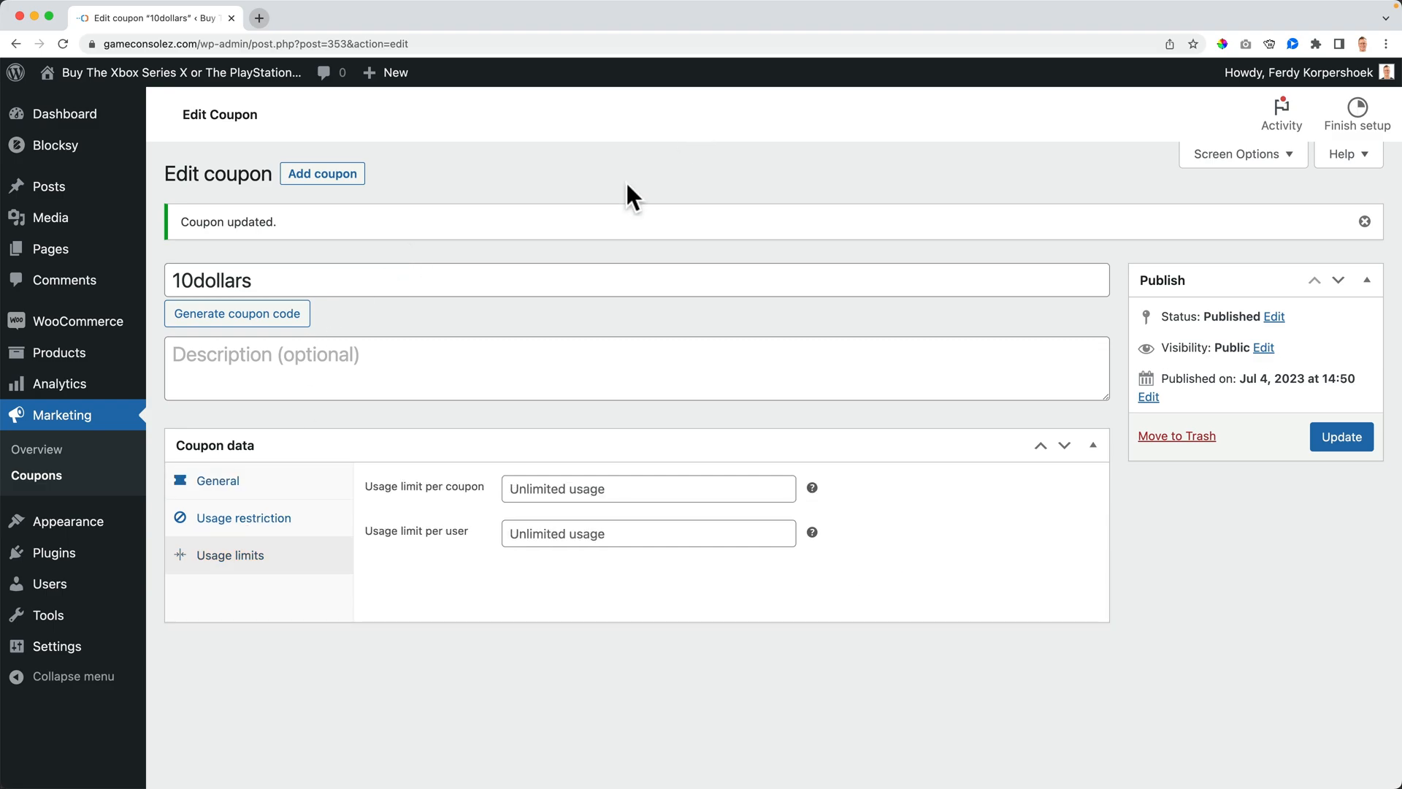
mouse_move(322, 173)
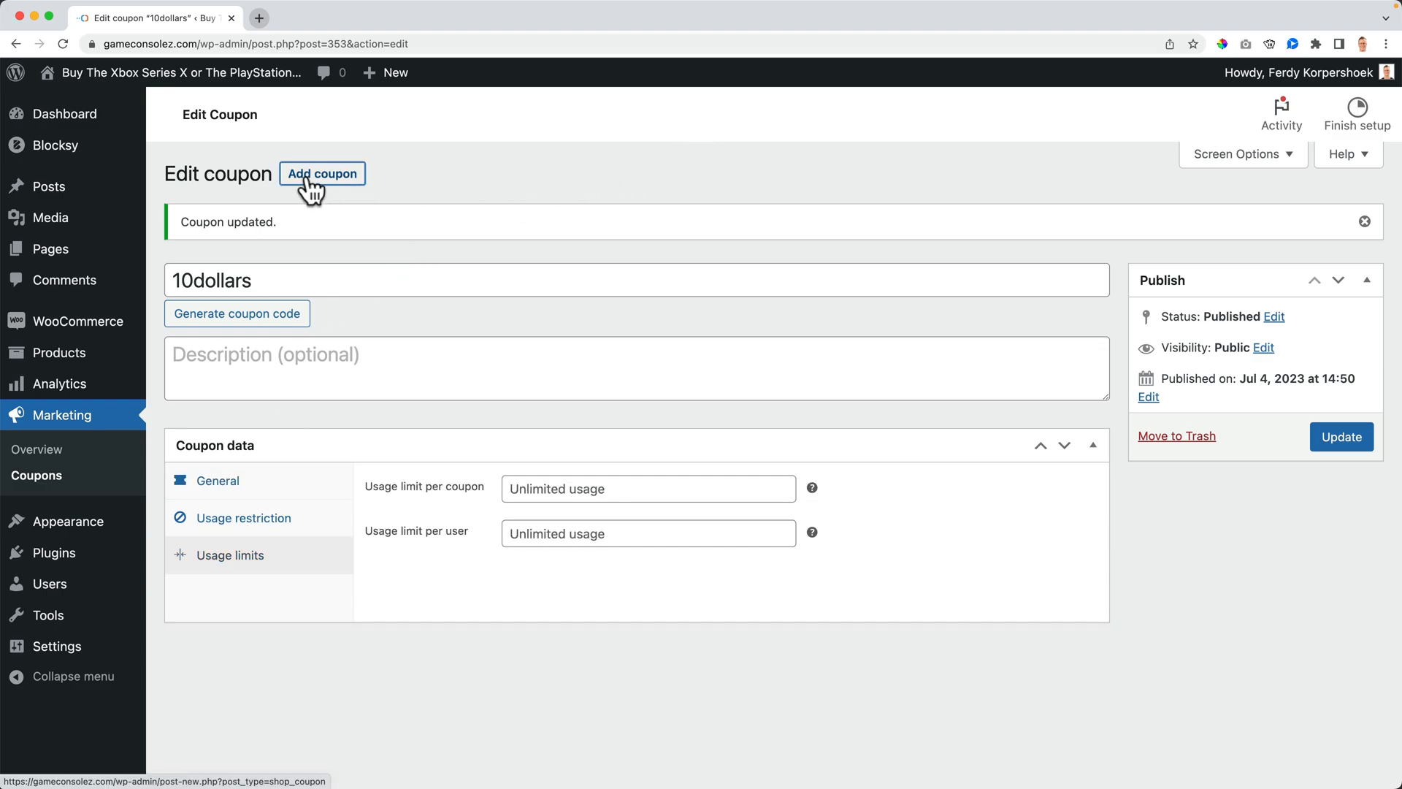
left_click(322, 174)
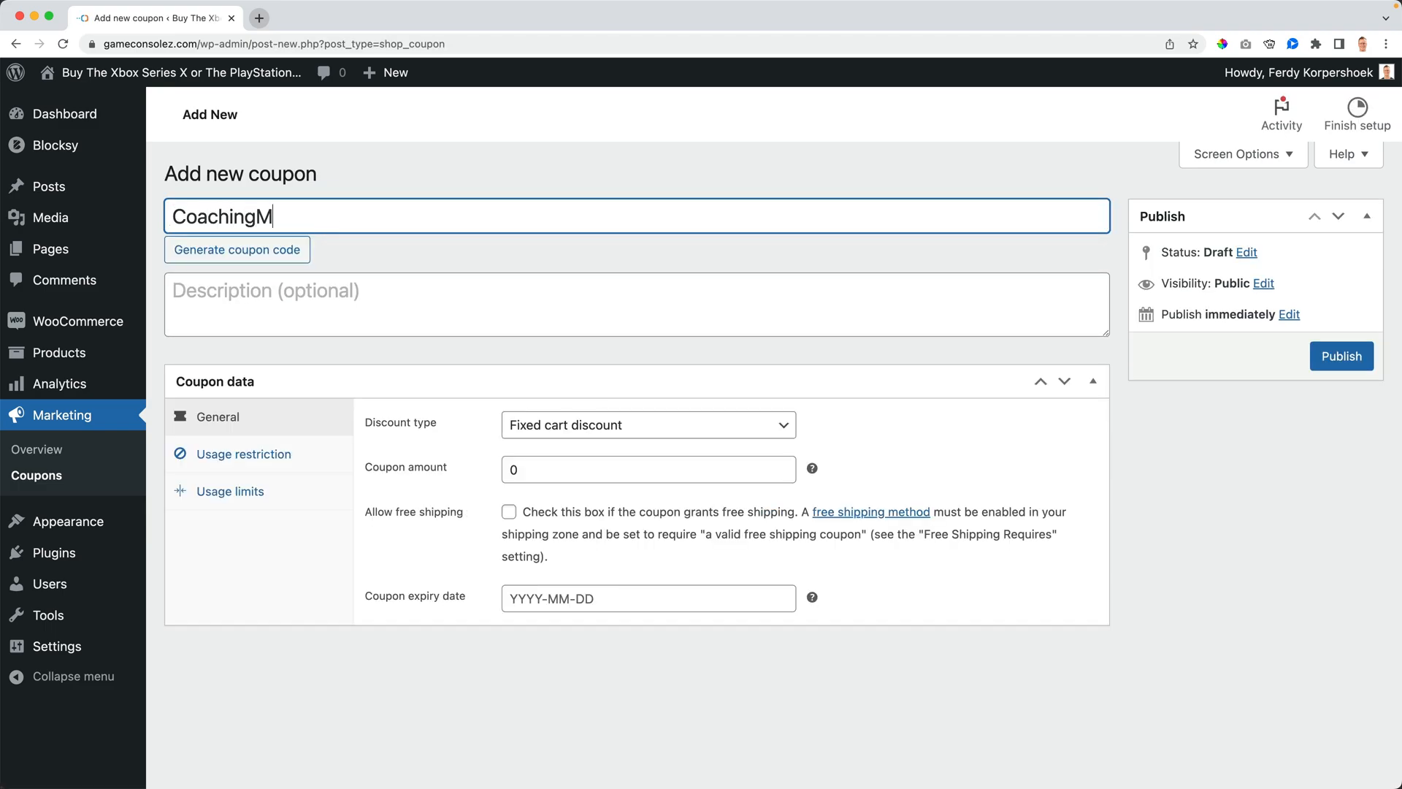
type("adness")
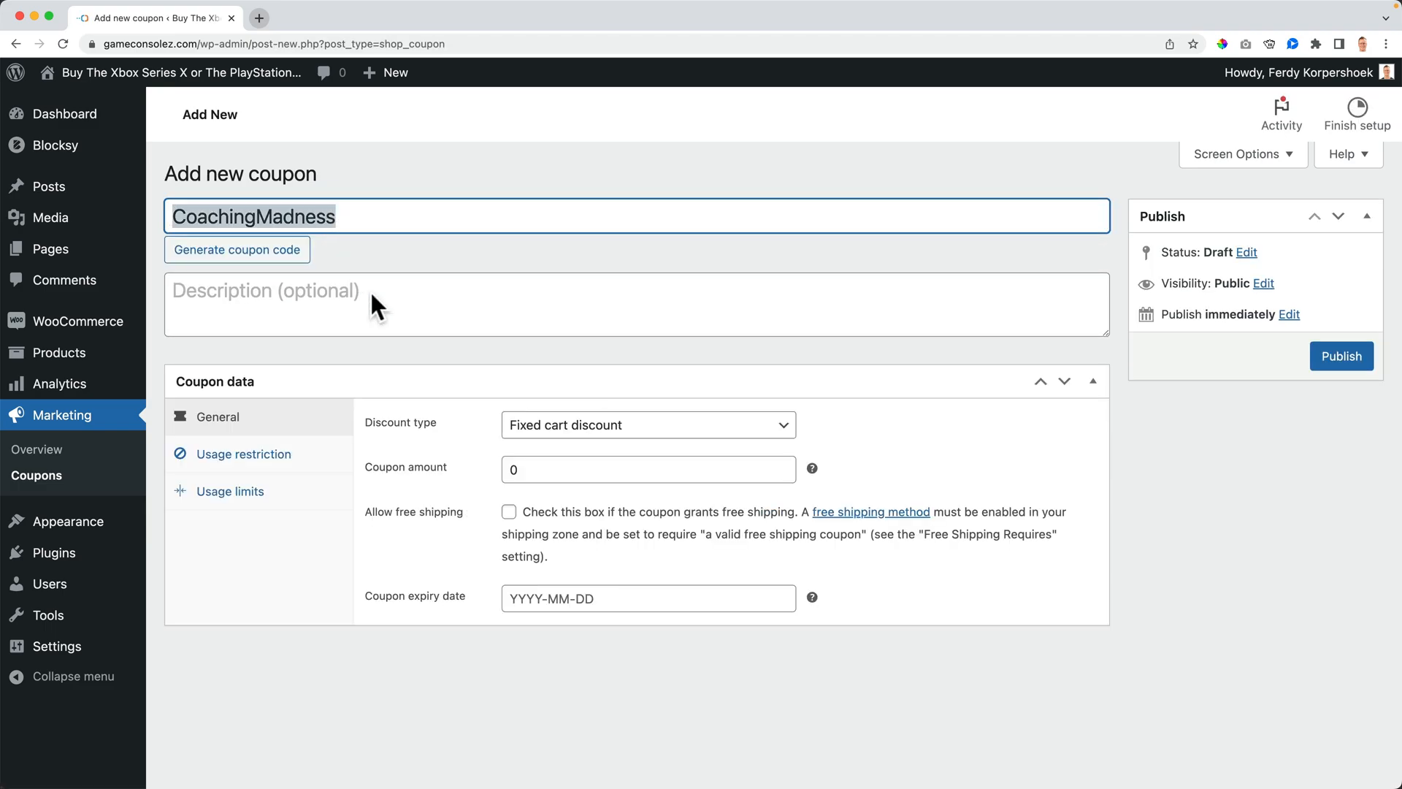
type("Get")
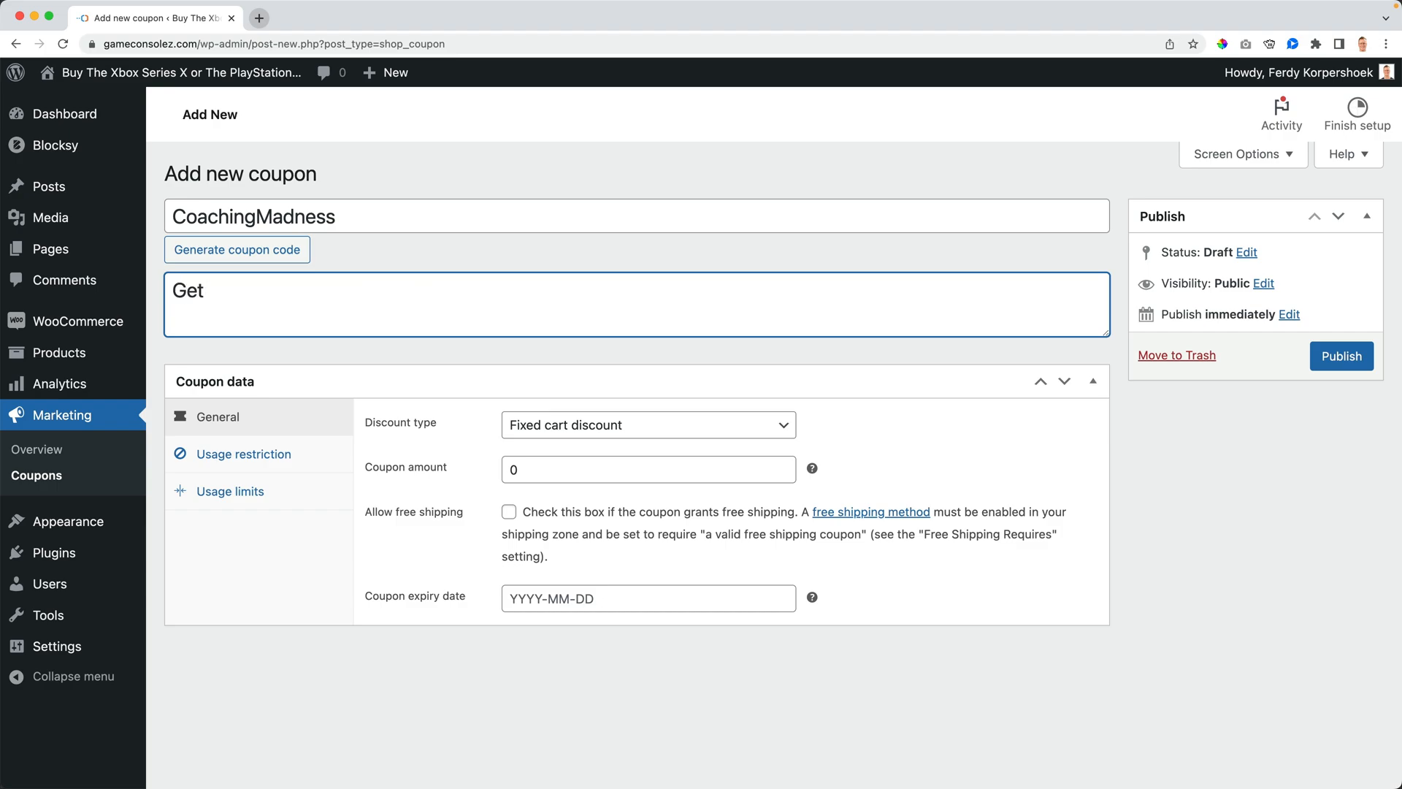
type("$50 off")
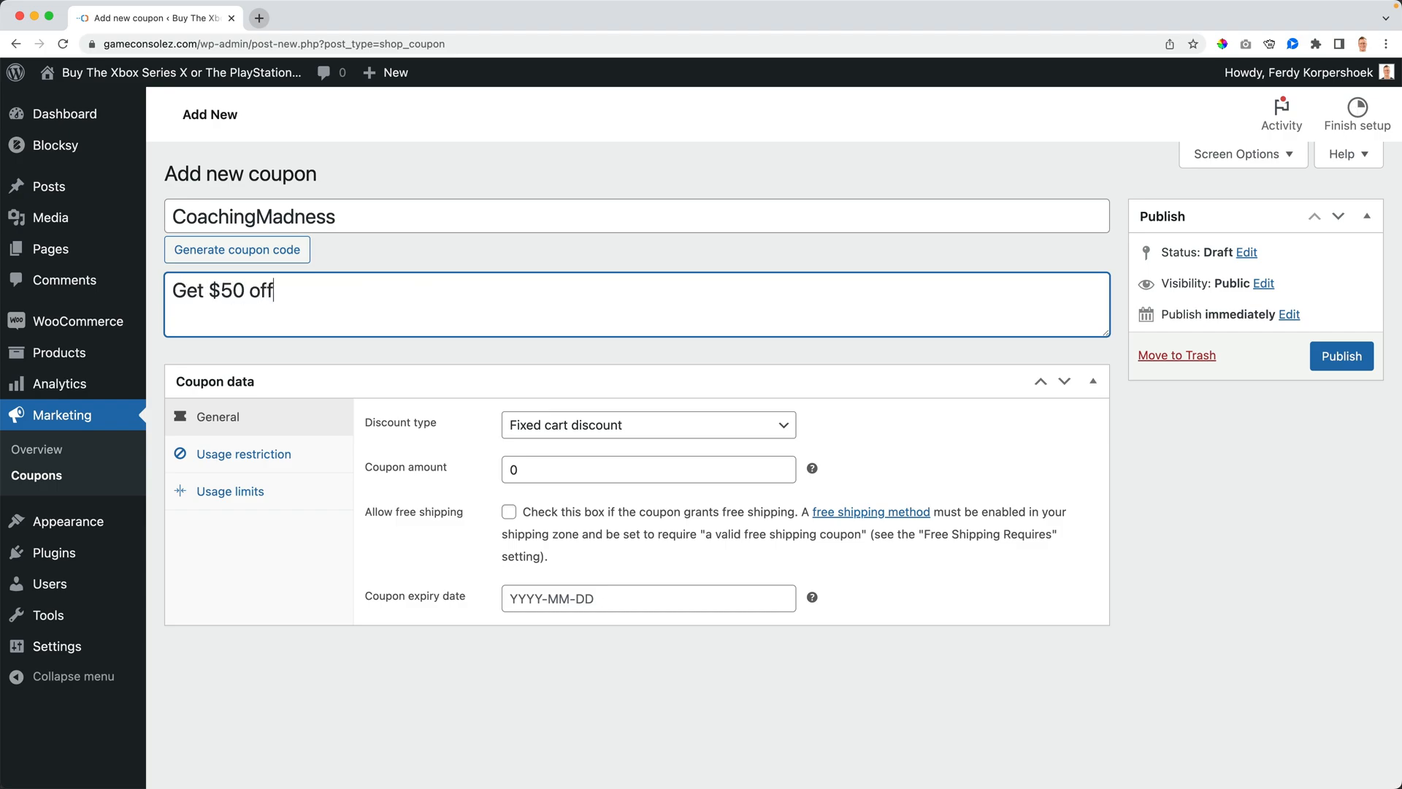
type("on your first coach")
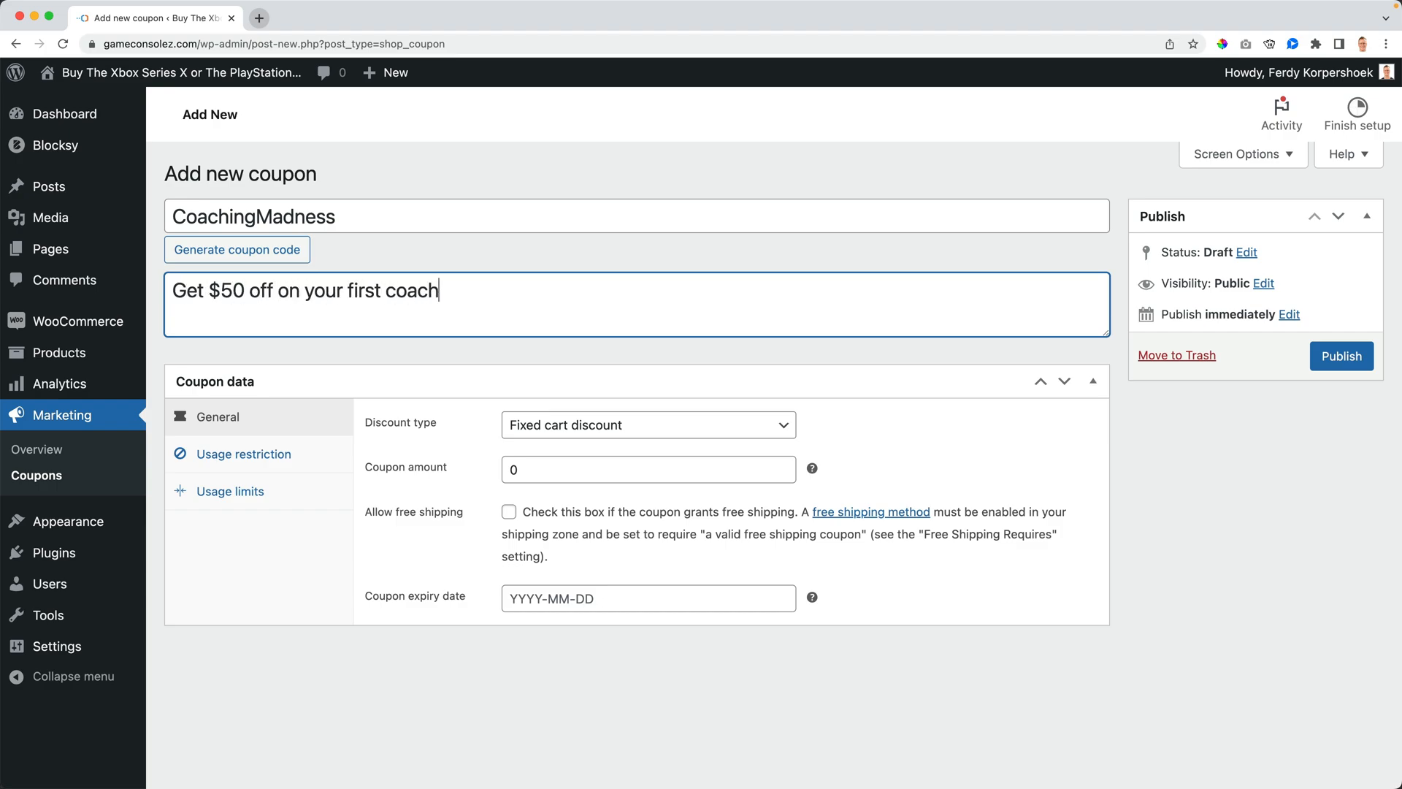
type("ing call with Ferd")
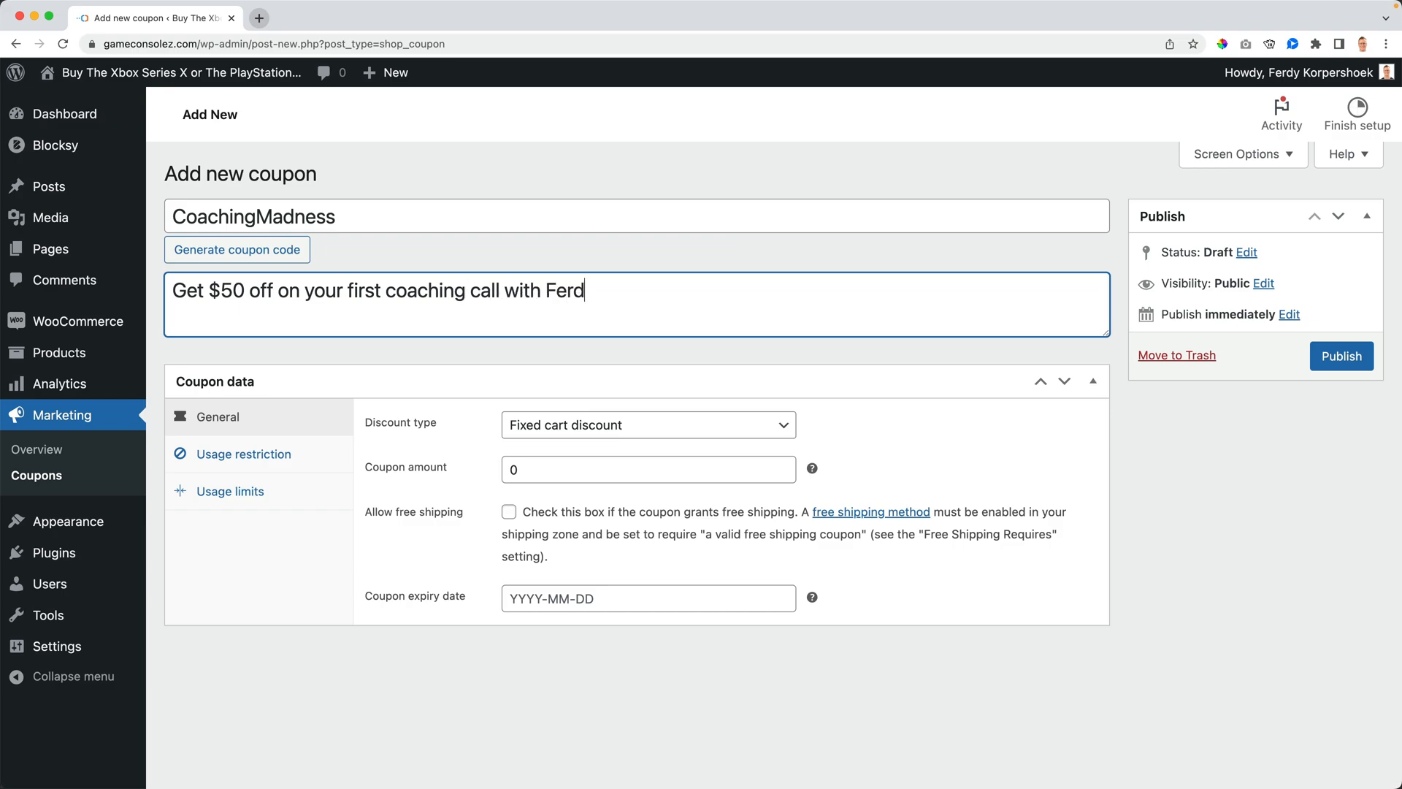
type("y")
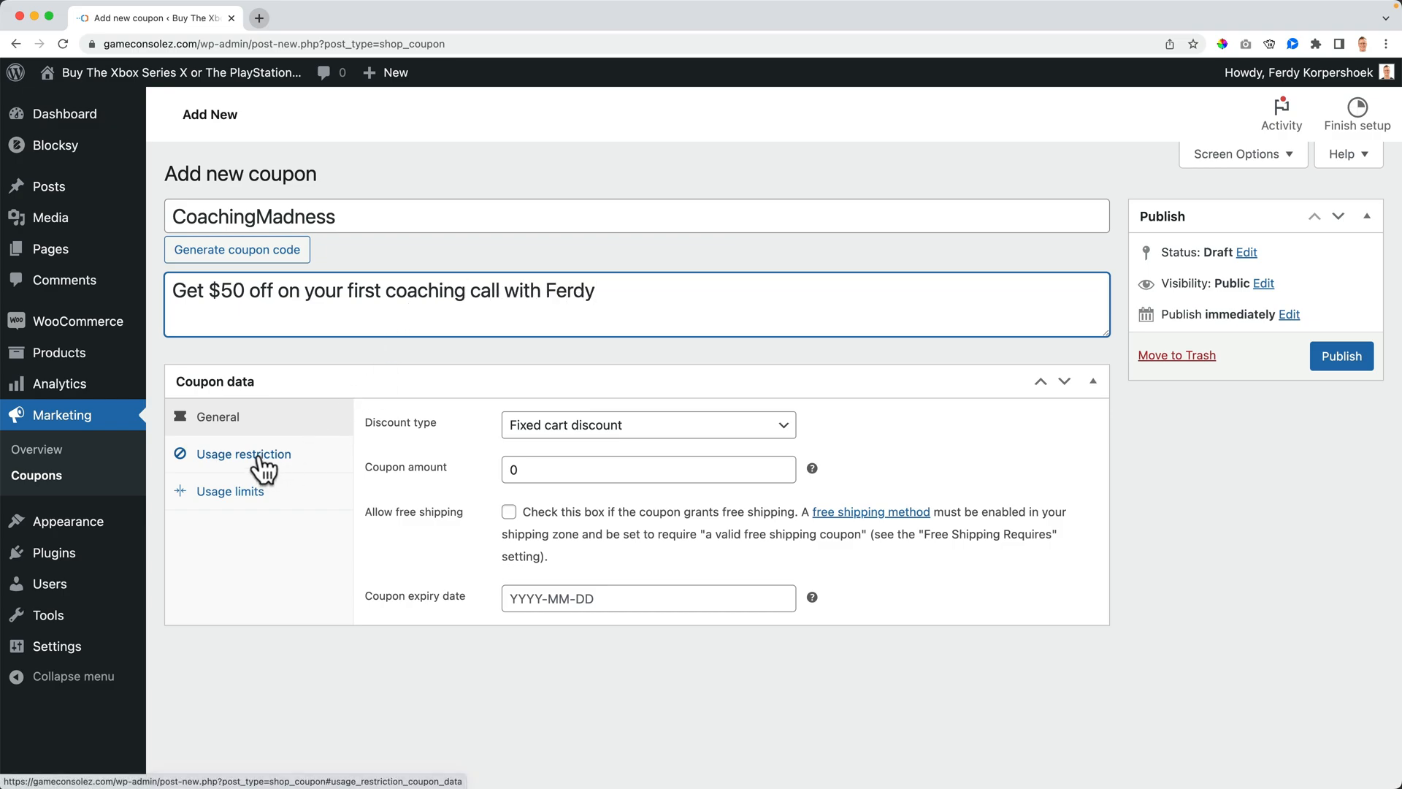
Set amount 50, restrict it to the 60 Minute Coaching Call, limit one use per user, and publish
left_click(647, 469)
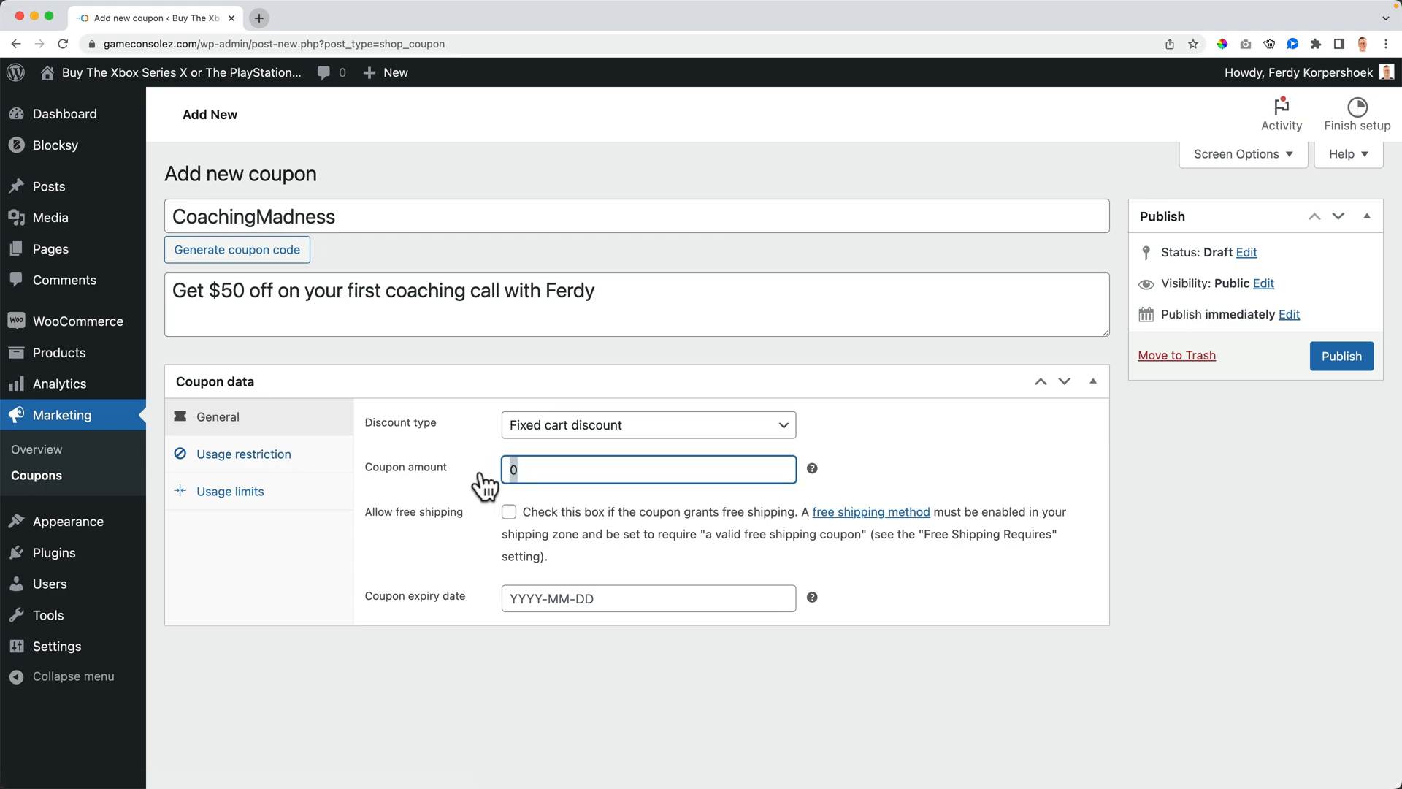
left_click(244, 455)
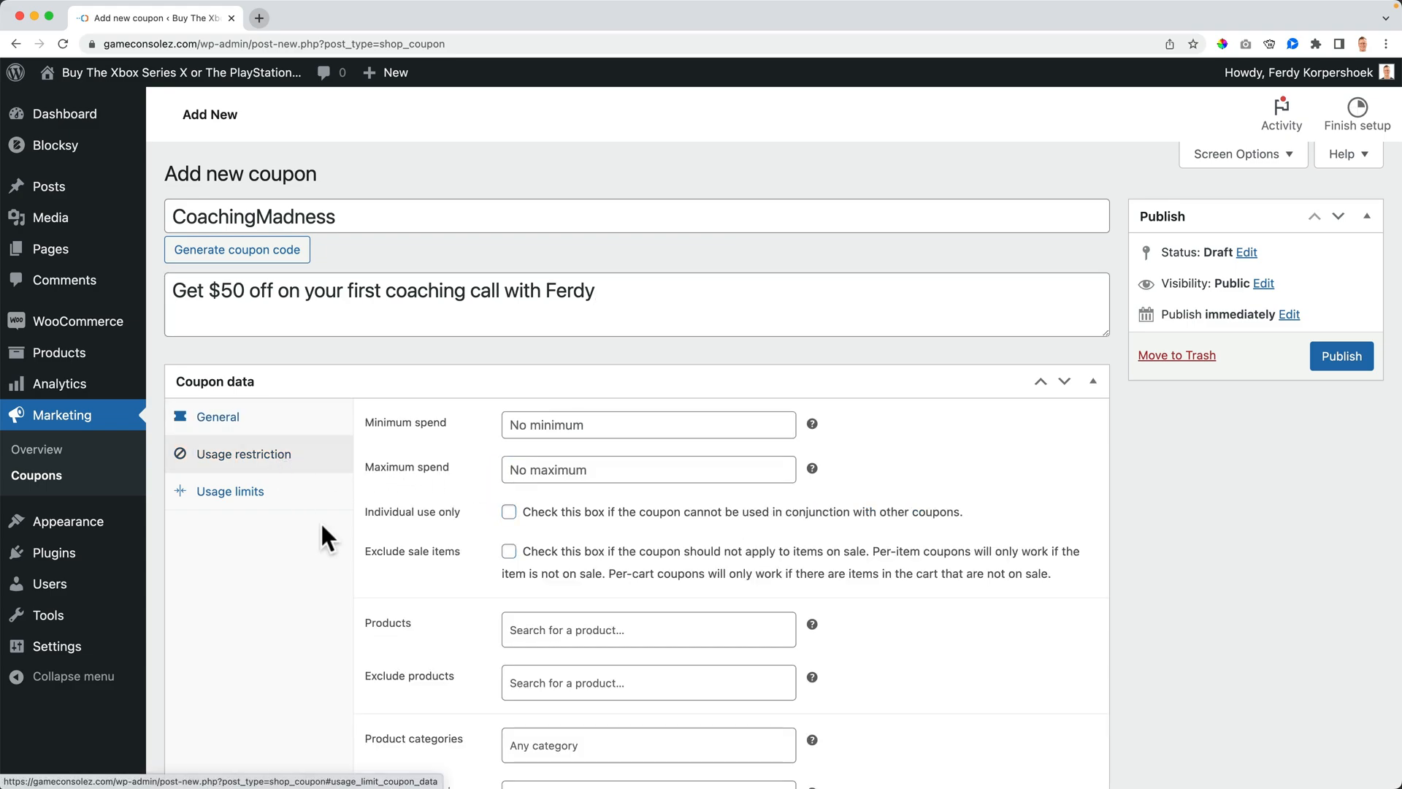
type("coach")
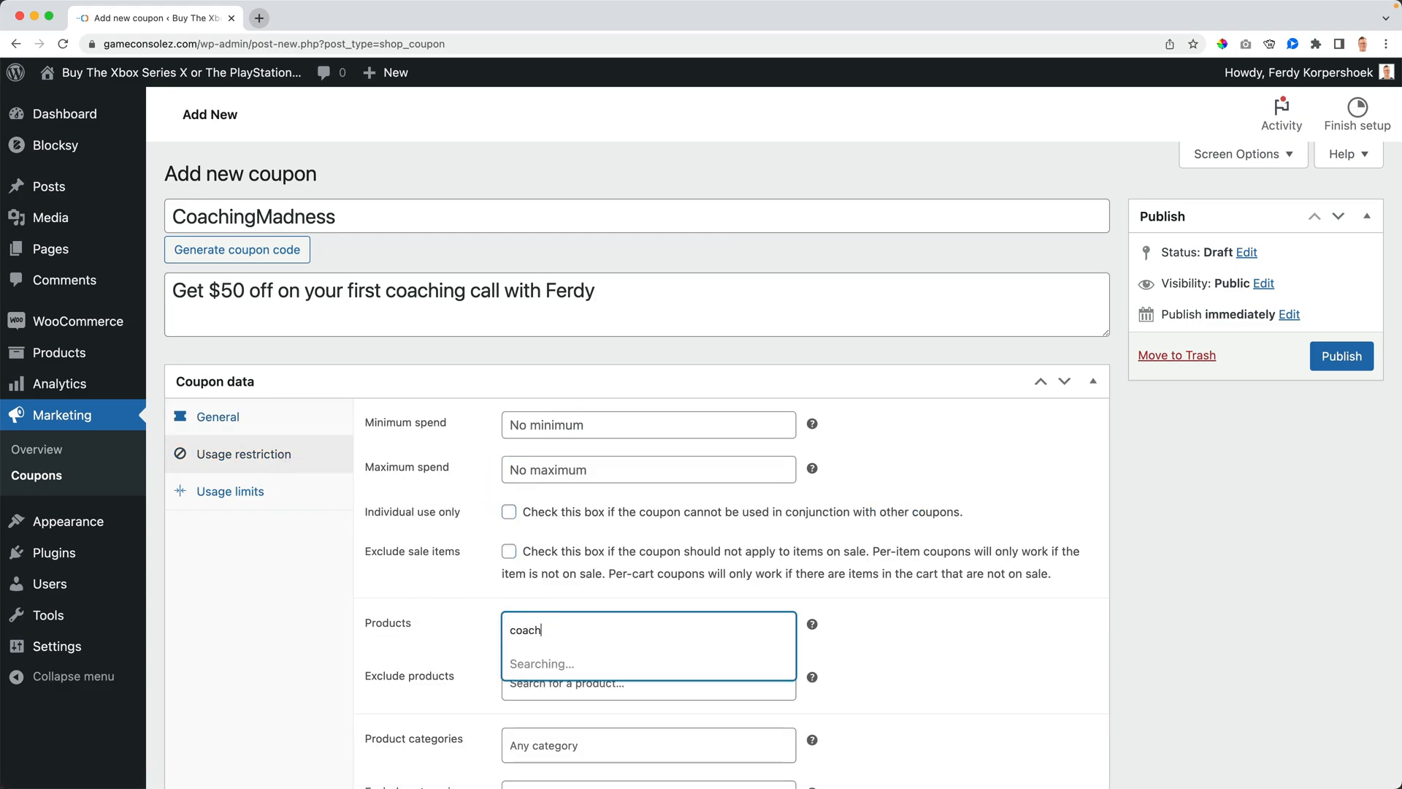
left_click(590, 663)
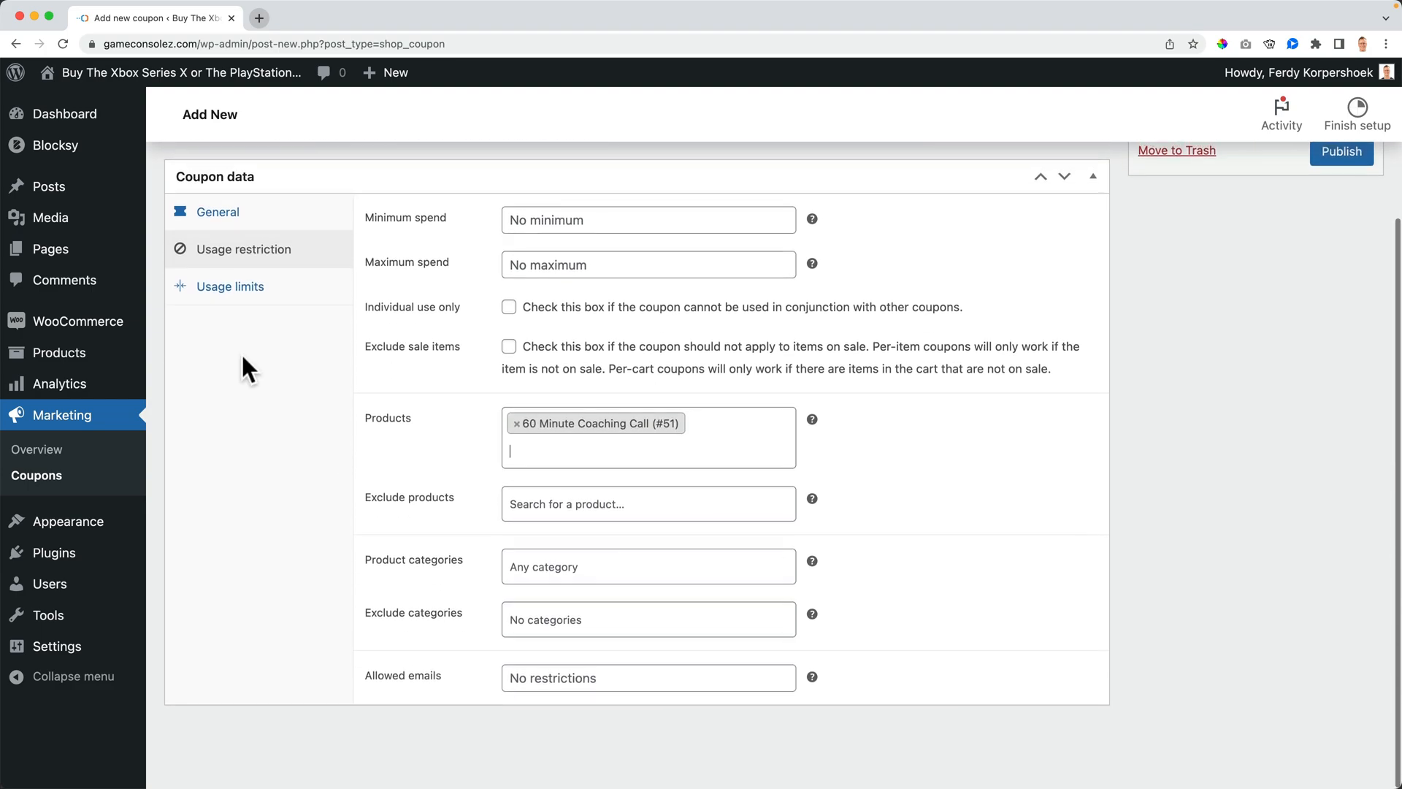
left_click(229, 286)
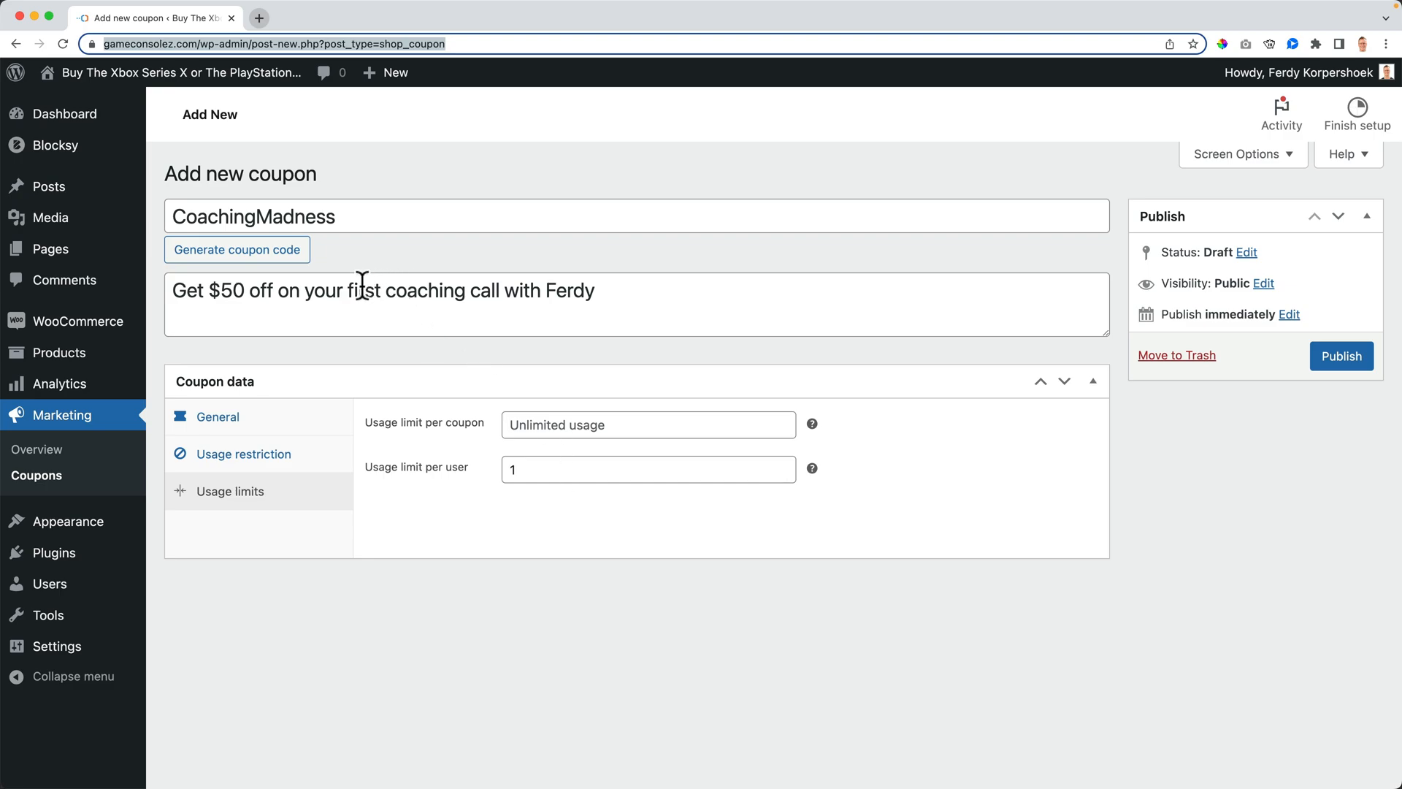
left_click(1341, 355)
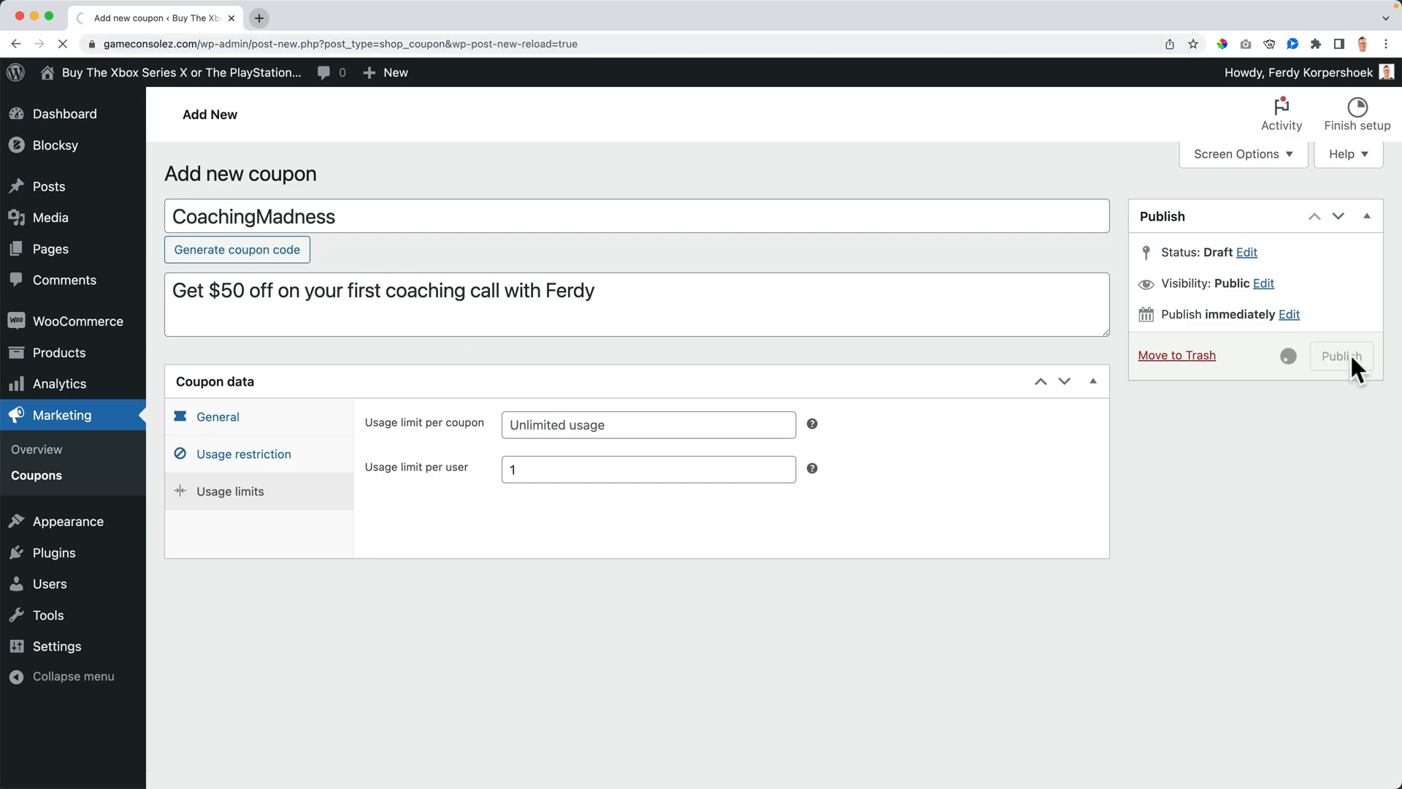
left_click(1341, 356)
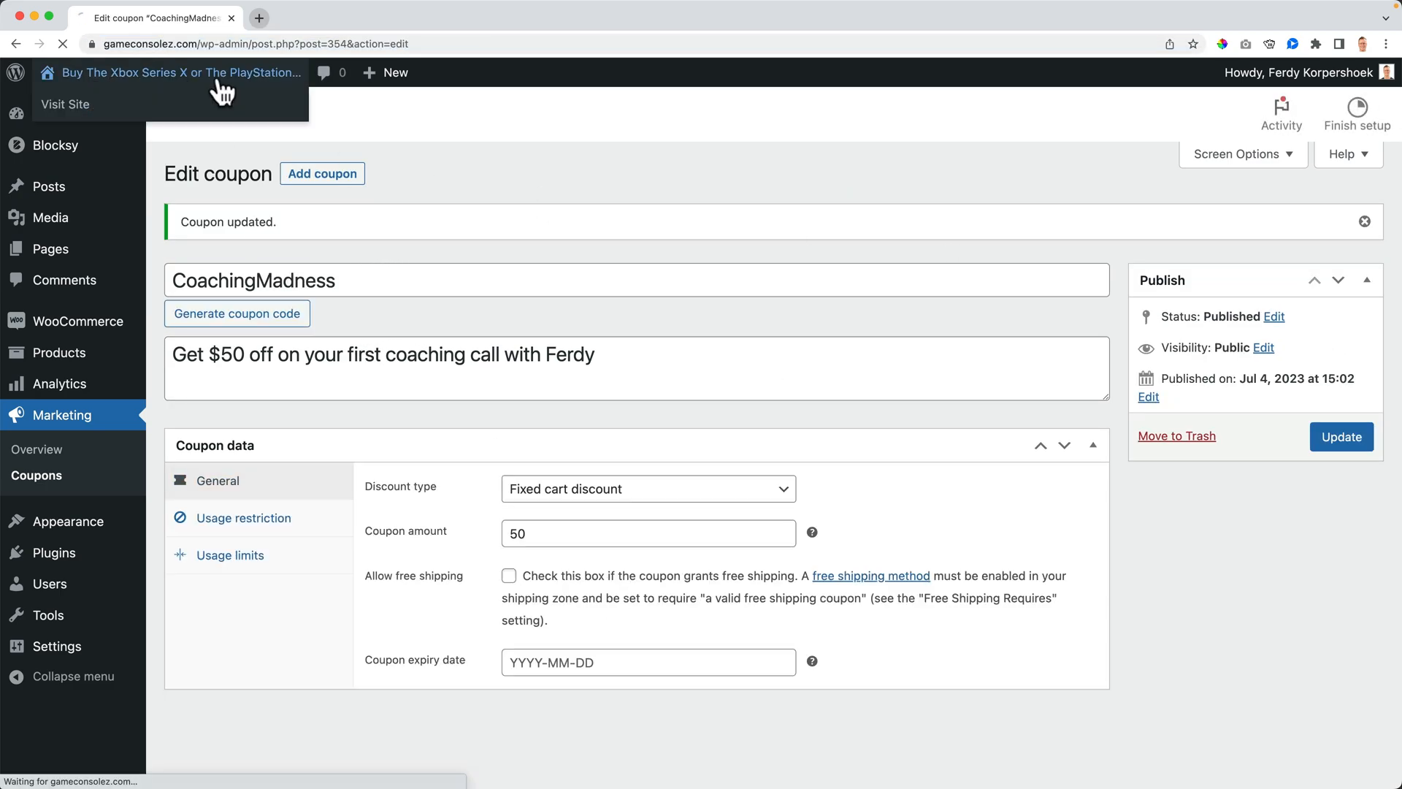
Swap the cart to only the 60 Minute Coaching Call and apply CoachingMadness for a $149 total
left_click(65, 104)
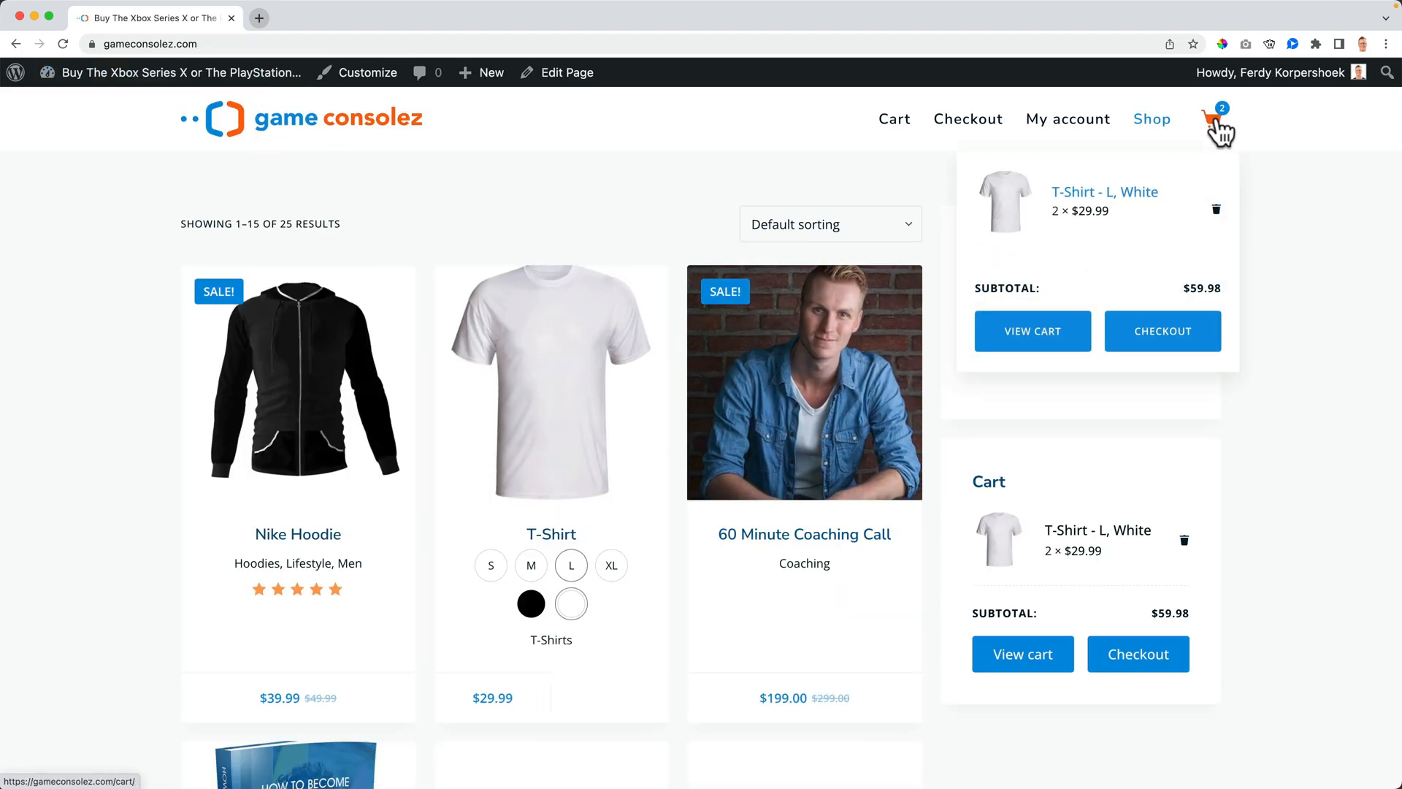
left_click(1215, 209)
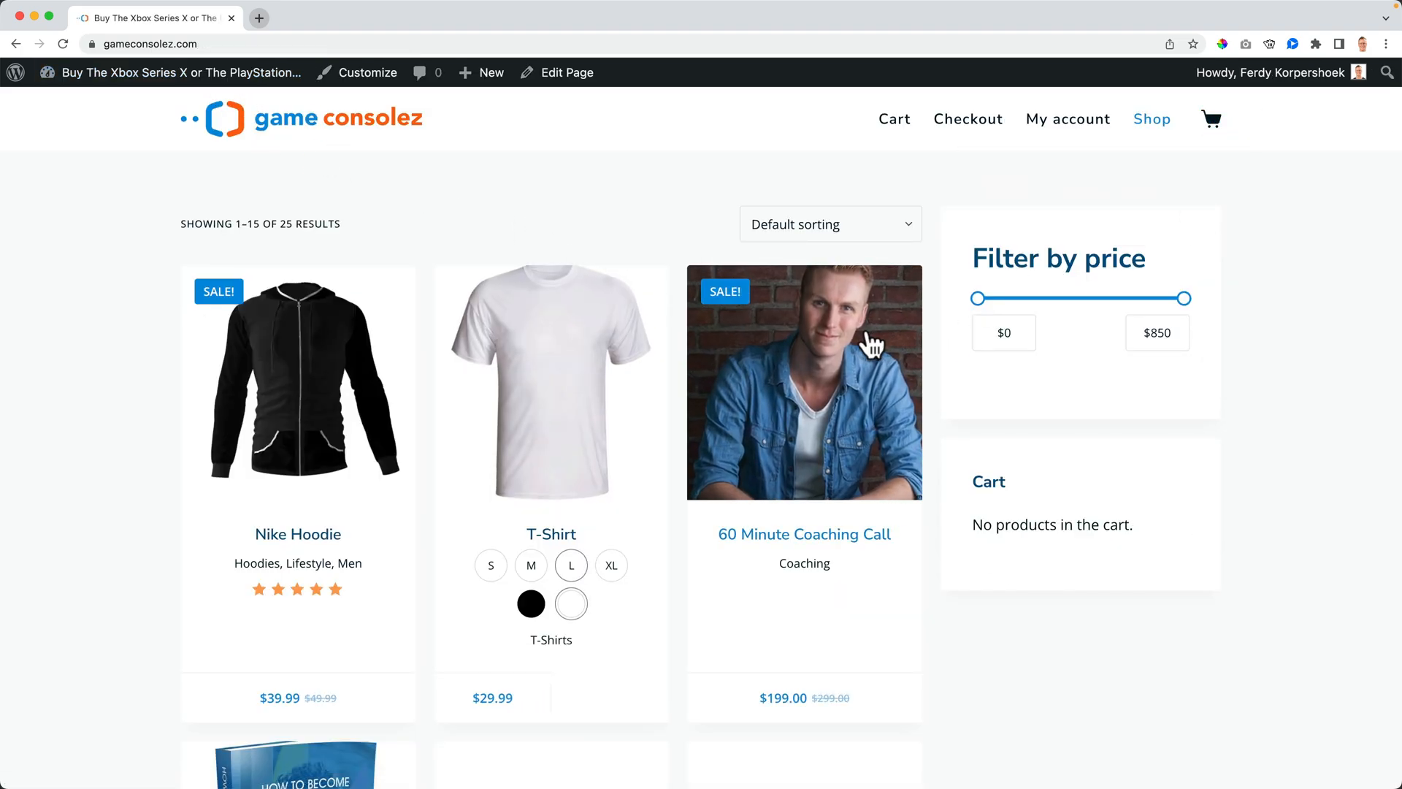
left_click(803, 535)
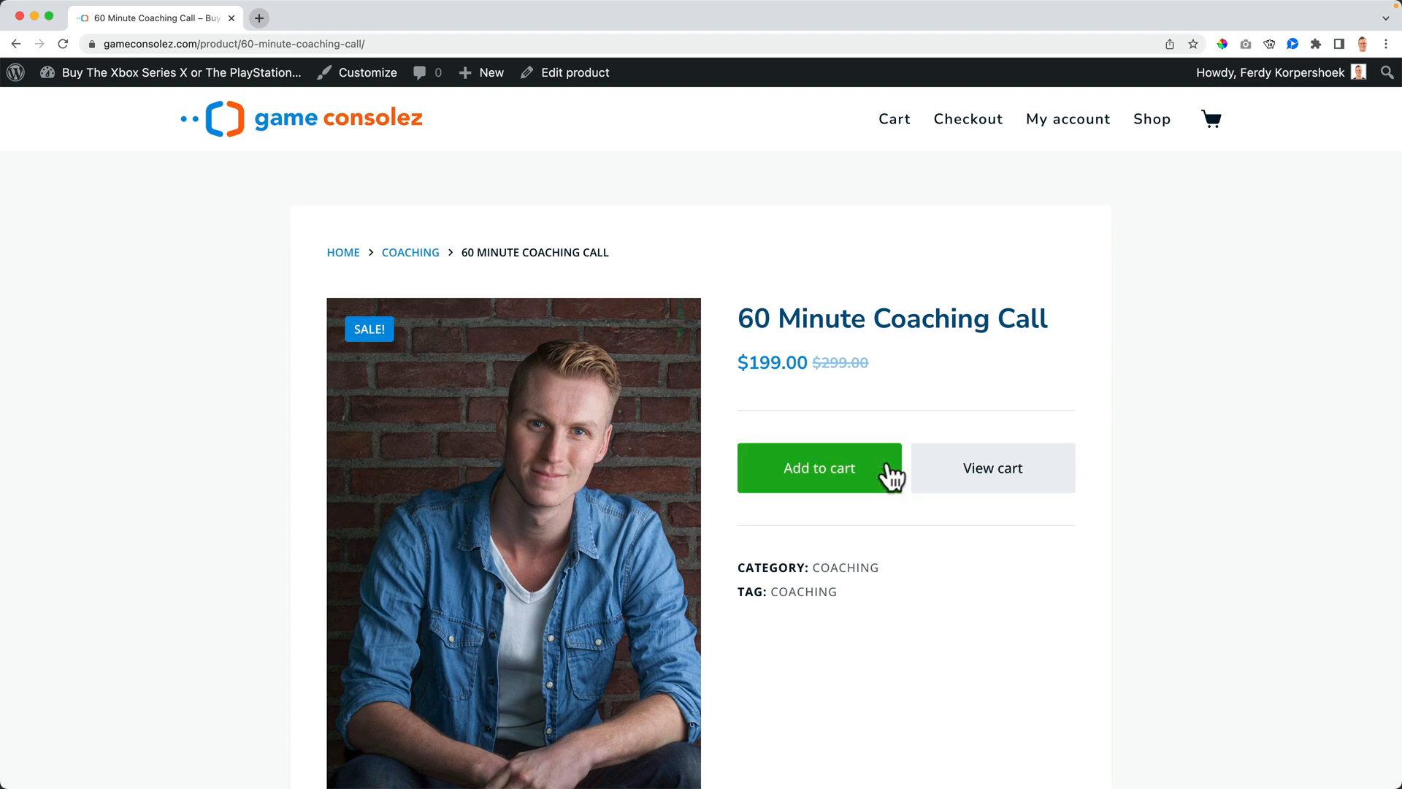
left_click(819, 468)
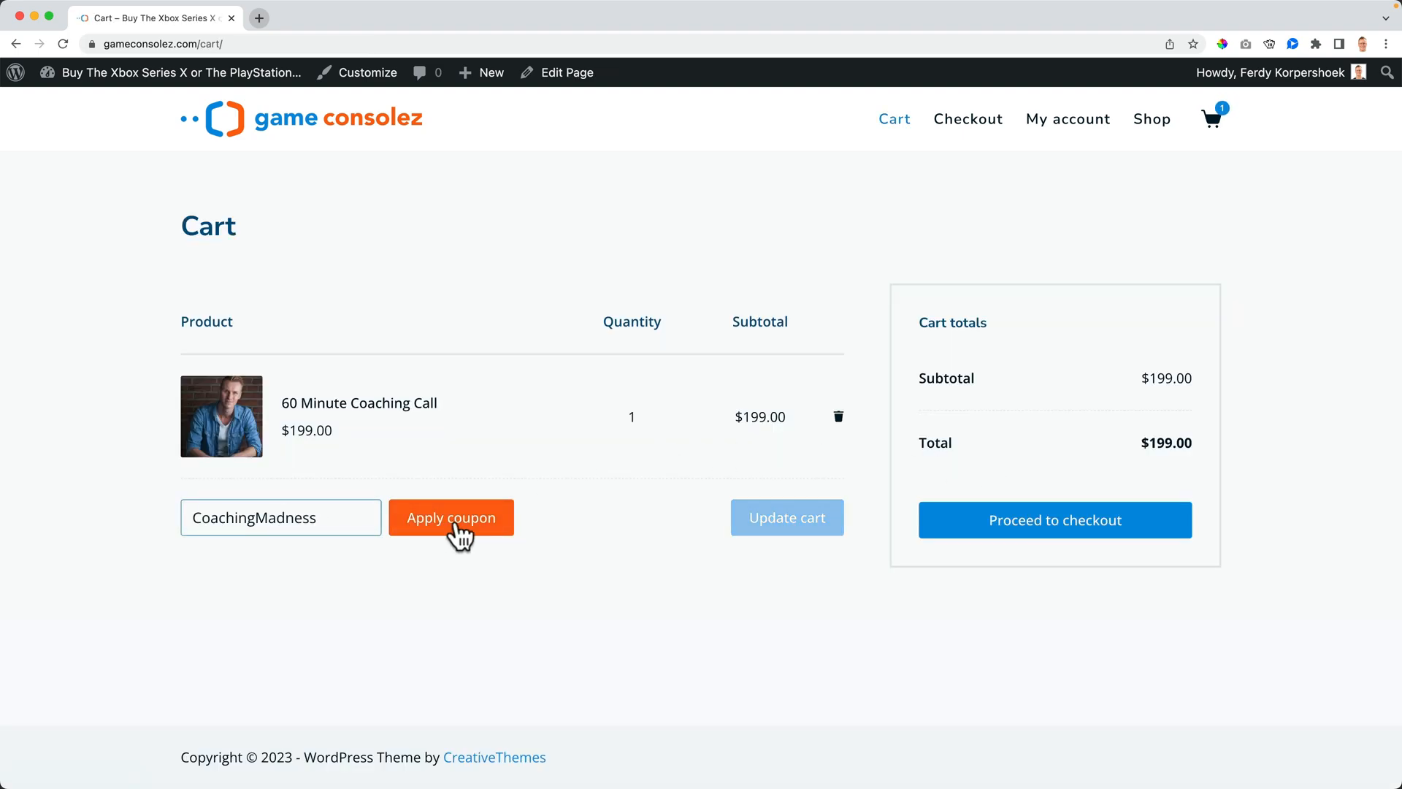
left_click(451, 517)
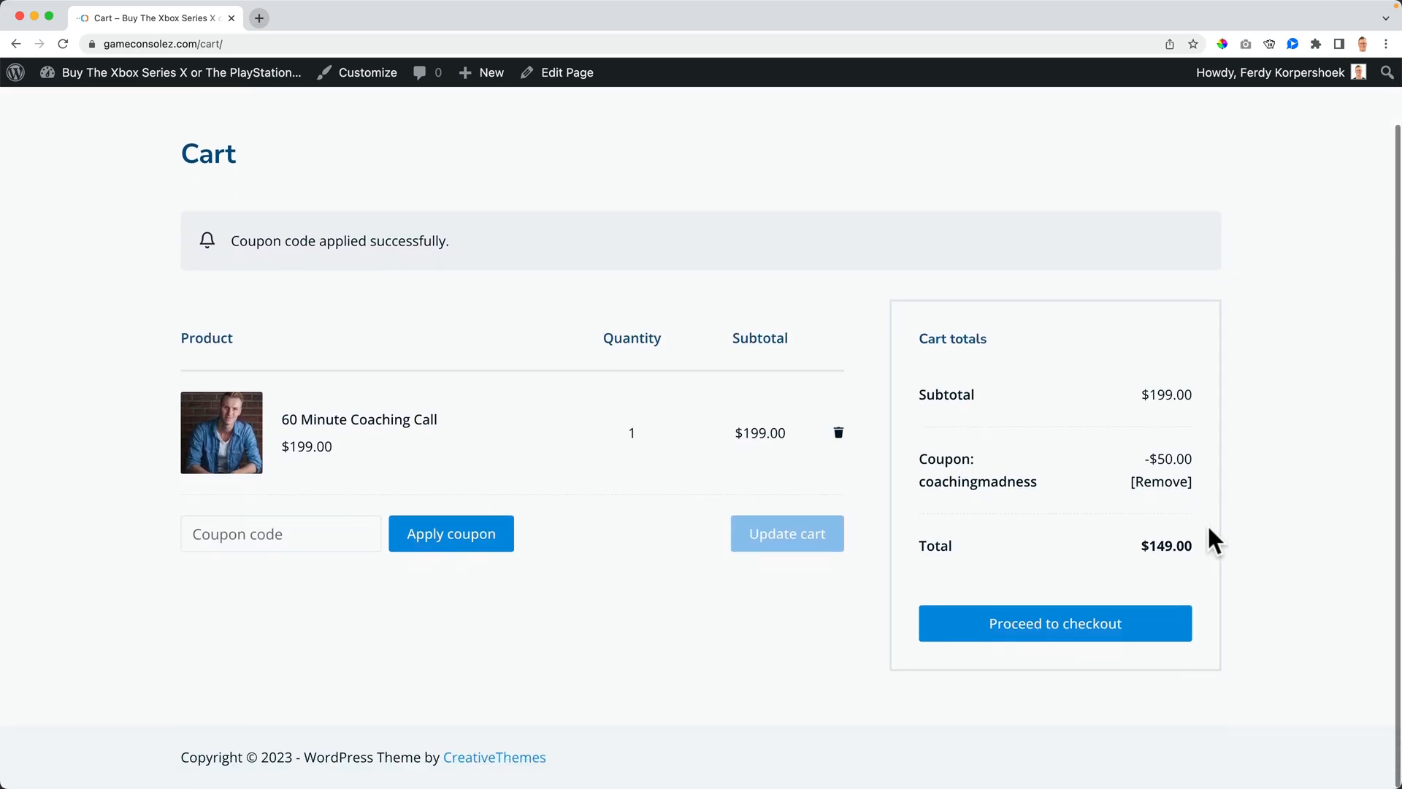
mouse_move(532, 442)
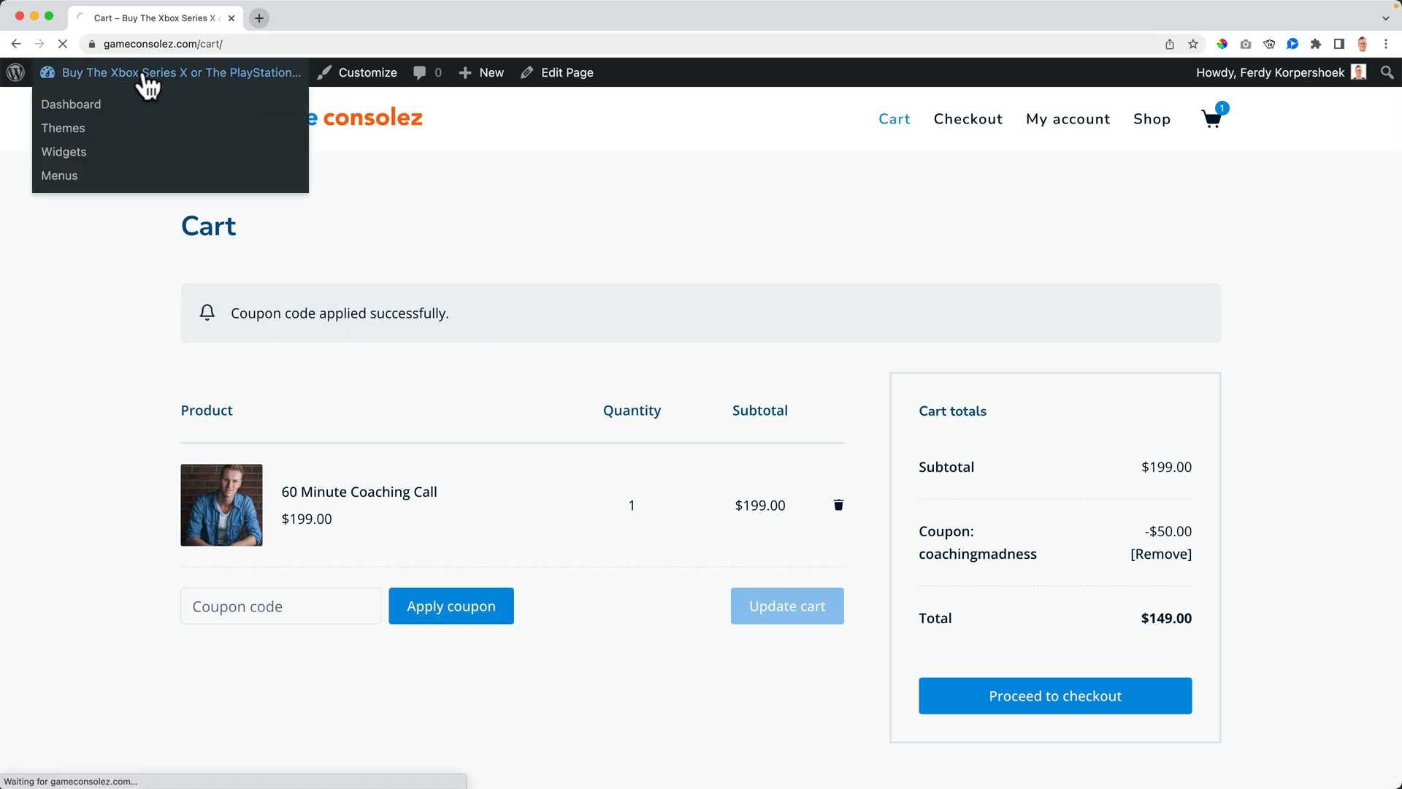
left_click(70, 103)
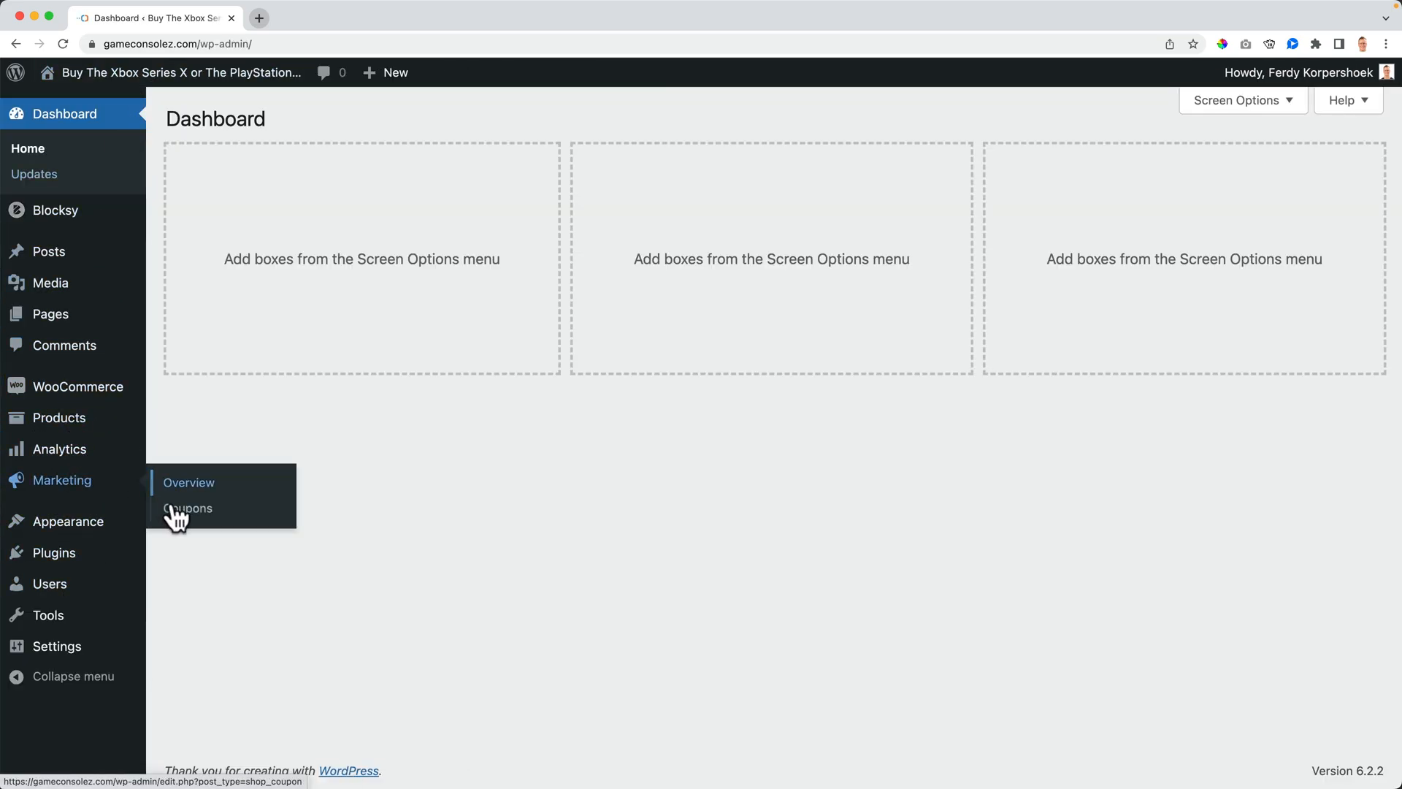
Add a new coupon named FreeShipping and begin configuring it
left_click(189, 509)
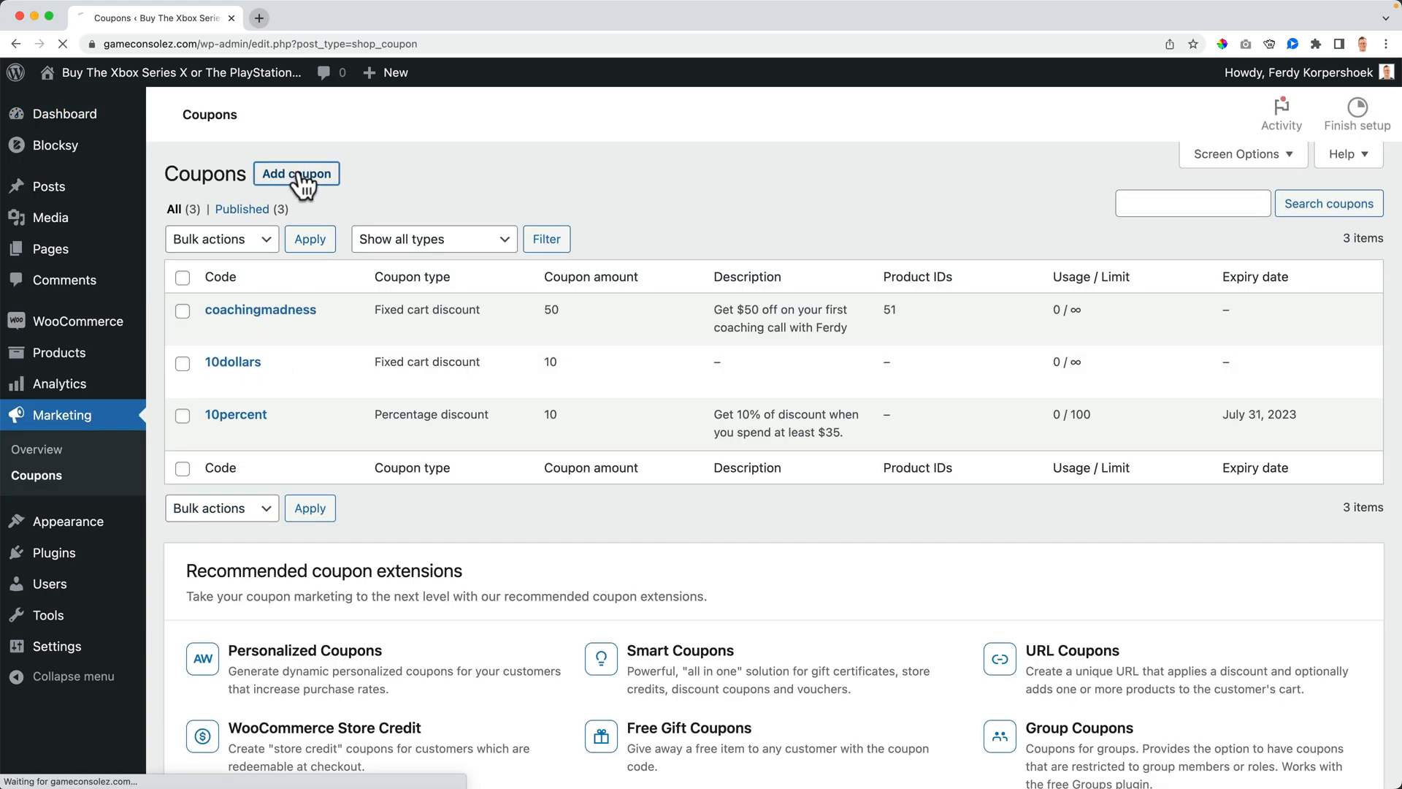
left_click(296, 174)
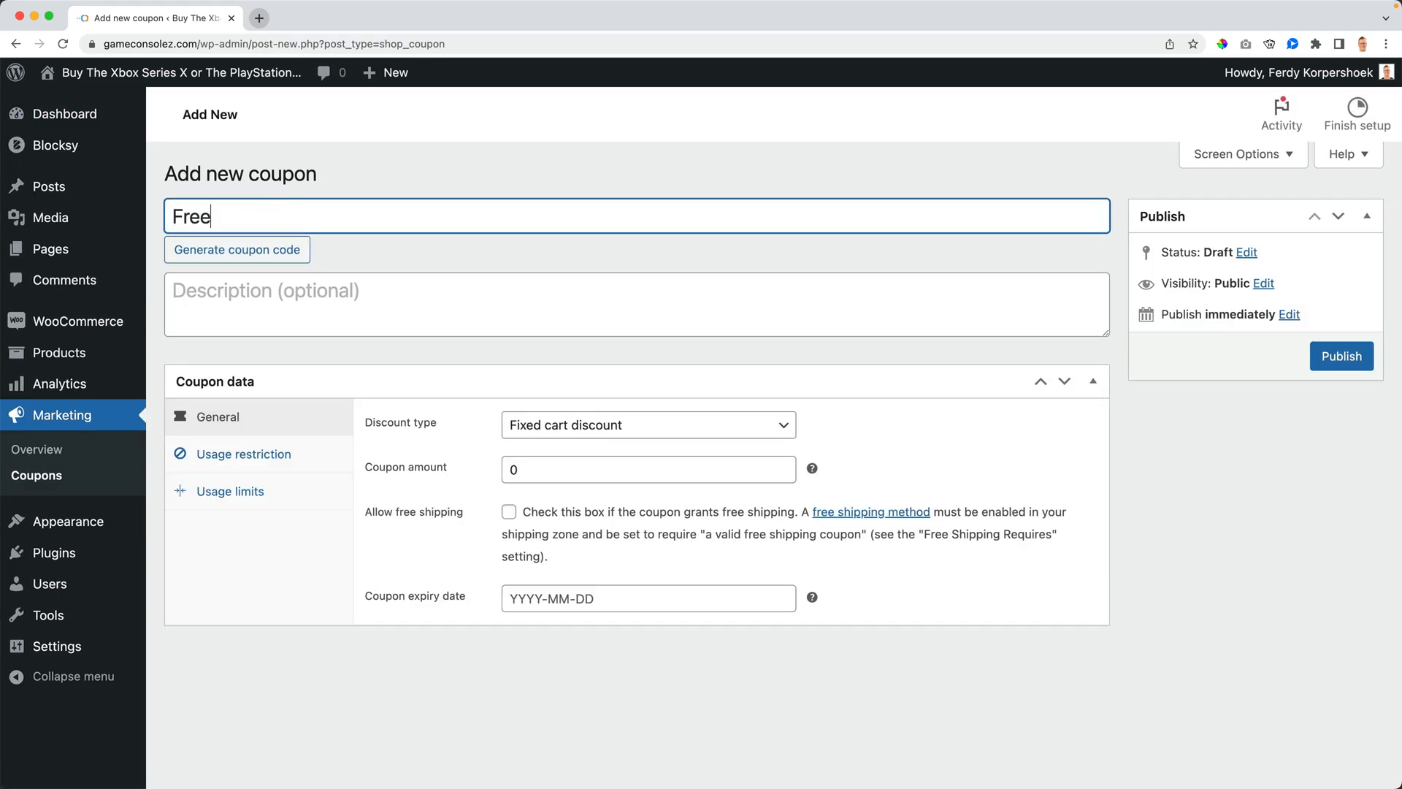
type("Shipping")
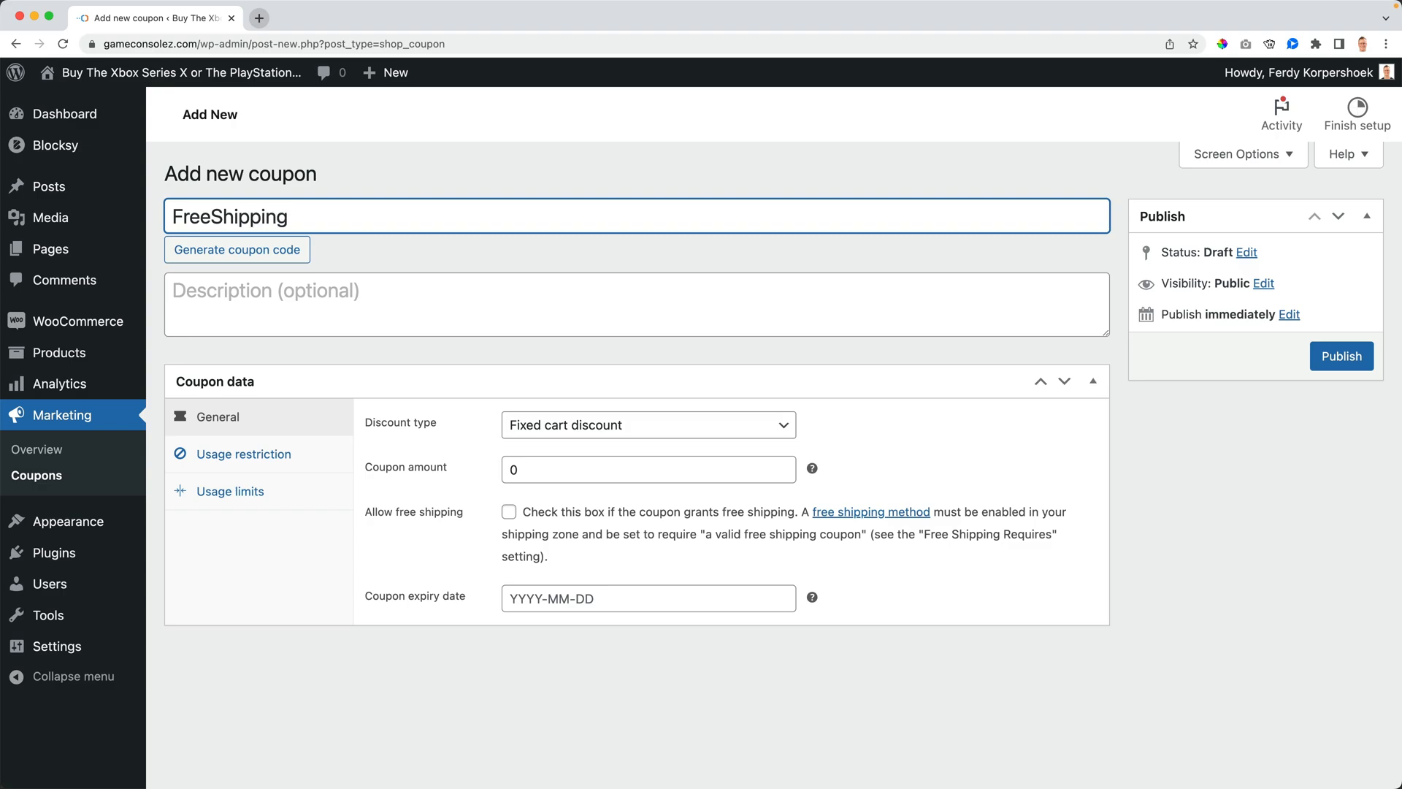
left_click(508, 511)
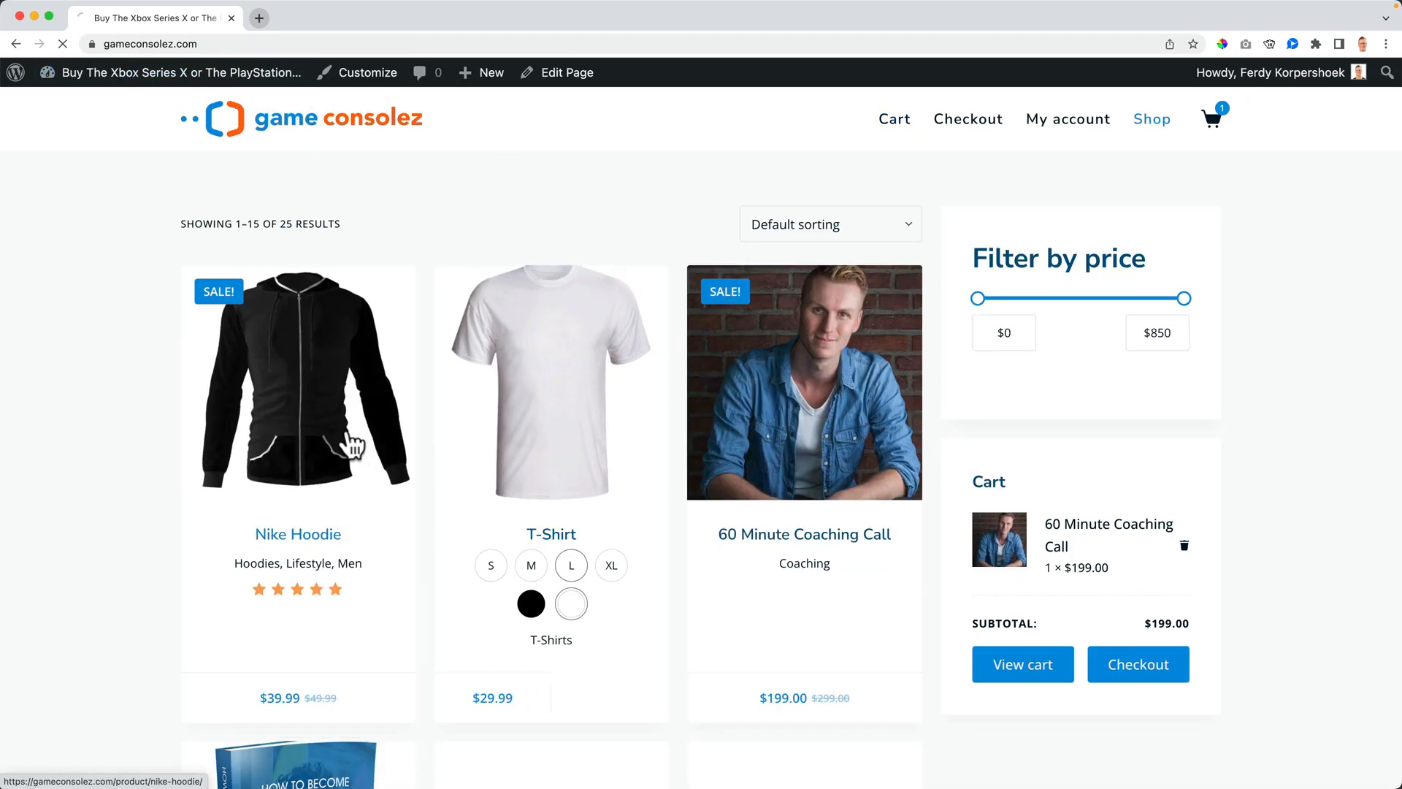
Add the Nike Hoodie to the cart and apply freeshipping, giving a $188.99 total with both coupons
left_click(298, 381)
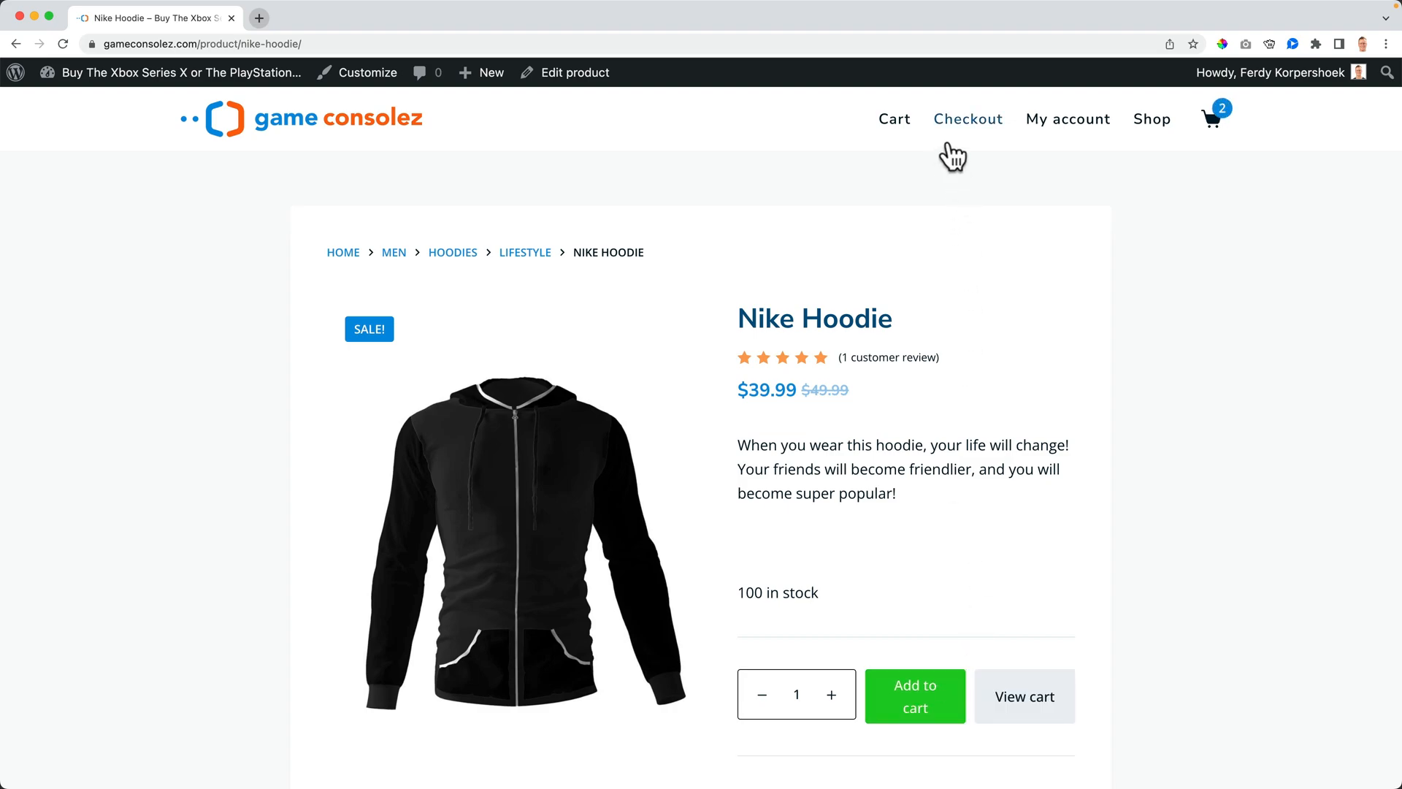
left_click(1214, 117)
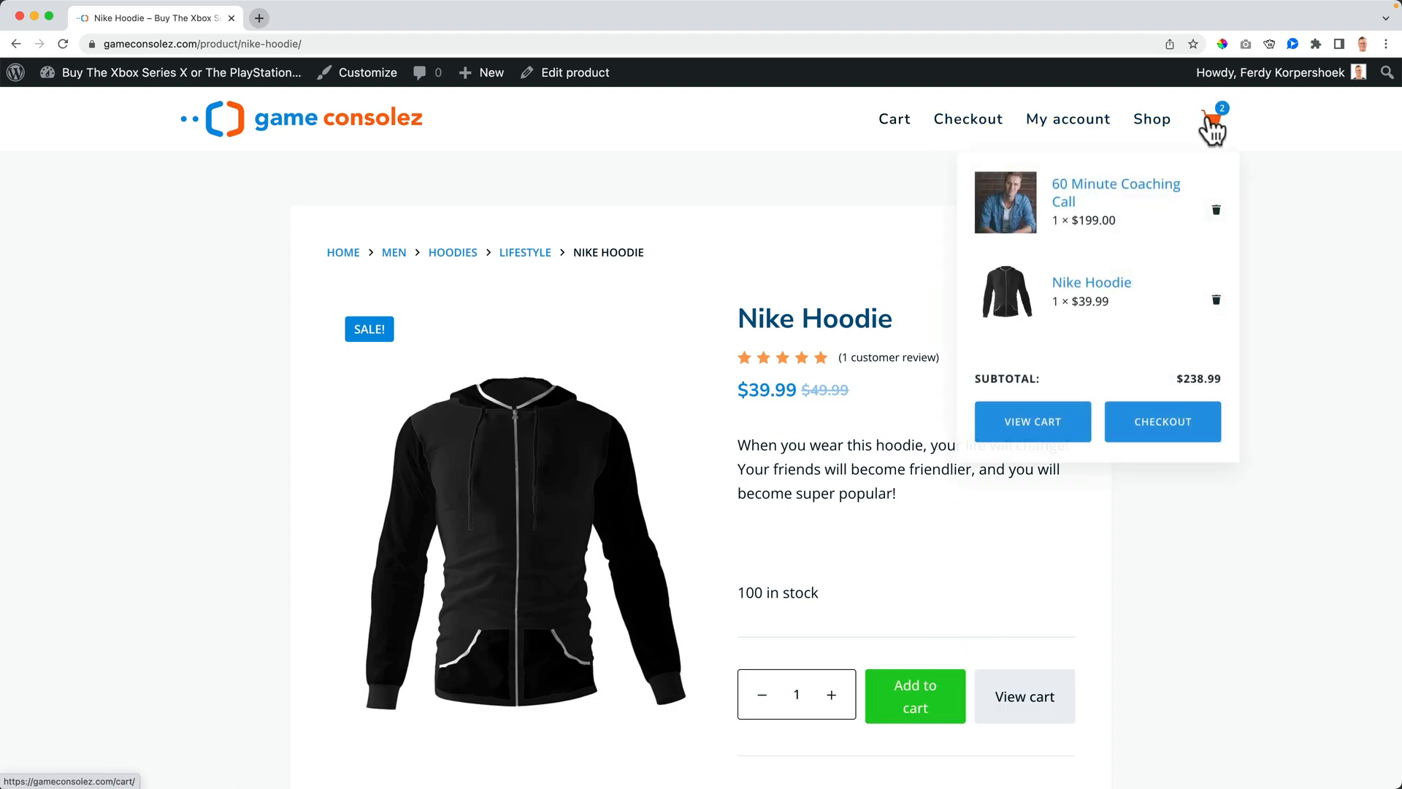
mouse_move(1033, 421)
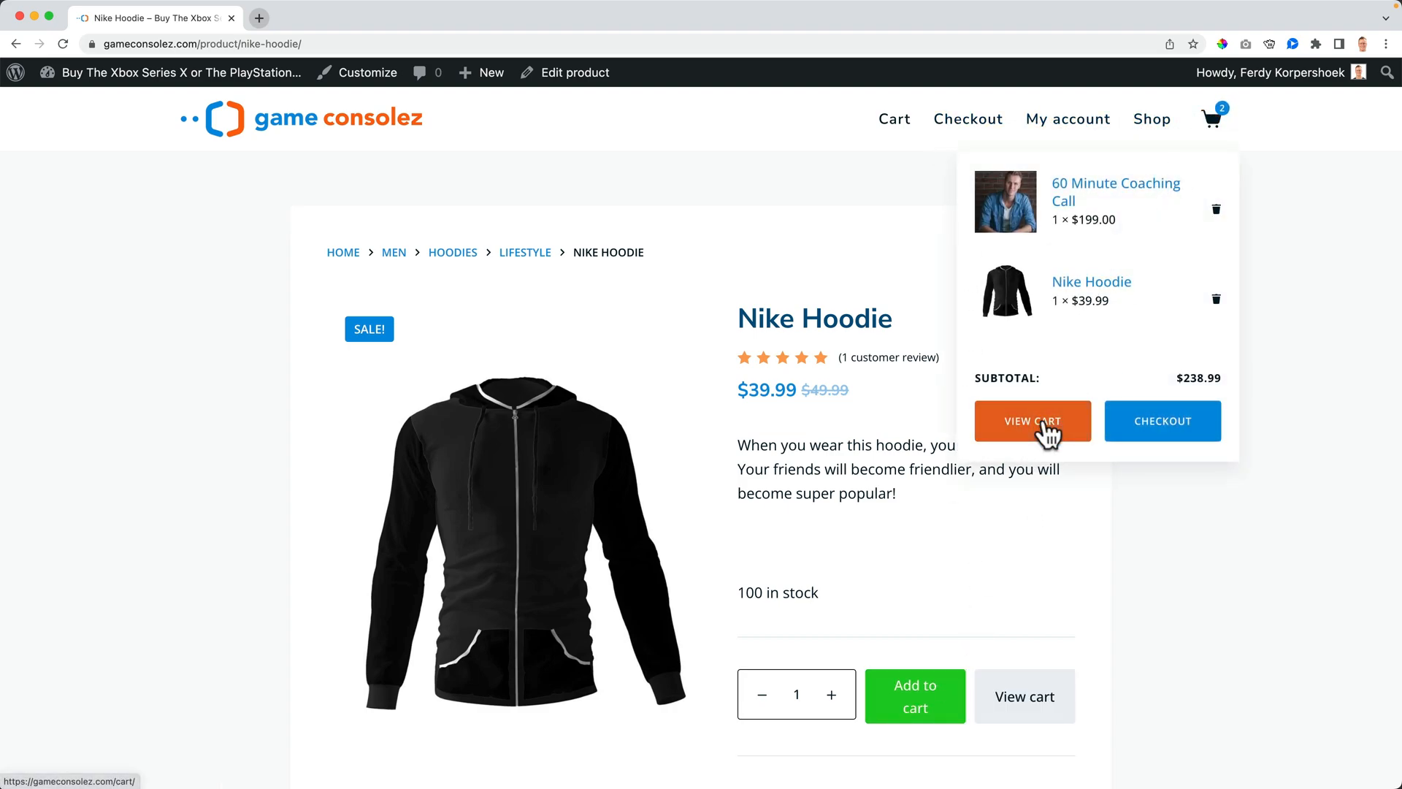
left_click(1033, 420)
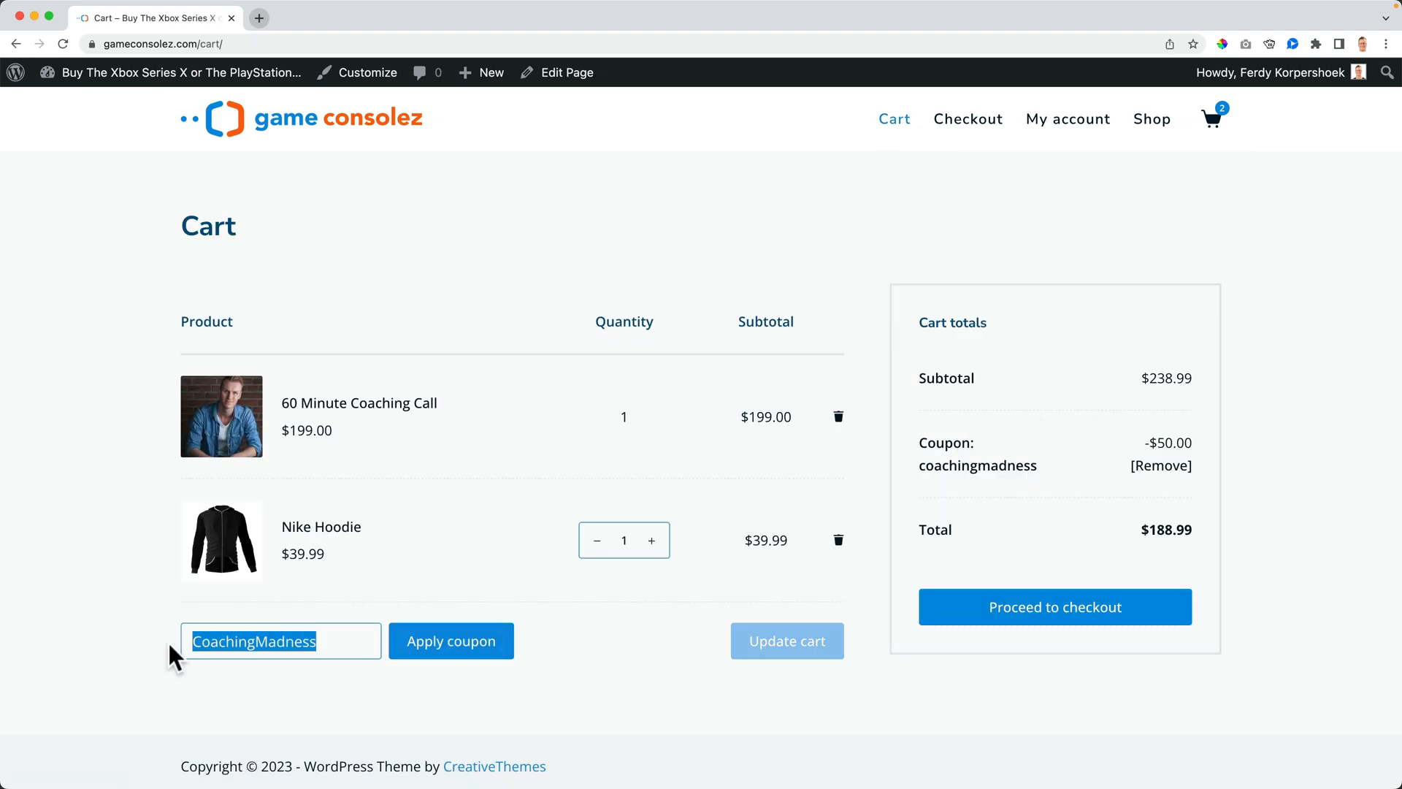
type("Freeshippin")
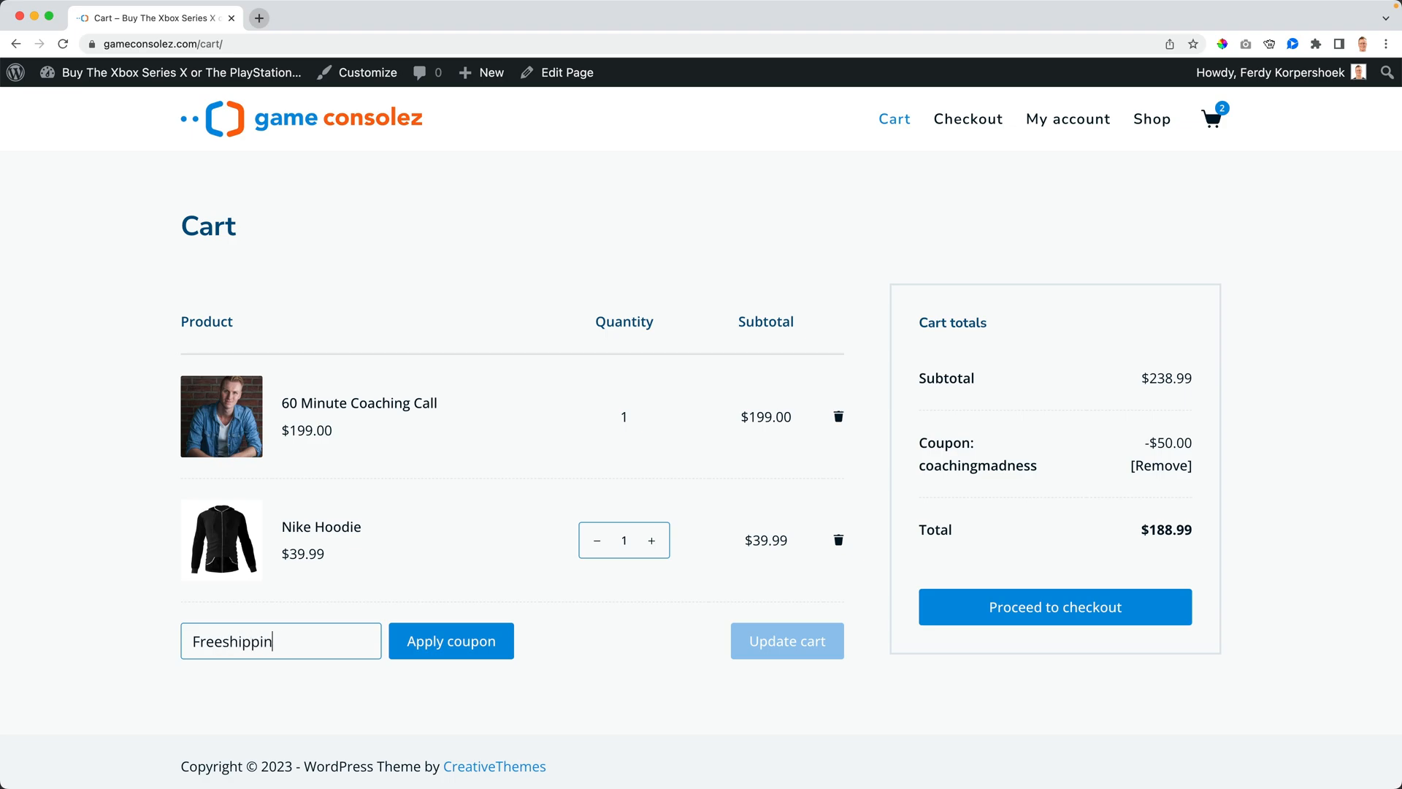
left_click(451, 640)
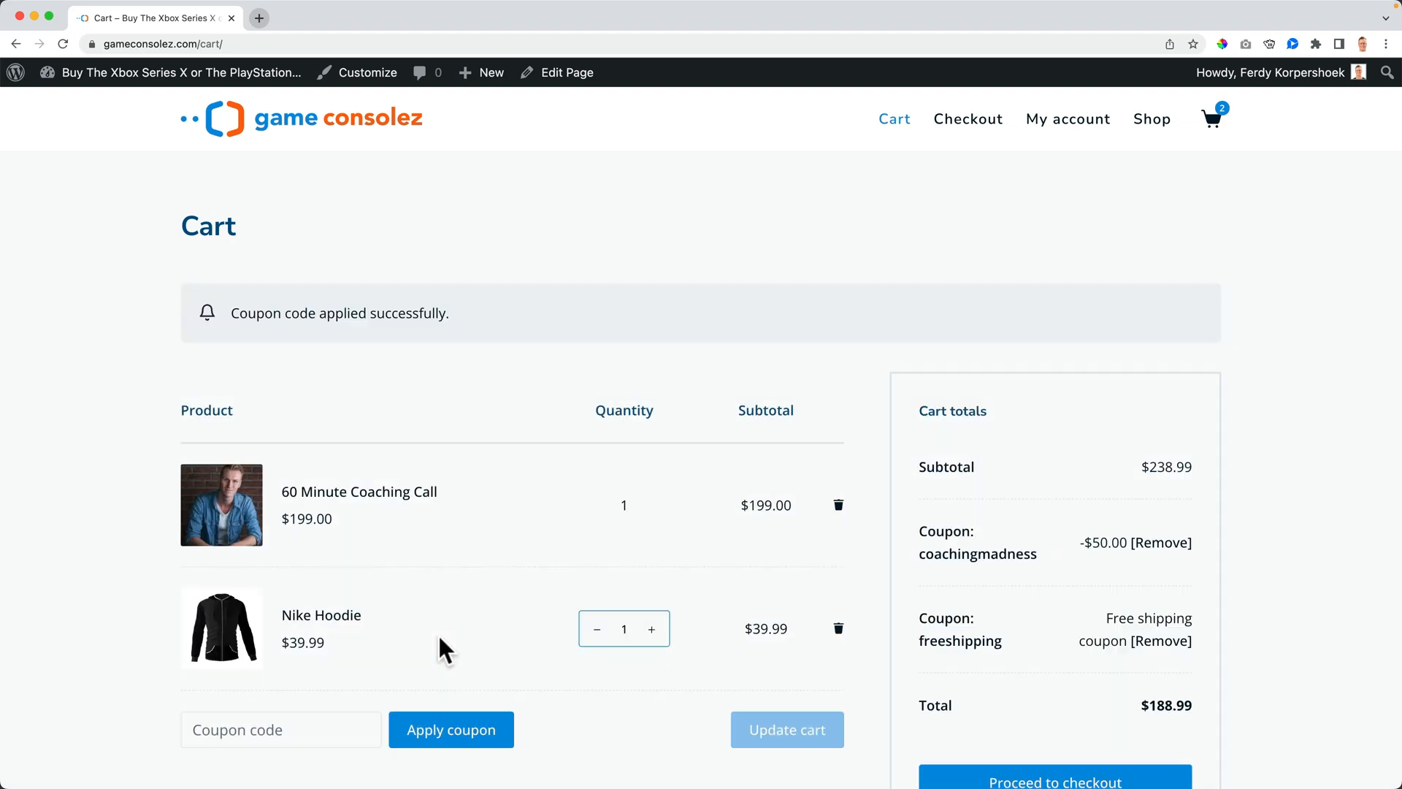
scroll("down", 3)
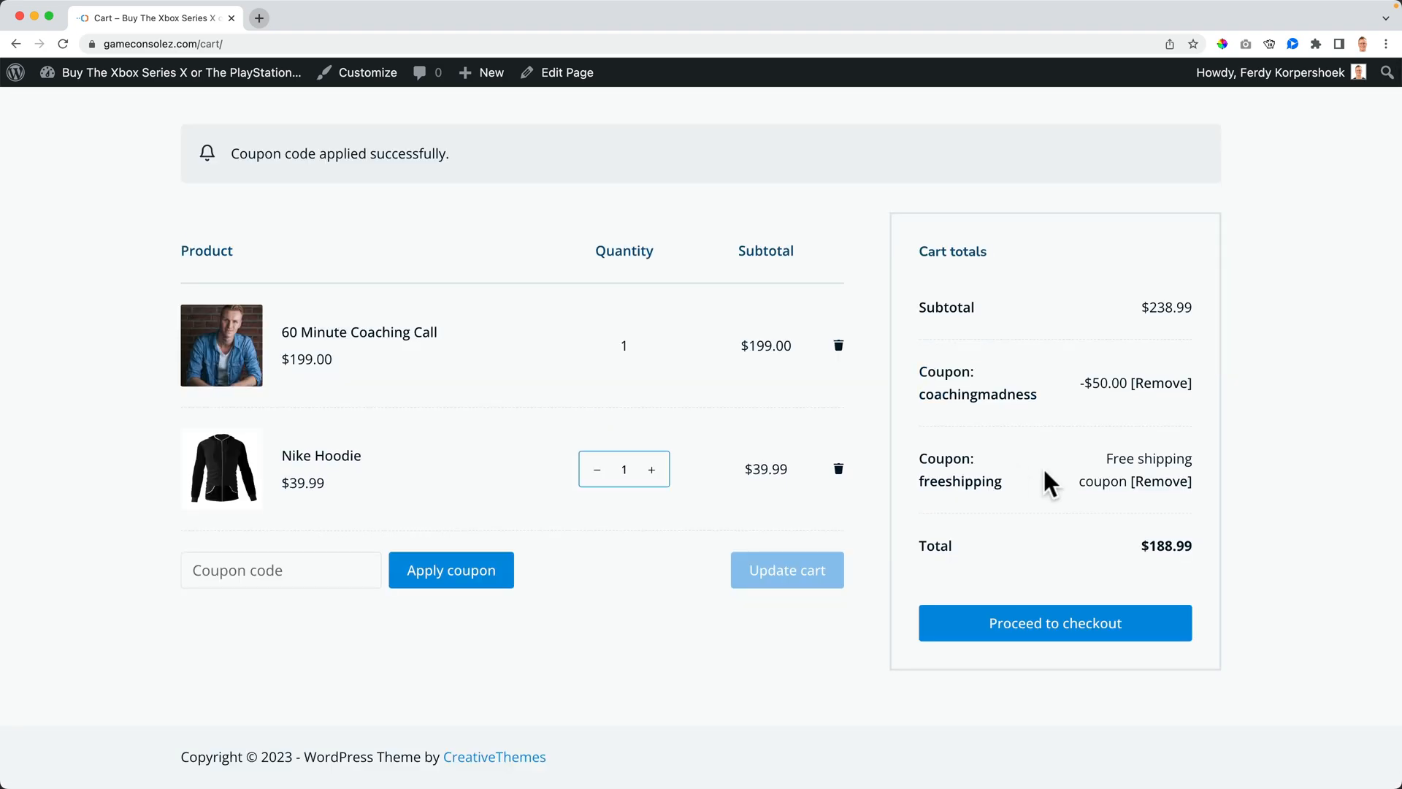
scroll("up", 3)
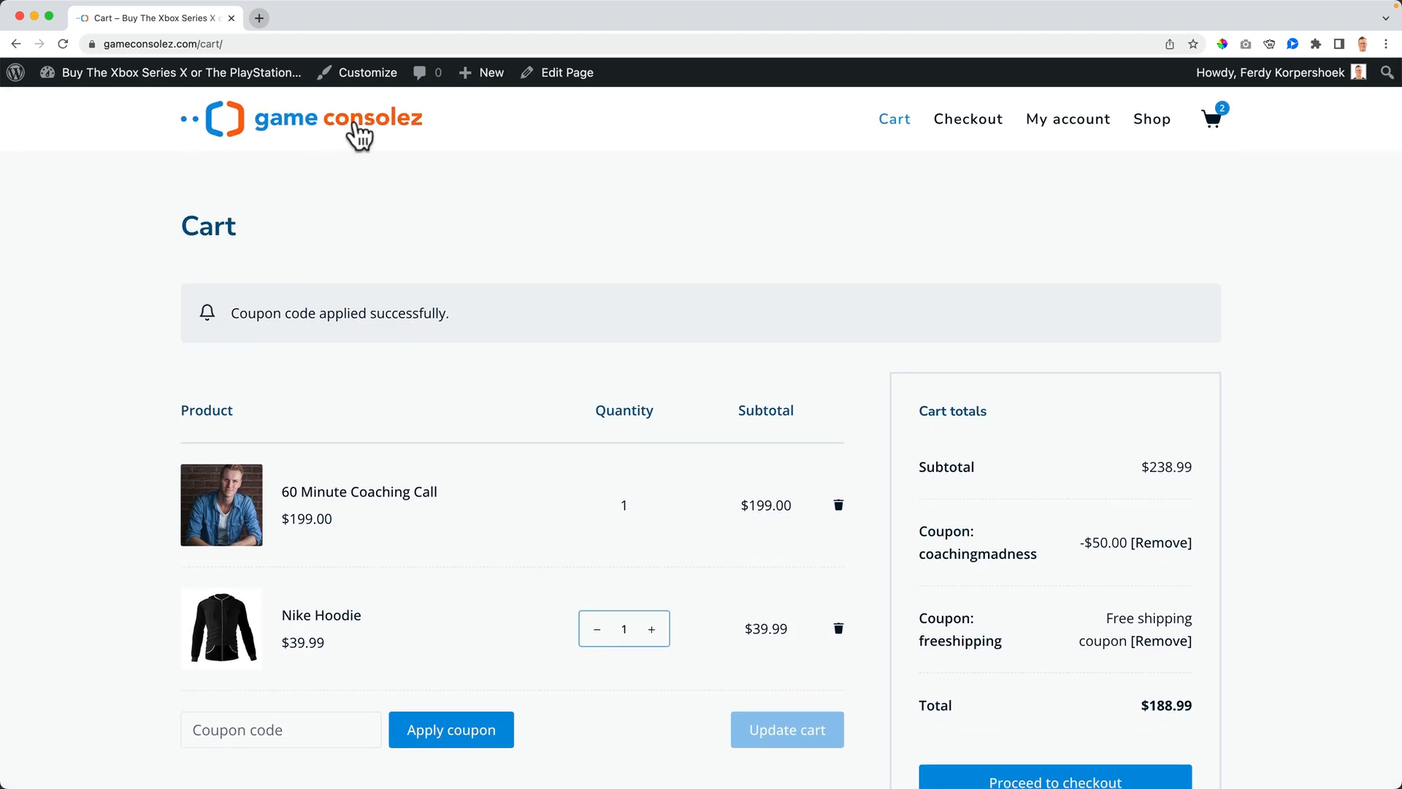